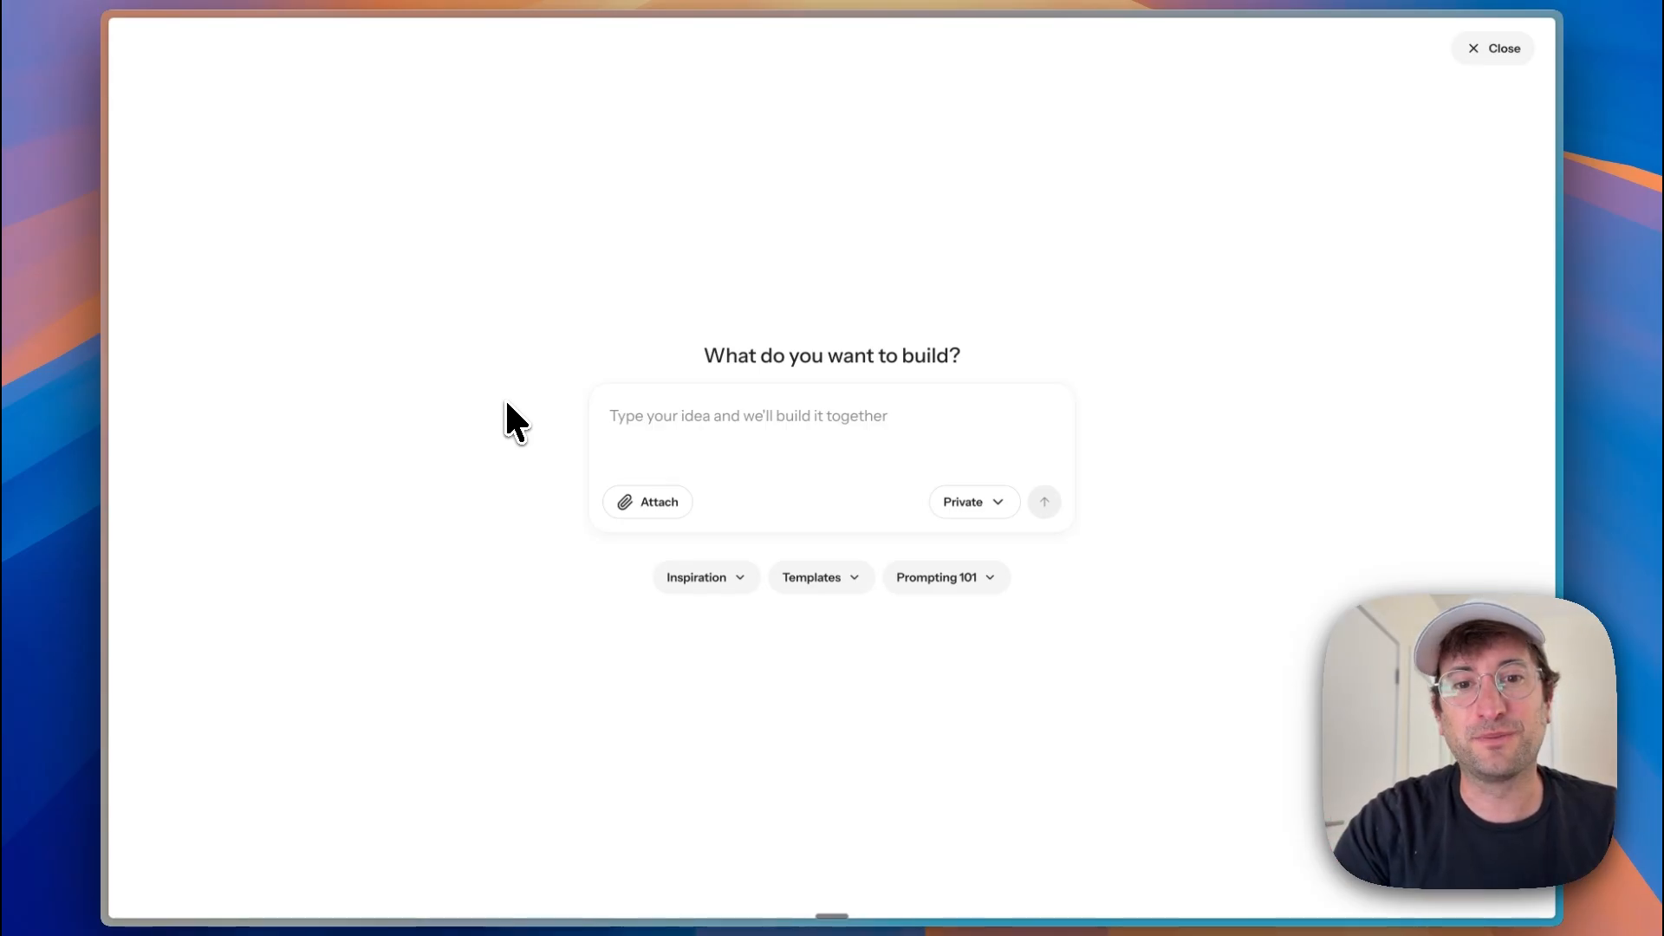
# Step: Read through the prompting best practices guide and its example prompt
pyautogui.click(936, 575)
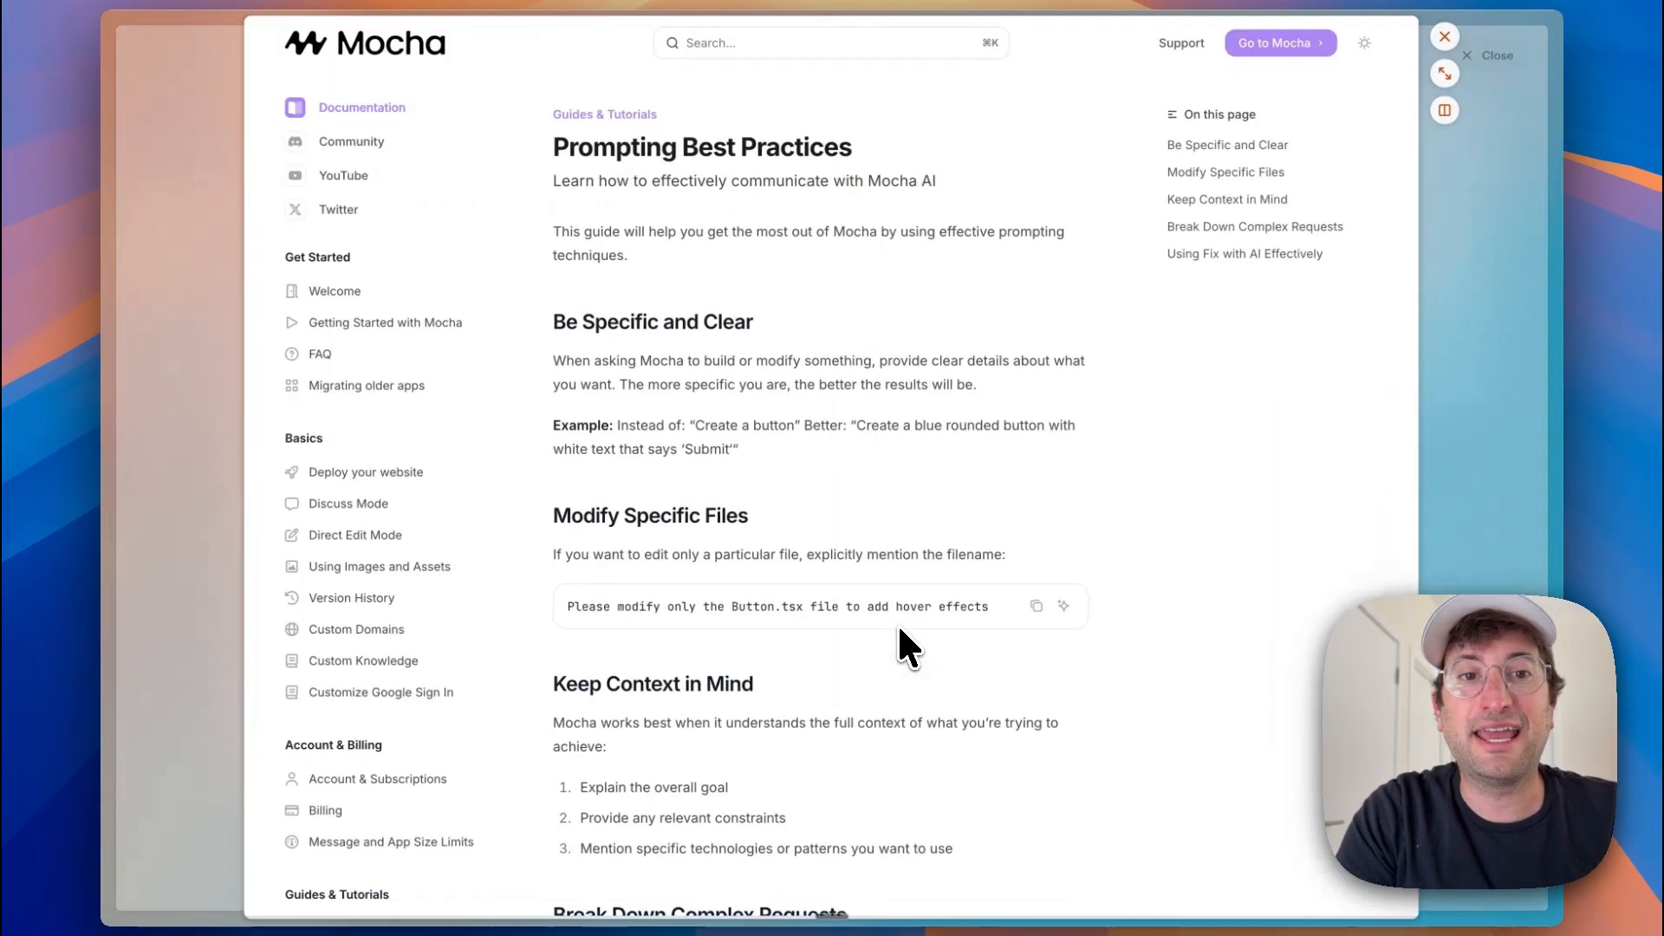
pyautogui.scroll(-3)
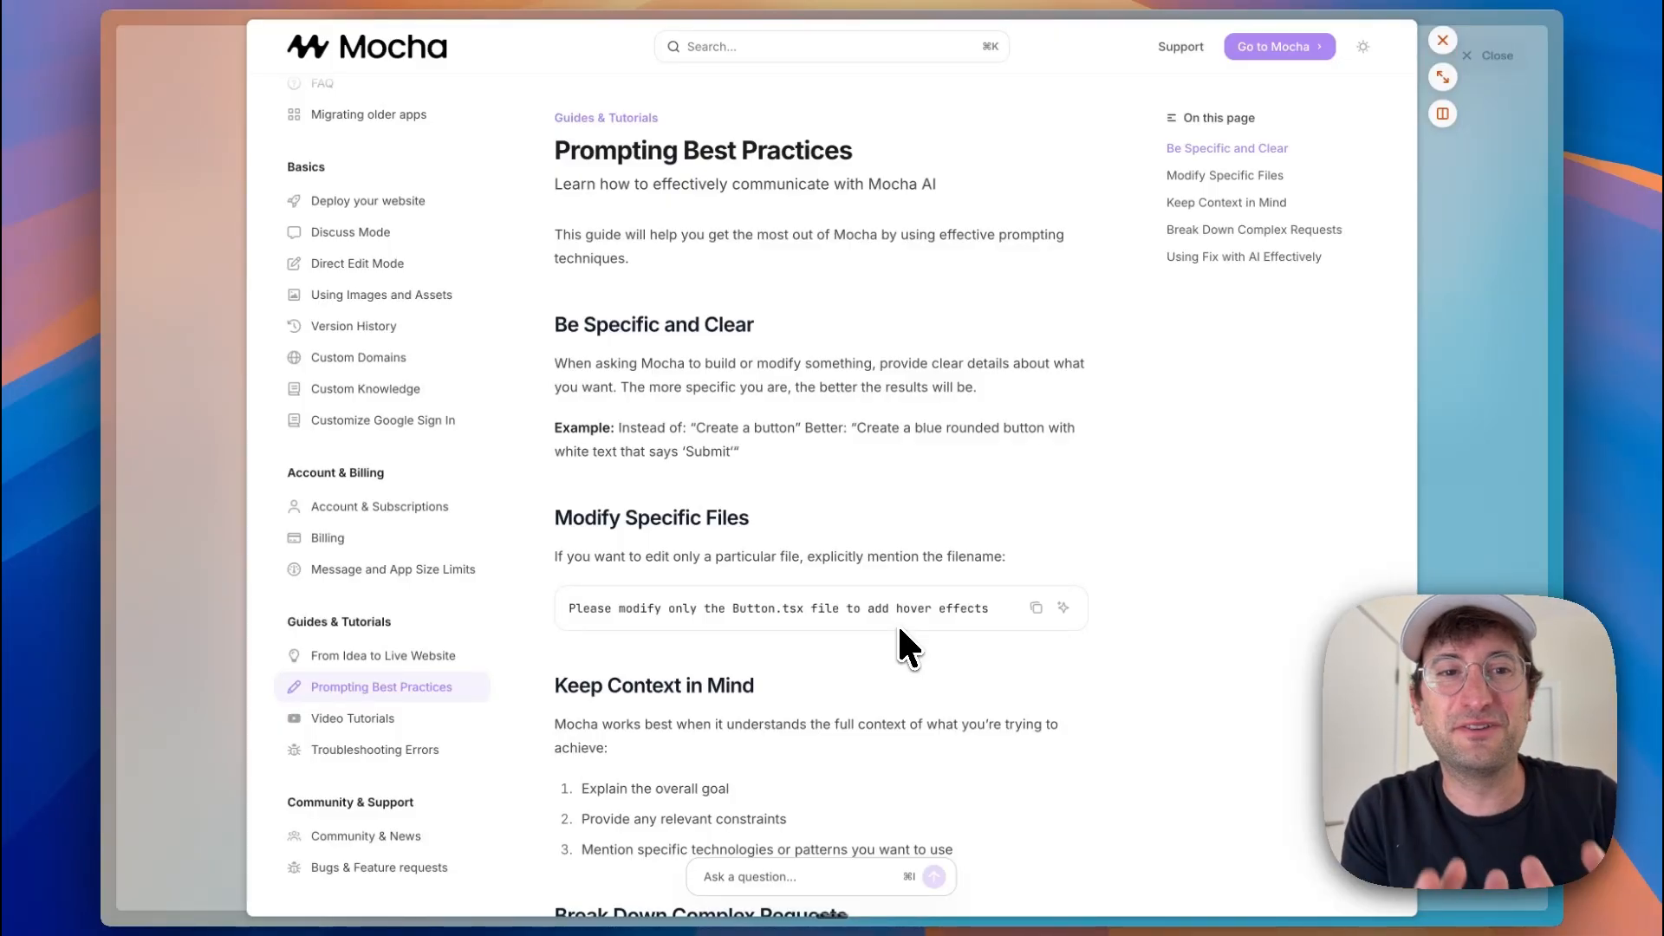
pyautogui.moveTo(641, 364)
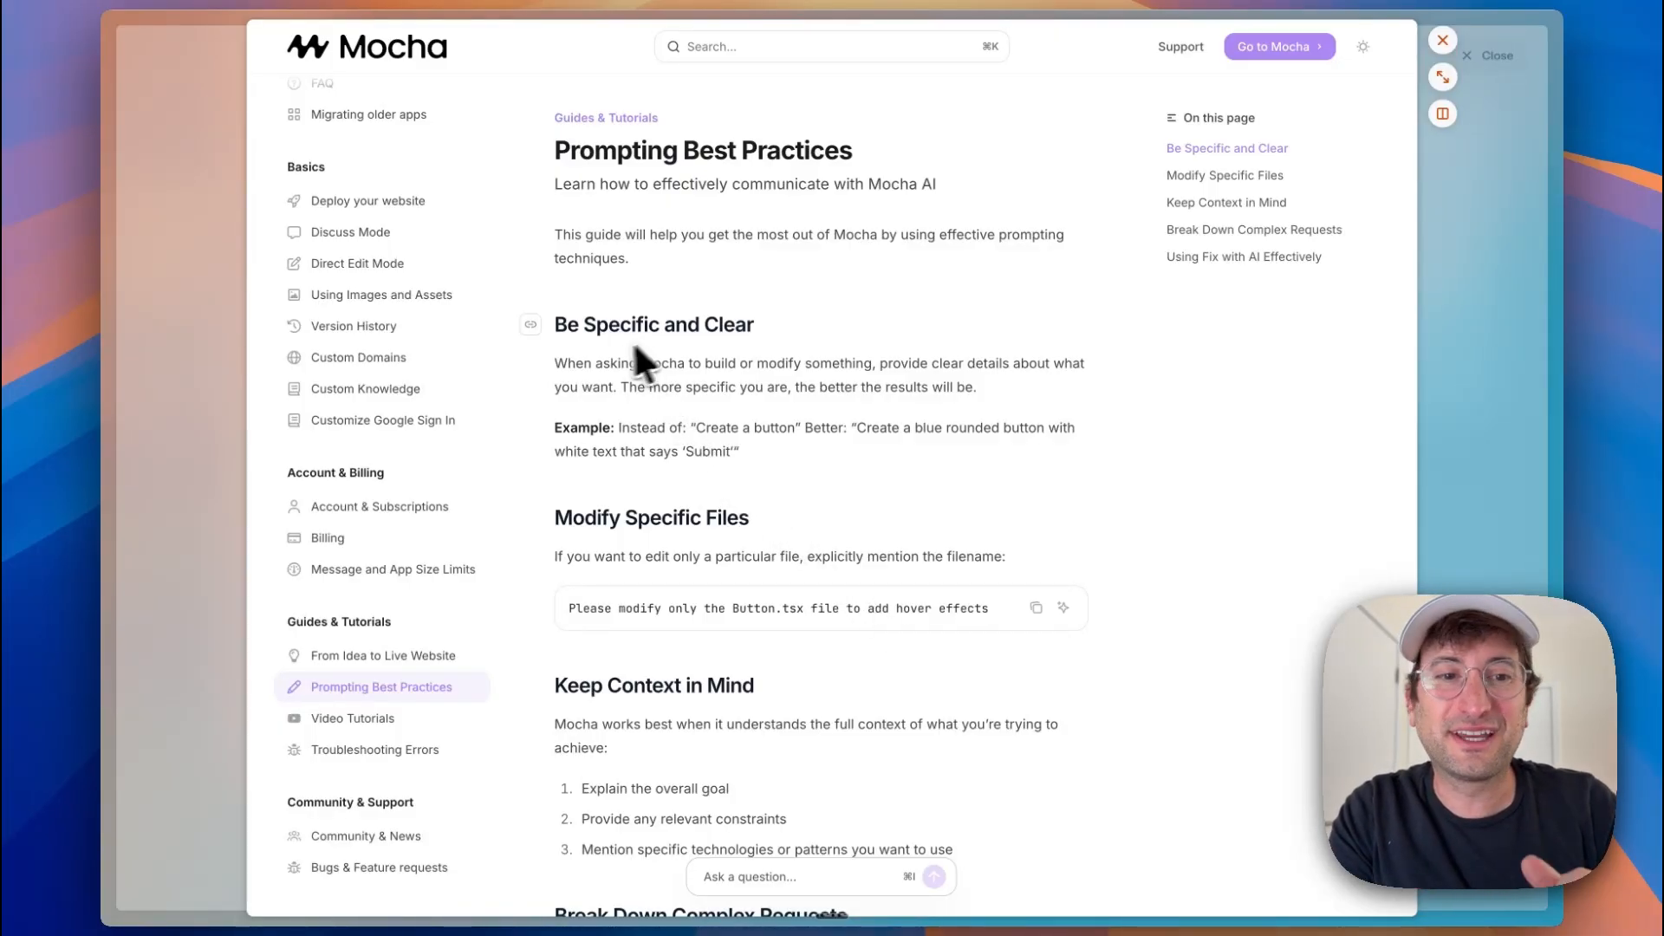
pyautogui.scroll(-3)
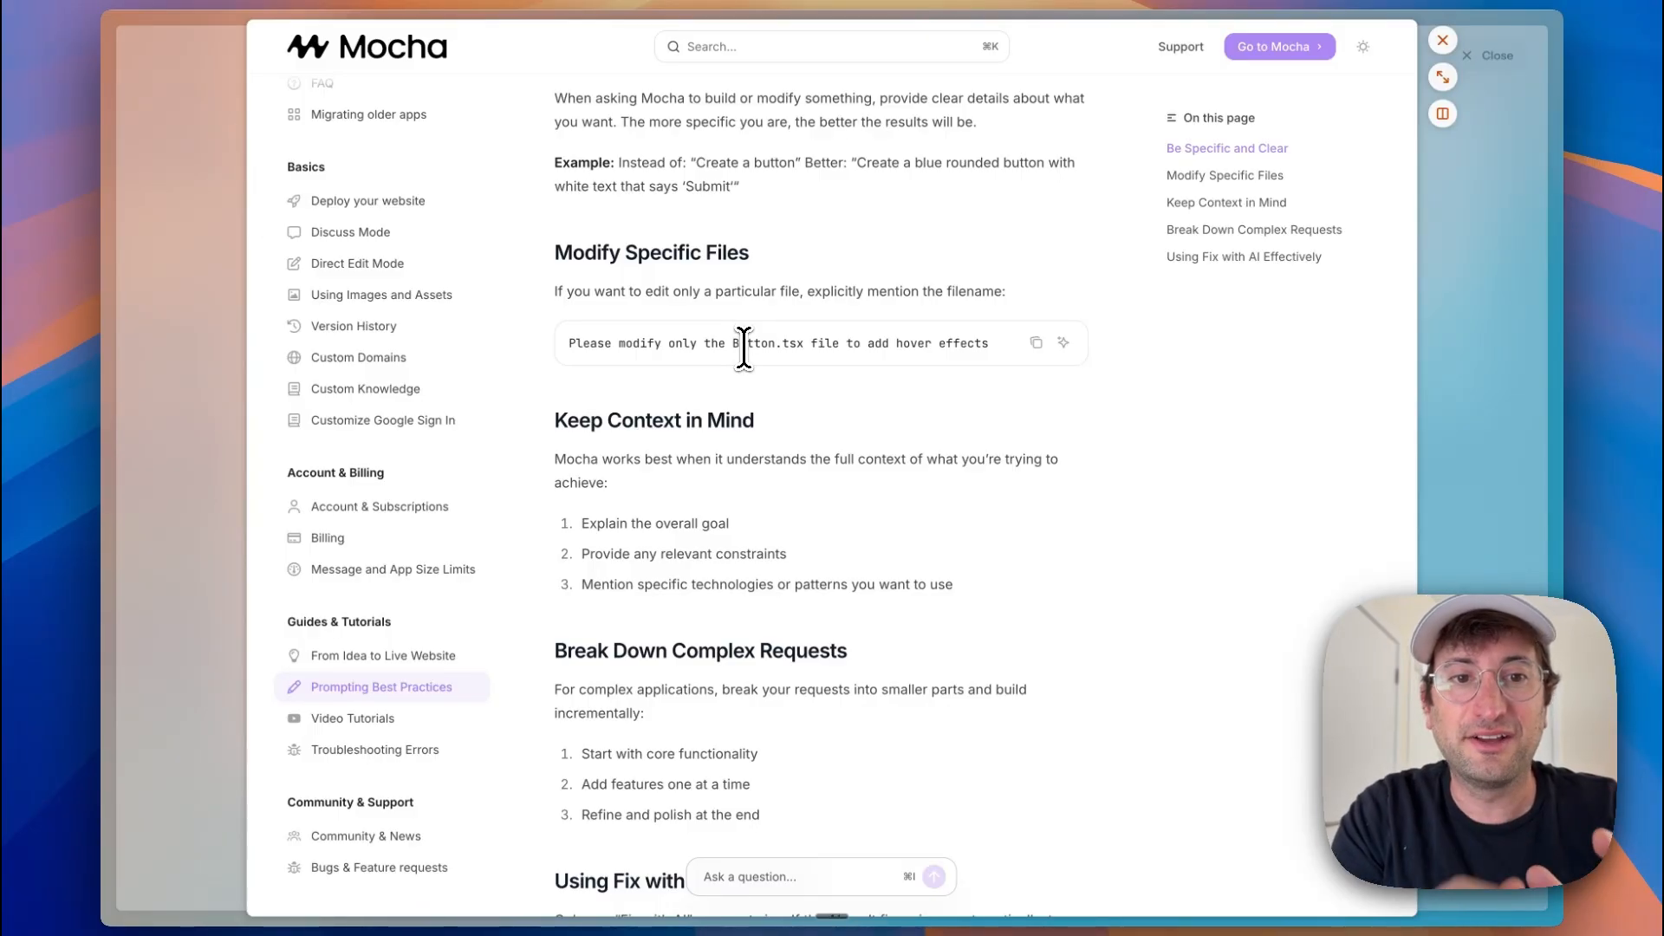
pyautogui.doubleClick(765, 343)
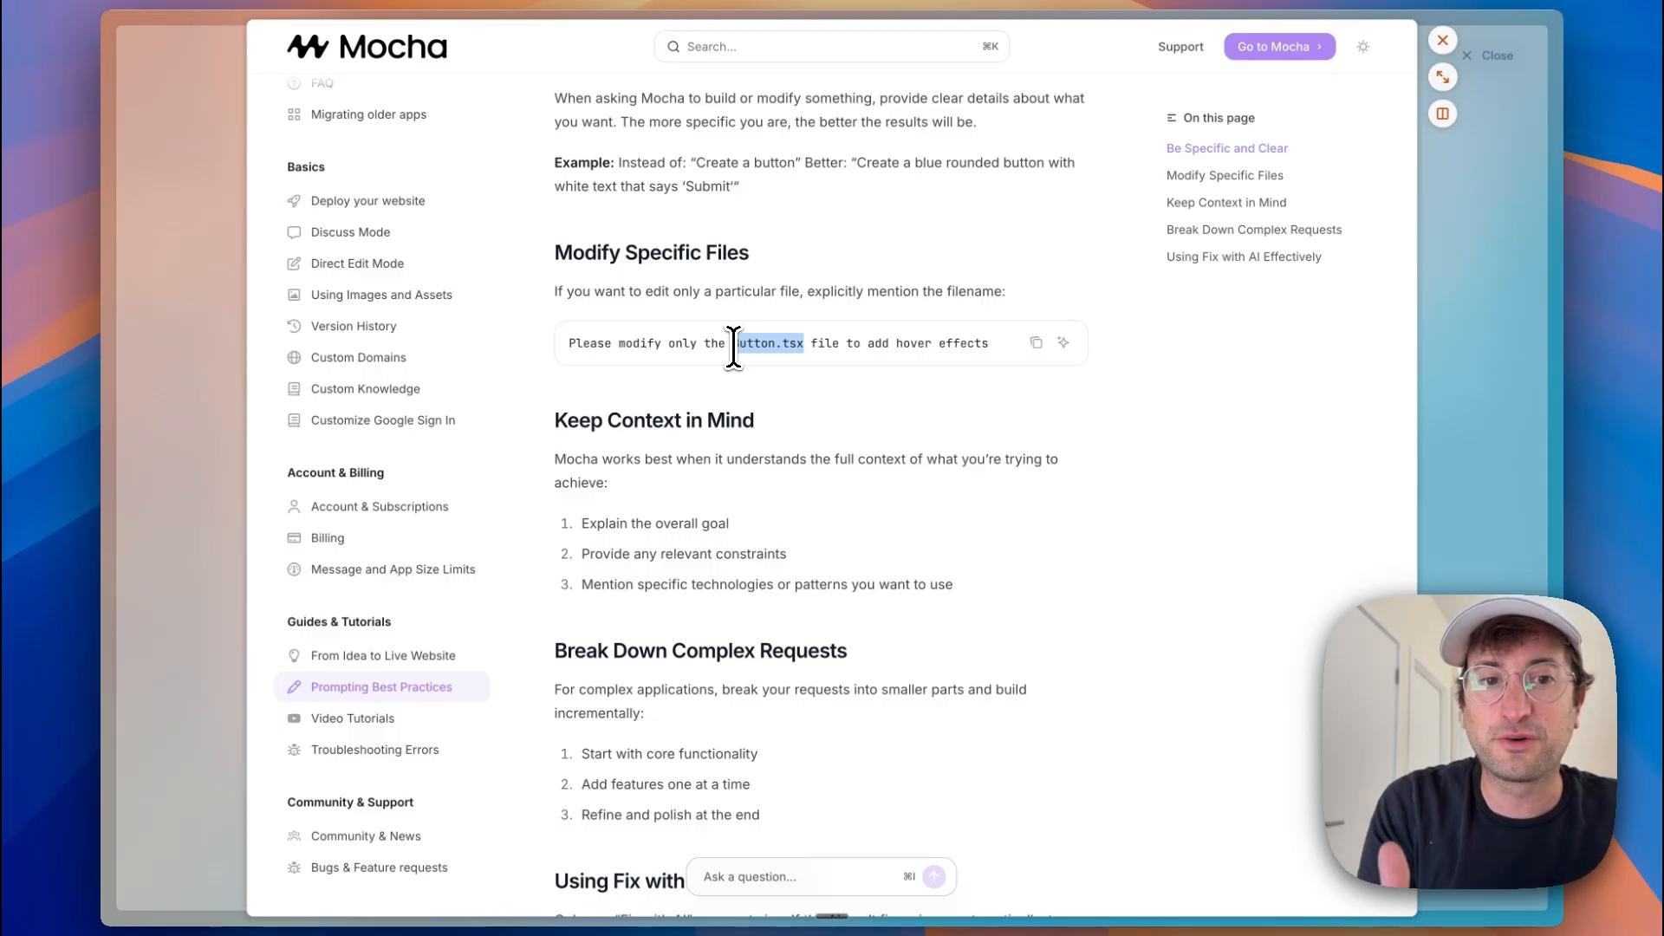
pyautogui.scroll(-3)
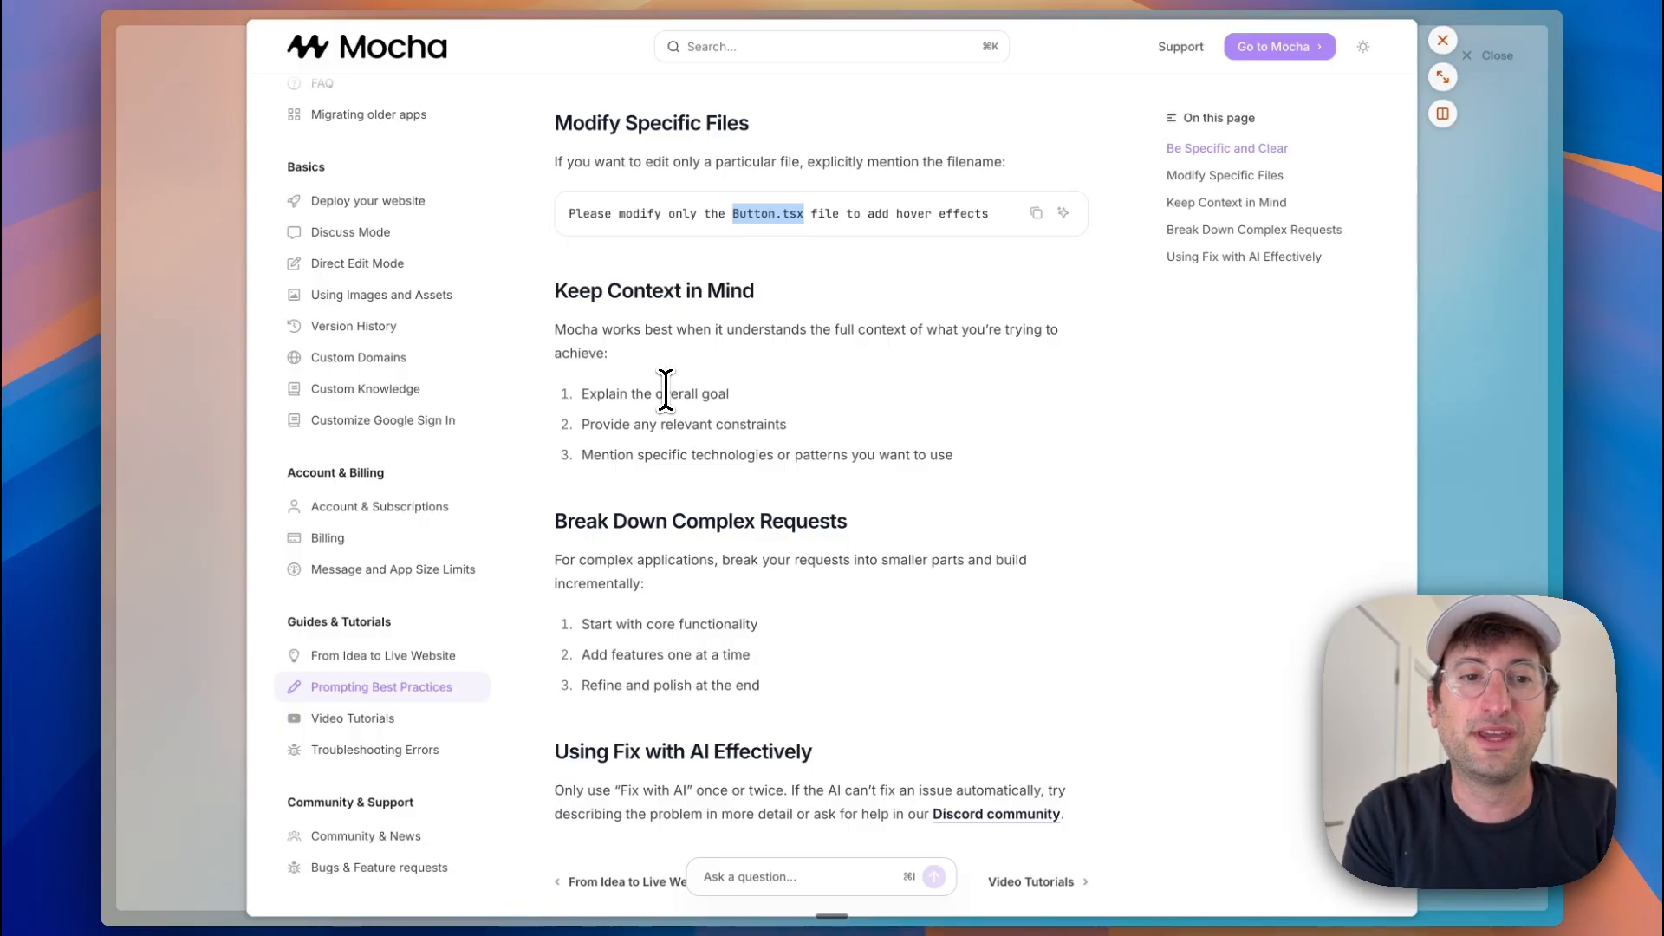
pyautogui.moveTo(644, 442)
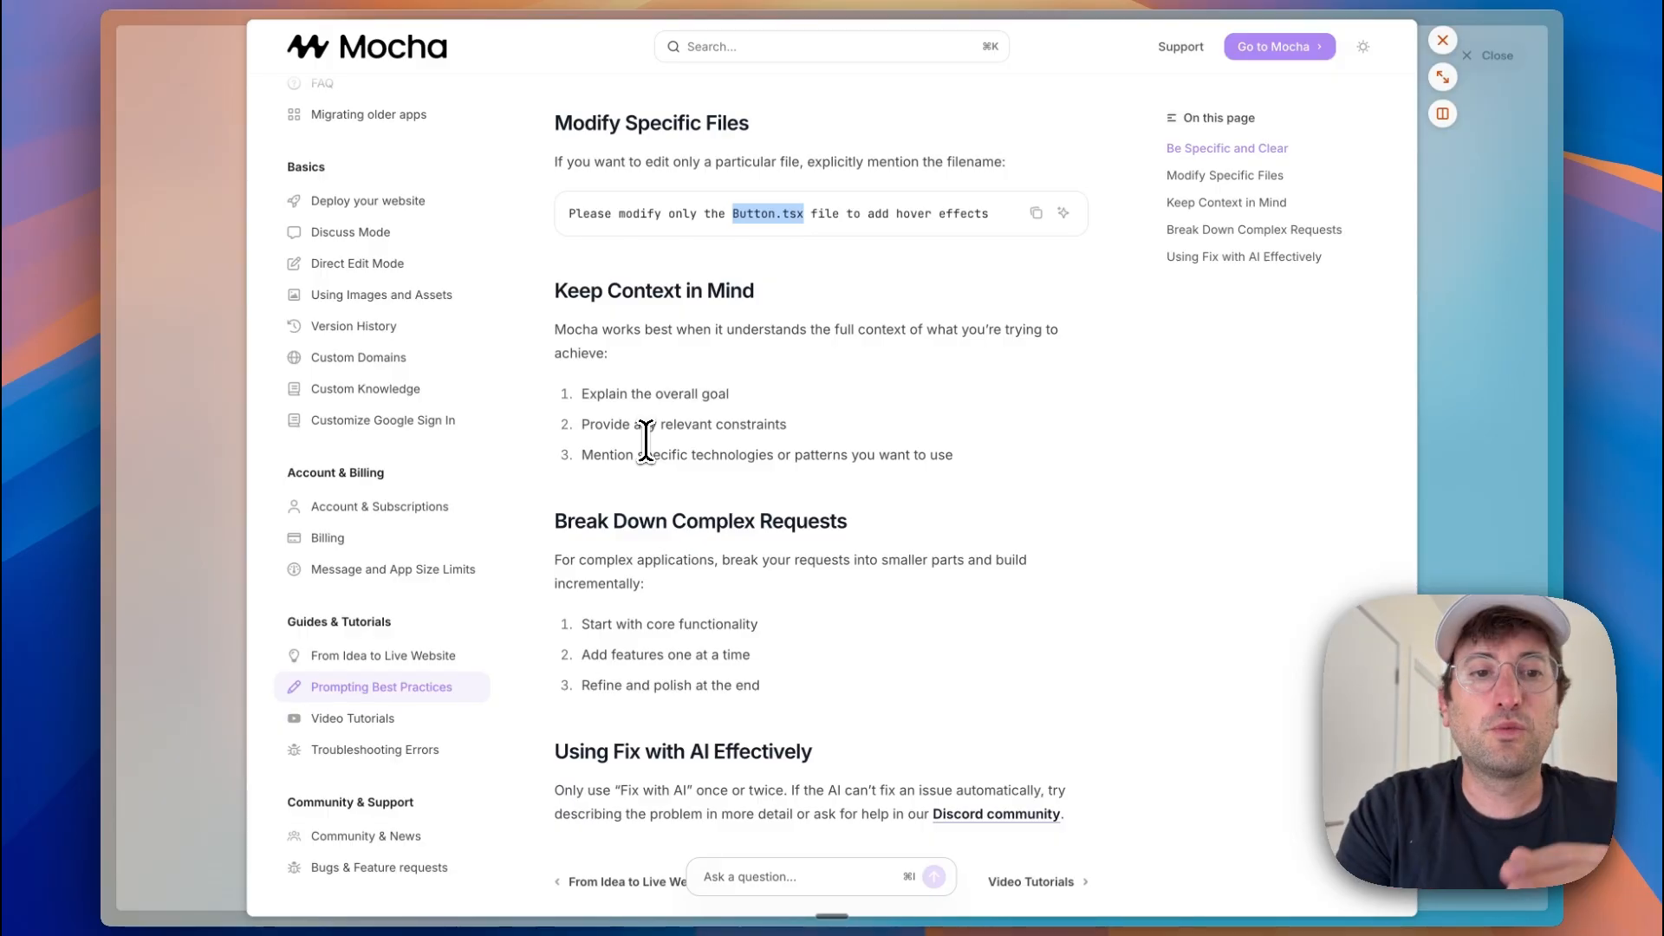
pyautogui.scroll(-3)
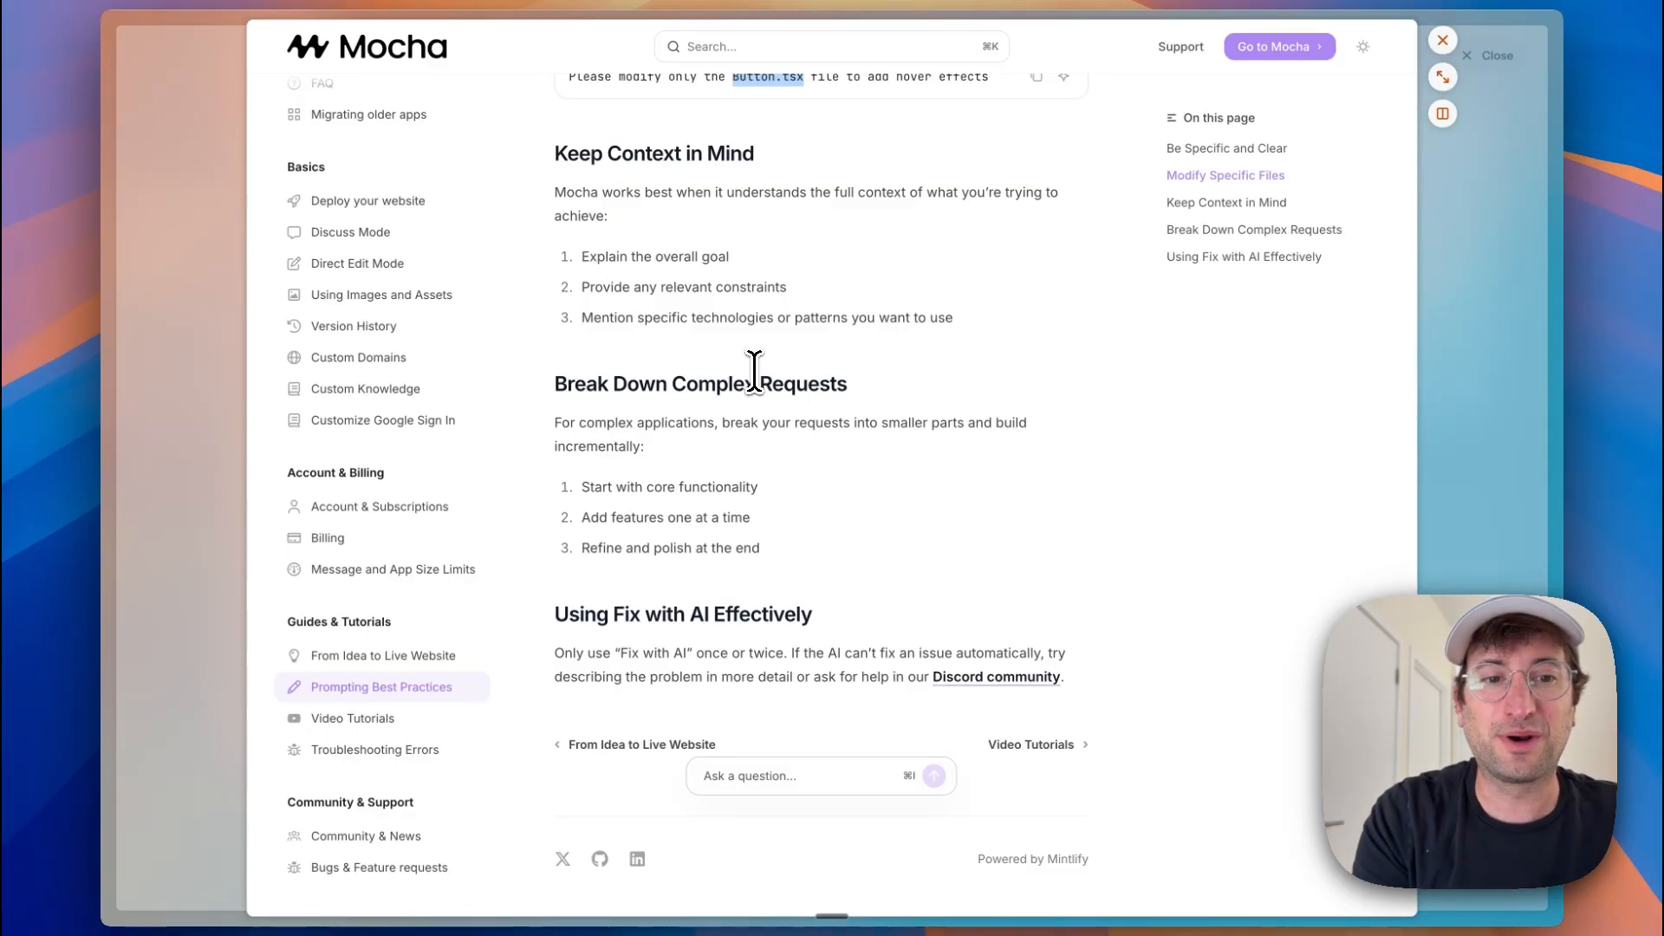
pyautogui.scroll(-3)
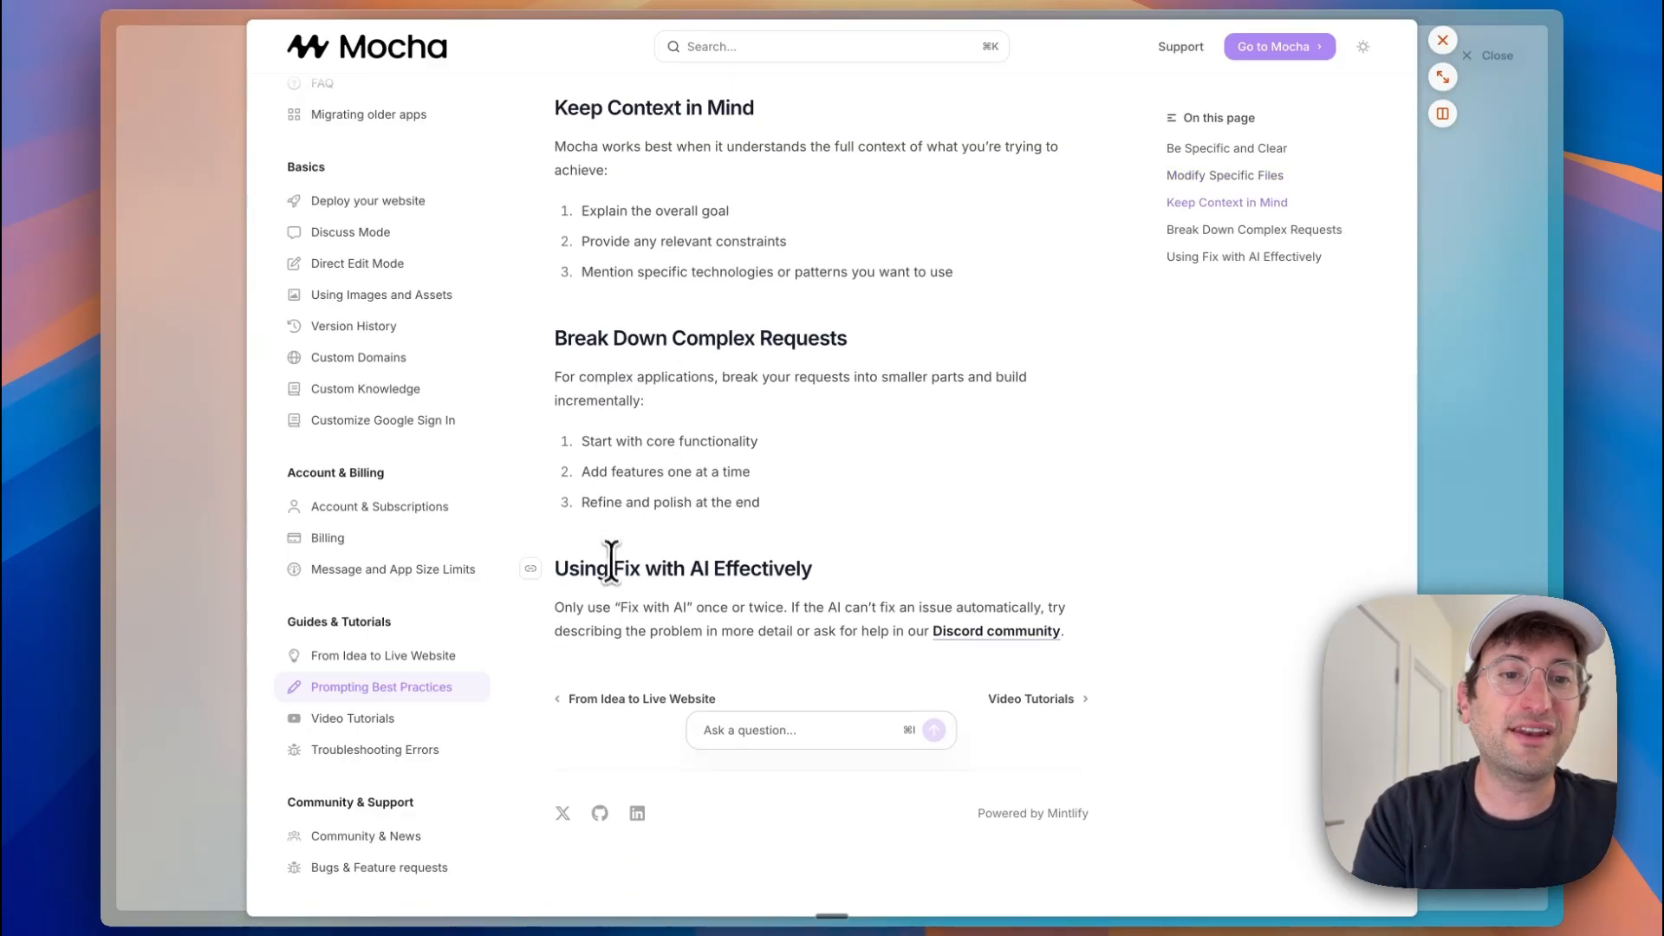
pyautogui.moveTo(685, 650)
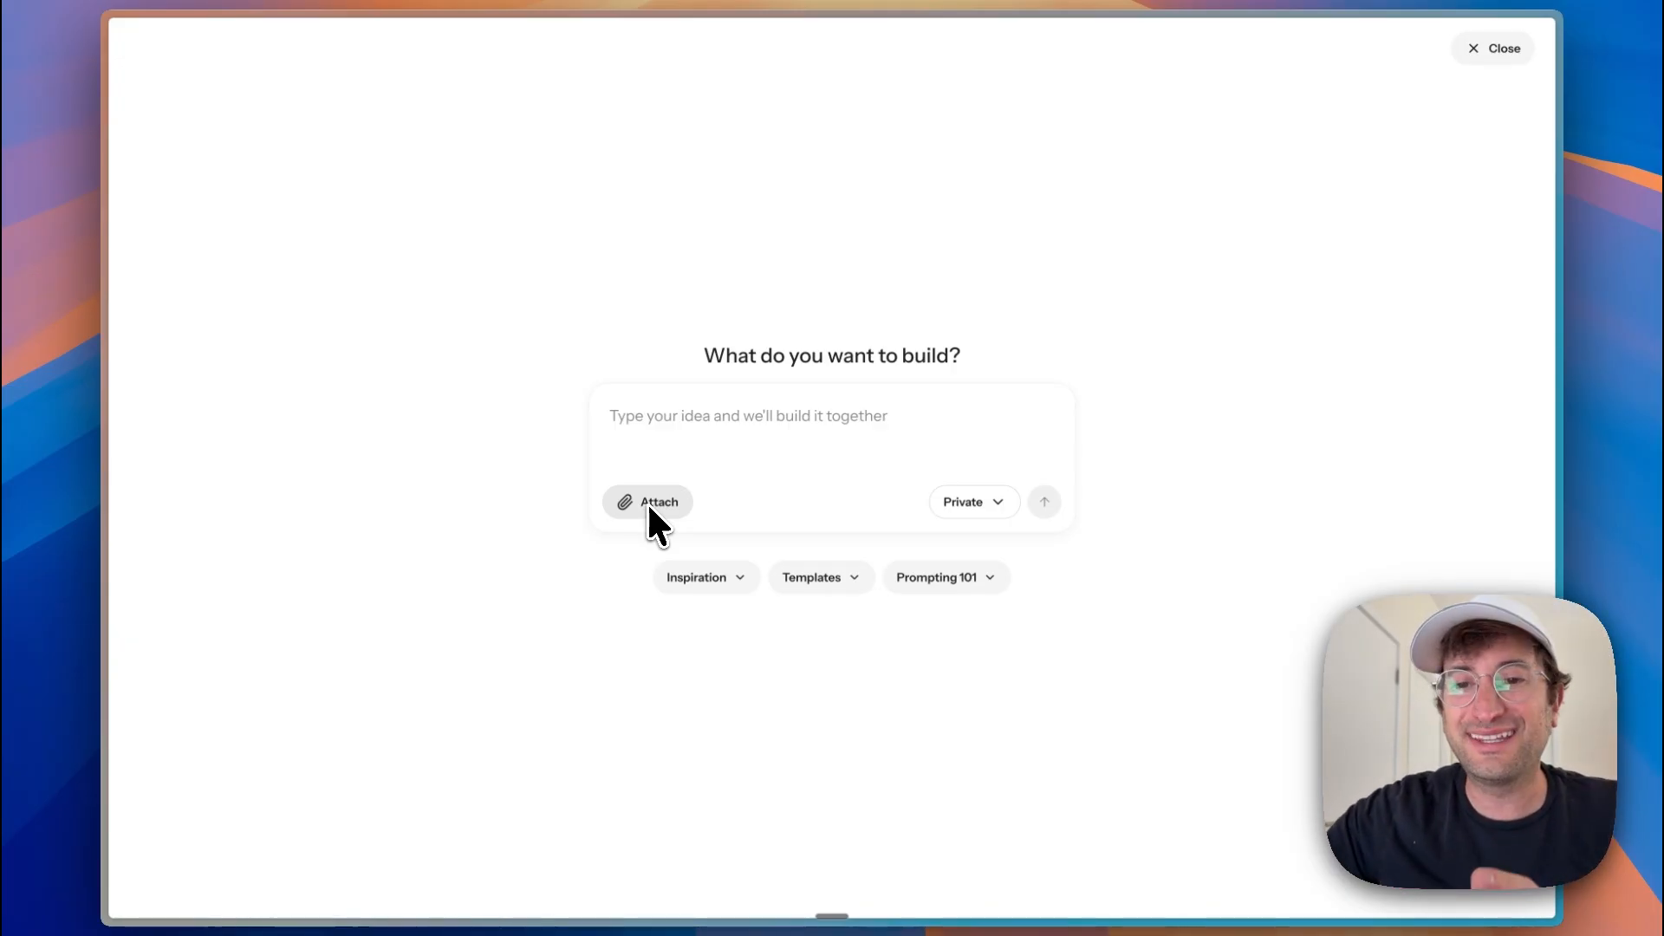
pyautogui.moveTo(697, 578)
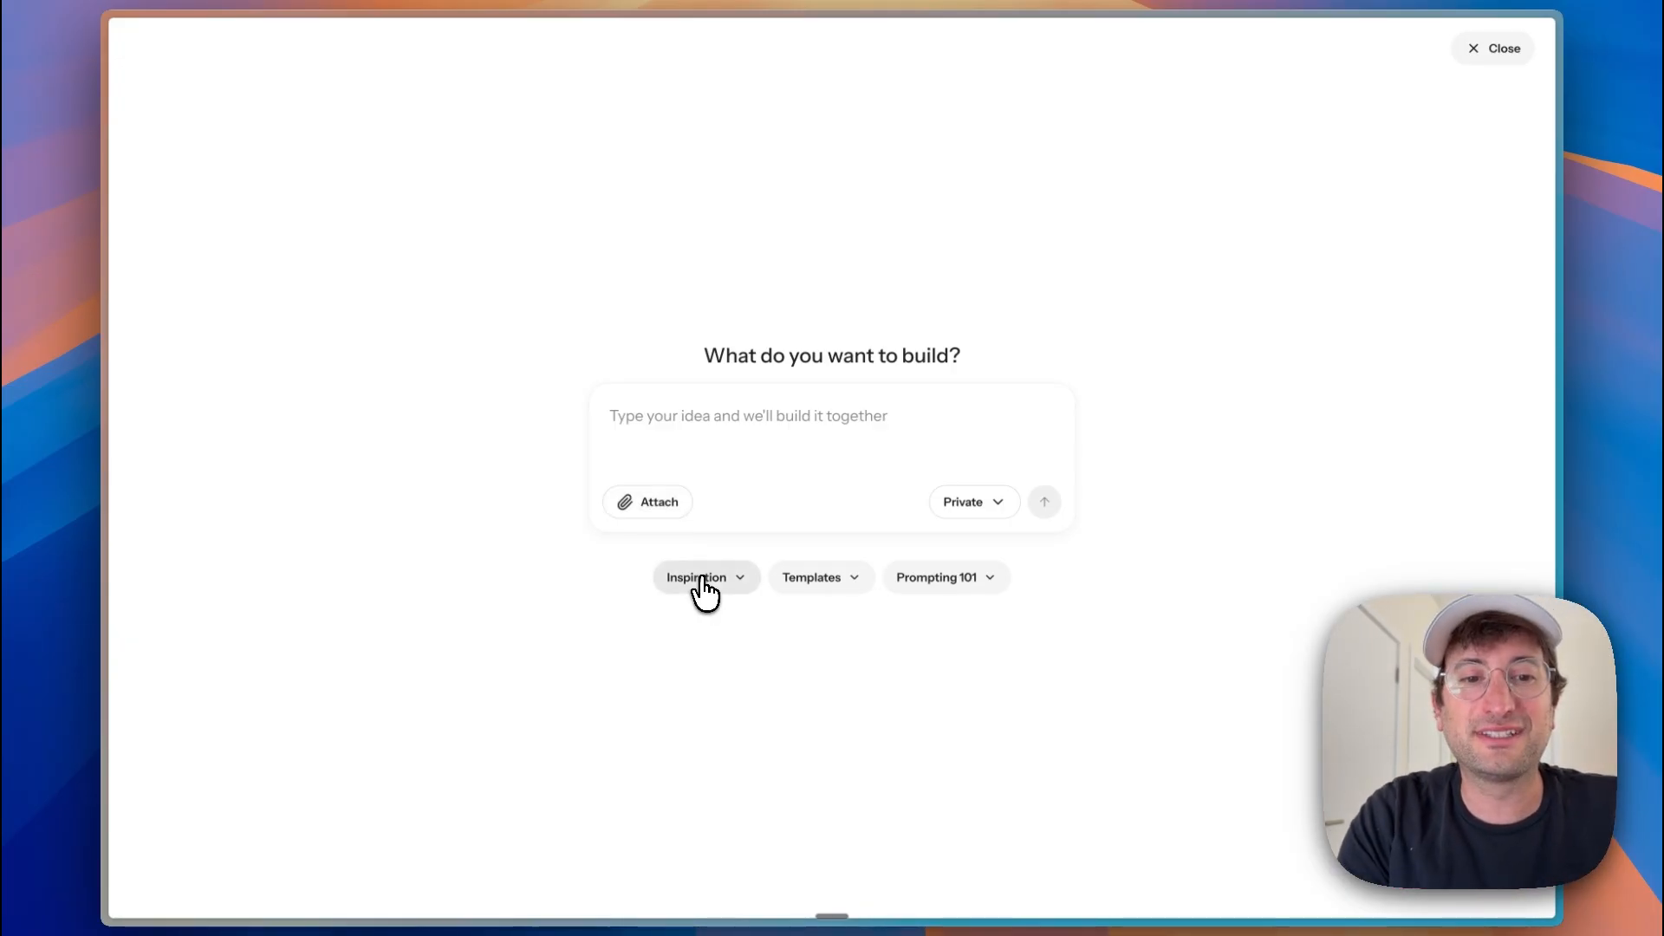
# Step: Pick an example idea from Inspiration and submit the neumorphic colour palette generator request
pyautogui.click(697, 575)
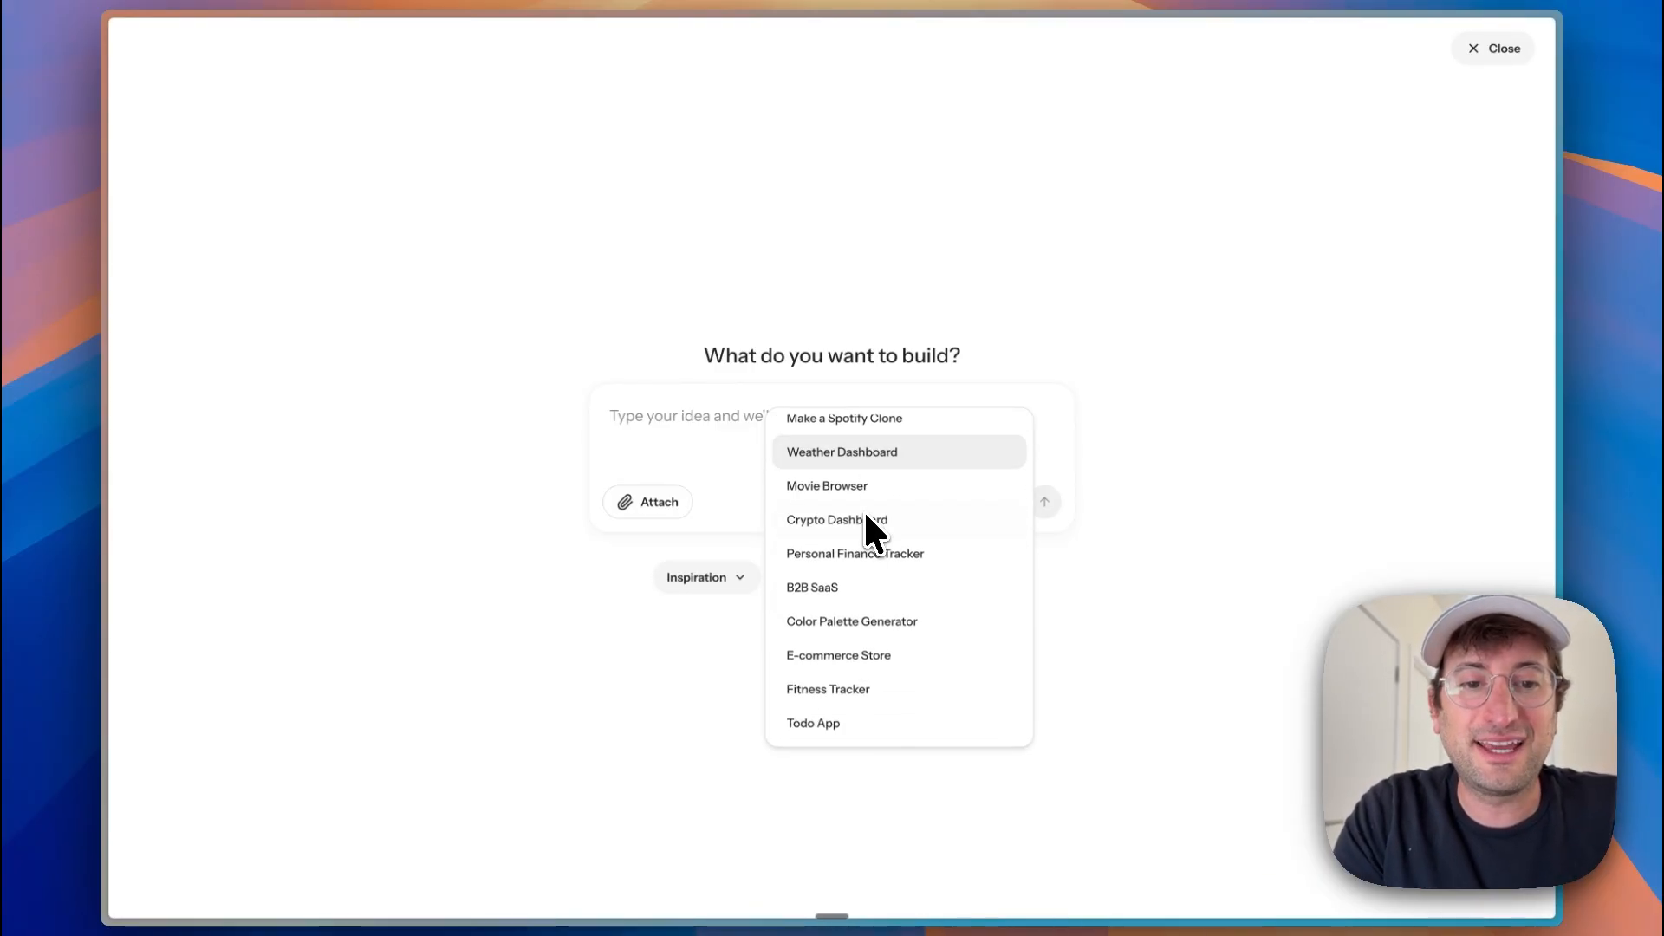
pyautogui.click(850, 620)
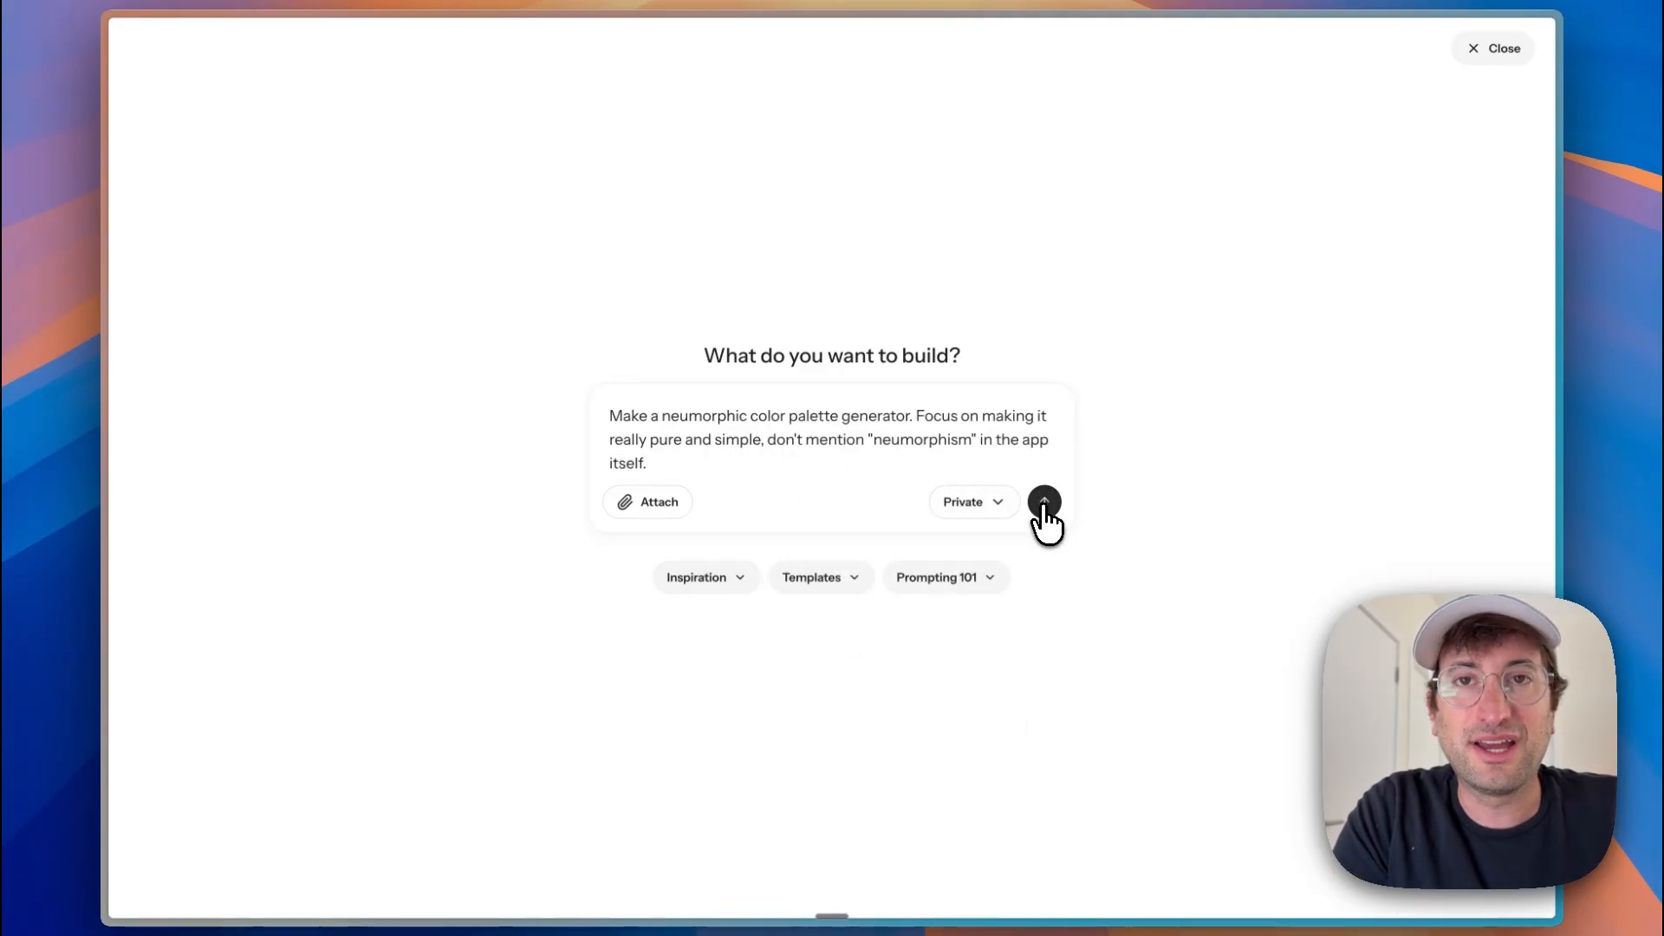
pyautogui.click(1043, 501)
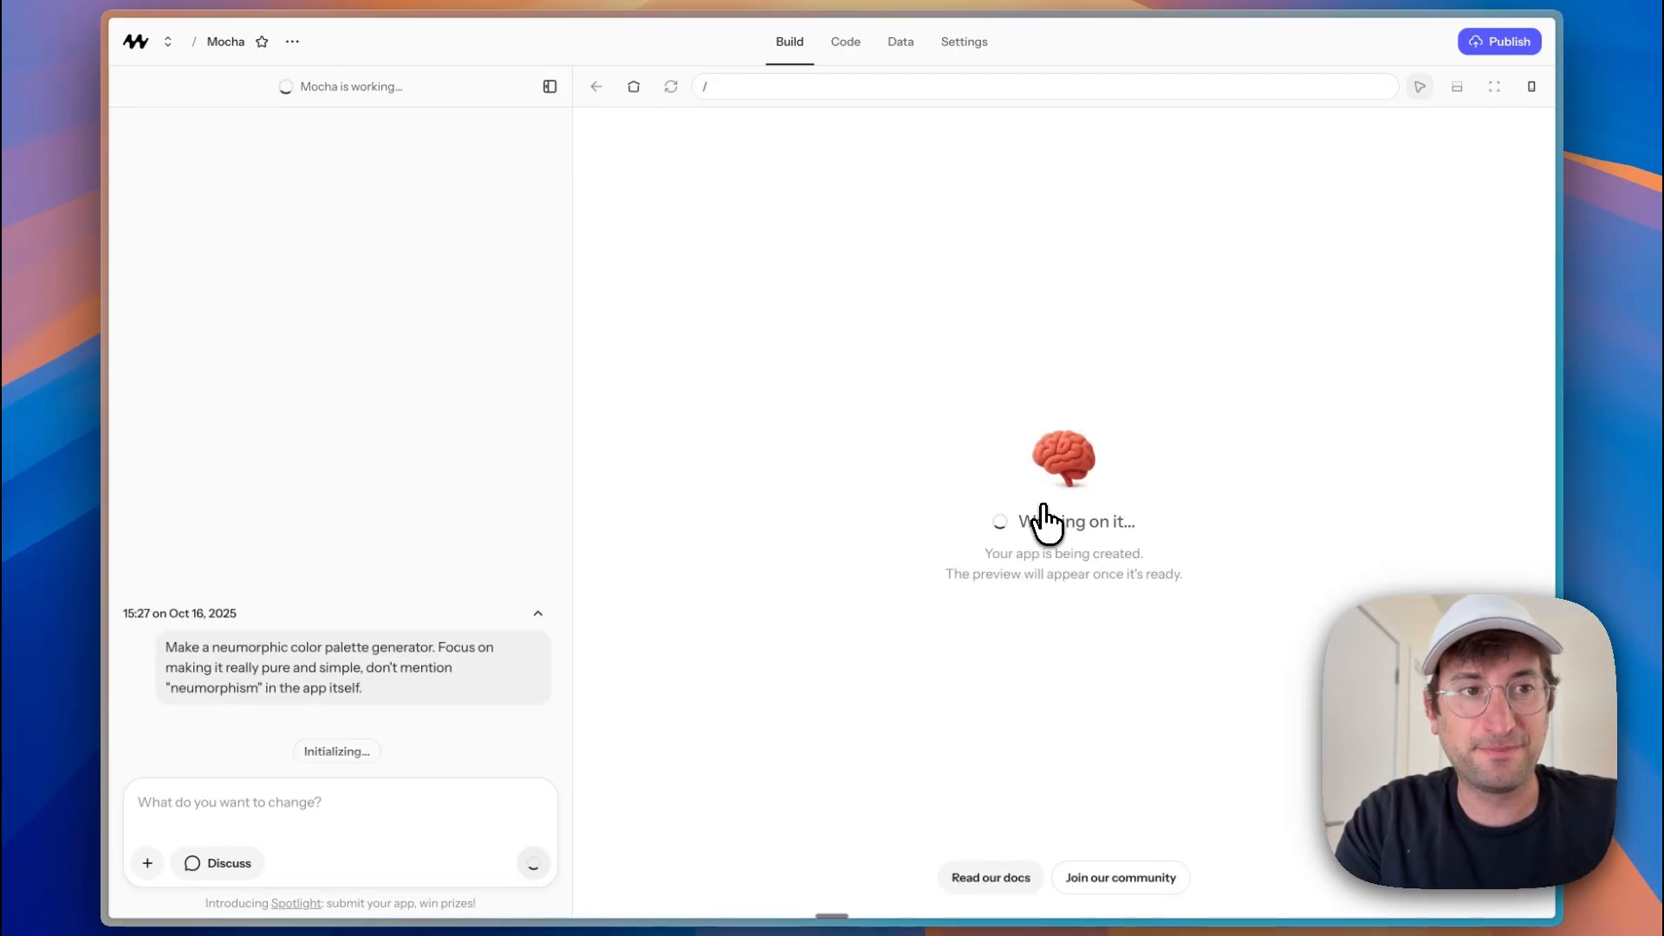
pyautogui.moveTo(415, 168)
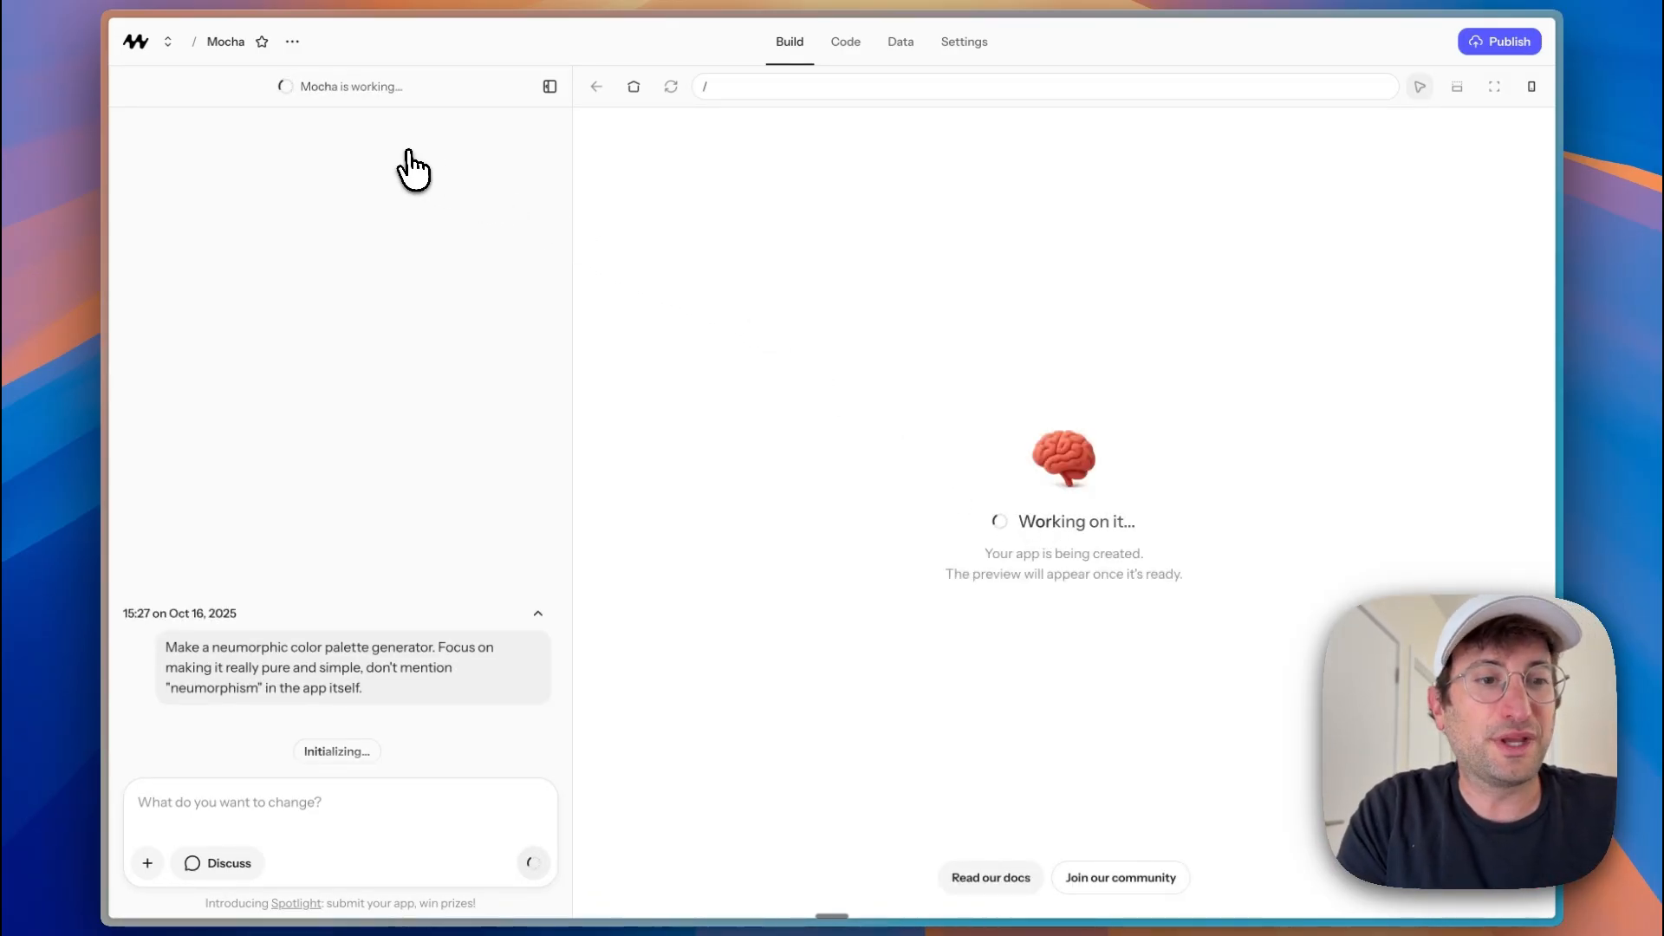
pyautogui.moveTo(338, 760)
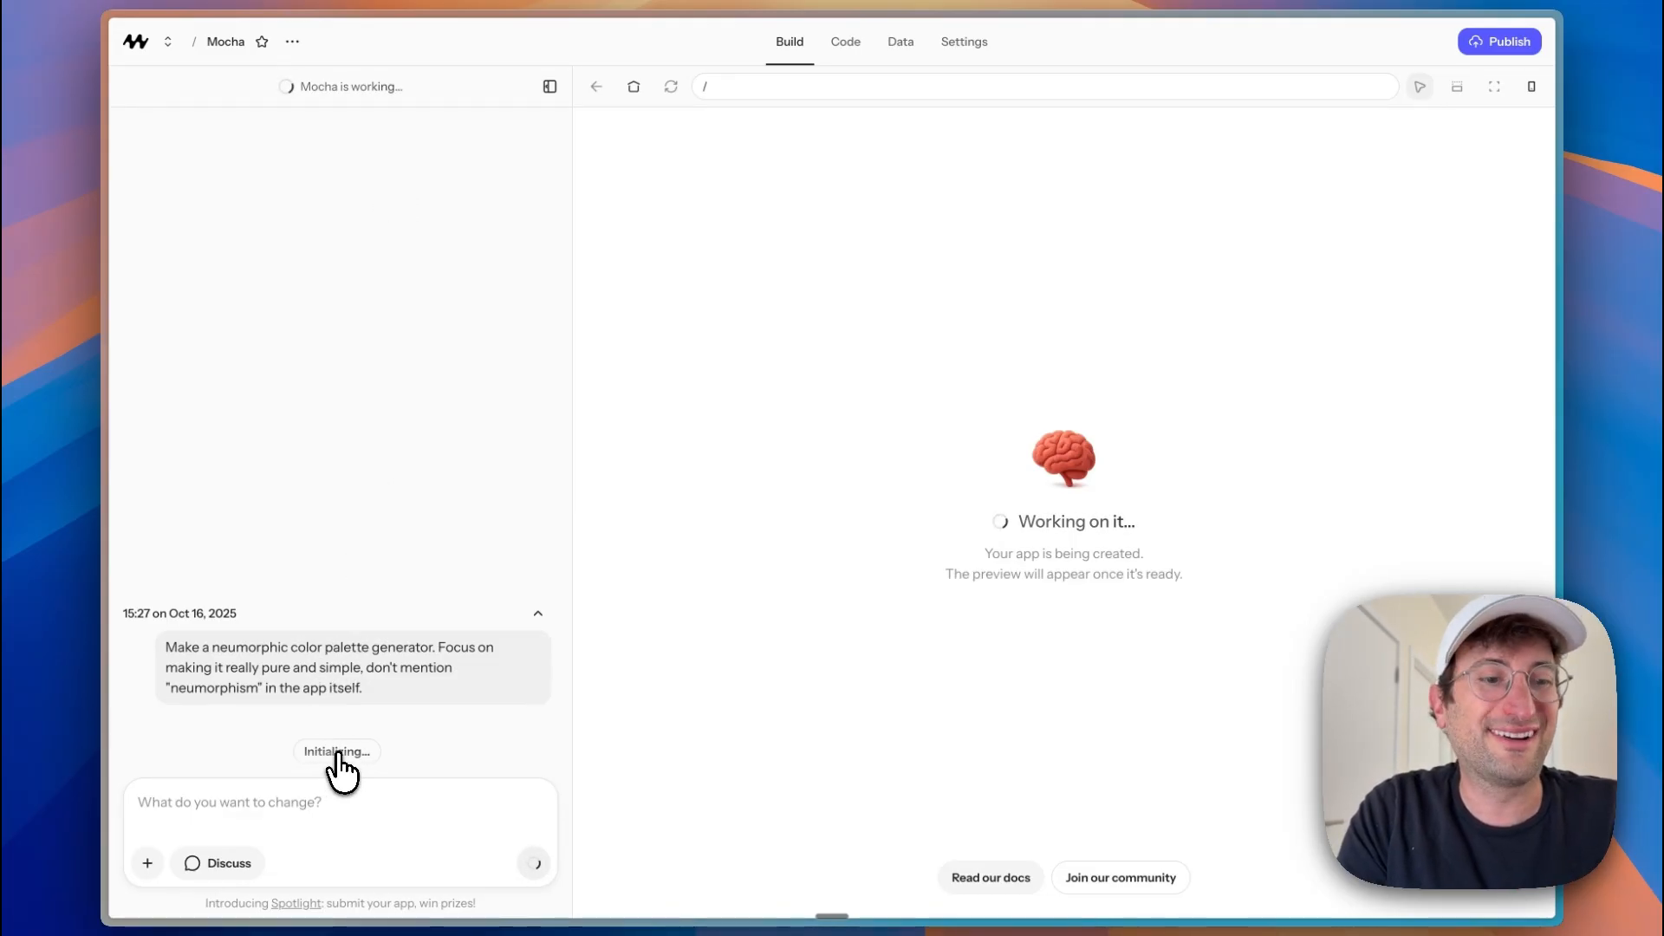
pyautogui.moveTo(229, 864)
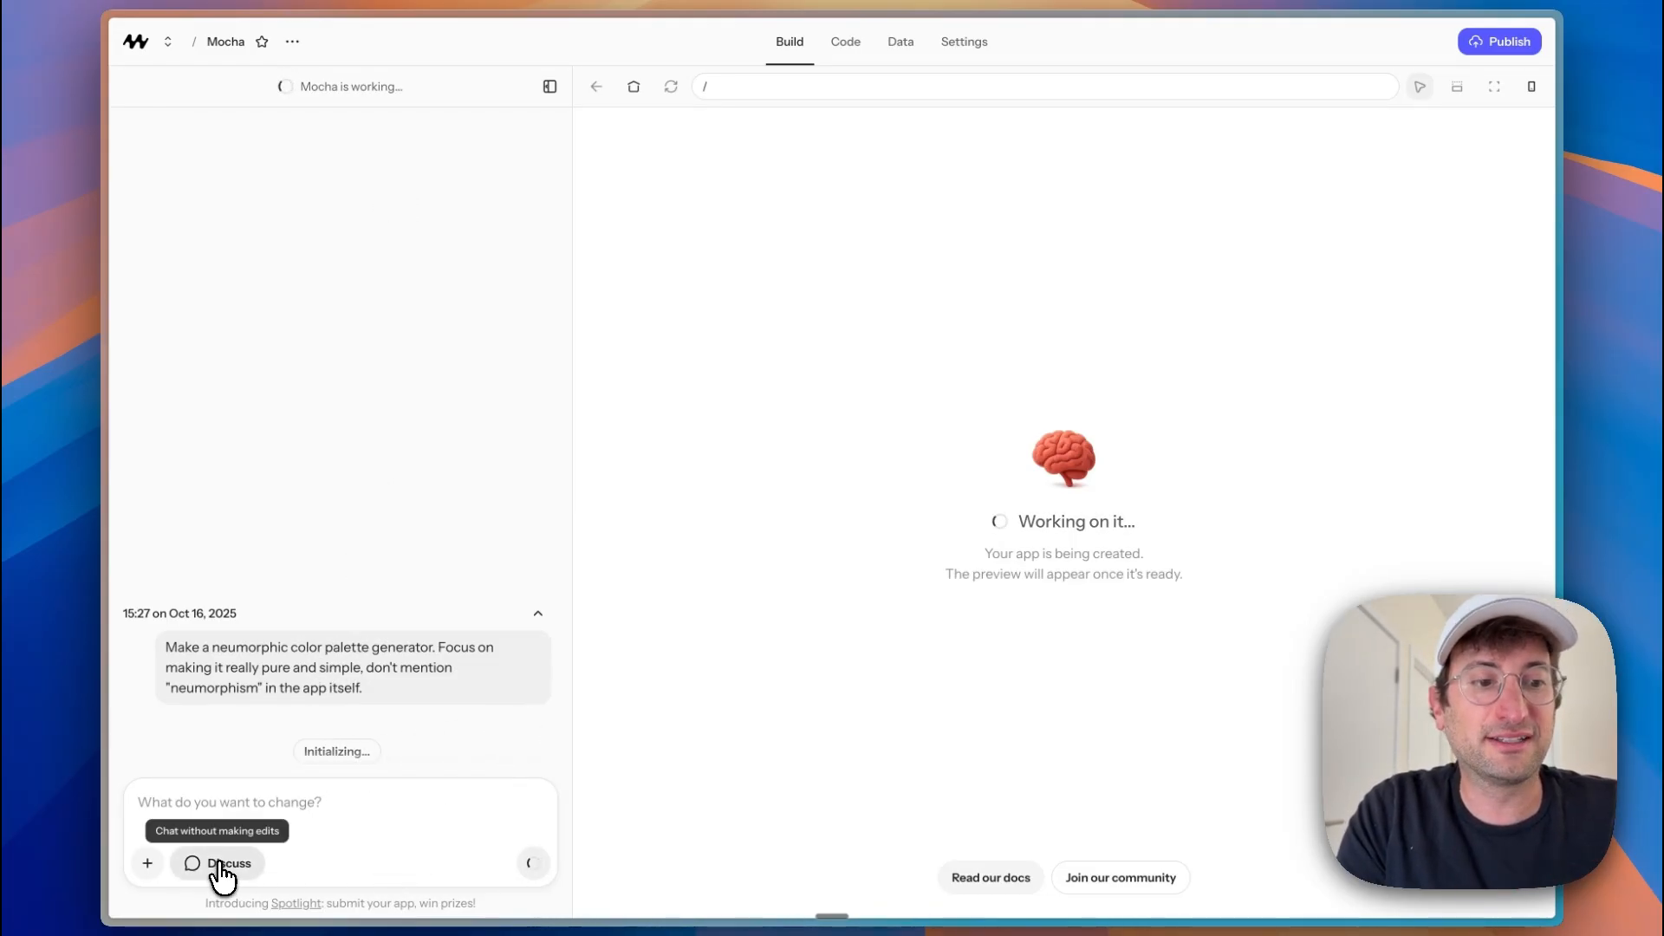
# Step: Switch chat to Discuss mode, cancel the attachment picker, and show the Data tables
pyautogui.click(218, 863)
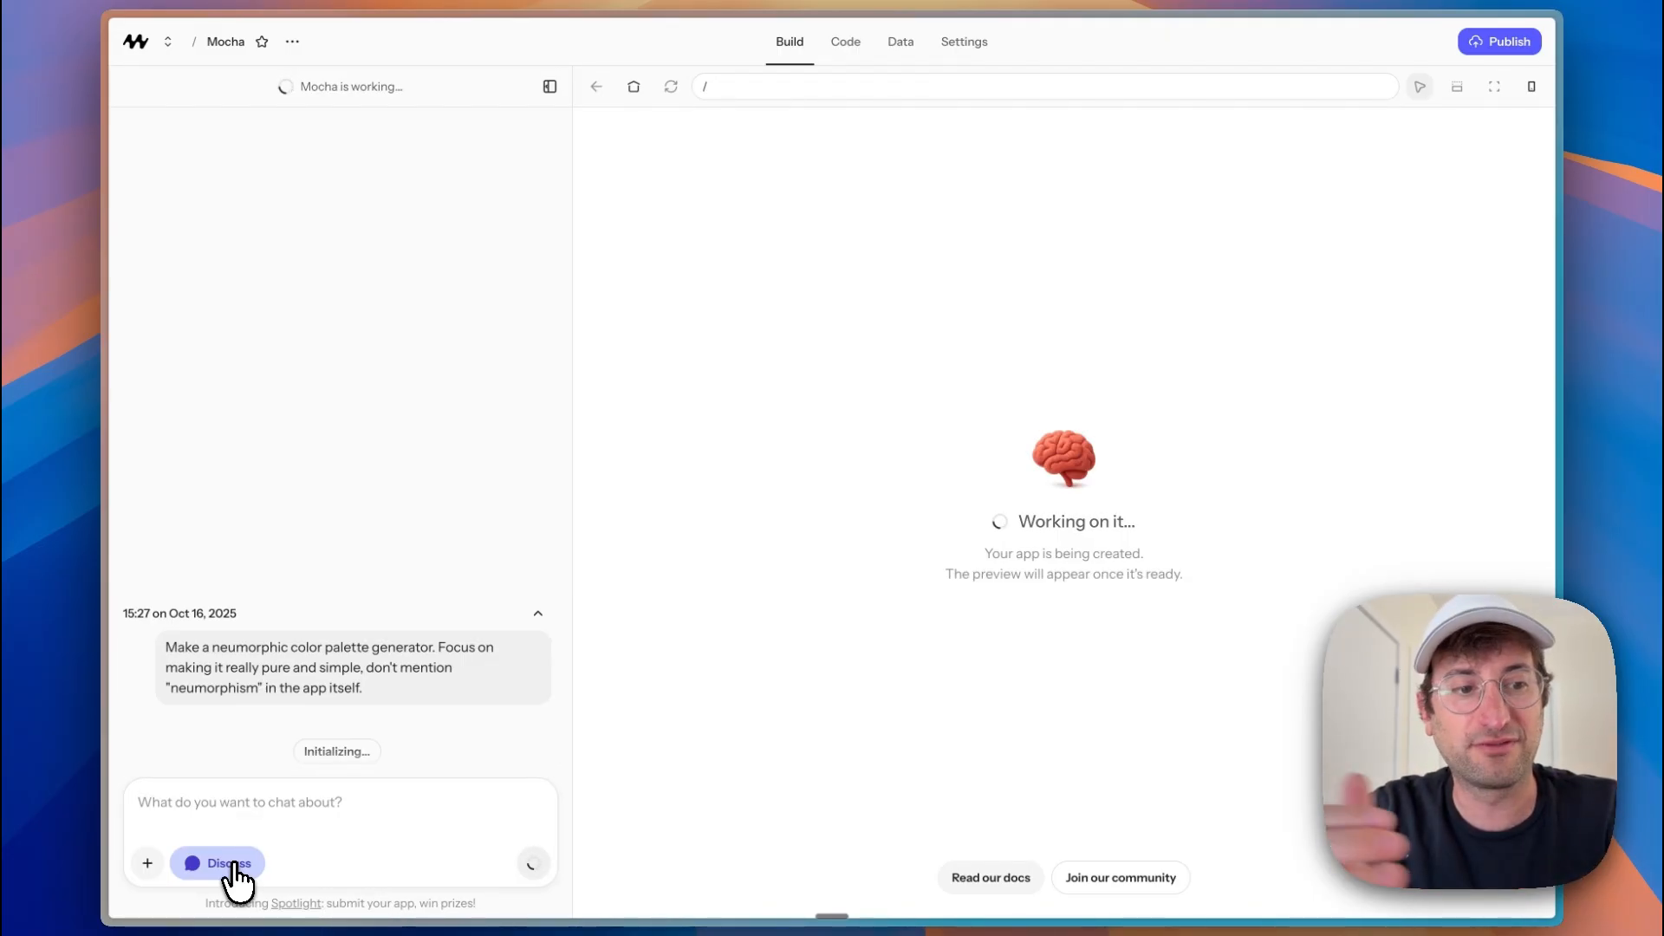
pyautogui.click(145, 863)
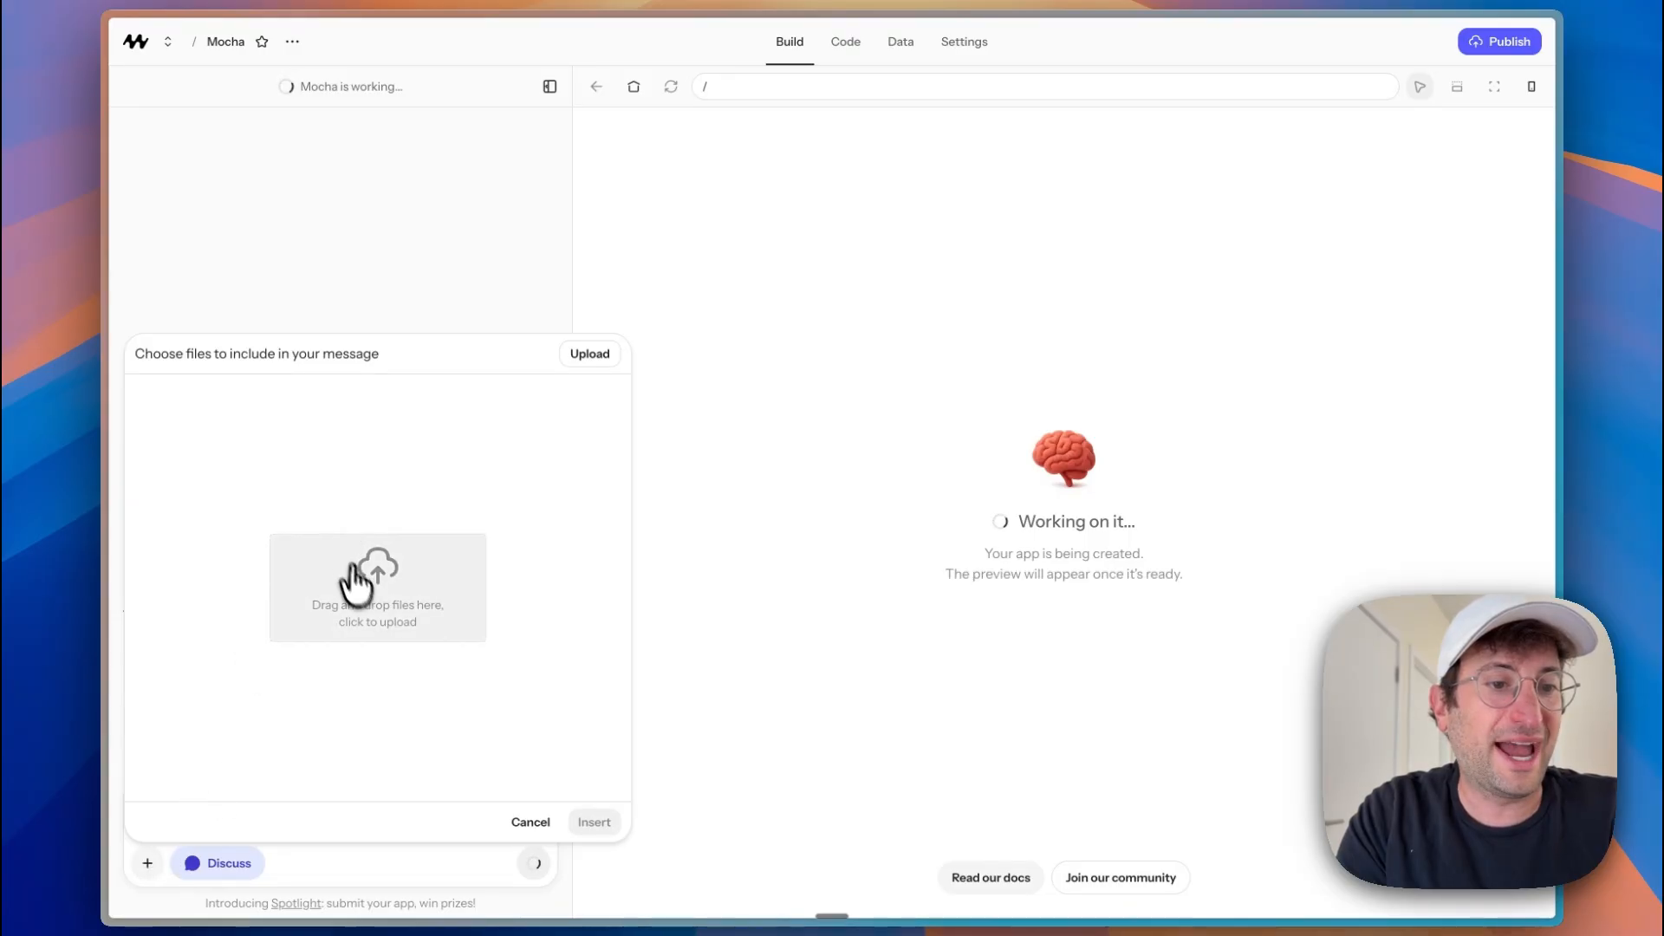
pyautogui.click(531, 822)
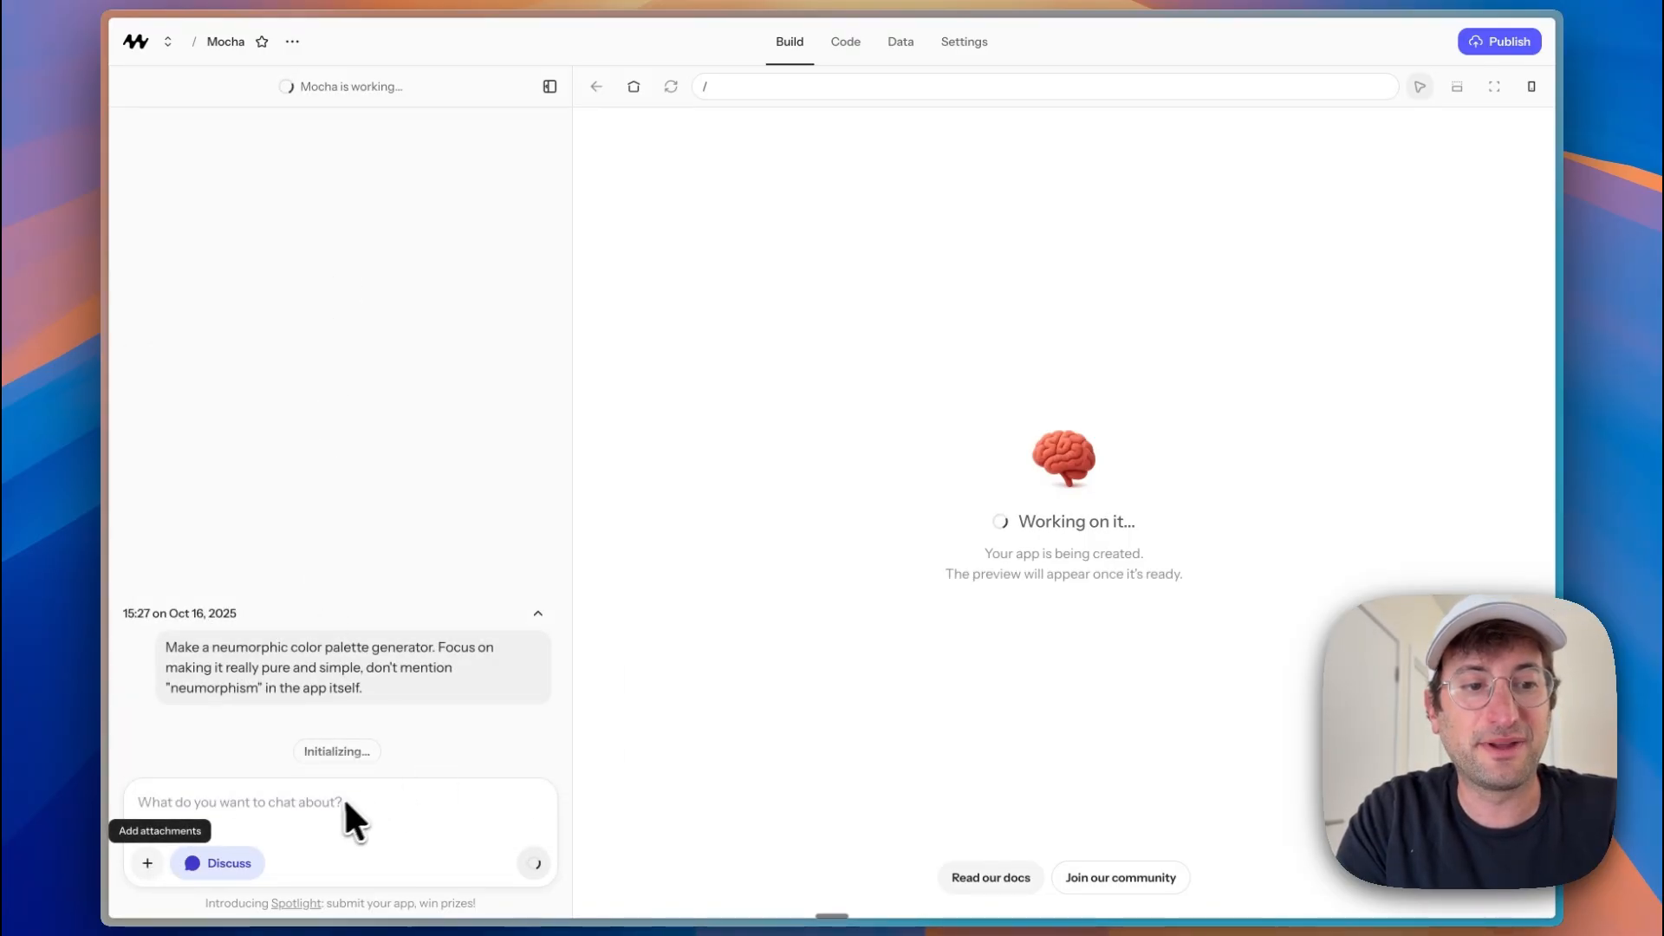
pyautogui.moveTo(766, 215)
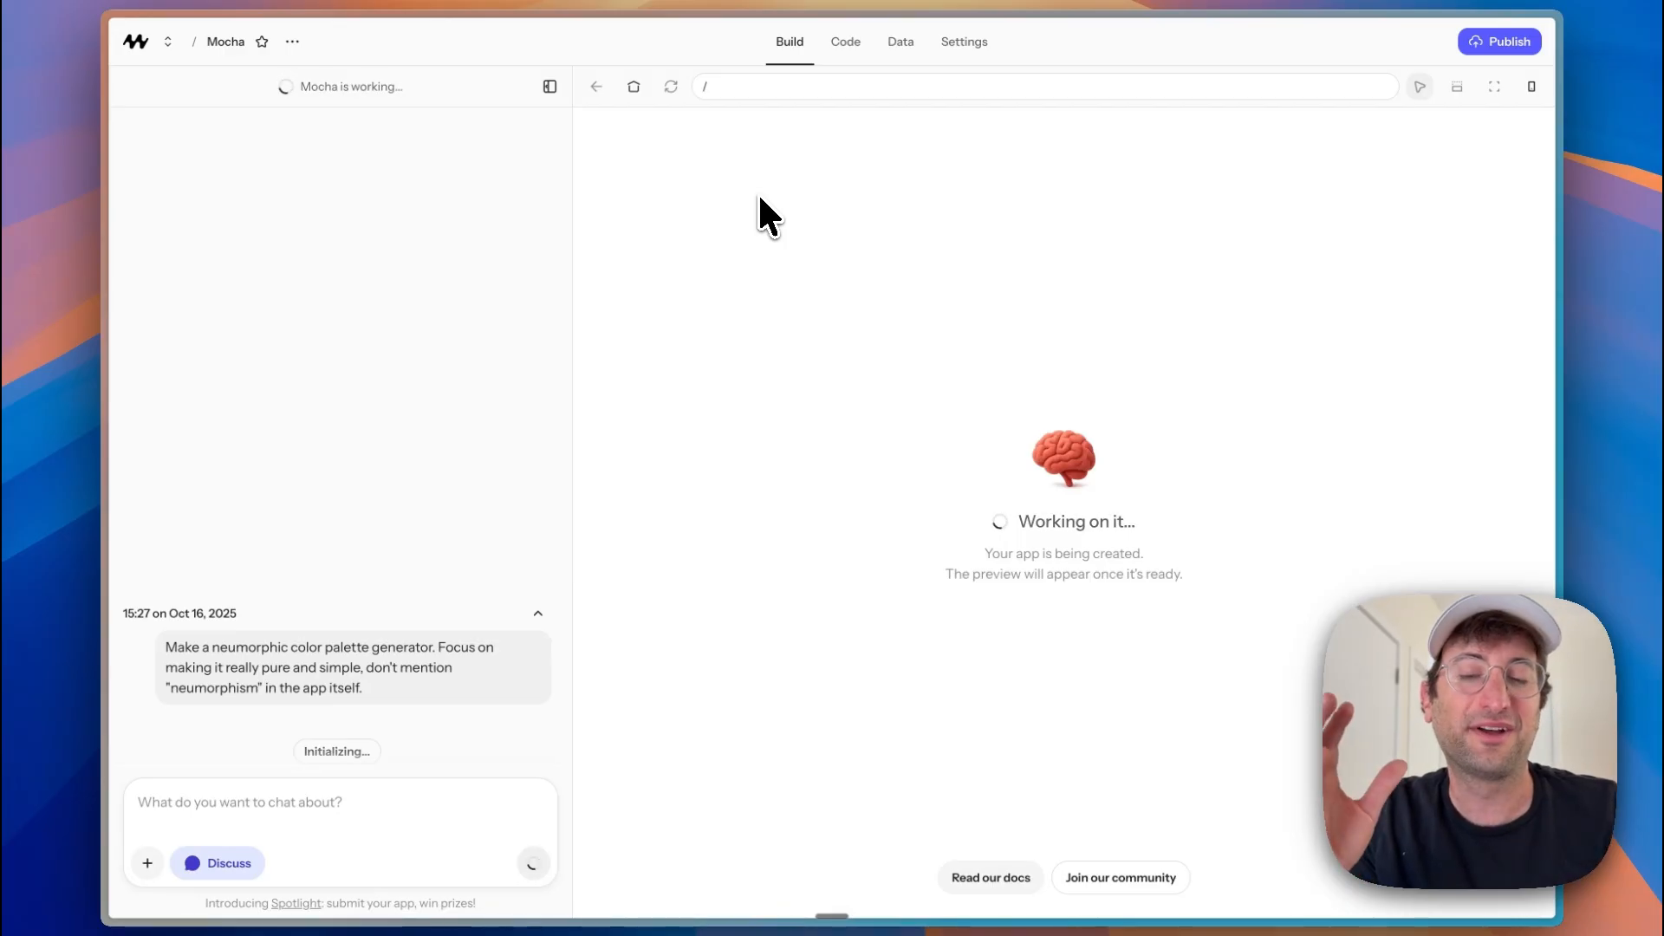
pyautogui.click(900, 42)
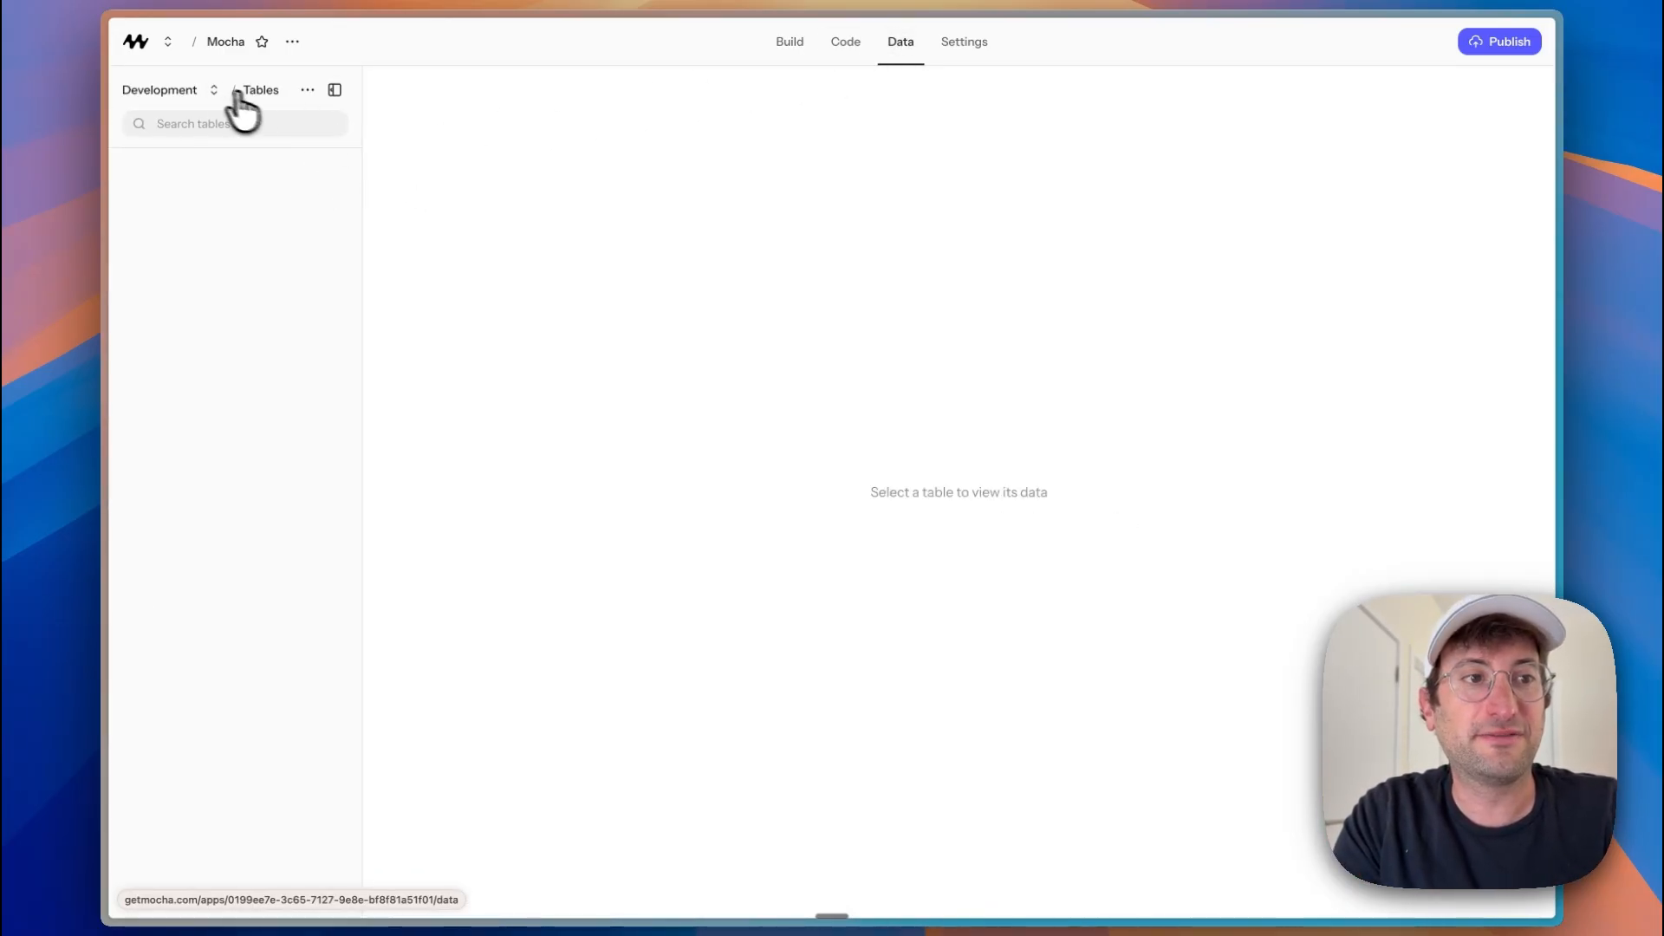
# Step: Show the Development and Production data environment choices, then dismiss them
pyautogui.click(164, 89)
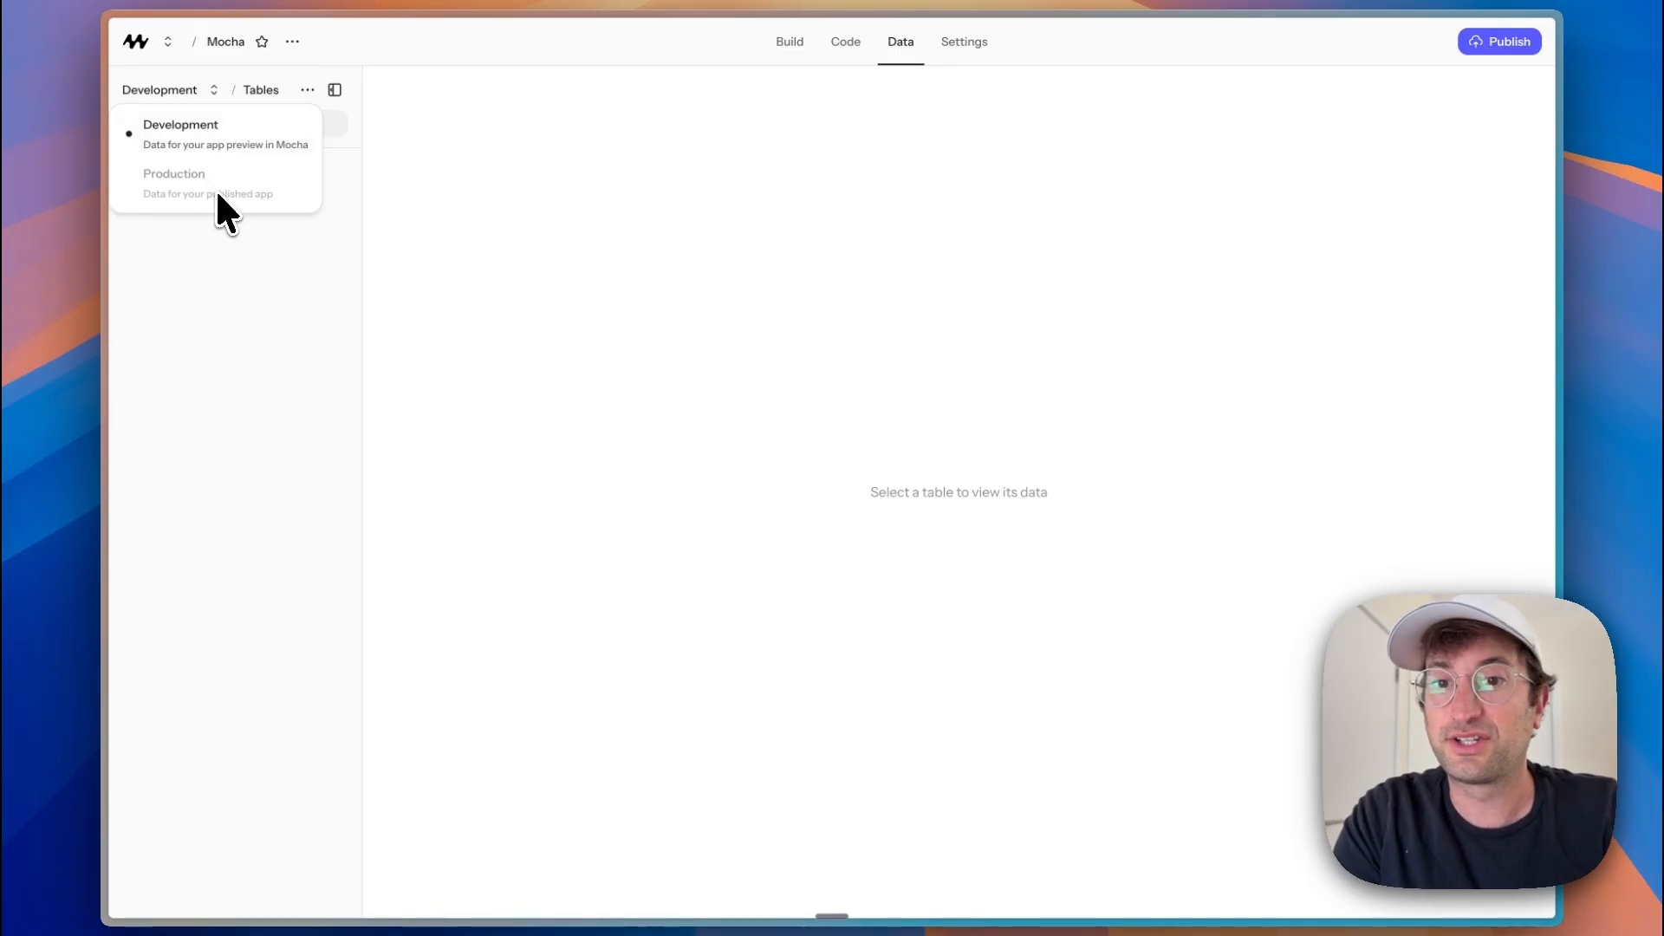
pyautogui.moveTo(218, 191)
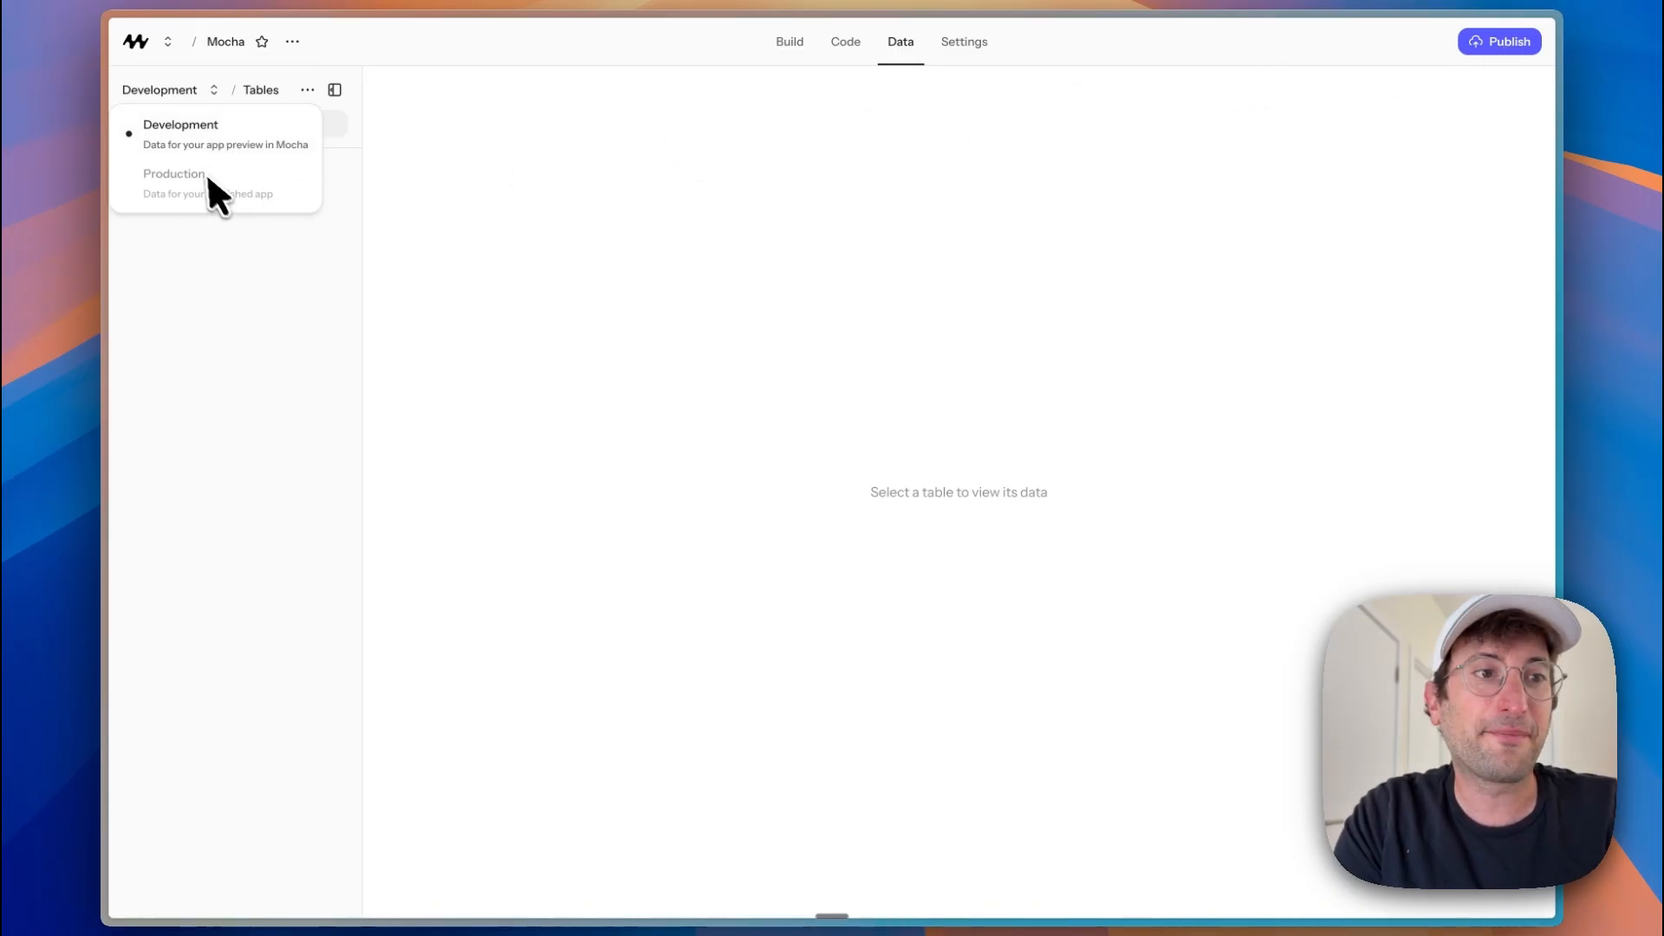
pyautogui.moveTo(191, 196)
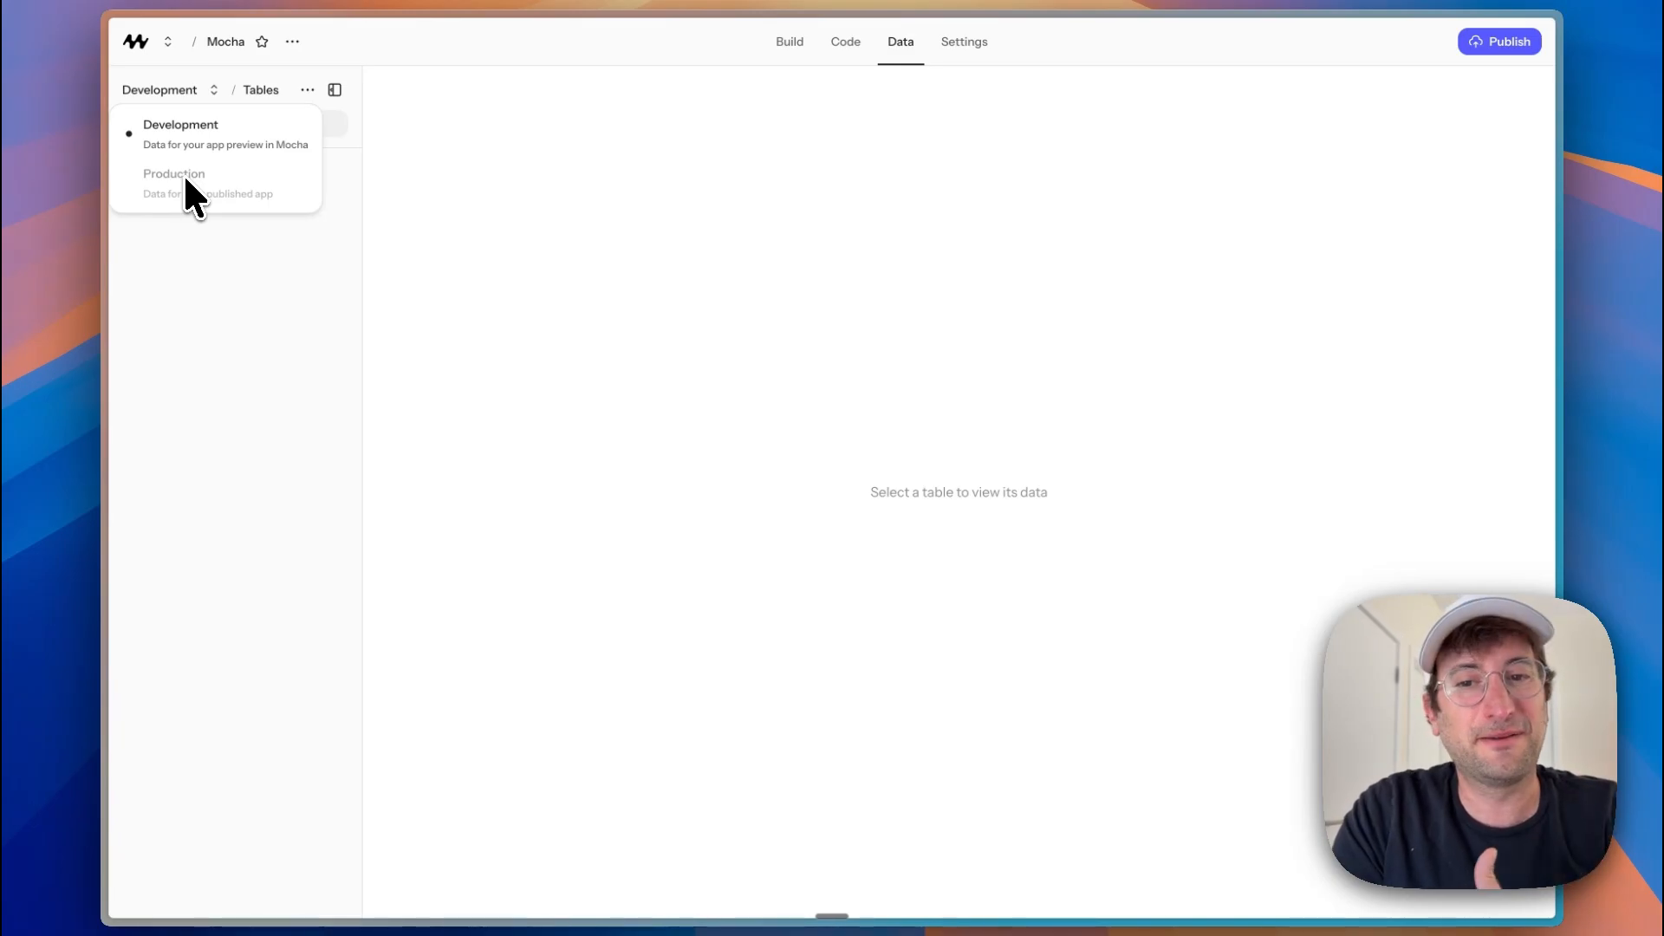
pyautogui.moveTo(300, 255)
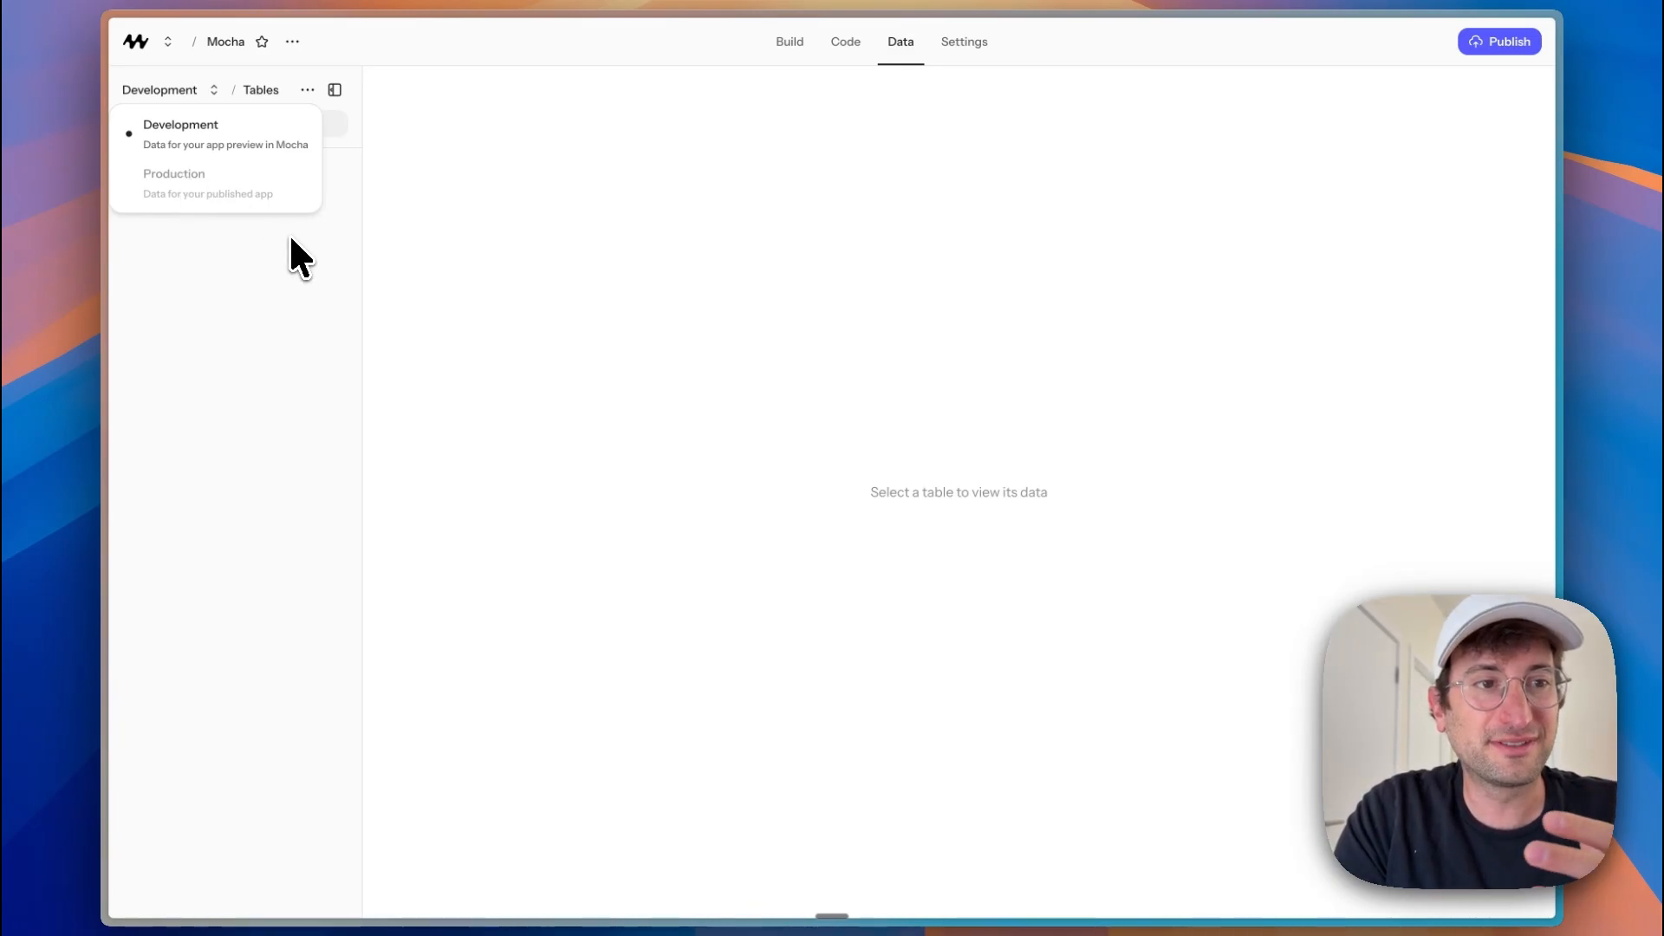
pyautogui.click(964, 41)
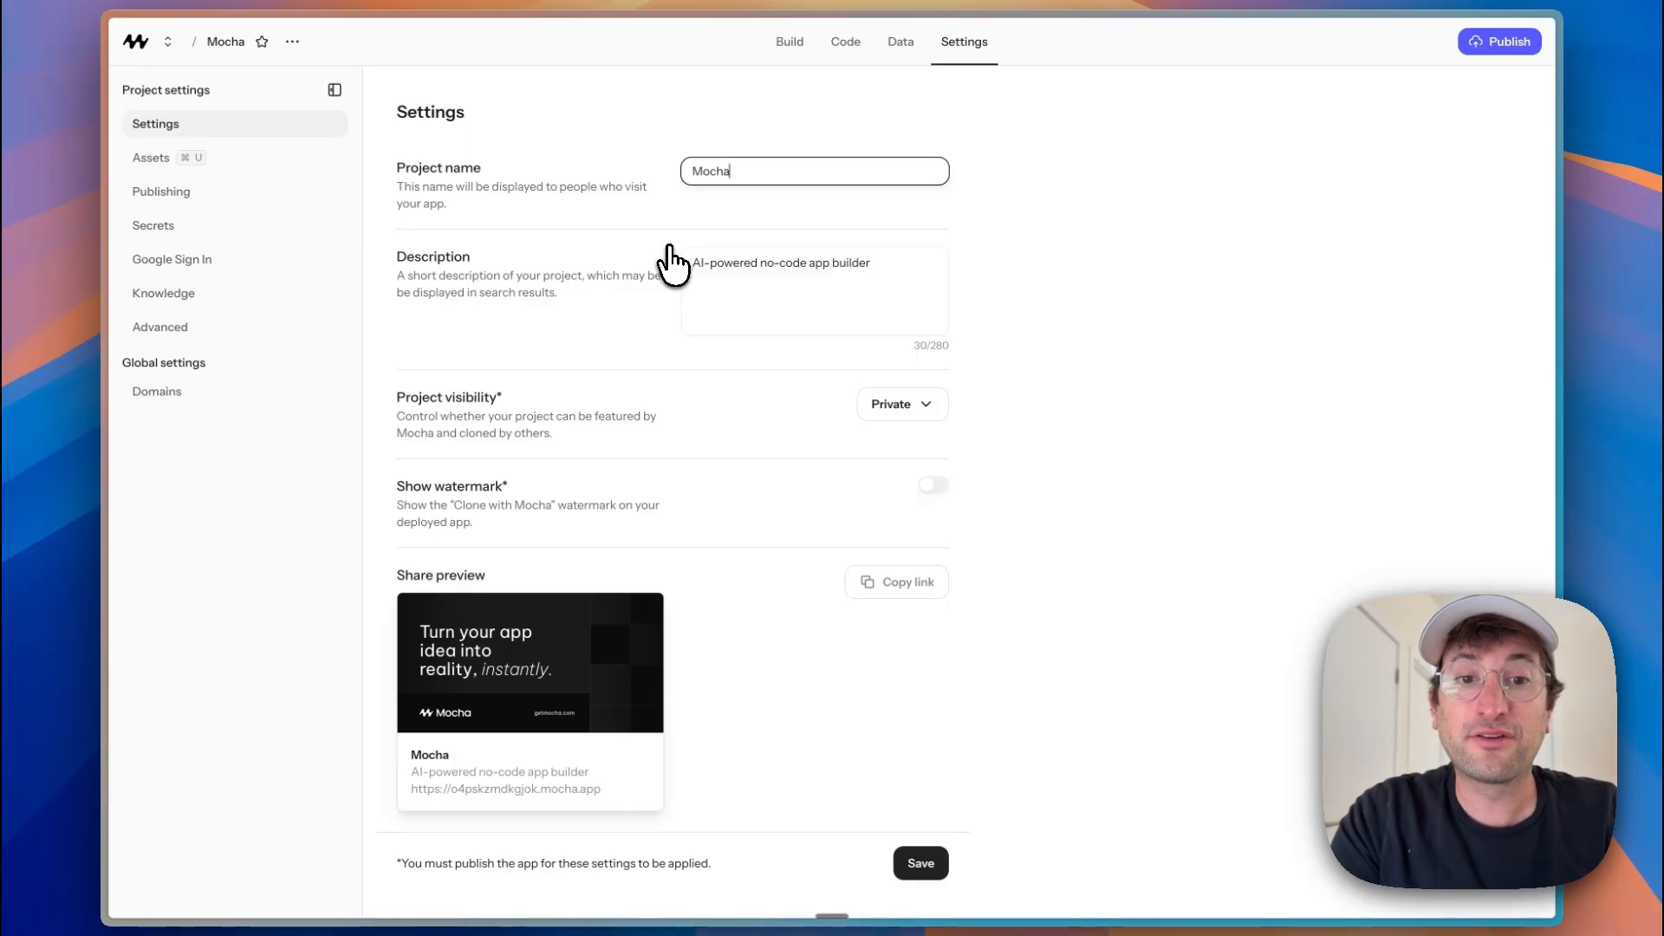
pyautogui.moveTo(535, 549)
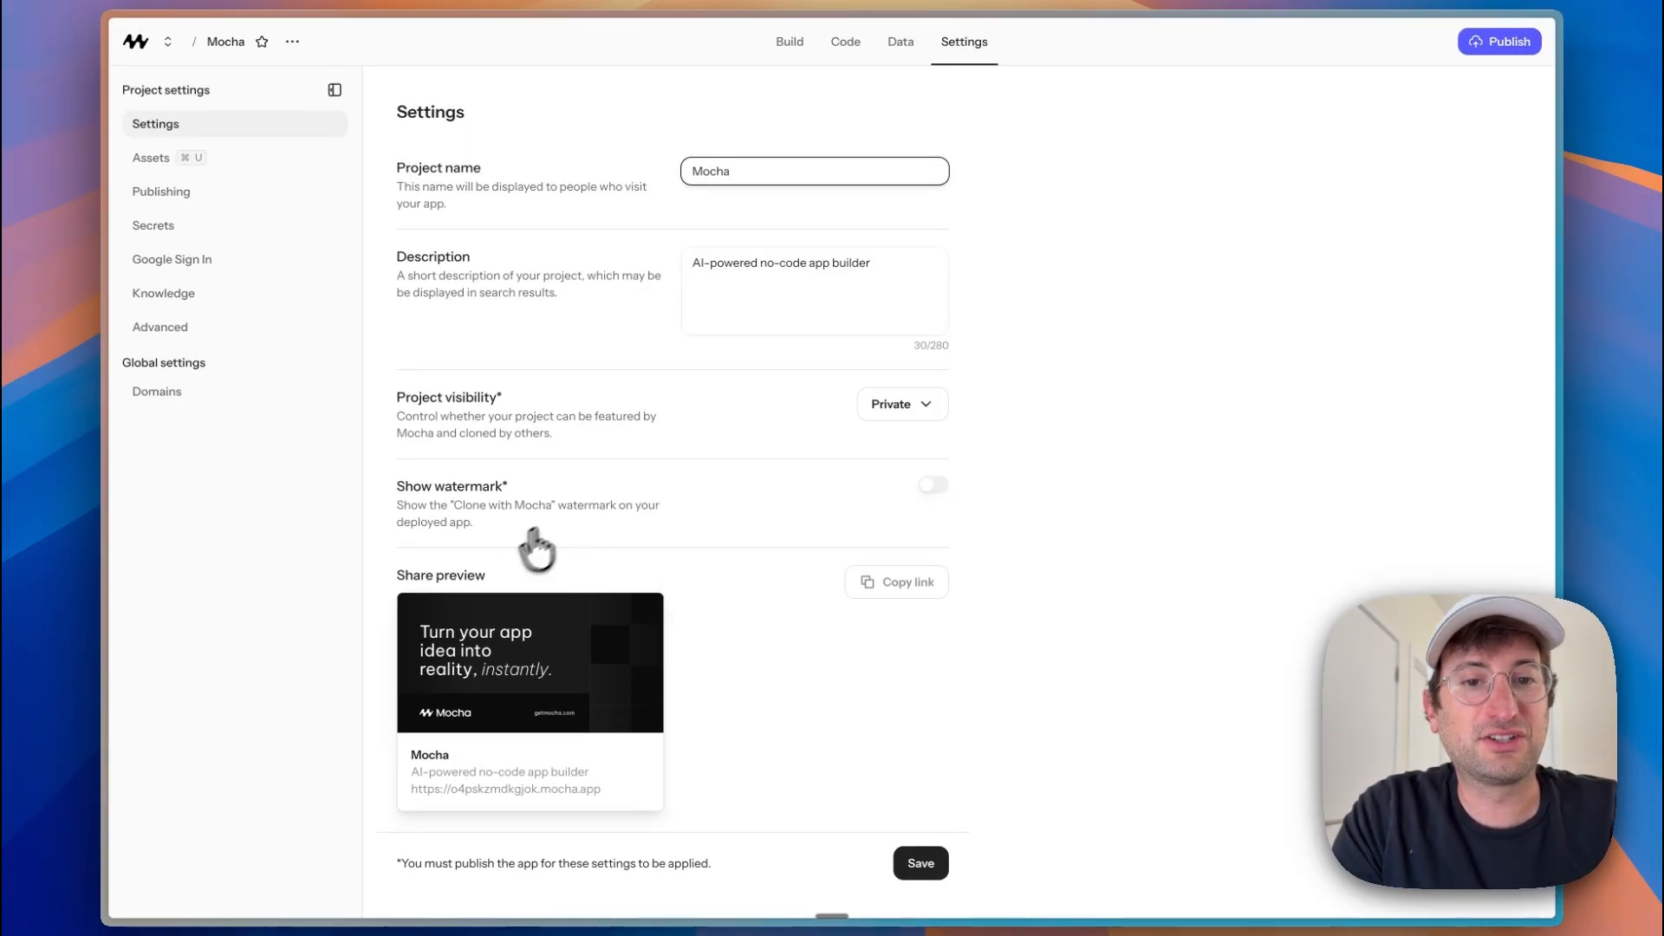
pyautogui.moveTo(901, 404)
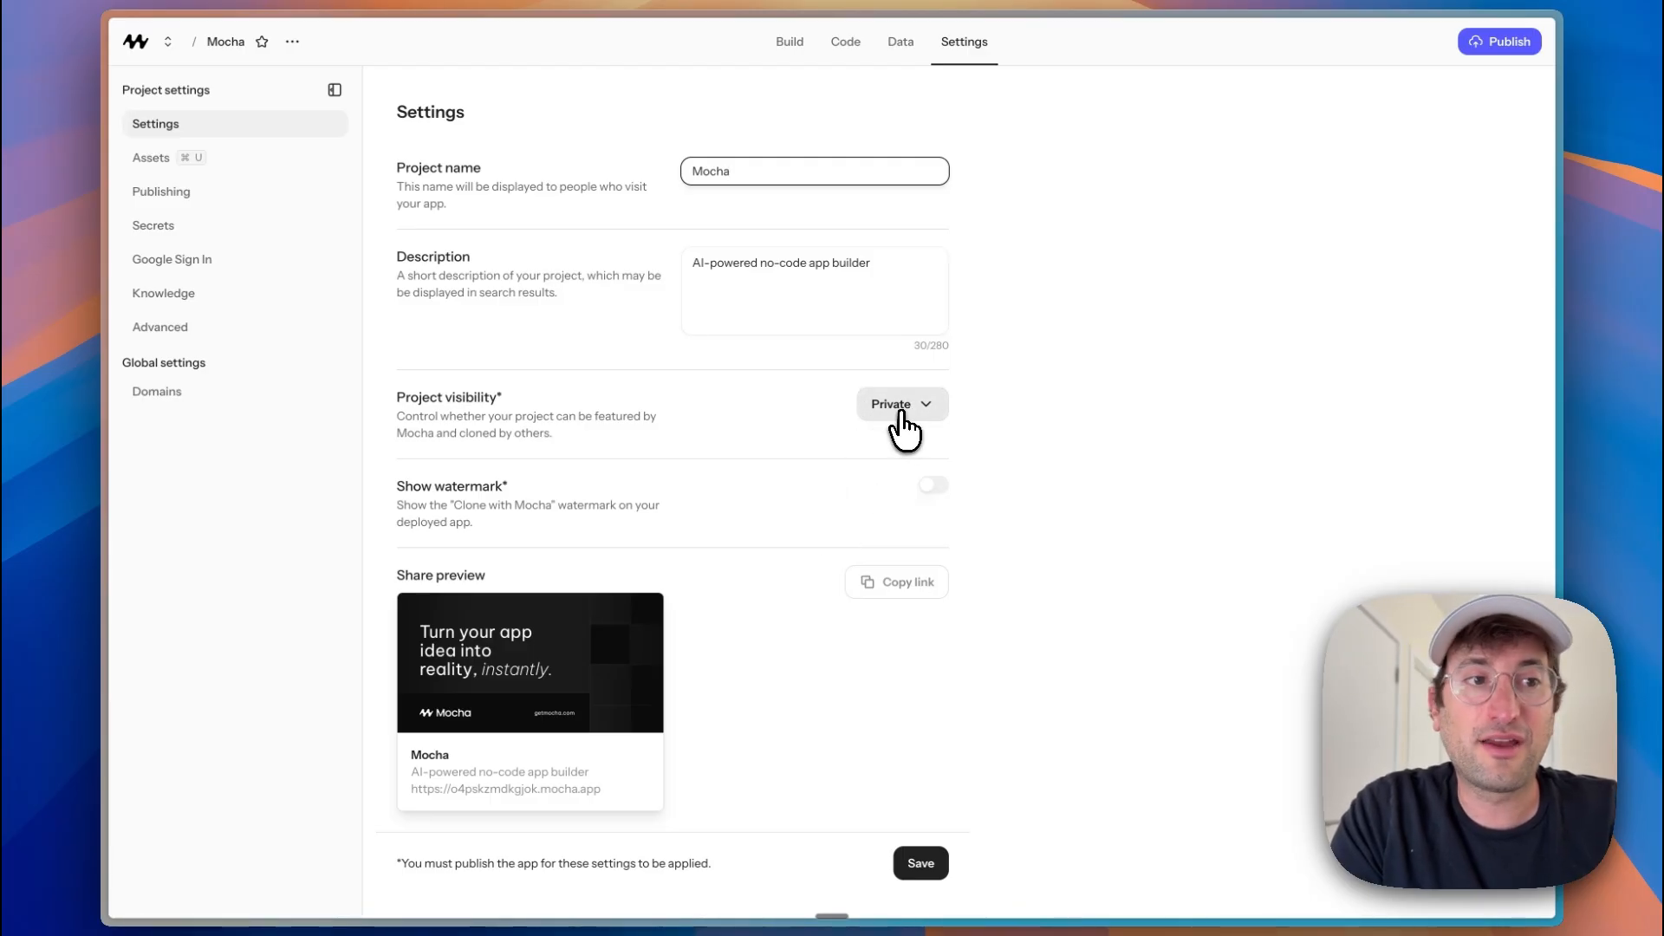
# Step: Review the project's Publishing, Google Sign In and Advanced settings pages
pyautogui.click(161, 190)
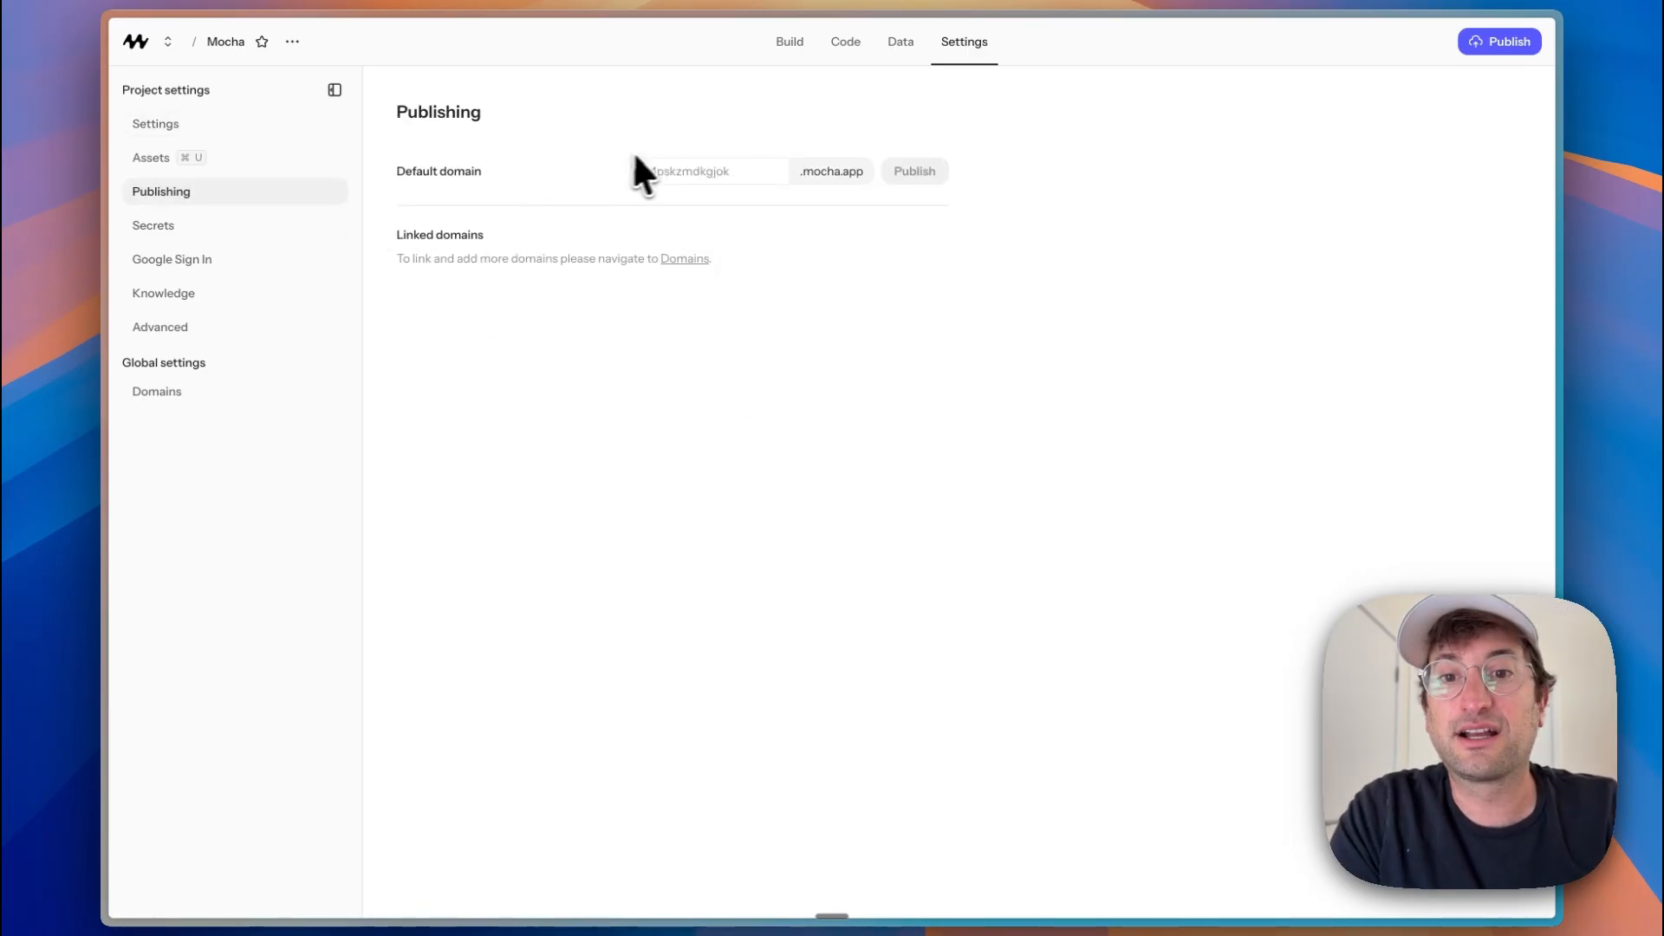
pyautogui.moveTo(1529, 23)
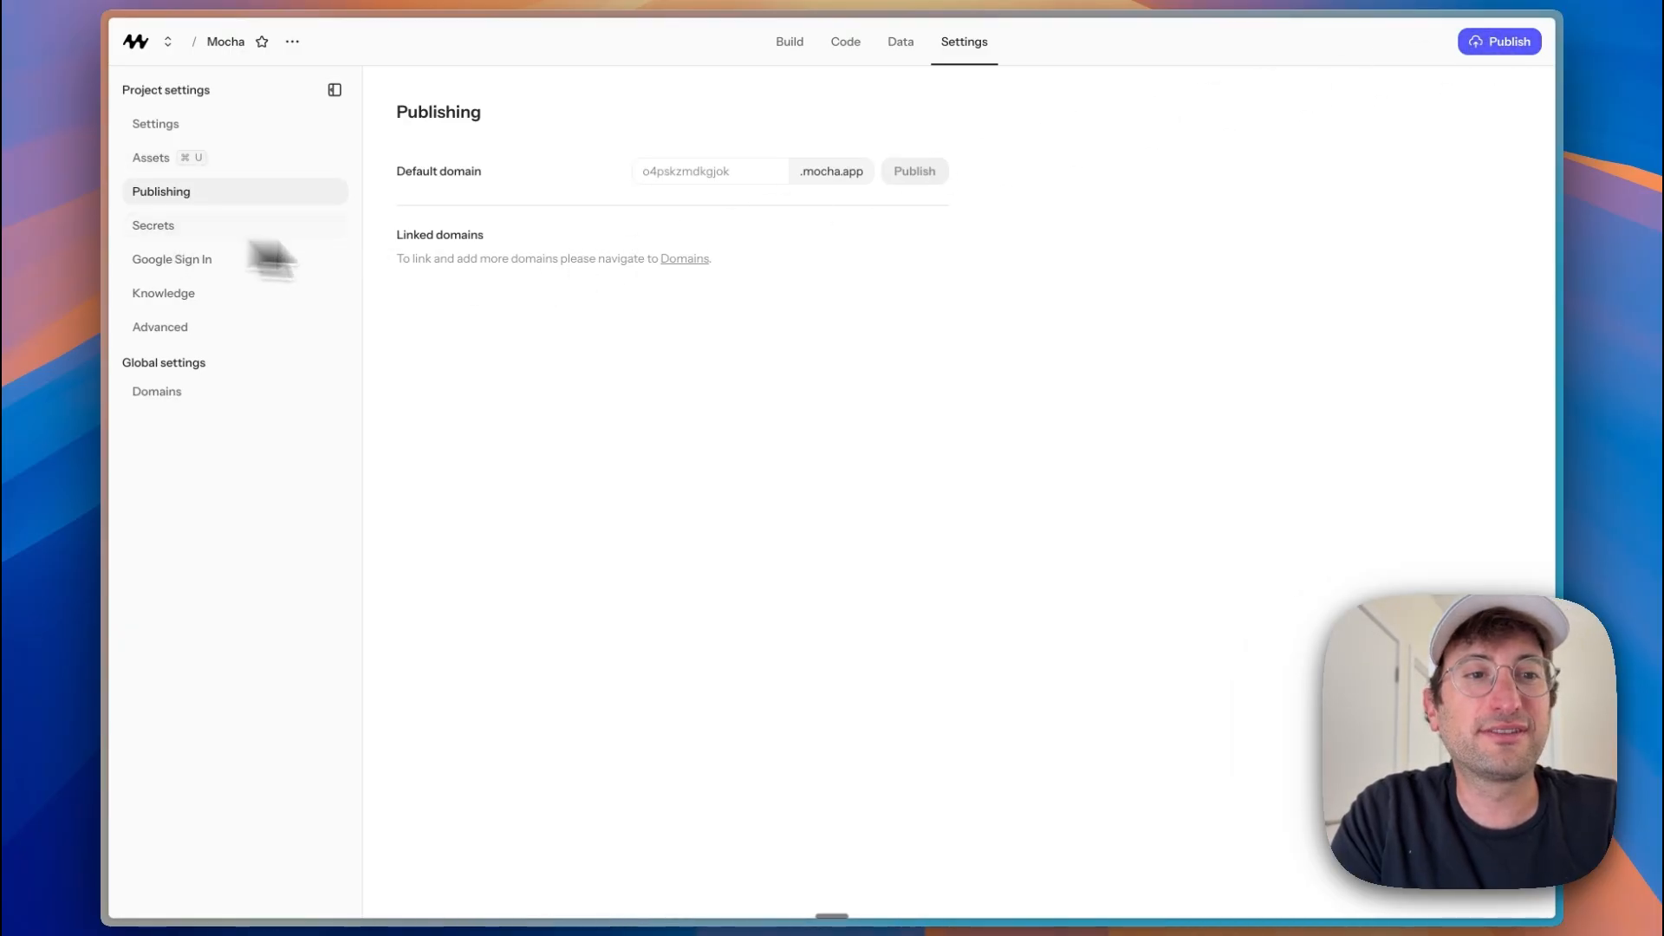
pyautogui.click(153, 226)
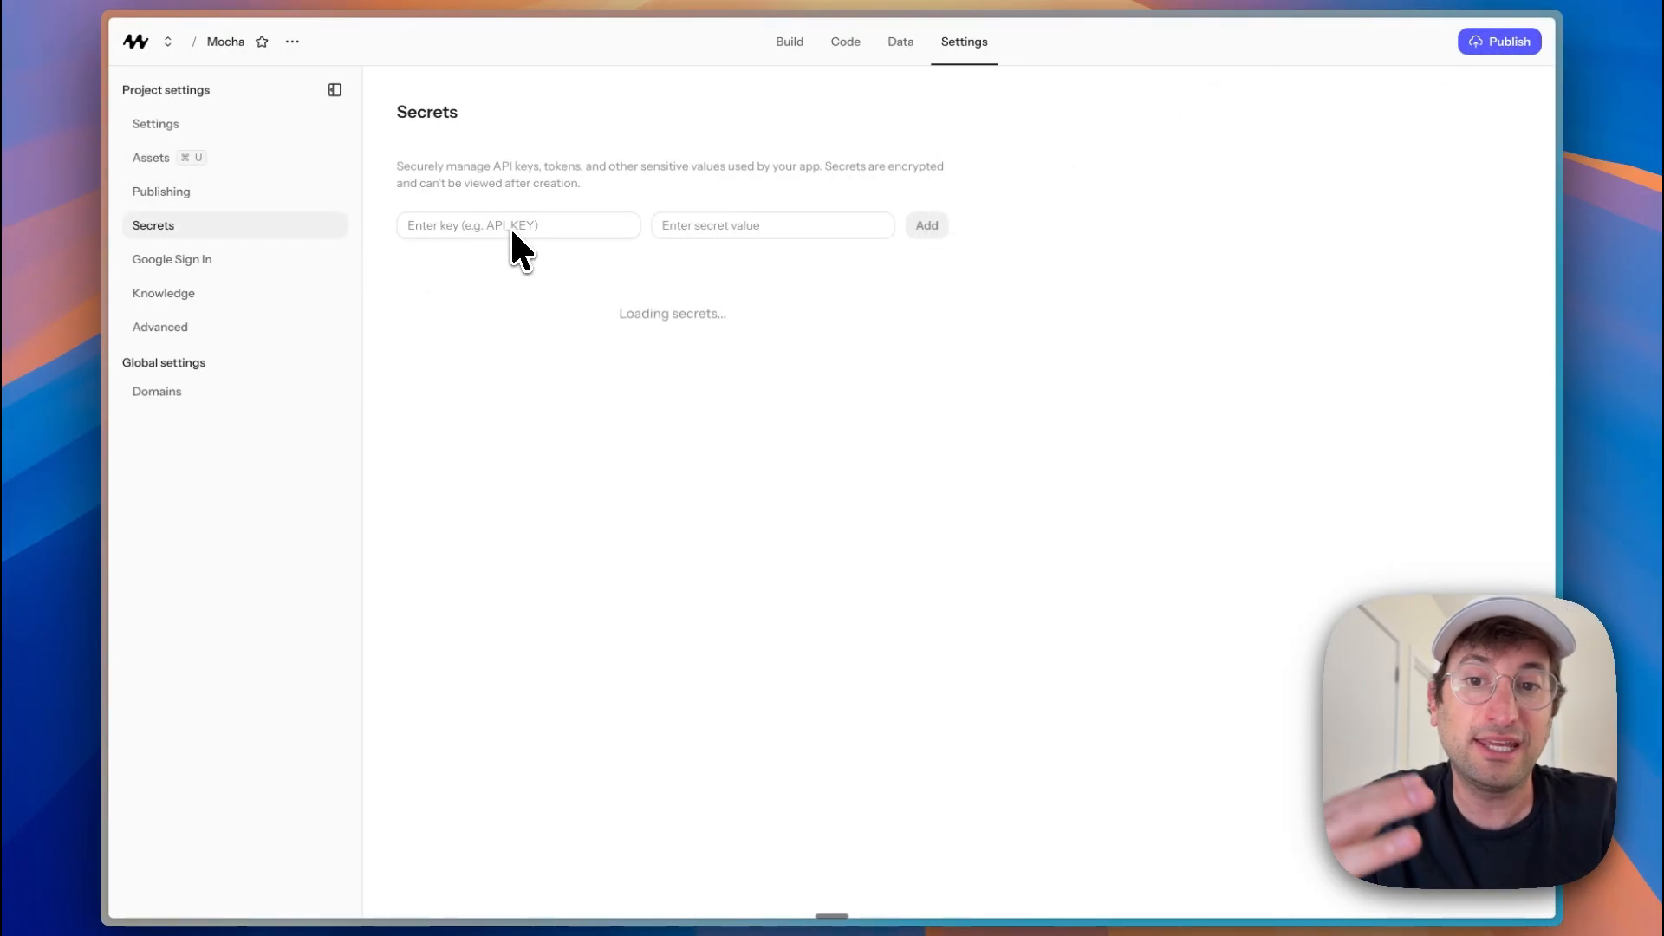
pyautogui.moveTo(172, 259)
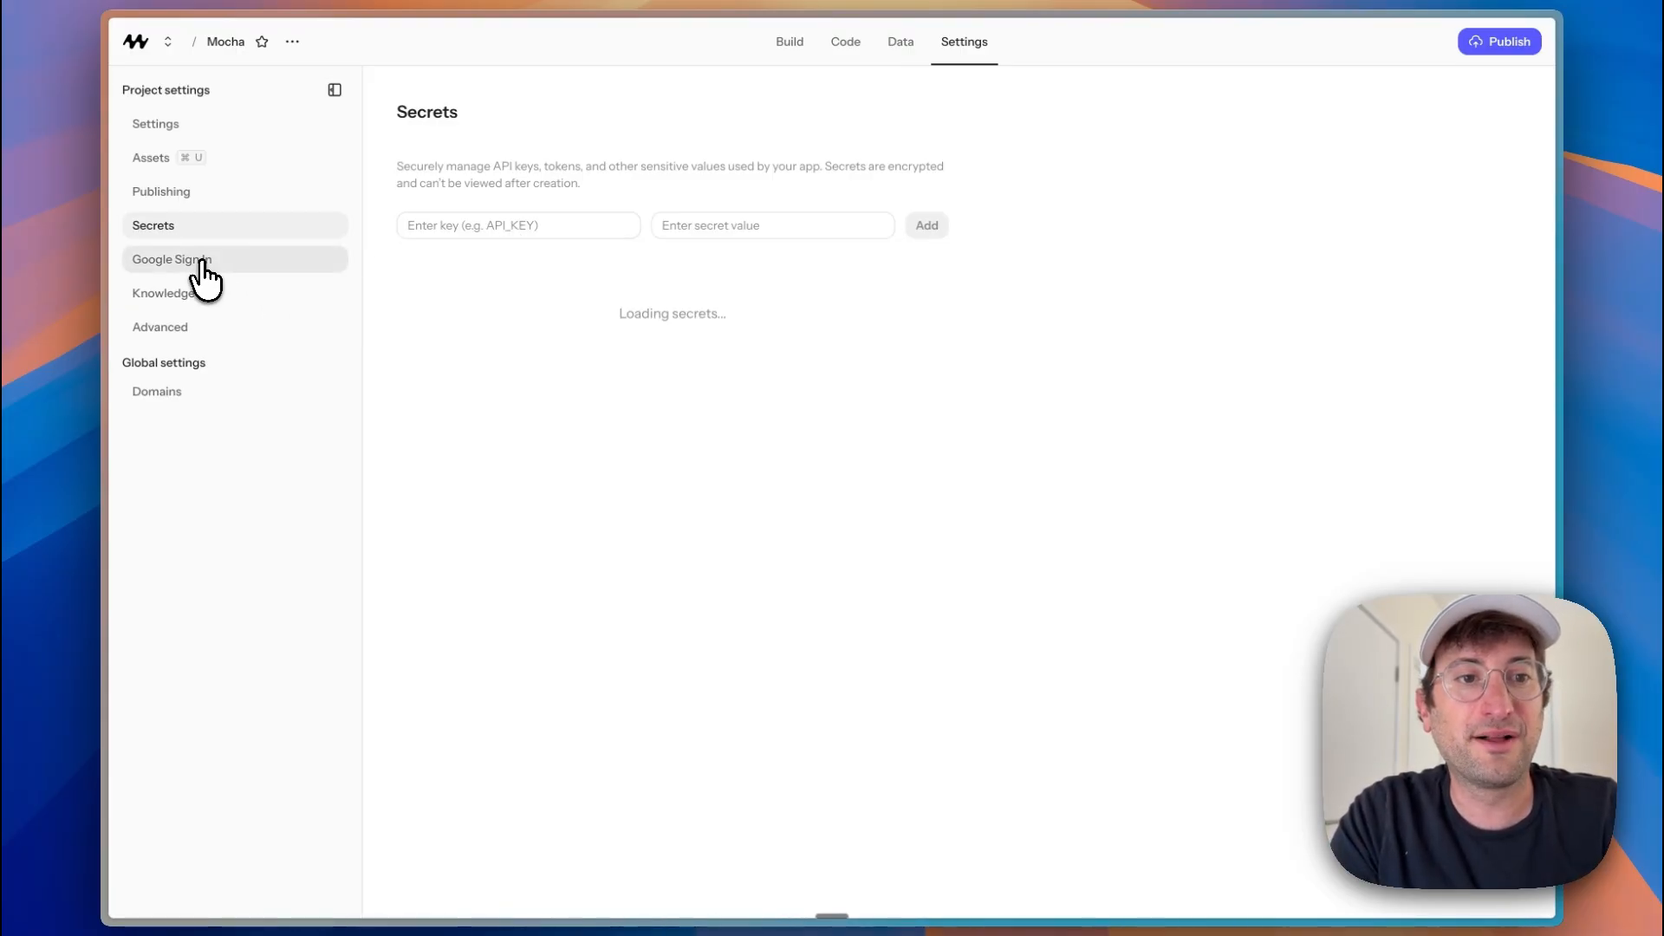
pyautogui.click(171, 258)
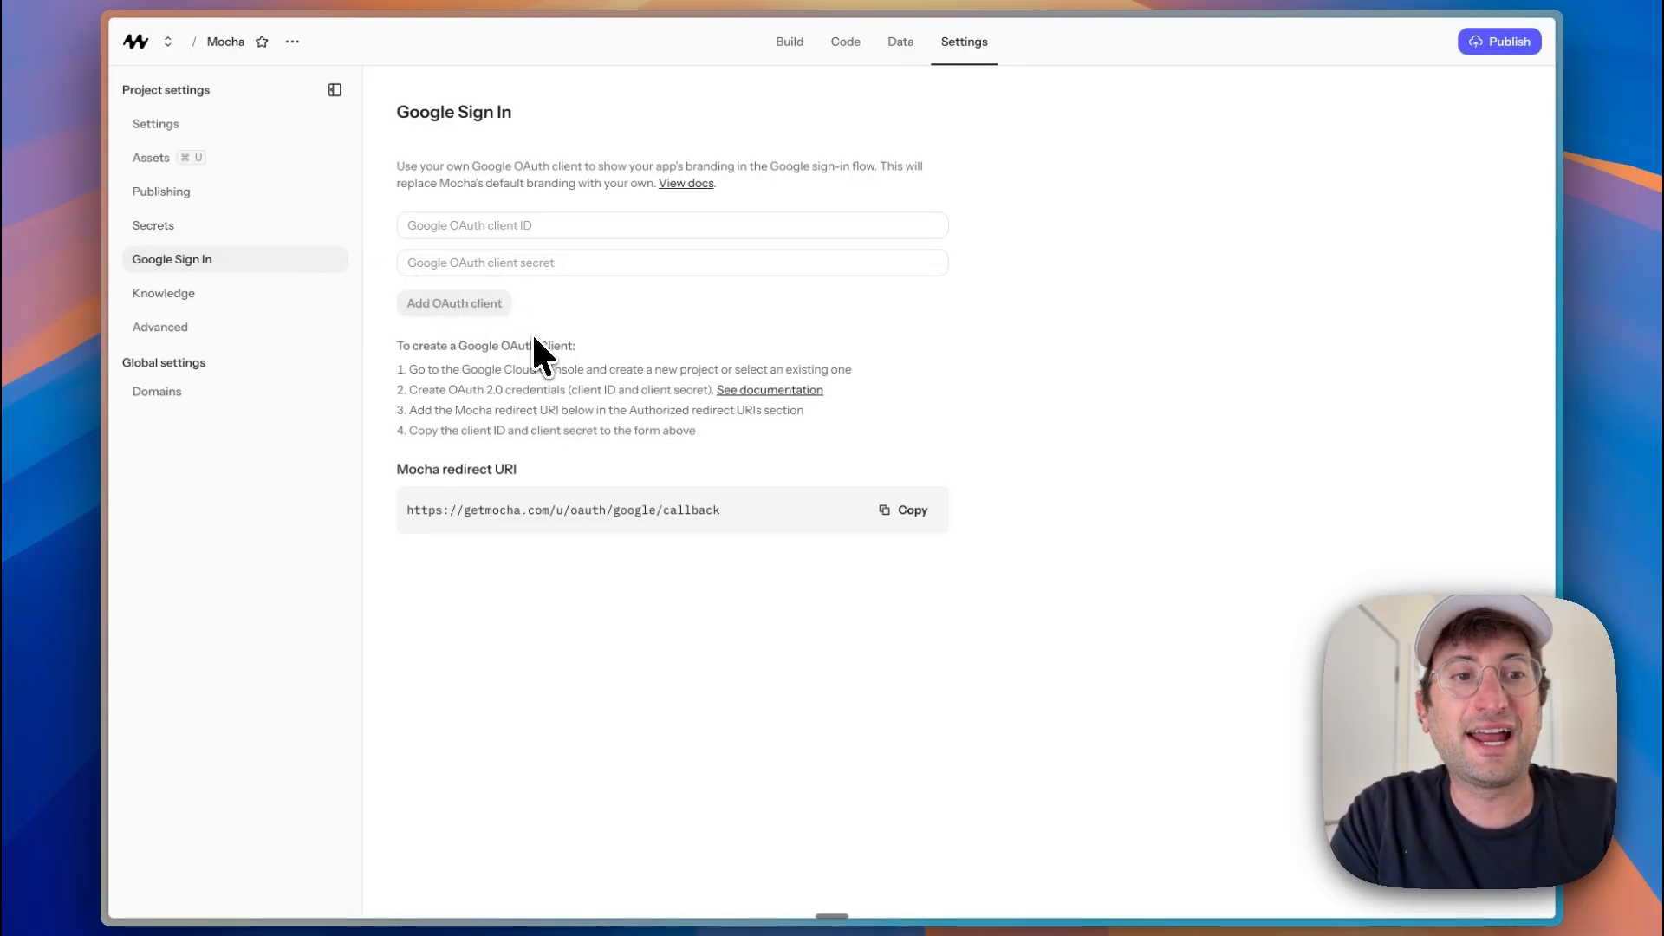
pyautogui.moveTo(520, 320)
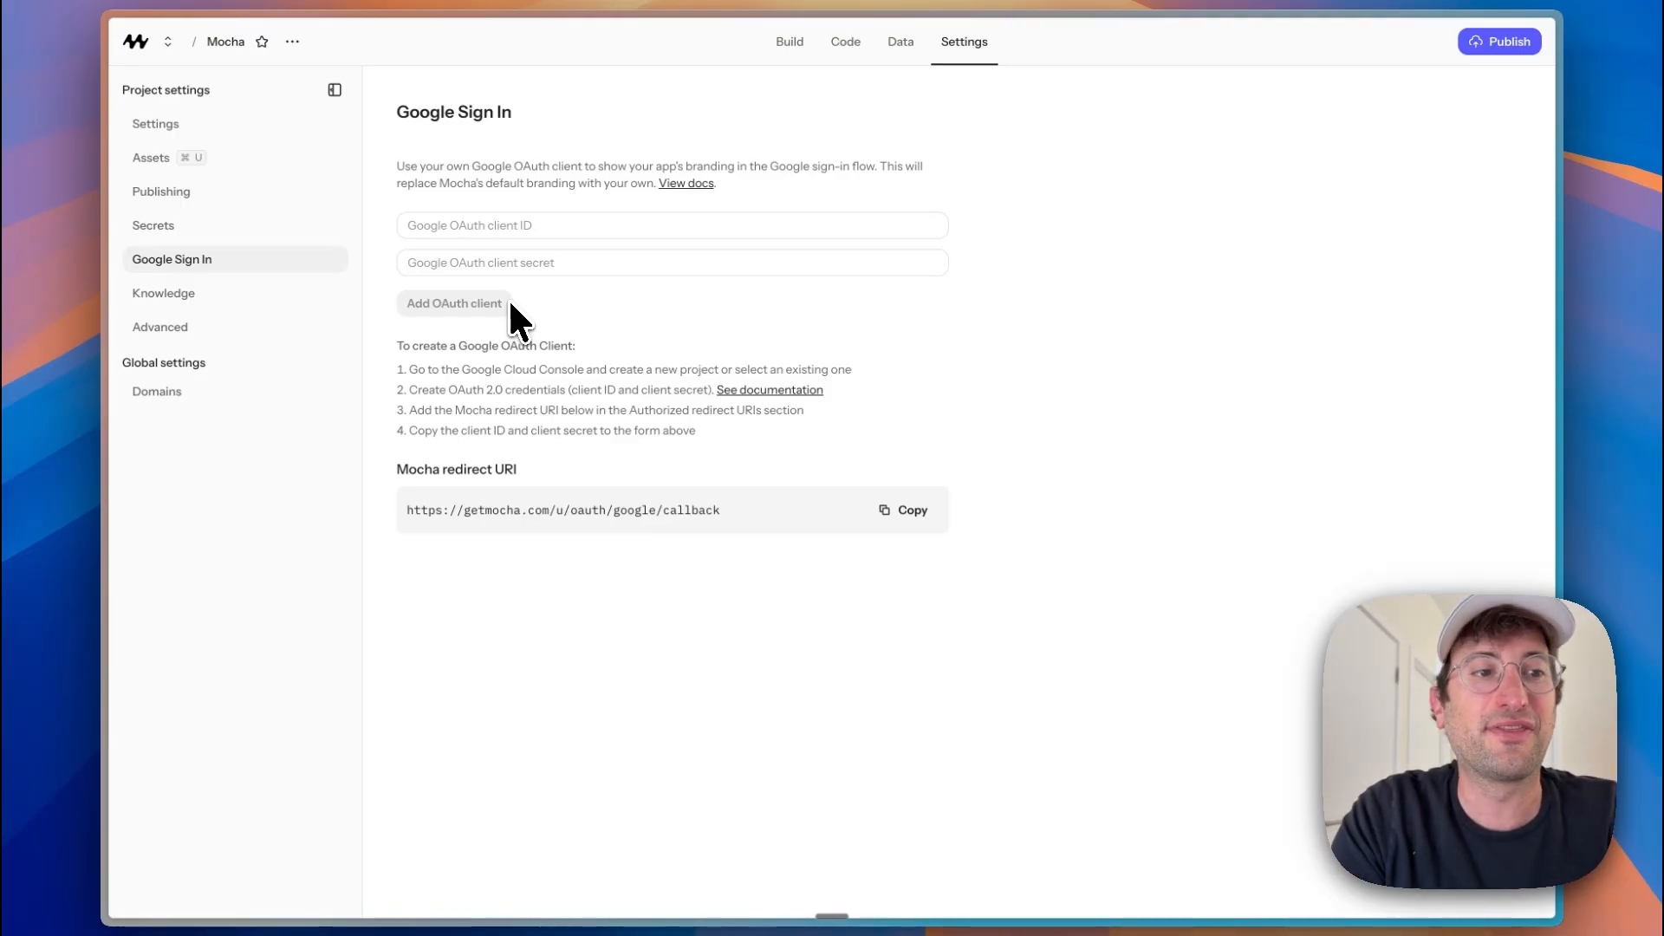
pyautogui.moveTo(234, 293)
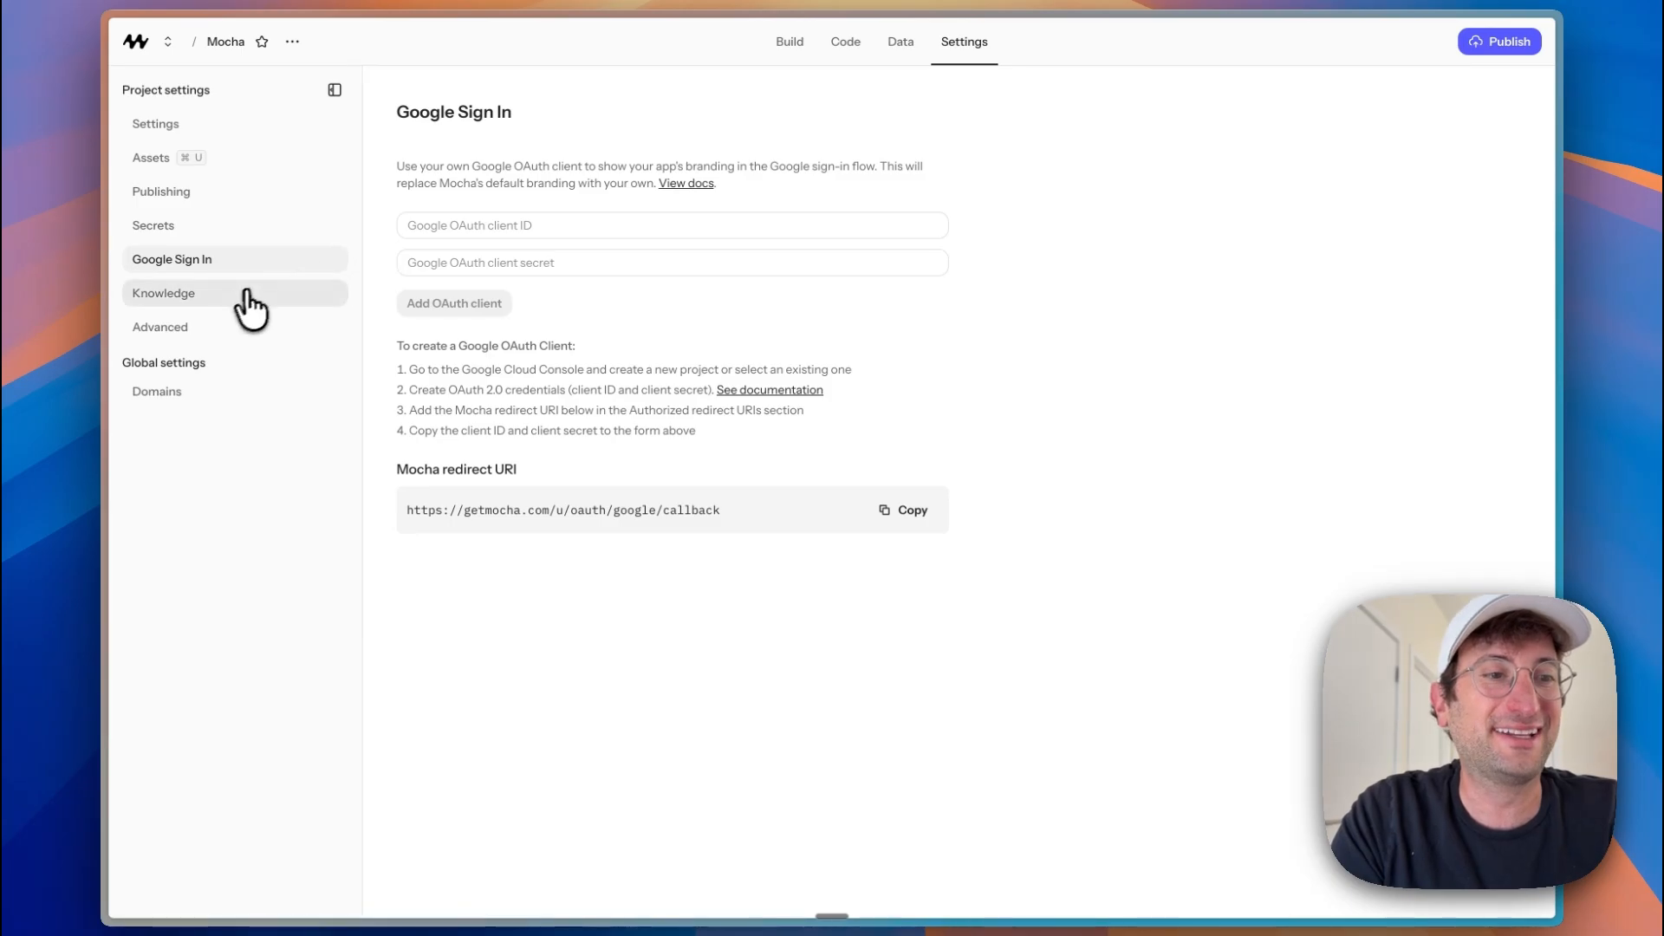
pyautogui.click(293, 41)
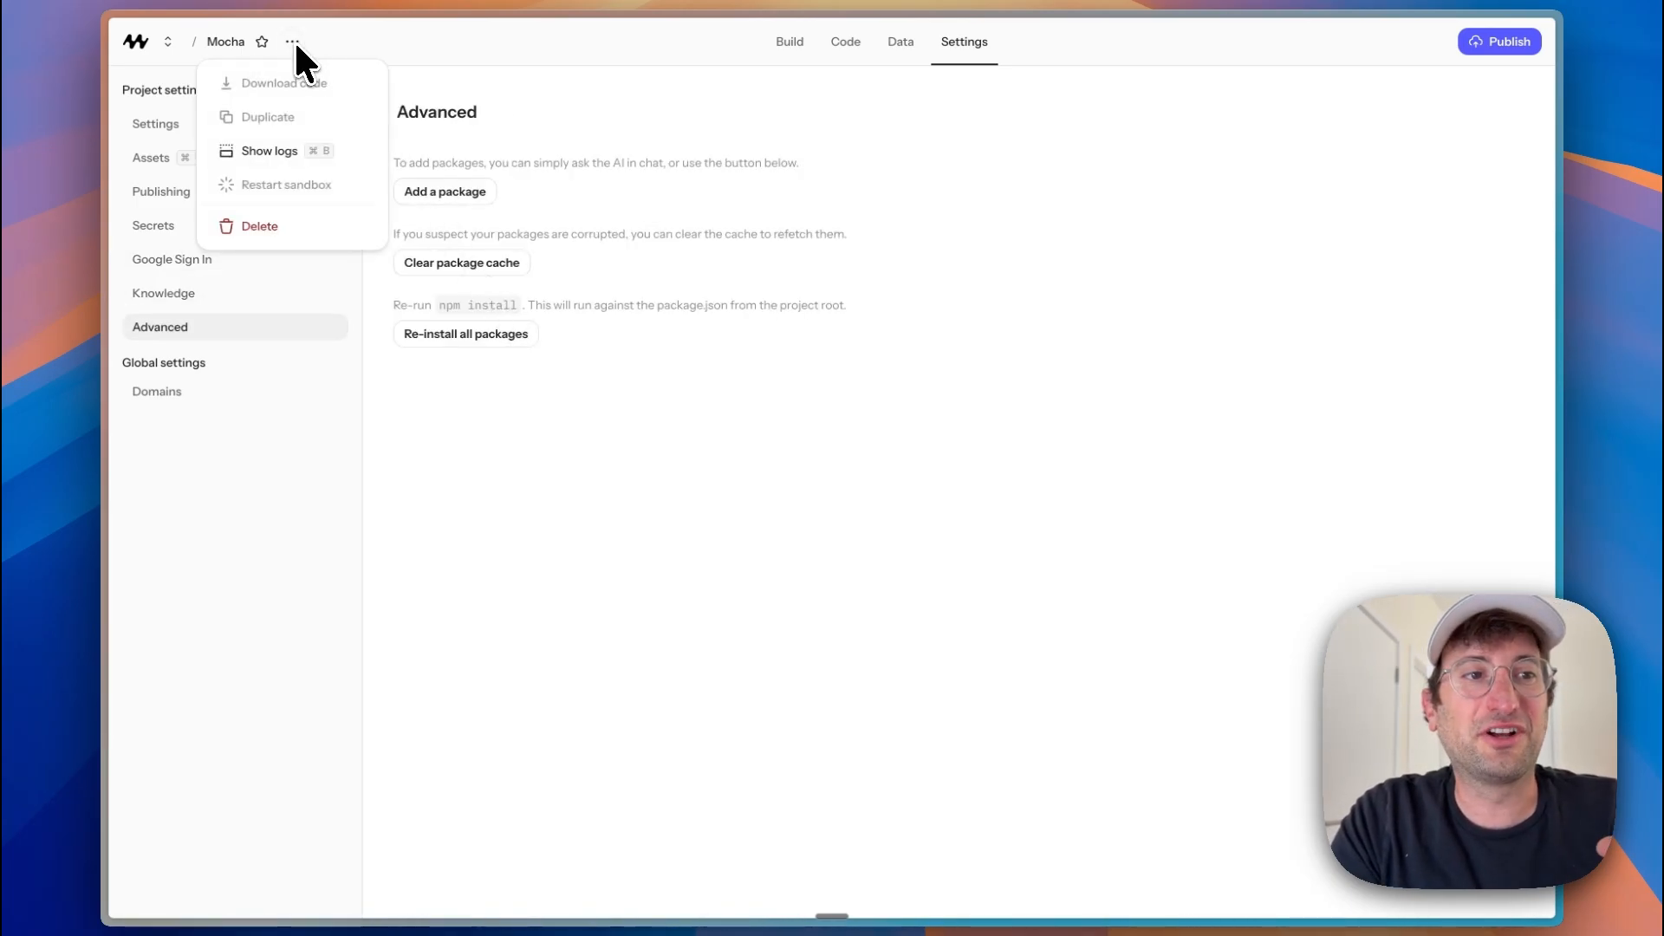
pyautogui.moveTo(311, 117)
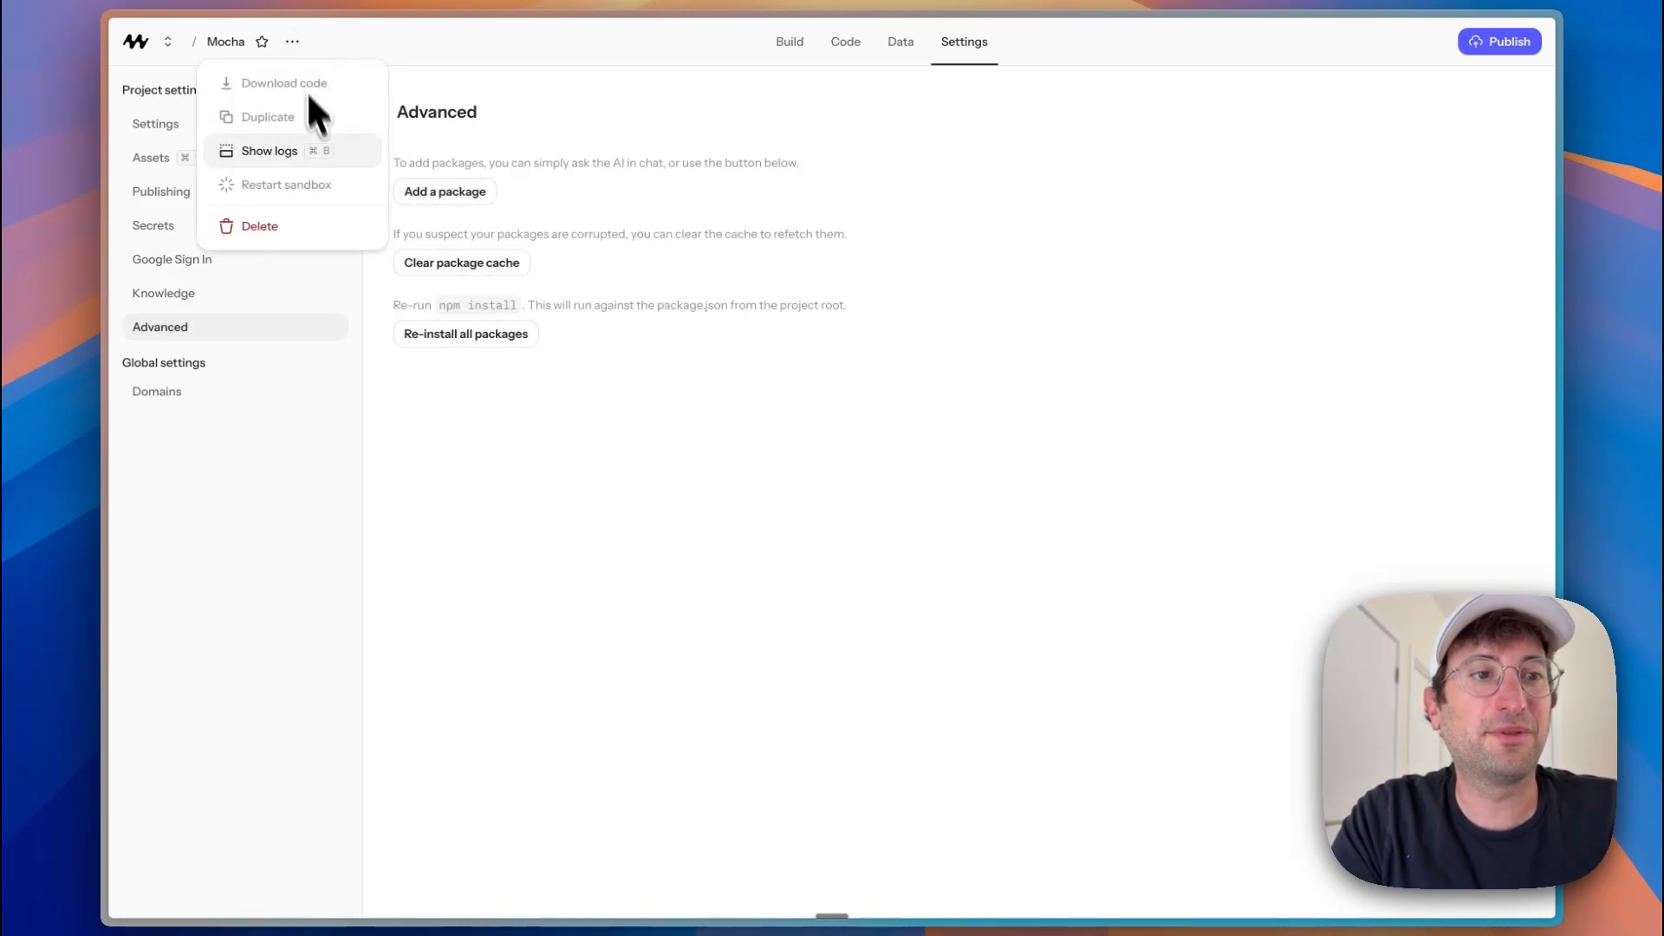
pyautogui.moveTo(300, 170)
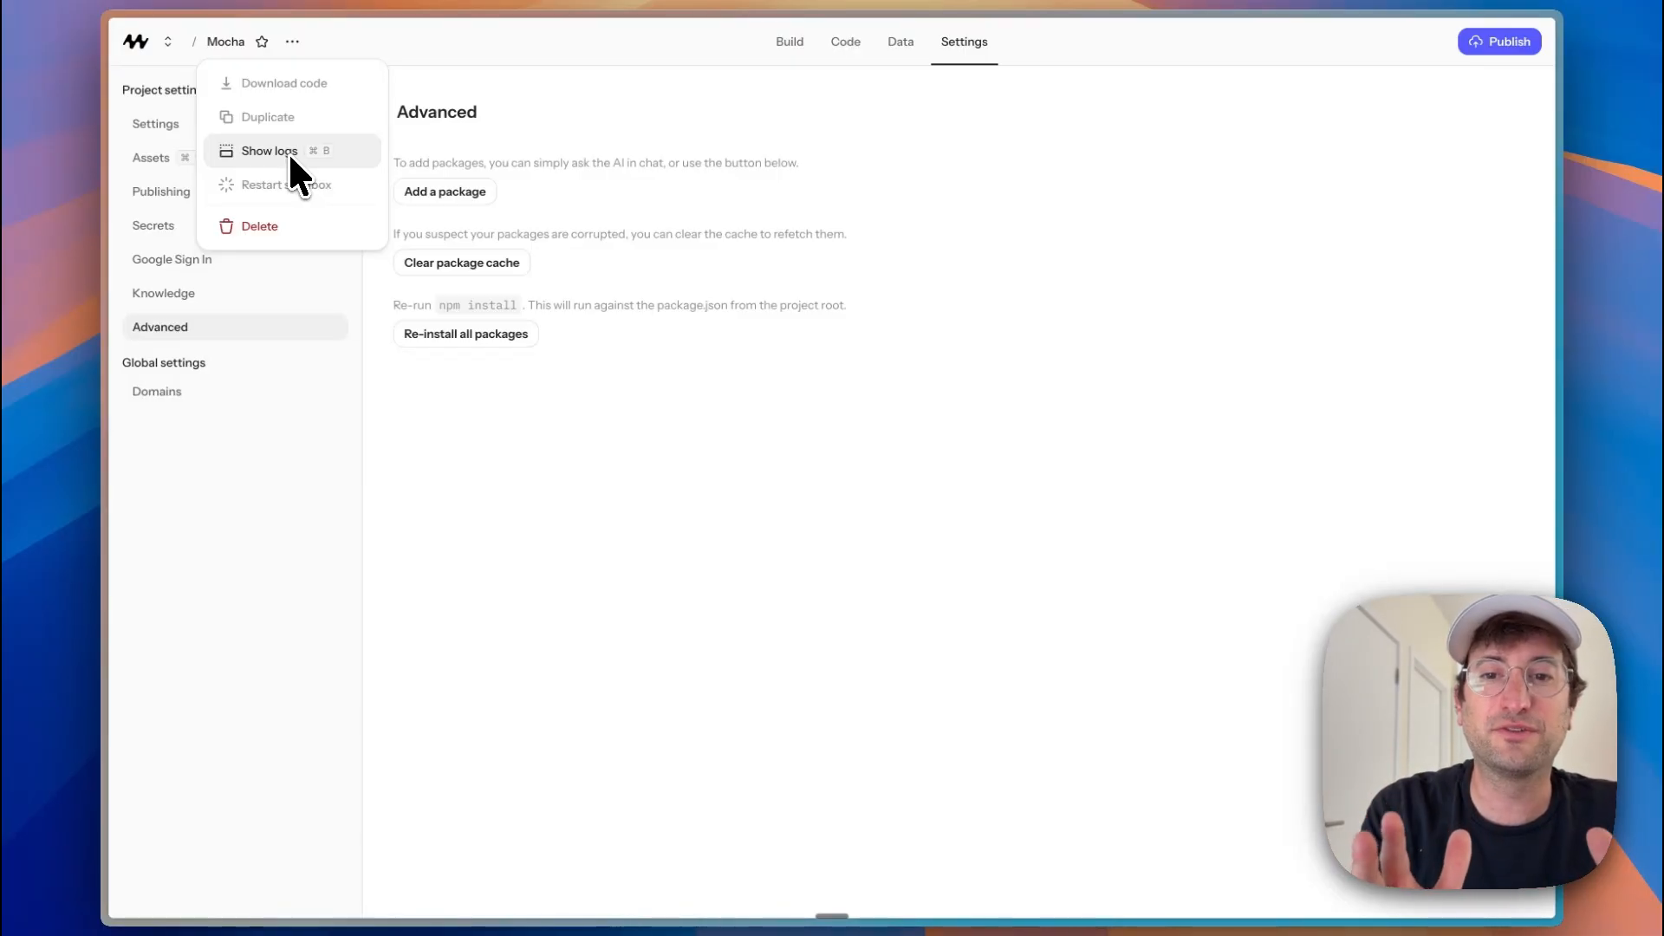
pyautogui.moveTo(635, 162)
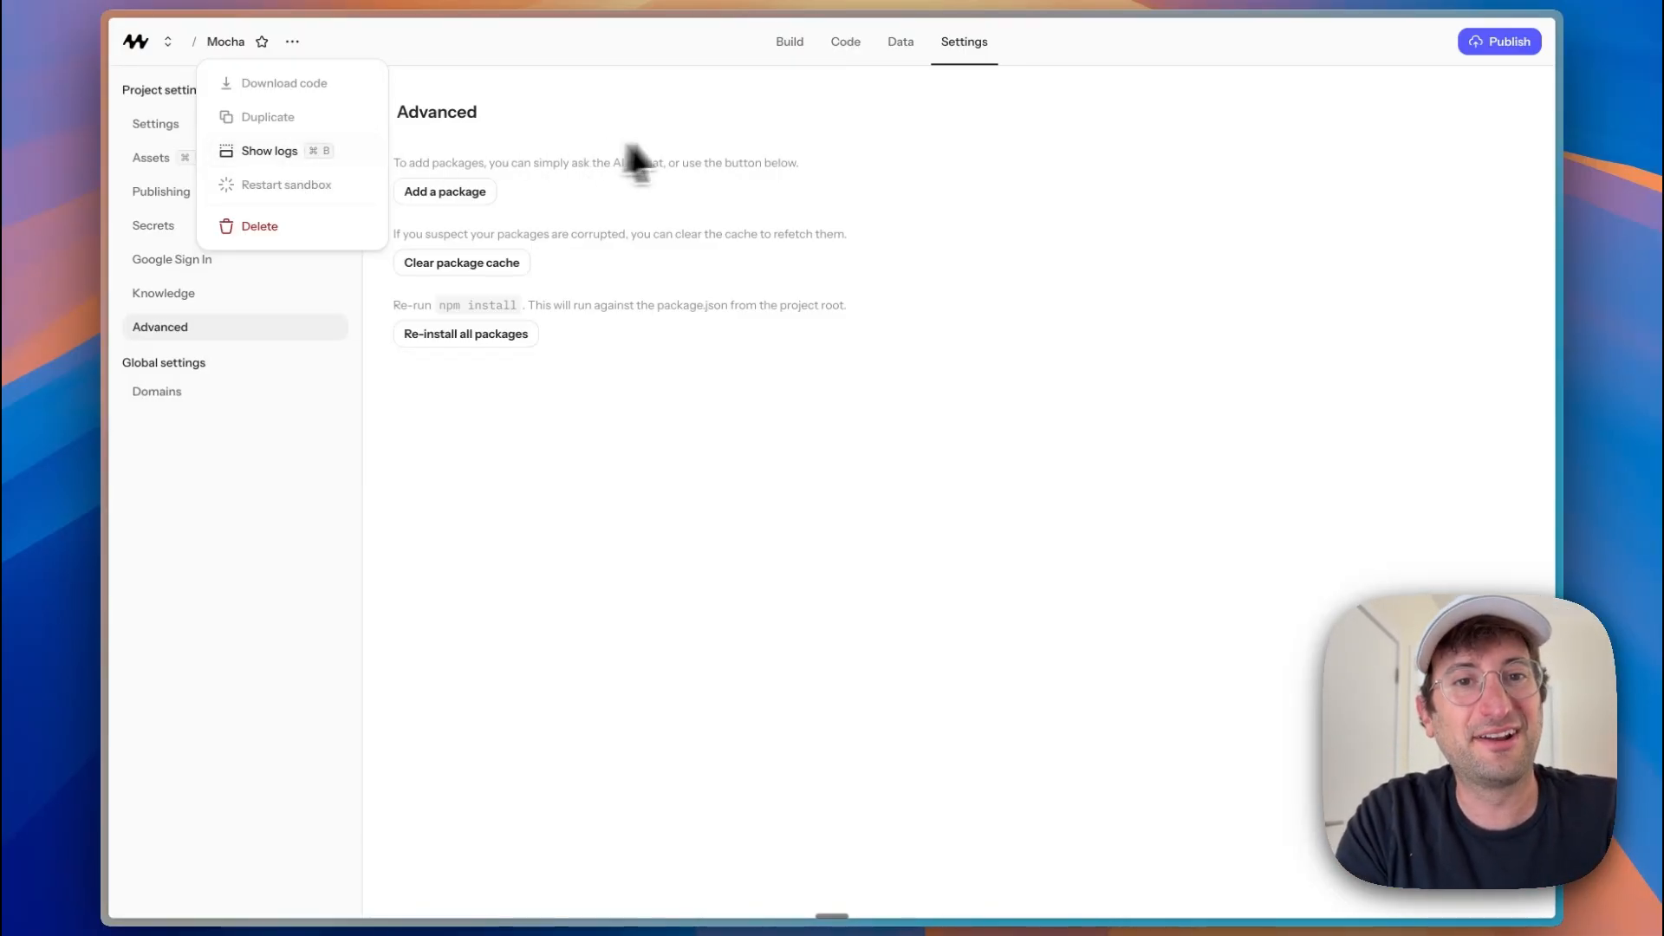
# Step: Browse the project's code files, viewing package.json and tailwind.config.js
pyautogui.click(844, 41)
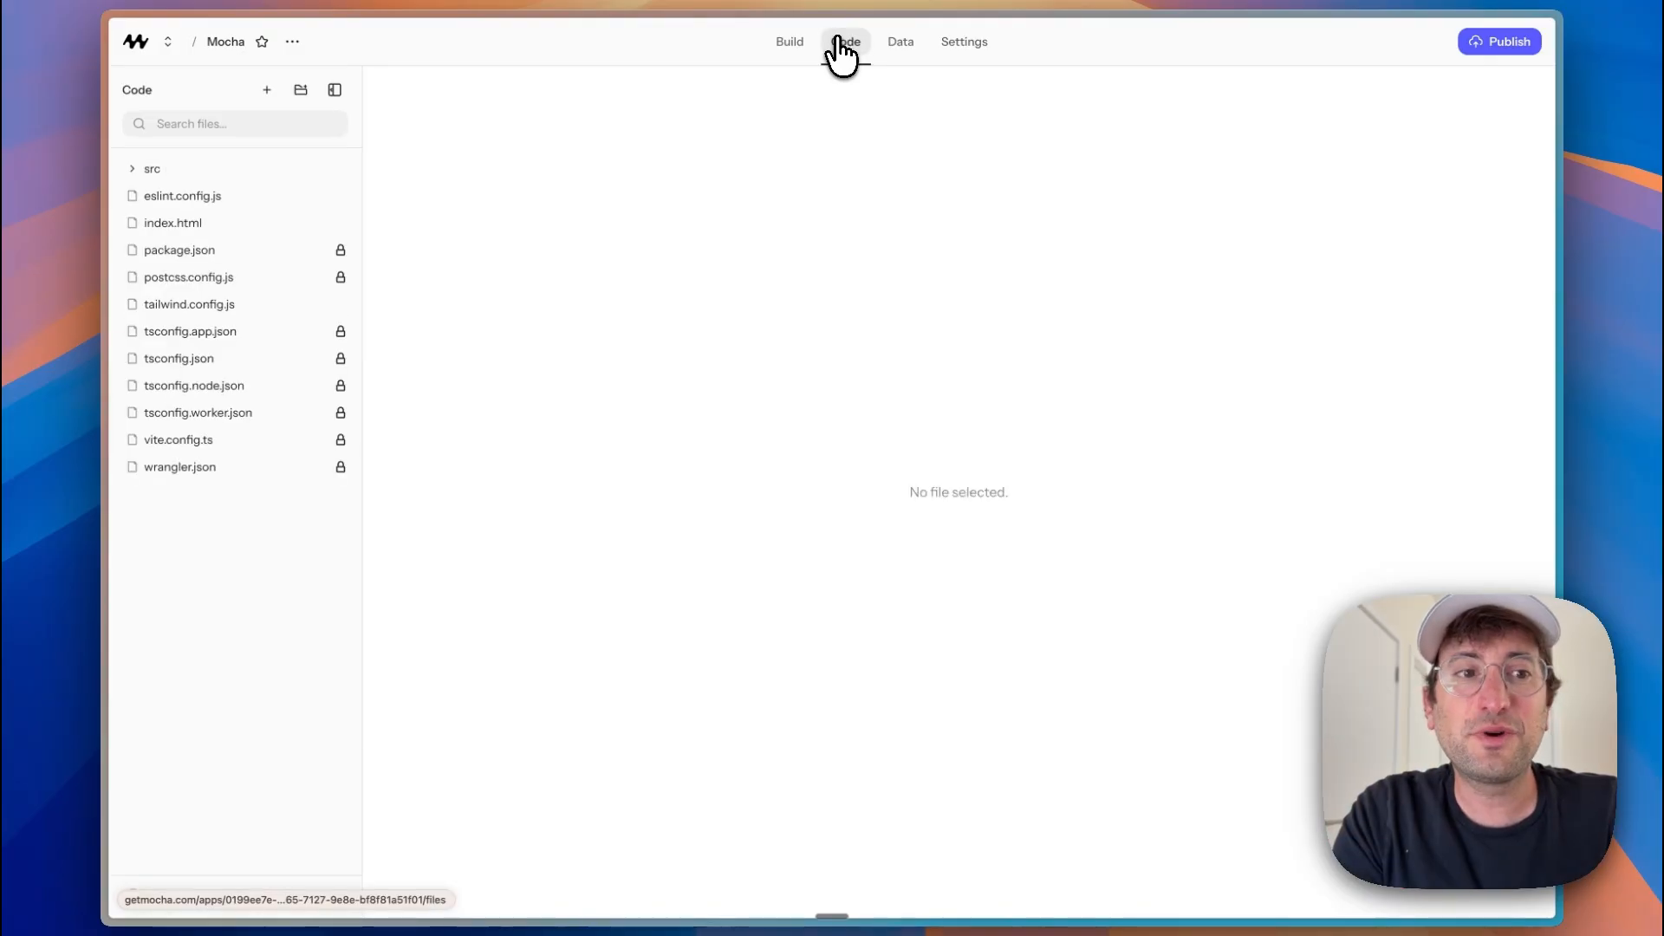
pyautogui.click(179, 250)
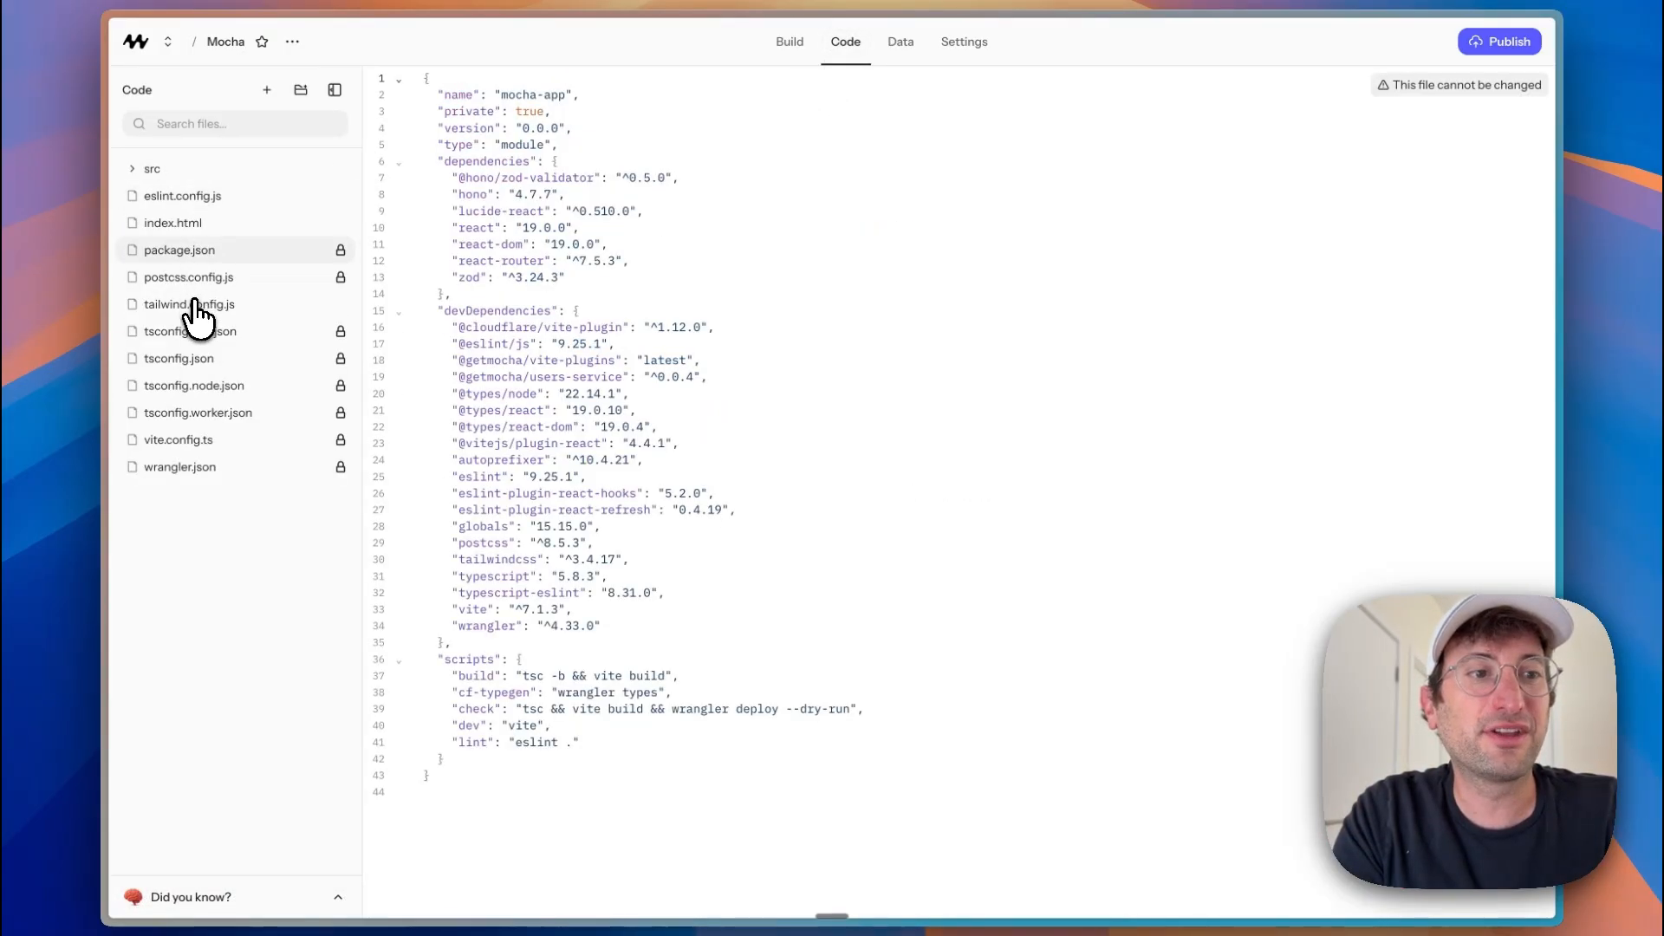
pyautogui.click(191, 303)
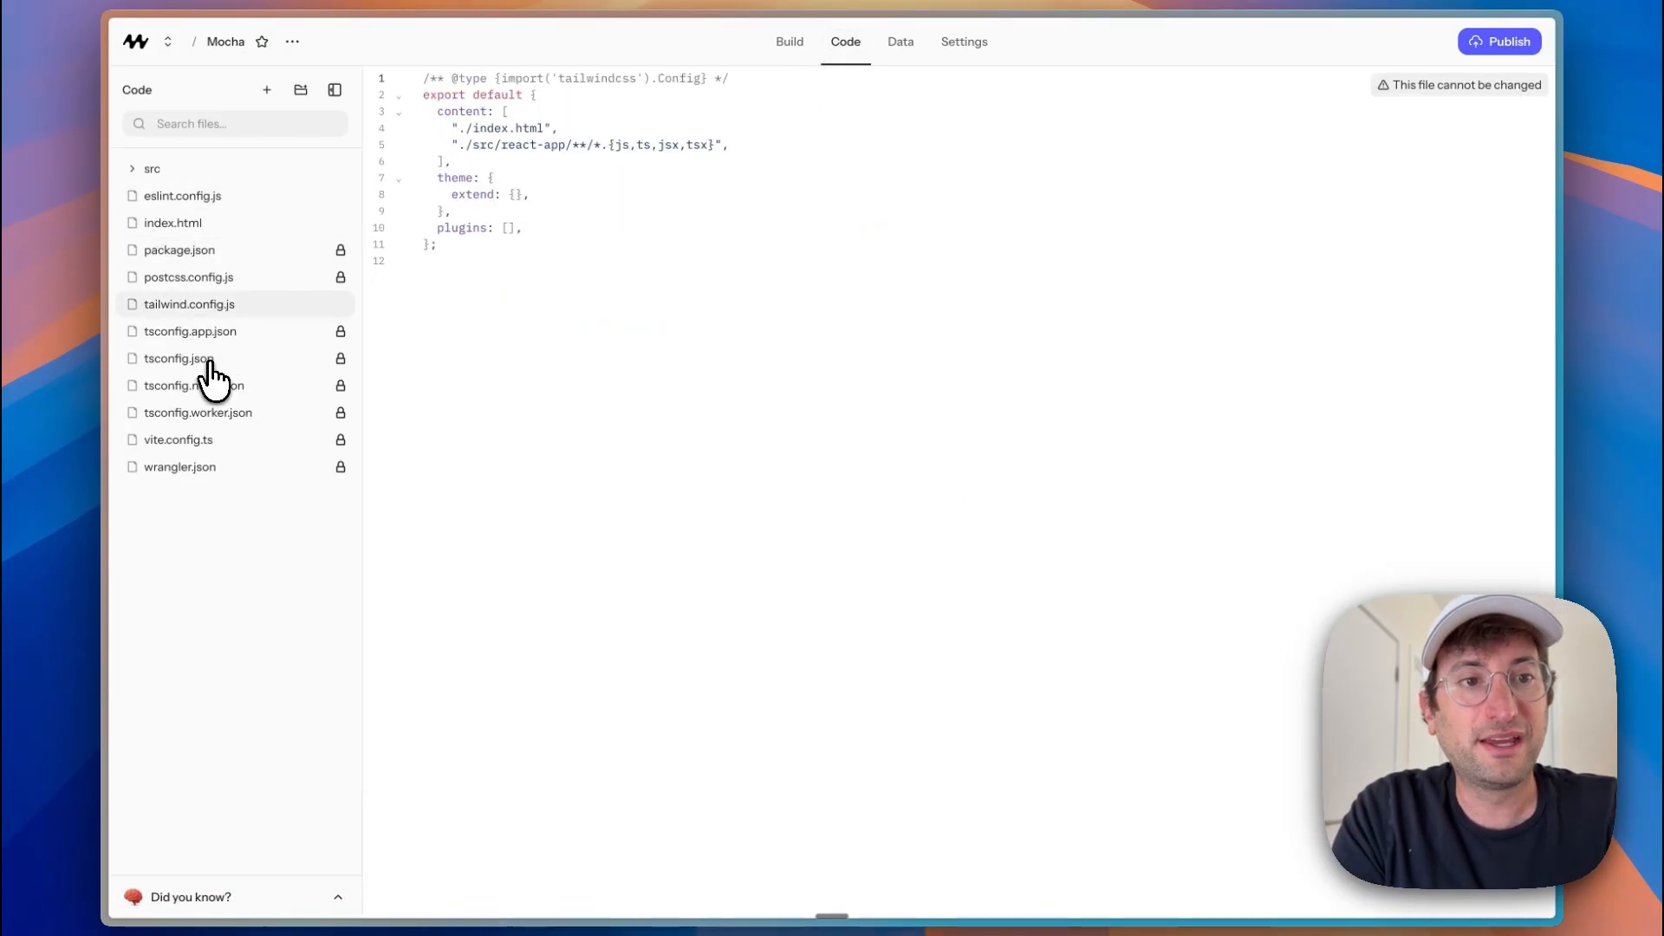
pyautogui.click(790, 42)
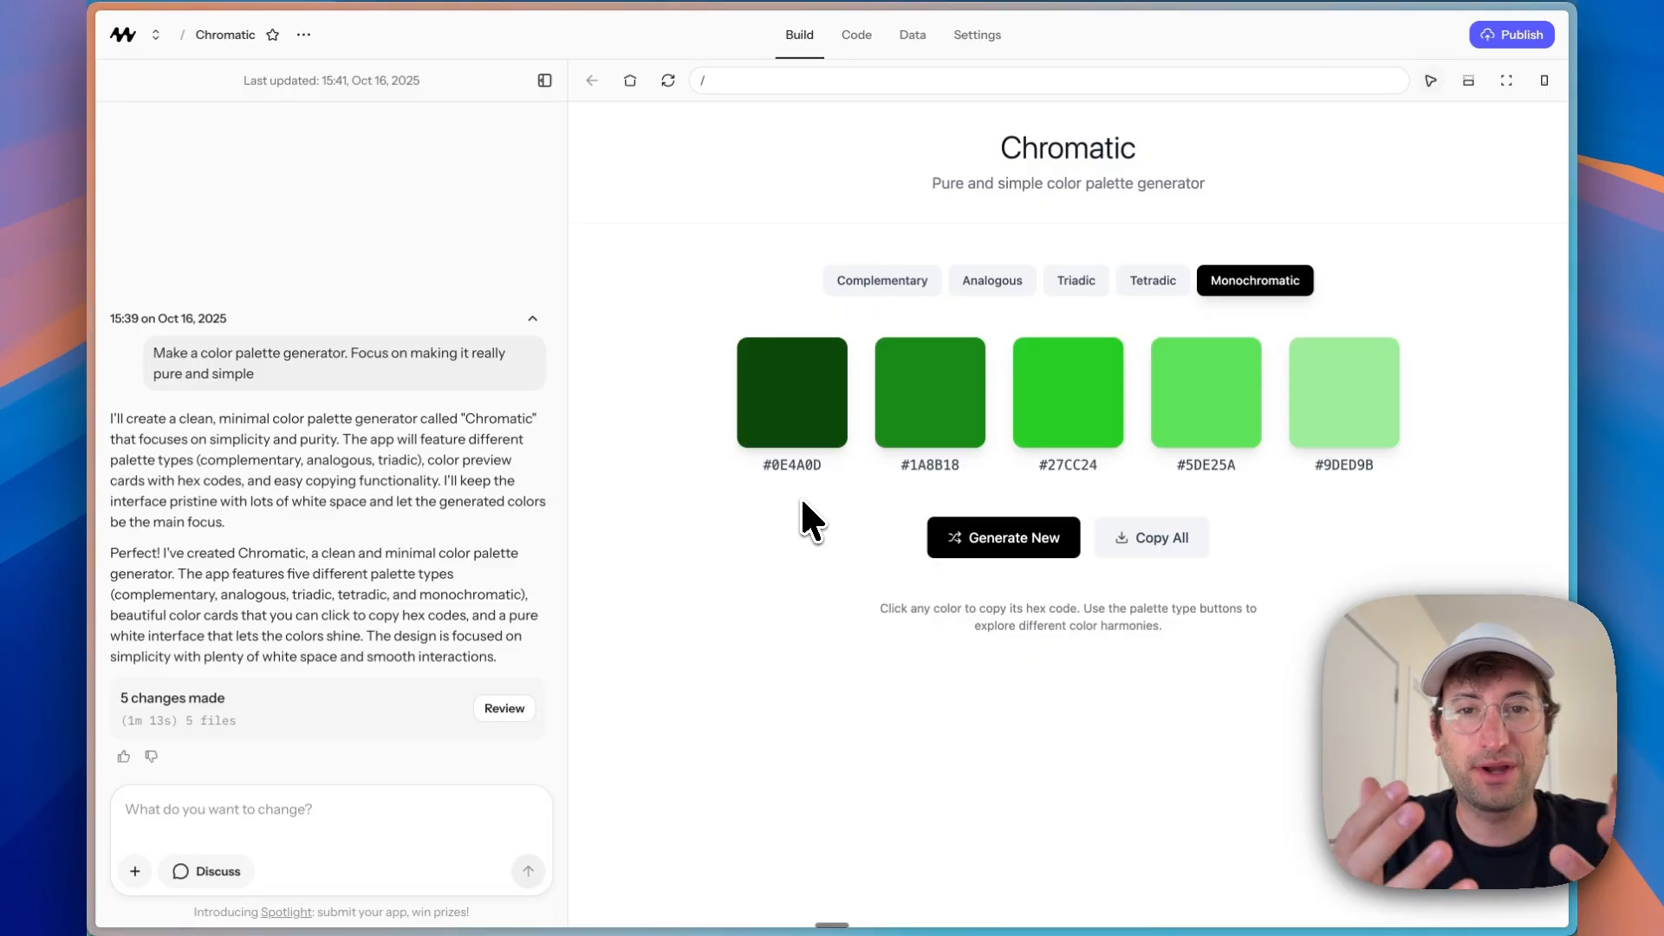
pyautogui.moveTo(833, 250)
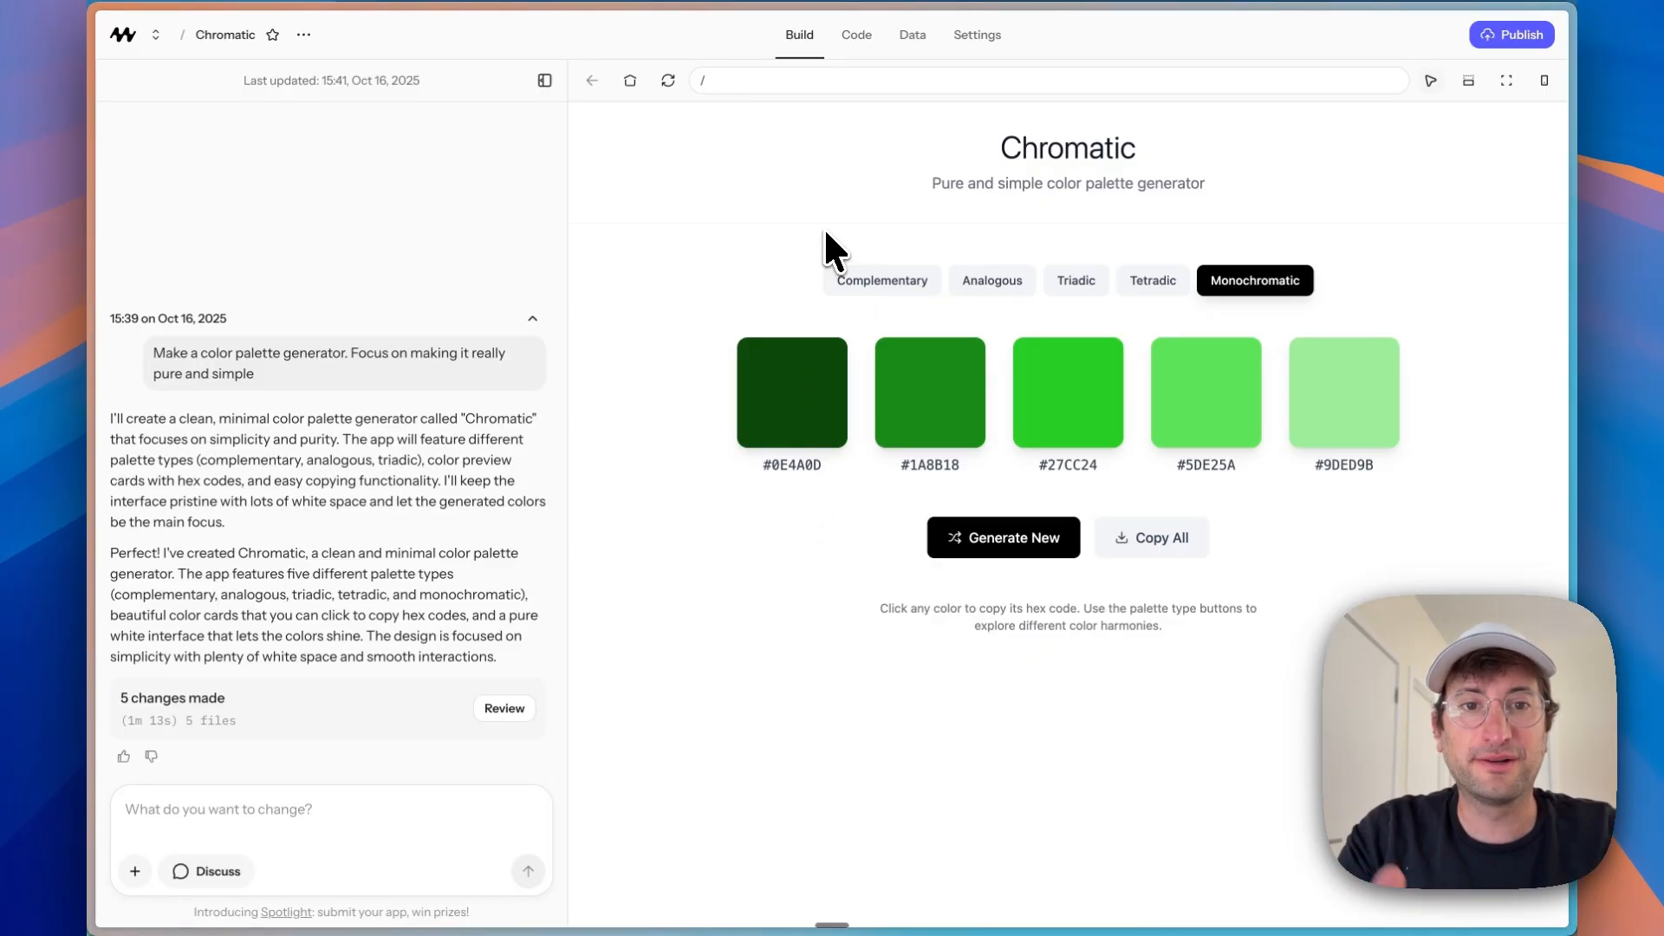
# Step: Try the Tetradic, Monochromatic, Analogous and Complementary palette types in the preview
pyautogui.click(1151, 281)
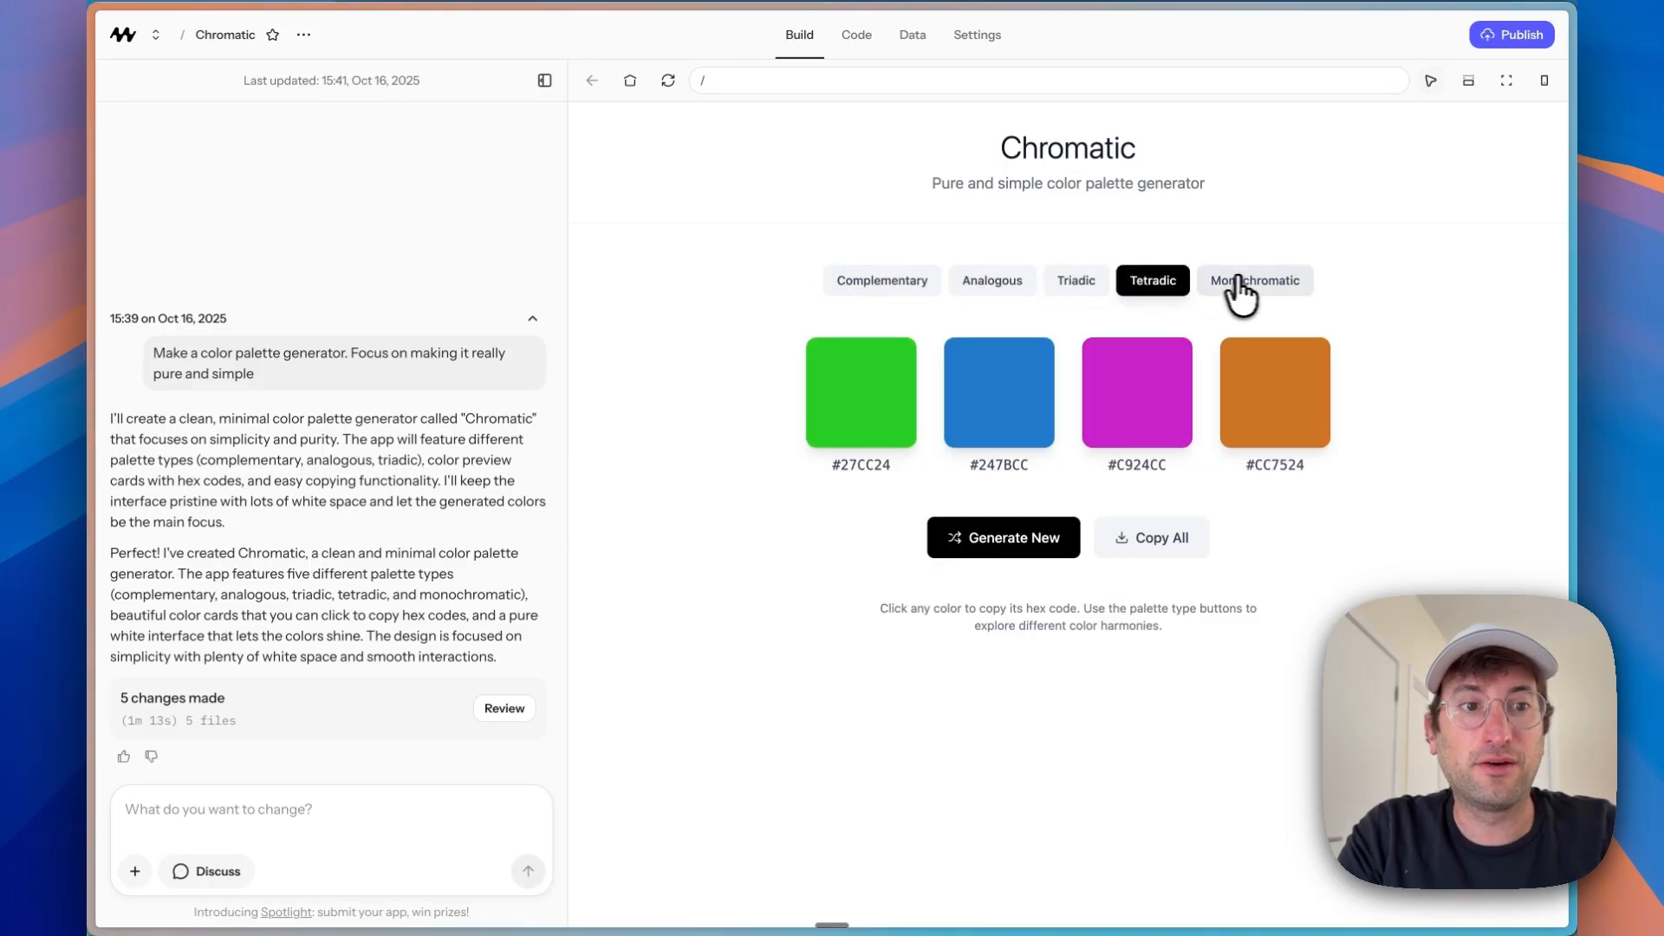
pyautogui.click(881, 280)
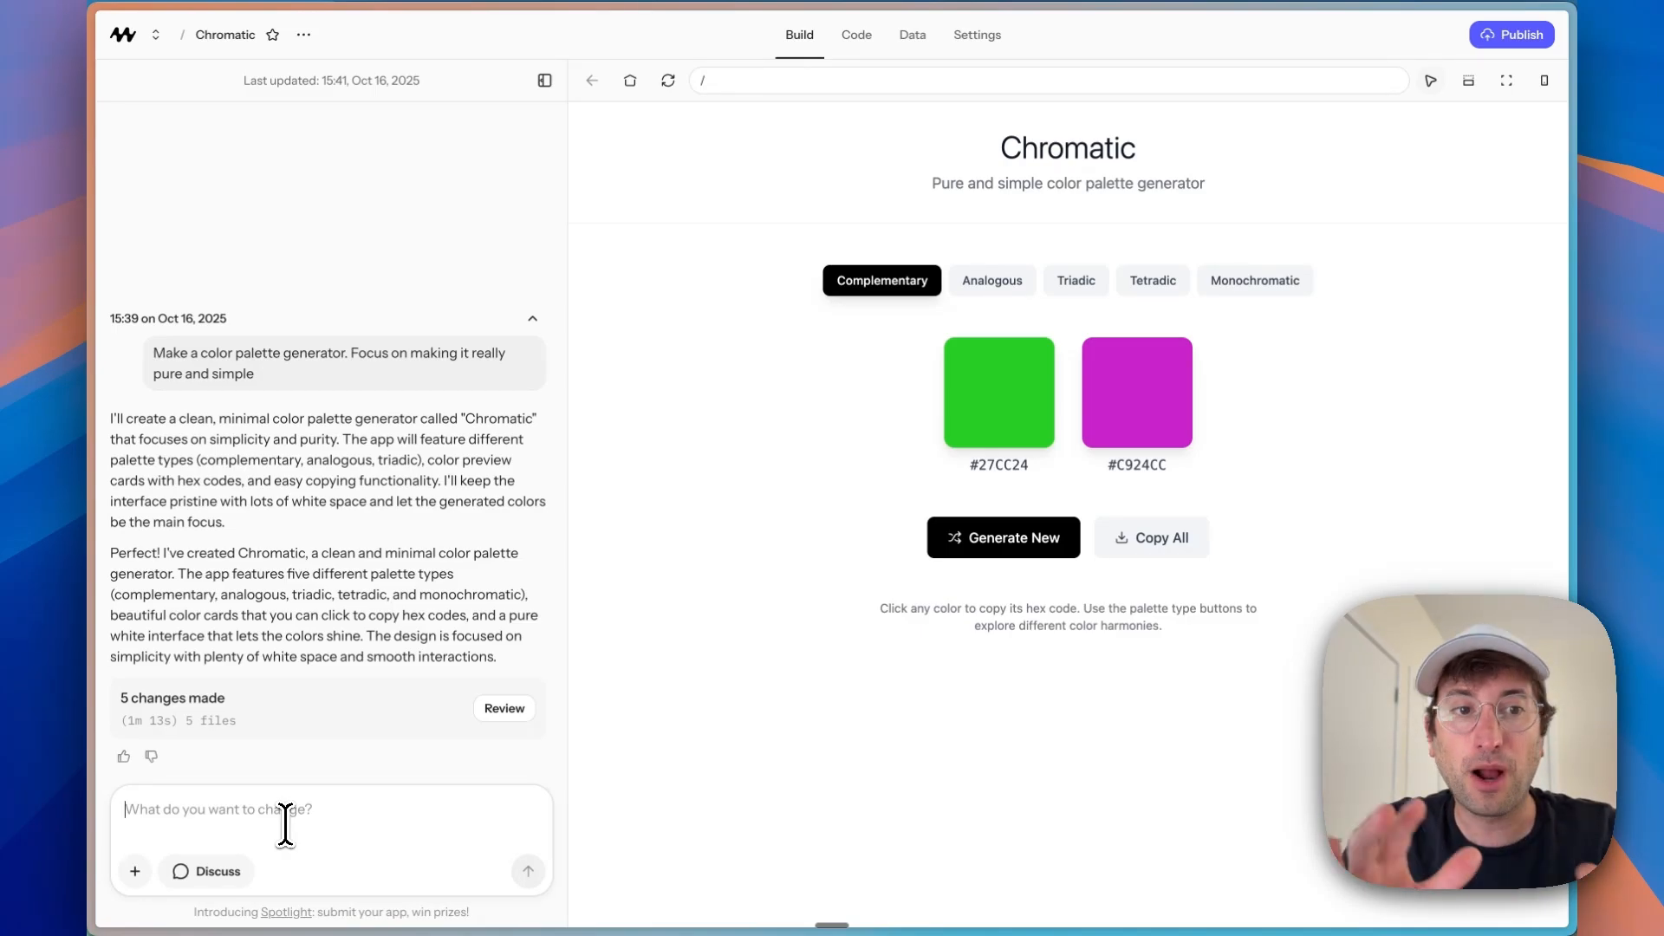
pyautogui.click(991, 281)
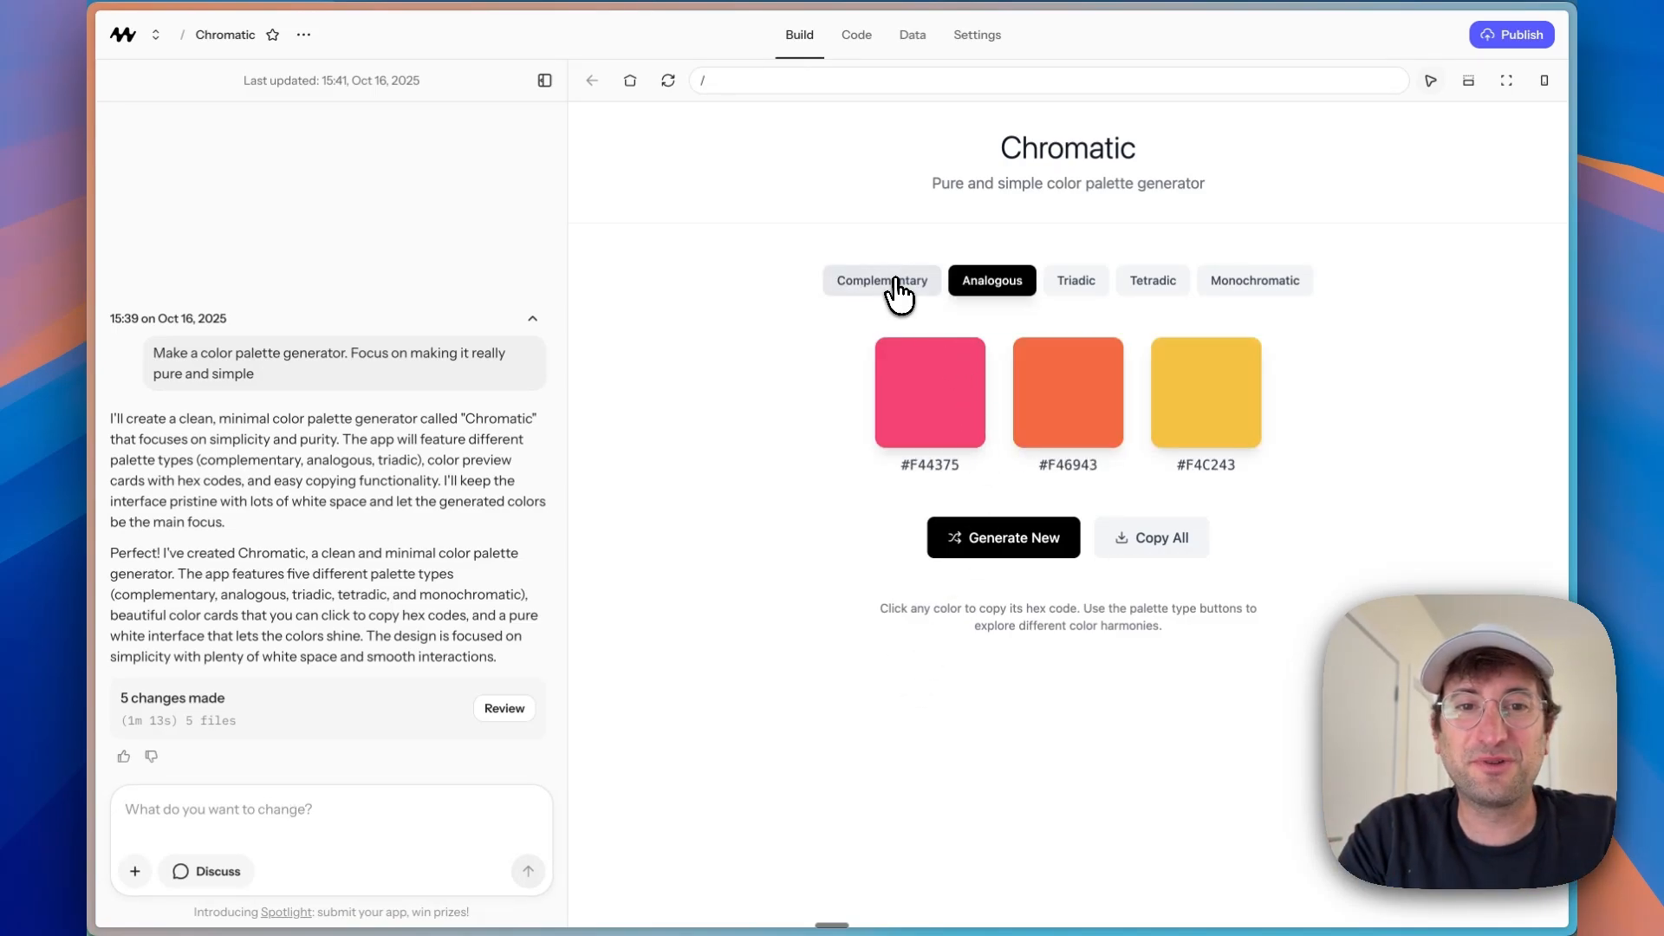
pyautogui.click(881, 281)
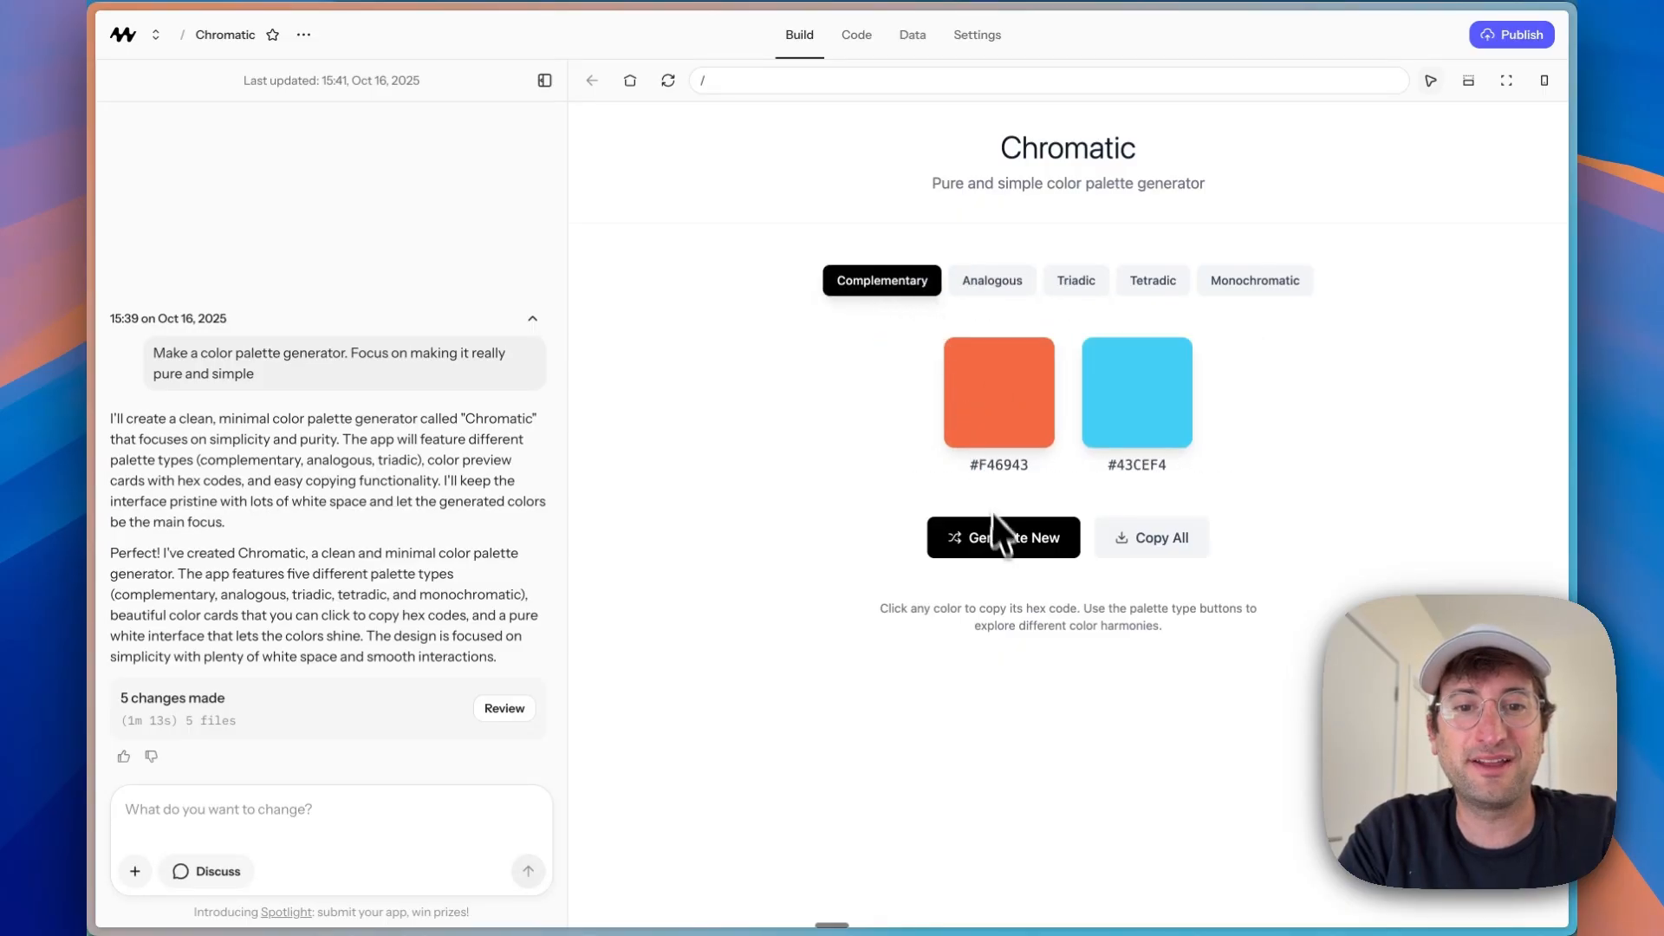
# Step: Generate a new complementary palette and copy a swatch's hex code
pyautogui.click(1002, 538)
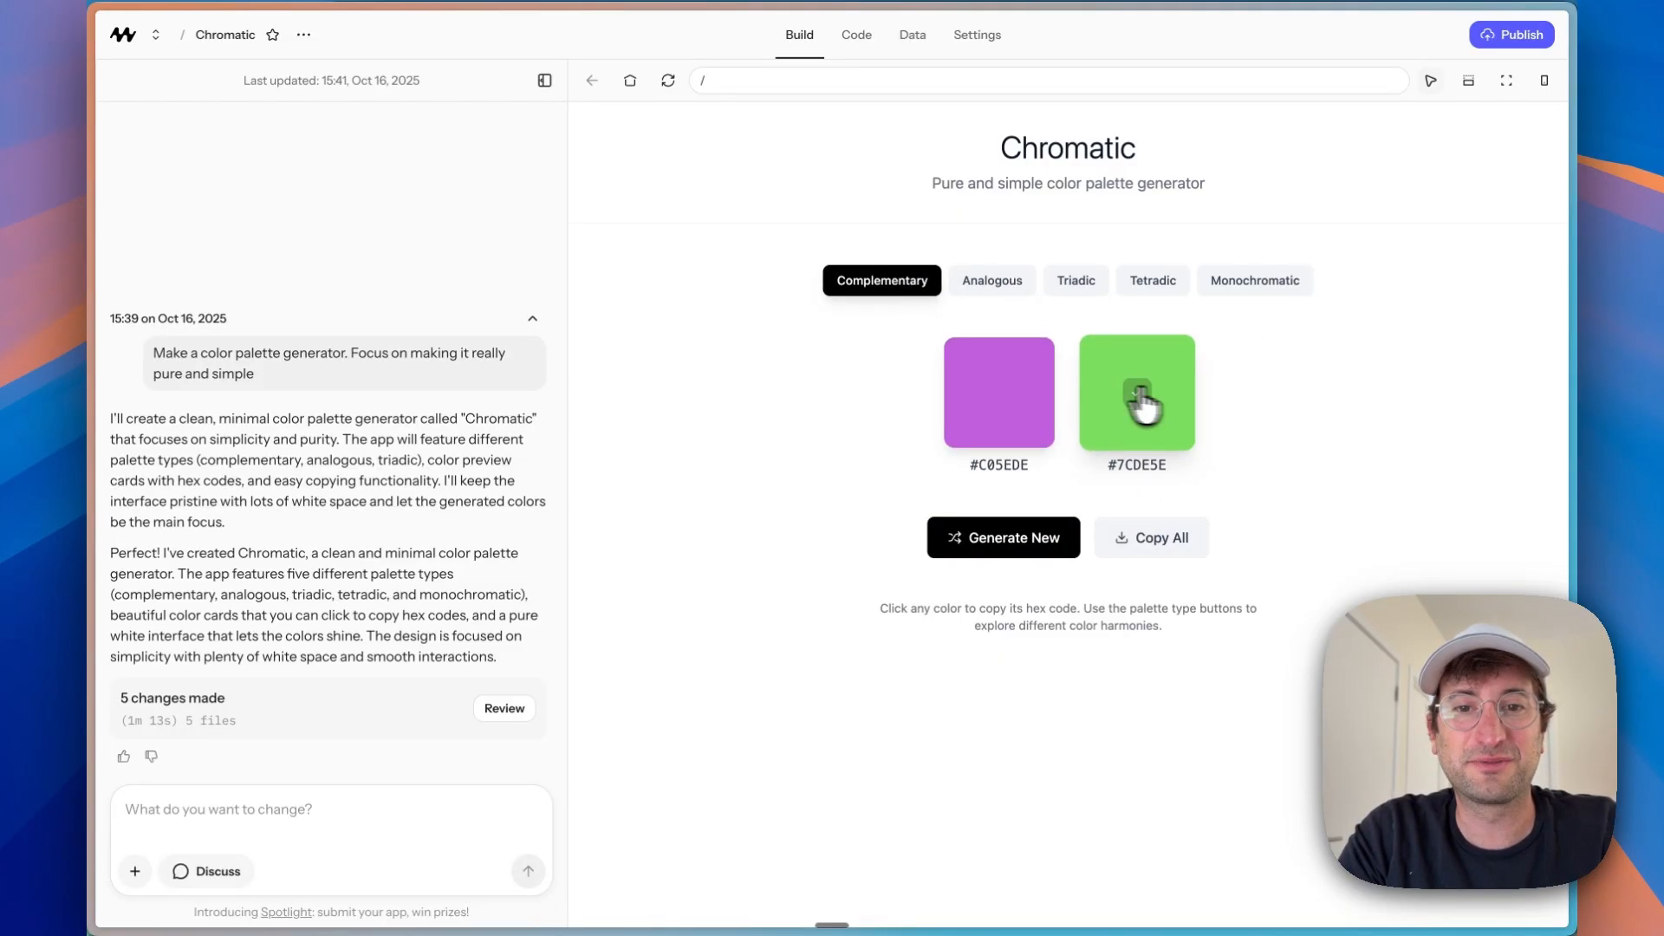
pyautogui.click(999, 390)
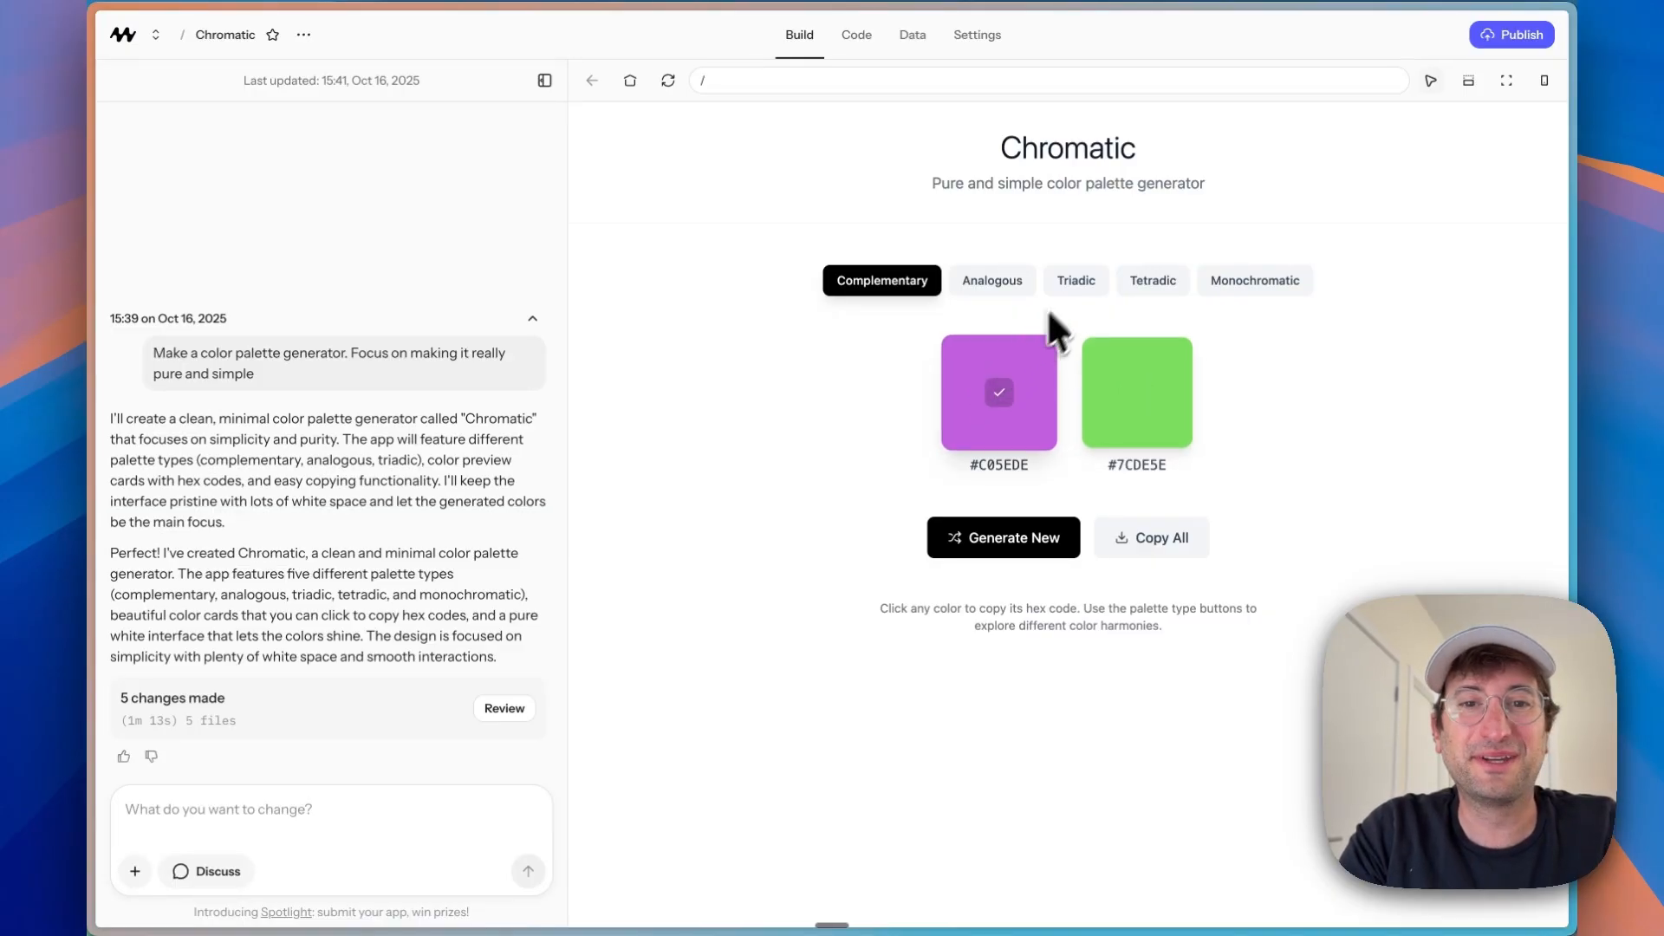
pyautogui.click(1075, 281)
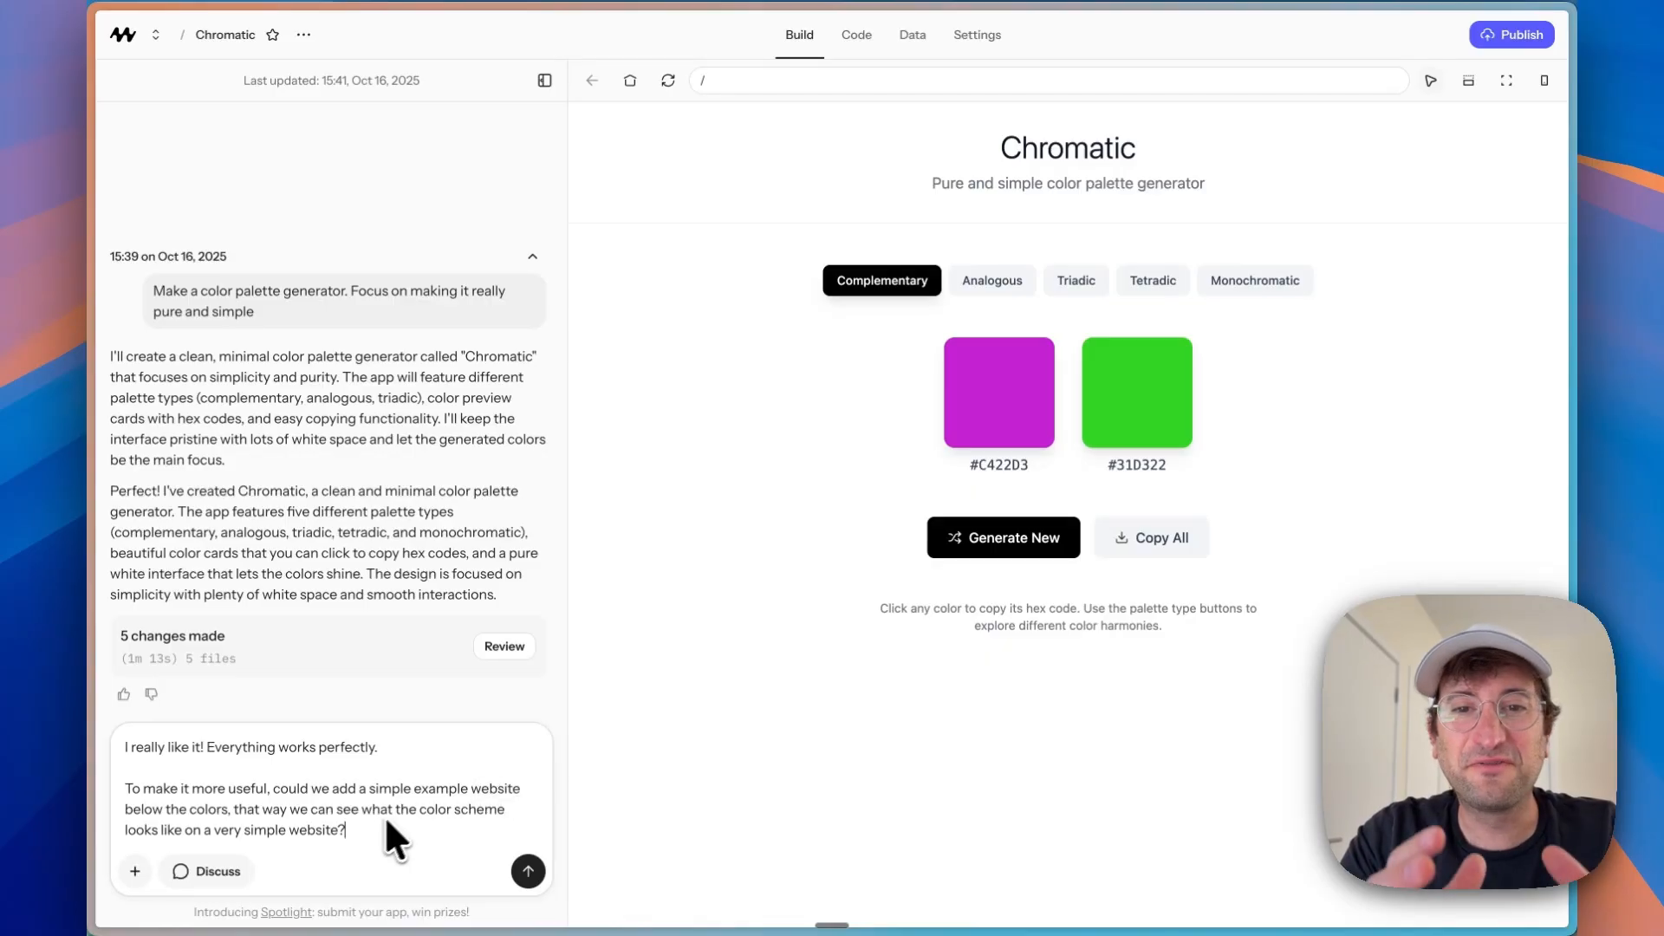
pyautogui.moveTo(325, 833)
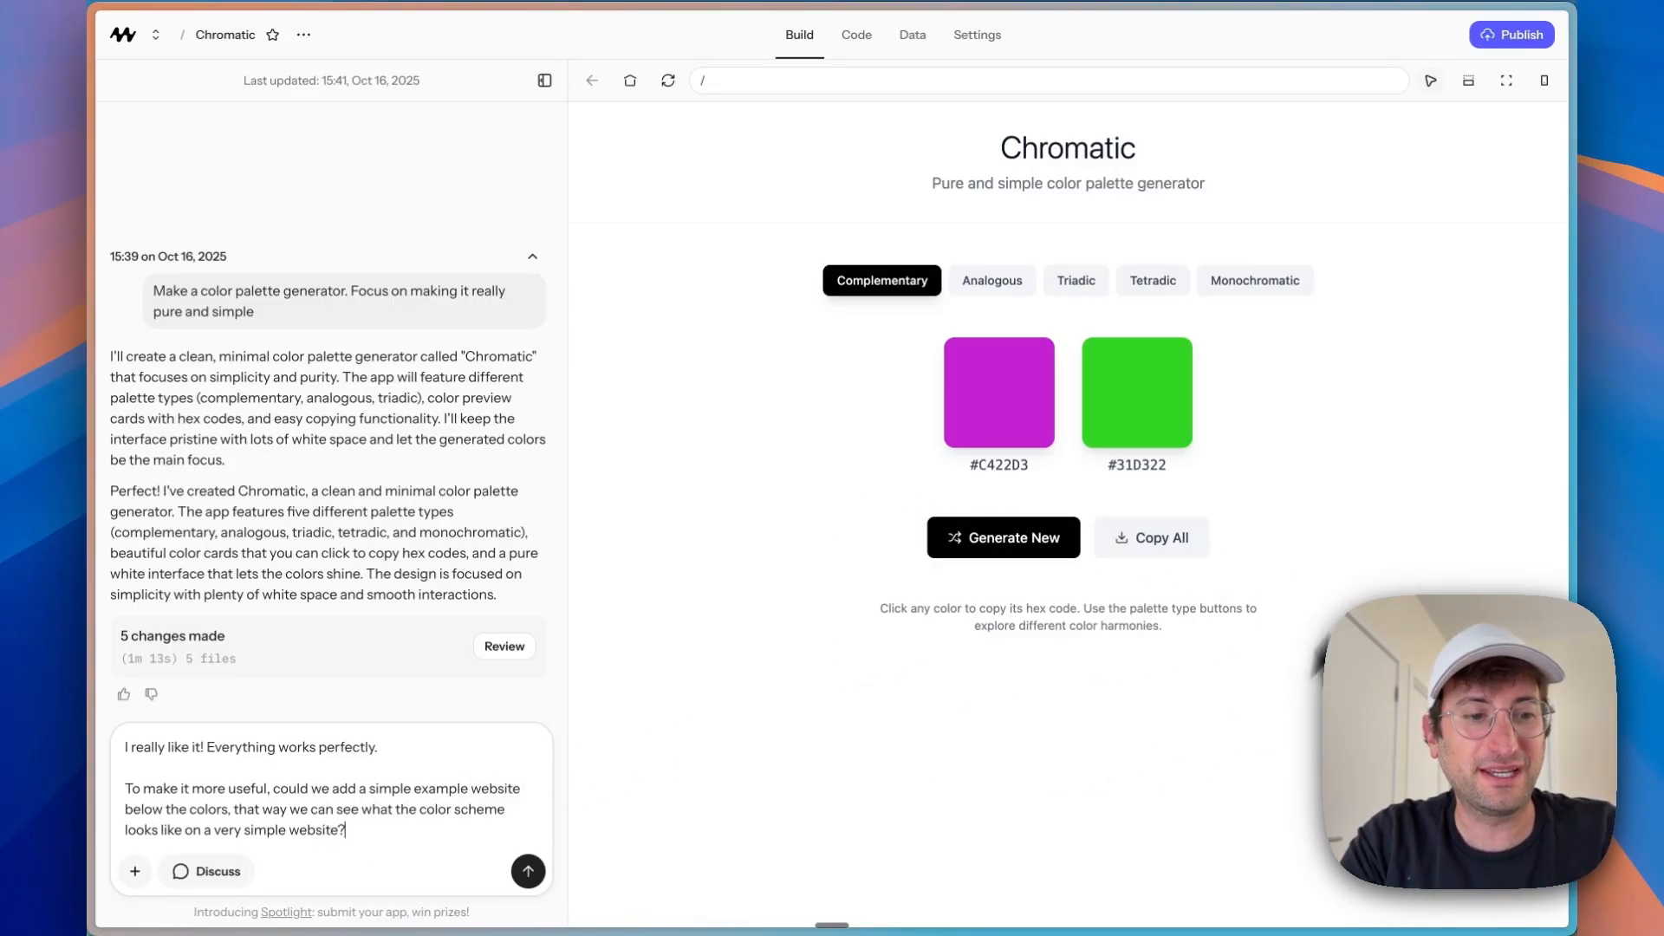
pyautogui.moveTo(1089, 414)
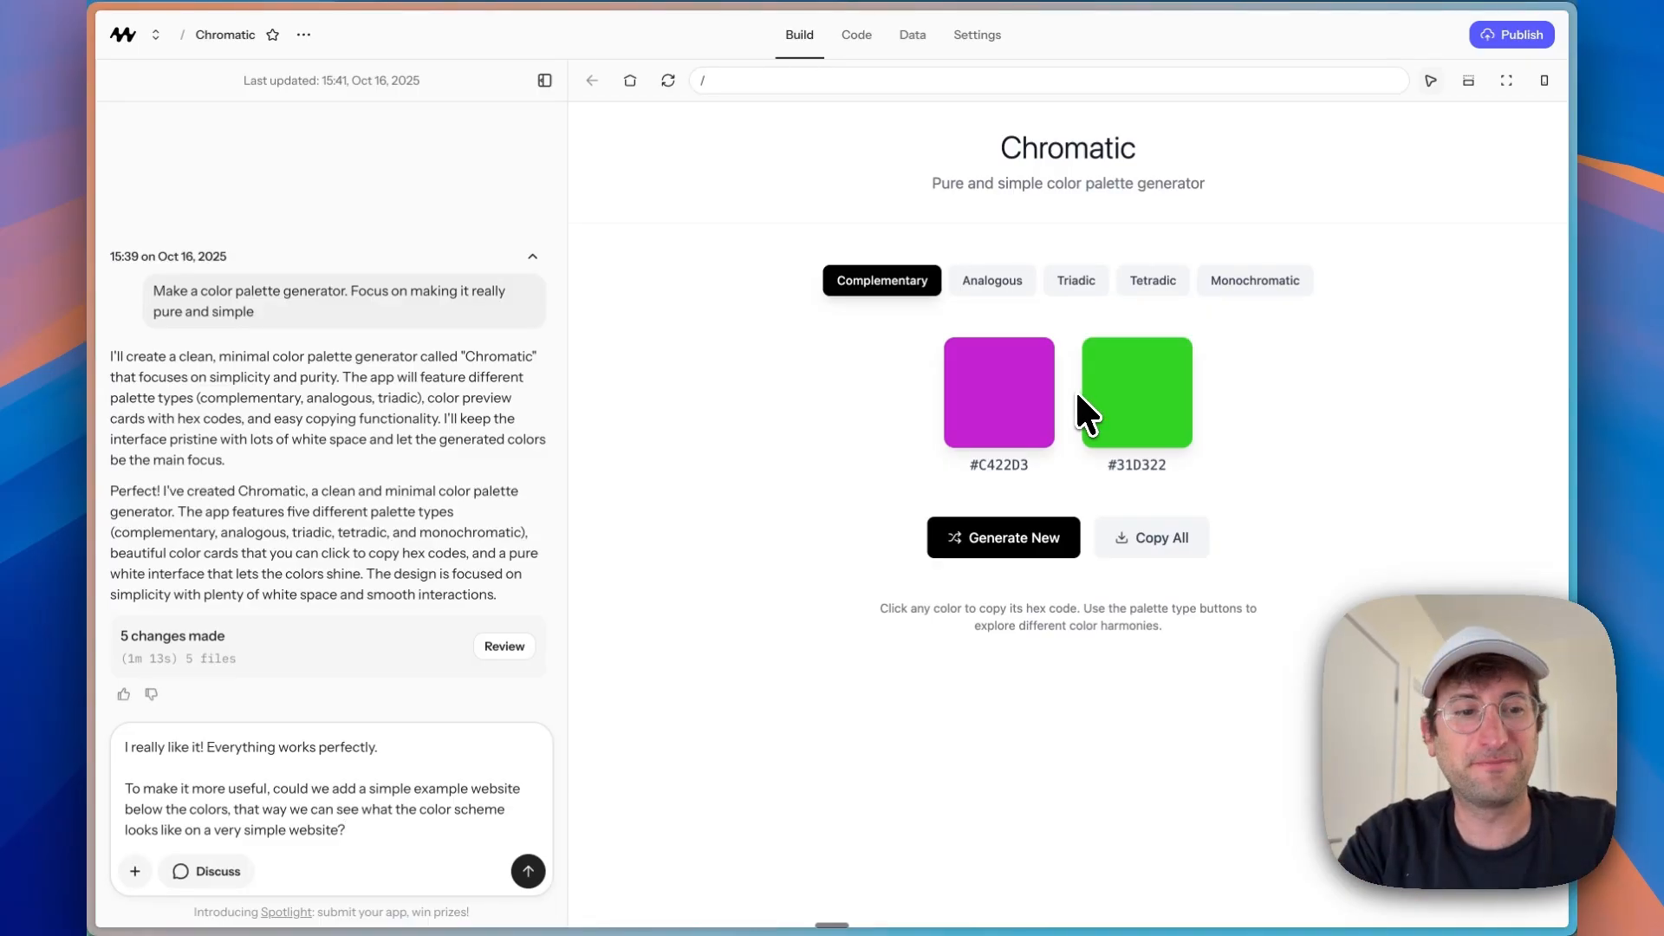
# Step: Send the request for a simple example website below the colours
pyautogui.click(527, 870)
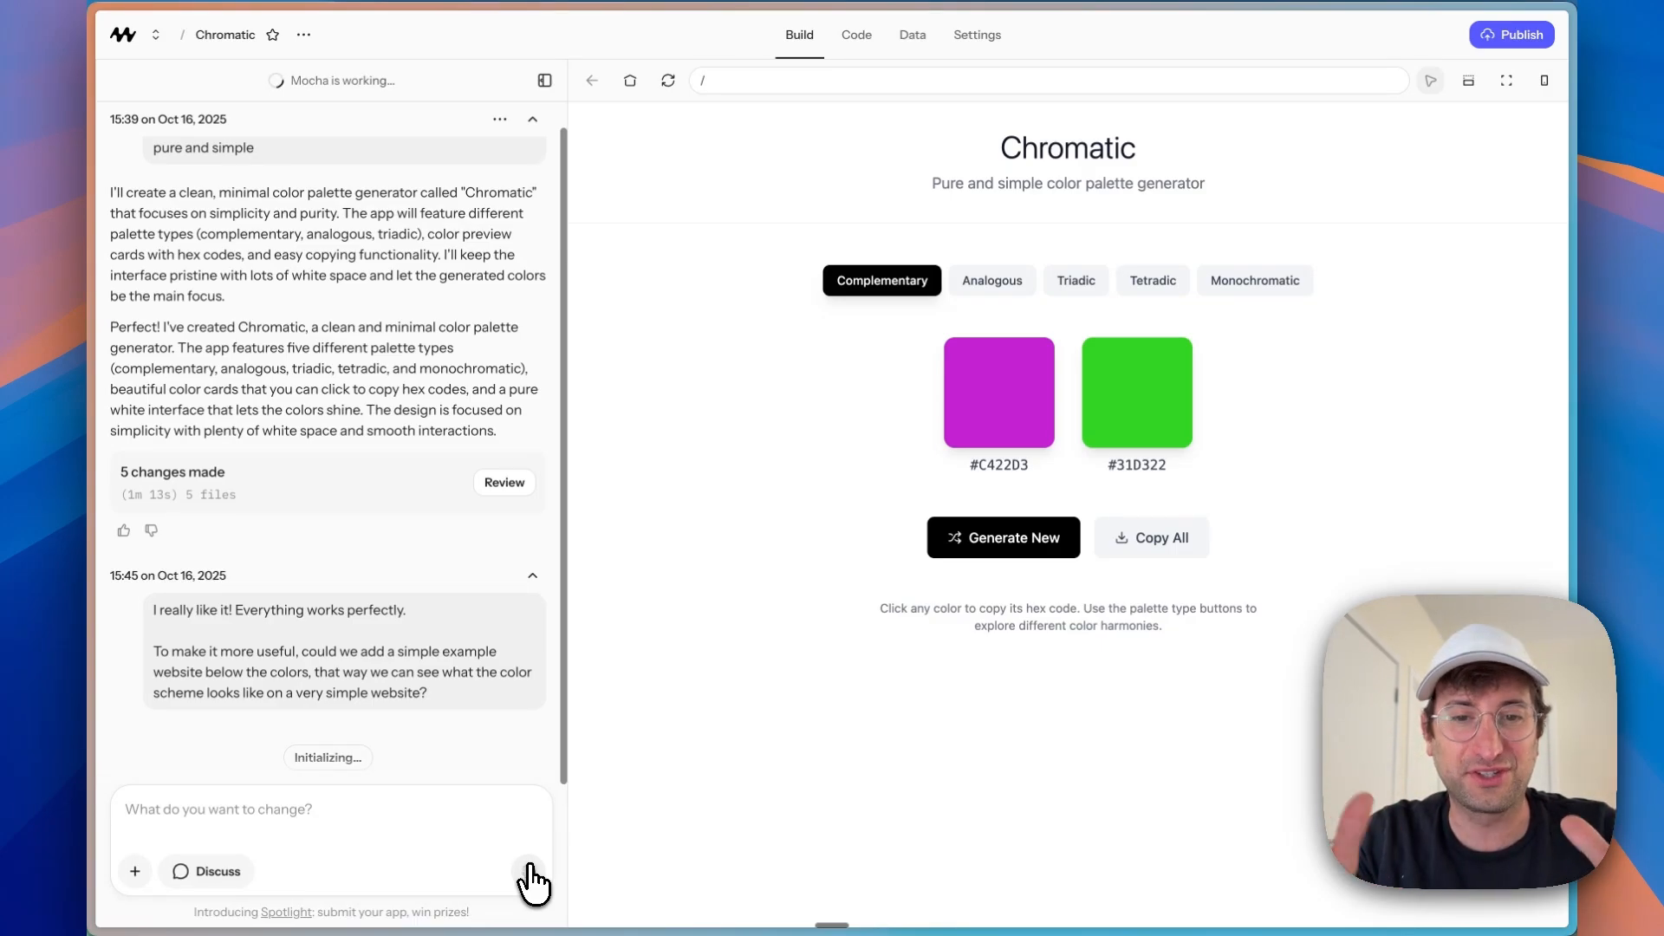
# Step: Follow Mocha's plan as it writes WebsitePreview.tsx
pyautogui.scroll(-3)
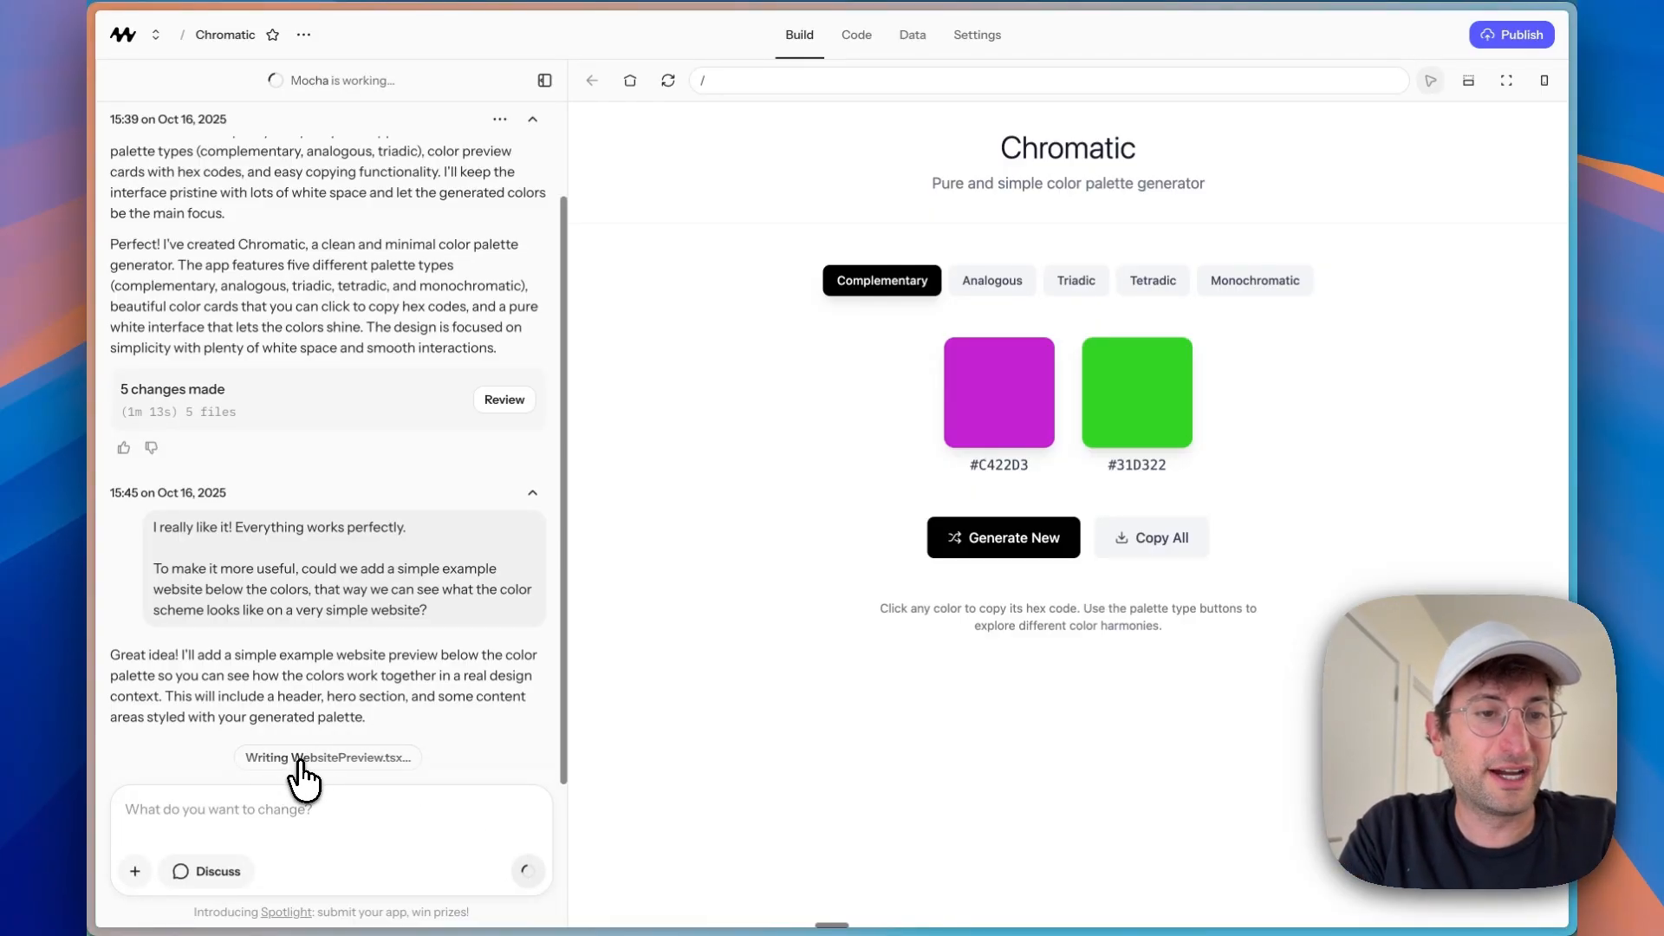
pyautogui.moveTo(1455, 550)
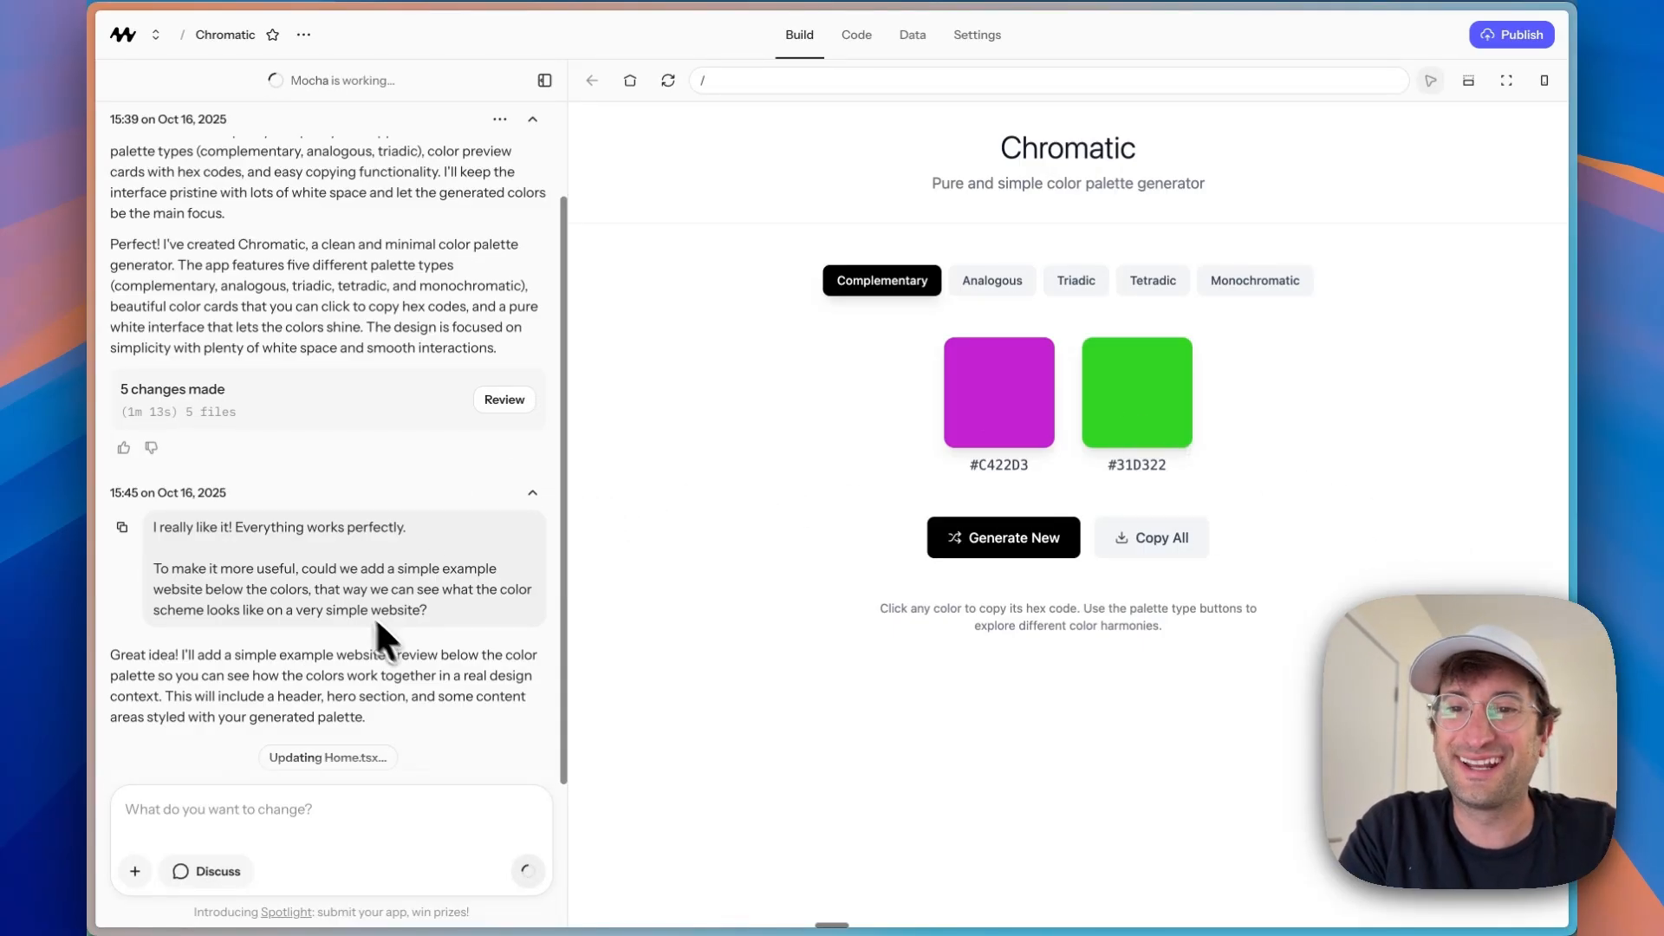
pyautogui.moveTo(319, 631)
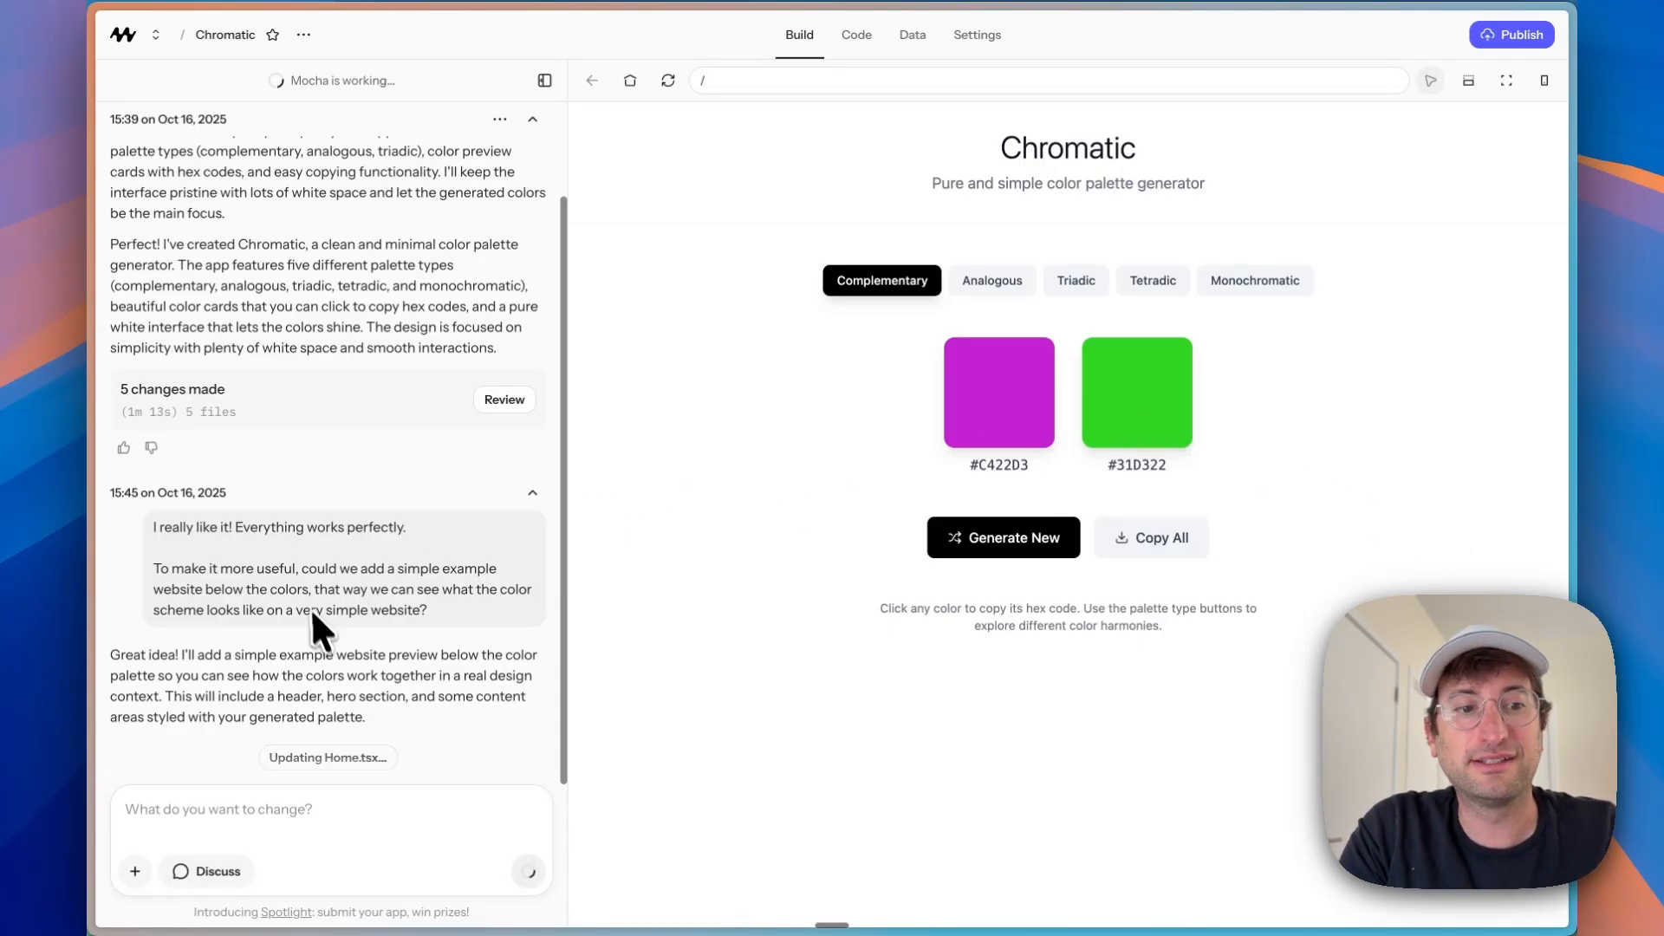
pyautogui.moveTo(320, 773)
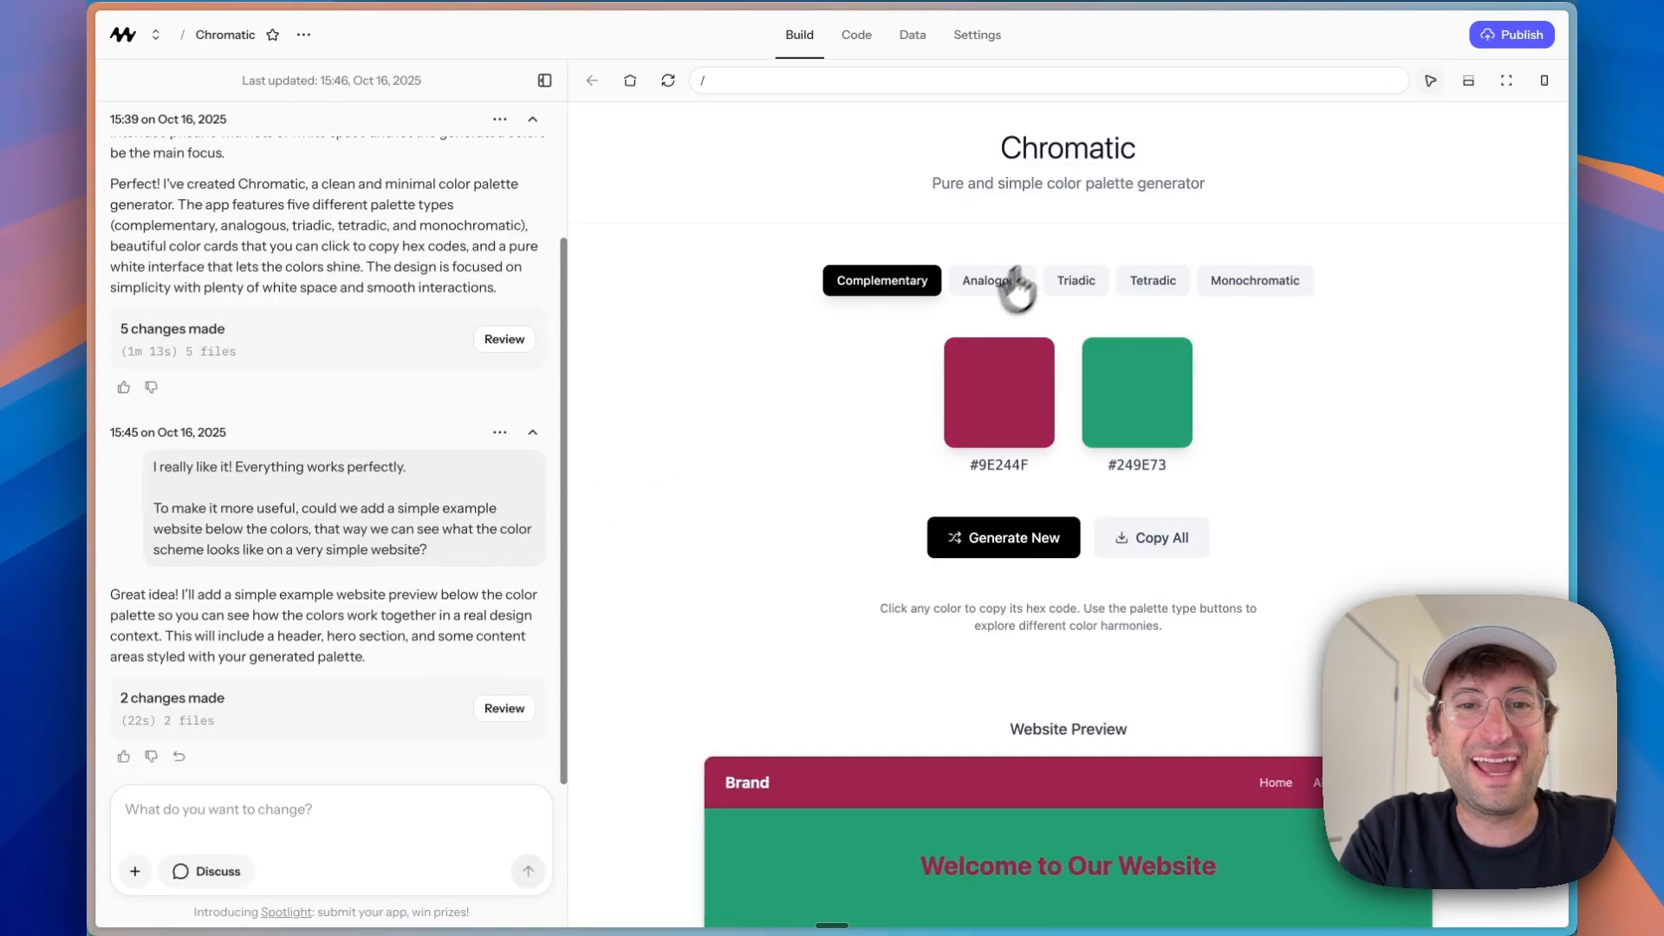
# Step: Generate a new palette and check the Website Preview recolours to match it
pyautogui.scroll(-3)
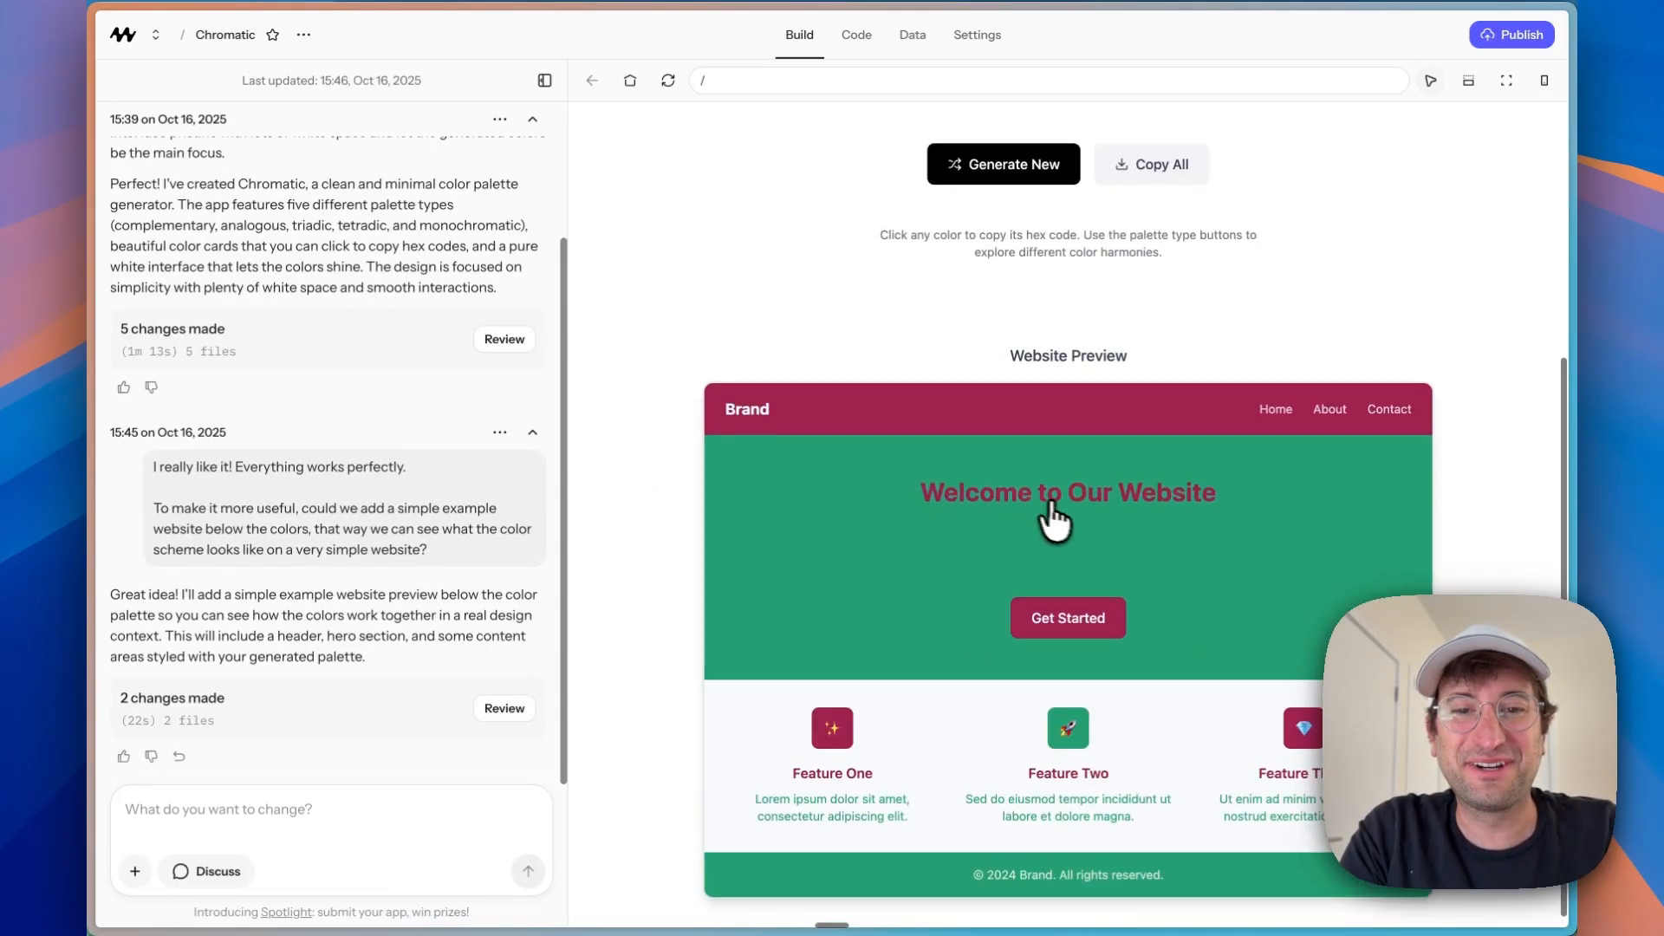
pyautogui.scroll(3)
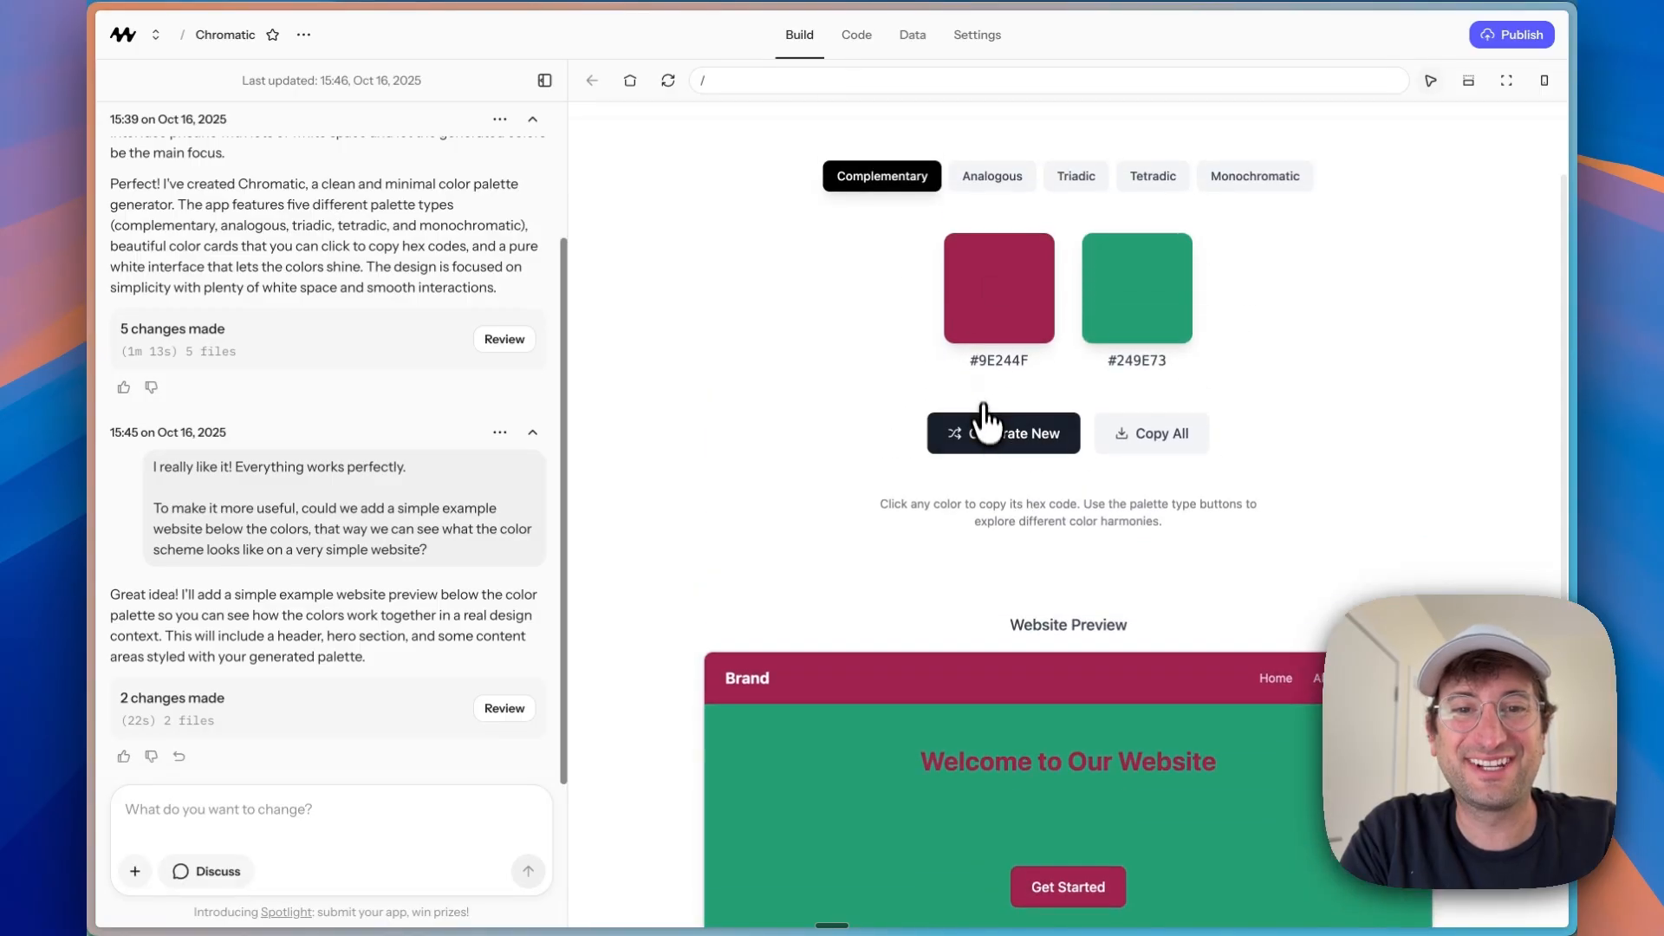
pyautogui.scroll(-3)
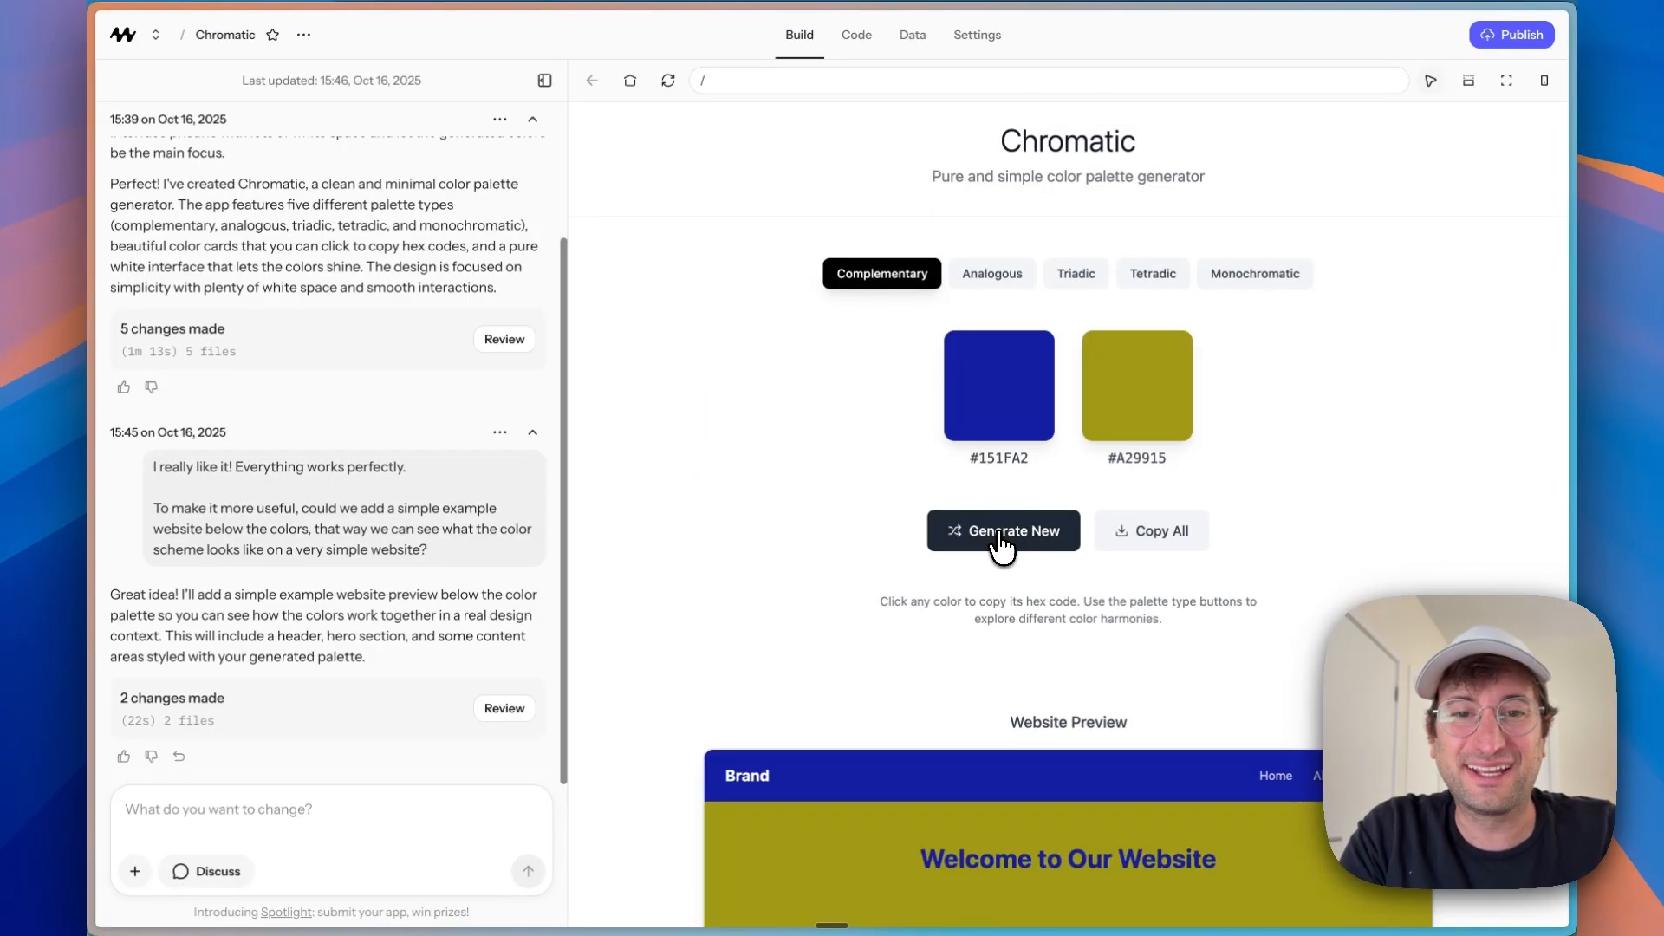
pyautogui.click(1002, 530)
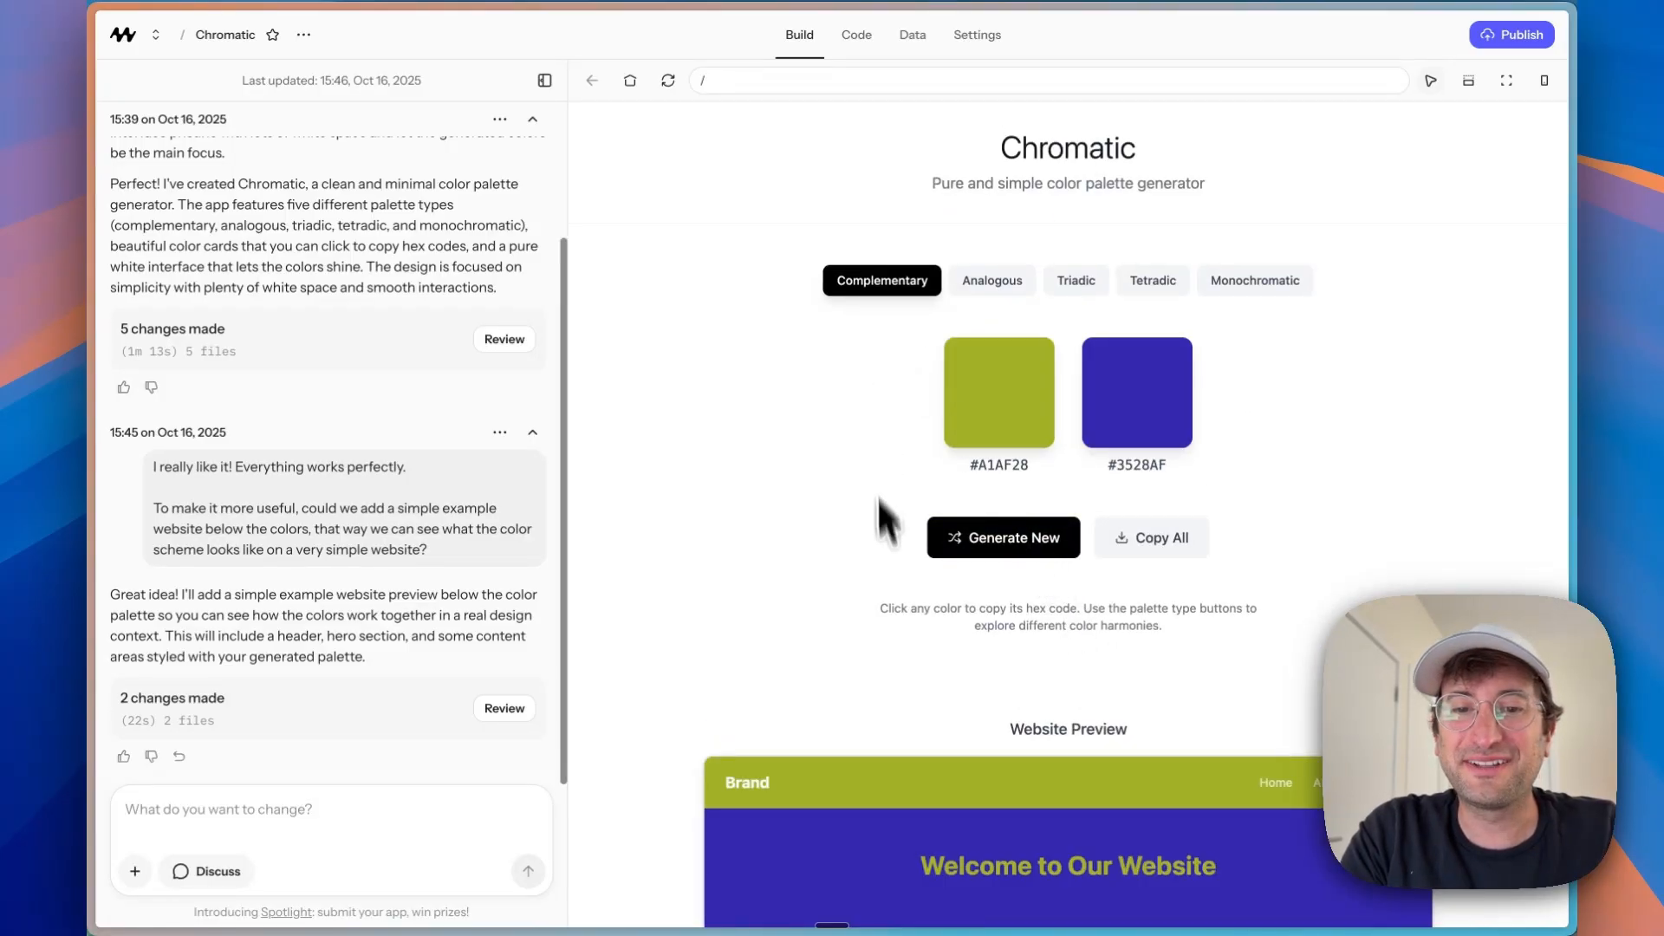
pyautogui.scroll(-3)
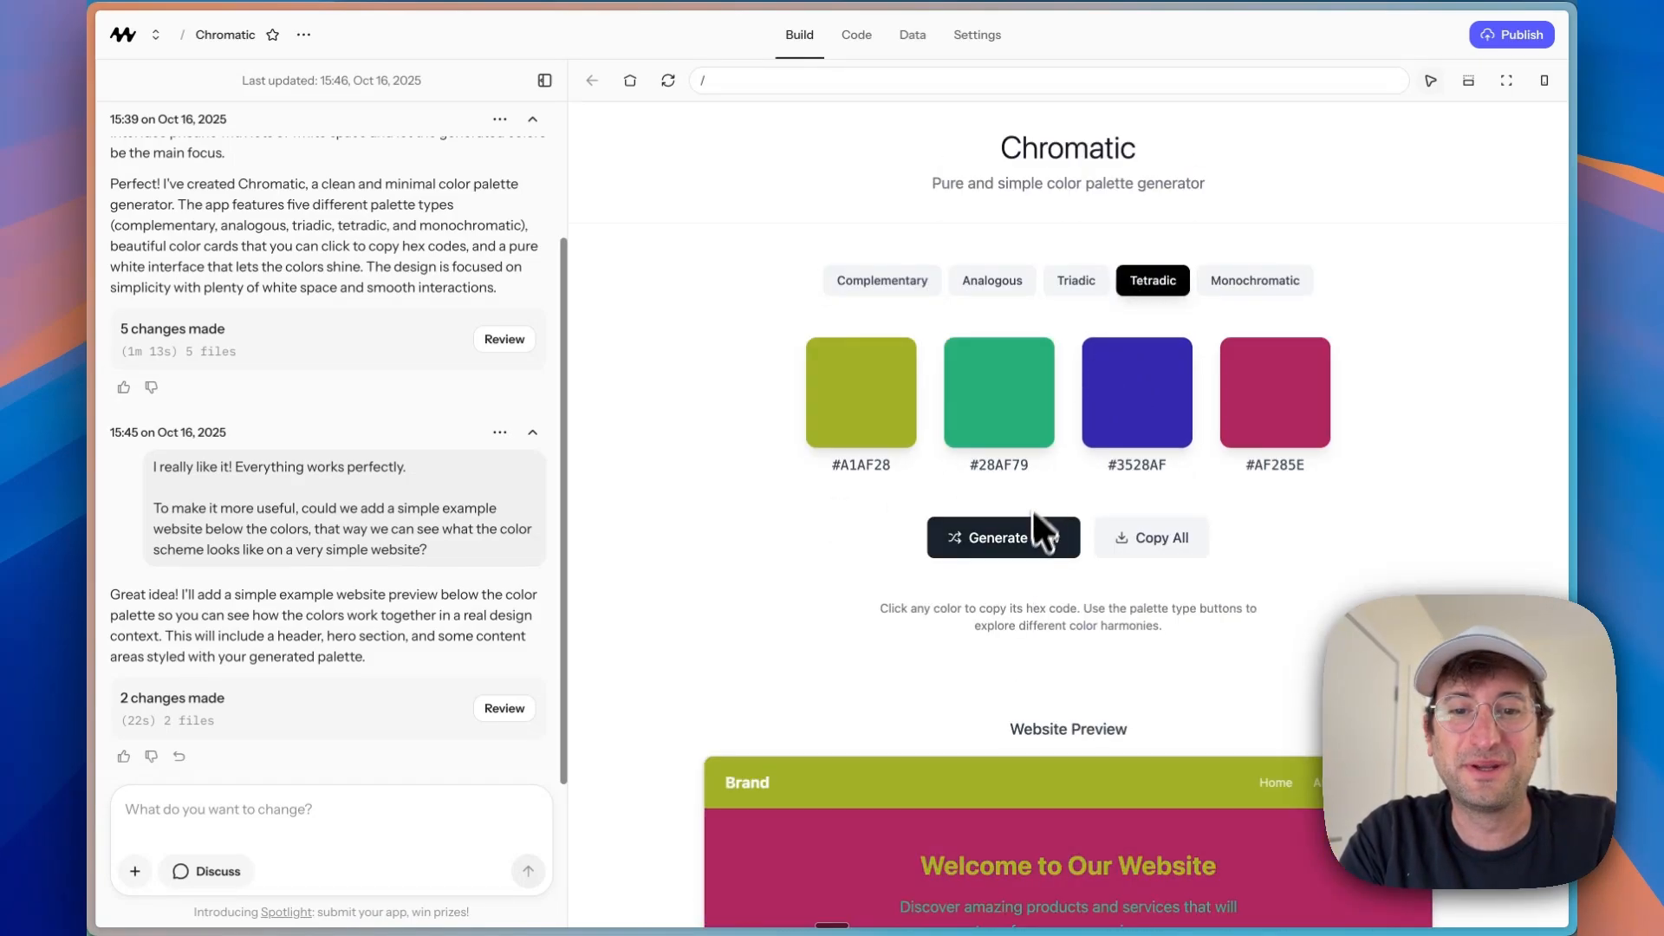
pyautogui.scroll(-3)
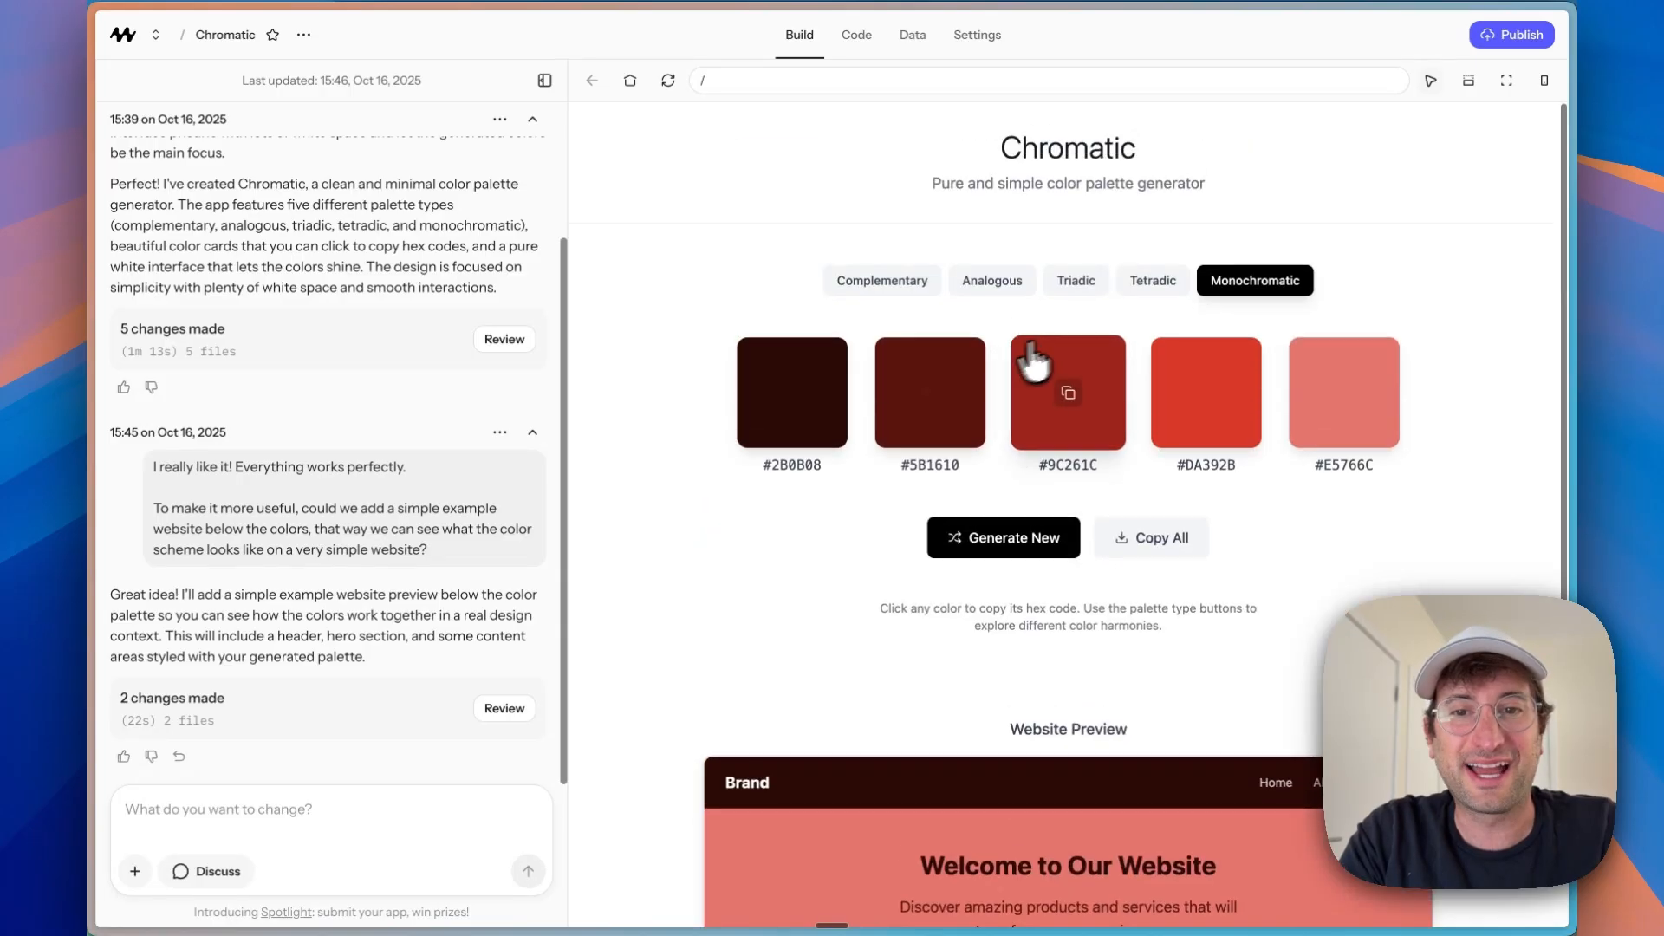
pyautogui.scroll(-3)
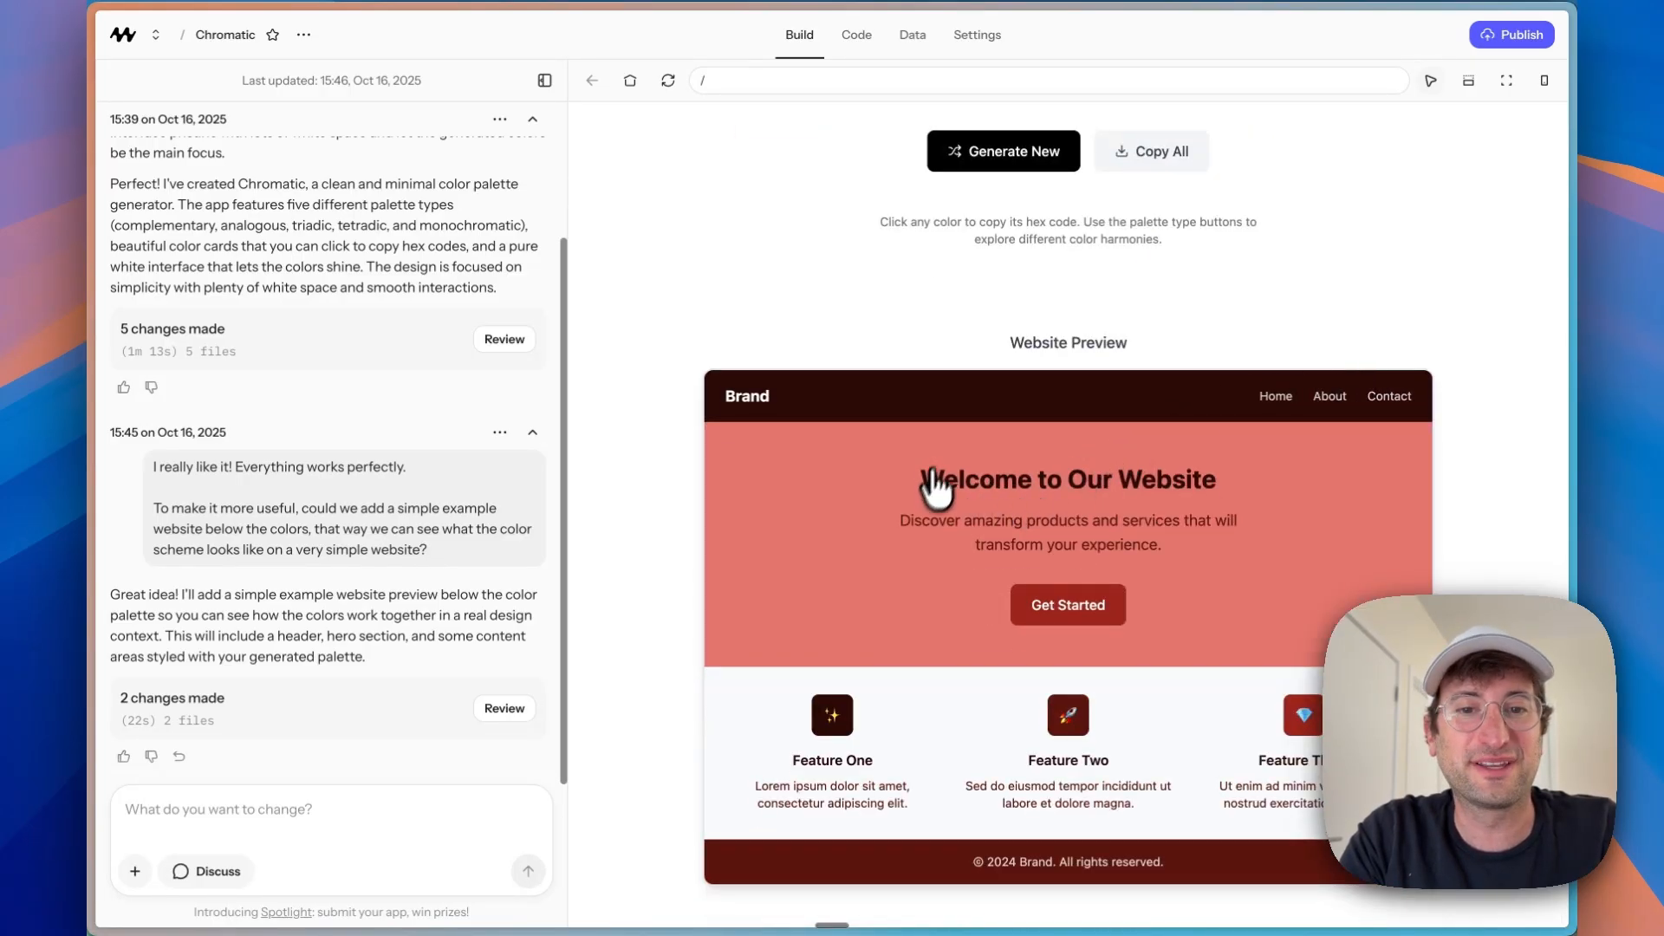
pyautogui.scroll(3)
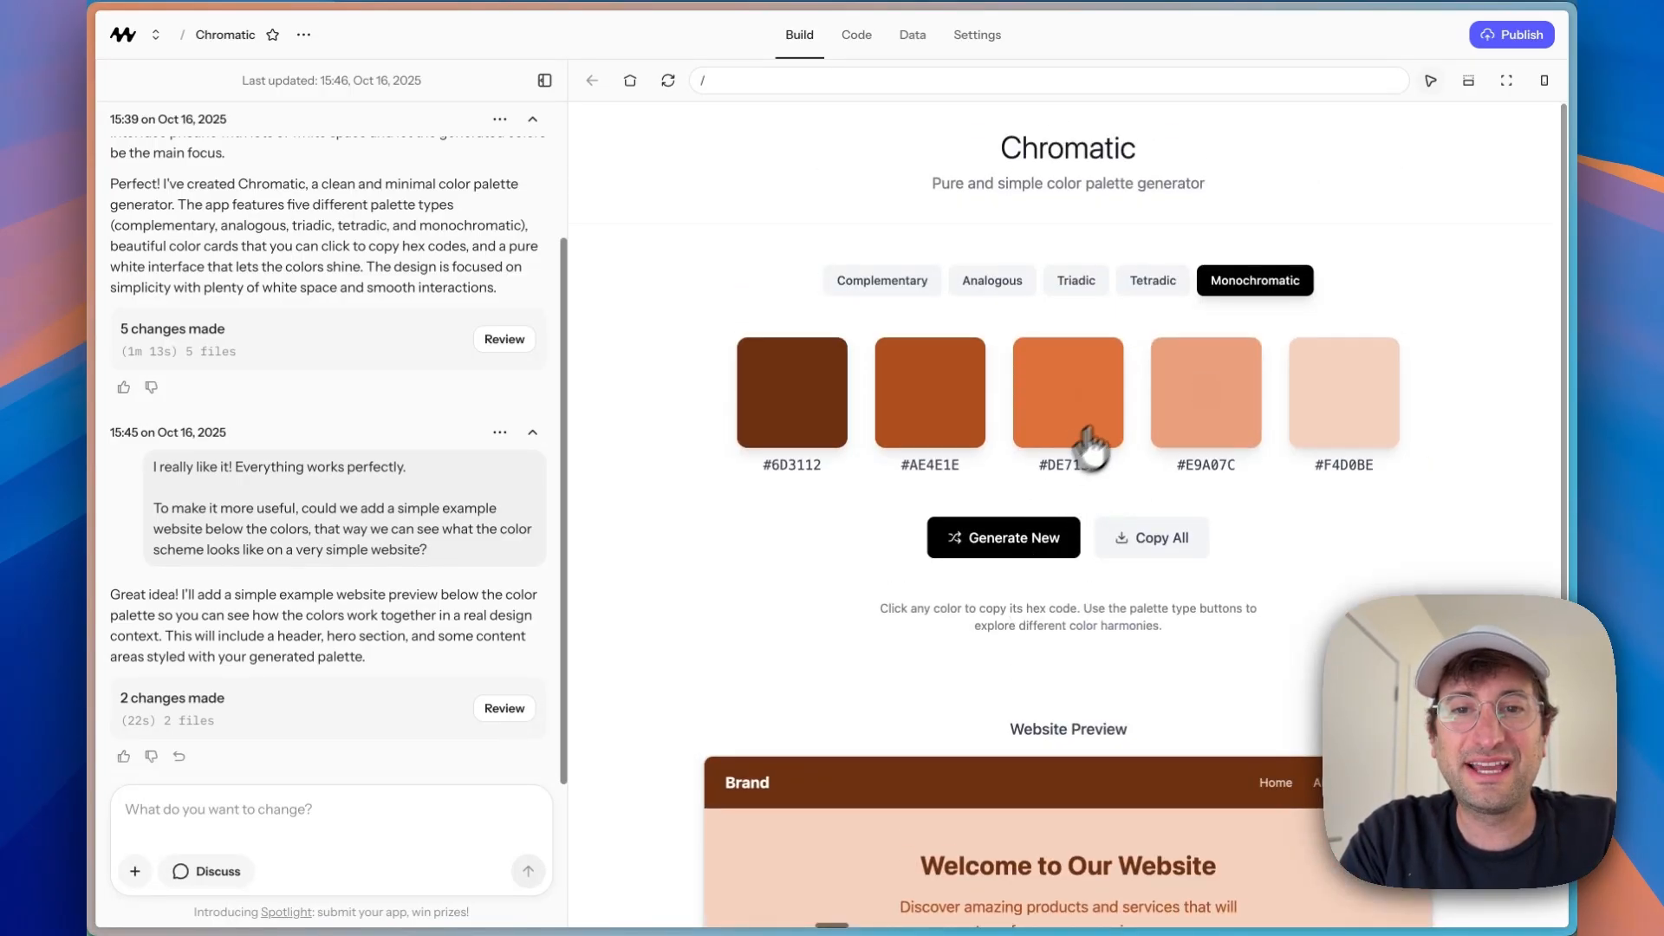
pyautogui.scroll(-3)
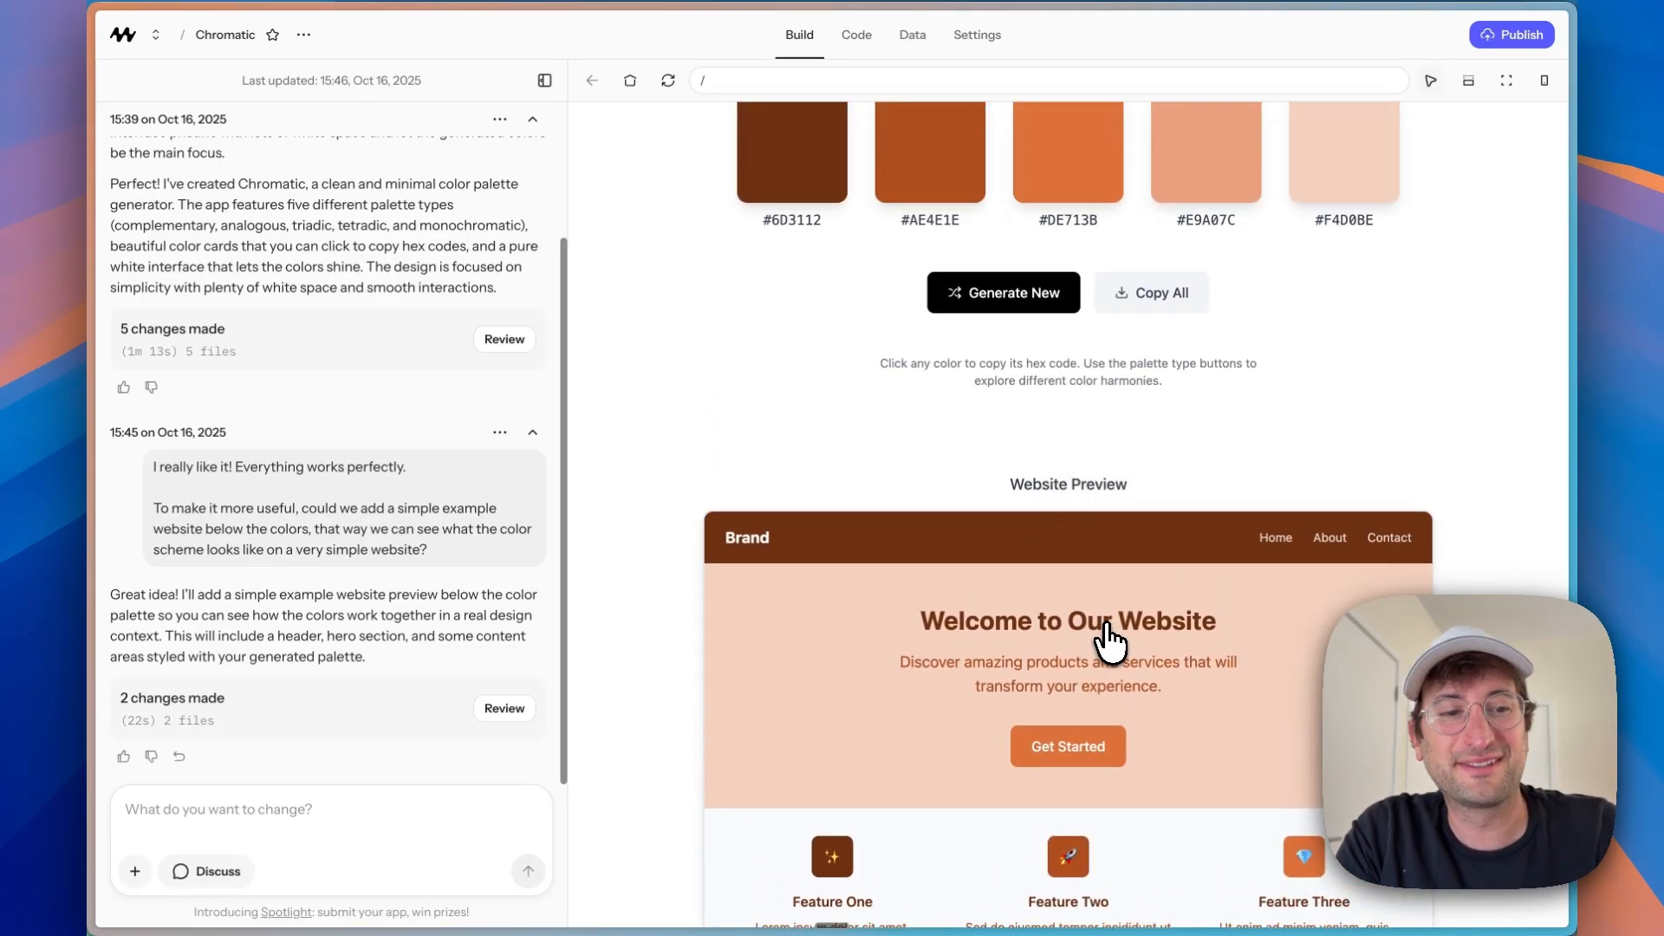
pyautogui.scroll(3)
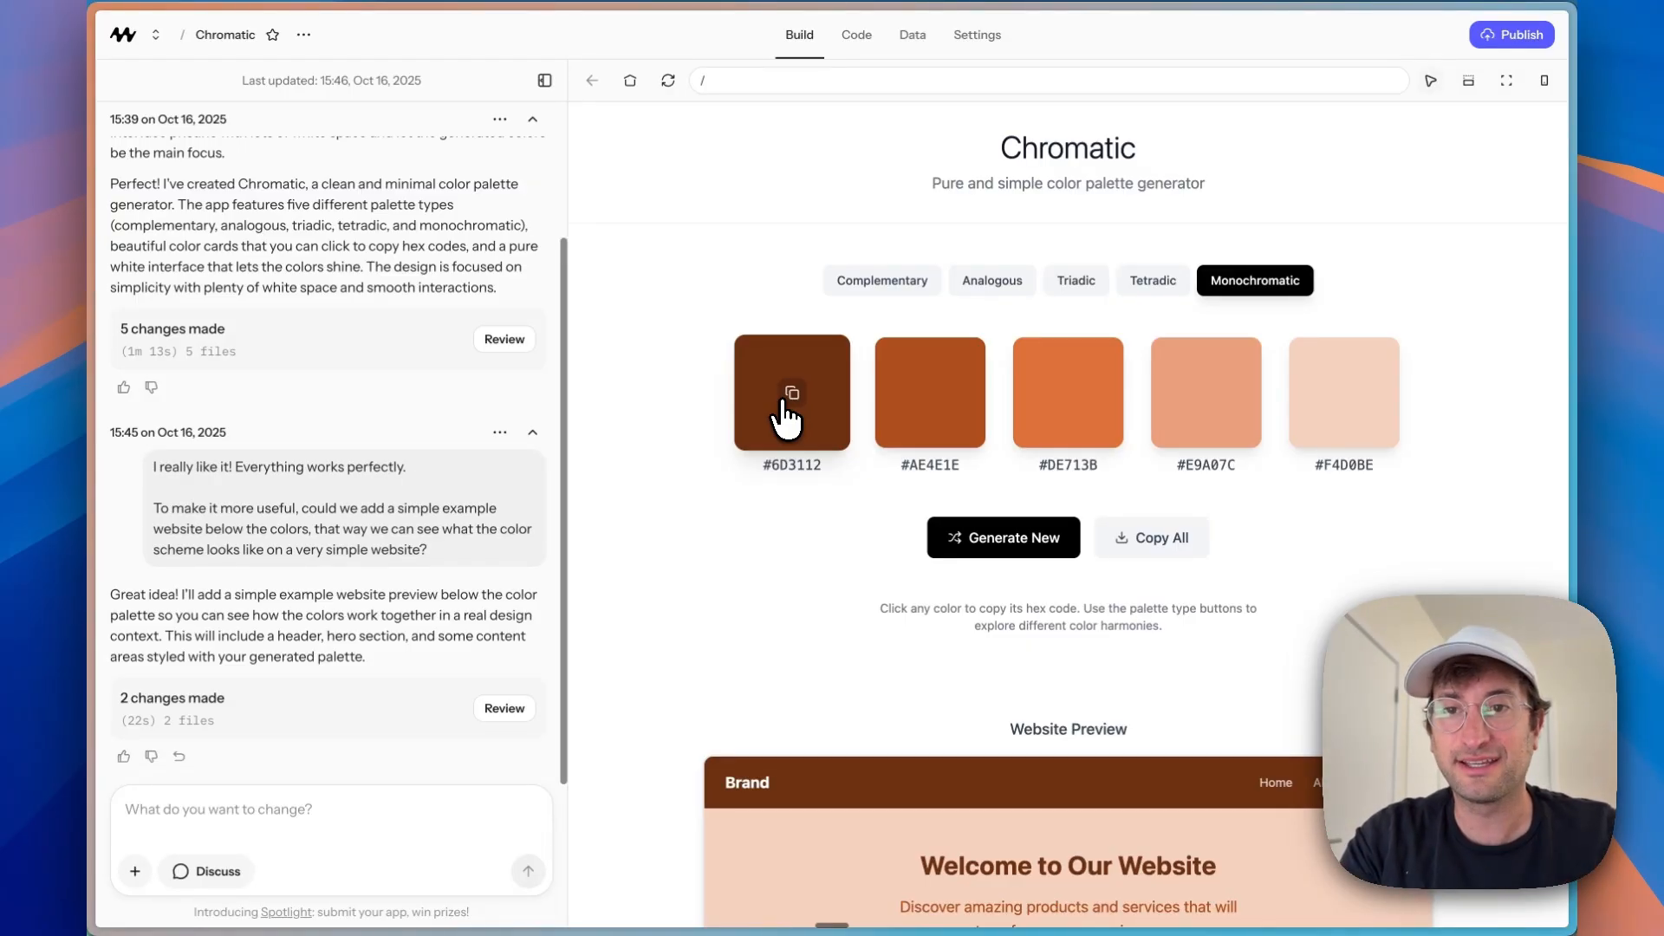
# Step: Show the Publish panel for Chromatic with its visibility choices
pyautogui.click(1511, 34)
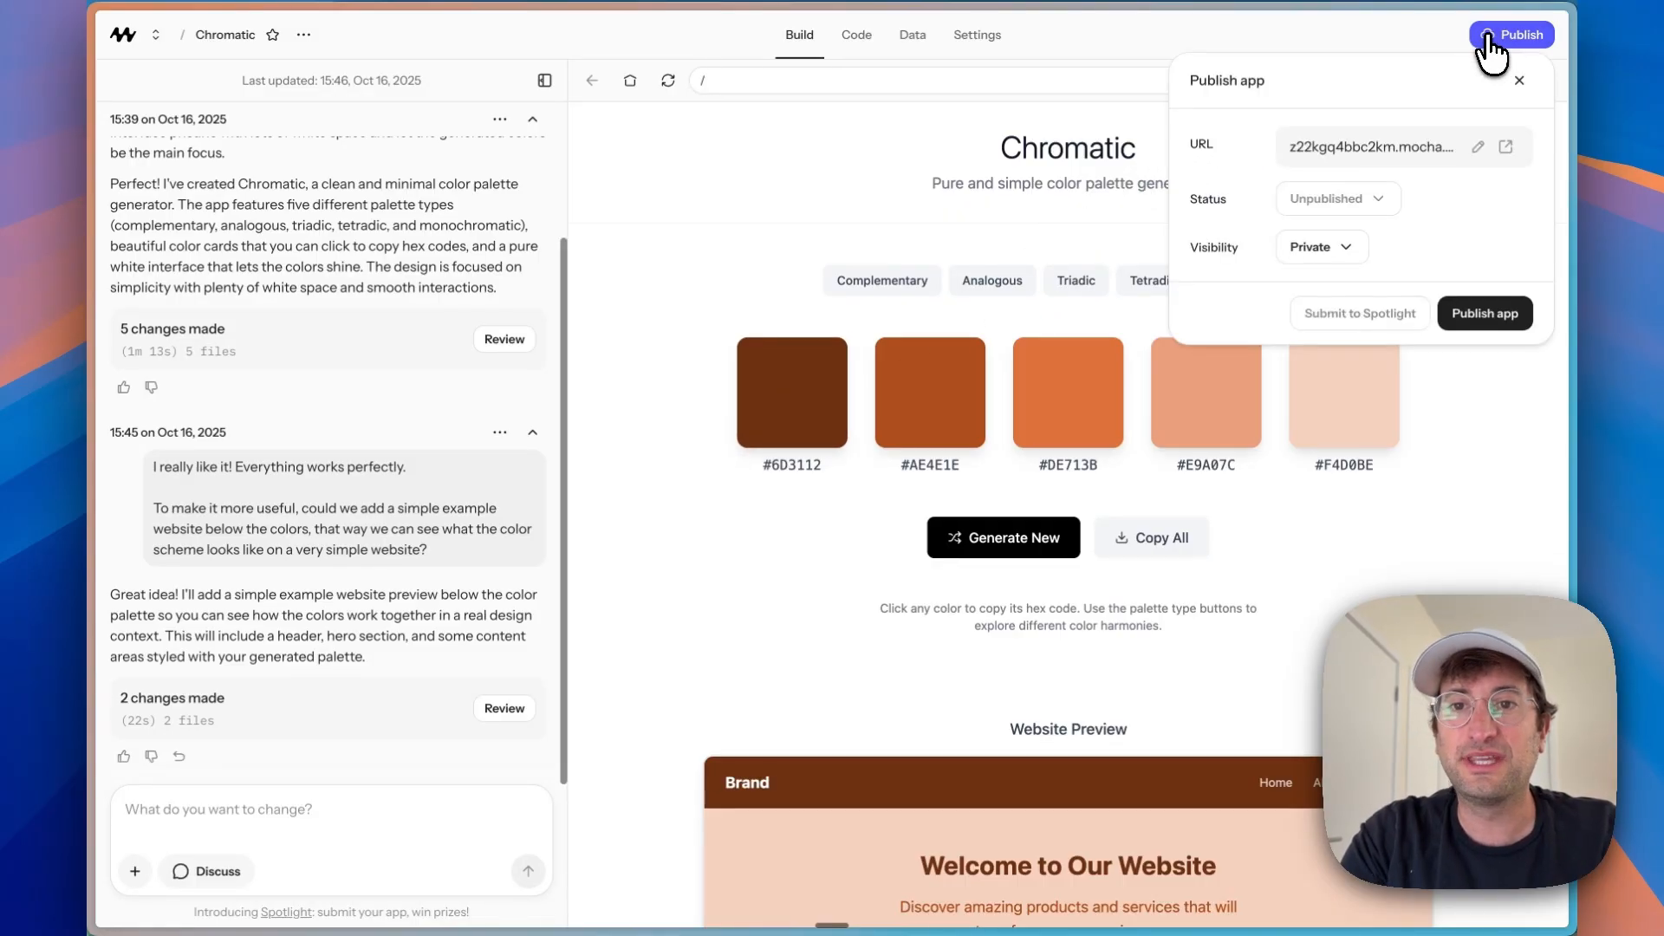
pyautogui.click(1321, 246)
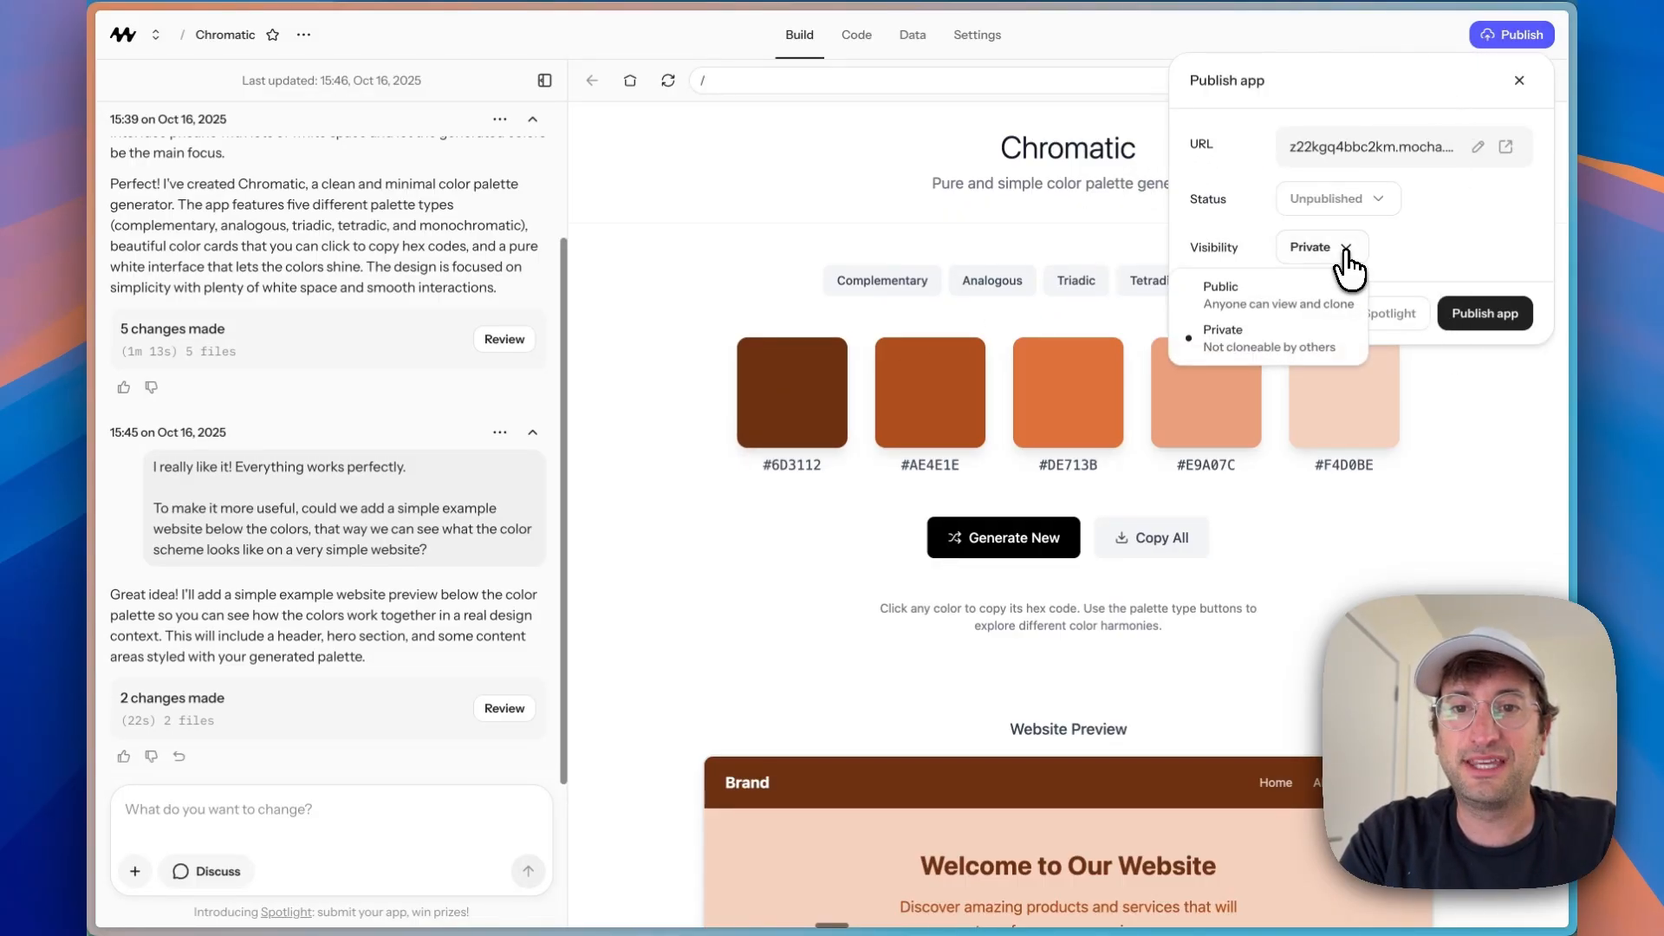
pyautogui.moveTo(1241, 340)
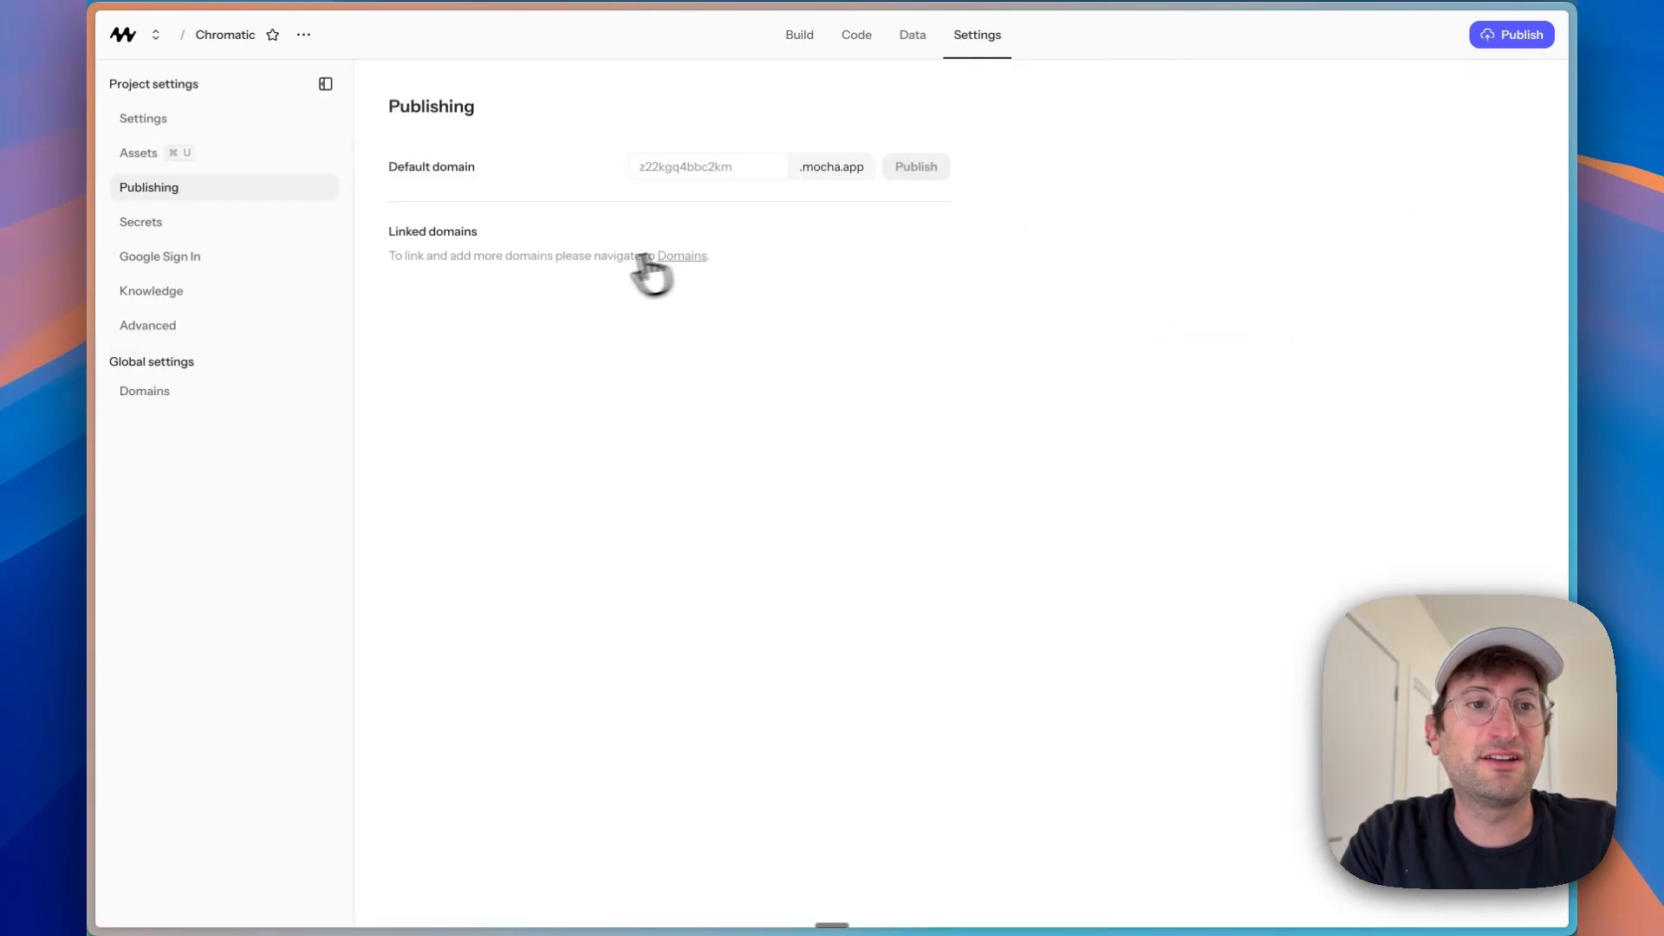
# Step: Change the default subdomain to design-colors.mocha.app and go to the Domains settings
pyautogui.click(707, 166)
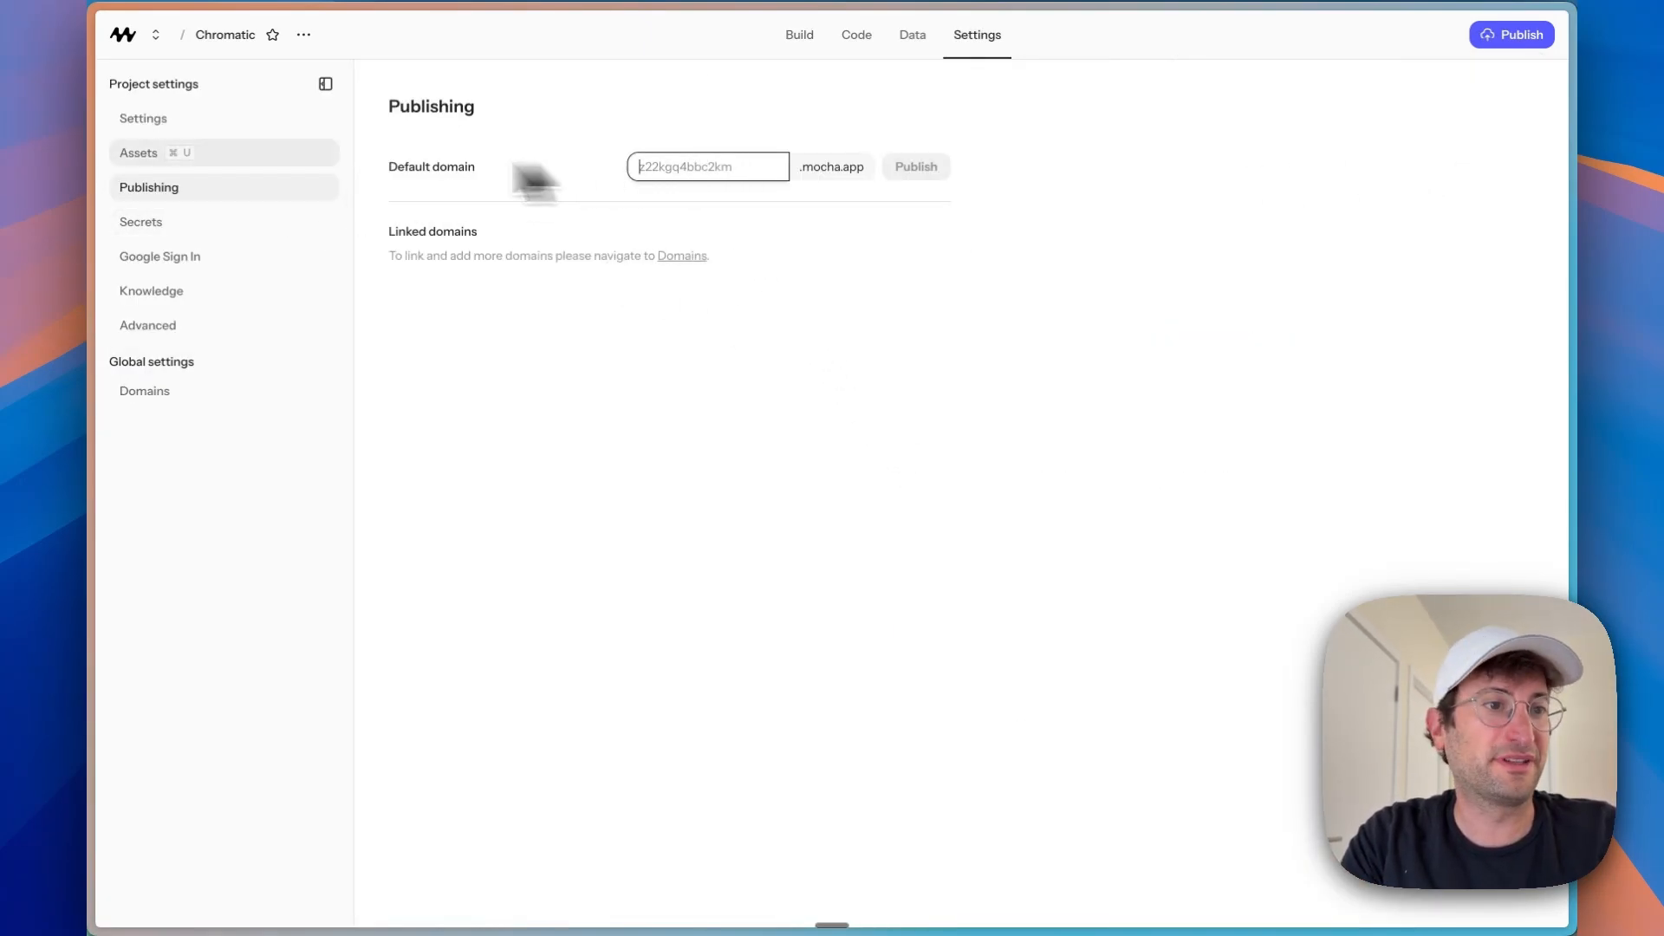
pyautogui.moveTo(685, 167)
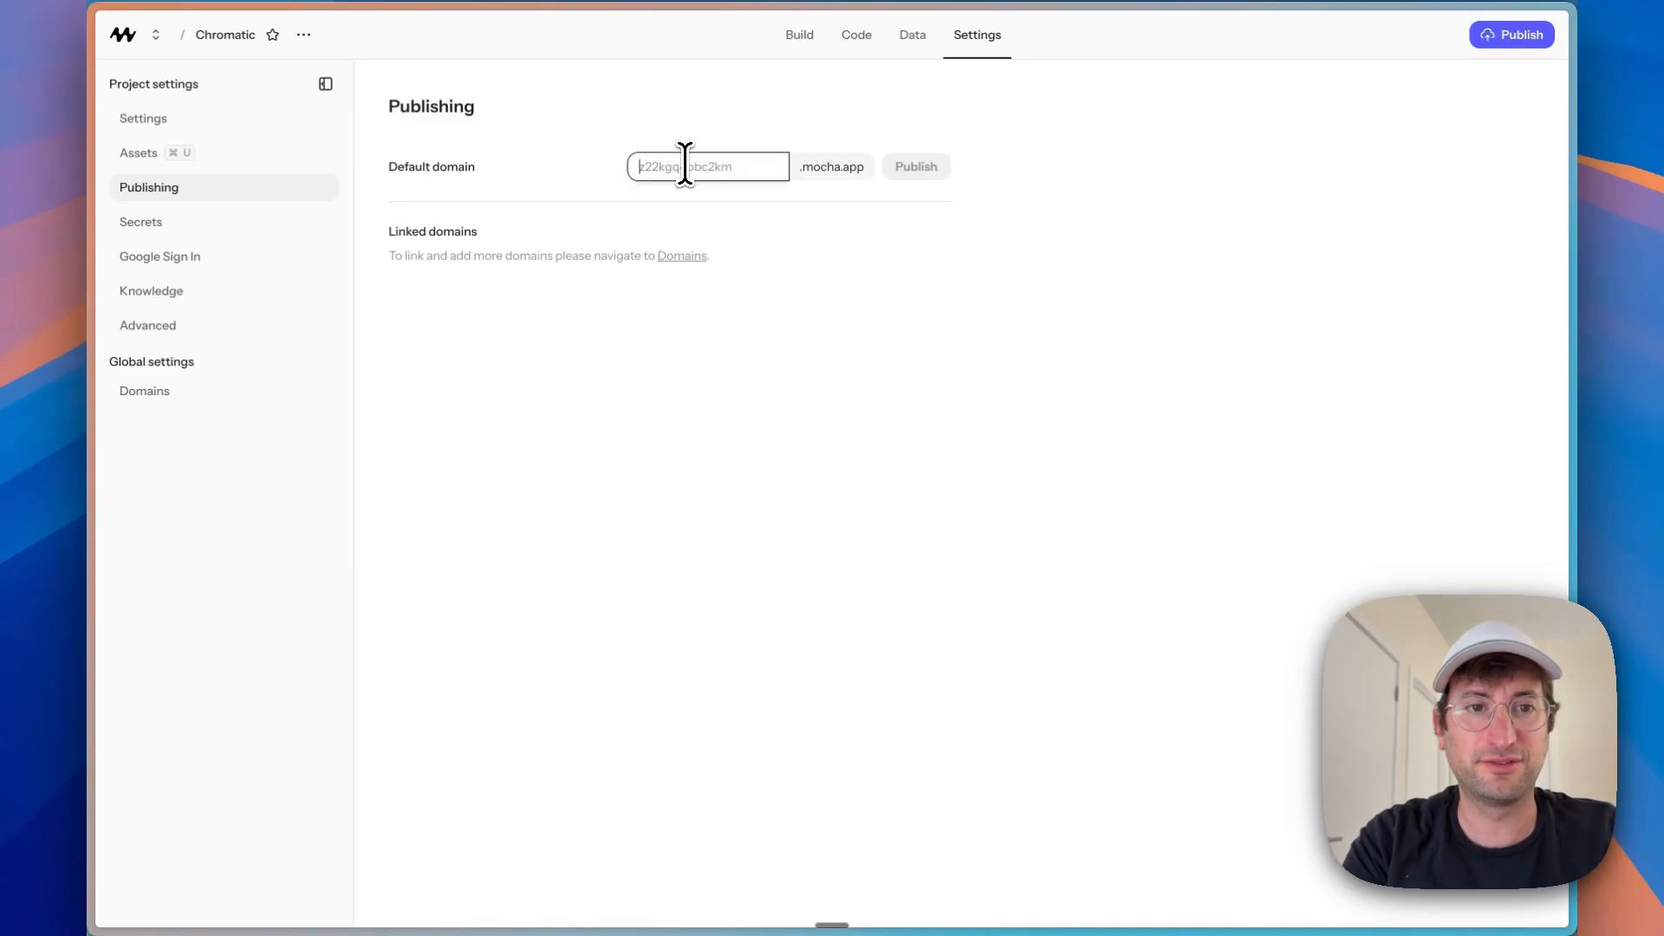
pyautogui.click(915, 166)
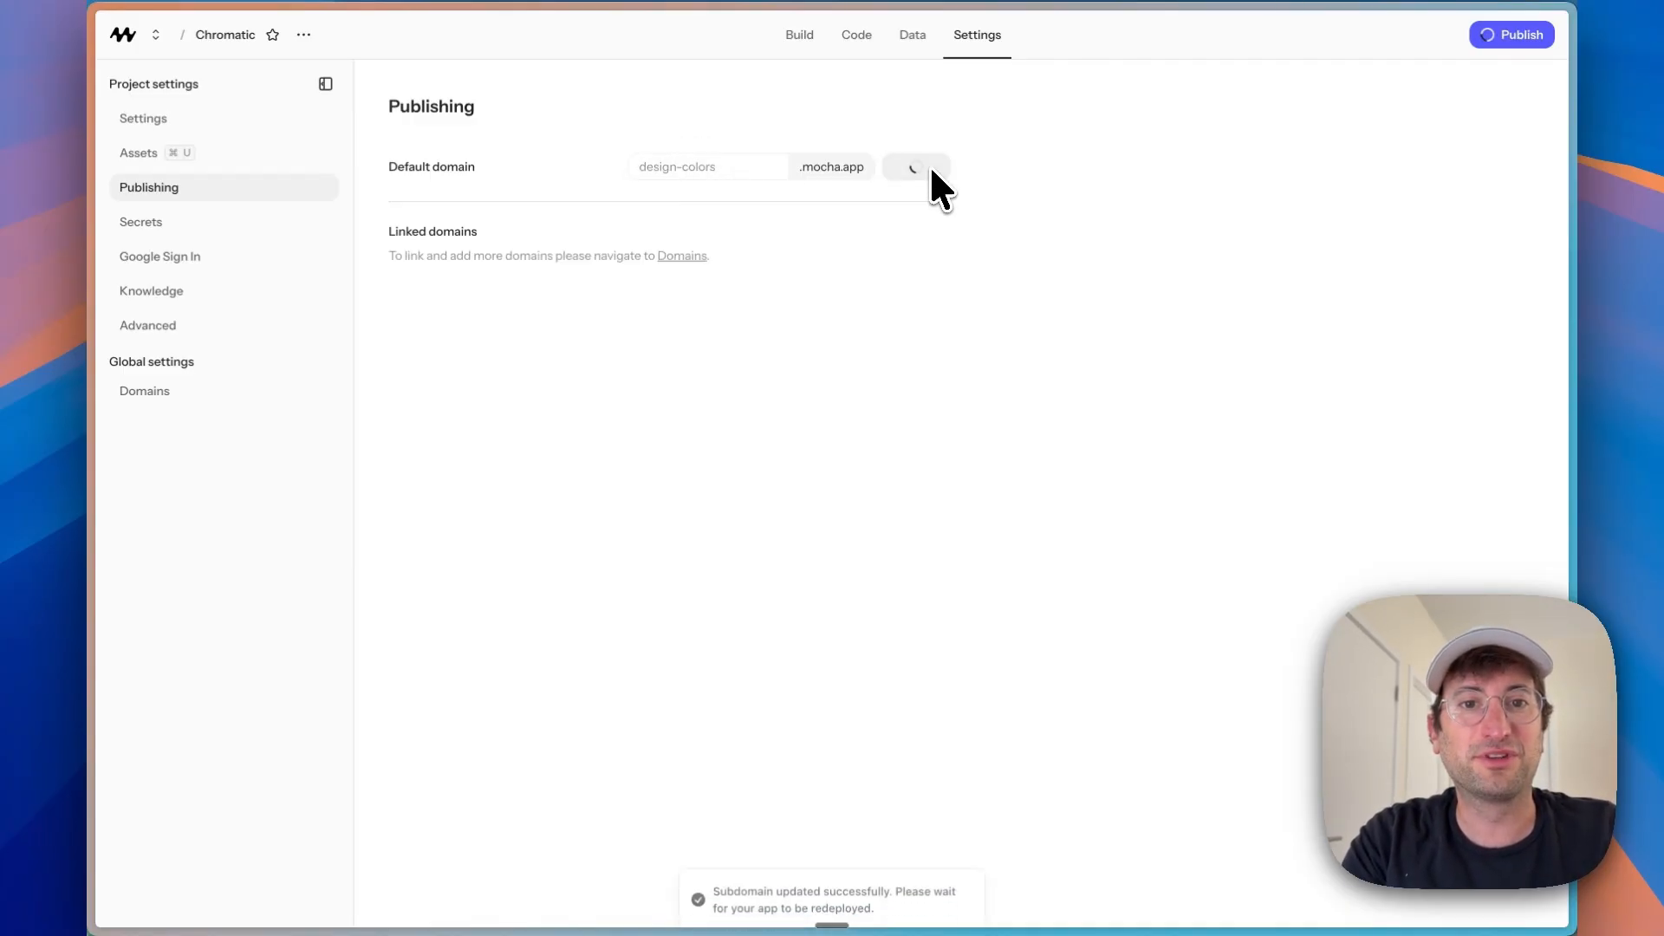
pyautogui.moveTo(730, 186)
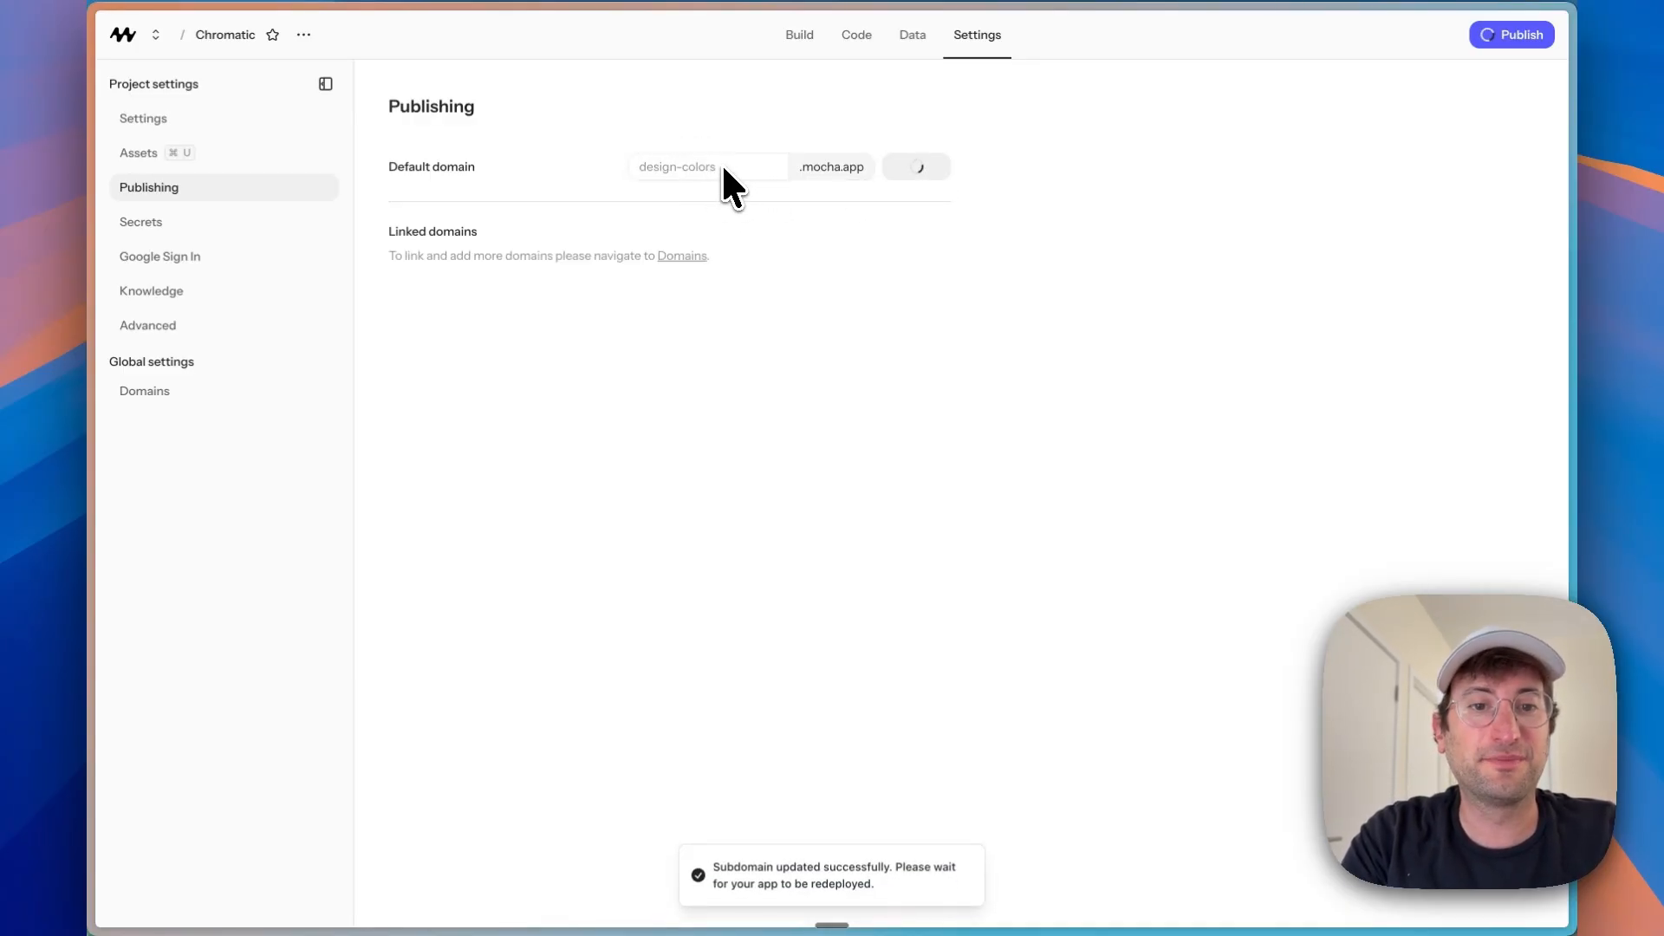
pyautogui.moveTo(735, 212)
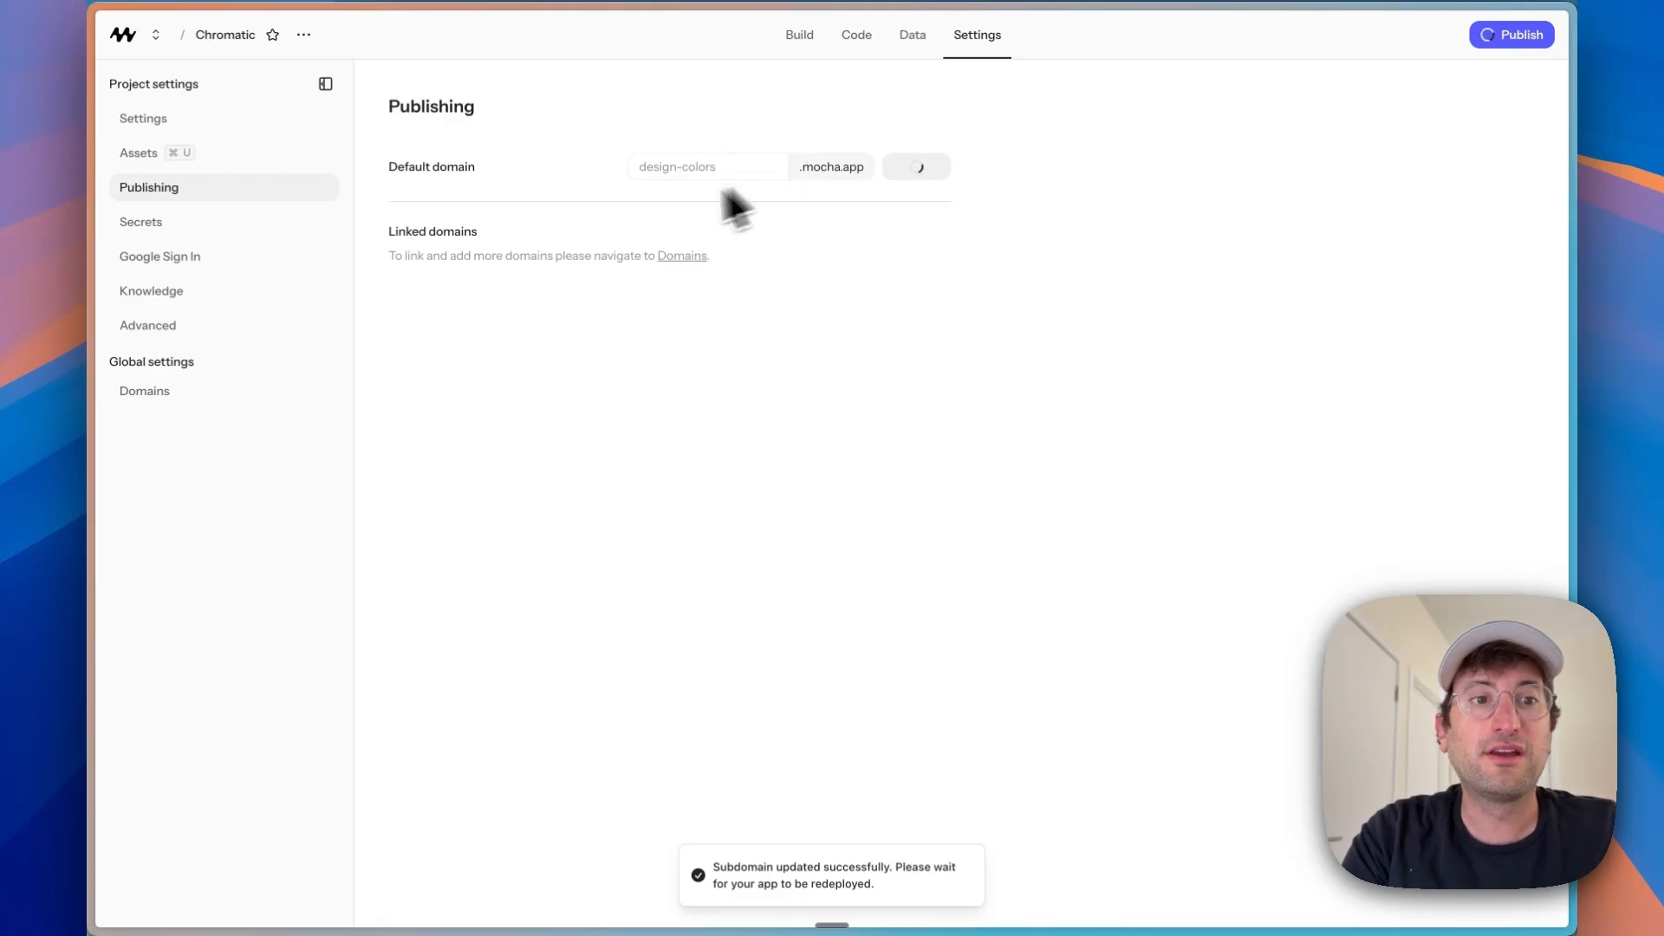
pyautogui.click(144, 390)
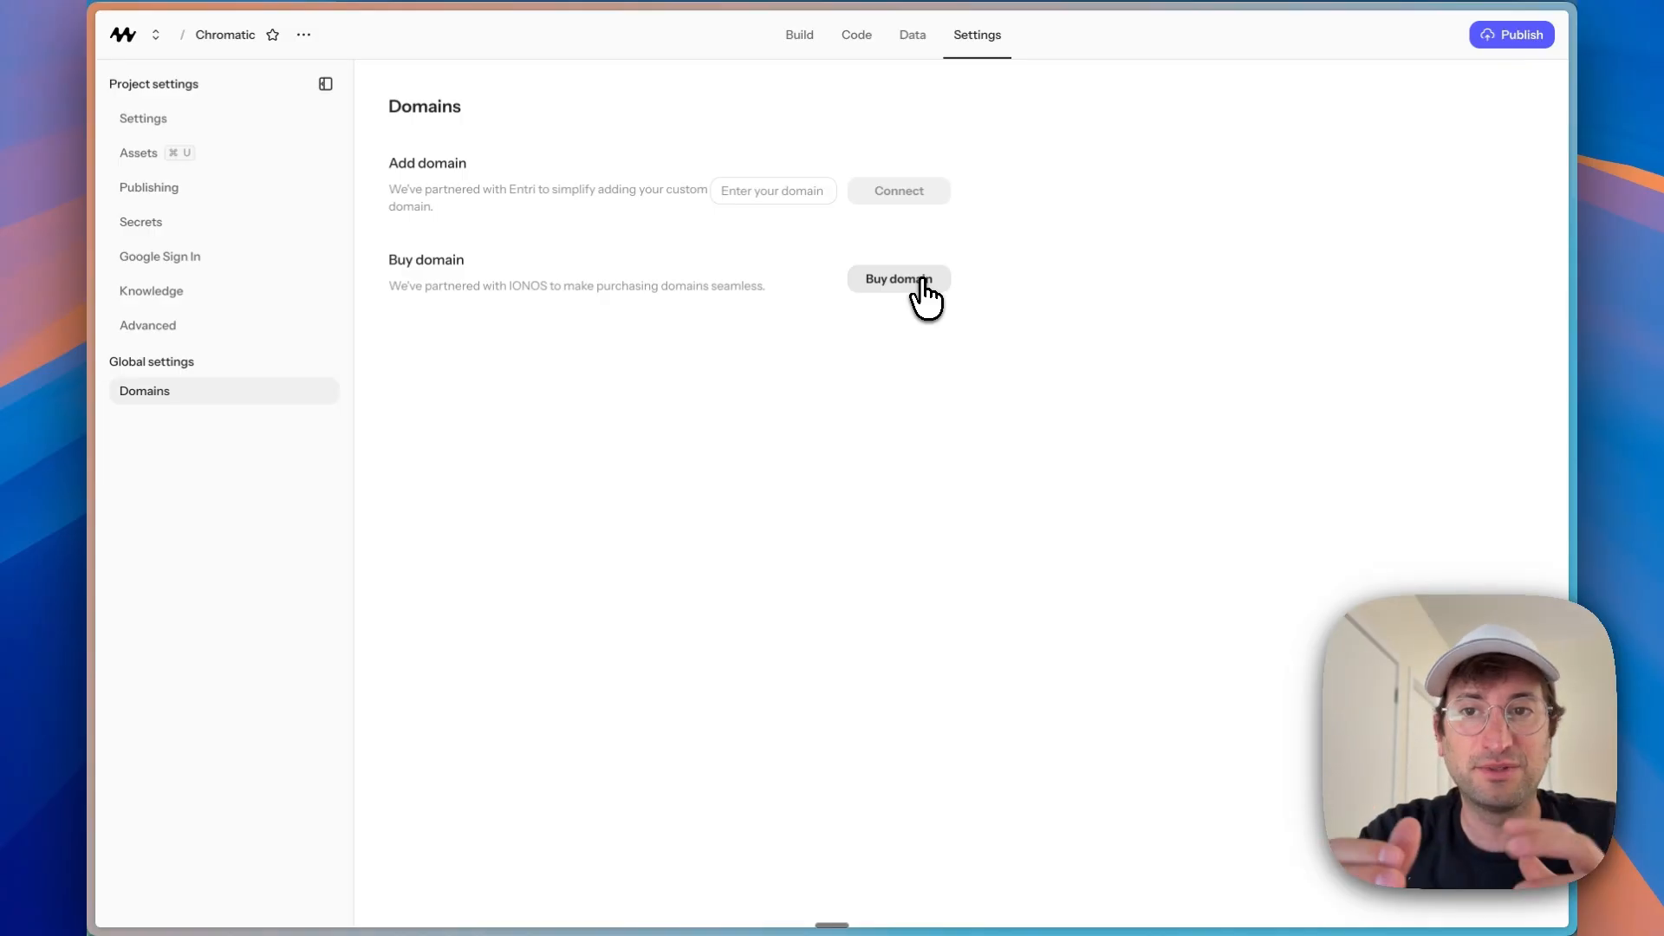
# Step: Show Chromatic's publish panel with design-colors.mocha.app published and private
pyautogui.click(1511, 34)
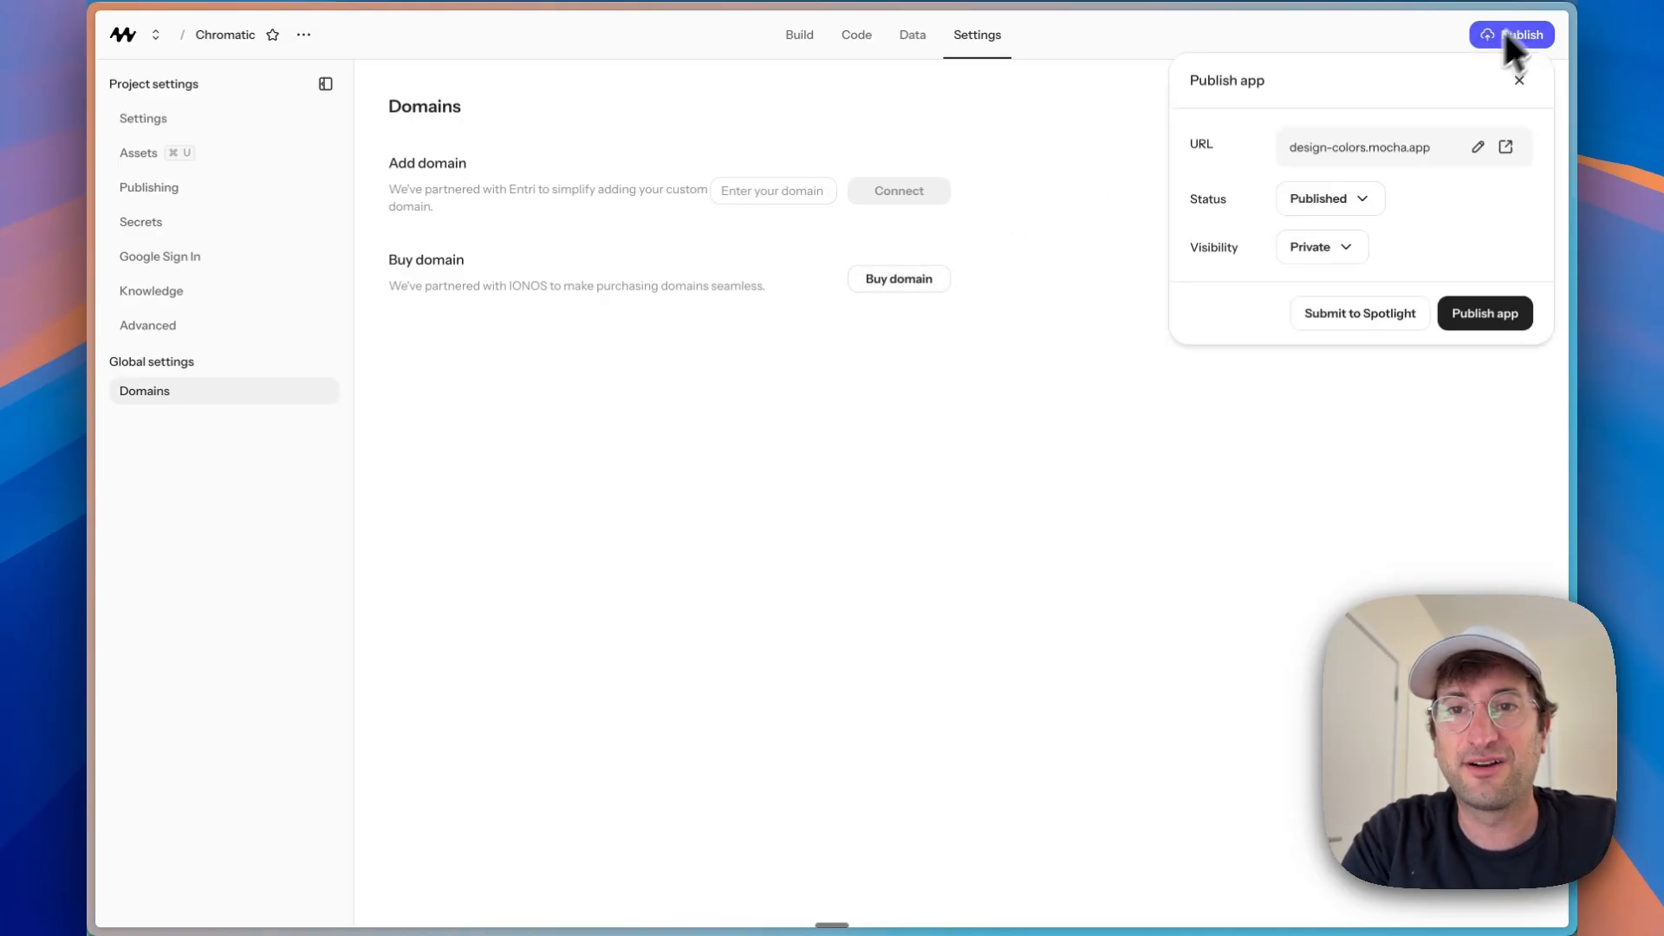
pyautogui.moveTo(1359, 146)
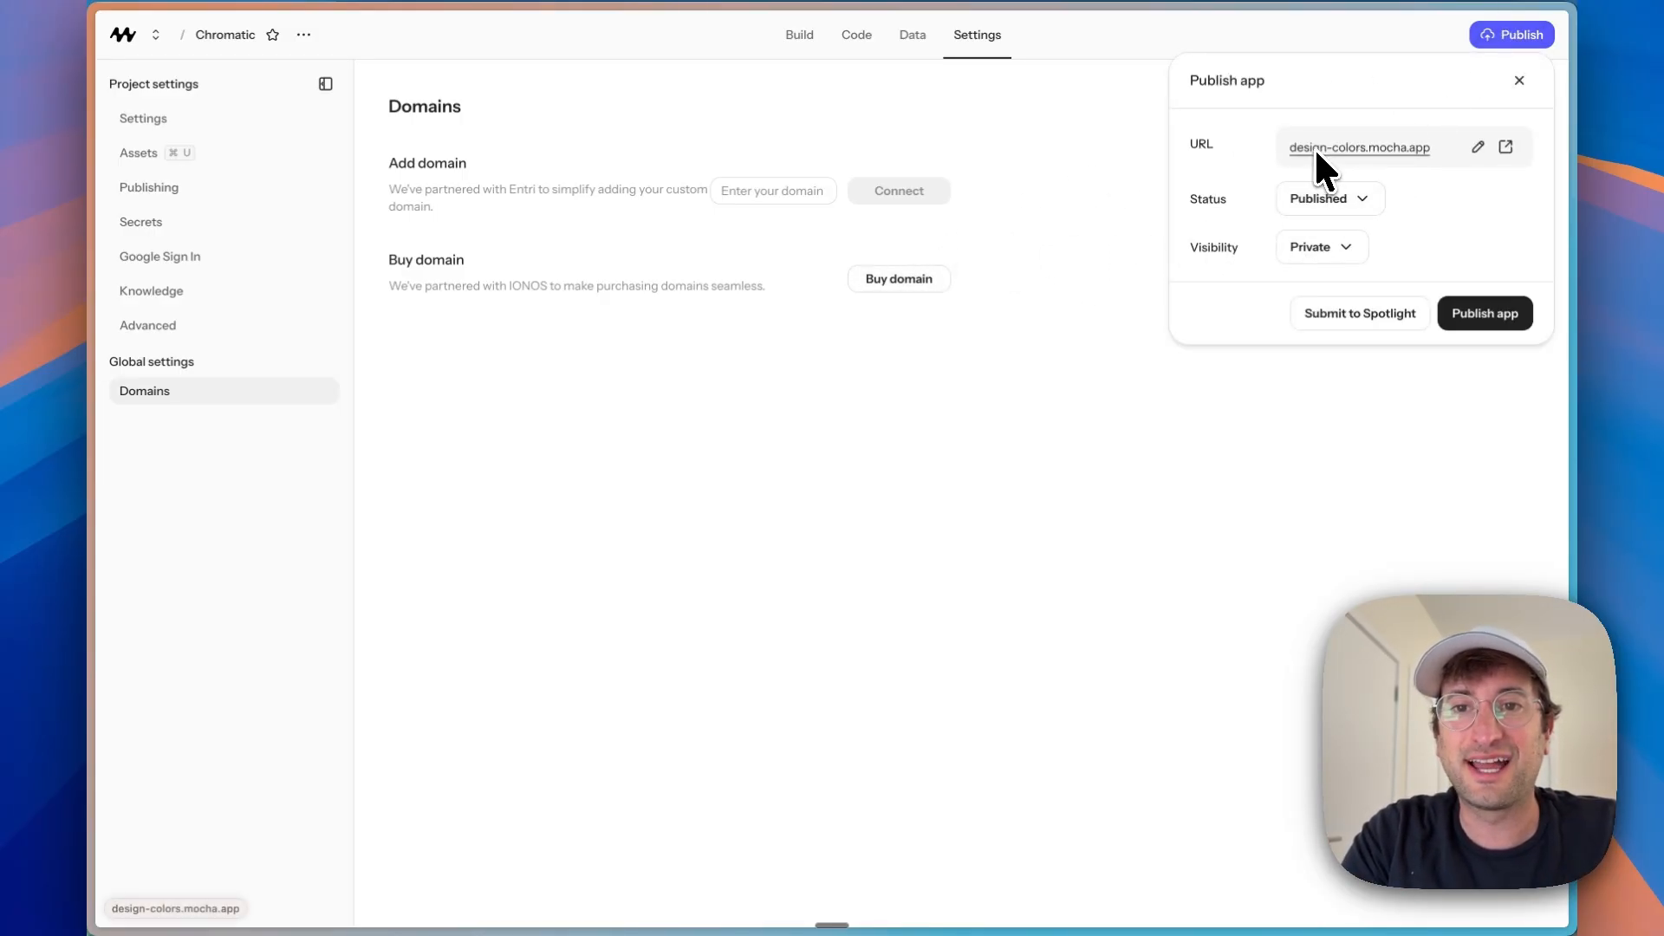
pyautogui.moveTo(1505, 149)
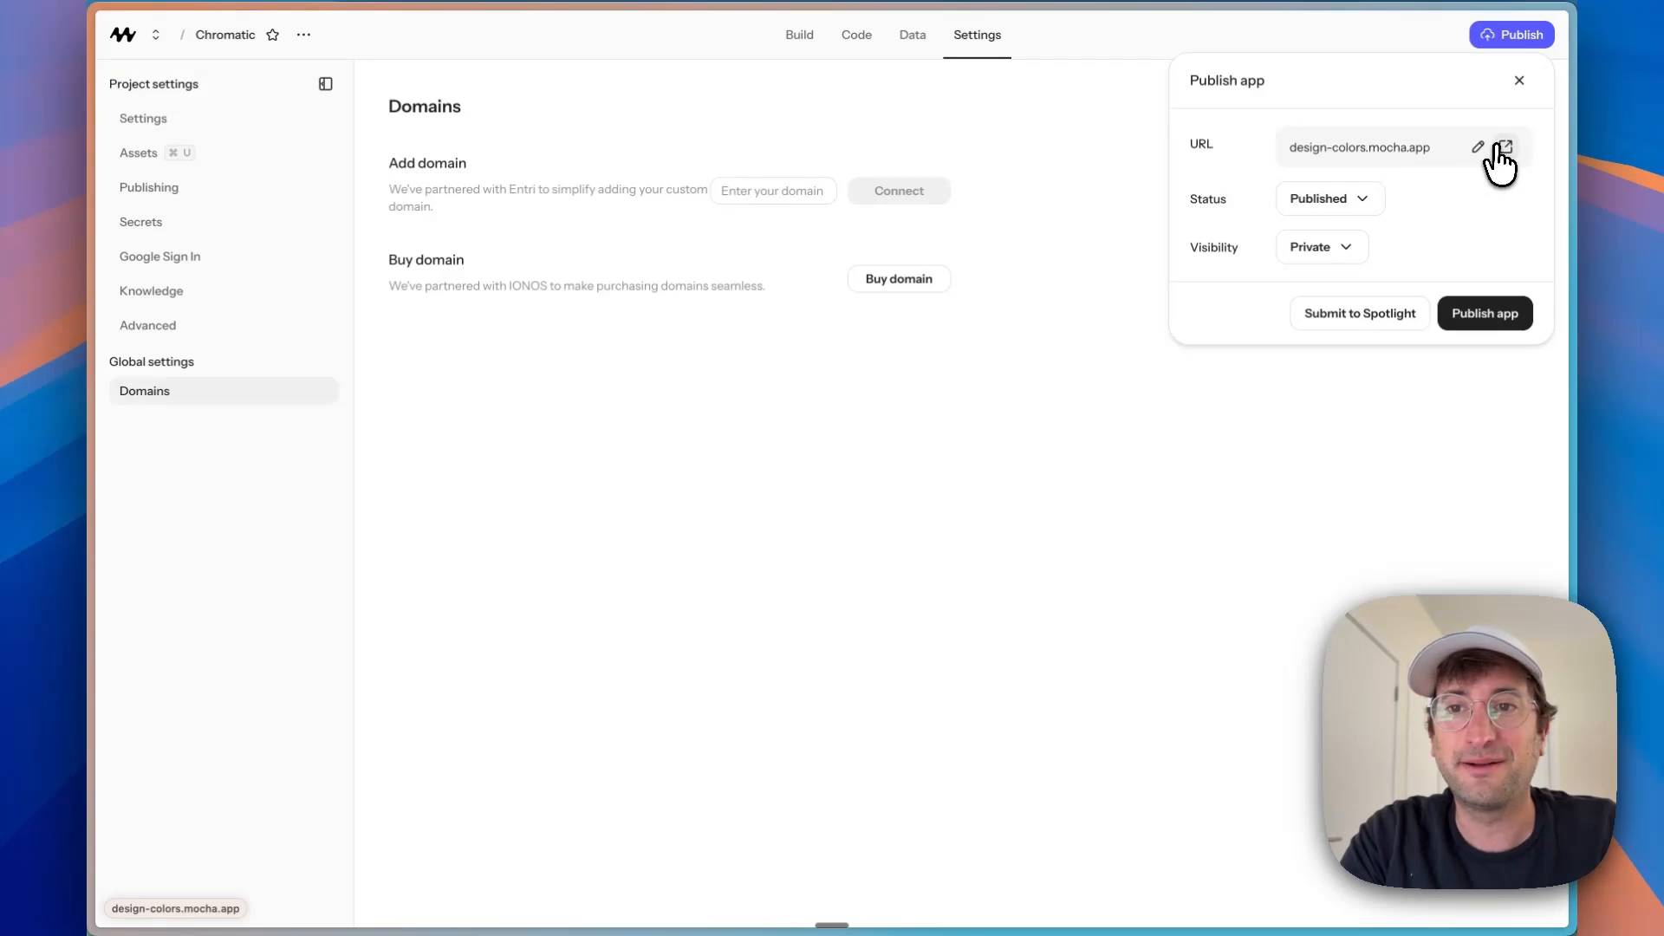
# Step: Visit the live Chromatic site, generate a new monochromatic palette and copy all hex codes
pyautogui.click(1499, 148)
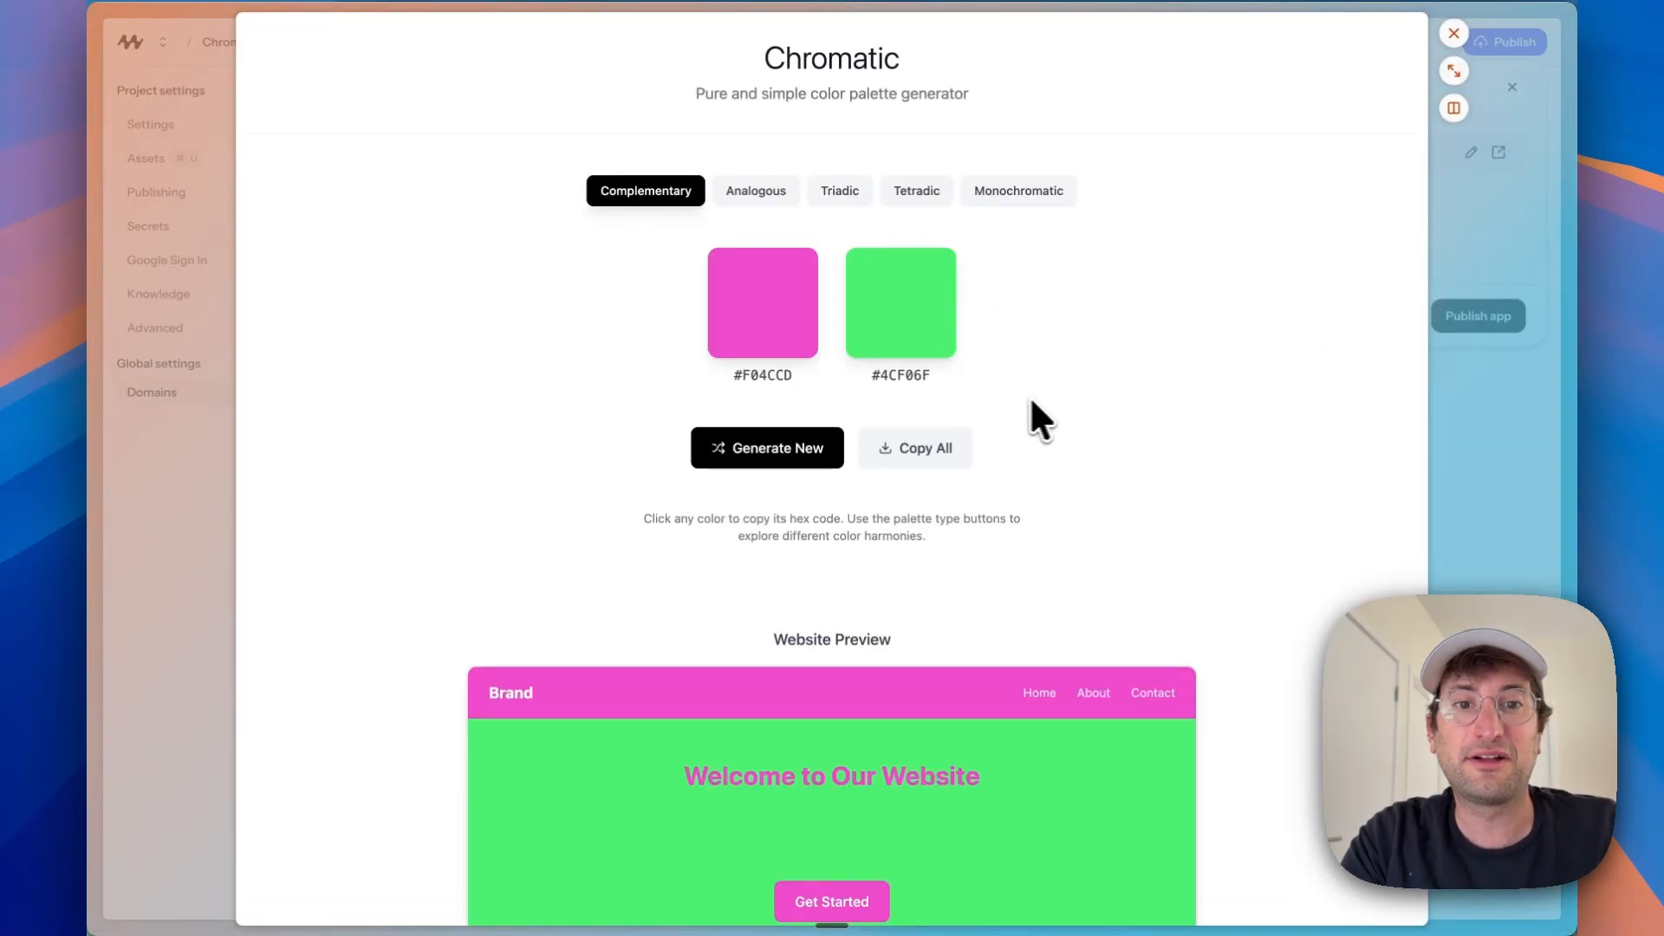
pyautogui.moveTo(1062, 420)
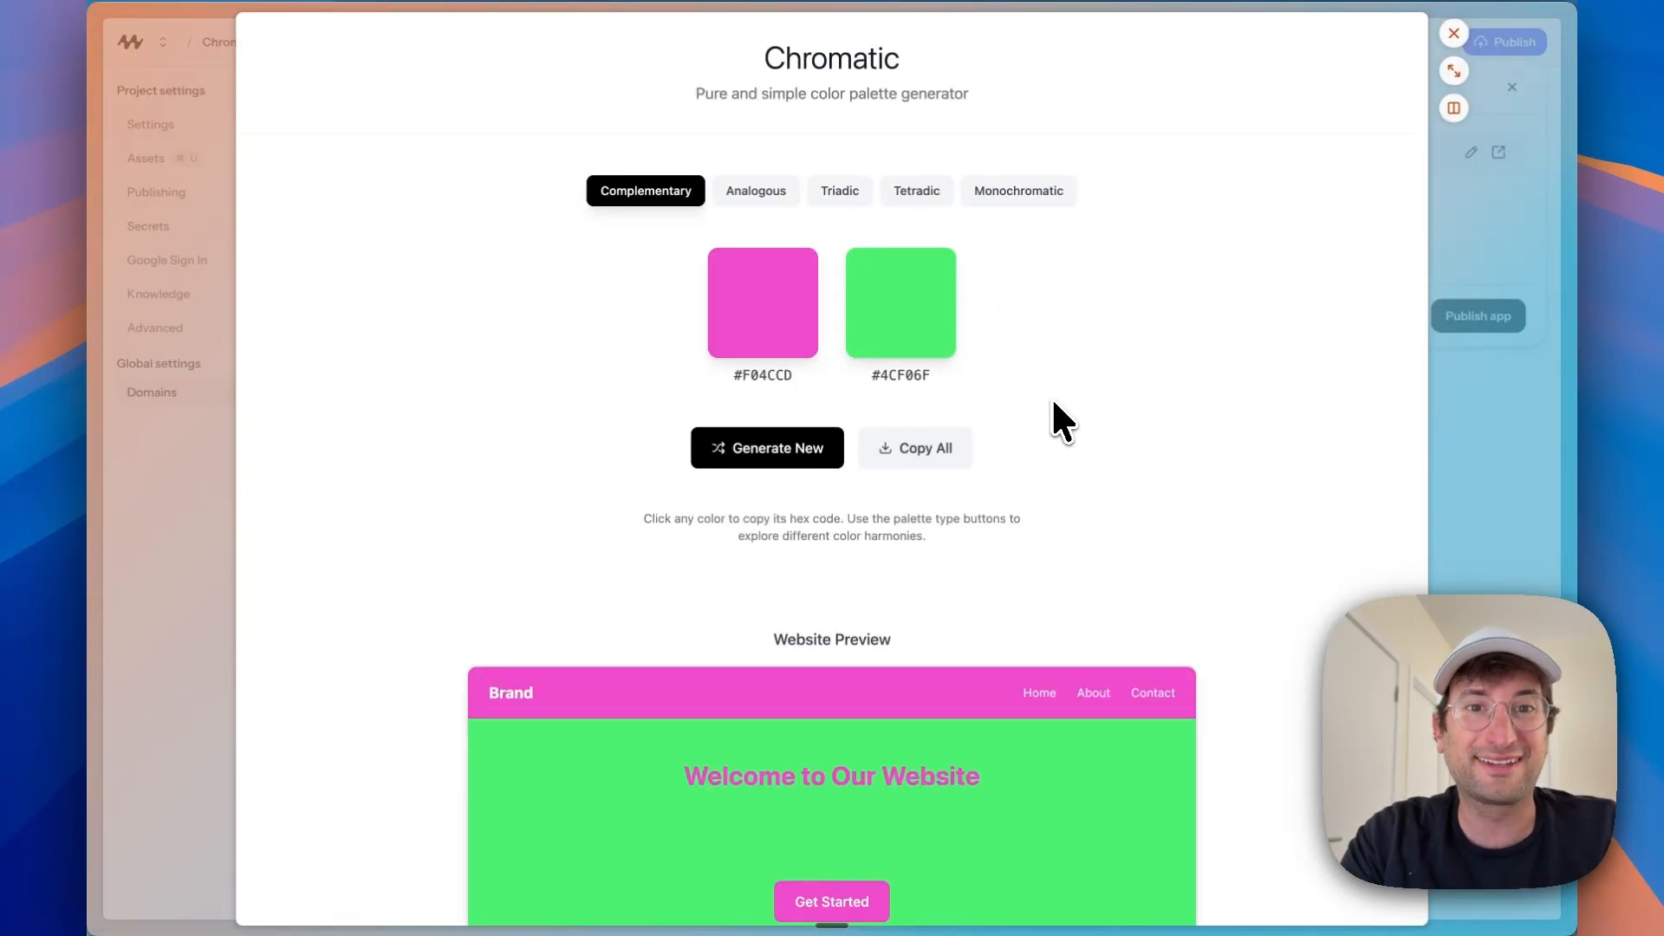
pyautogui.click(1017, 191)
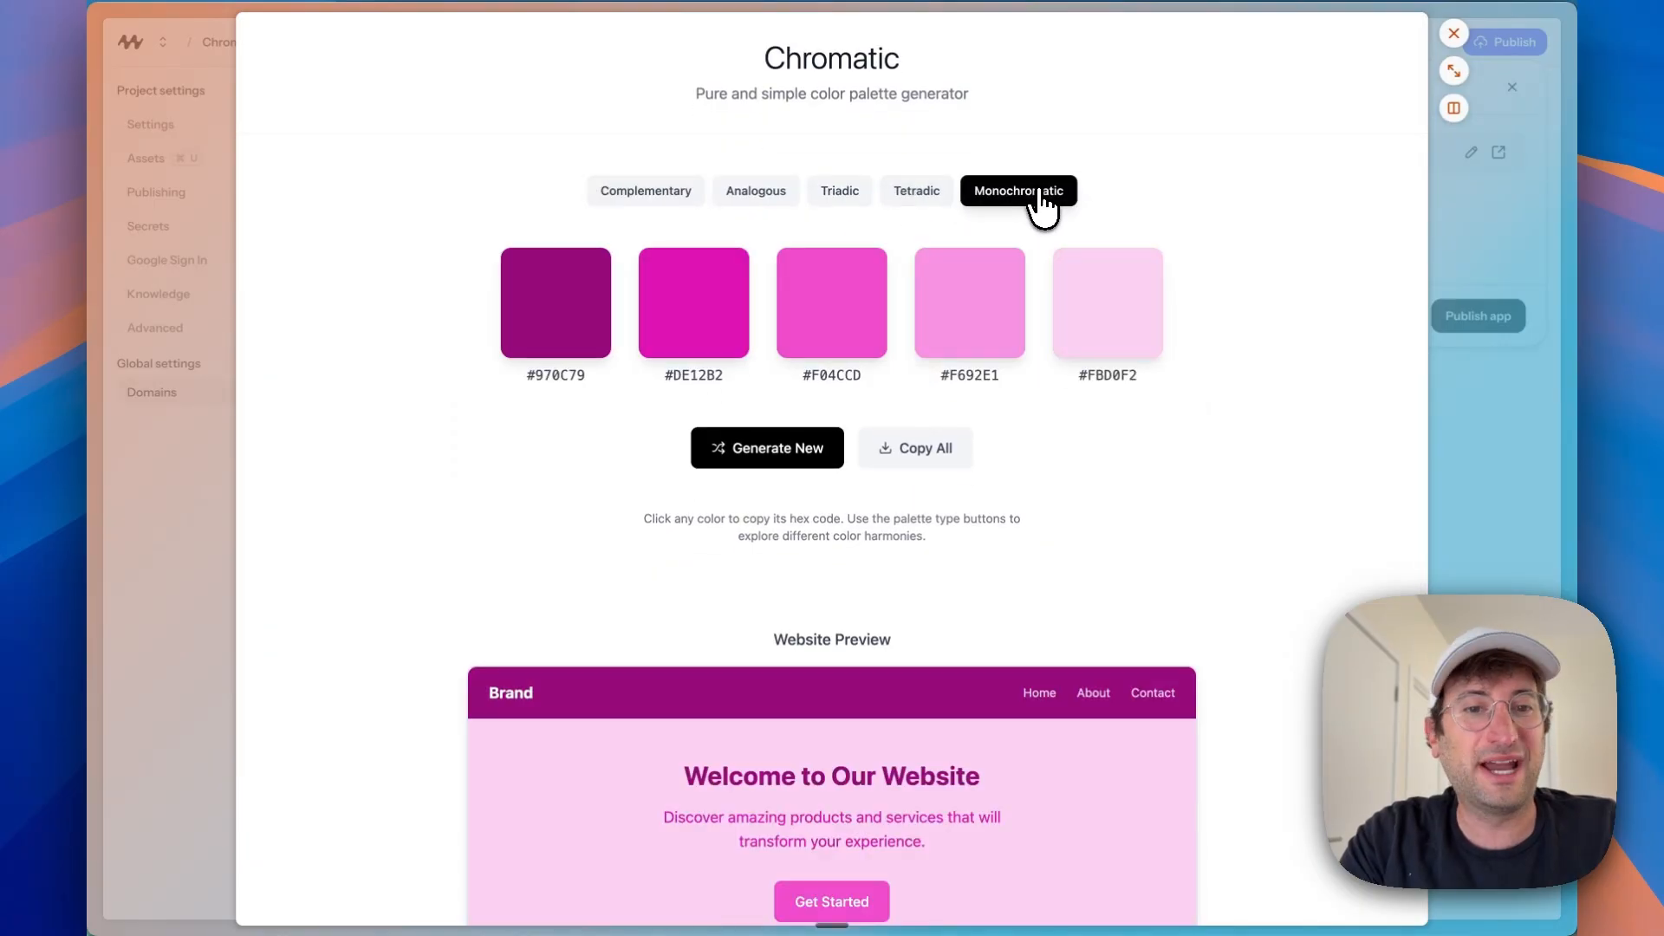
pyautogui.click(766, 447)
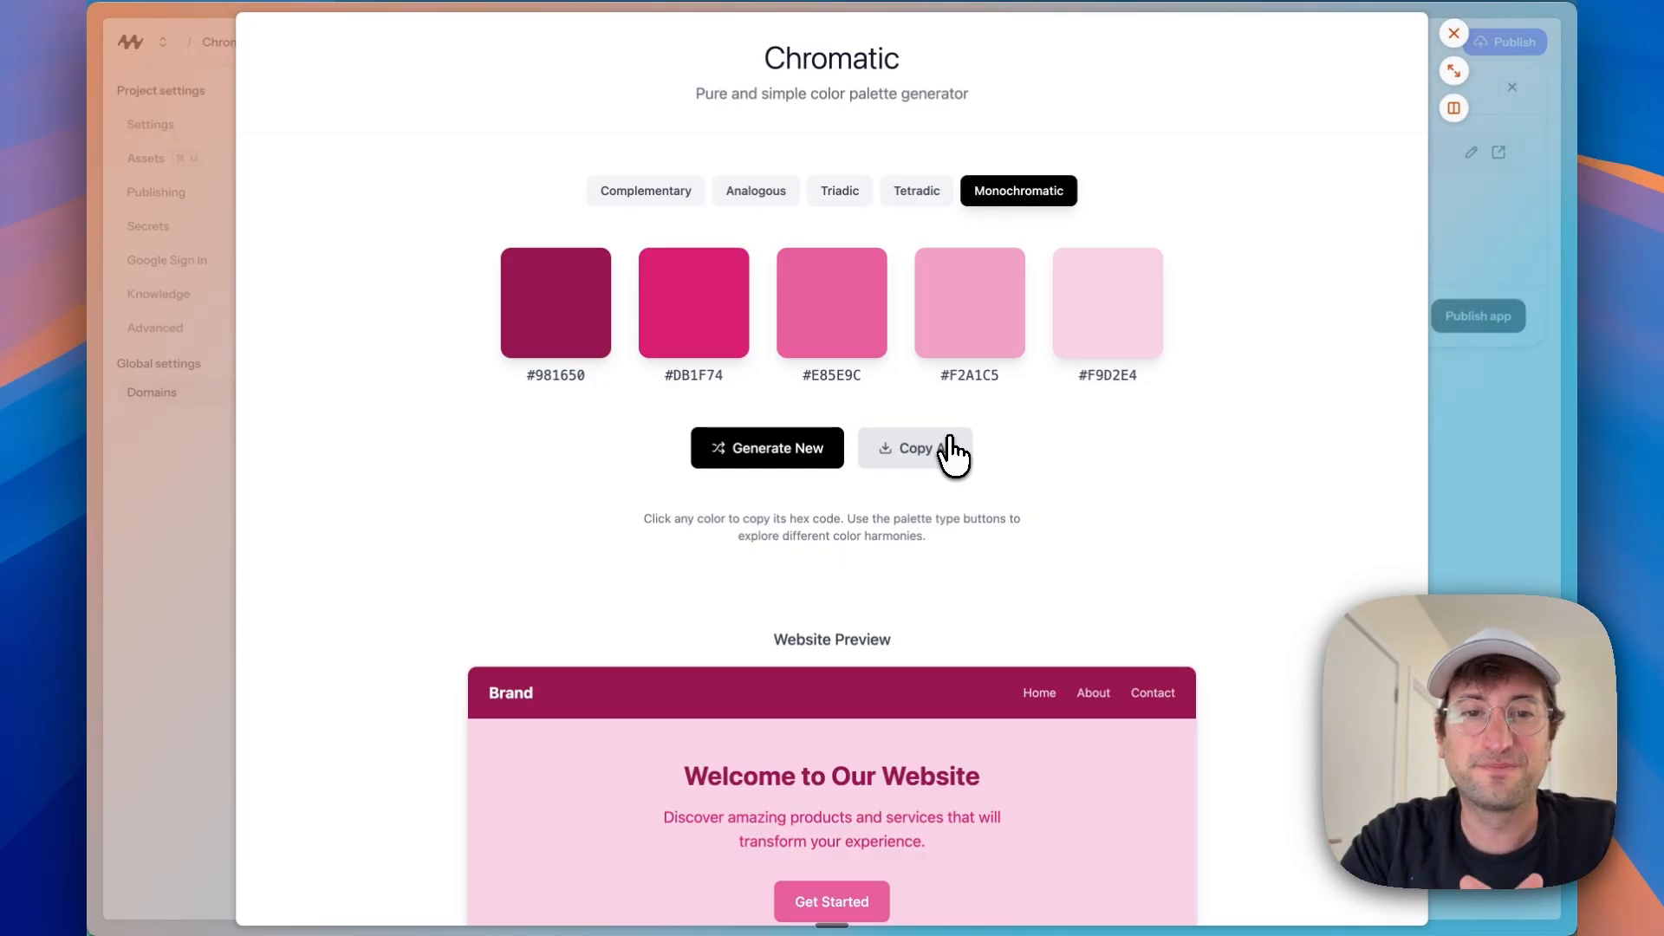
pyautogui.click(1452, 33)
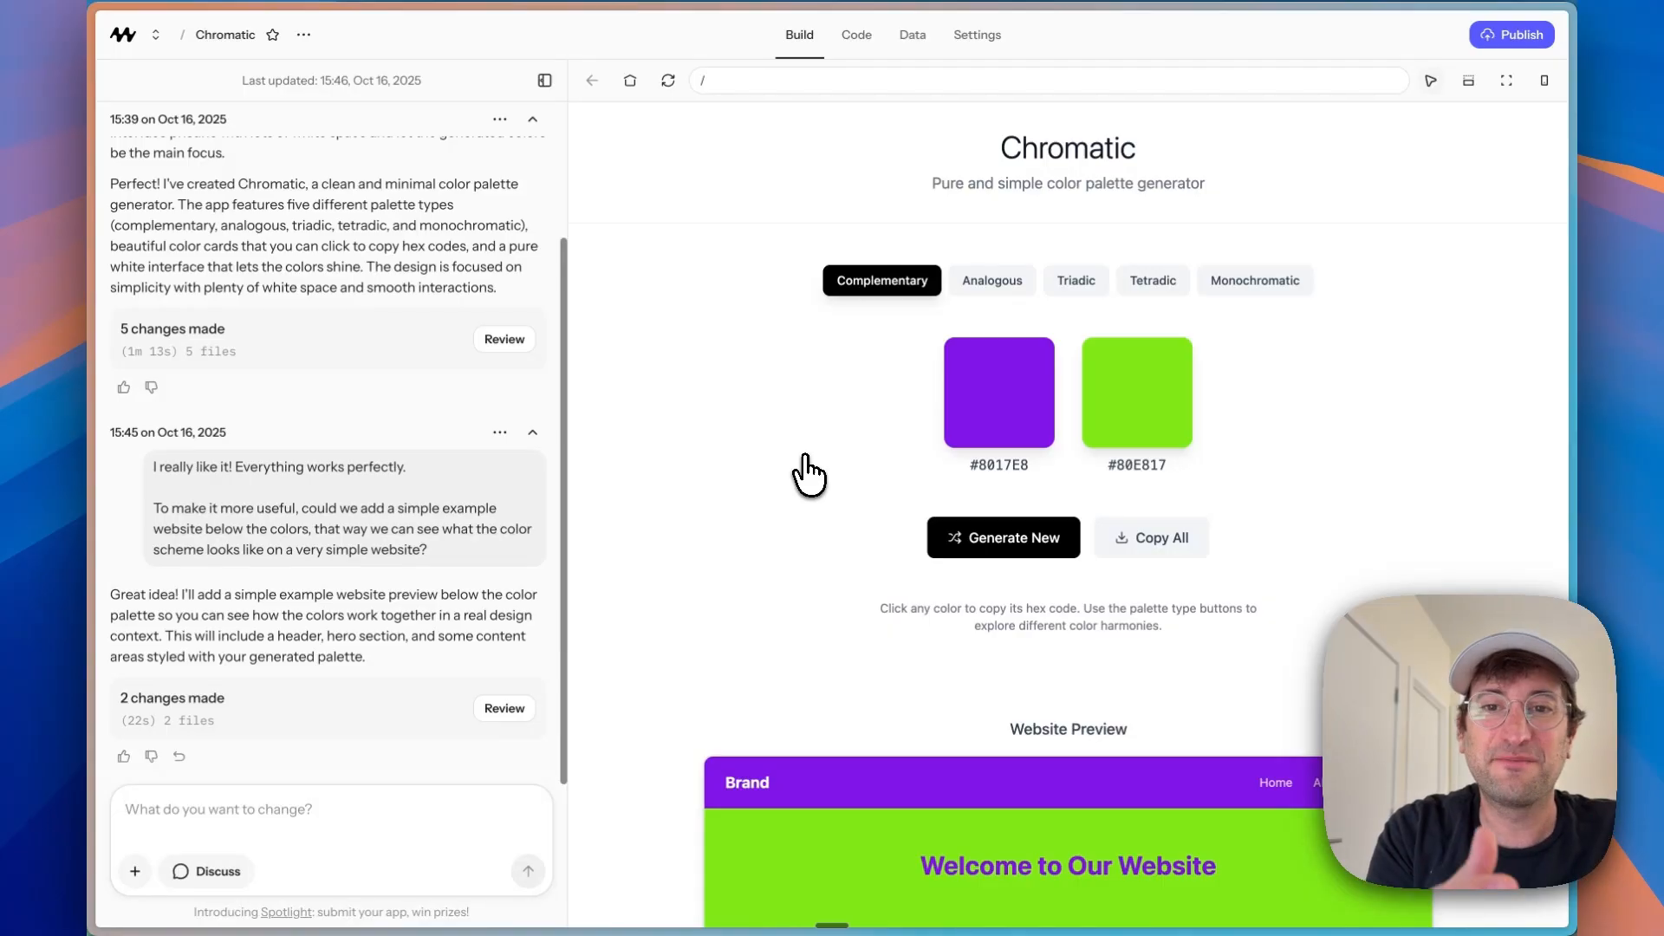
pyautogui.moveTo(673, 444)
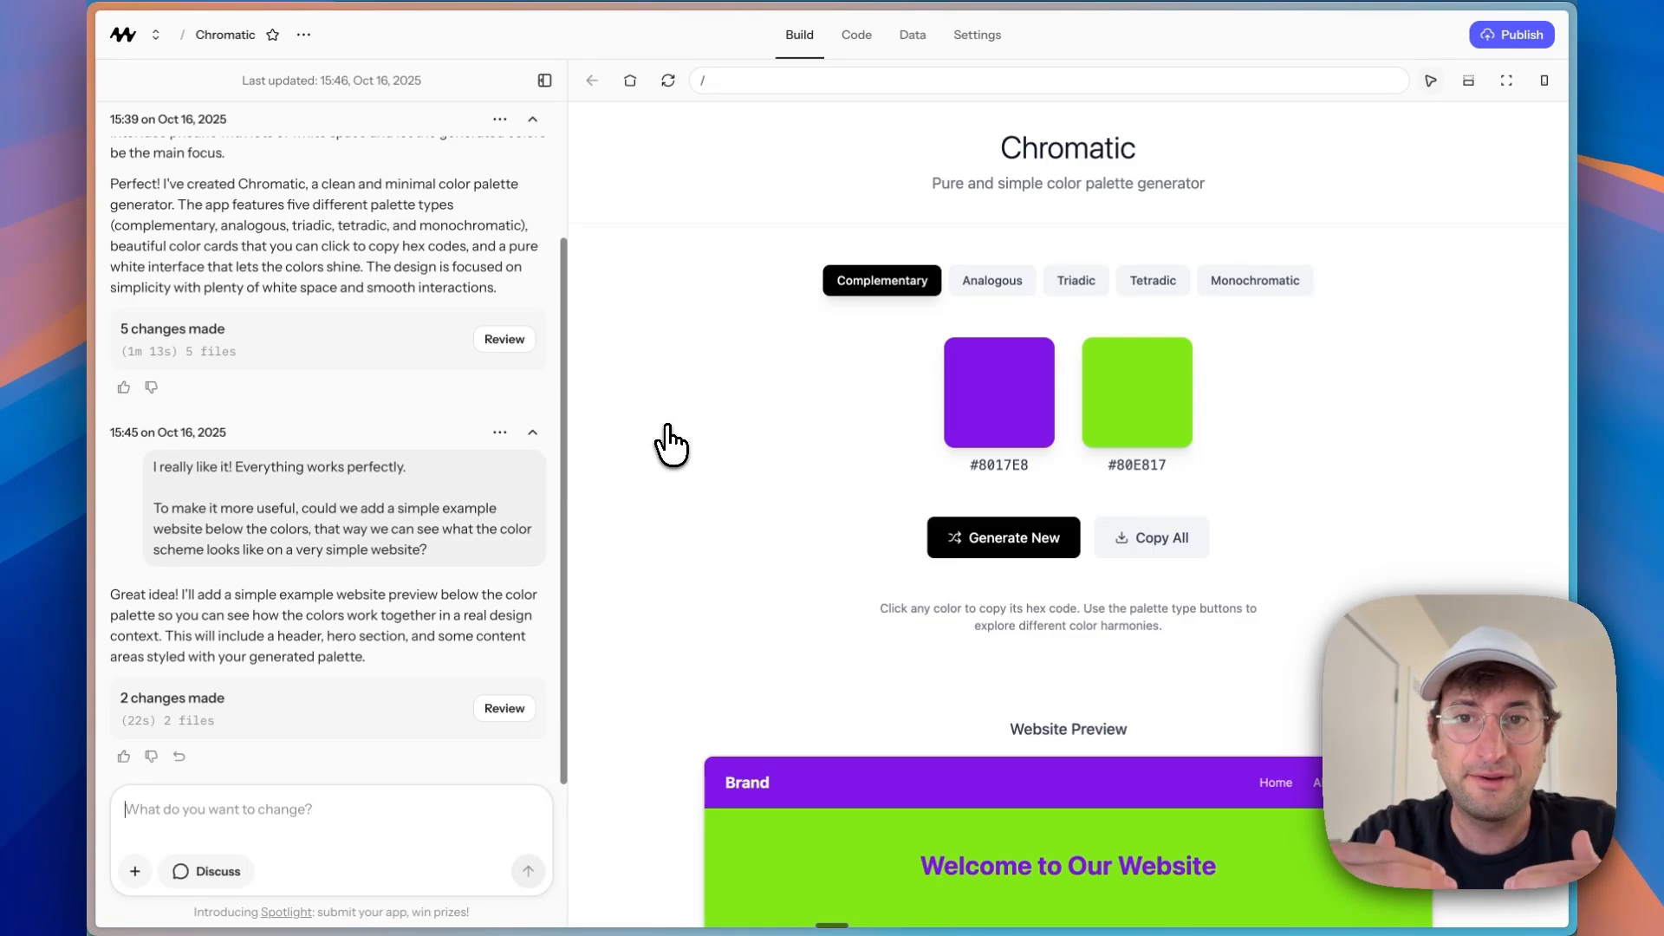
# Step: Request user sign-in with saved favourite palettes, then check the users table in Data
pyautogui.click(527, 870)
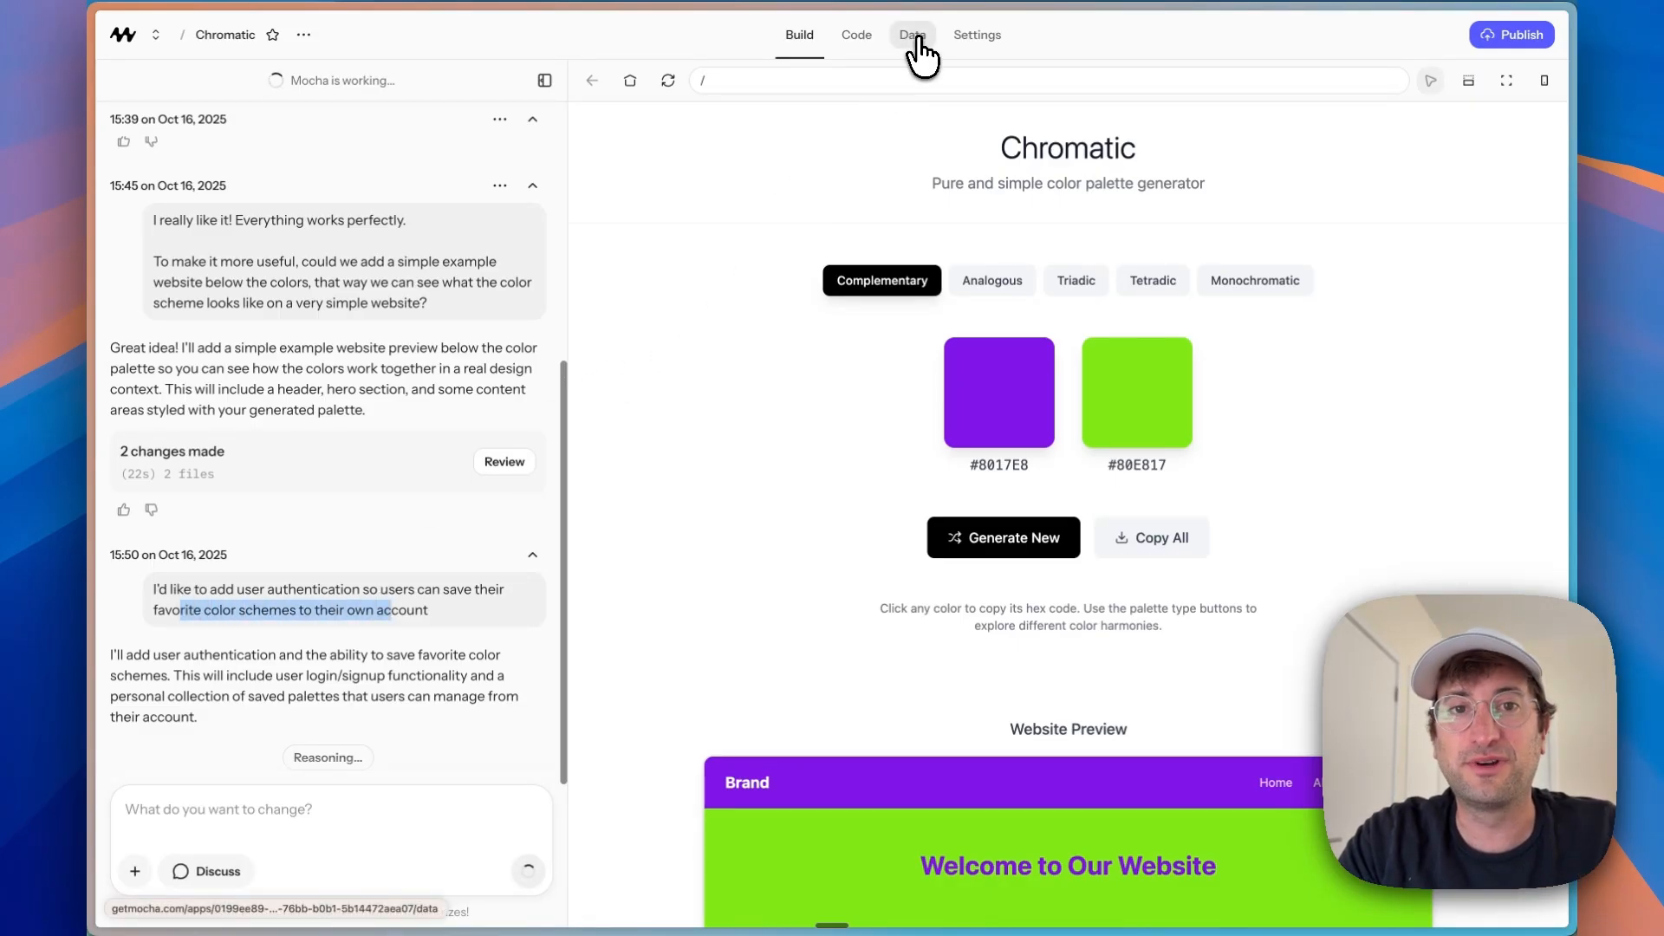
pyautogui.click(910, 34)
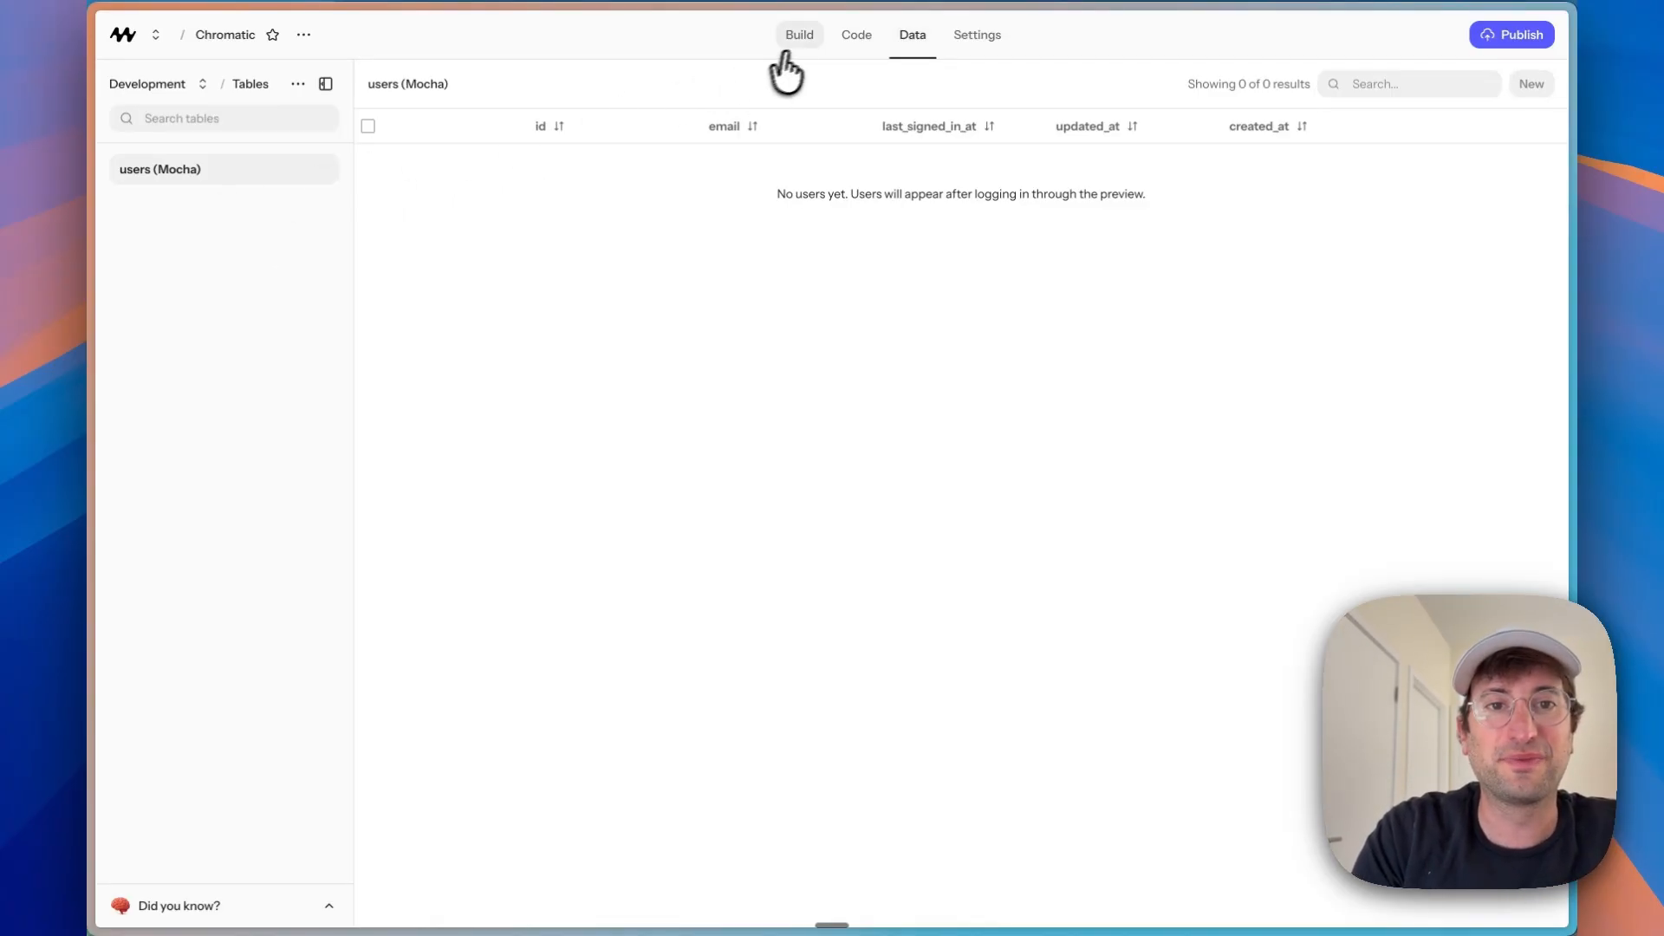
pyautogui.click(797, 34)
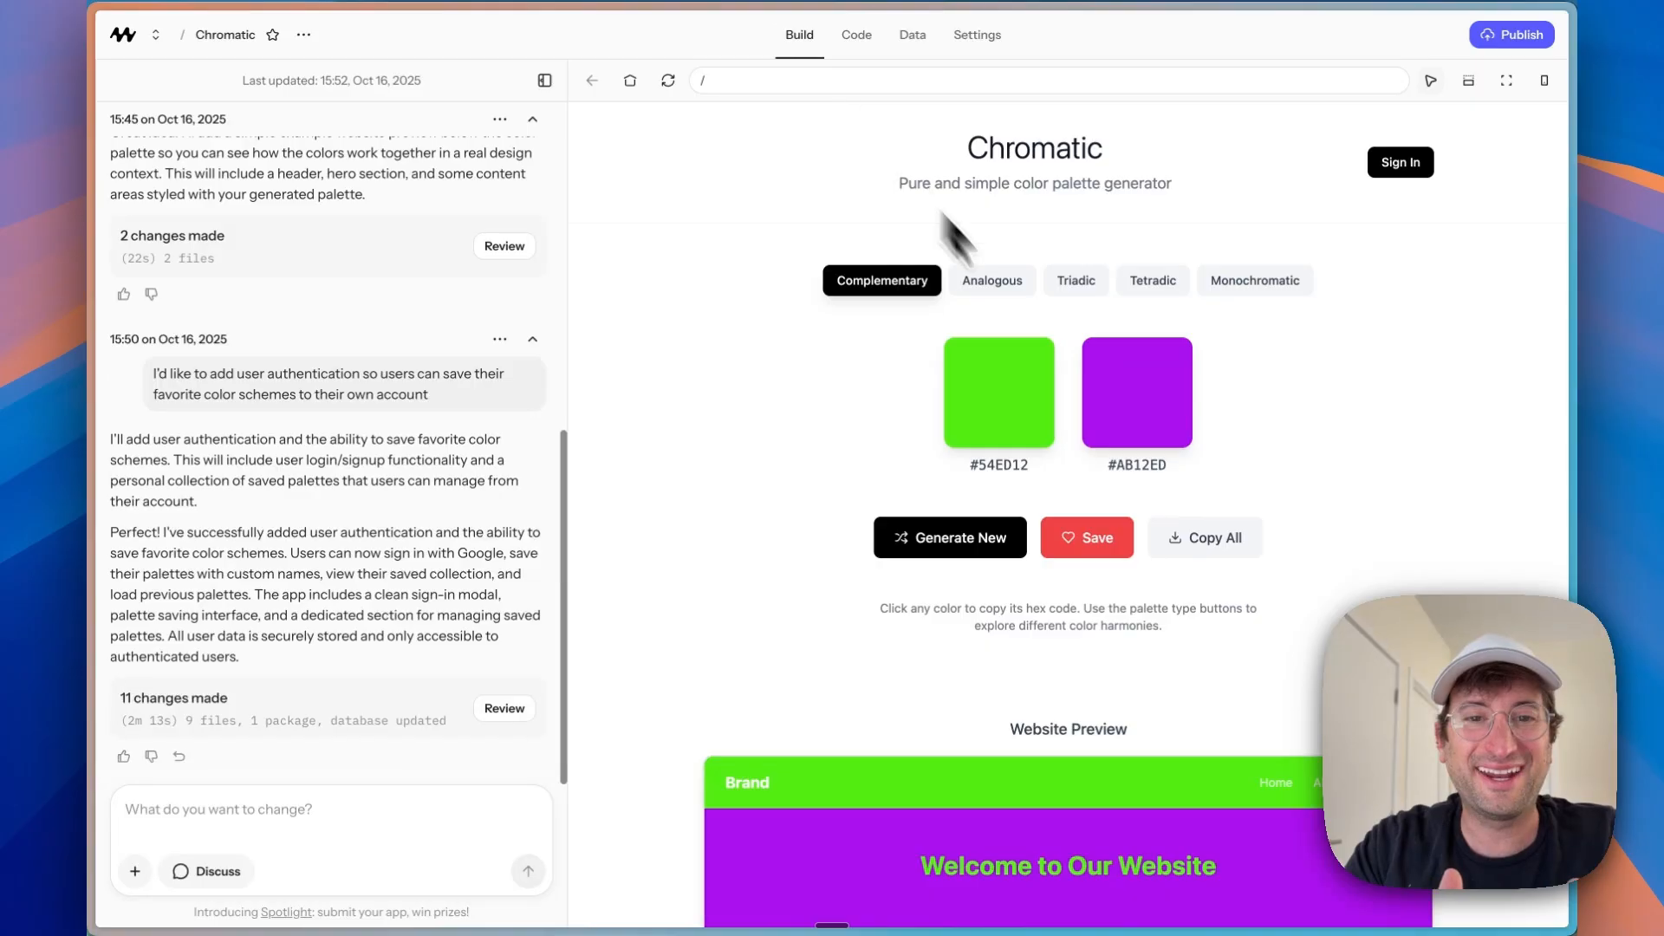
pyautogui.moveTo(1093, 394)
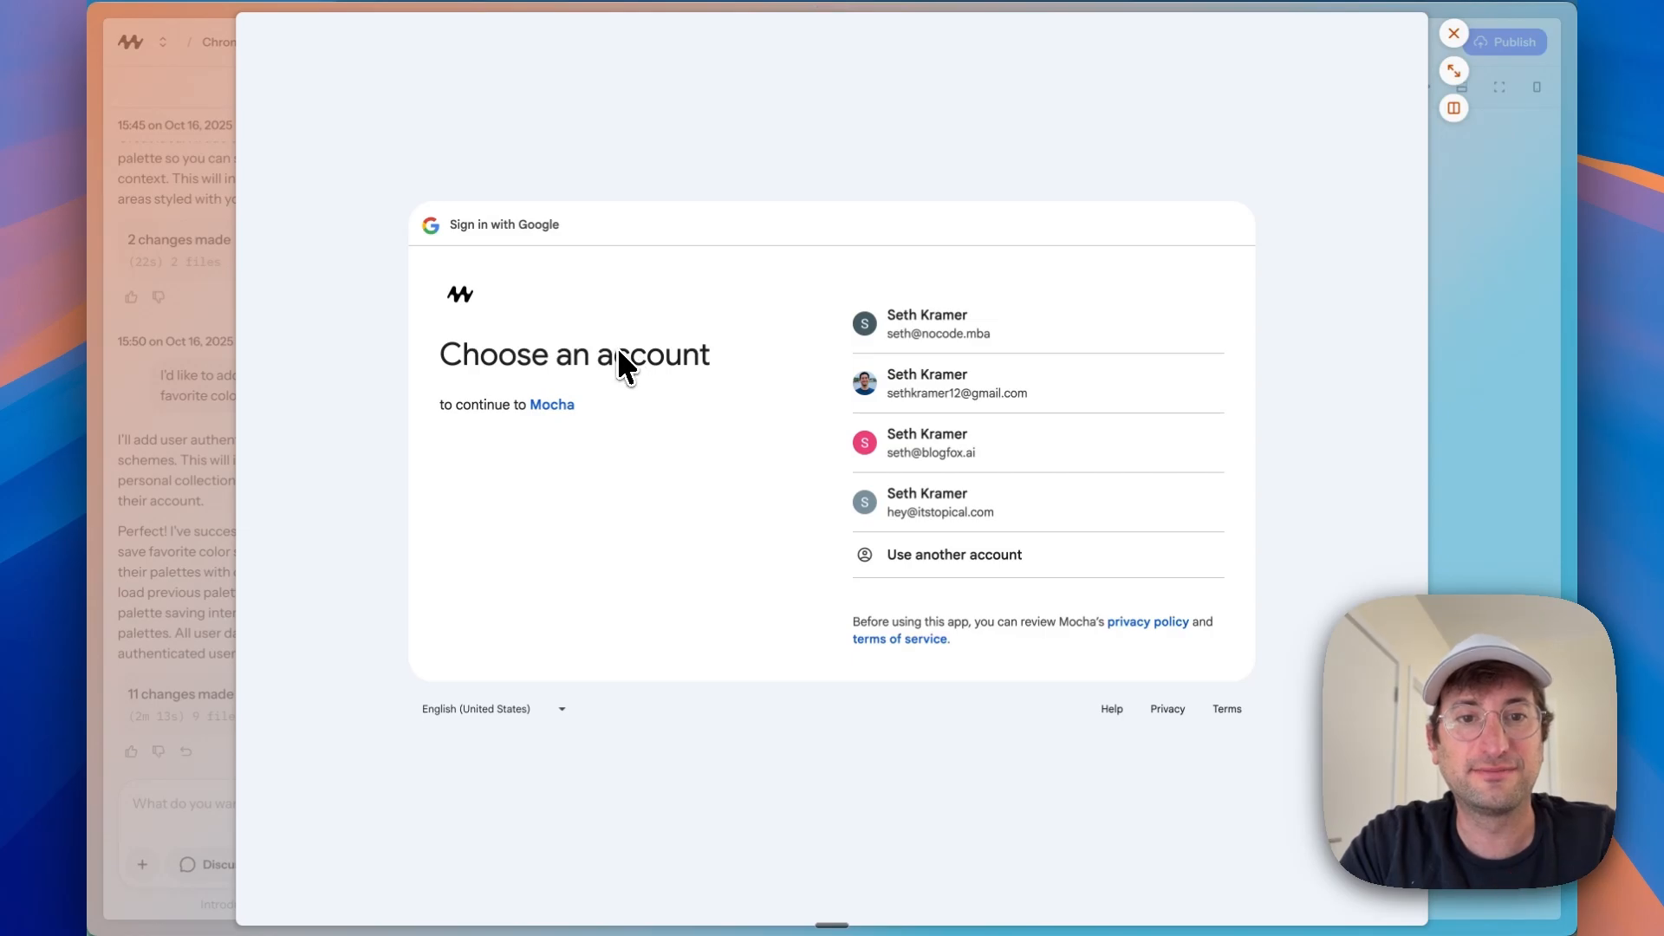
# Step: Sign in to the Chromatic preview with a listed Google account
pyautogui.click(938, 324)
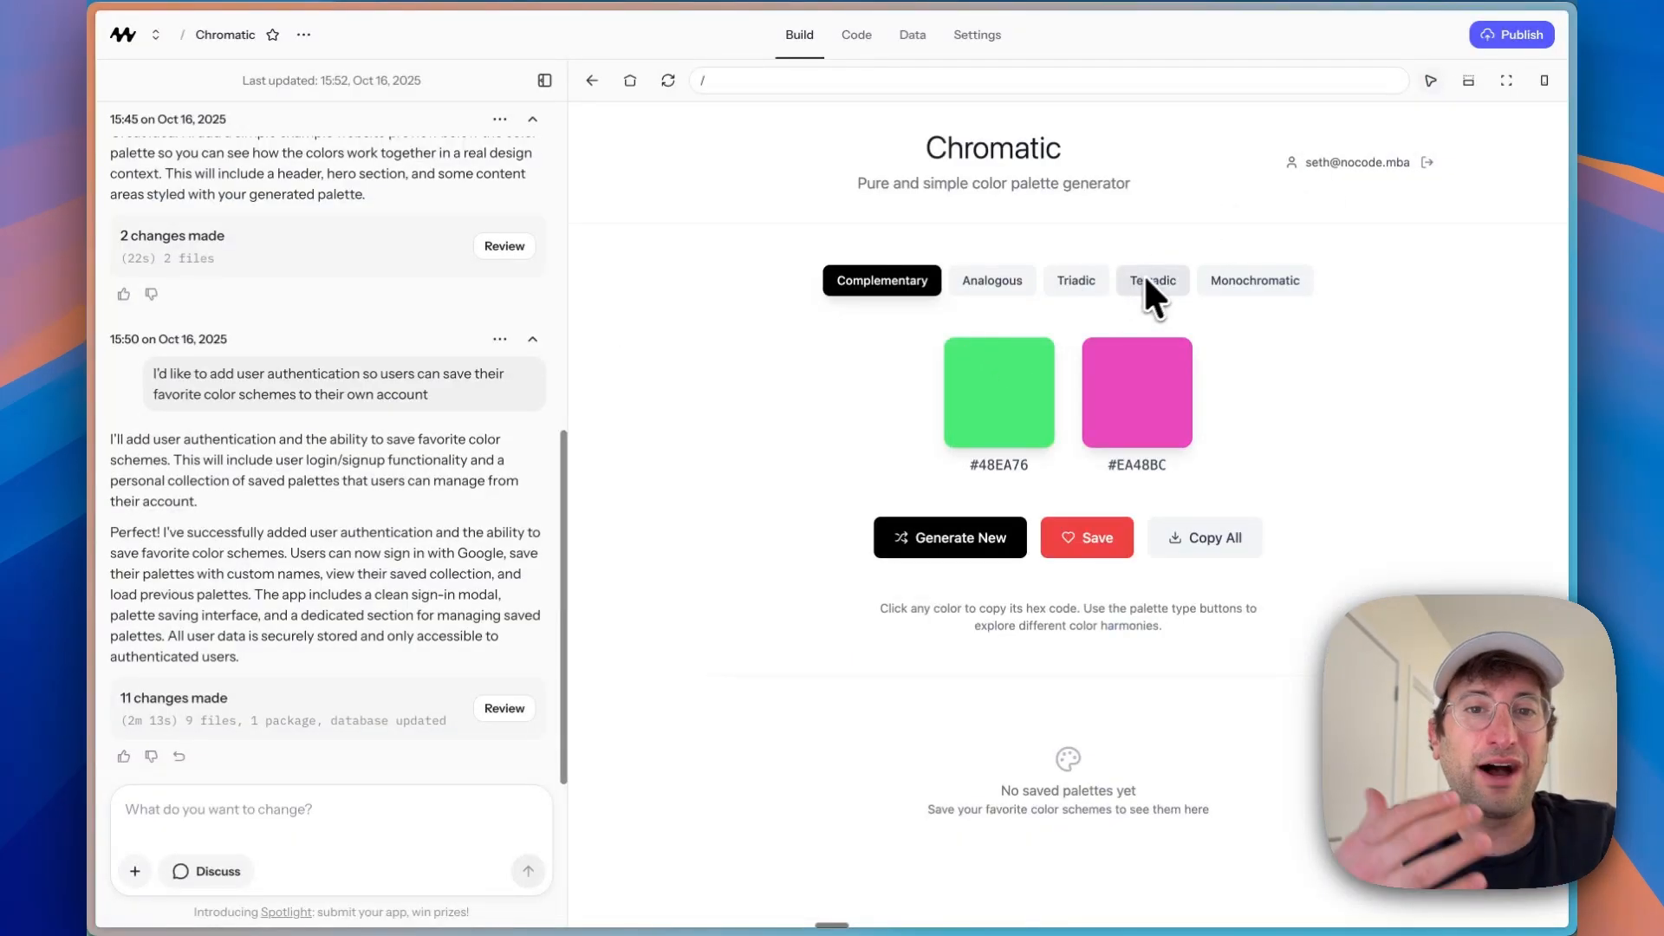
pyautogui.moveTo(1233, 295)
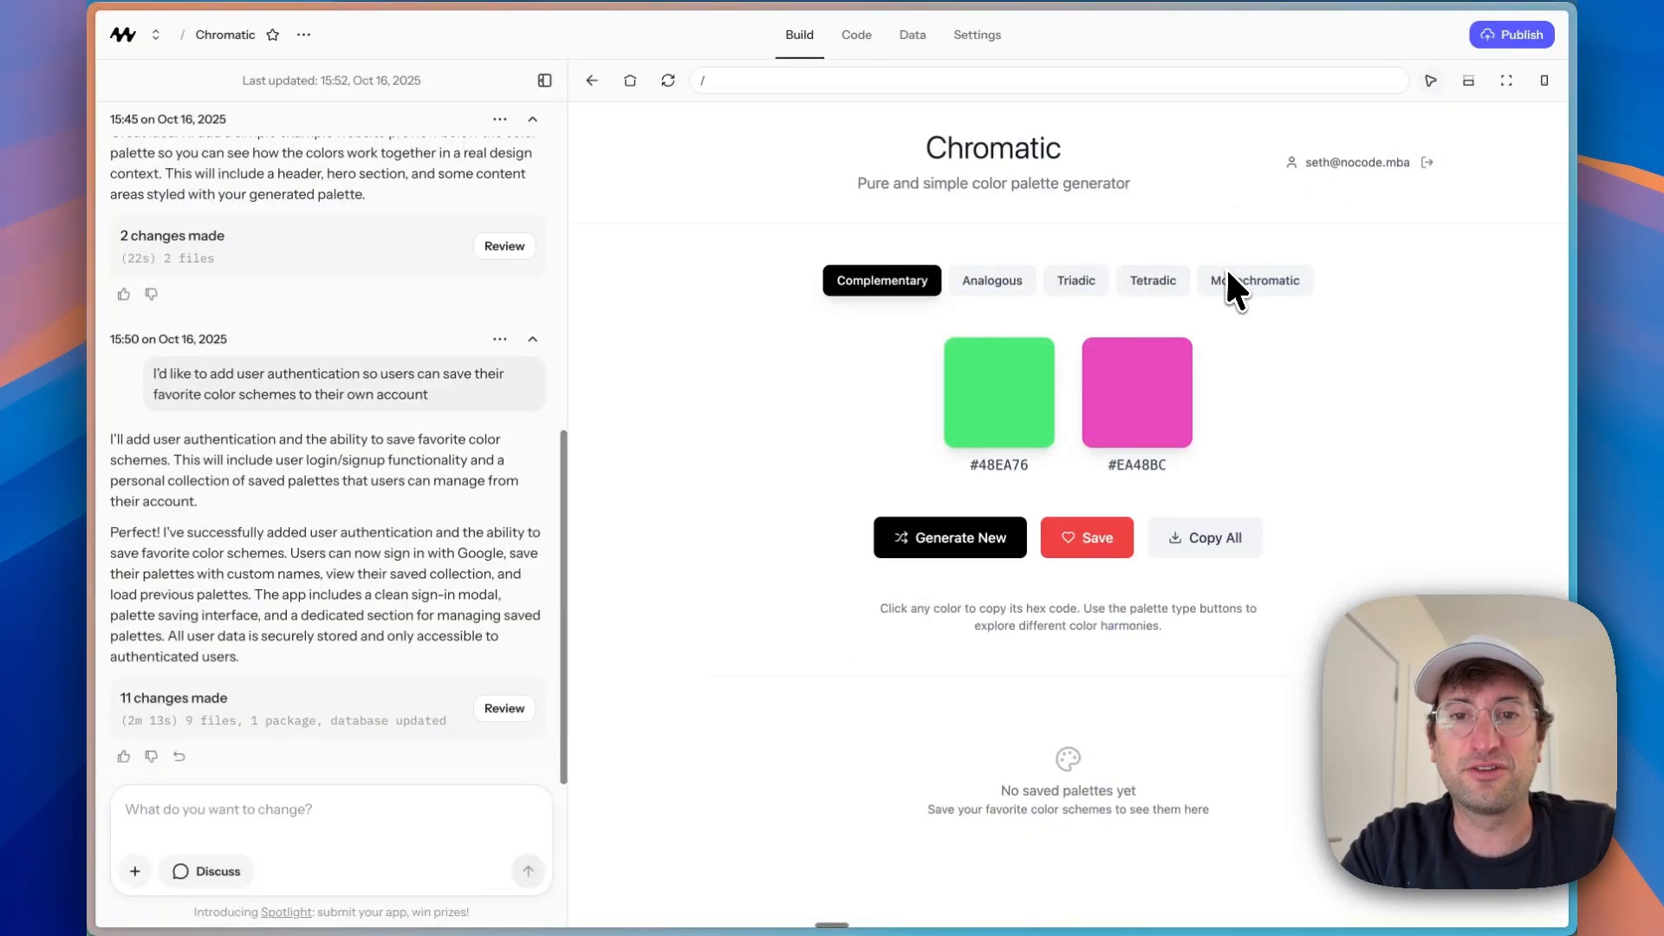
# Step: Save the monochromatic blue palette to the account as 'Blue ocean'
pyautogui.click(1255, 281)
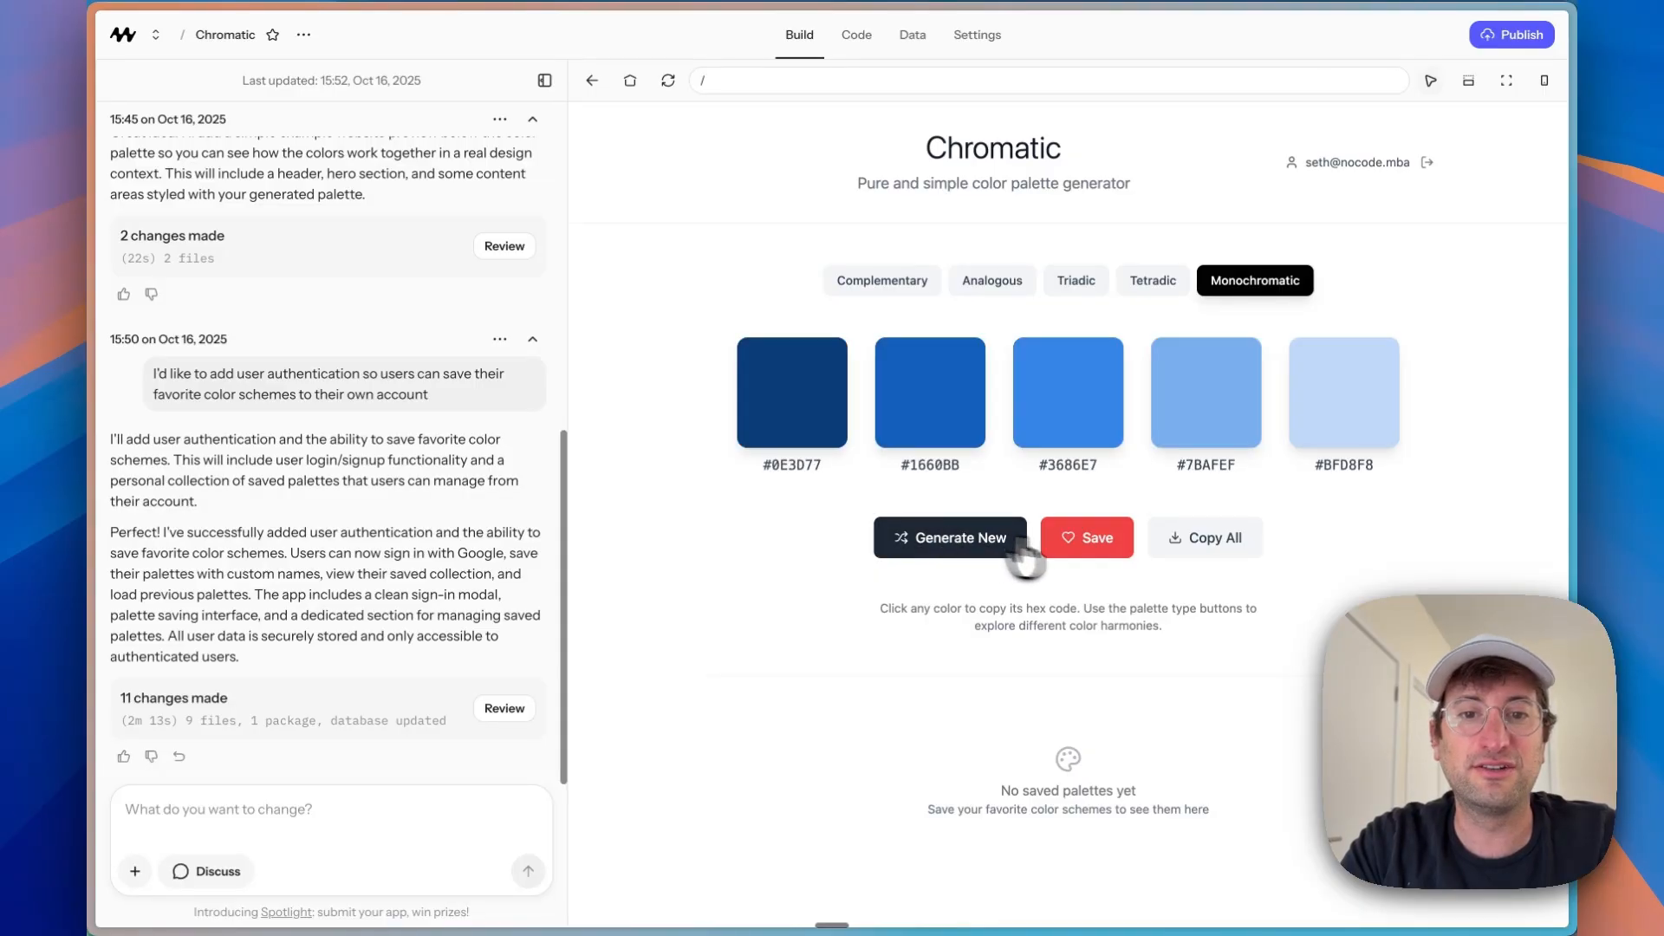
pyautogui.click(1085, 537)
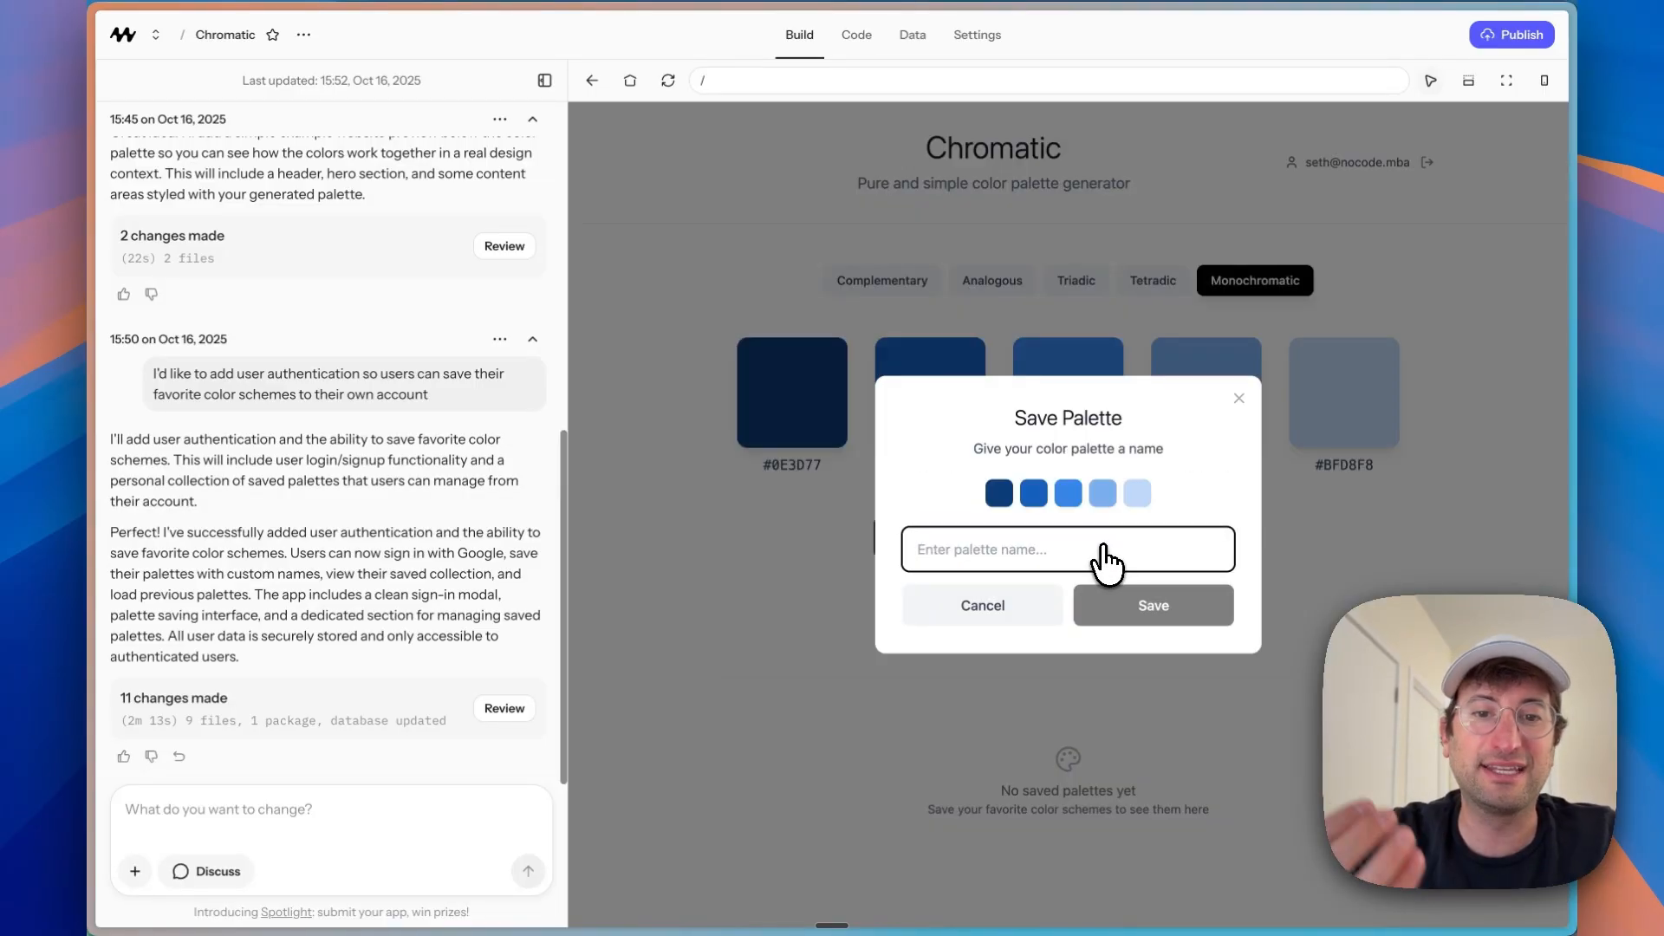
pyautogui.write('Blue ocean')
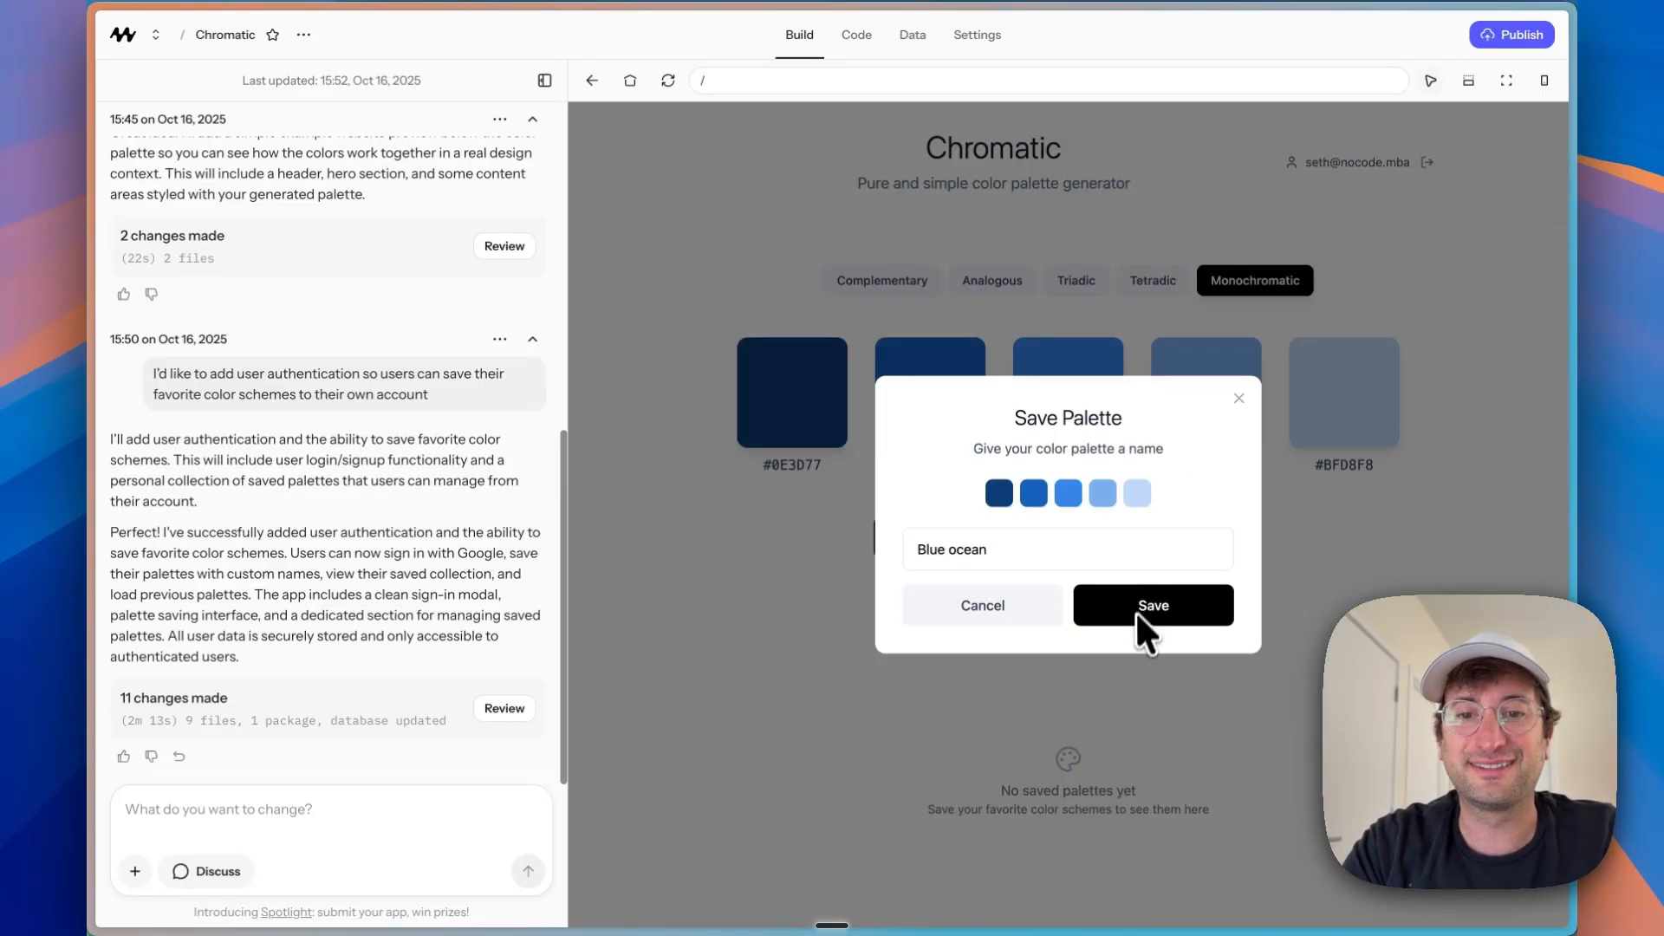
pyautogui.click(1151, 605)
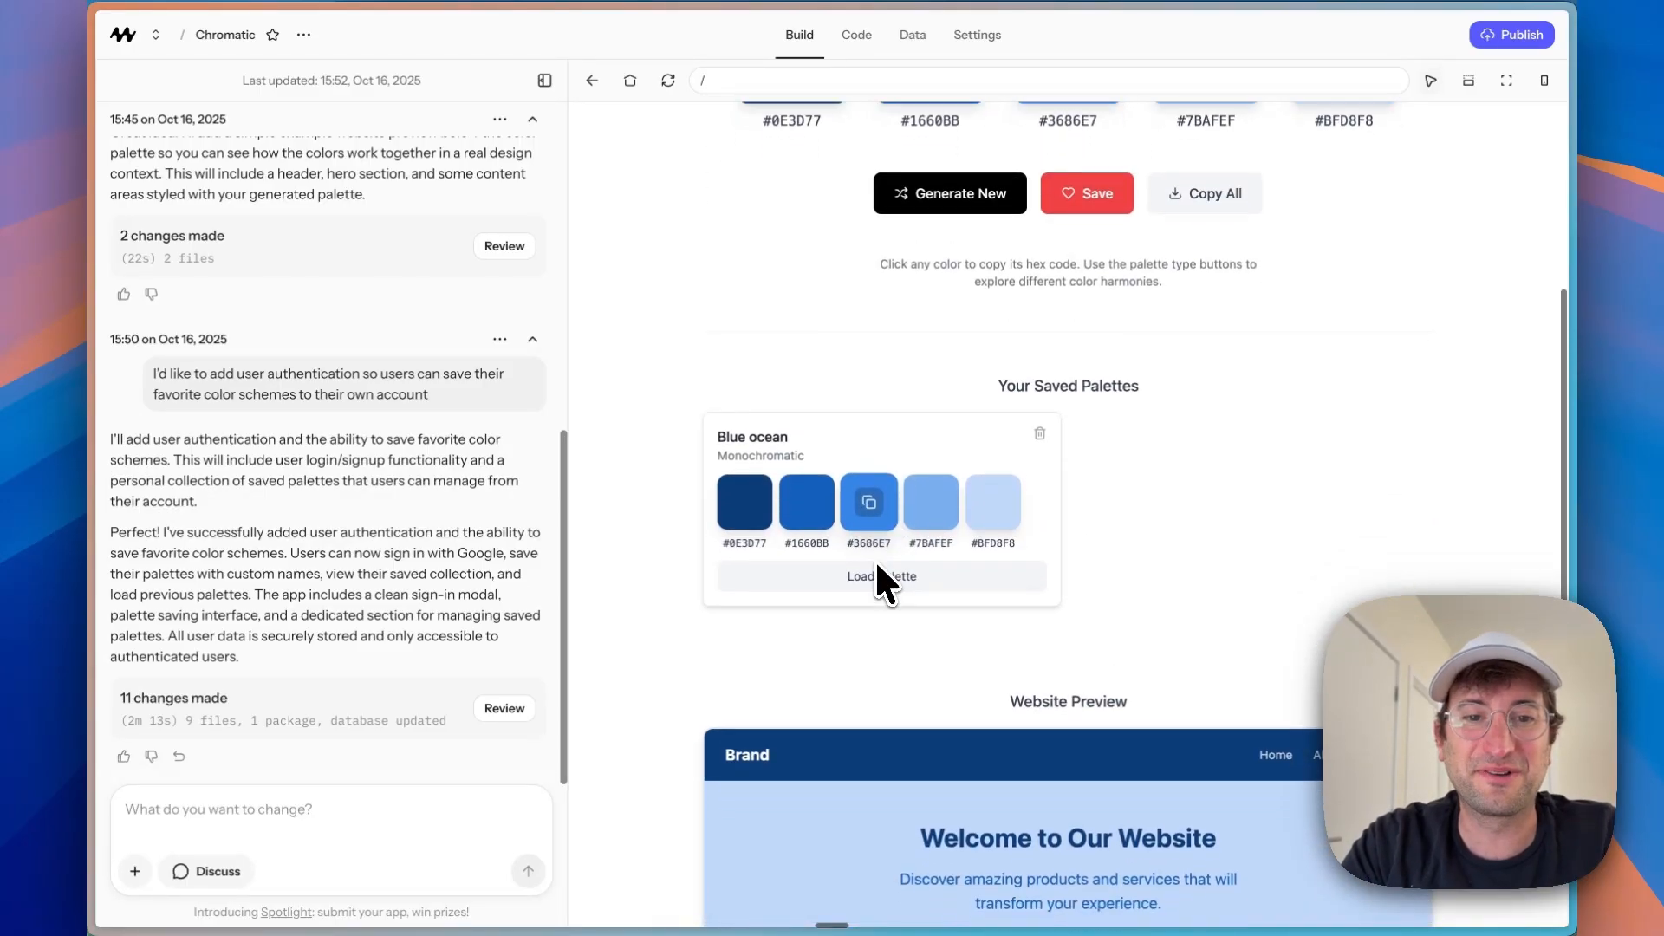
pyautogui.scroll(-3)
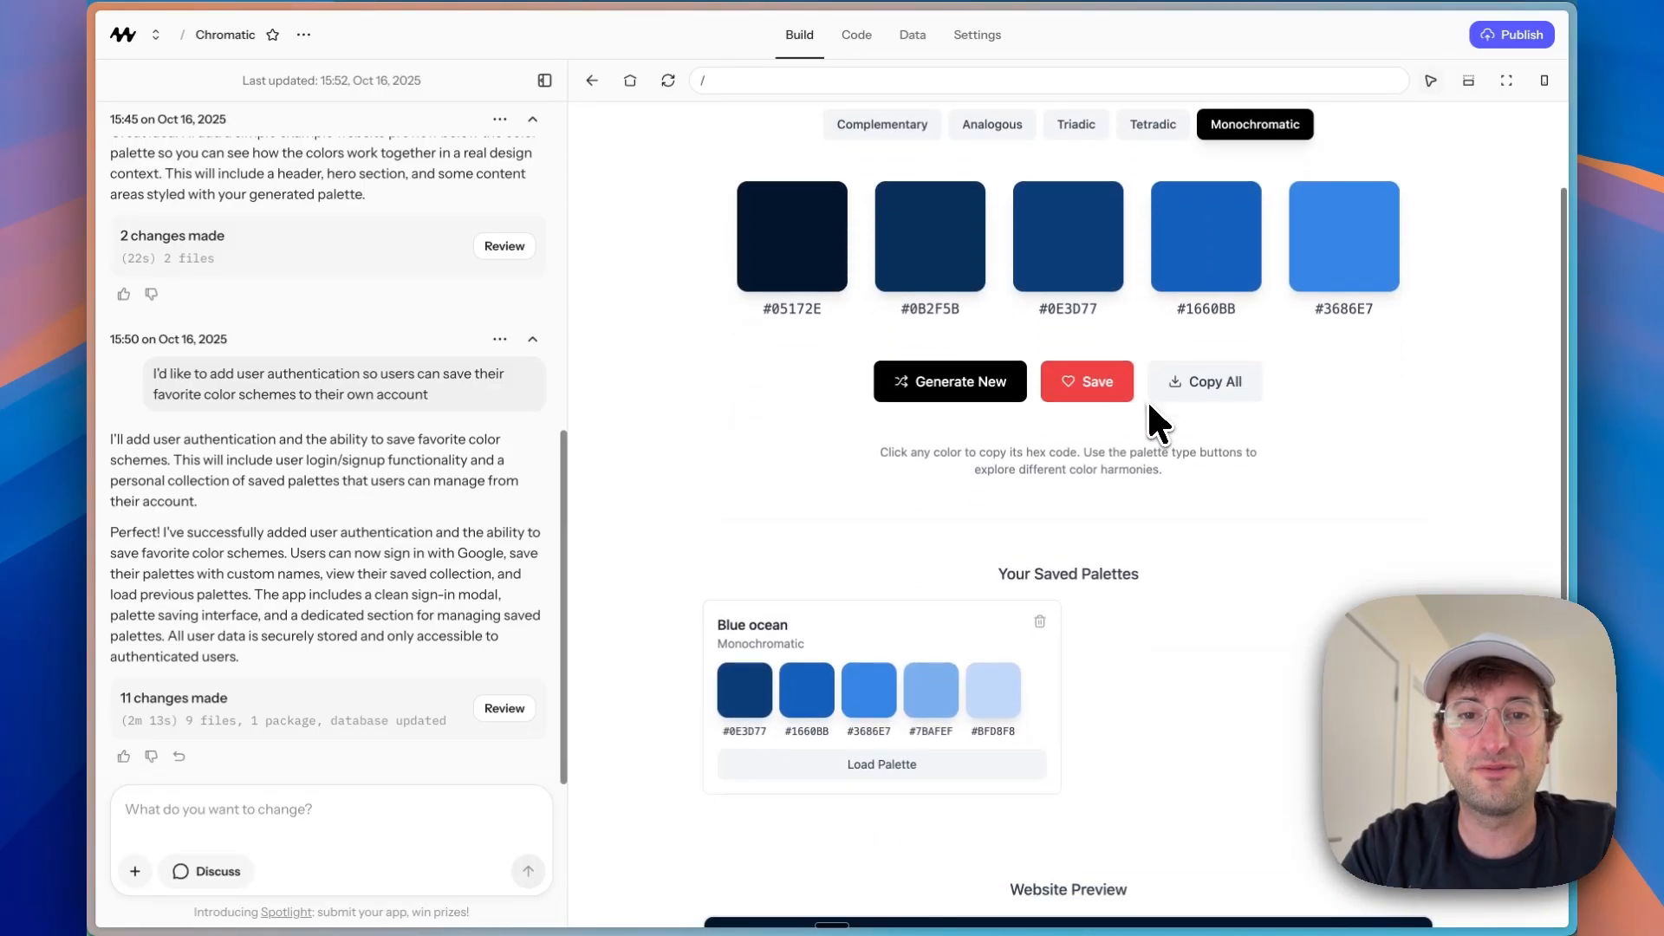
# Step: Generate a red monochromatic palette, save it as Red Color and load it back
pyautogui.click(949, 381)
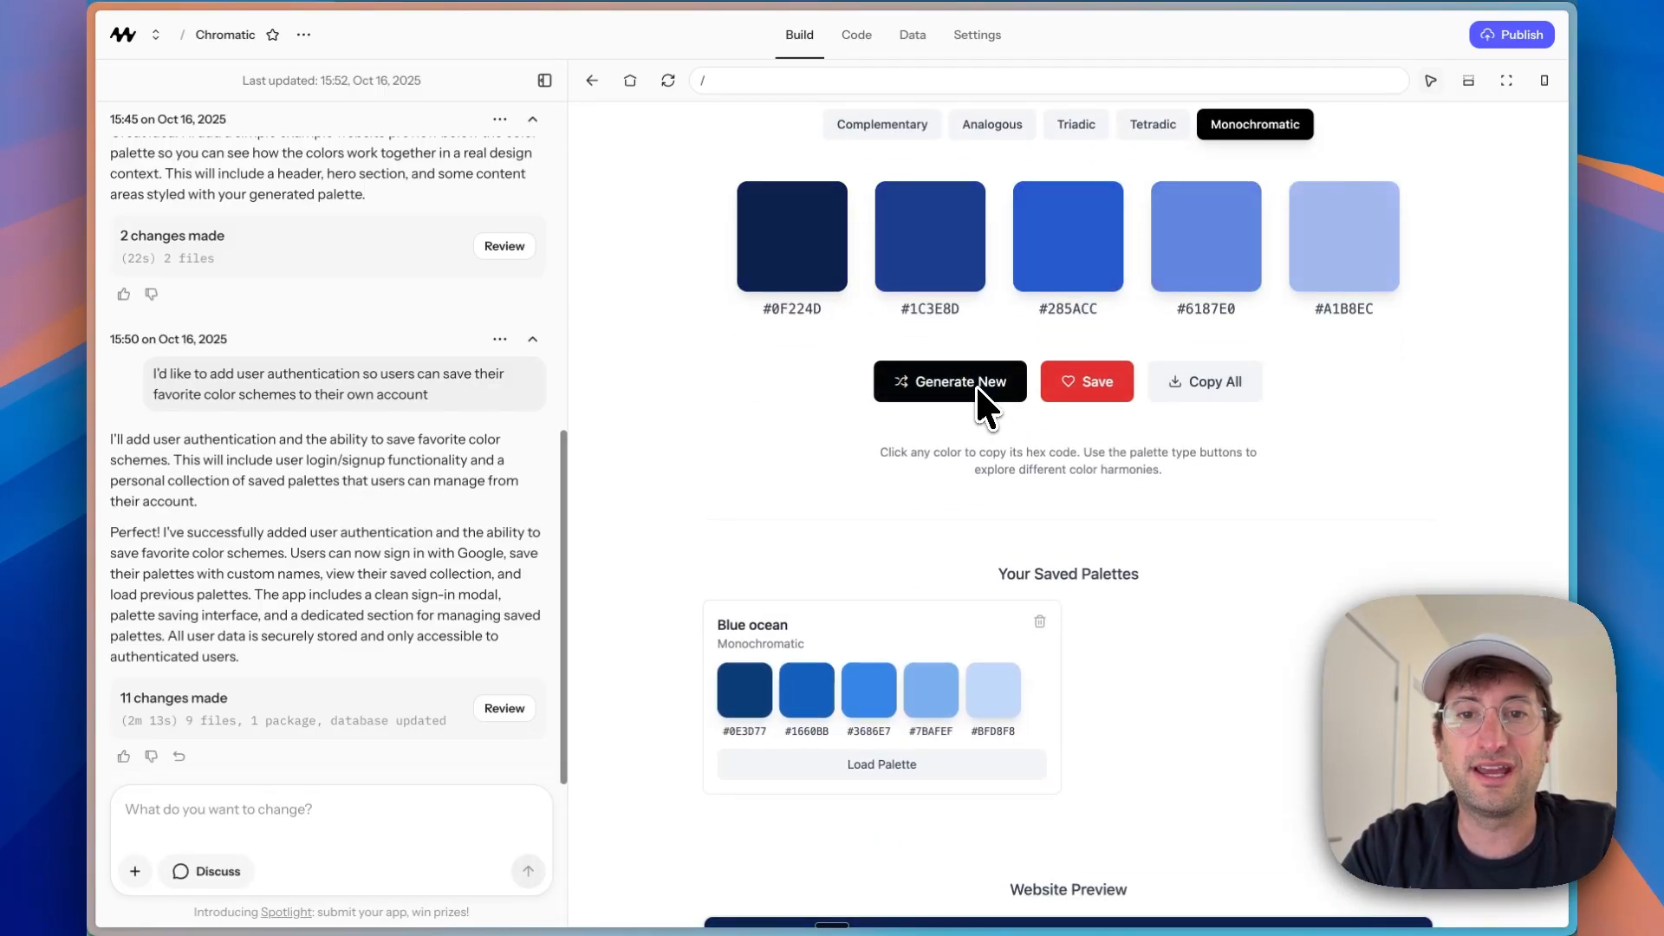
pyautogui.scroll(-3)
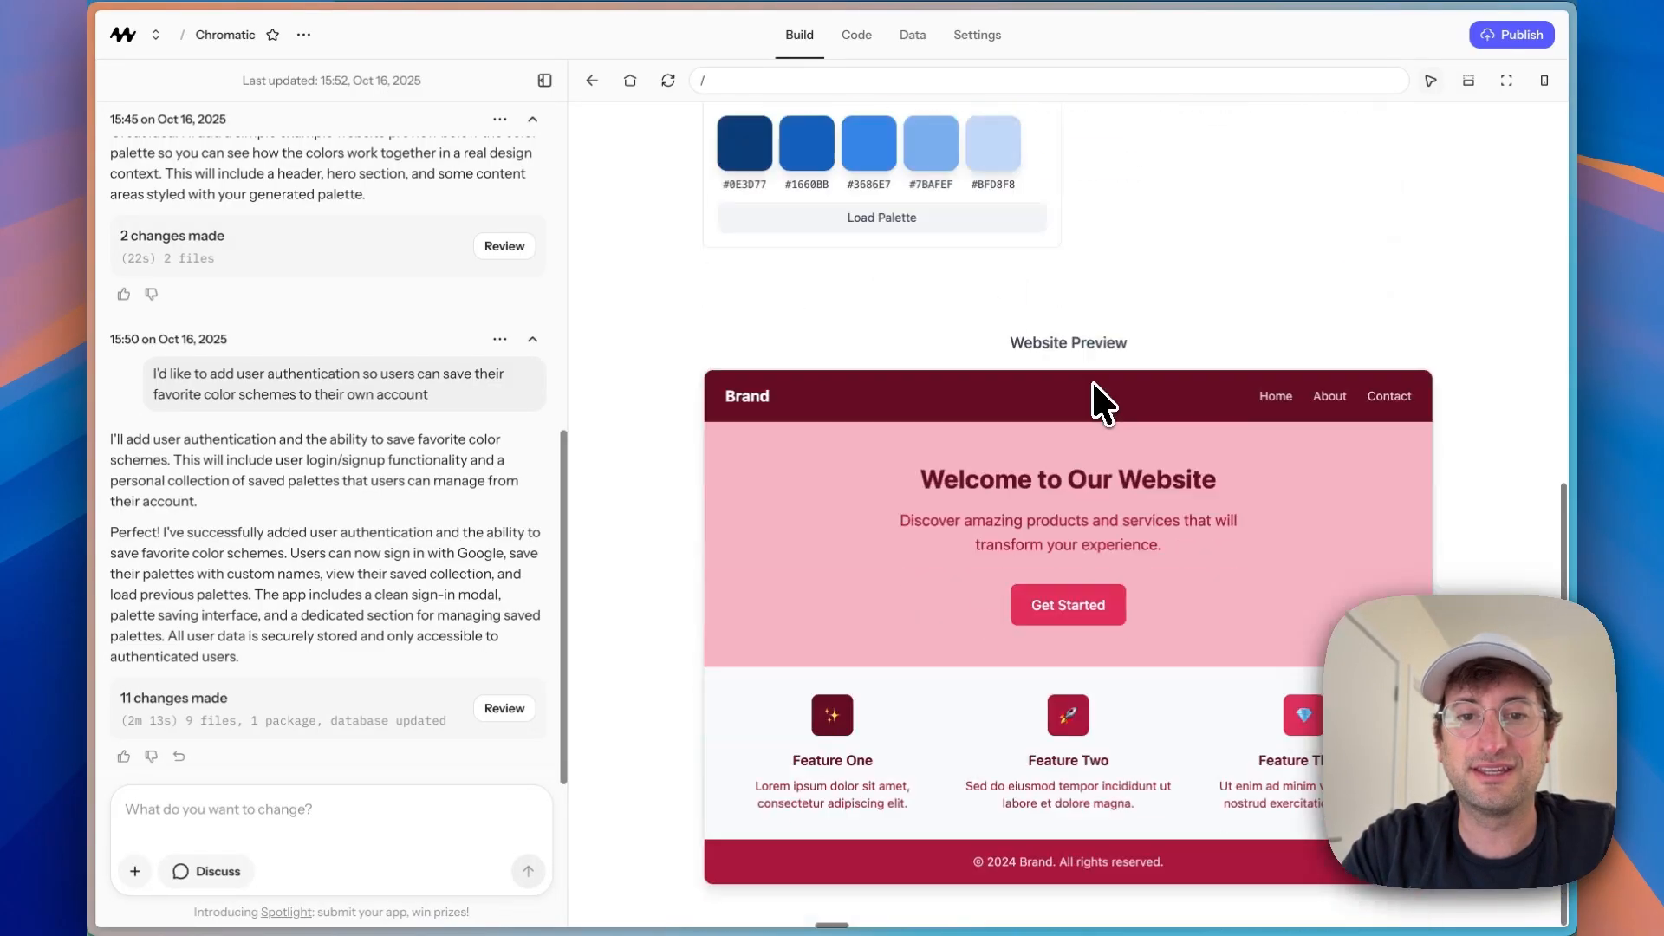
pyautogui.scroll(3)
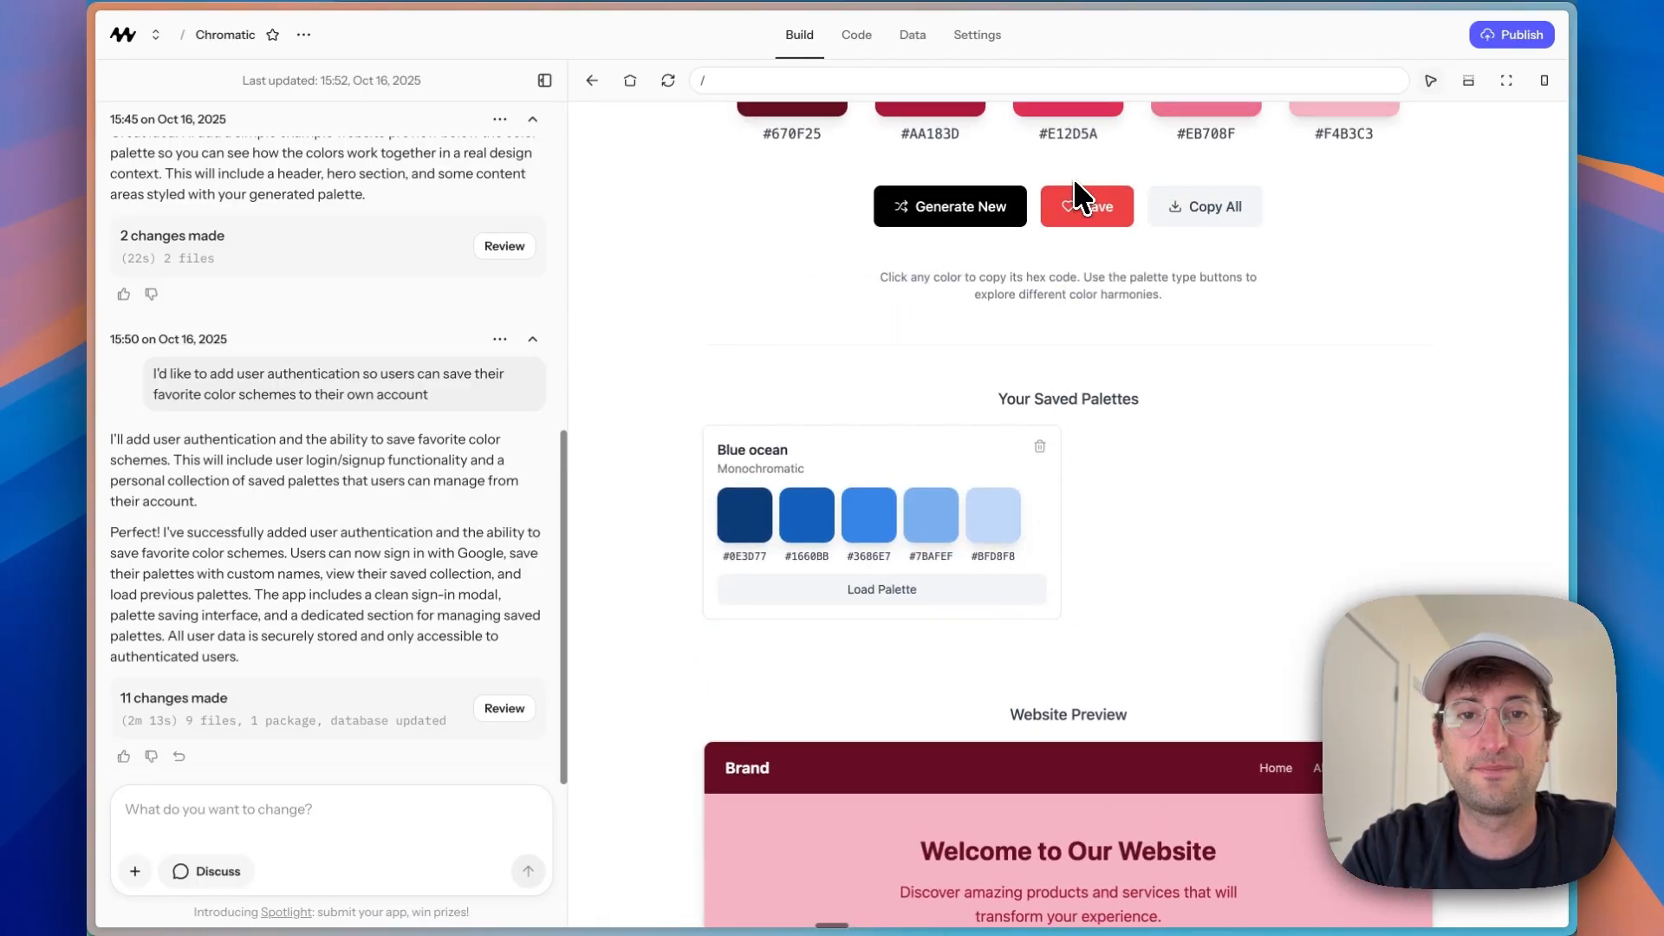
pyautogui.click(1085, 206)
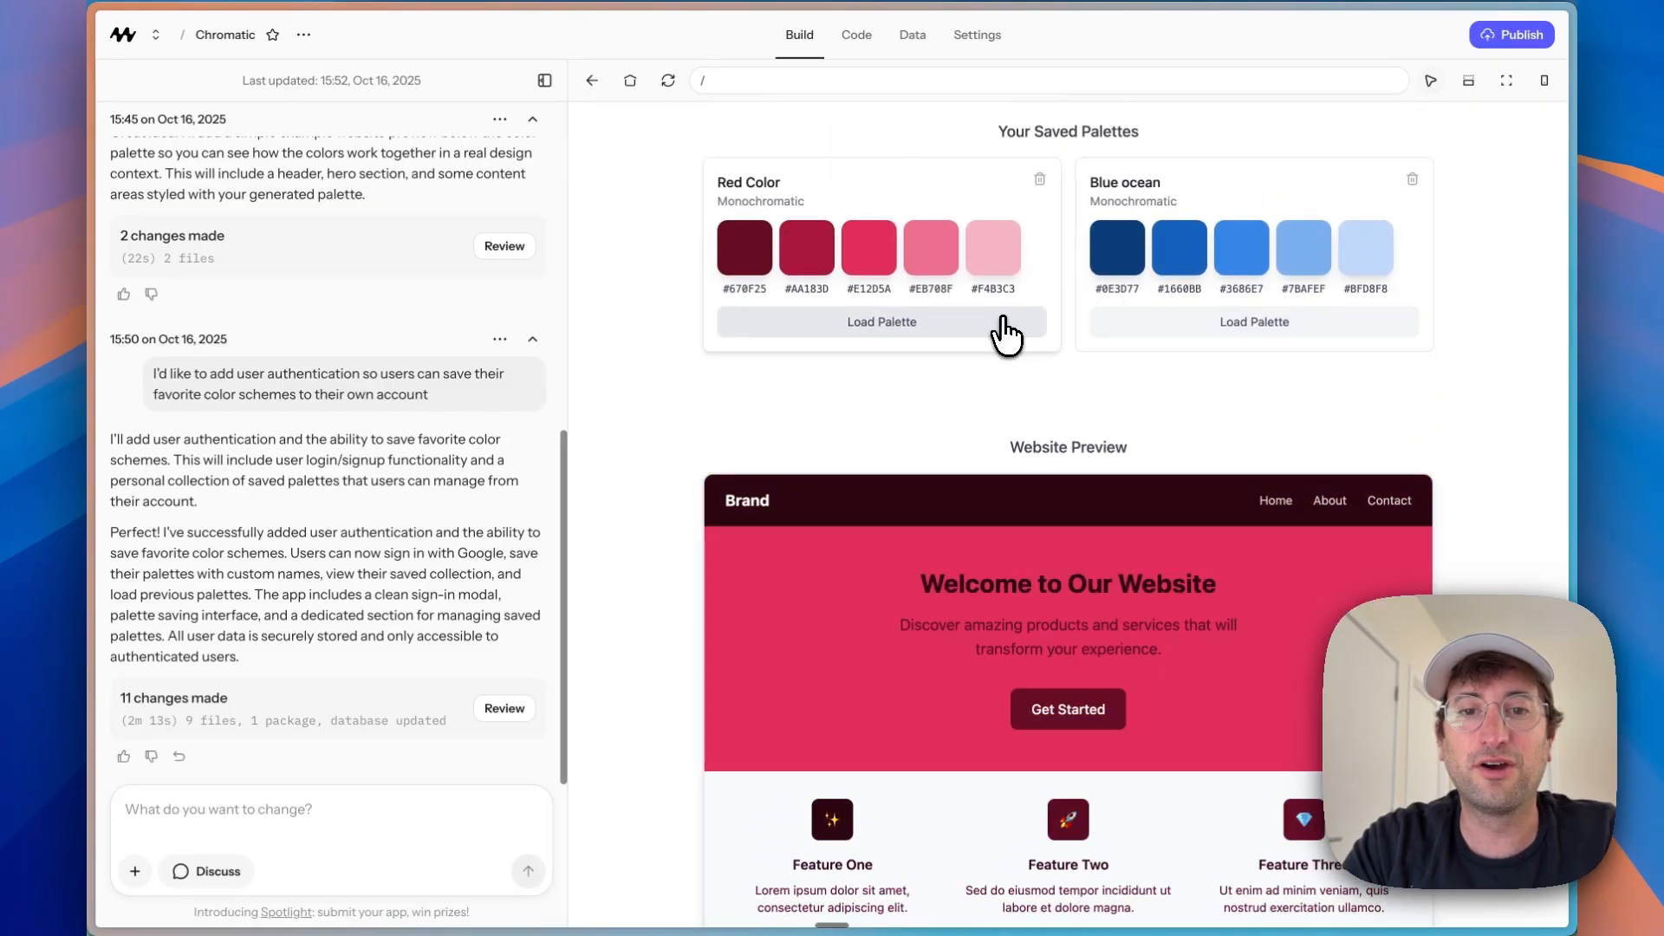
pyautogui.click(1253, 323)
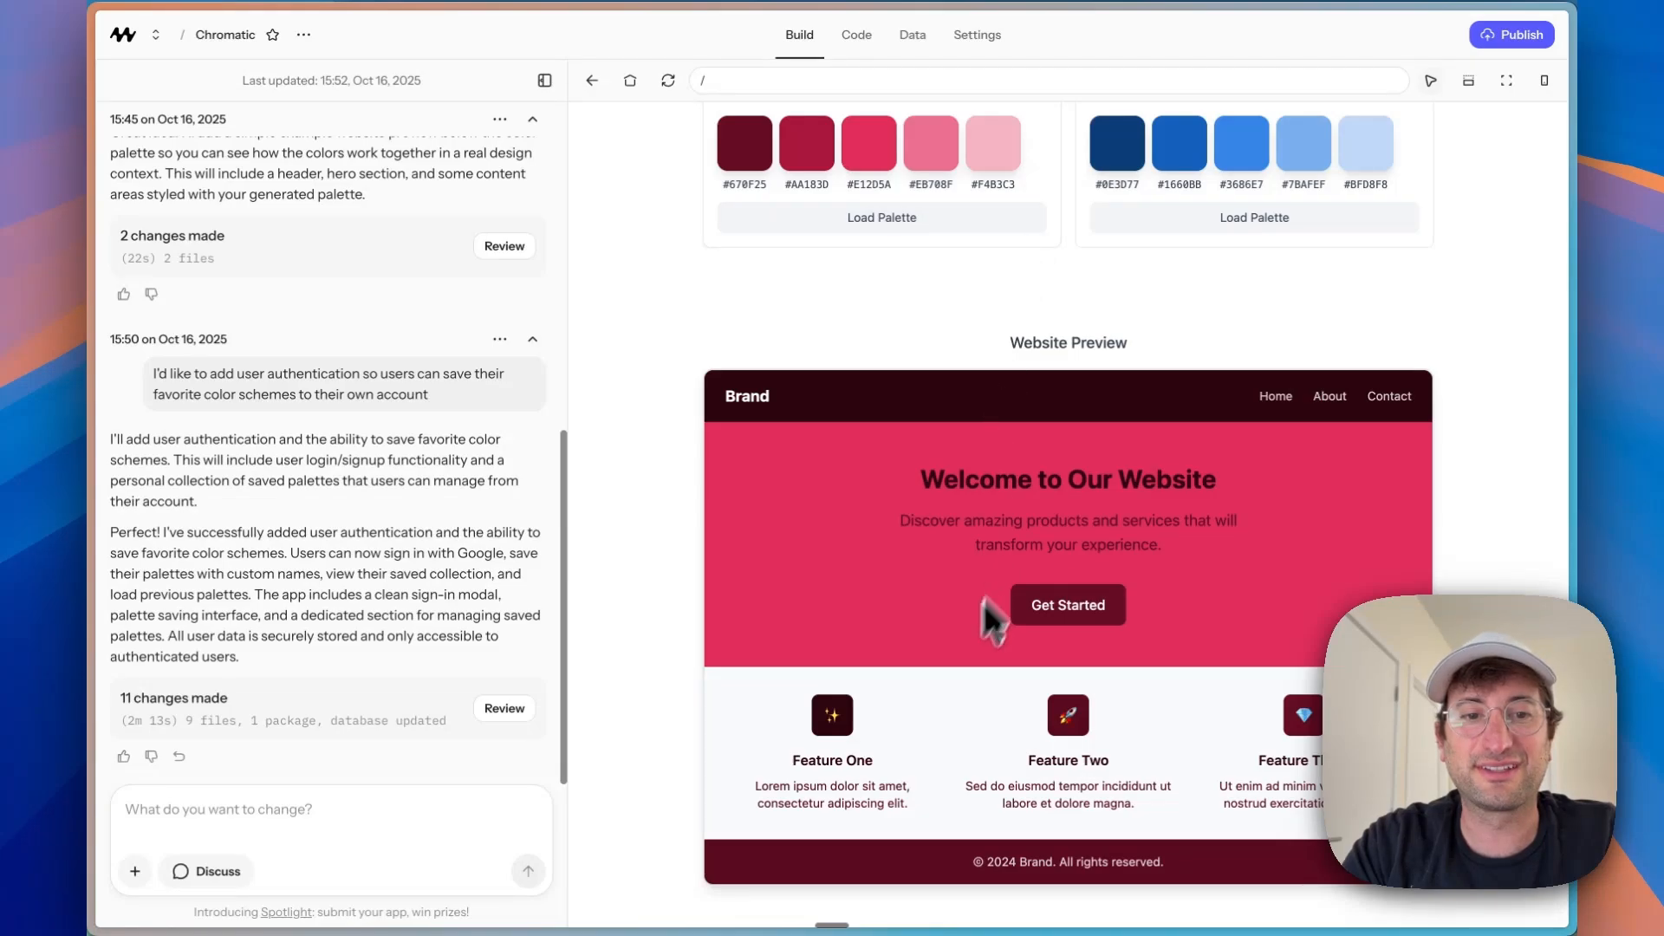
pyautogui.scroll(3)
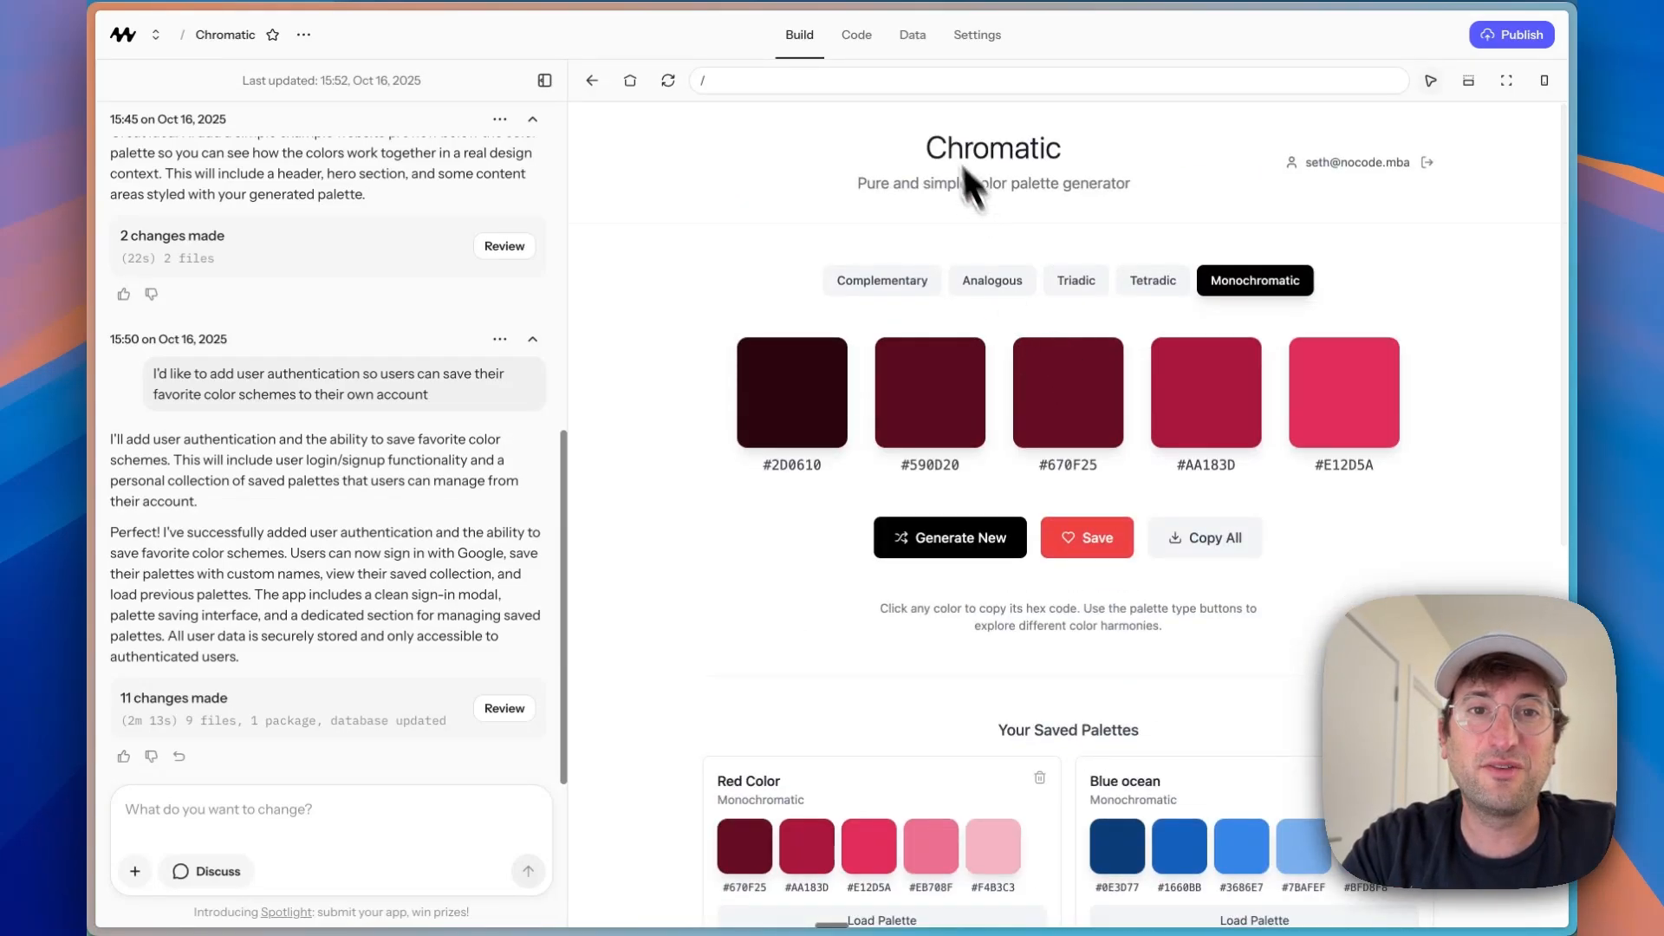
pyautogui.click(910, 35)
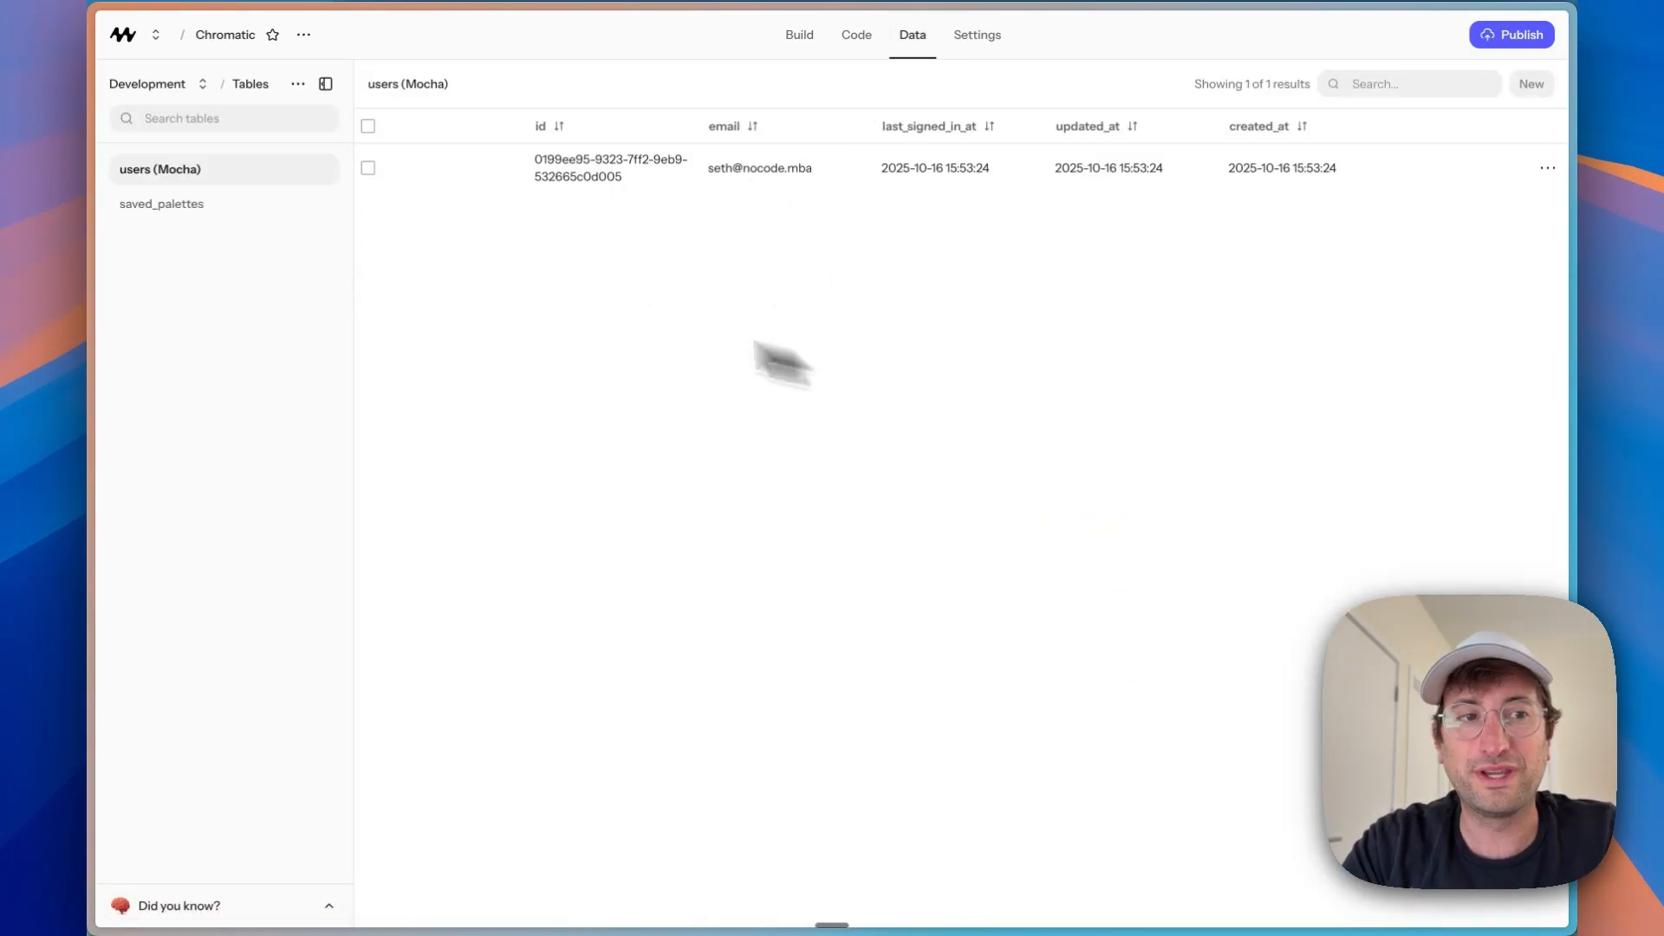
pyautogui.click(161, 203)
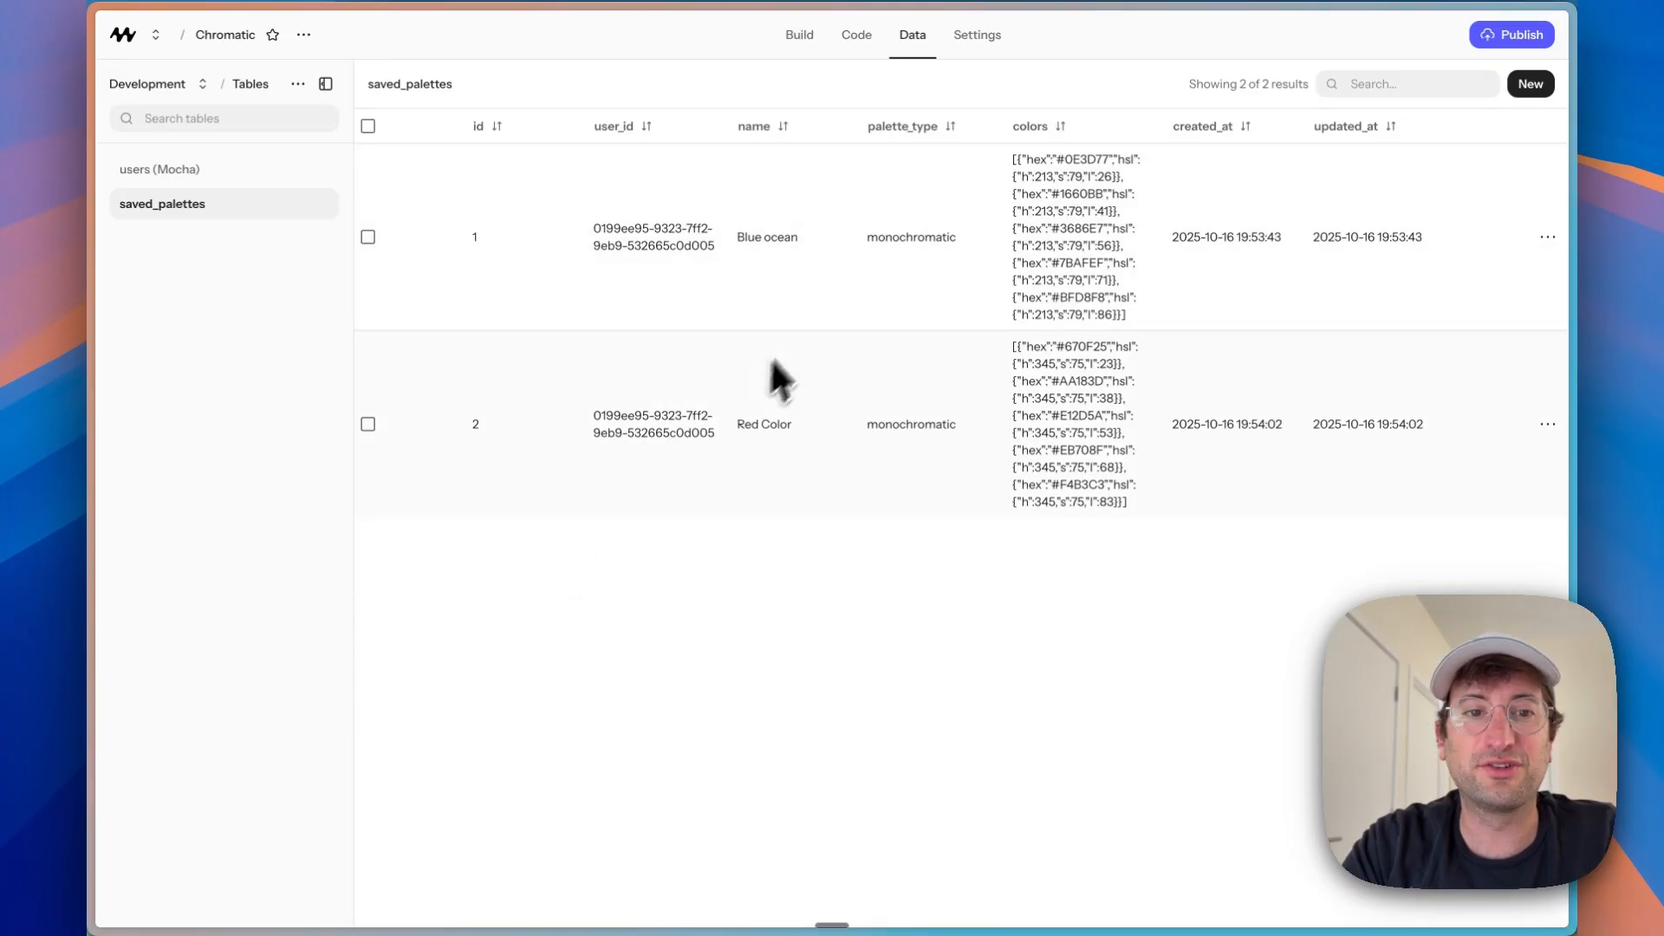
pyautogui.click(159, 168)
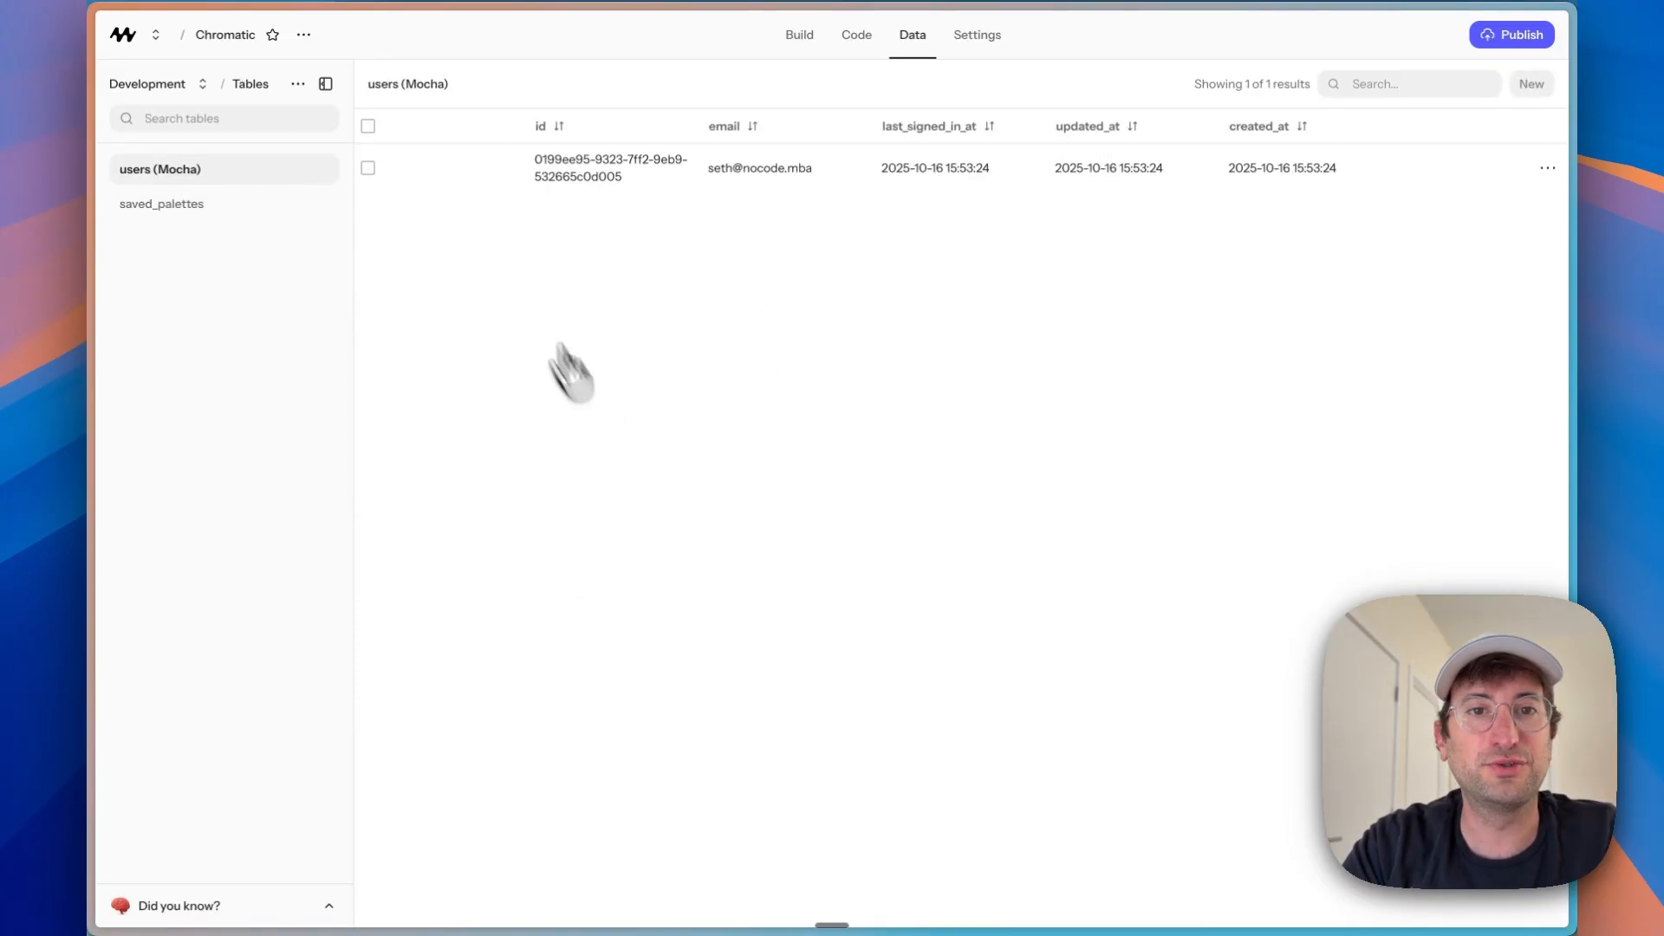
pyautogui.click(797, 35)
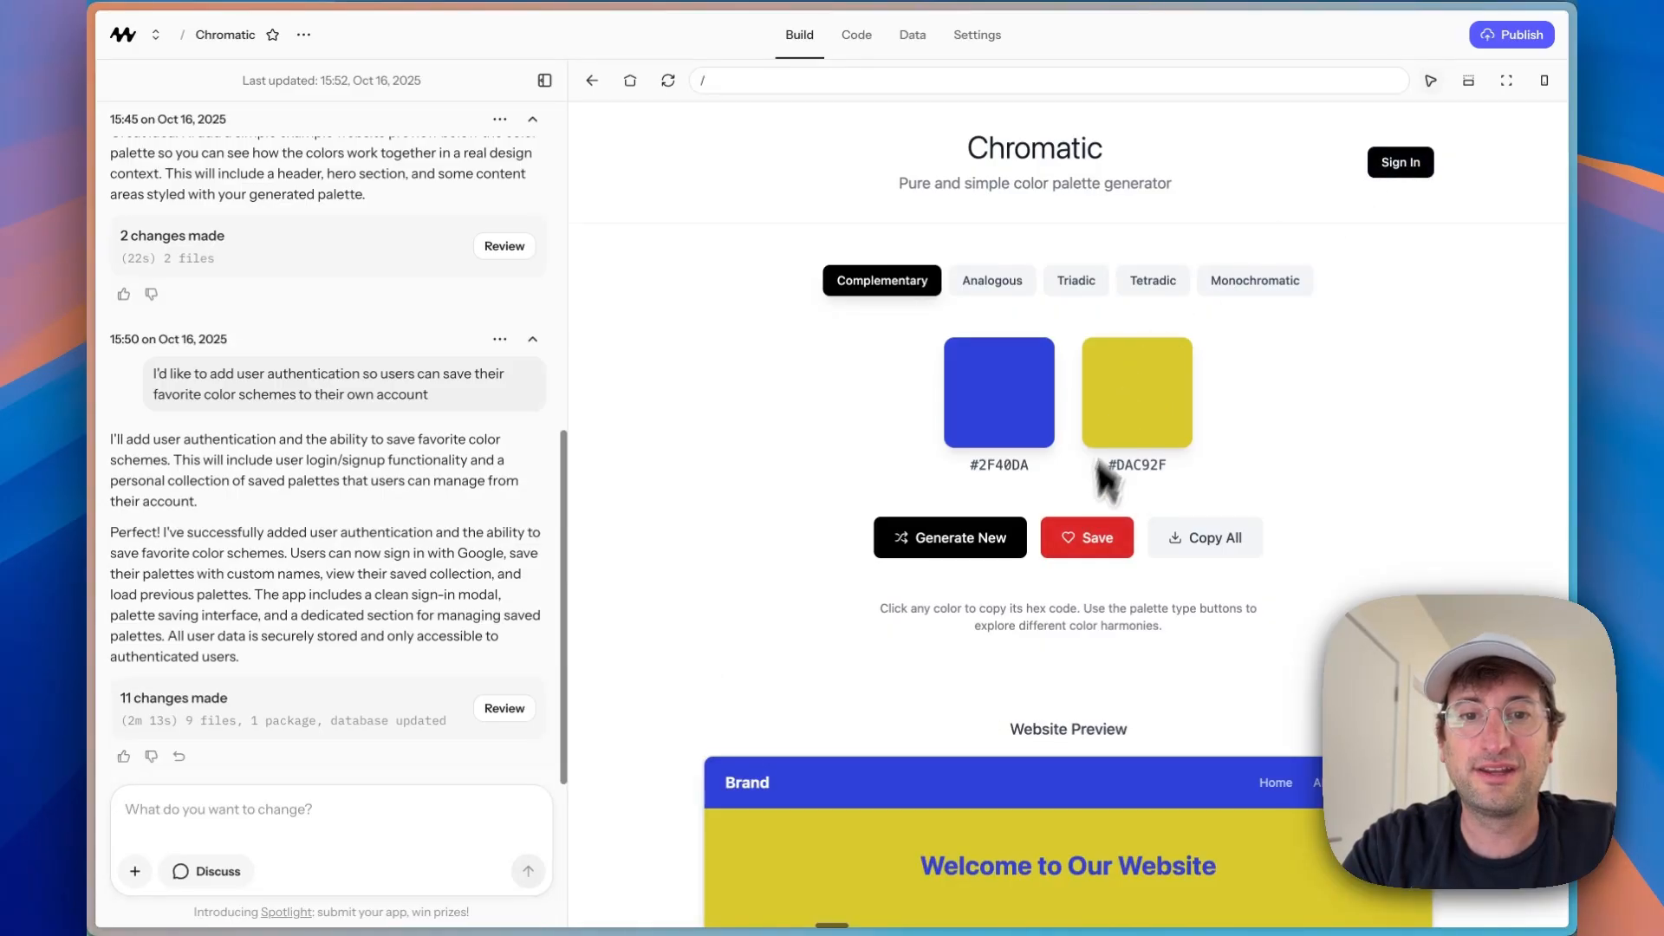
pyautogui.scroll(-3)
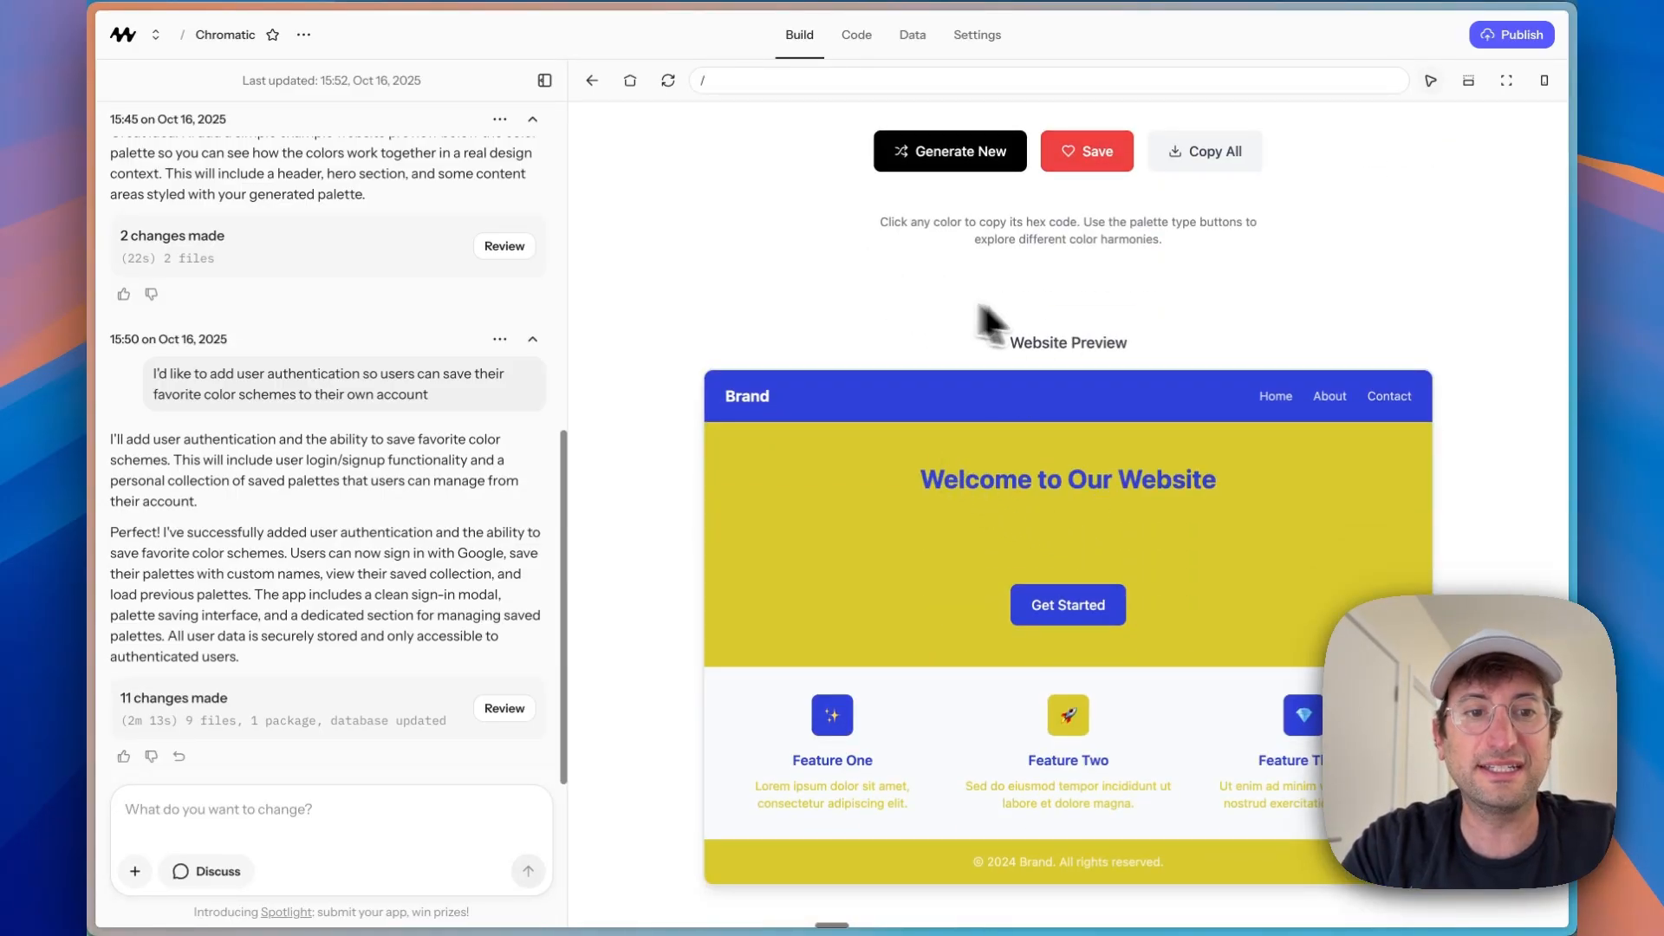
pyautogui.moveTo(934, 308)
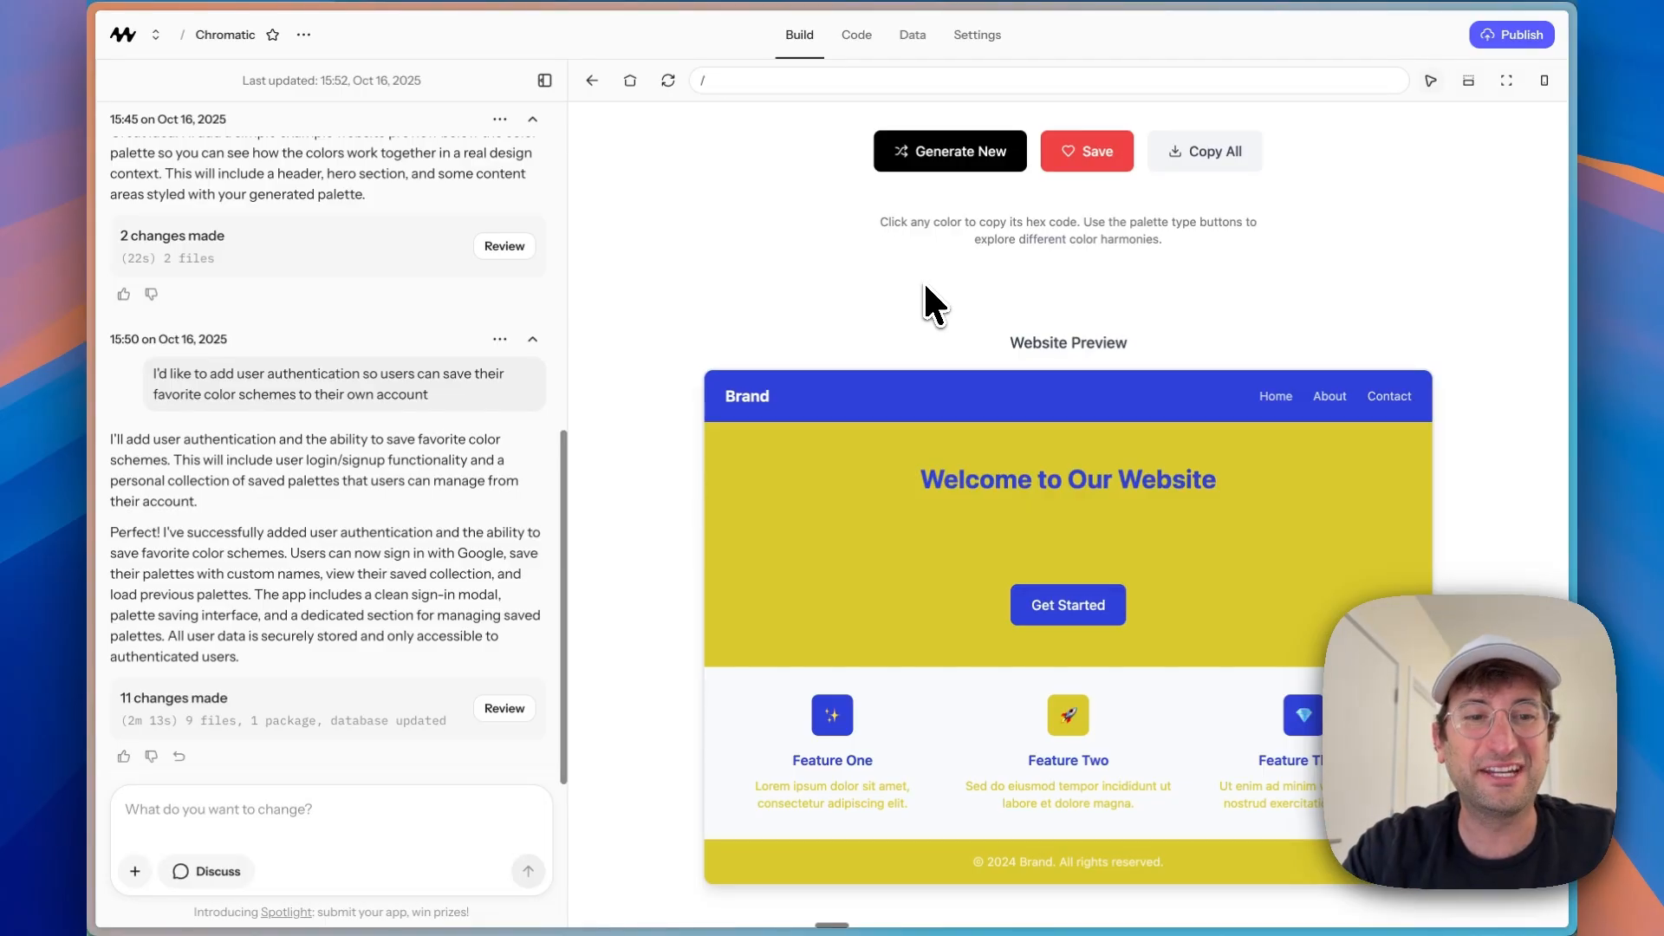
pyautogui.moveTo(1163, 180)
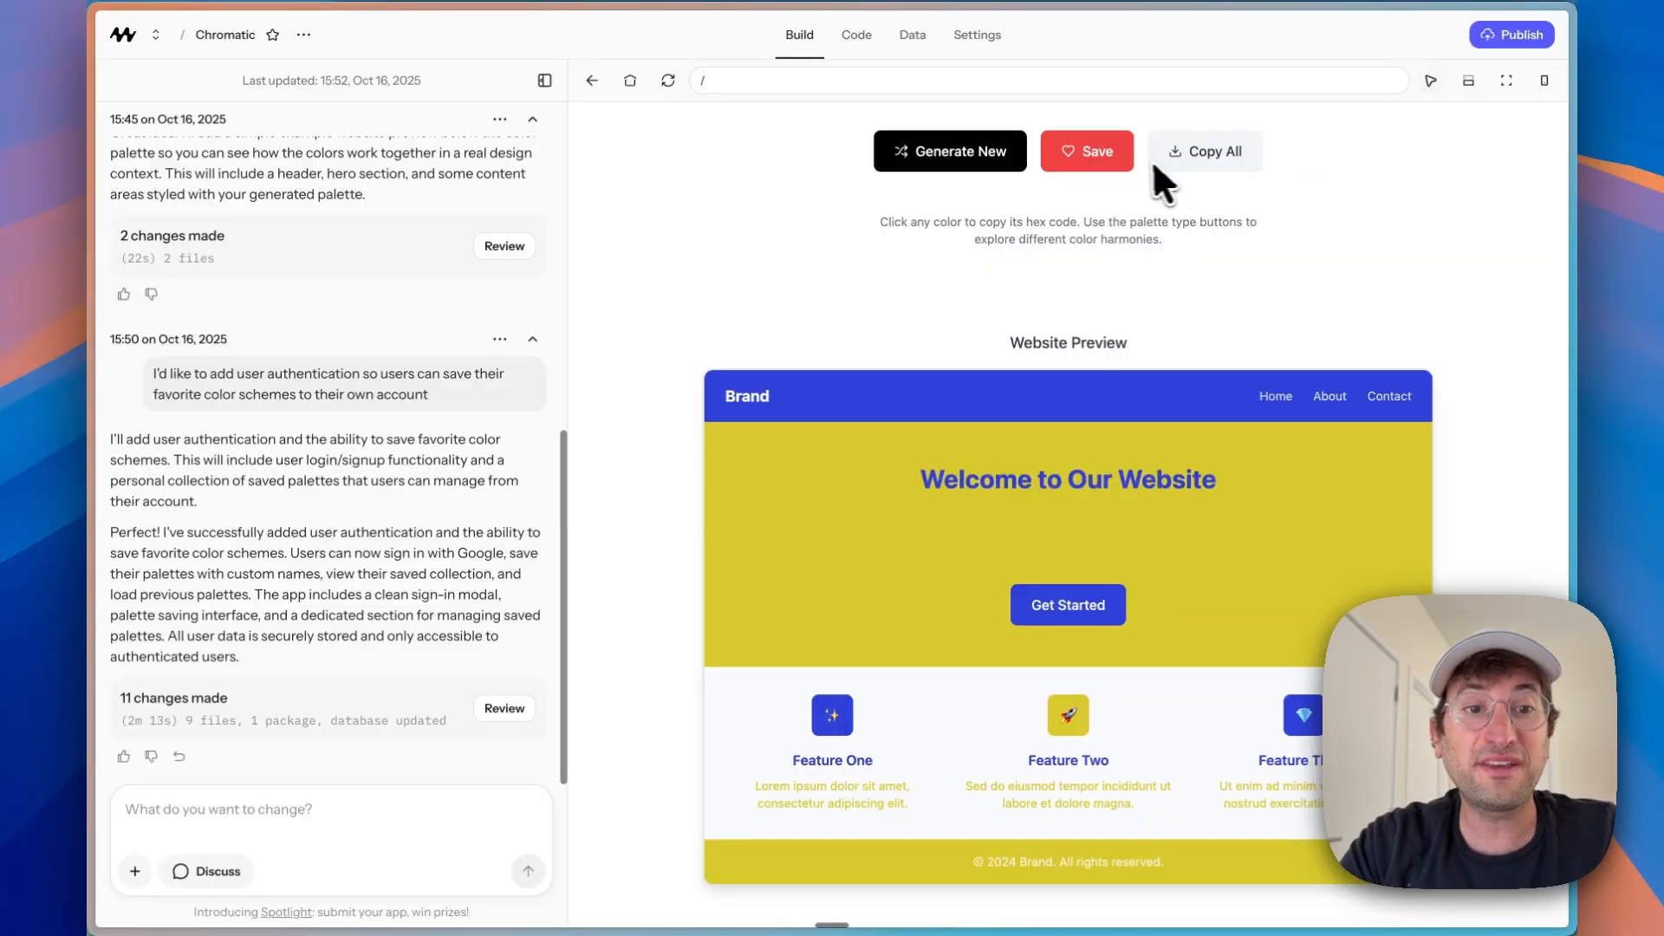
pyautogui.scroll(3)
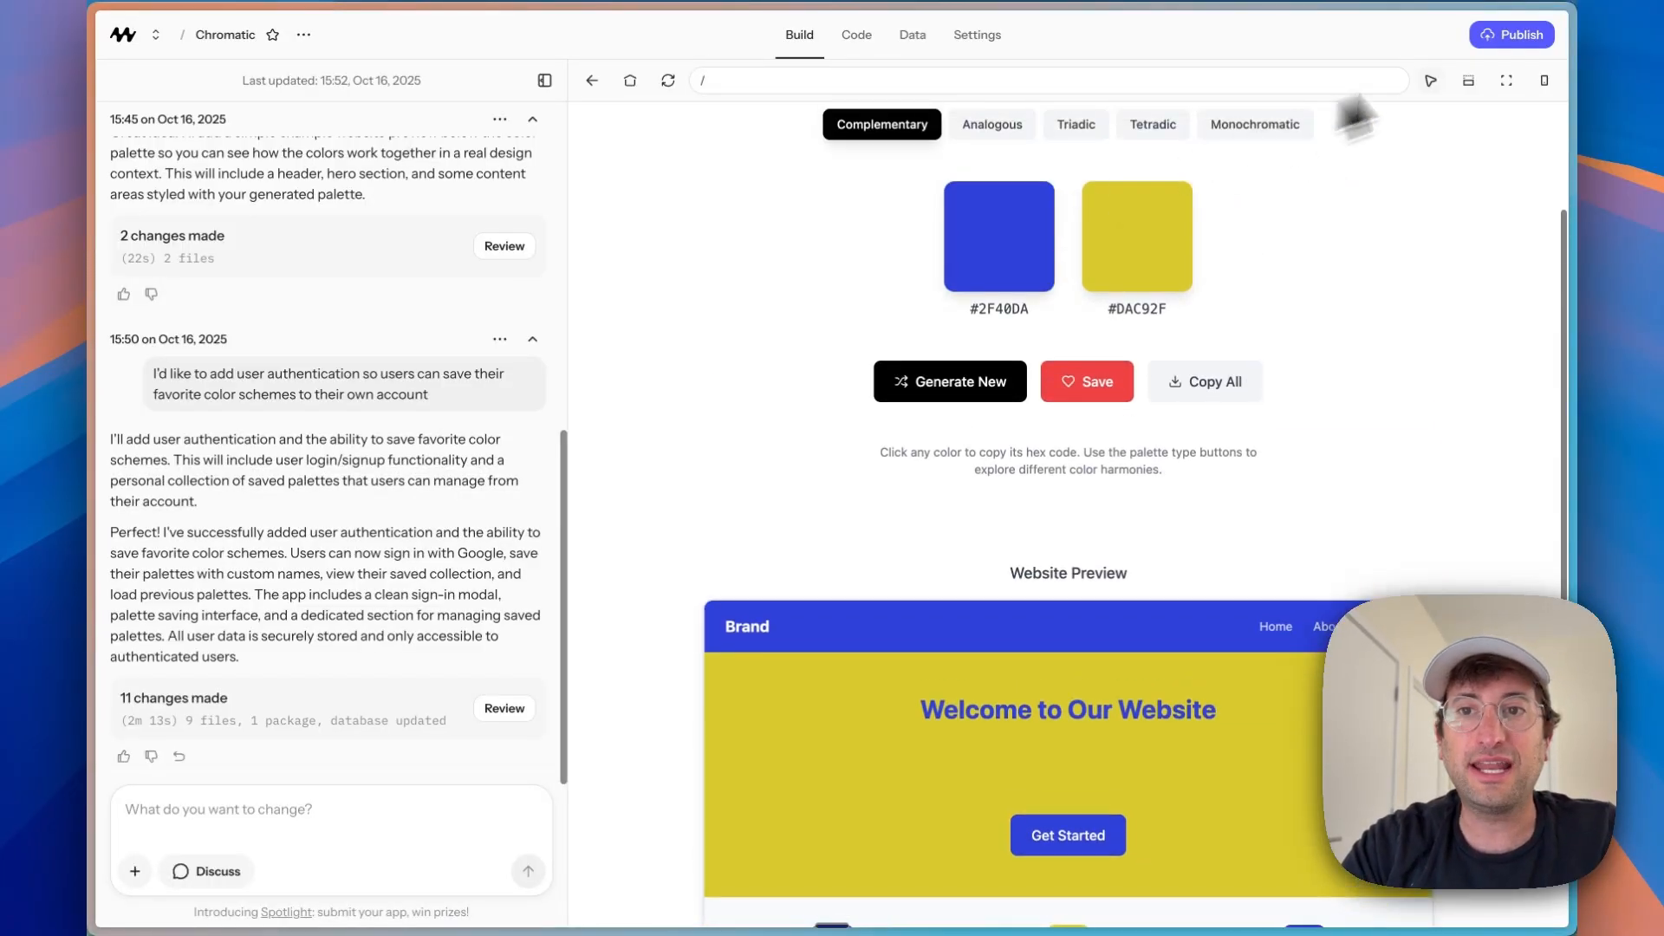
# Step: View the published Chromatic site for comparison, then go to the Data users table
pyautogui.click(1510, 34)
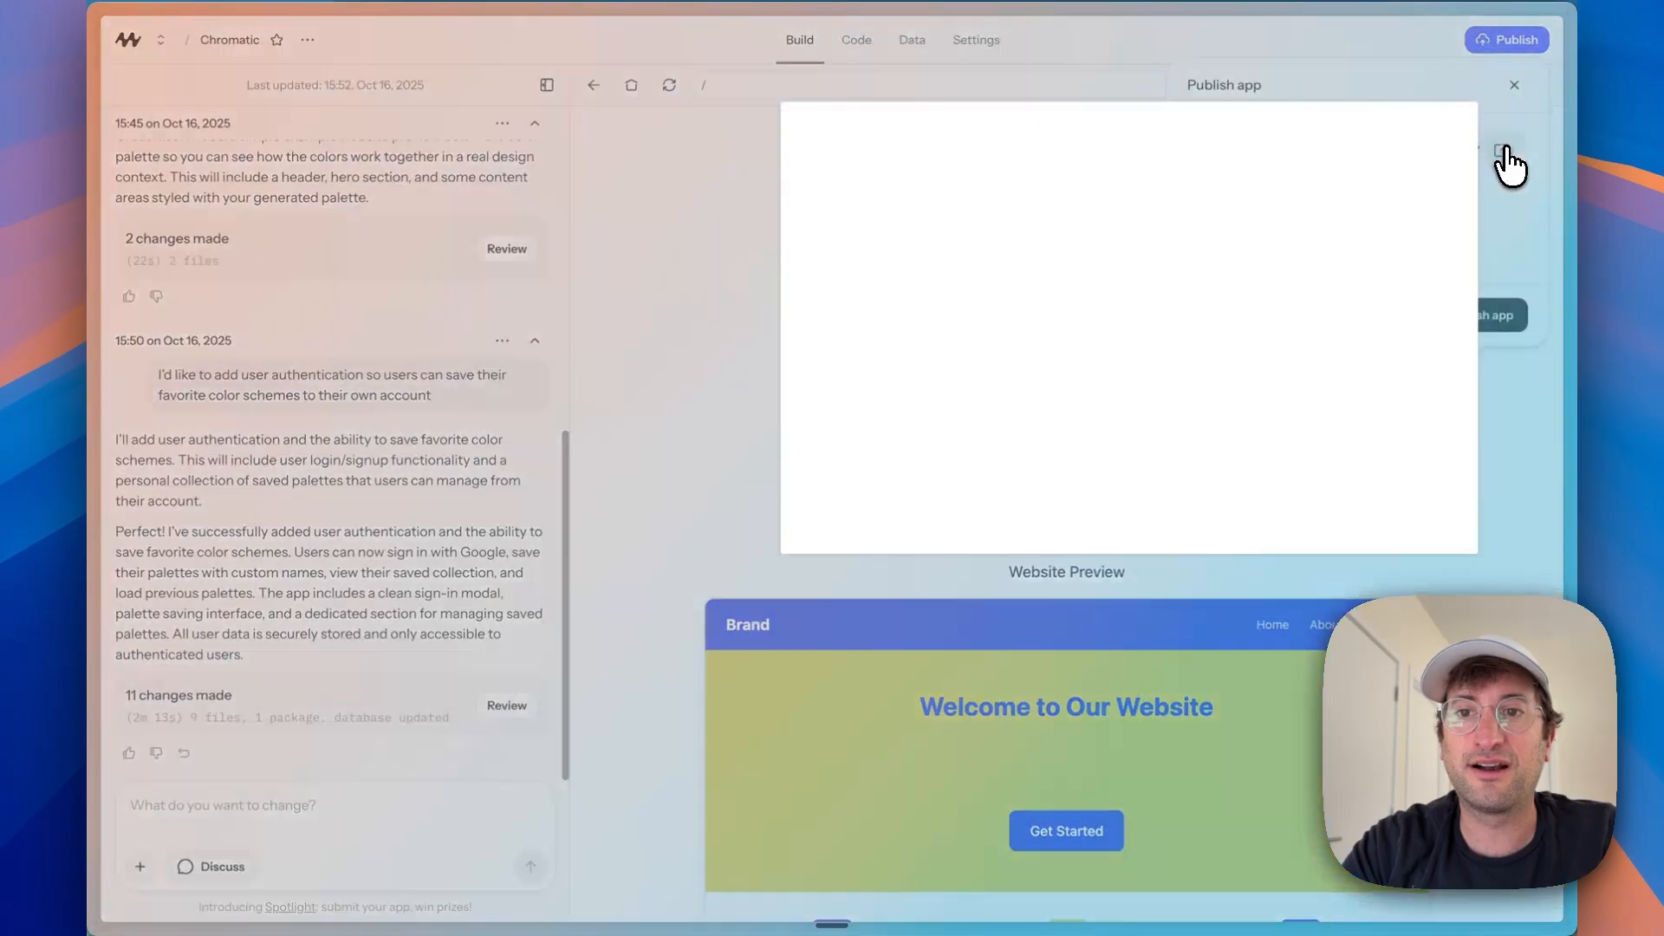
pyautogui.click(1508, 154)
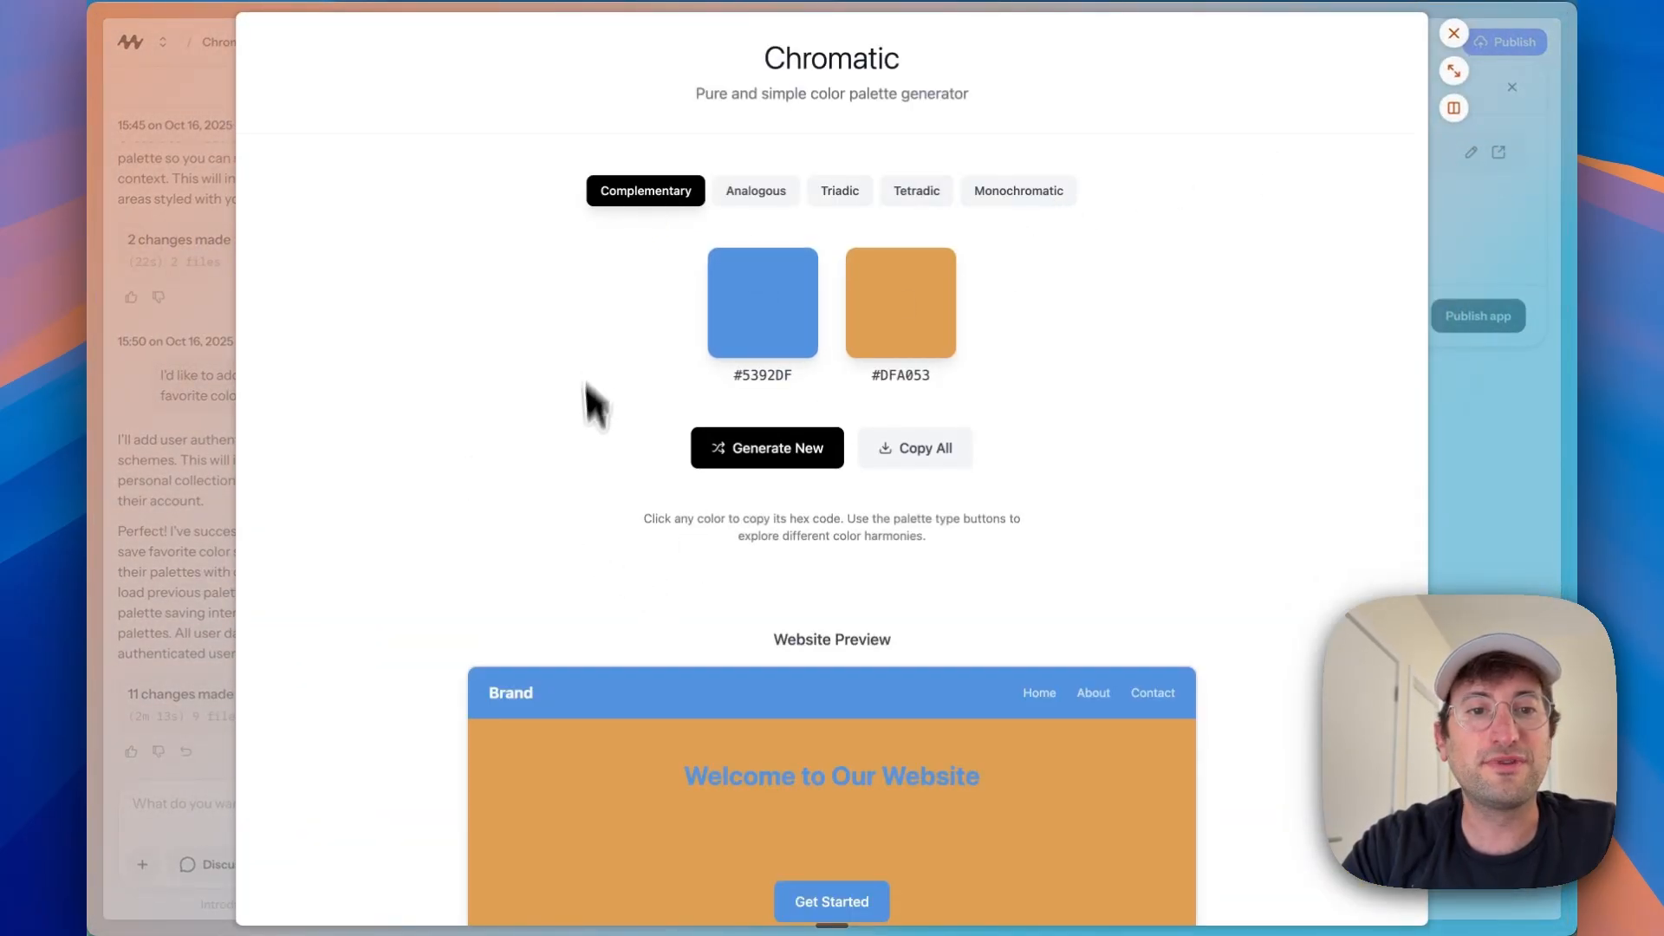
pyautogui.moveTo(811, 434)
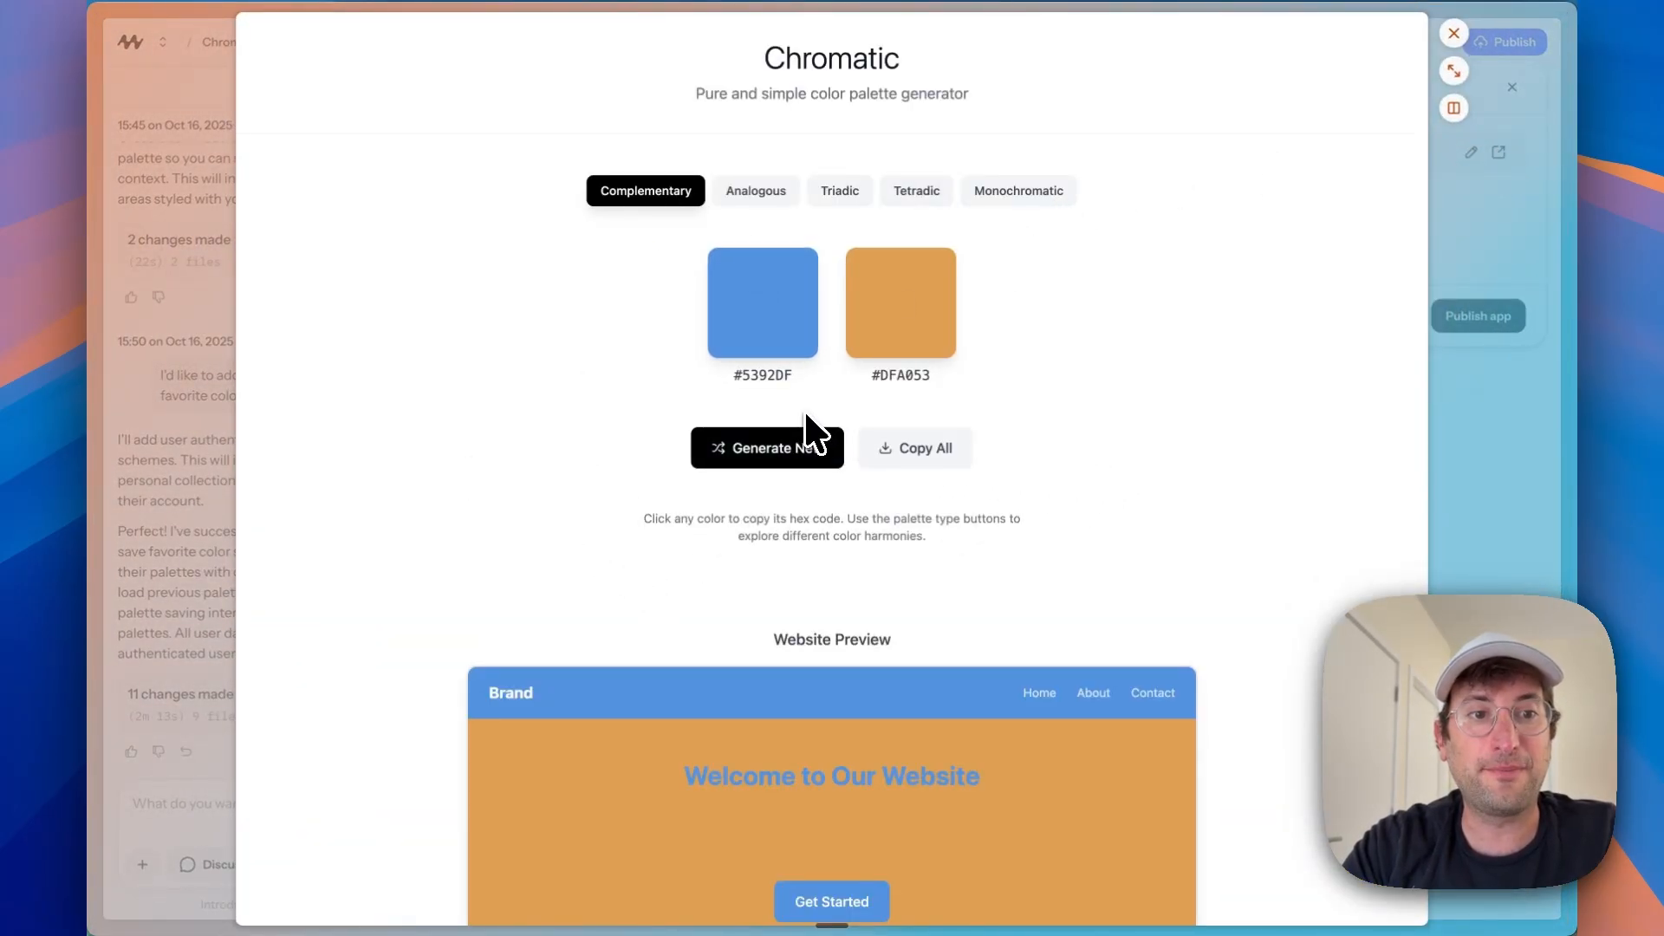
pyautogui.click(1452, 33)
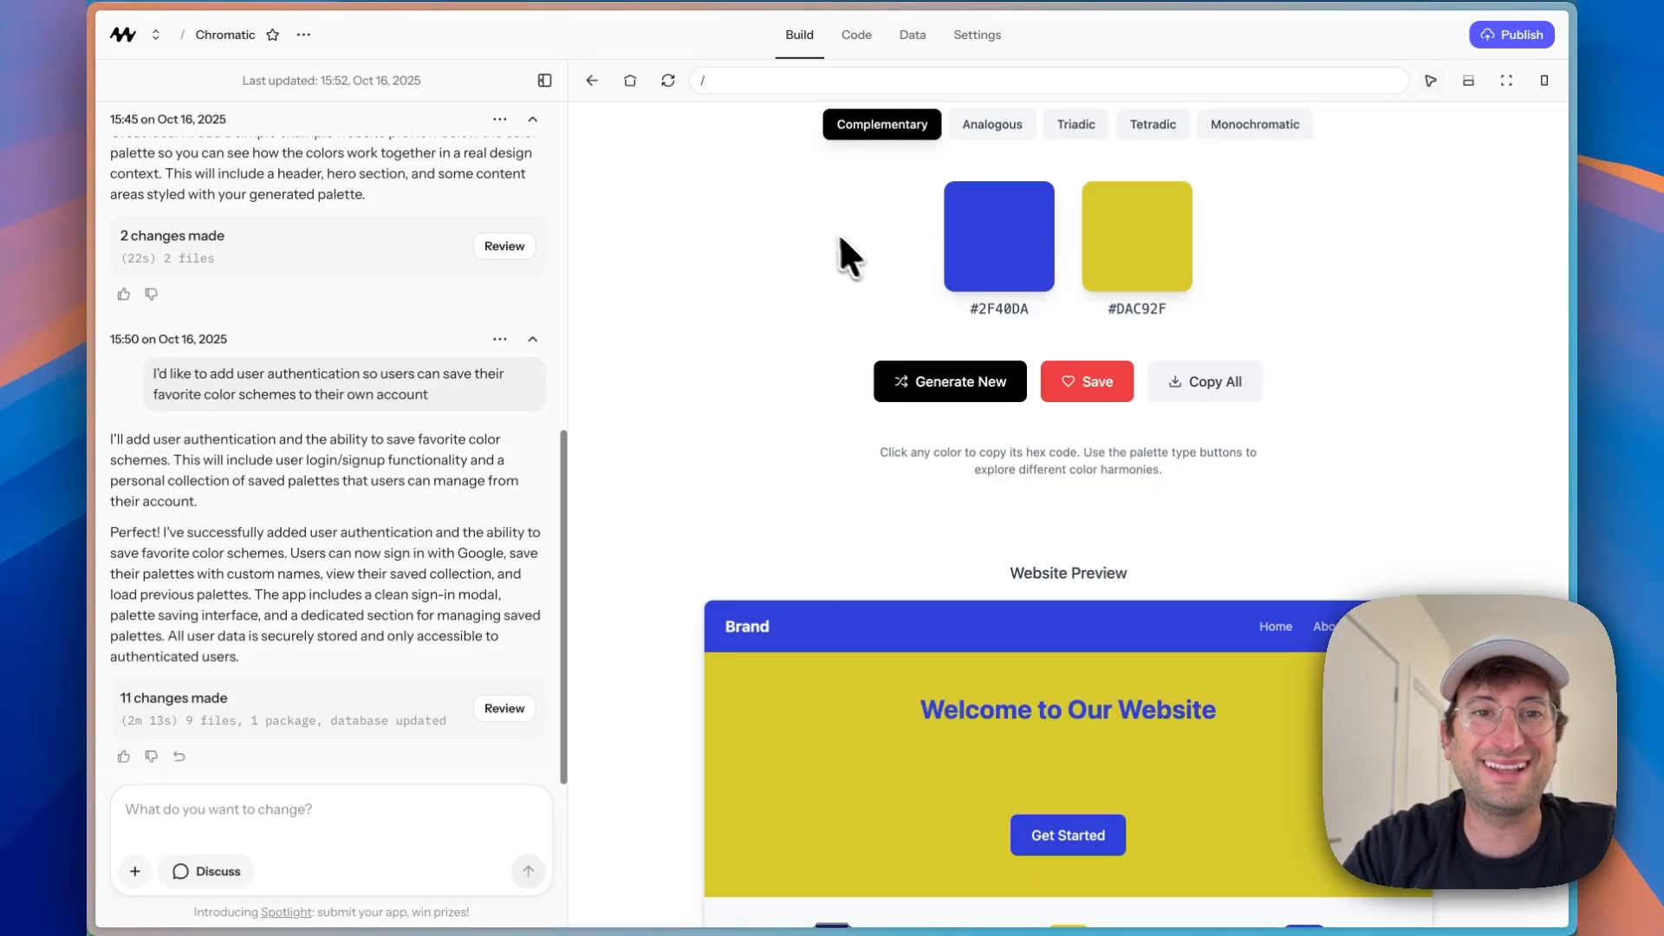
pyautogui.moveTo(839, 243)
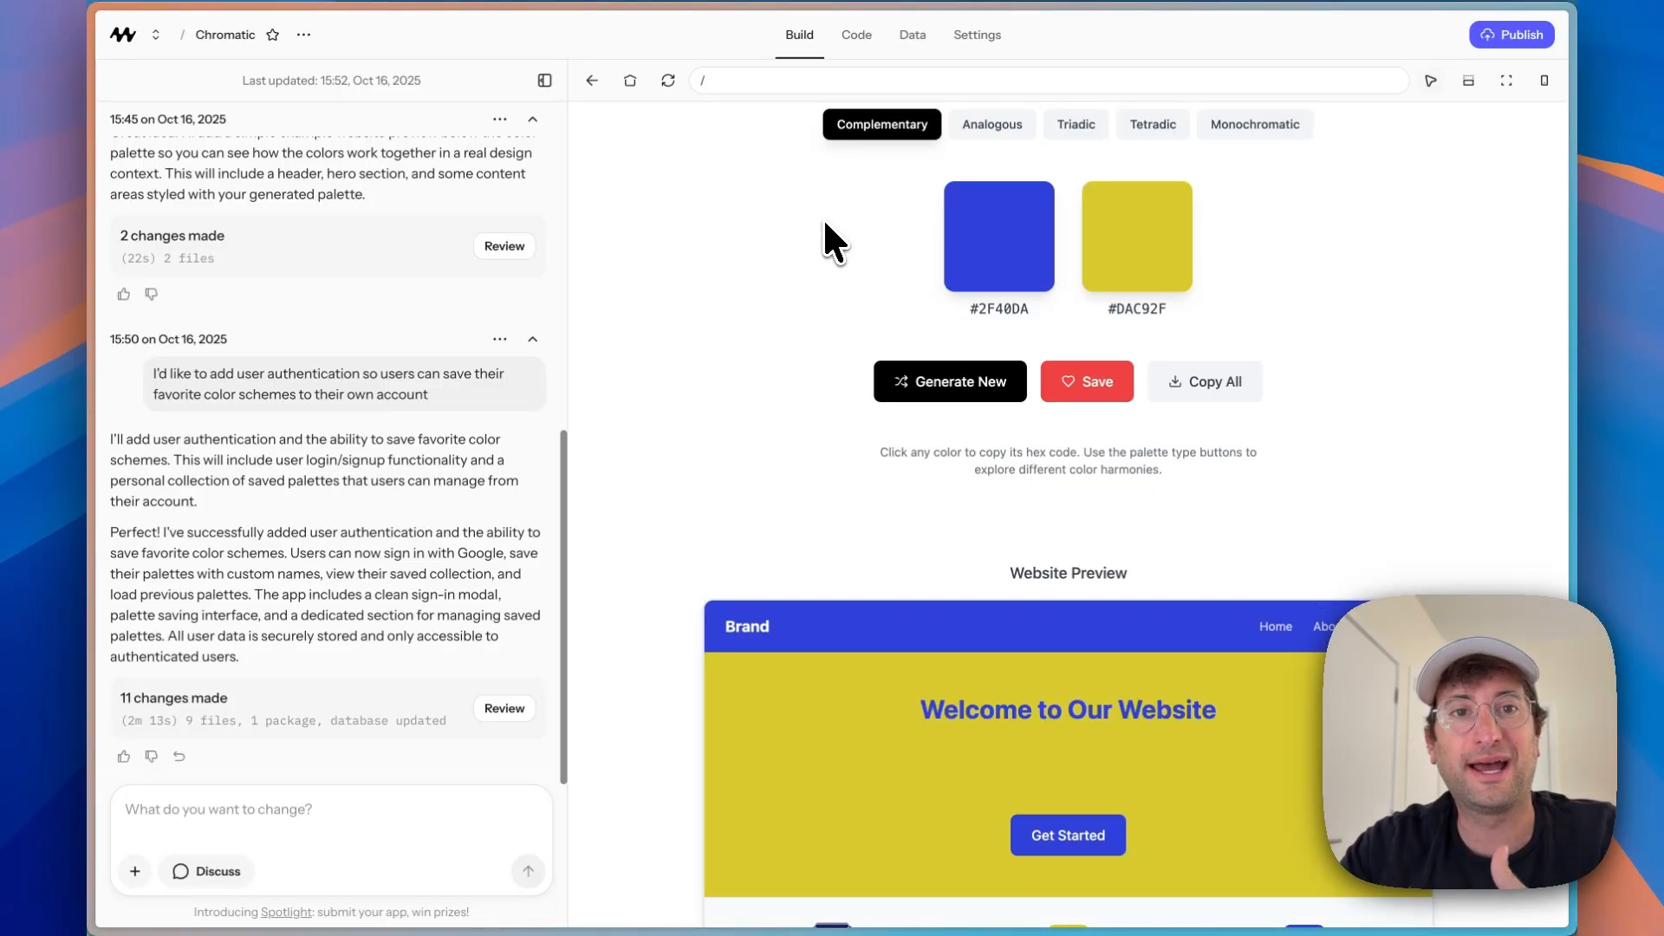
pyautogui.click(910, 35)
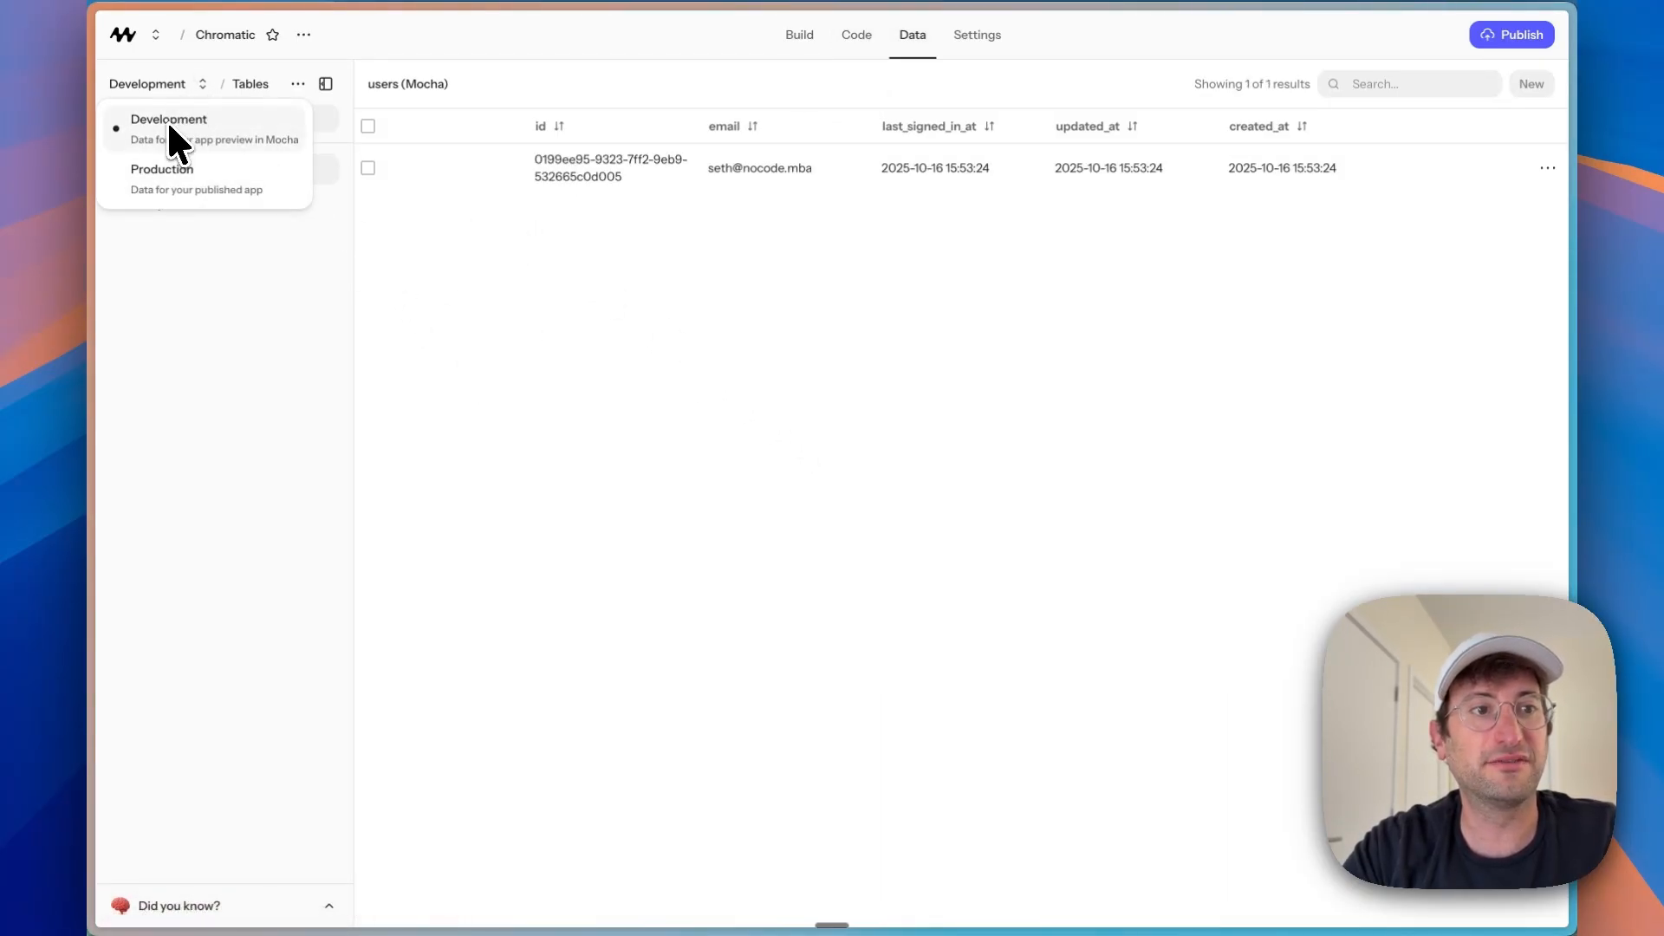
# Step: Switch the data environment to Production, where the users table is empty
pyautogui.click(161, 168)
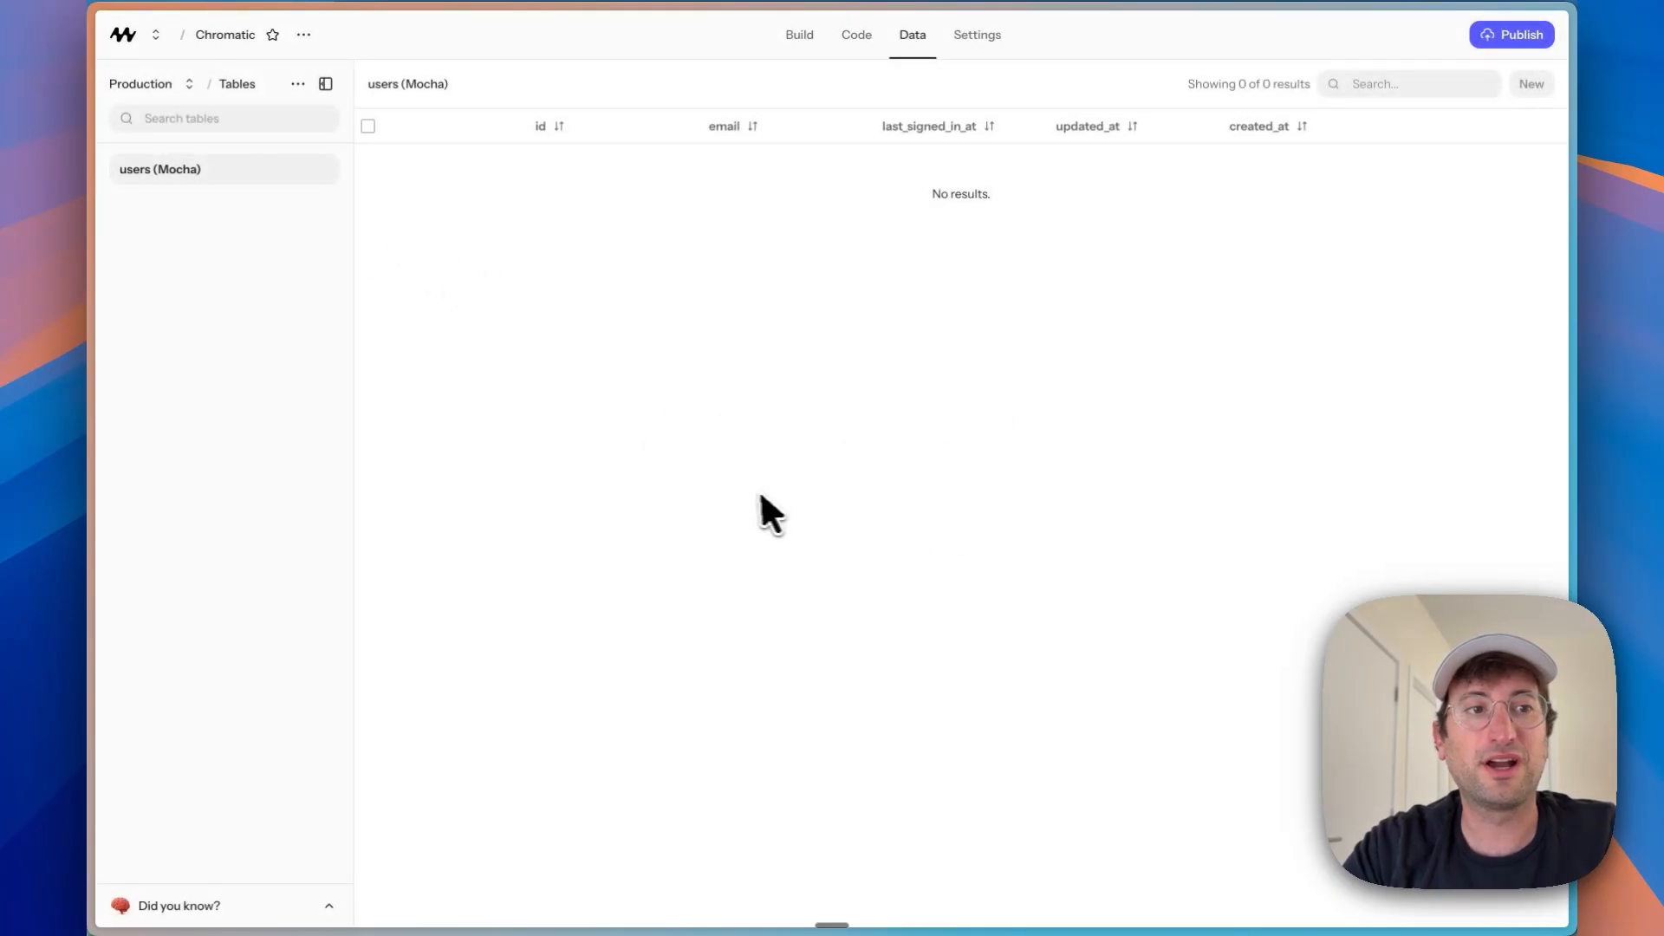
pyautogui.moveTo(384, 208)
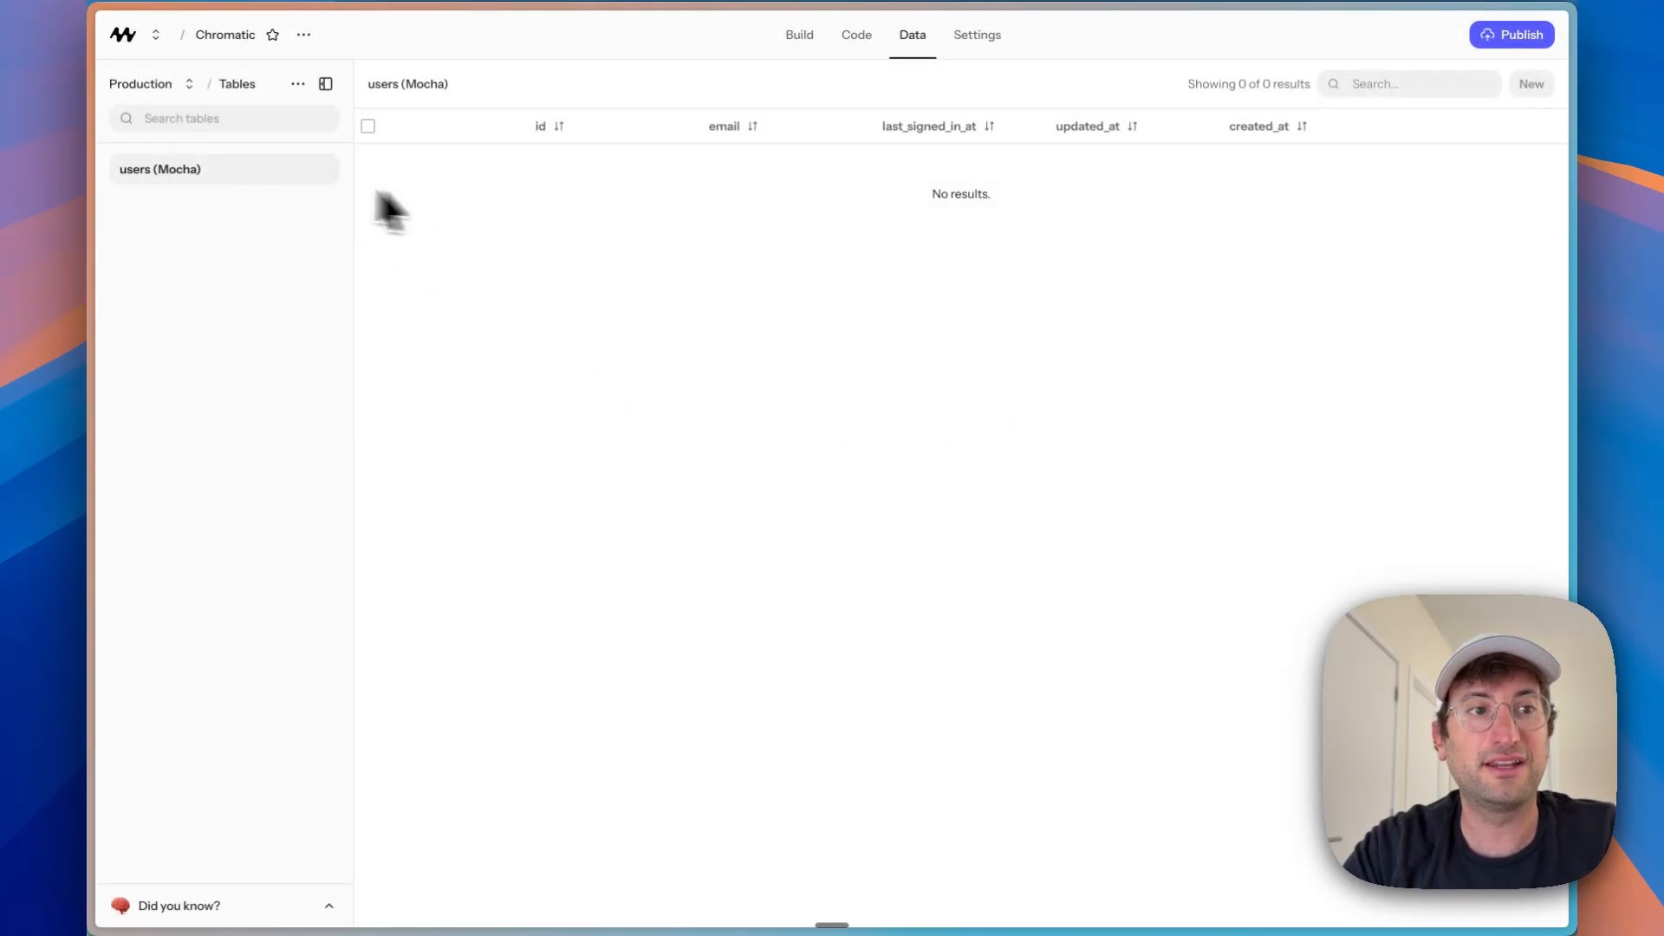
pyautogui.moveTo(255, 270)
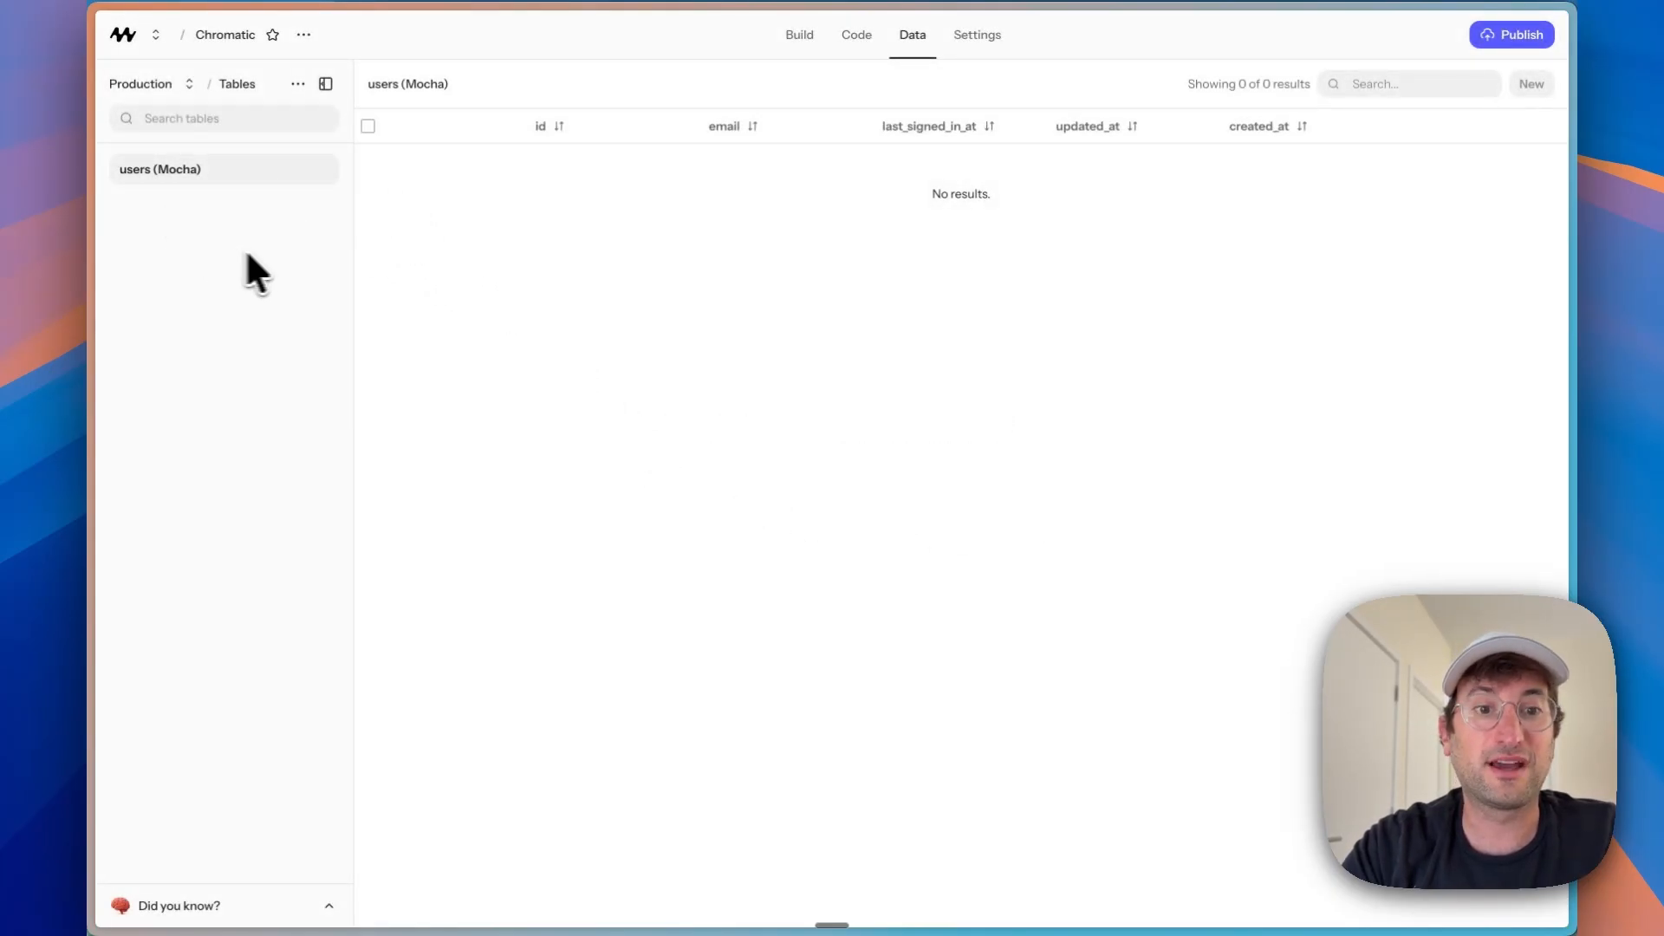
pyautogui.moveTo(361, 274)
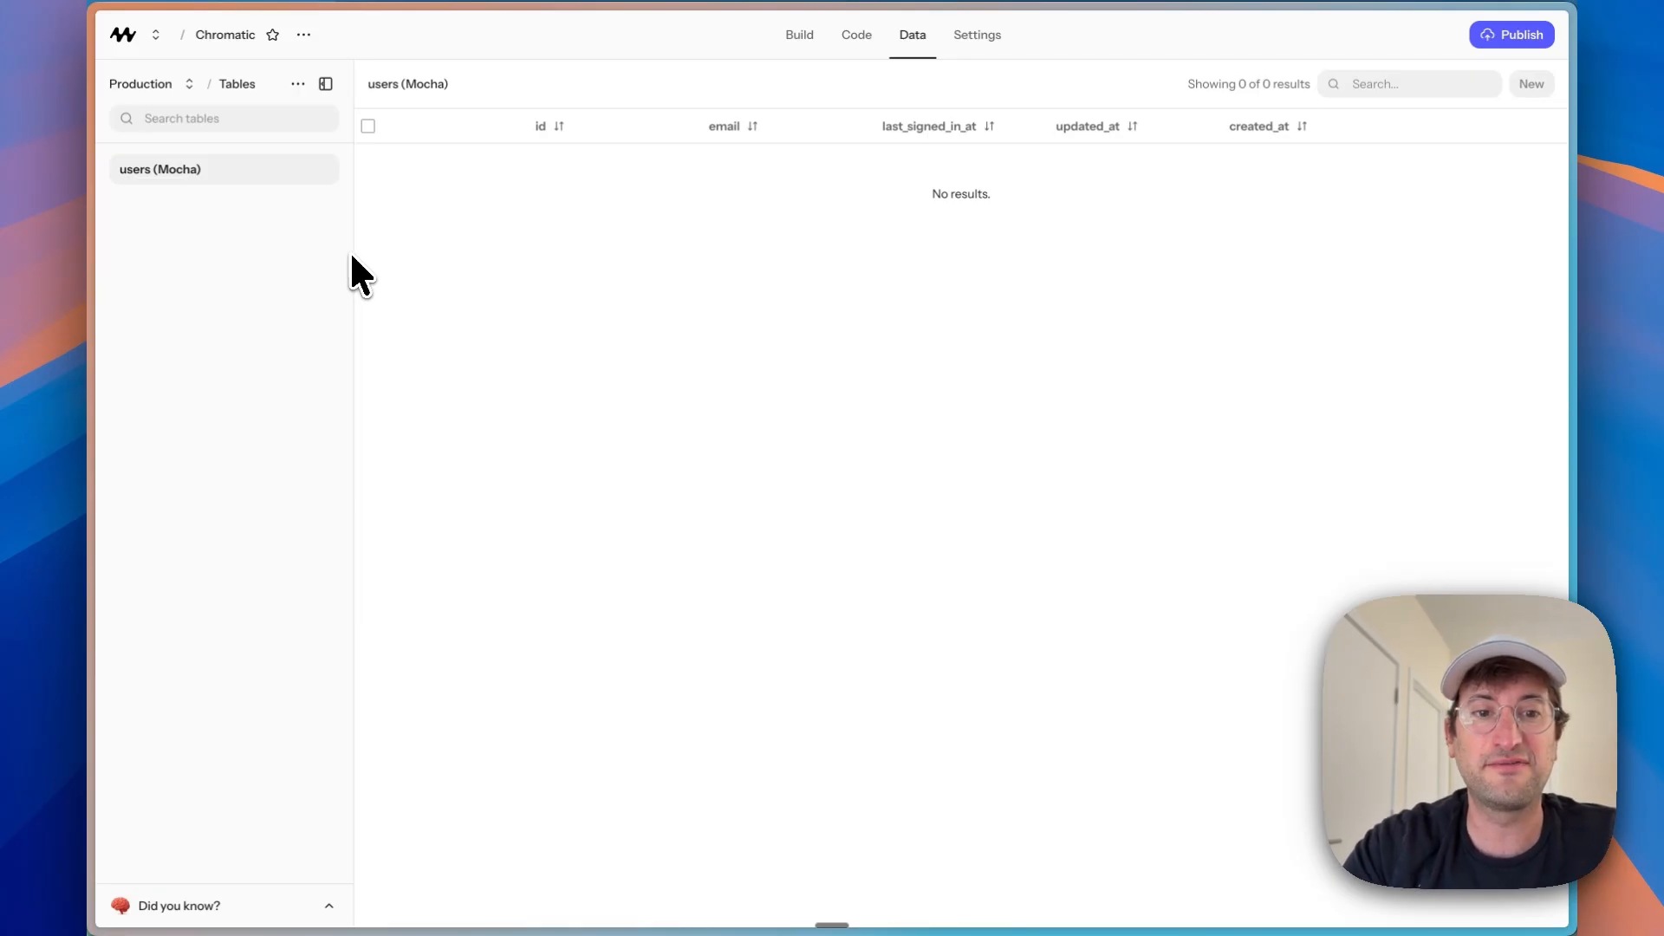
# Step: Republish the updated Chromatic app and return to the build preview
pyautogui.click(1512, 35)
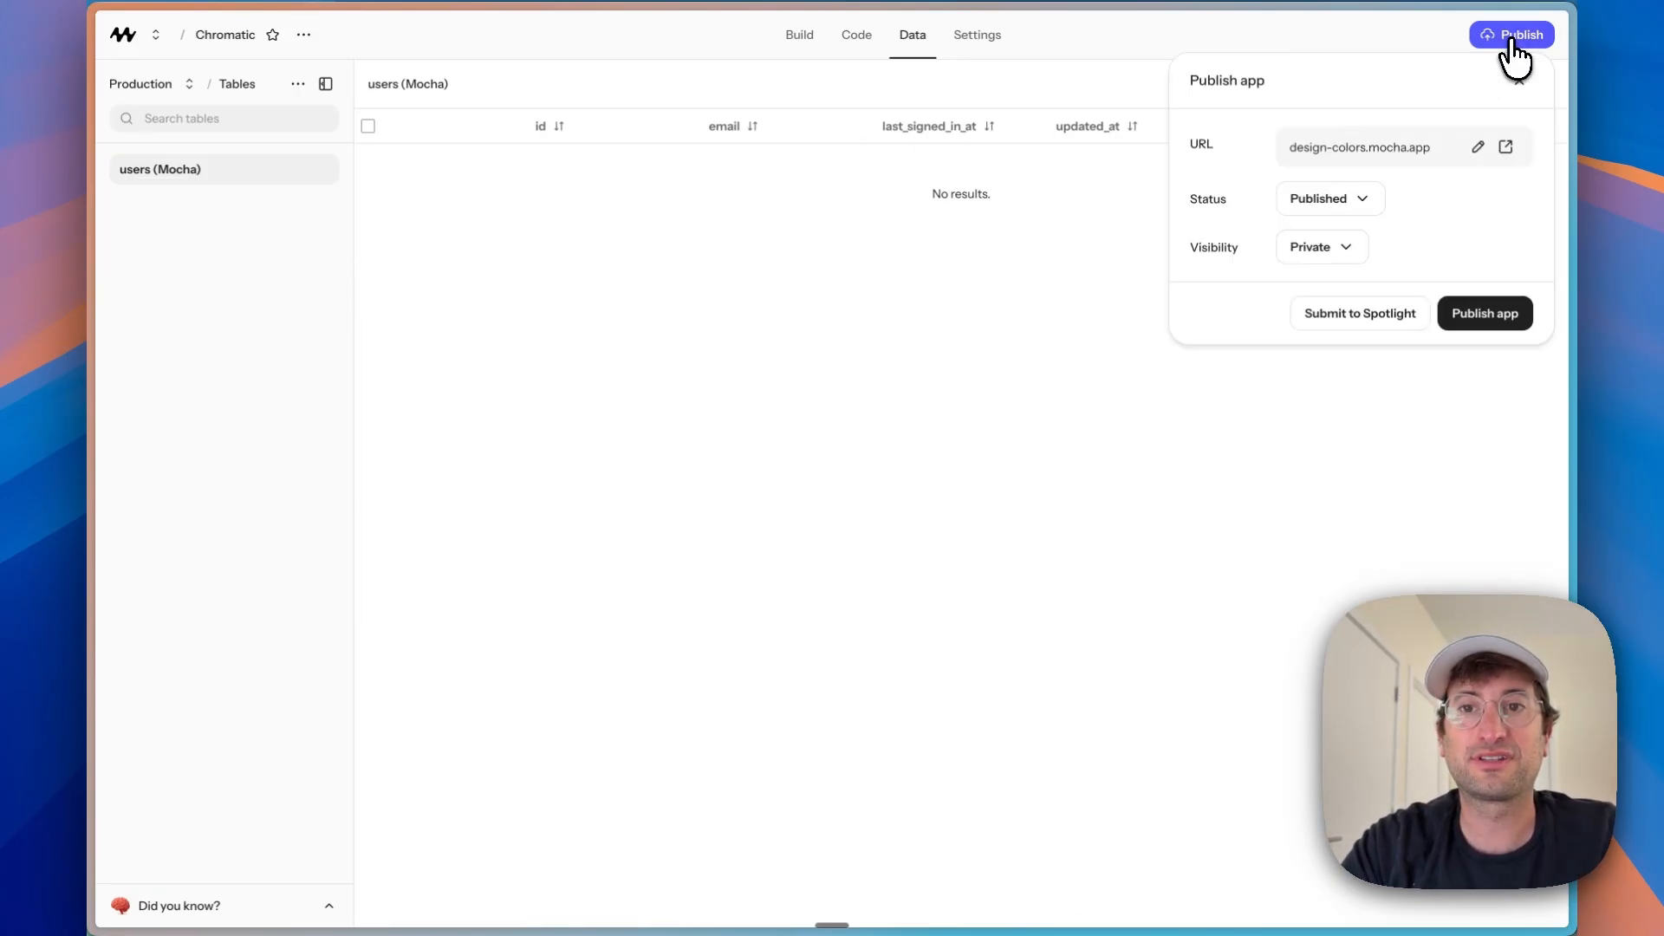
pyautogui.click(1484, 312)
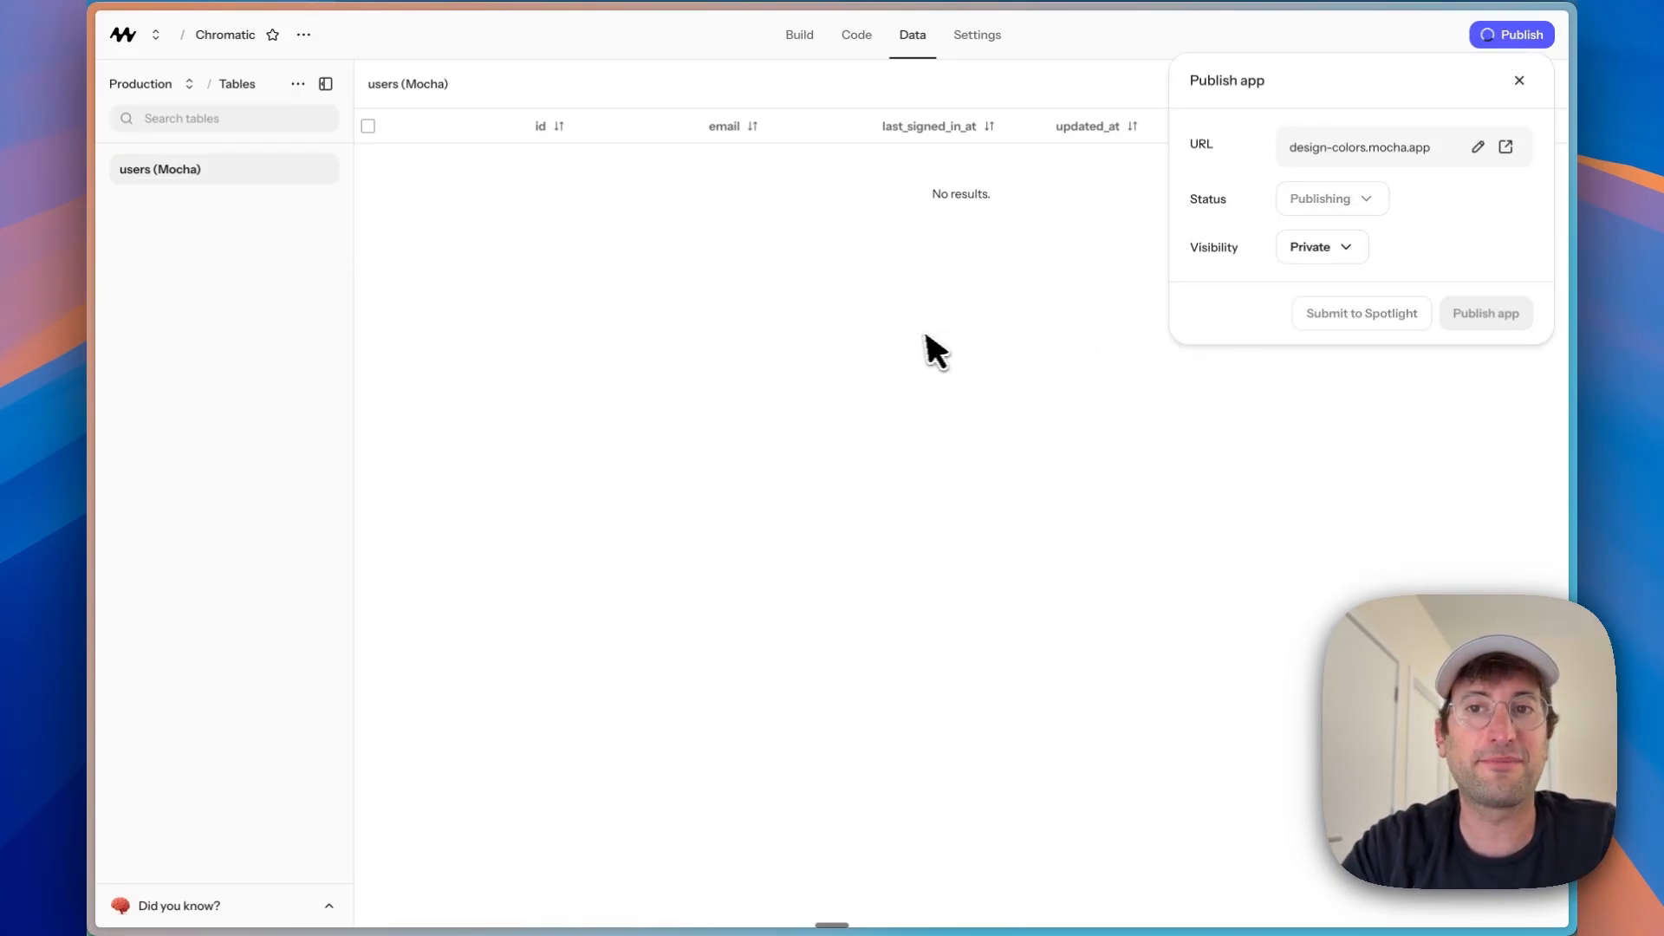
pyautogui.click(1519, 80)
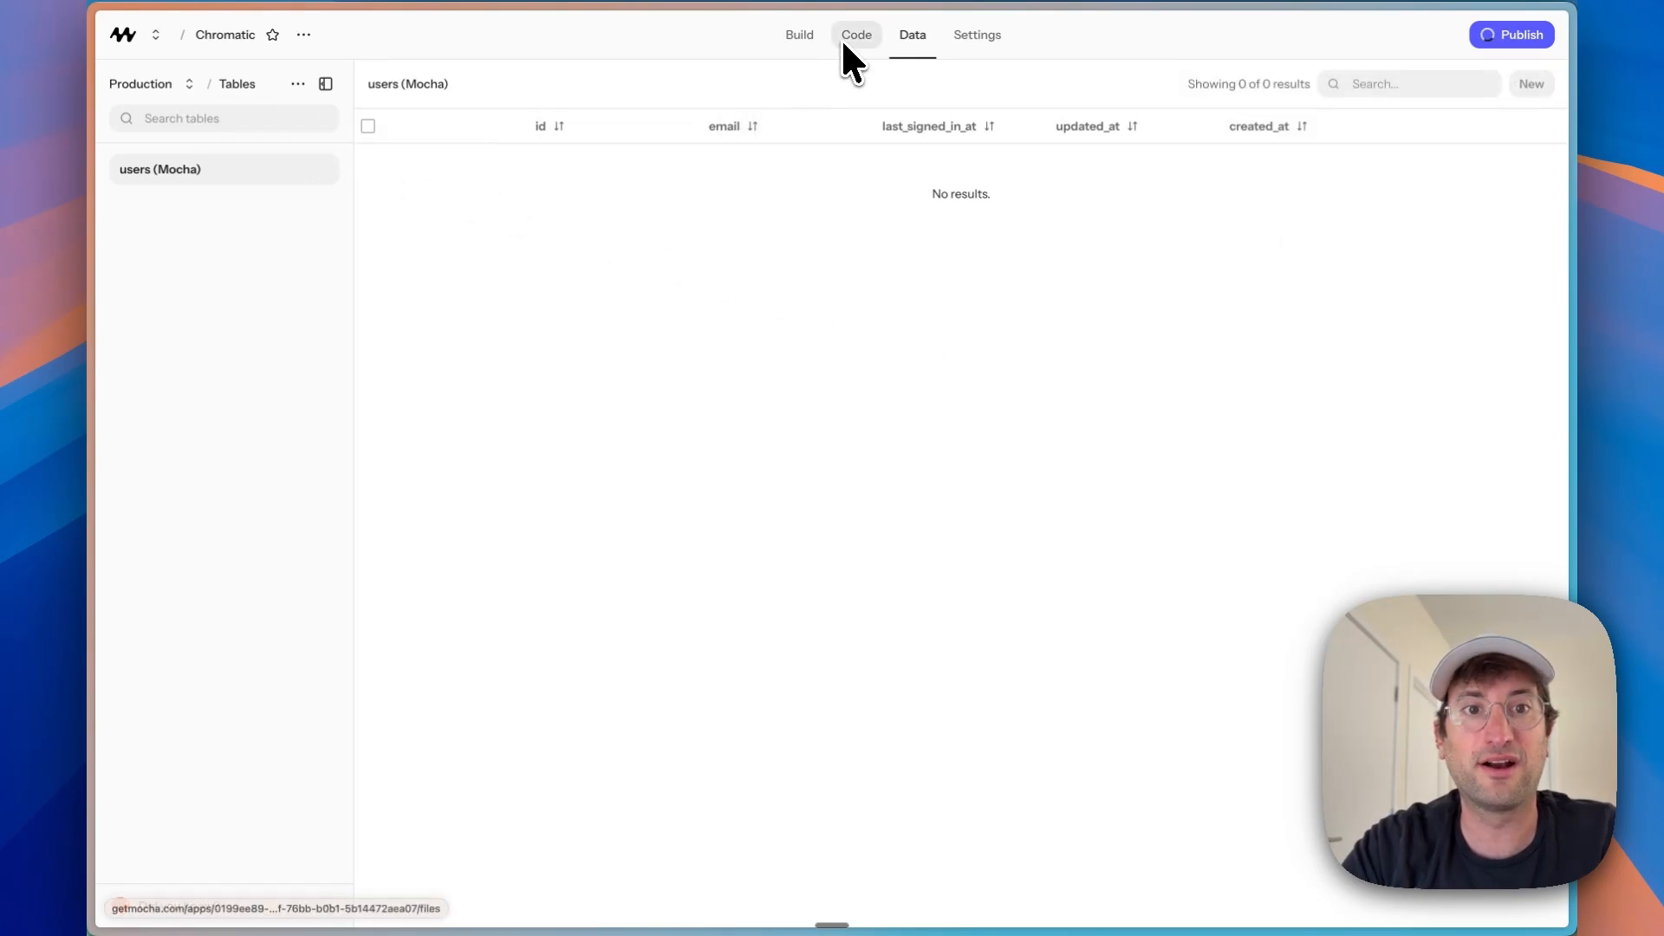
pyautogui.click(799, 35)
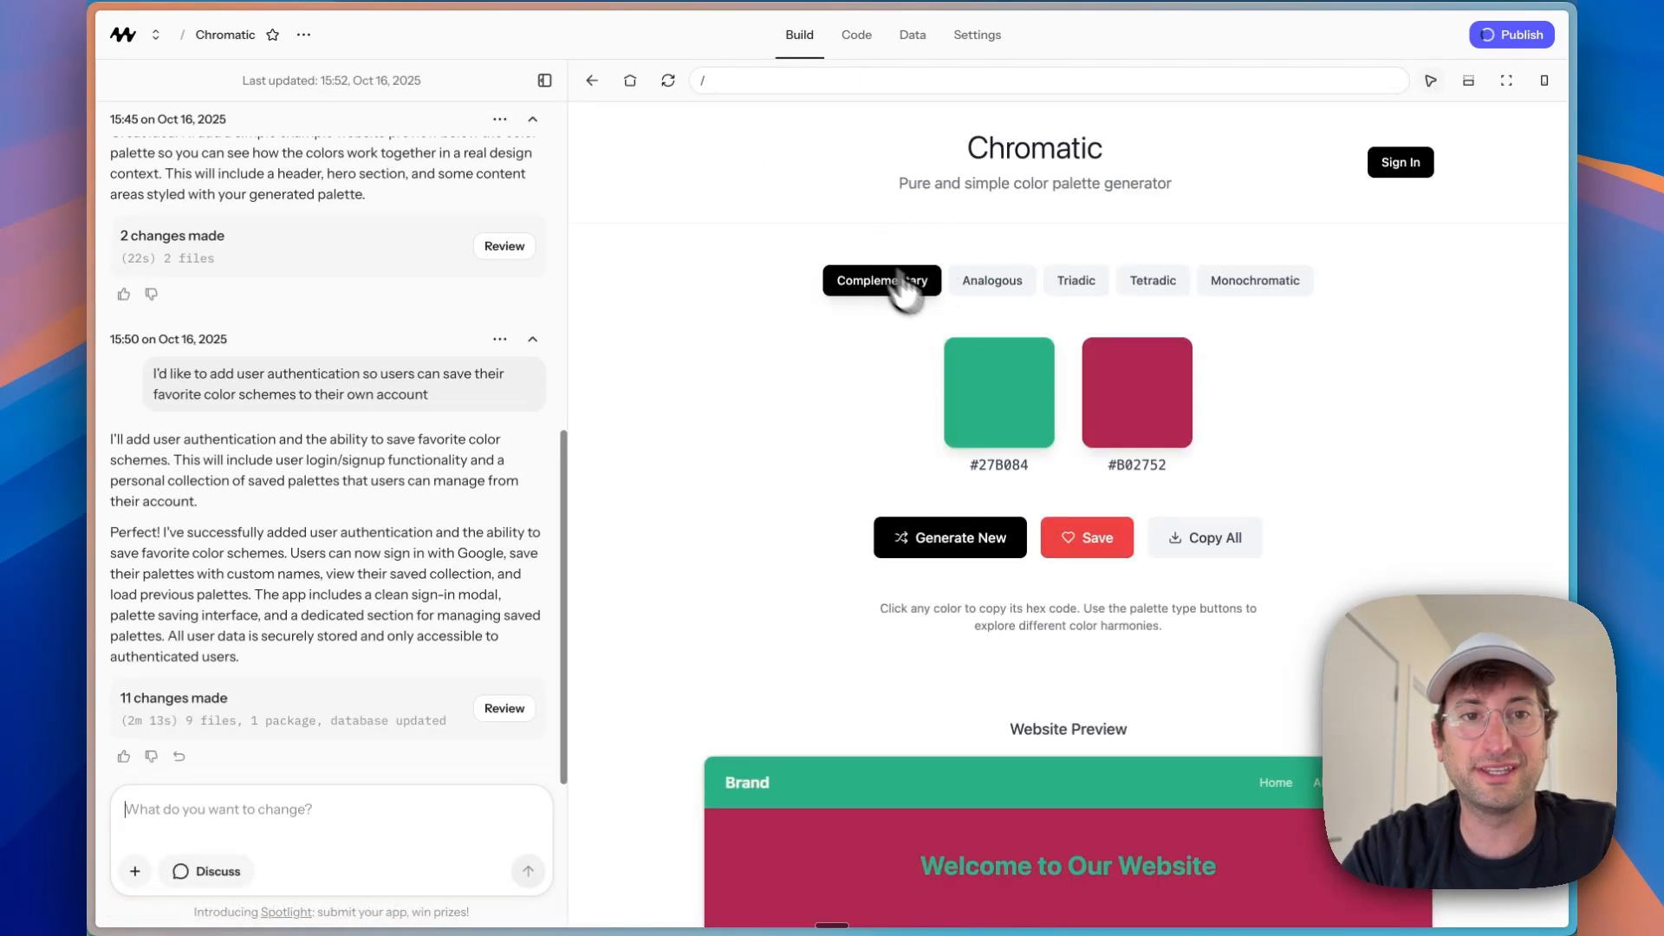
pyautogui.moveTo(629, 470)
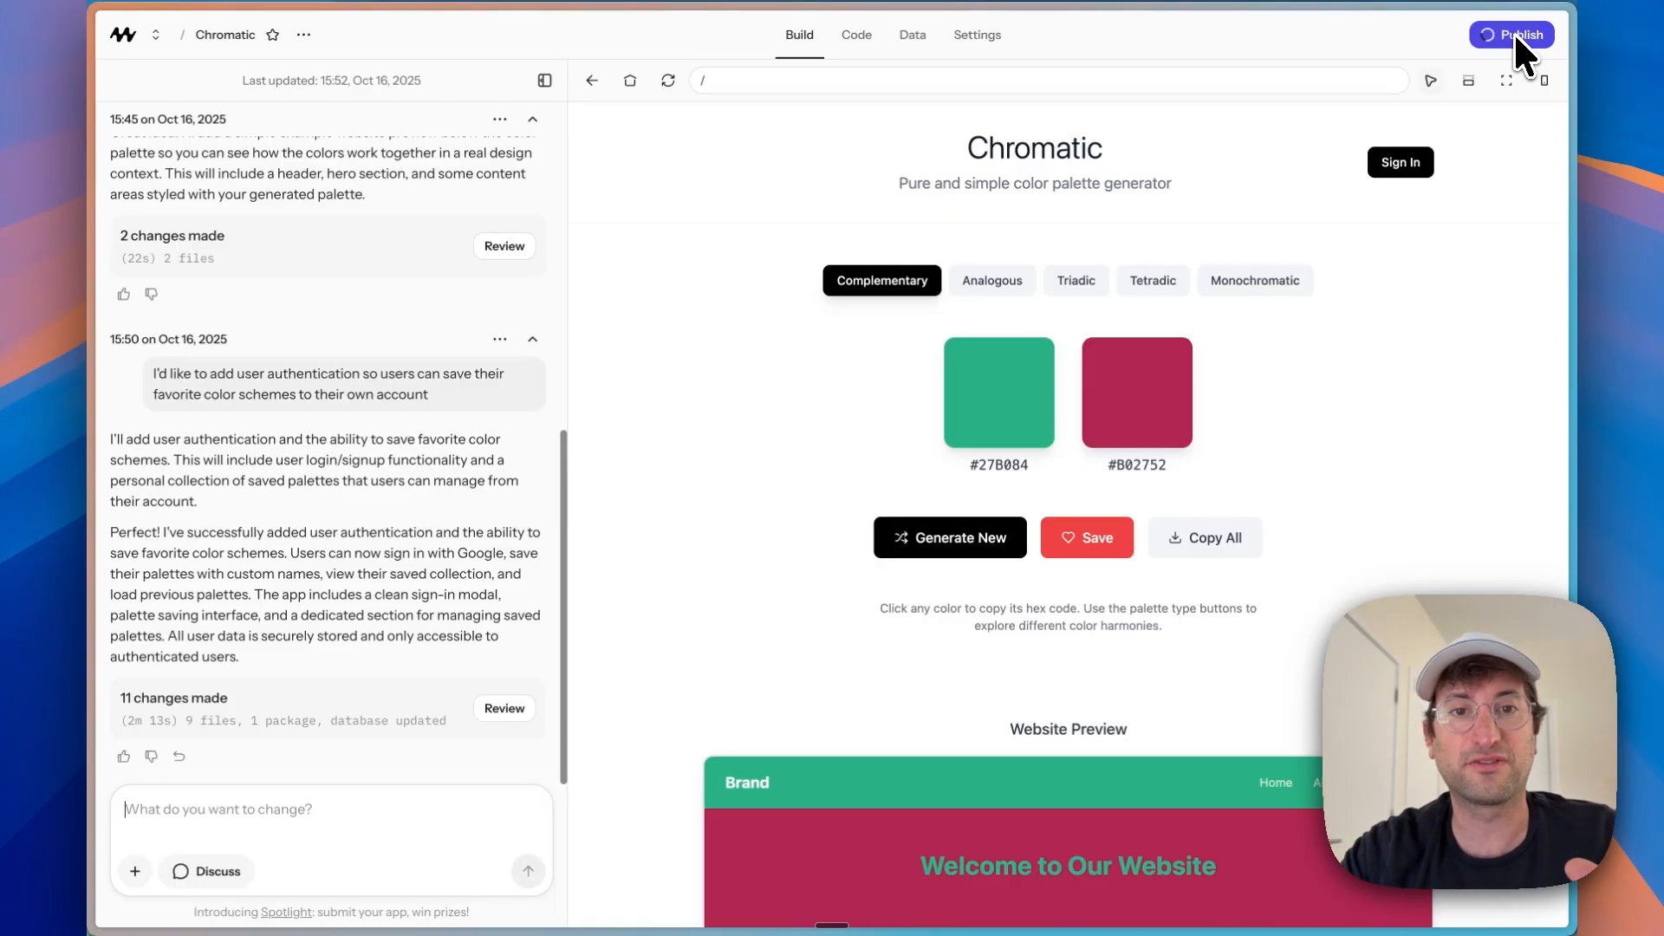
# Step: View the republished live Chromatic site with its sign-in option, then close it
pyautogui.click(1512, 35)
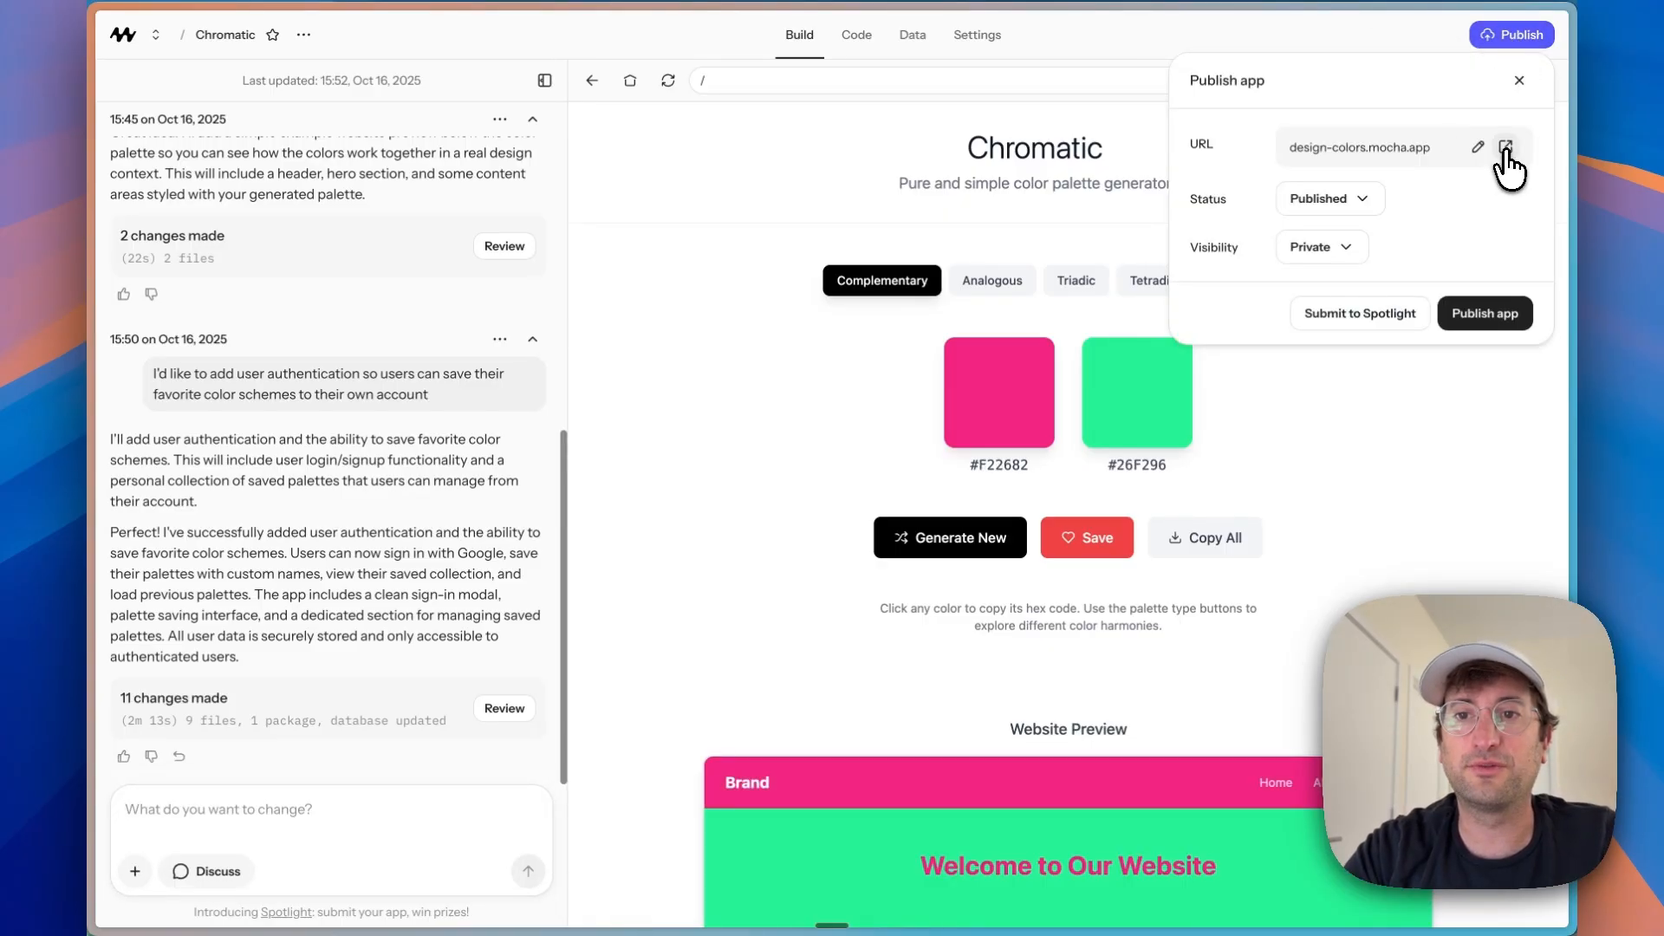
pyautogui.click(1506, 145)
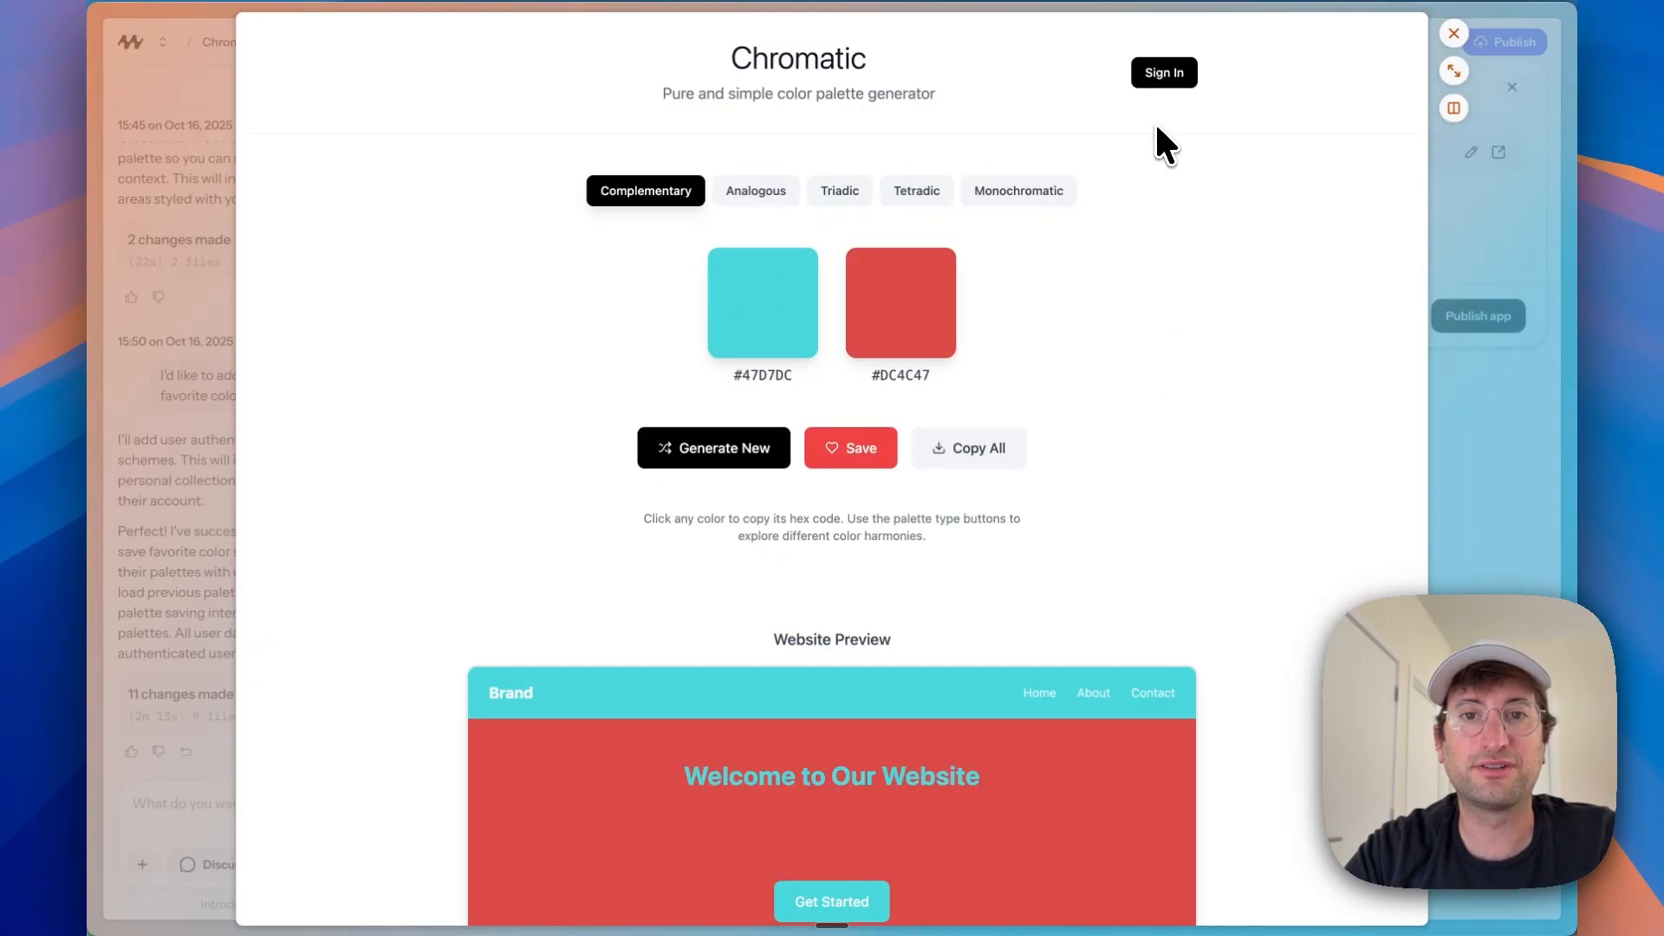
pyautogui.click(1163, 73)
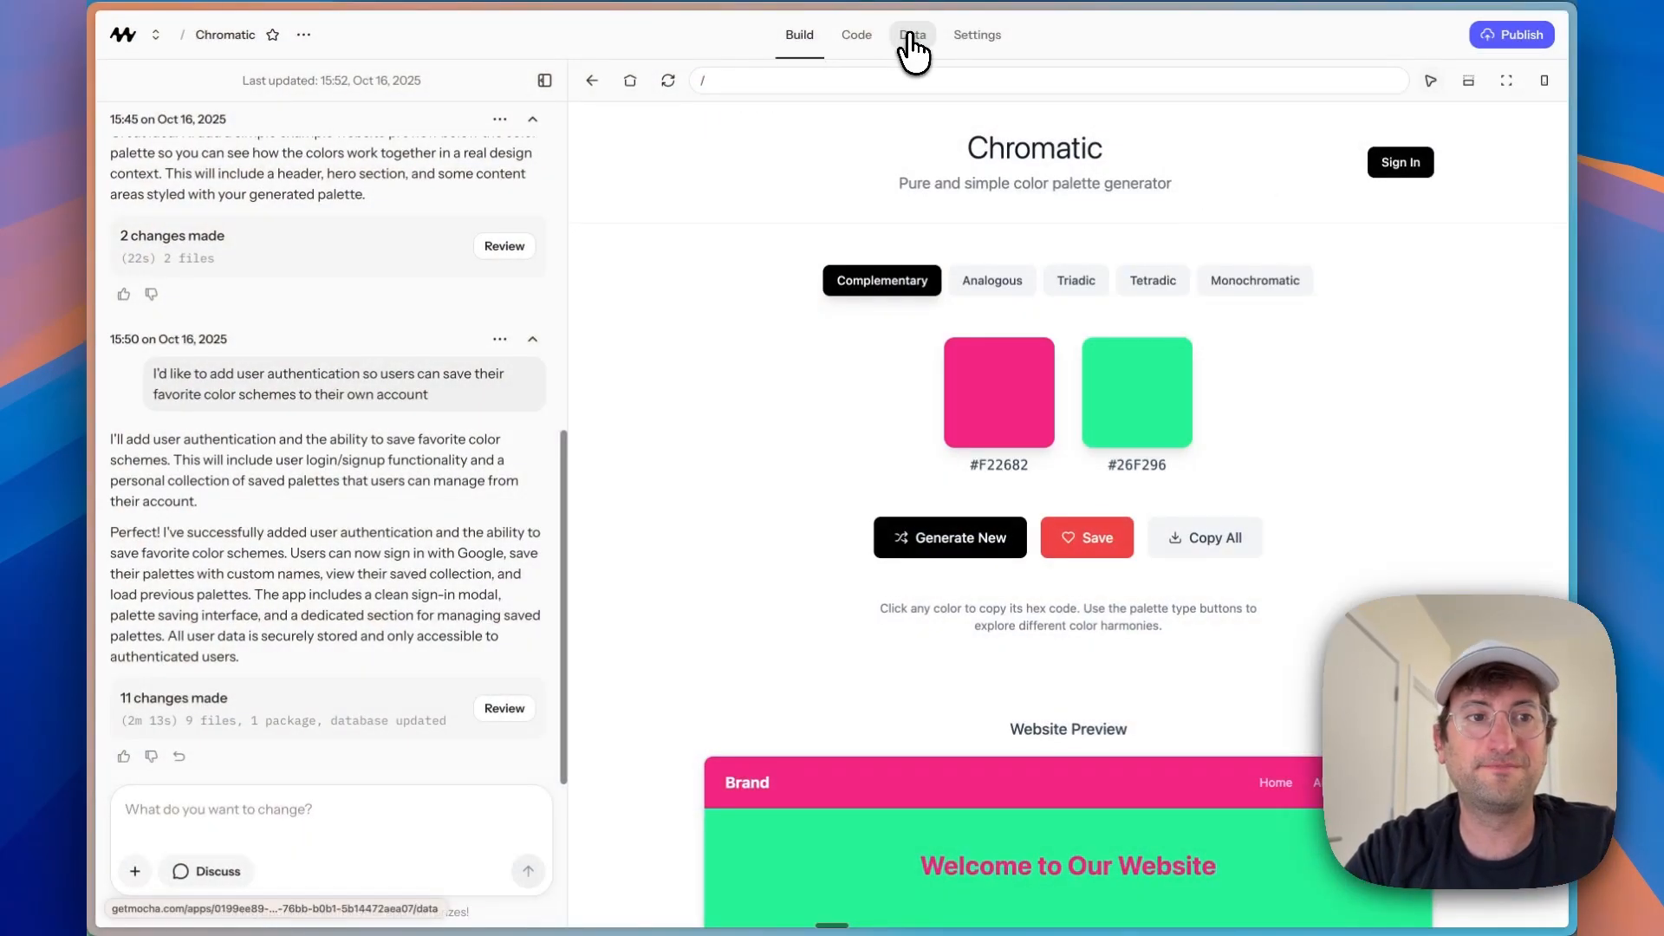
pyautogui.click(912, 34)
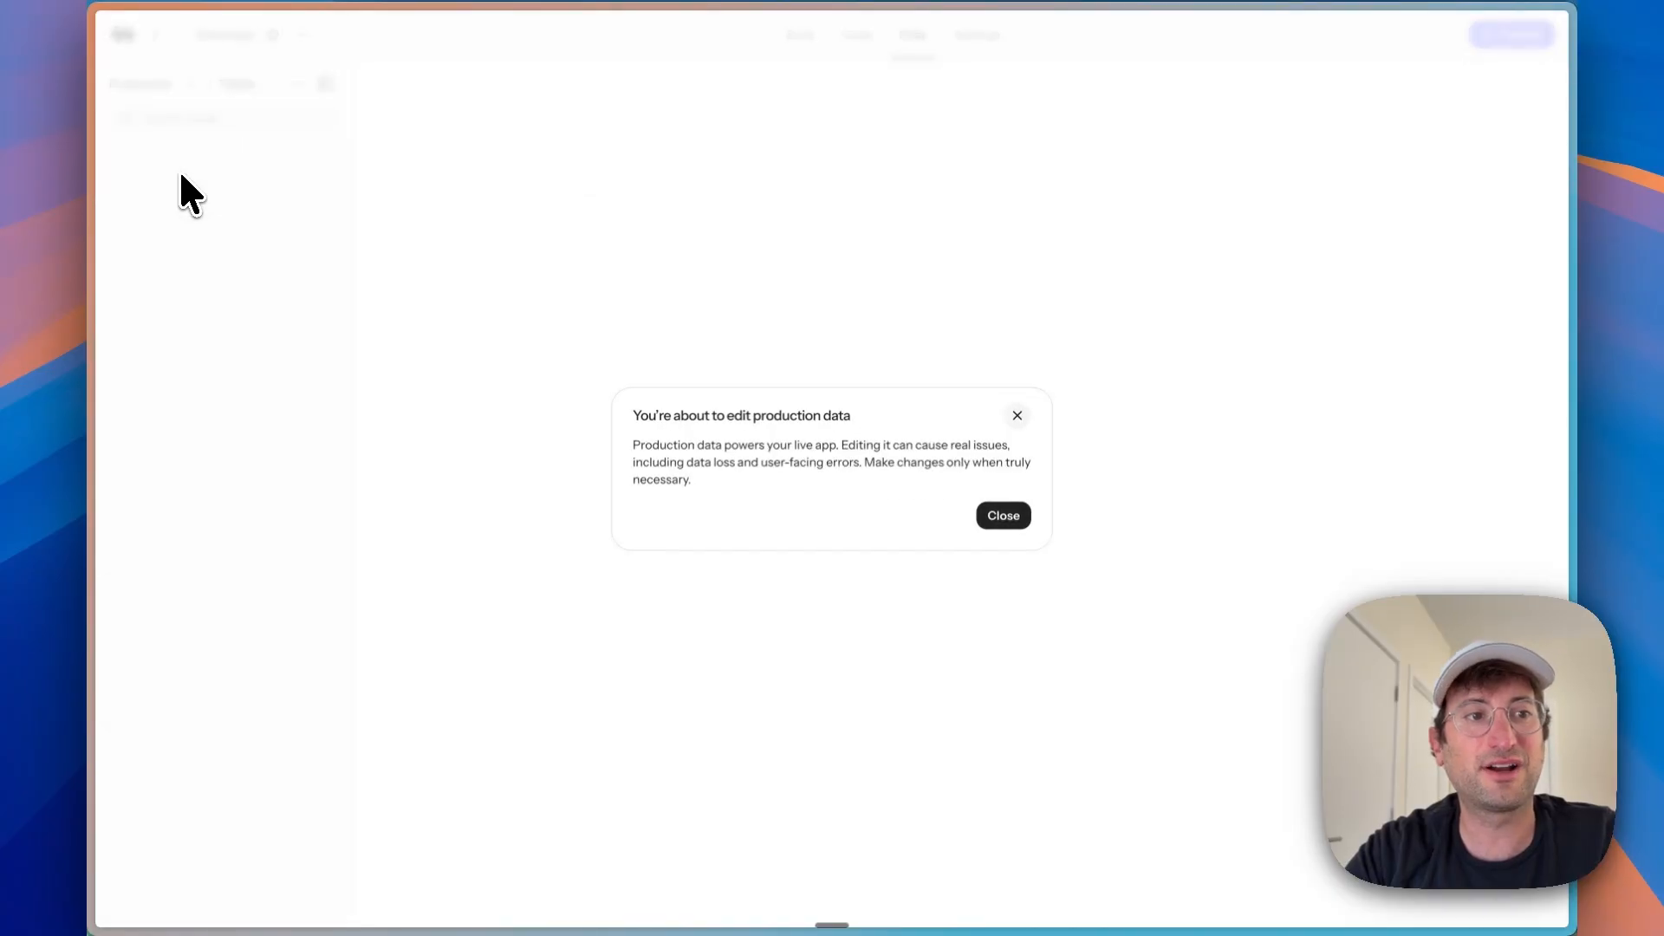
pyautogui.click(1001, 515)
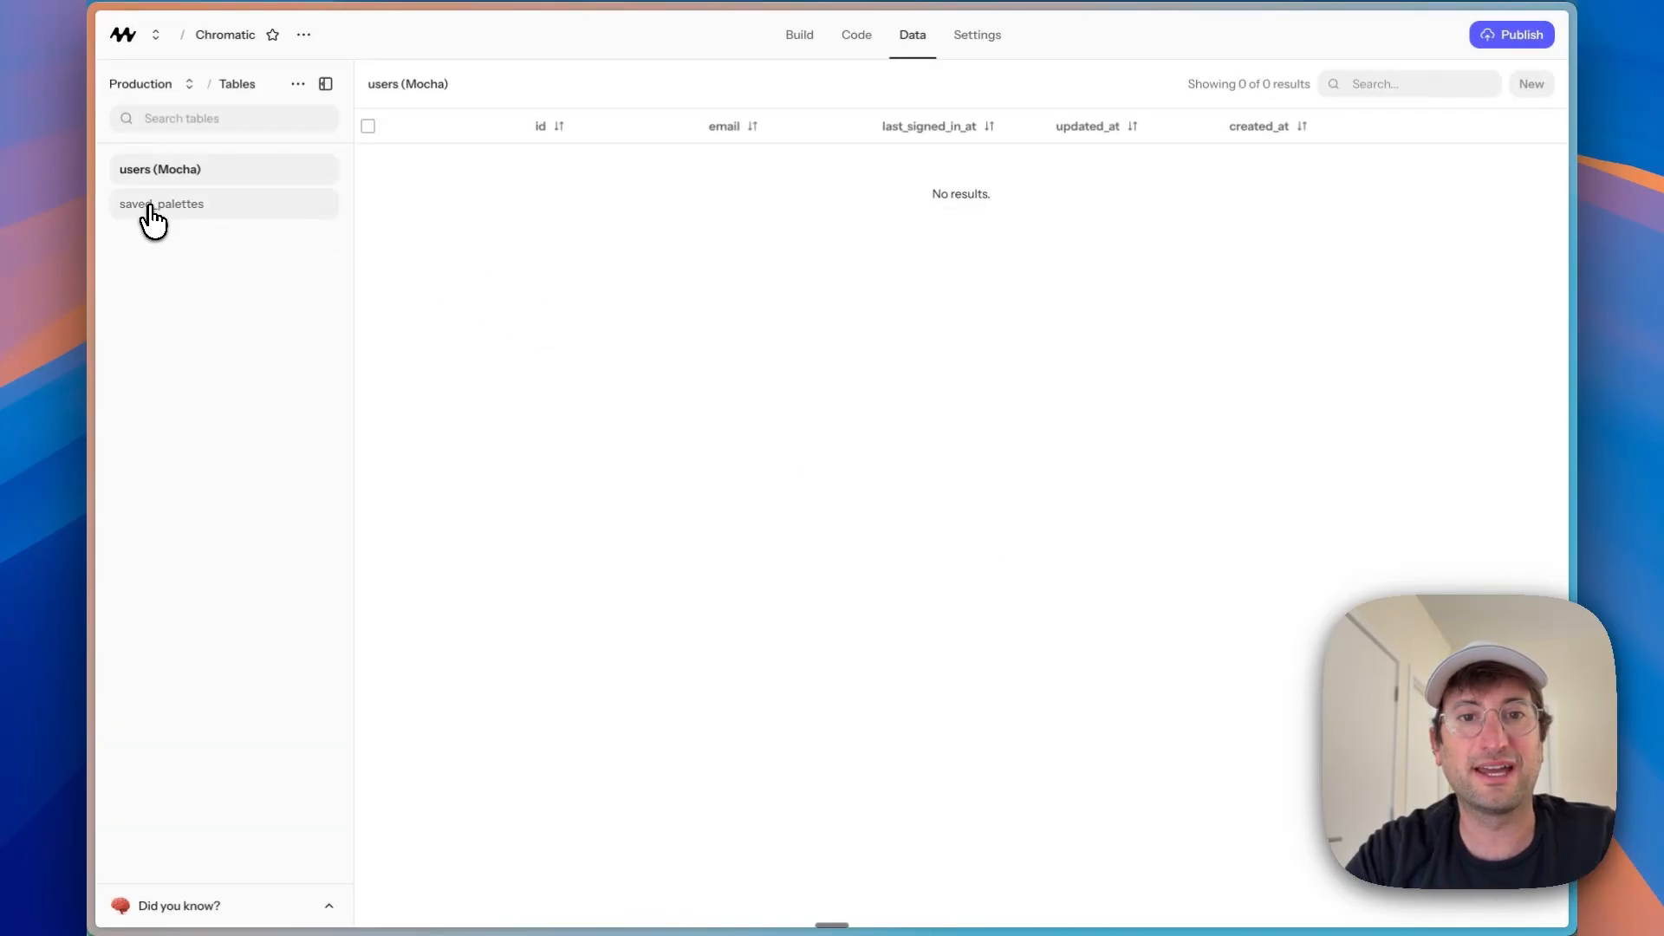
pyautogui.click(162, 202)
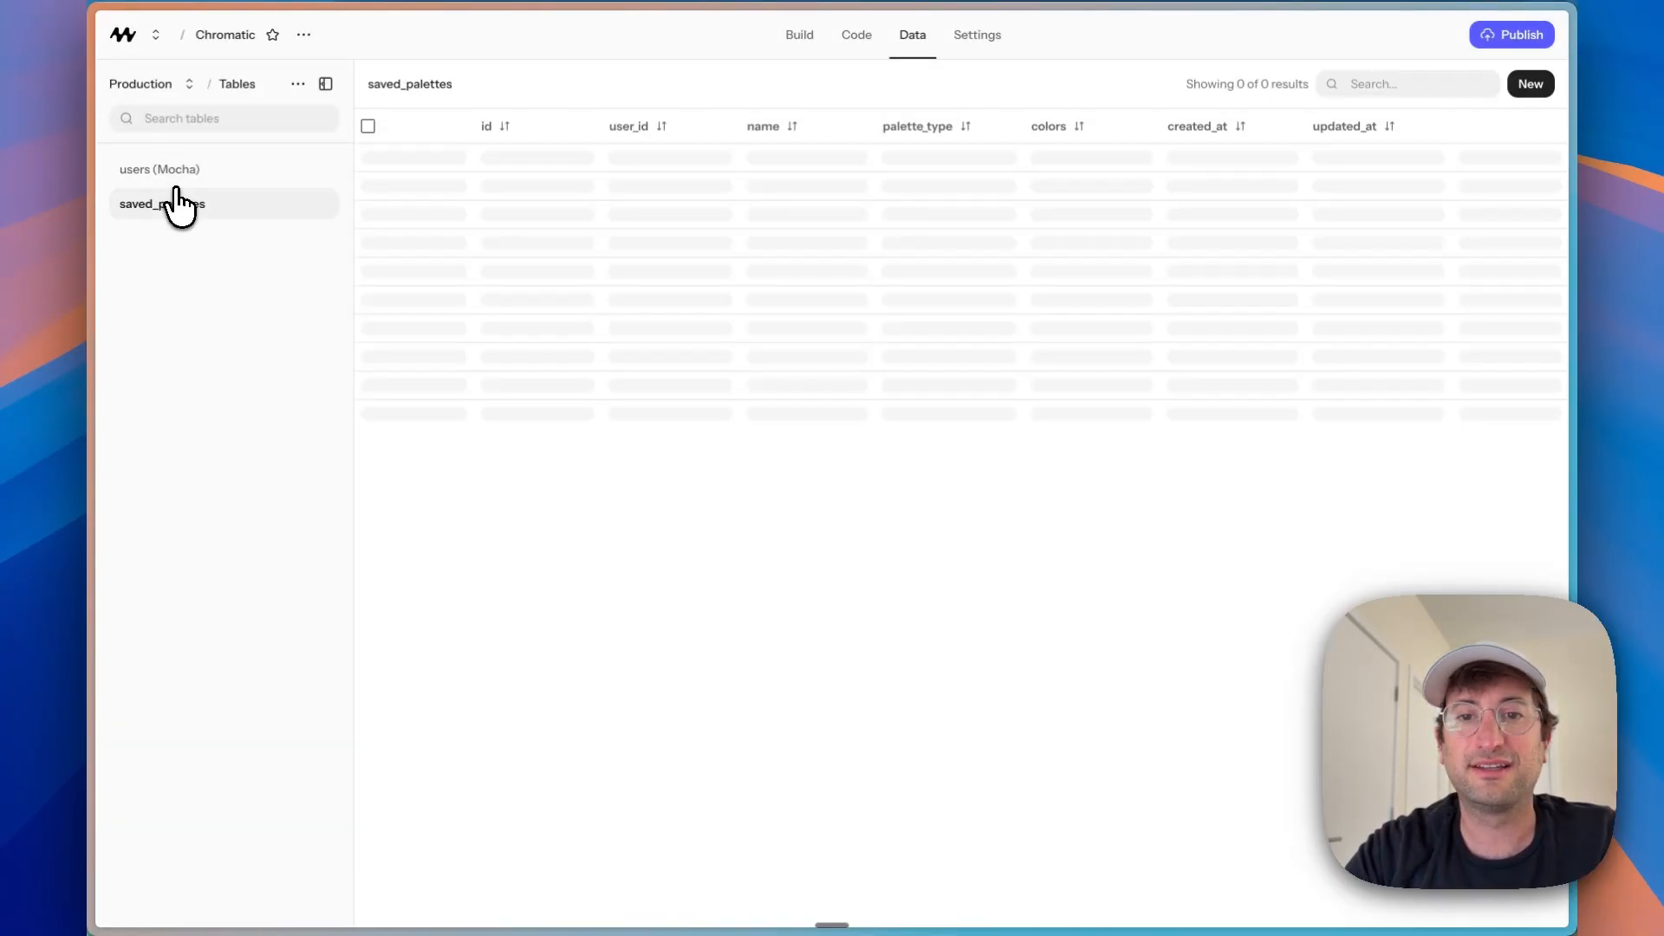
pyautogui.moveTo(160, 168)
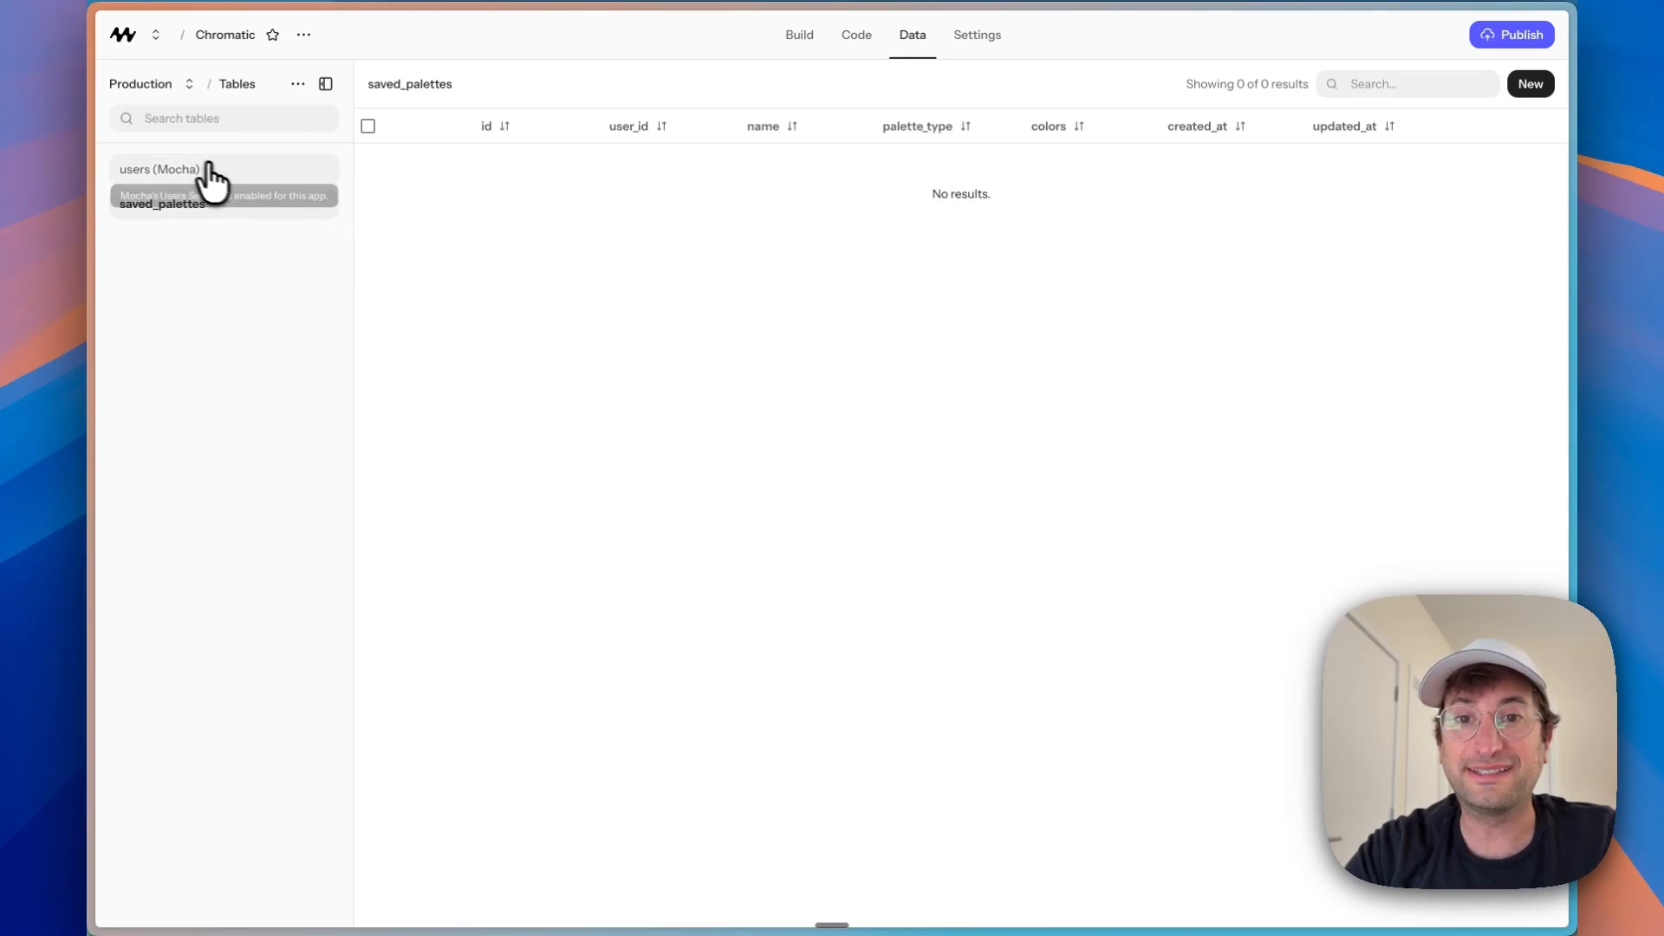
pyautogui.click(160, 168)
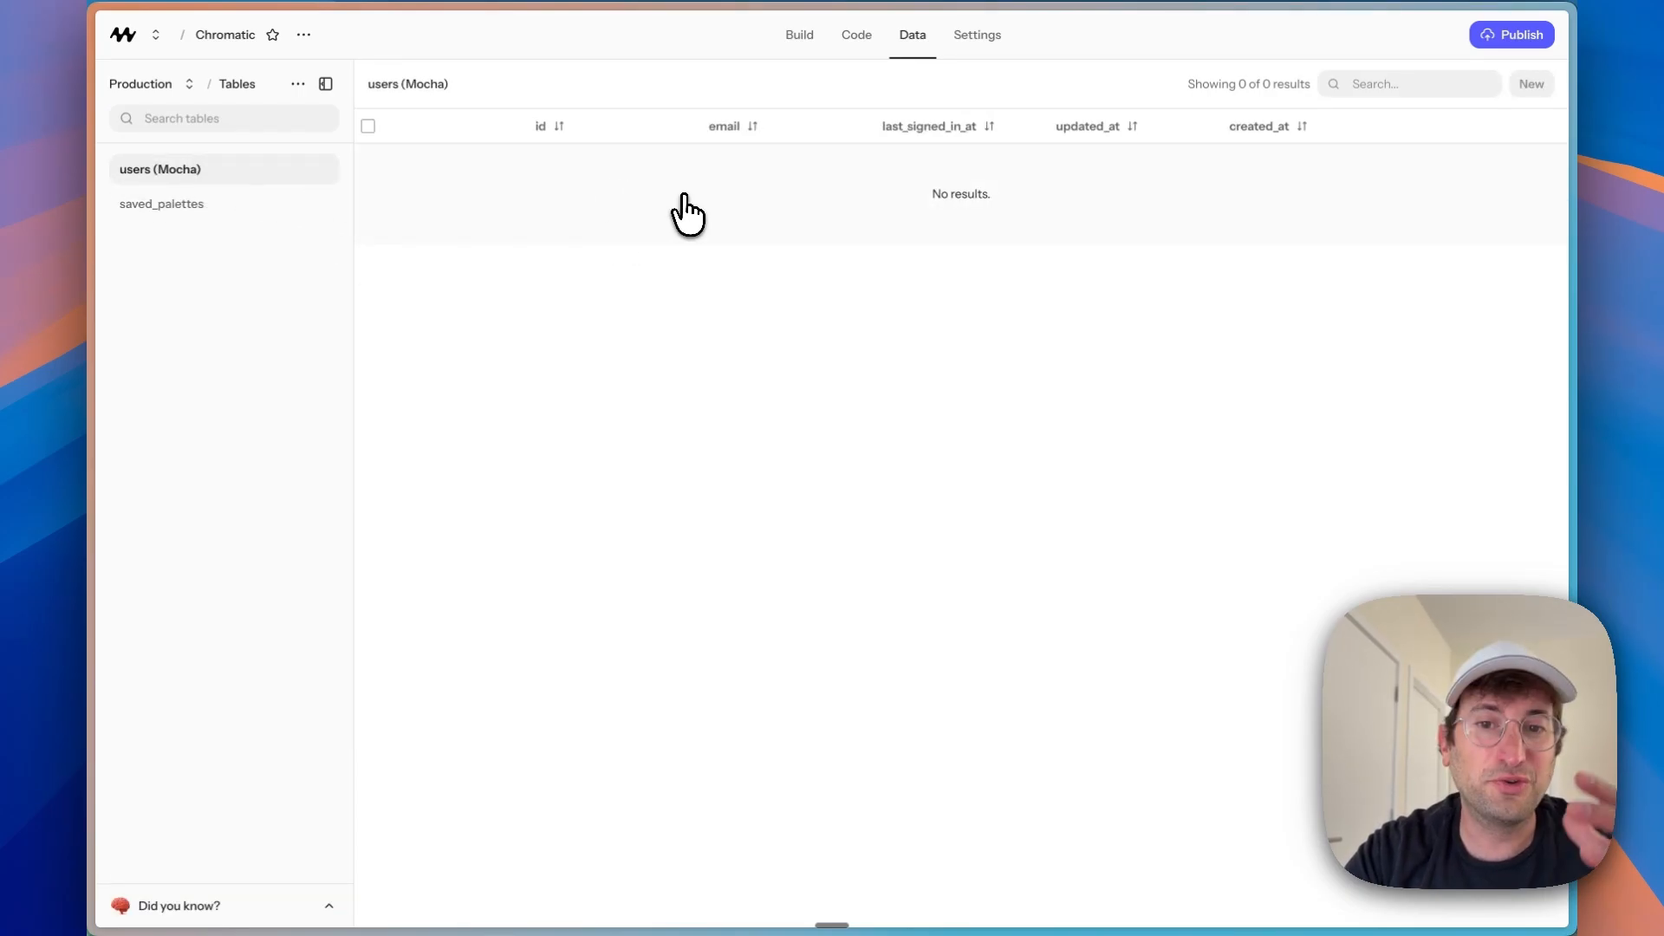
pyautogui.moveTo(709, 226)
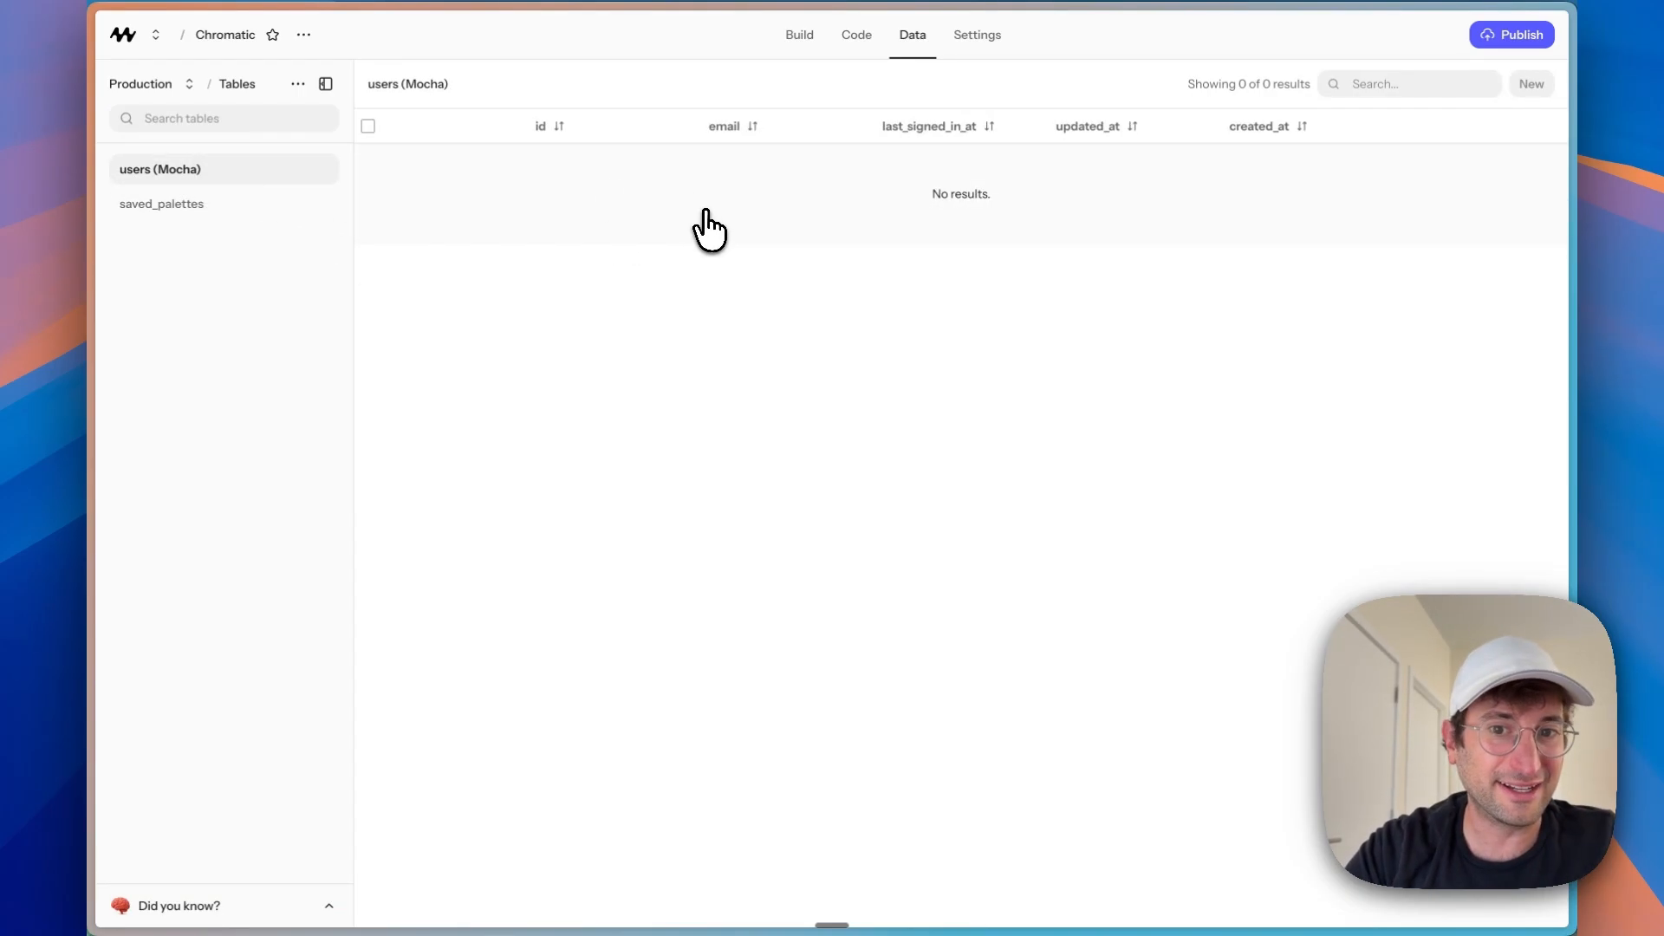
pyautogui.click(799, 35)
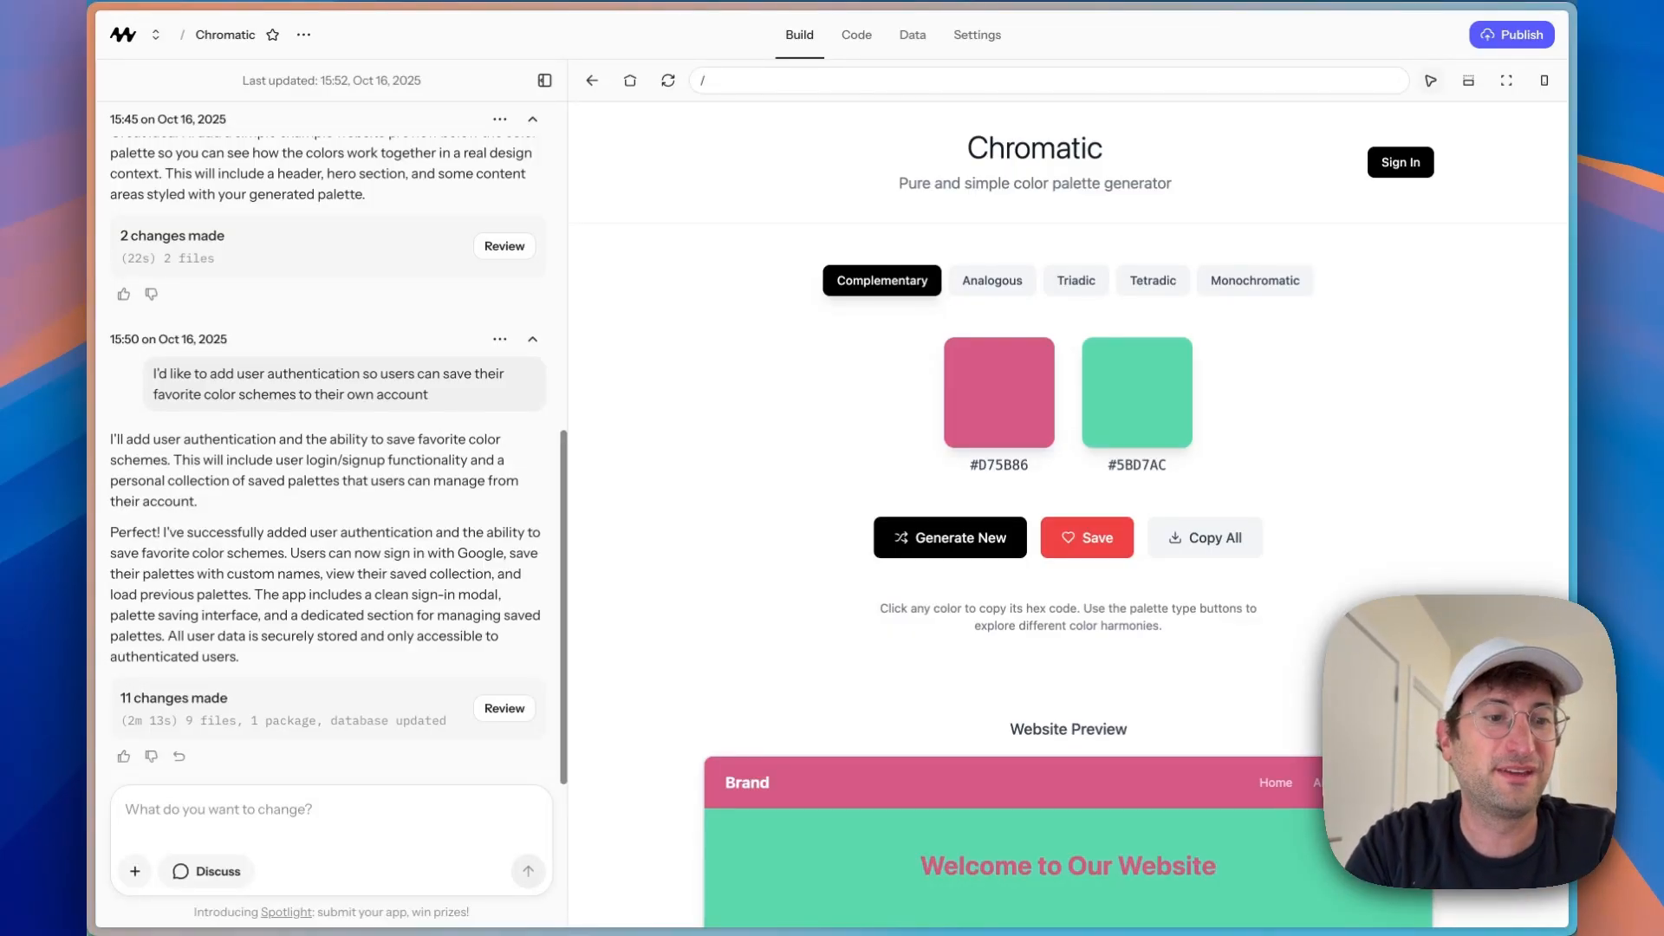
# Step: In Discuss mode, ask how teams could share saved palettes and read the schema/API/UI plan
pyautogui.click(206, 870)
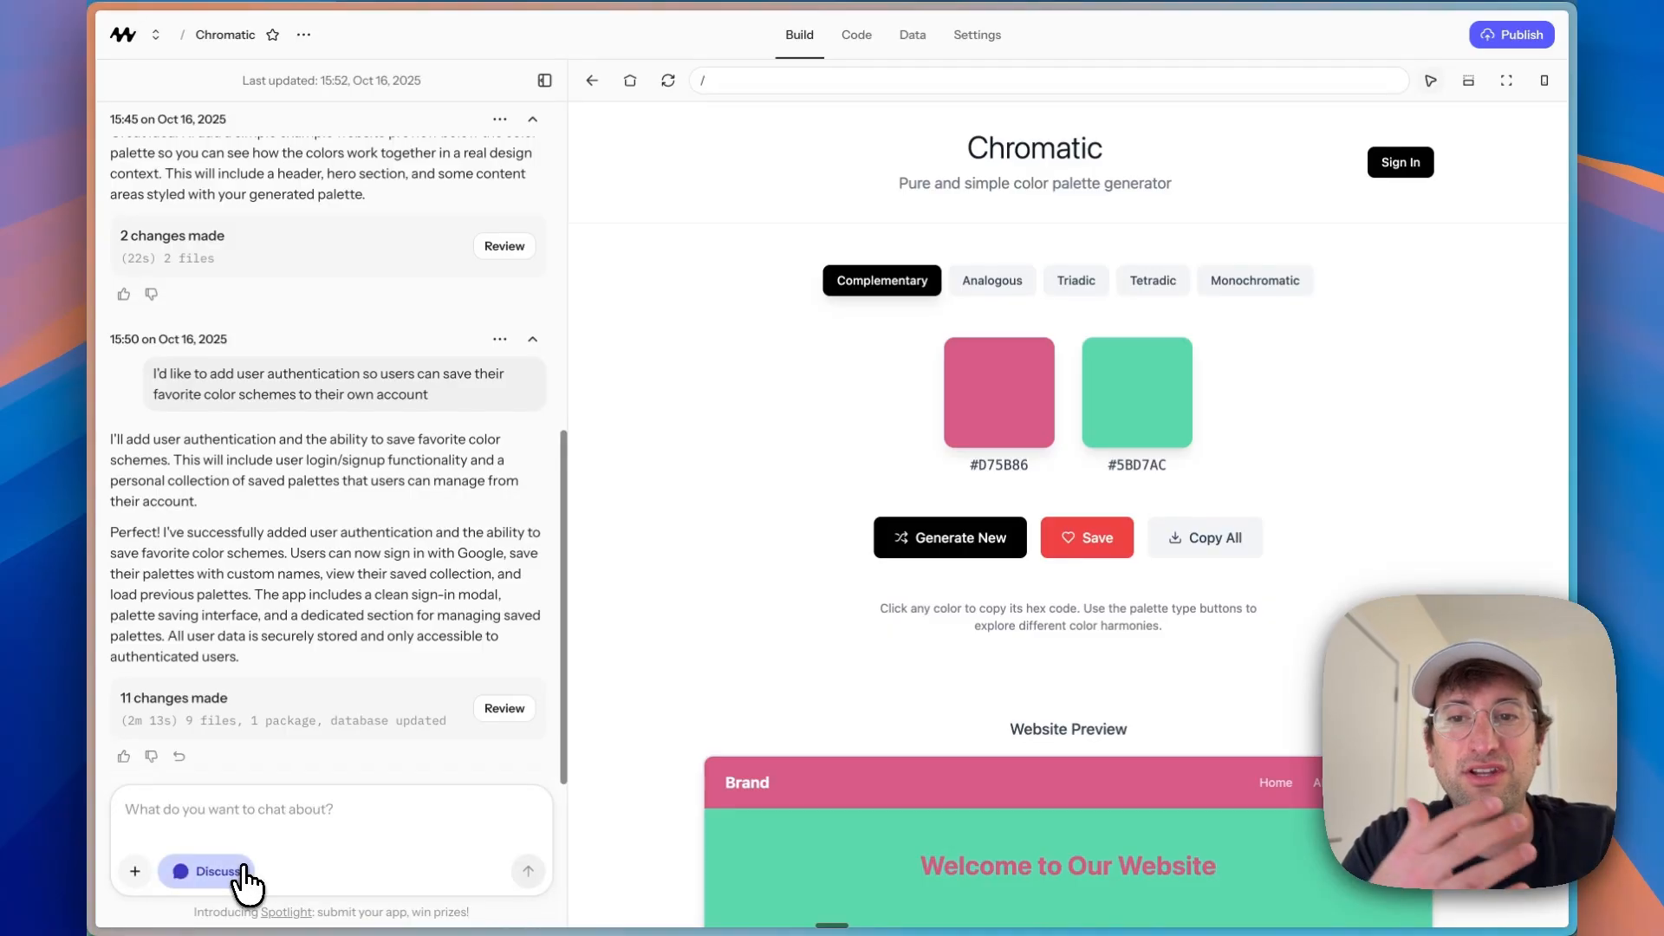
pyautogui.click(527, 870)
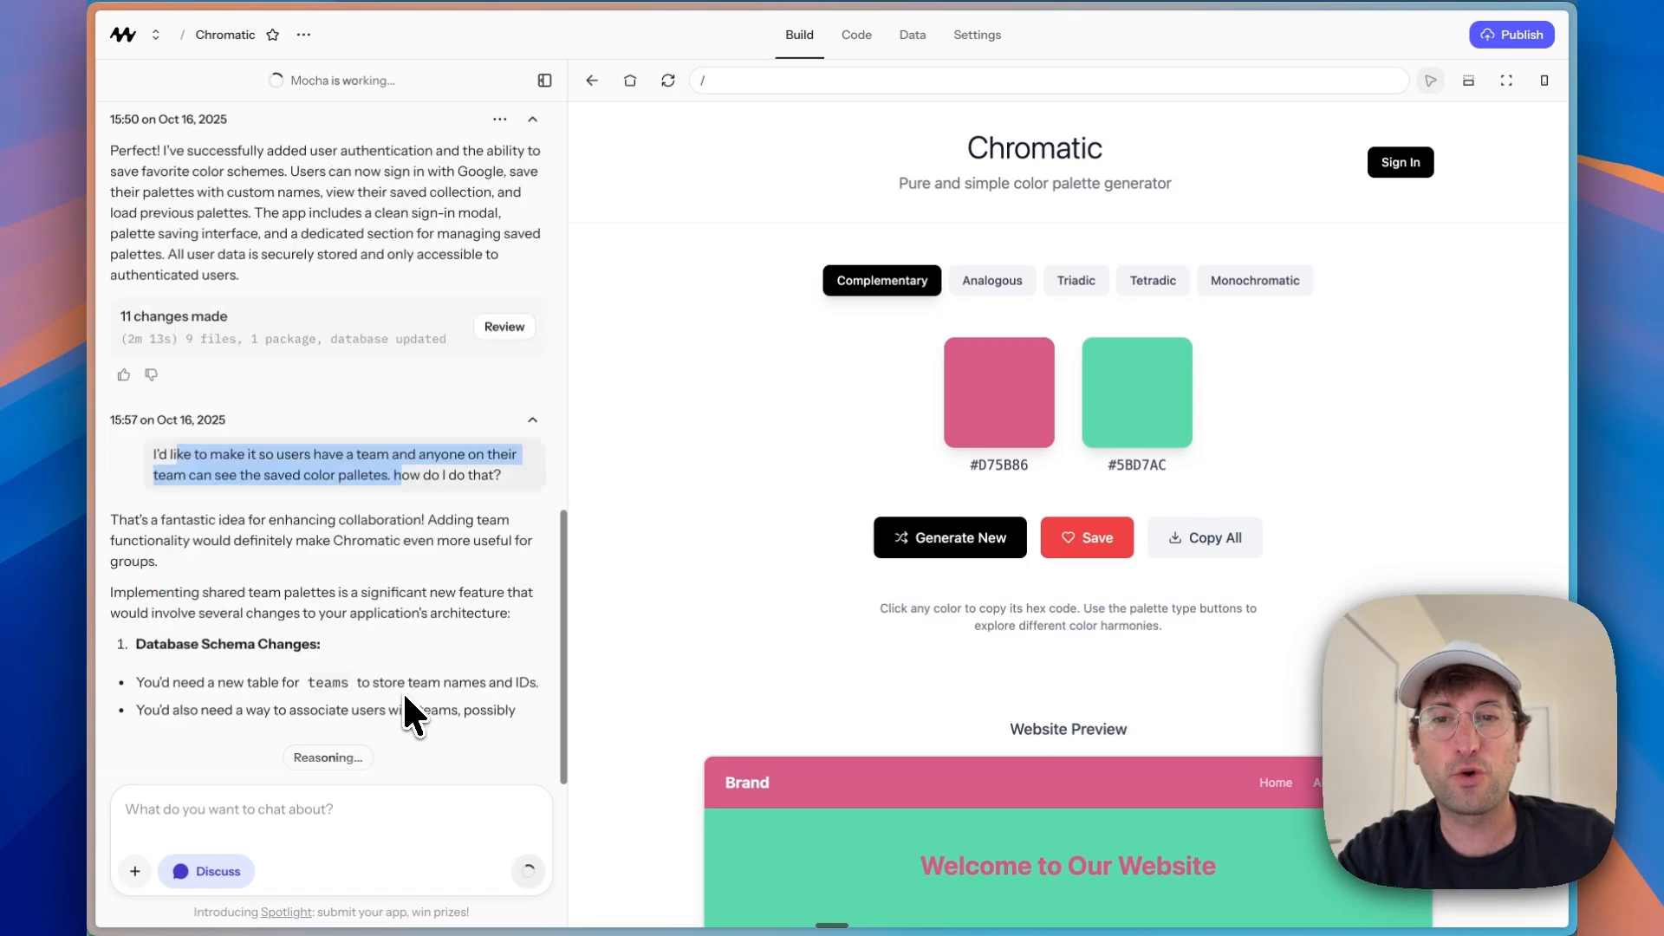
pyautogui.scroll(-3)
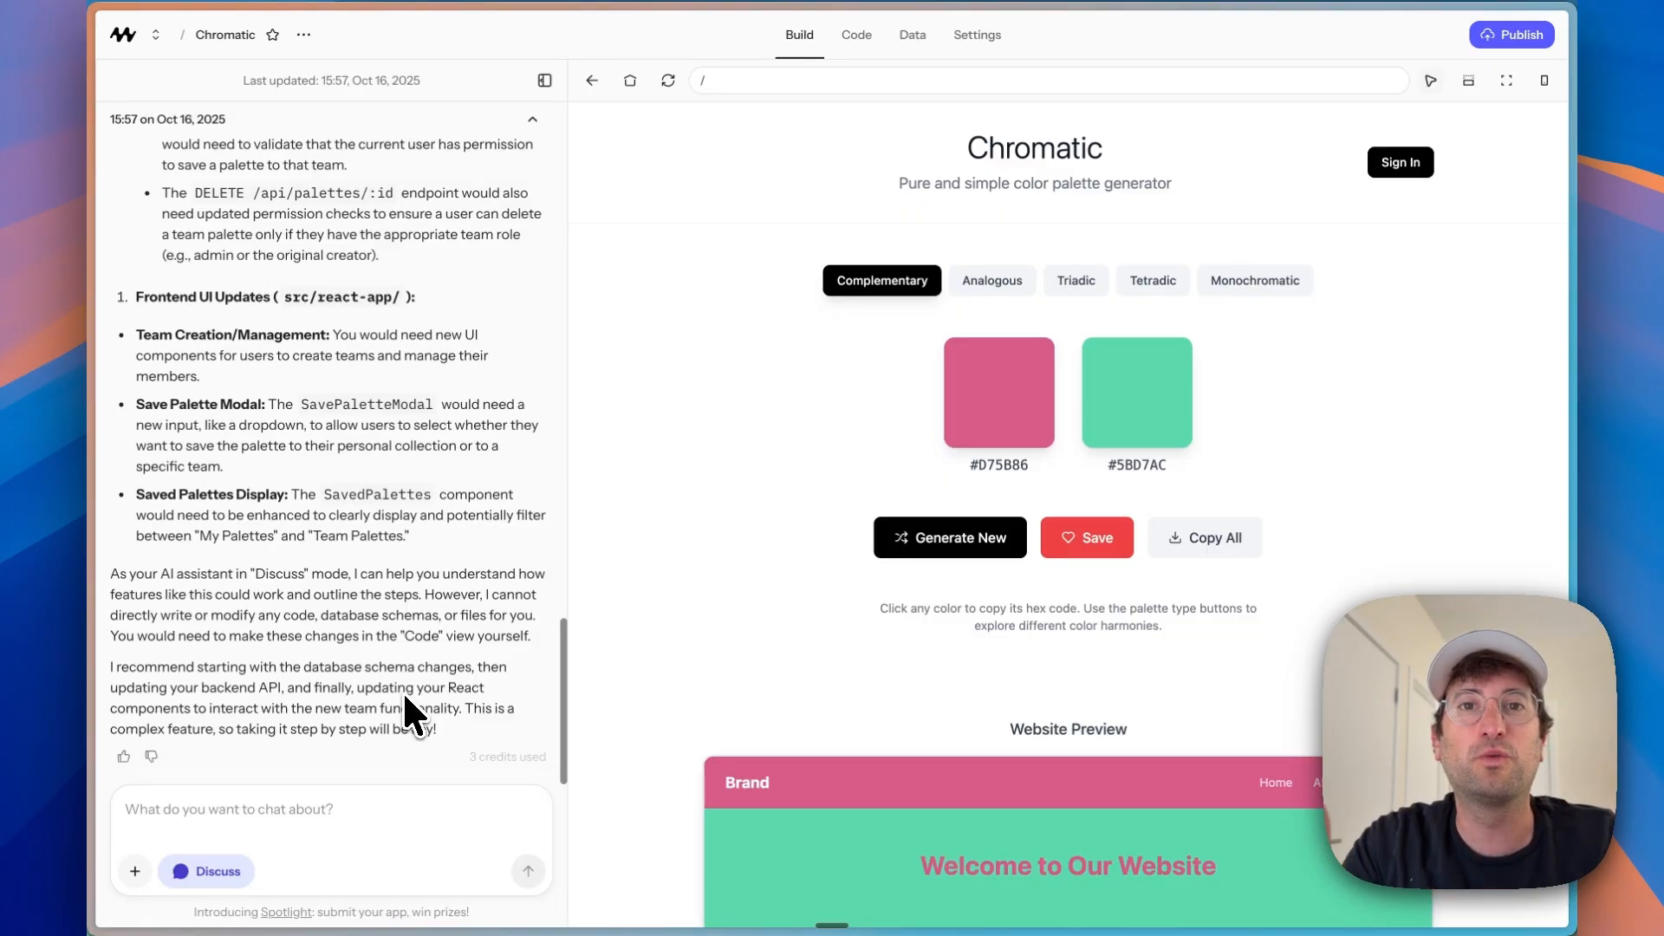
pyautogui.moveTo(401, 674)
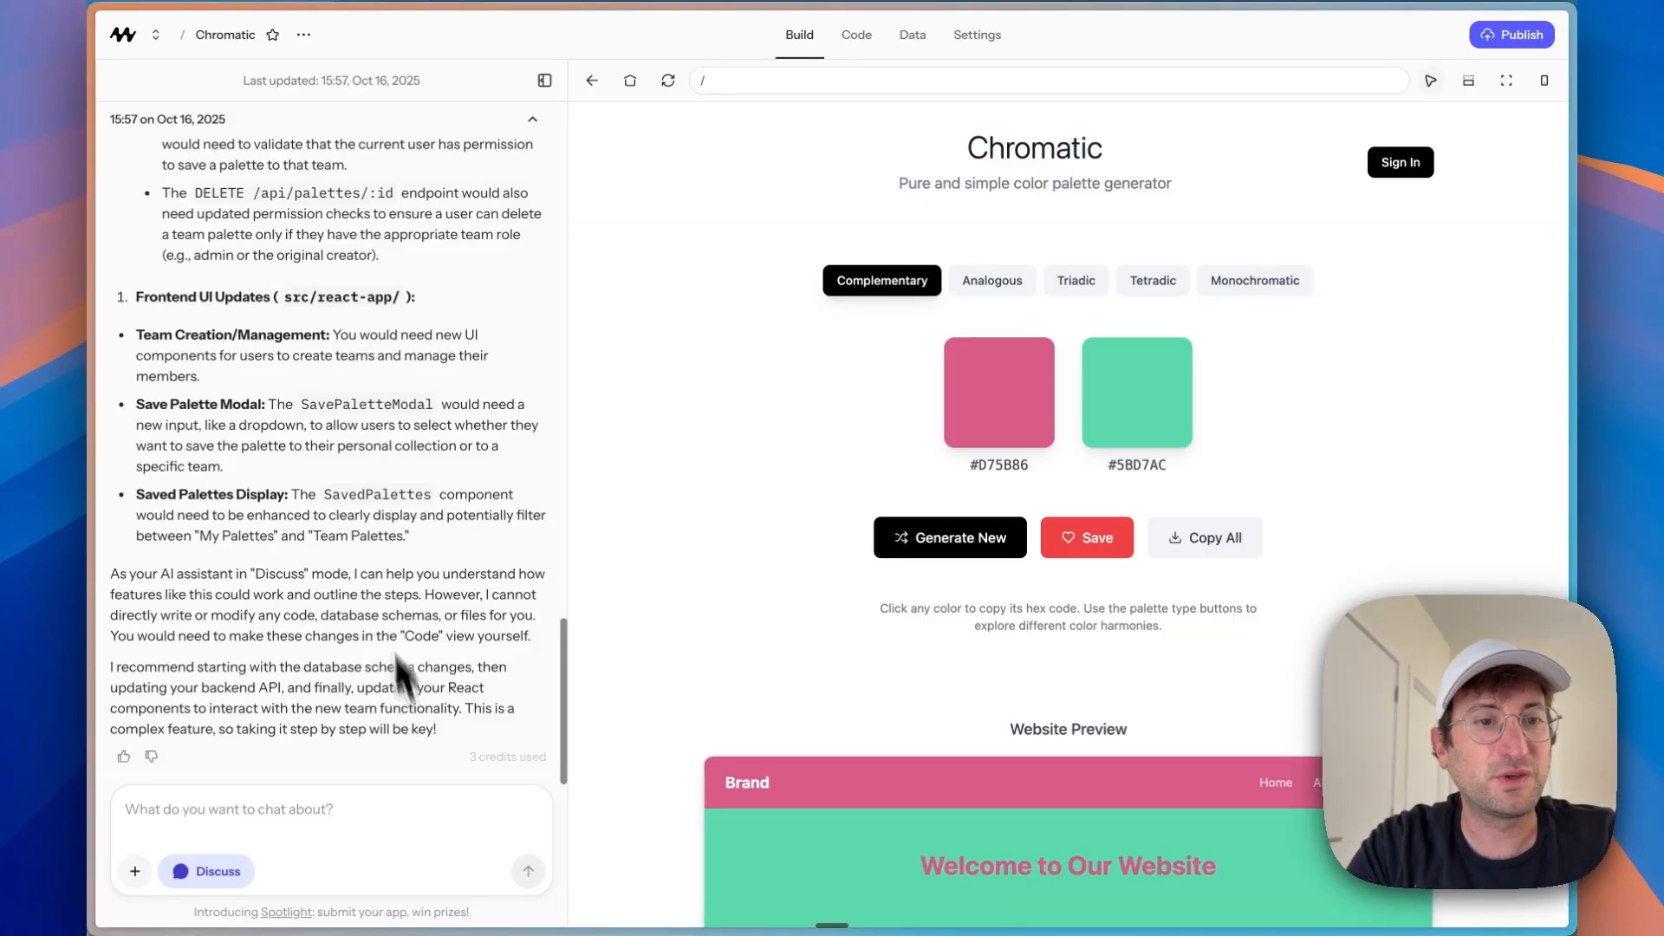
pyautogui.scroll(3)
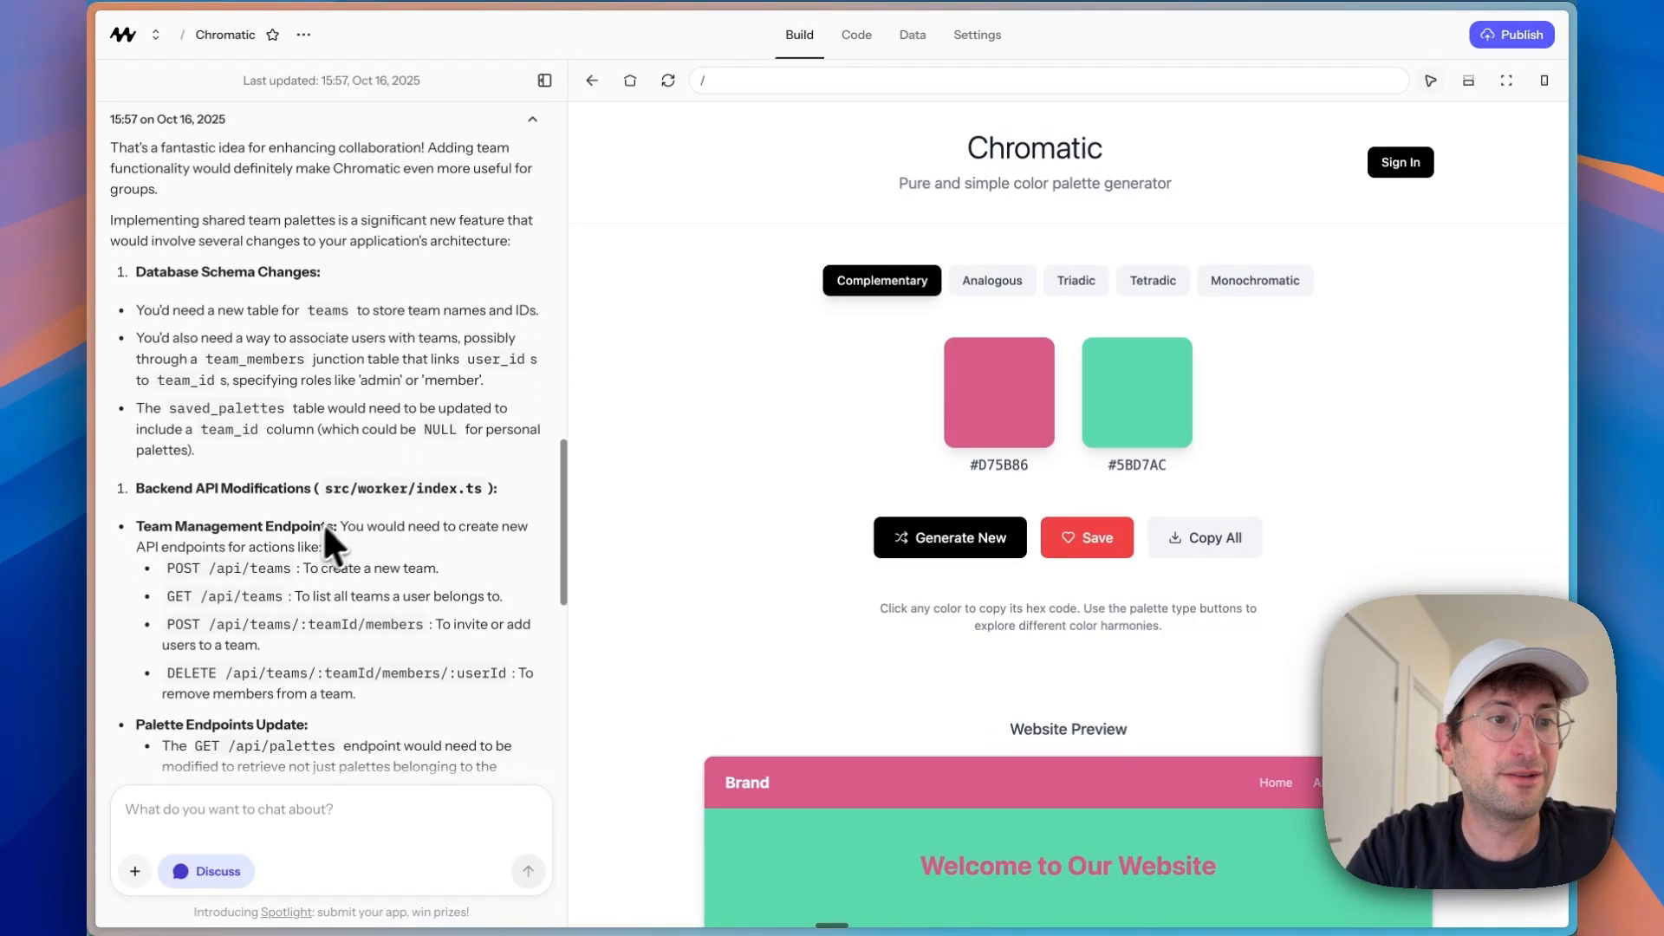
pyautogui.scroll(-3)
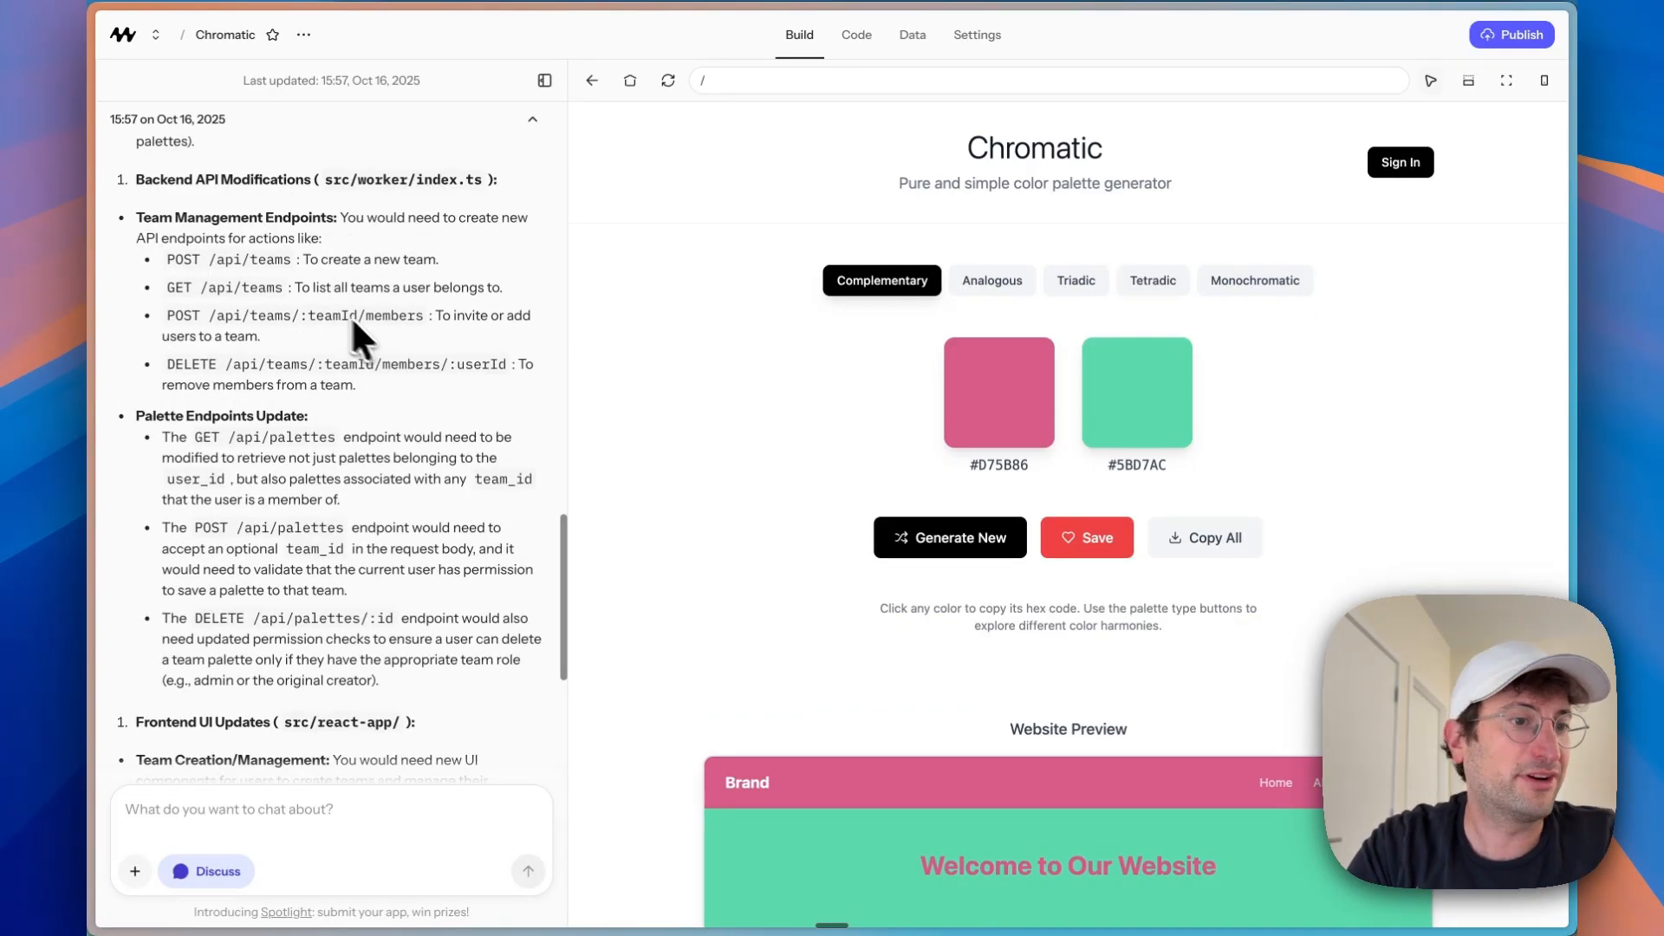
pyautogui.scroll(-3)
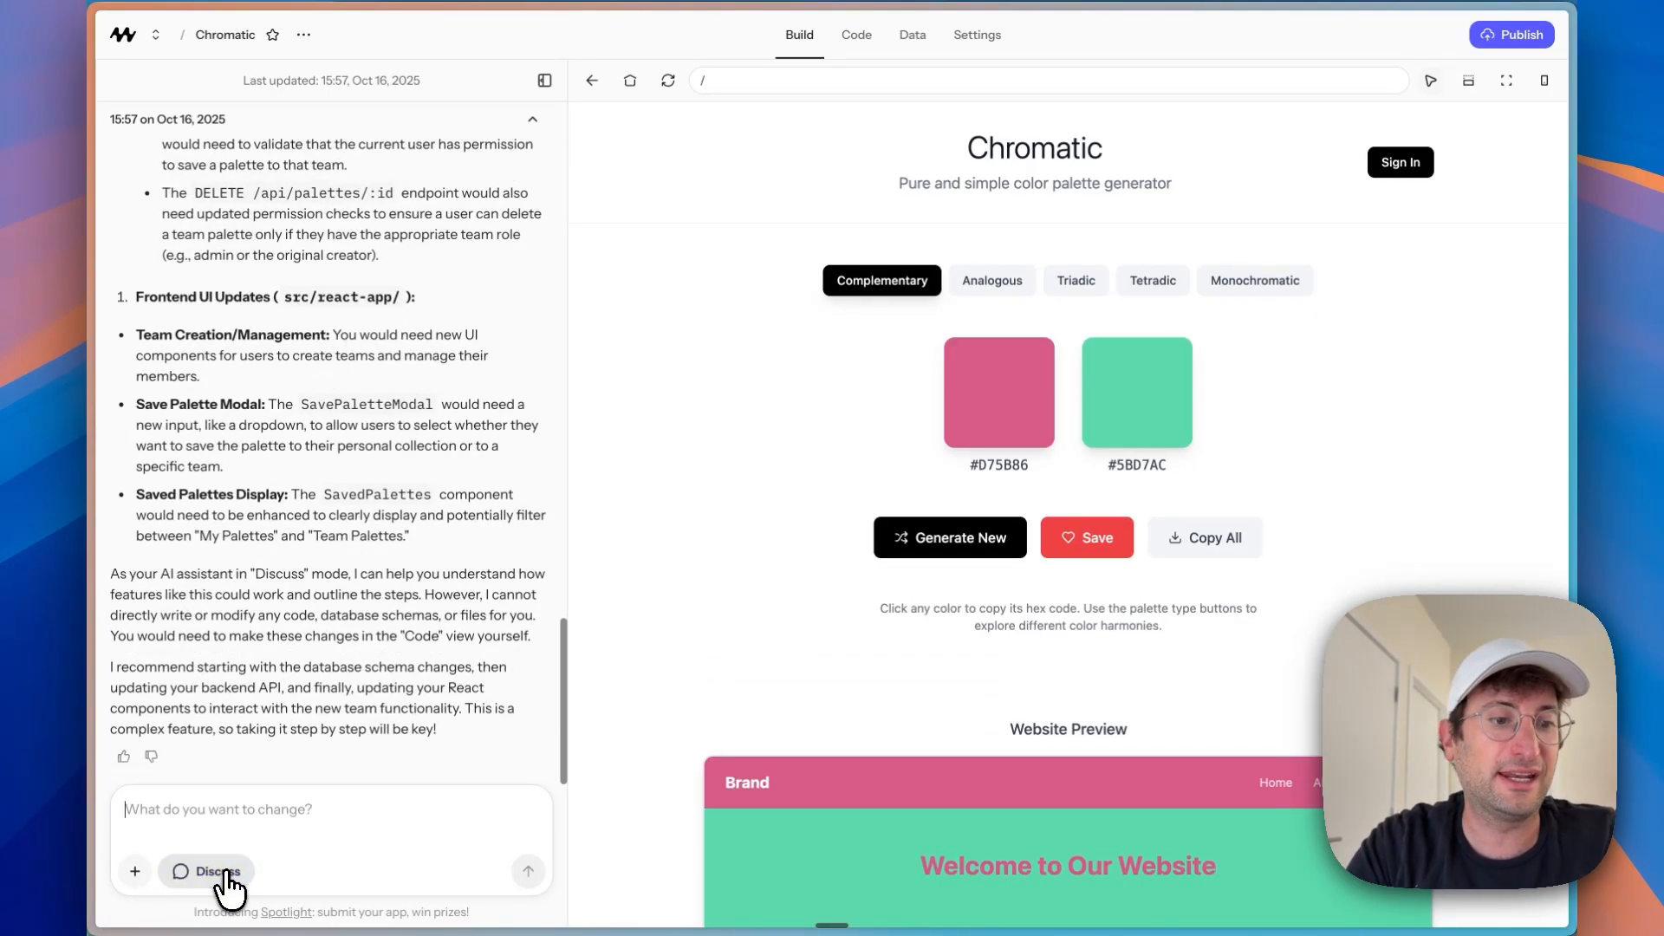
# Step: Send the request to implement team palettes with team management in Chromatic
pyautogui.write('let')
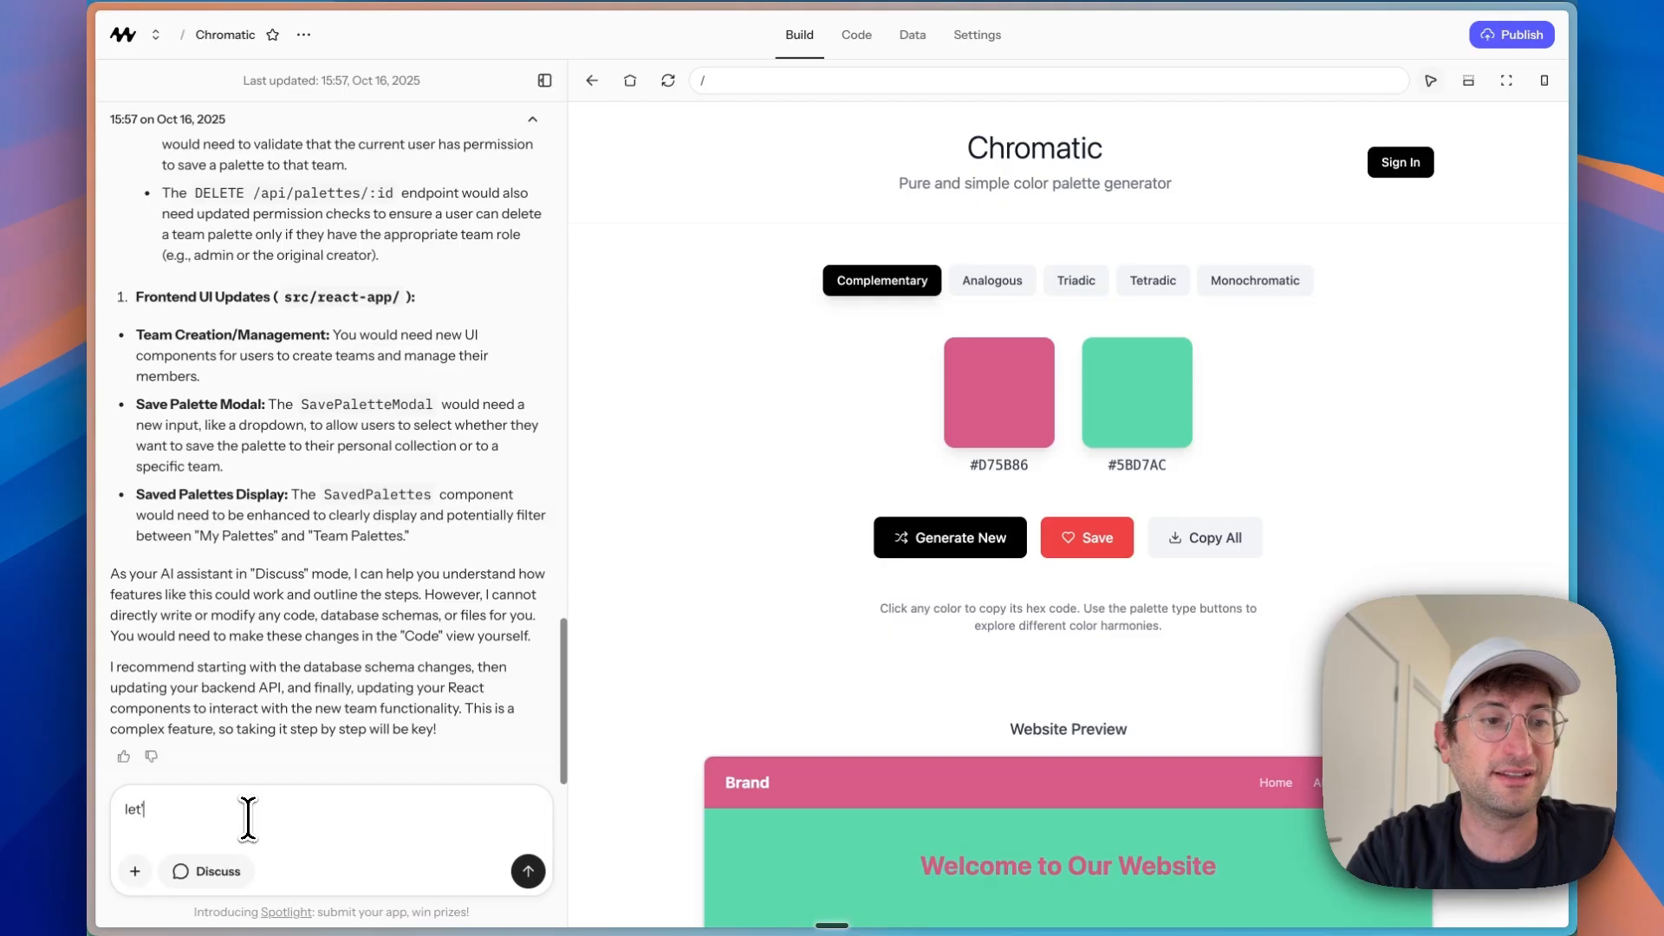
pyautogui.click(527, 870)
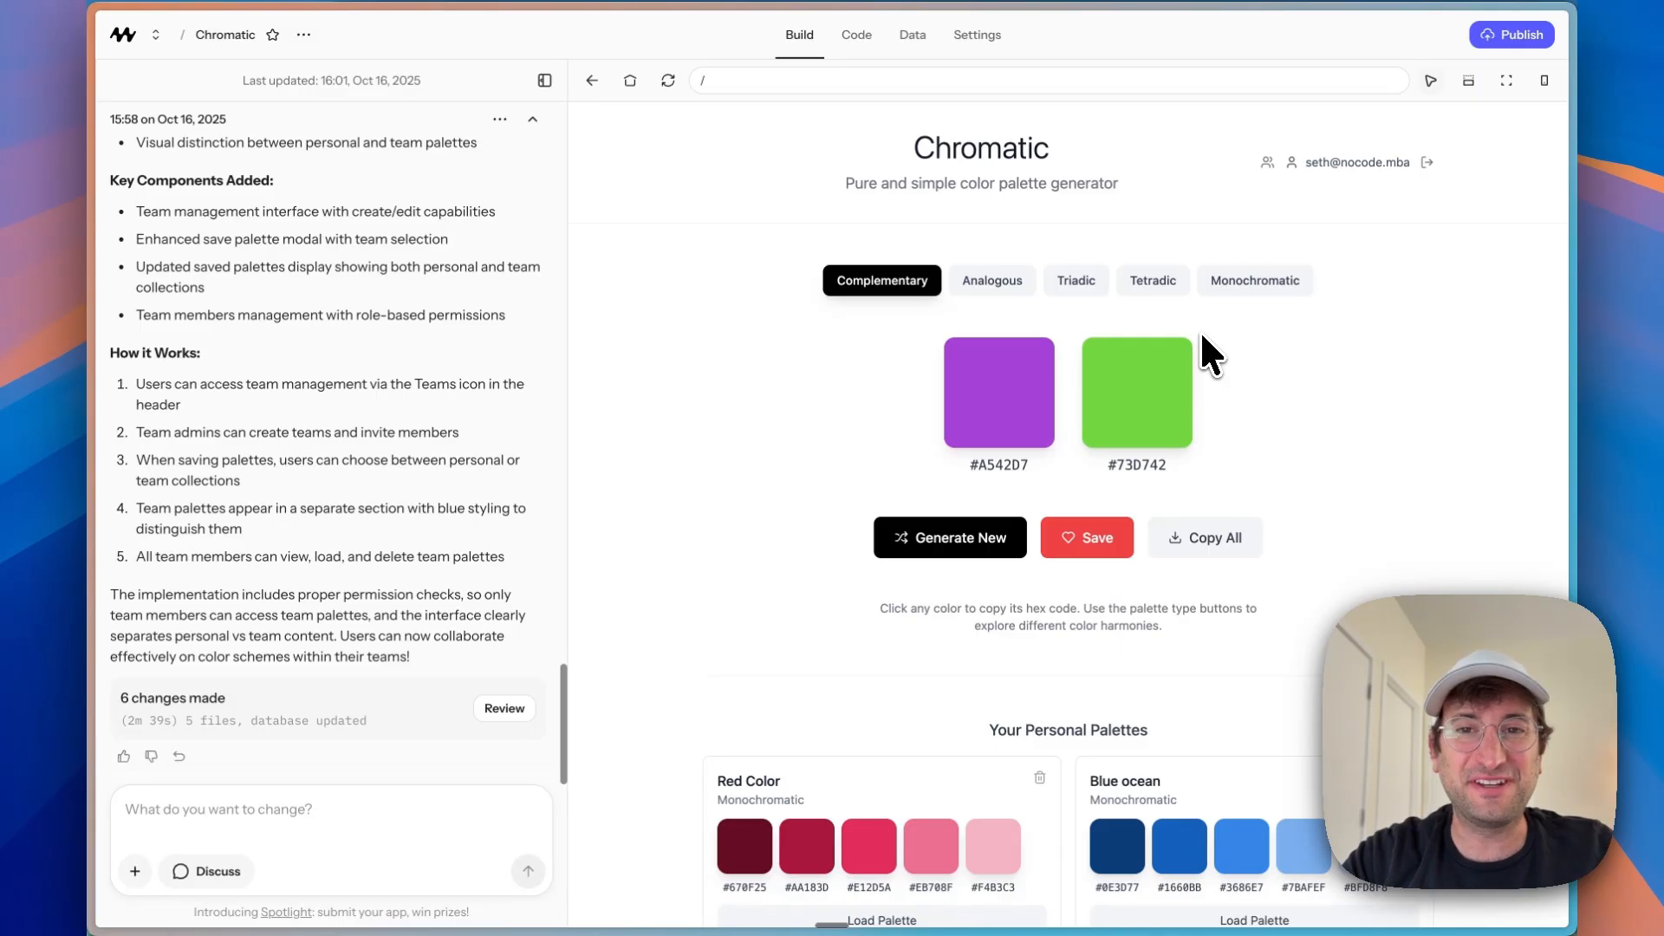
# Step: Create a new team named 'No Code MBA' from the app's team management
pyautogui.click(1266, 162)
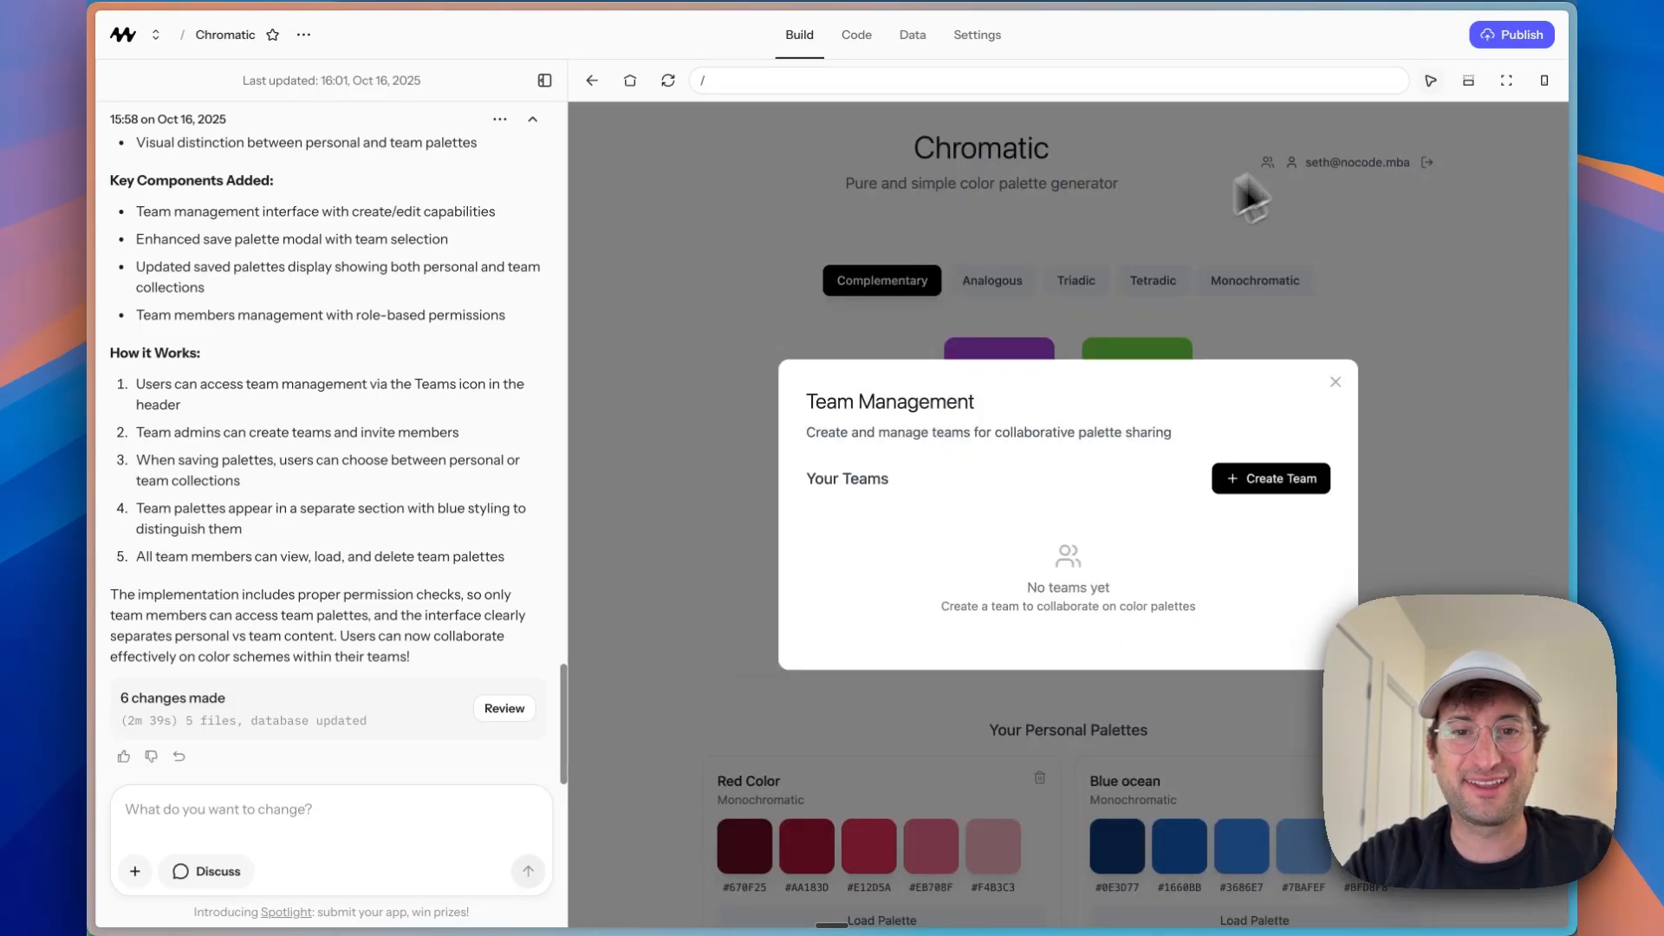
pyautogui.click(1269, 478)
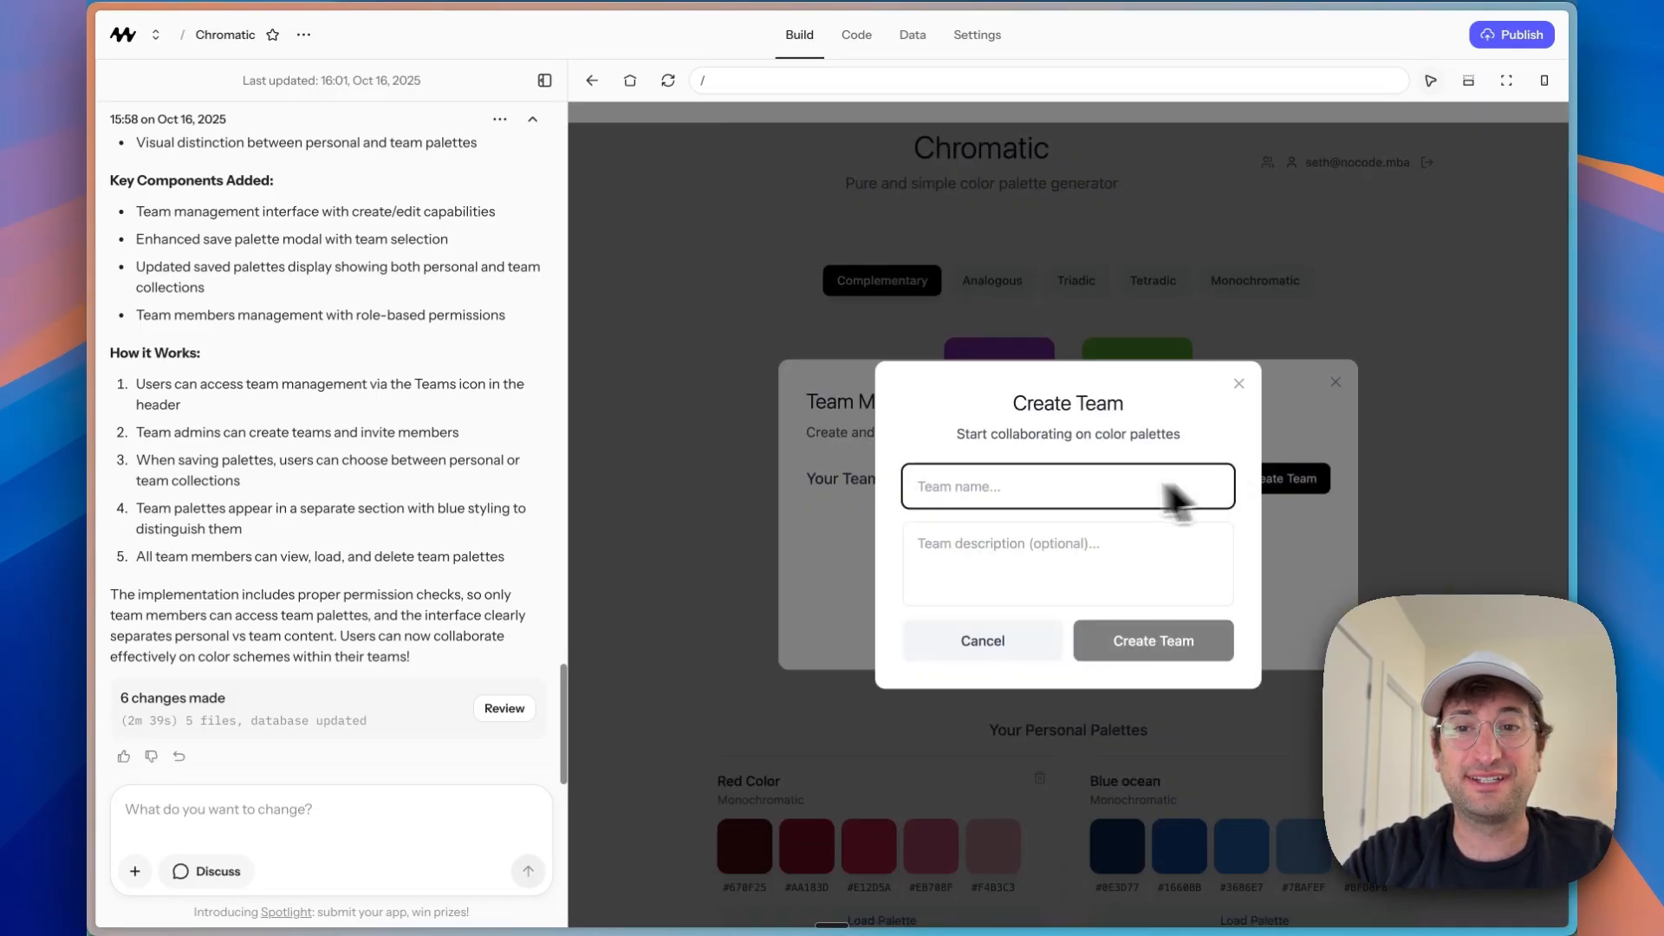
pyautogui.write('No Code MB')
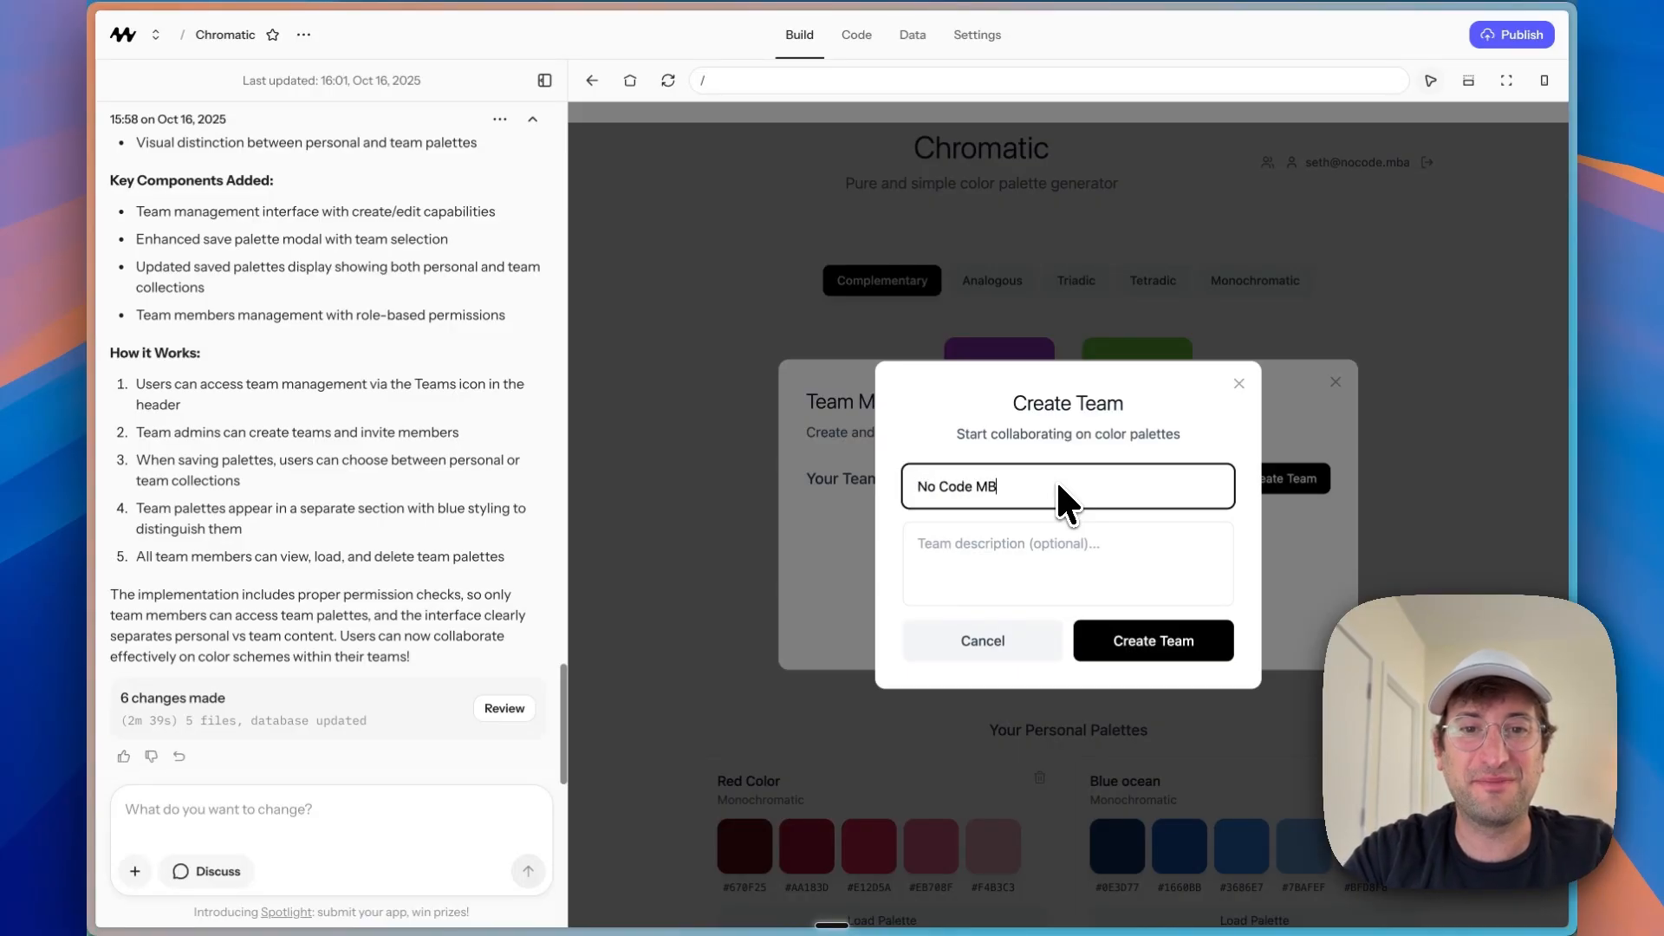
pyautogui.click(1151, 640)
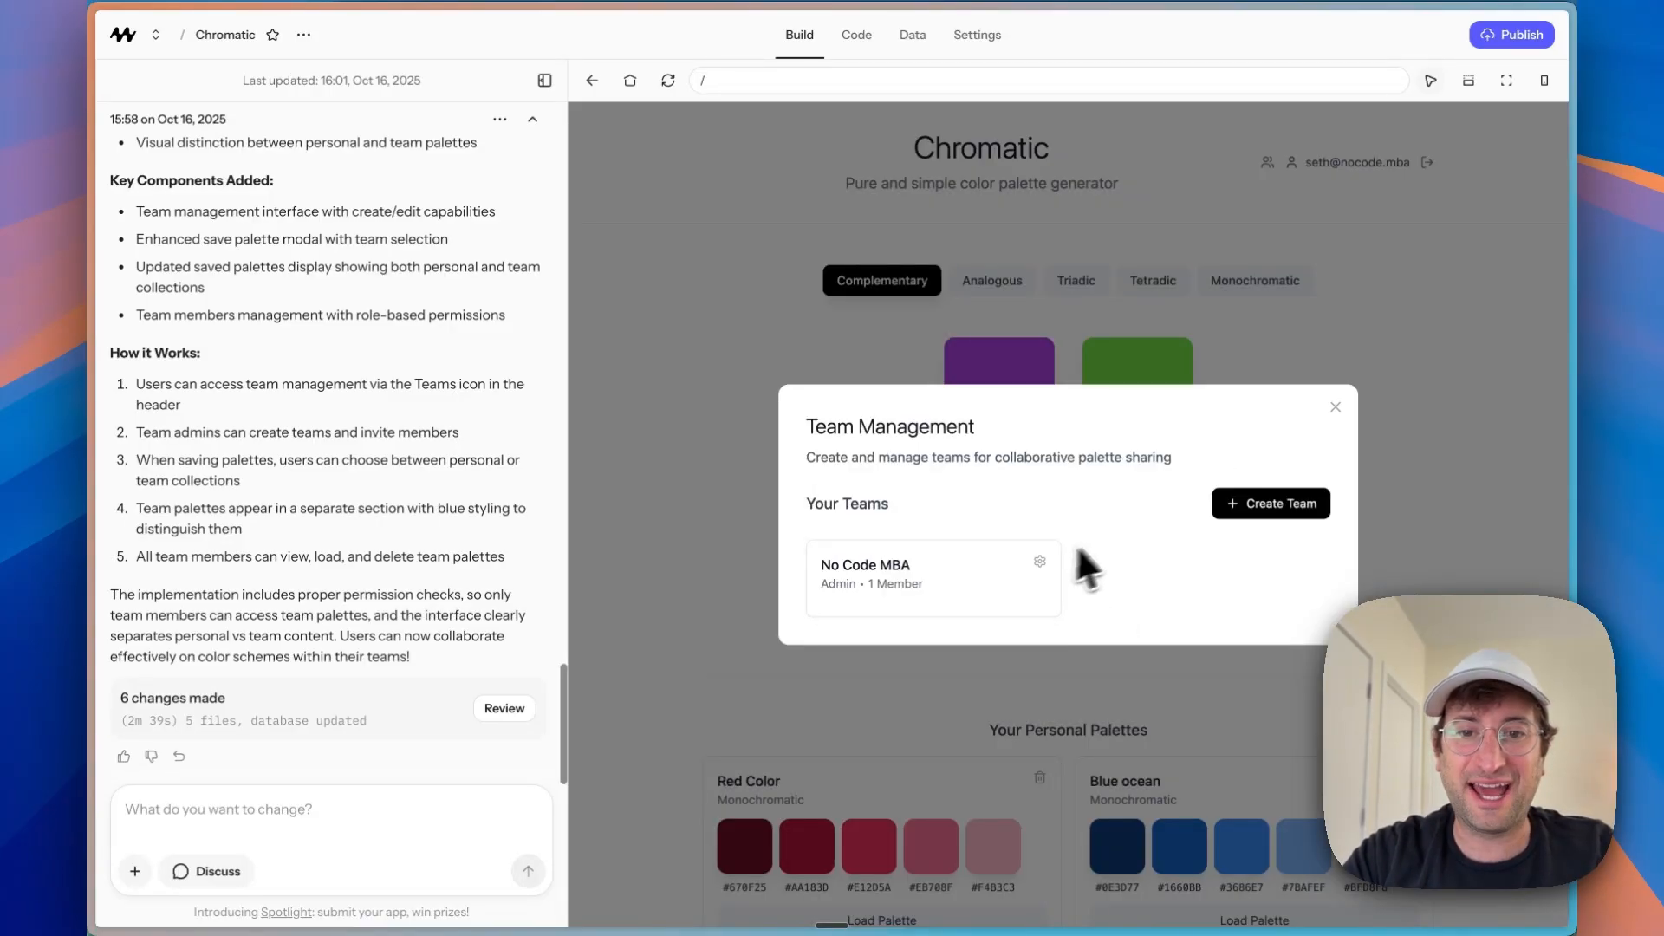
# Step: Add a second member by email (seth+...) to the No Code MBA team and confirm the member list
pyautogui.click(1039, 562)
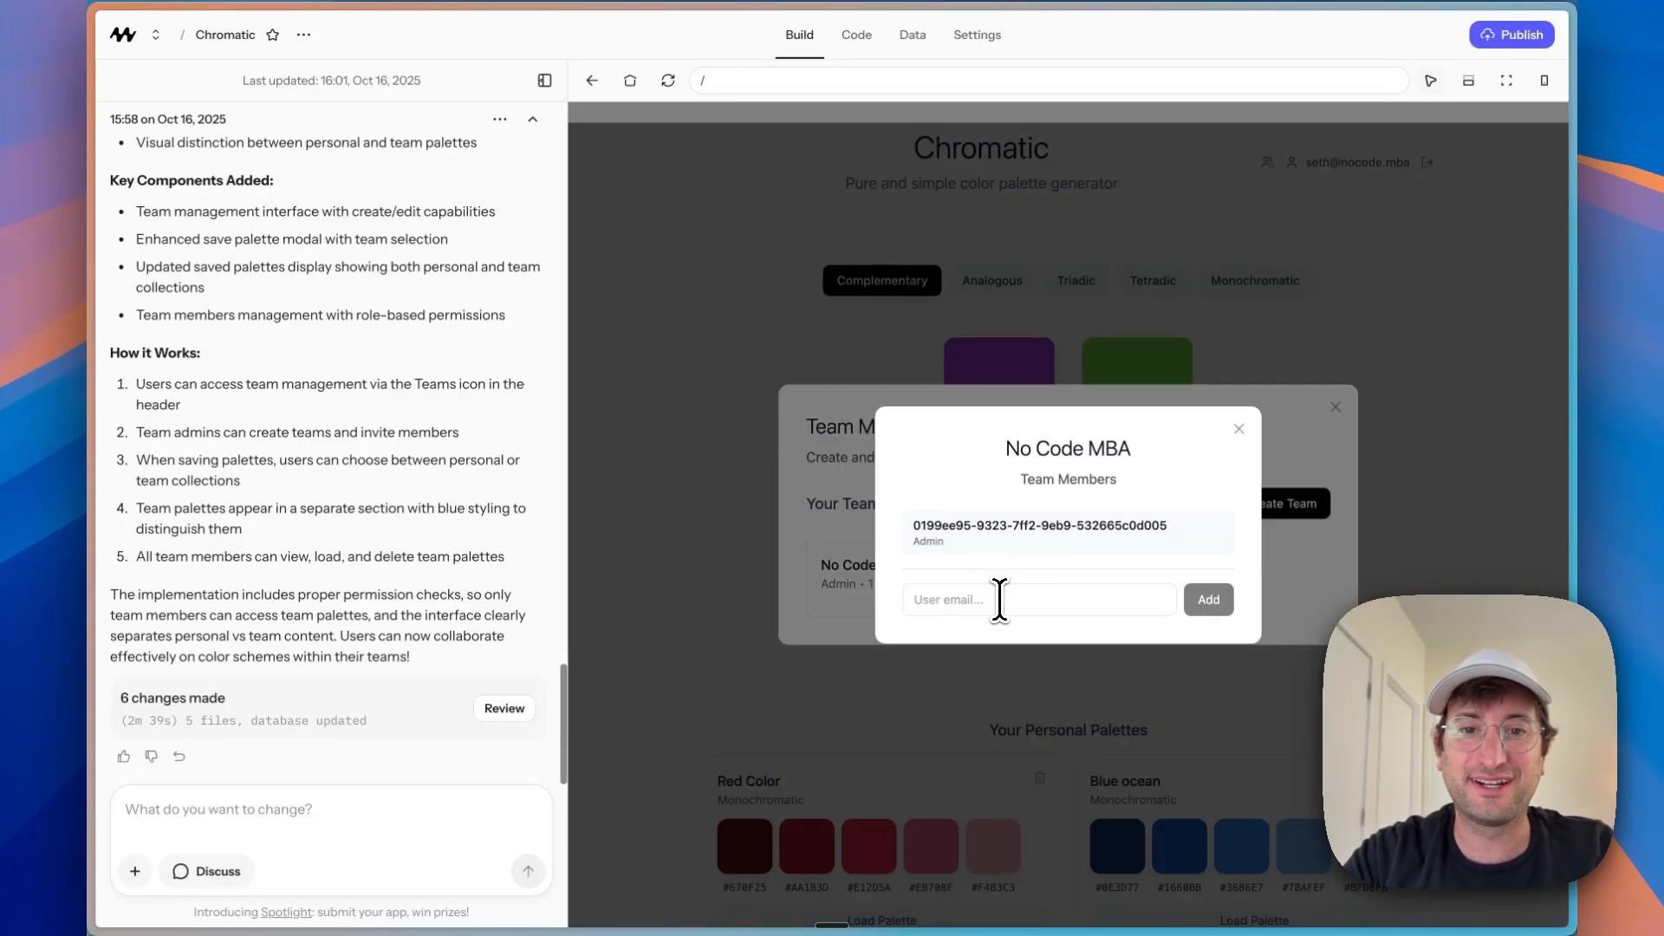
pyautogui.click(1038, 600)
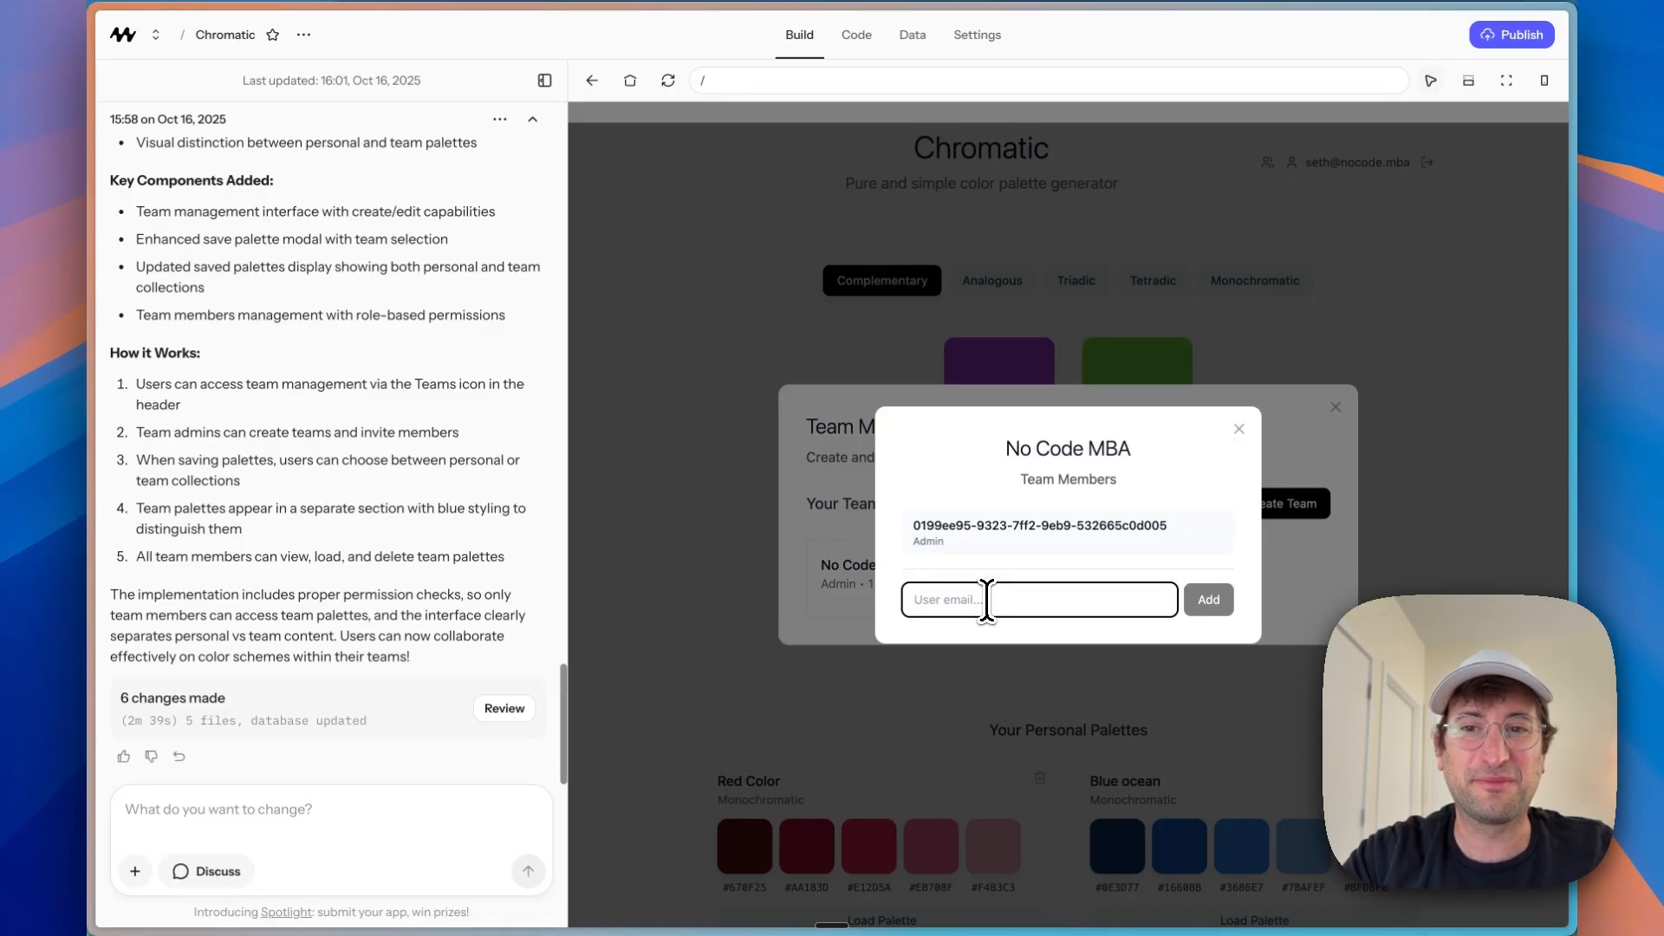
pyautogui.write('seth+')
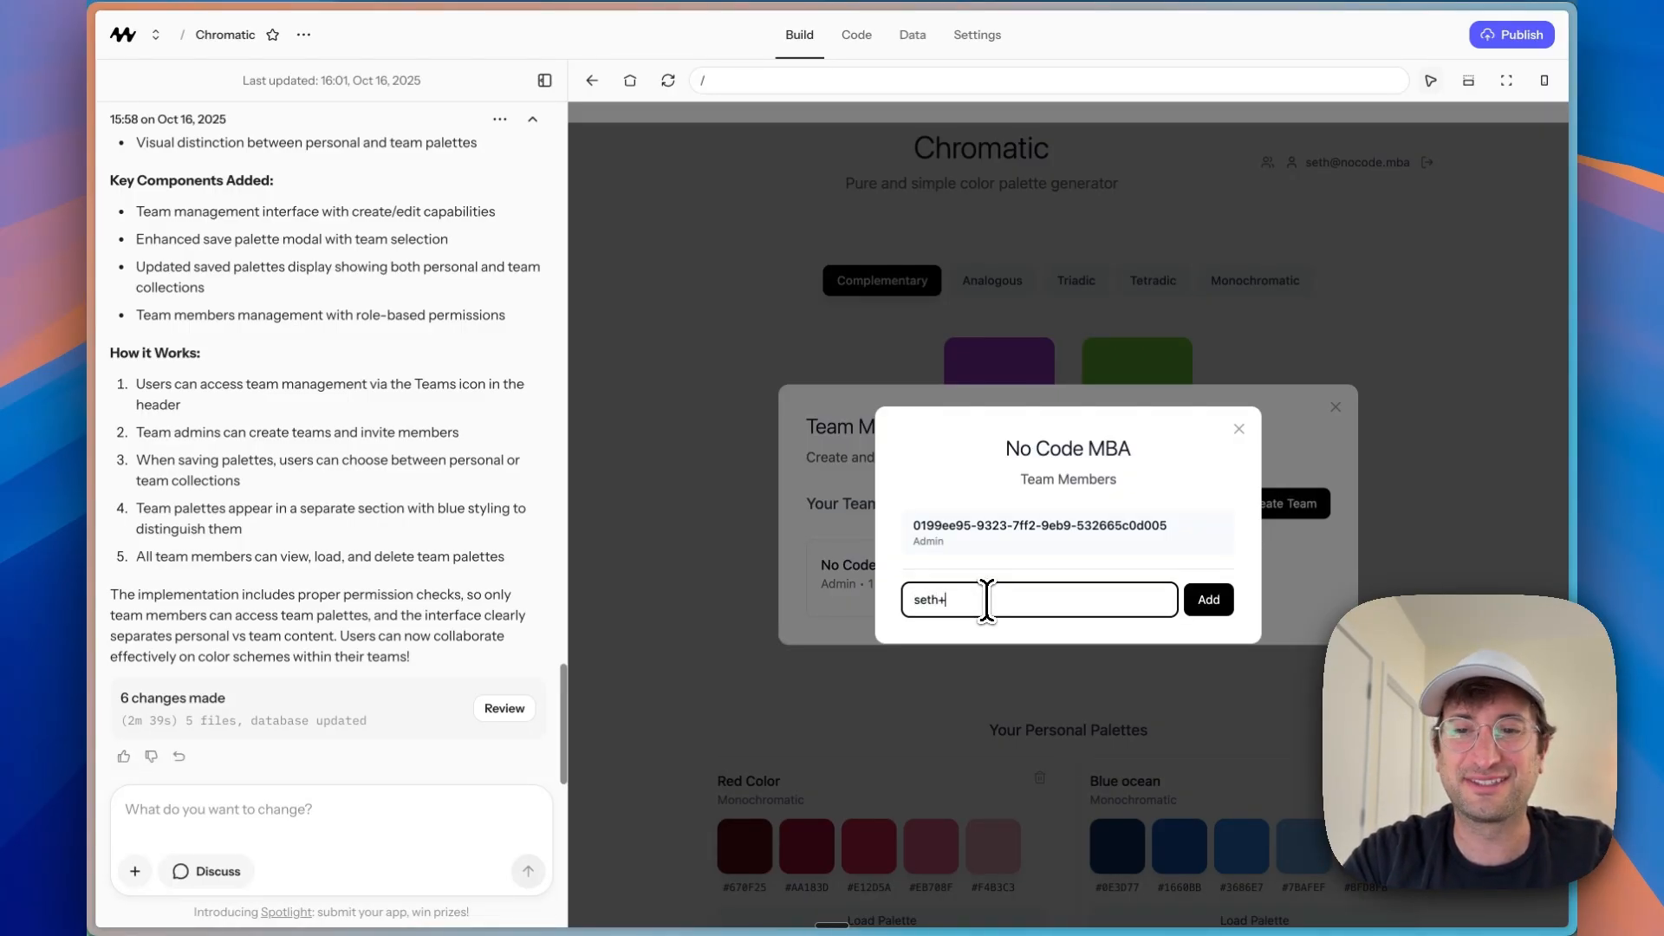
pyautogui.click(1238, 429)
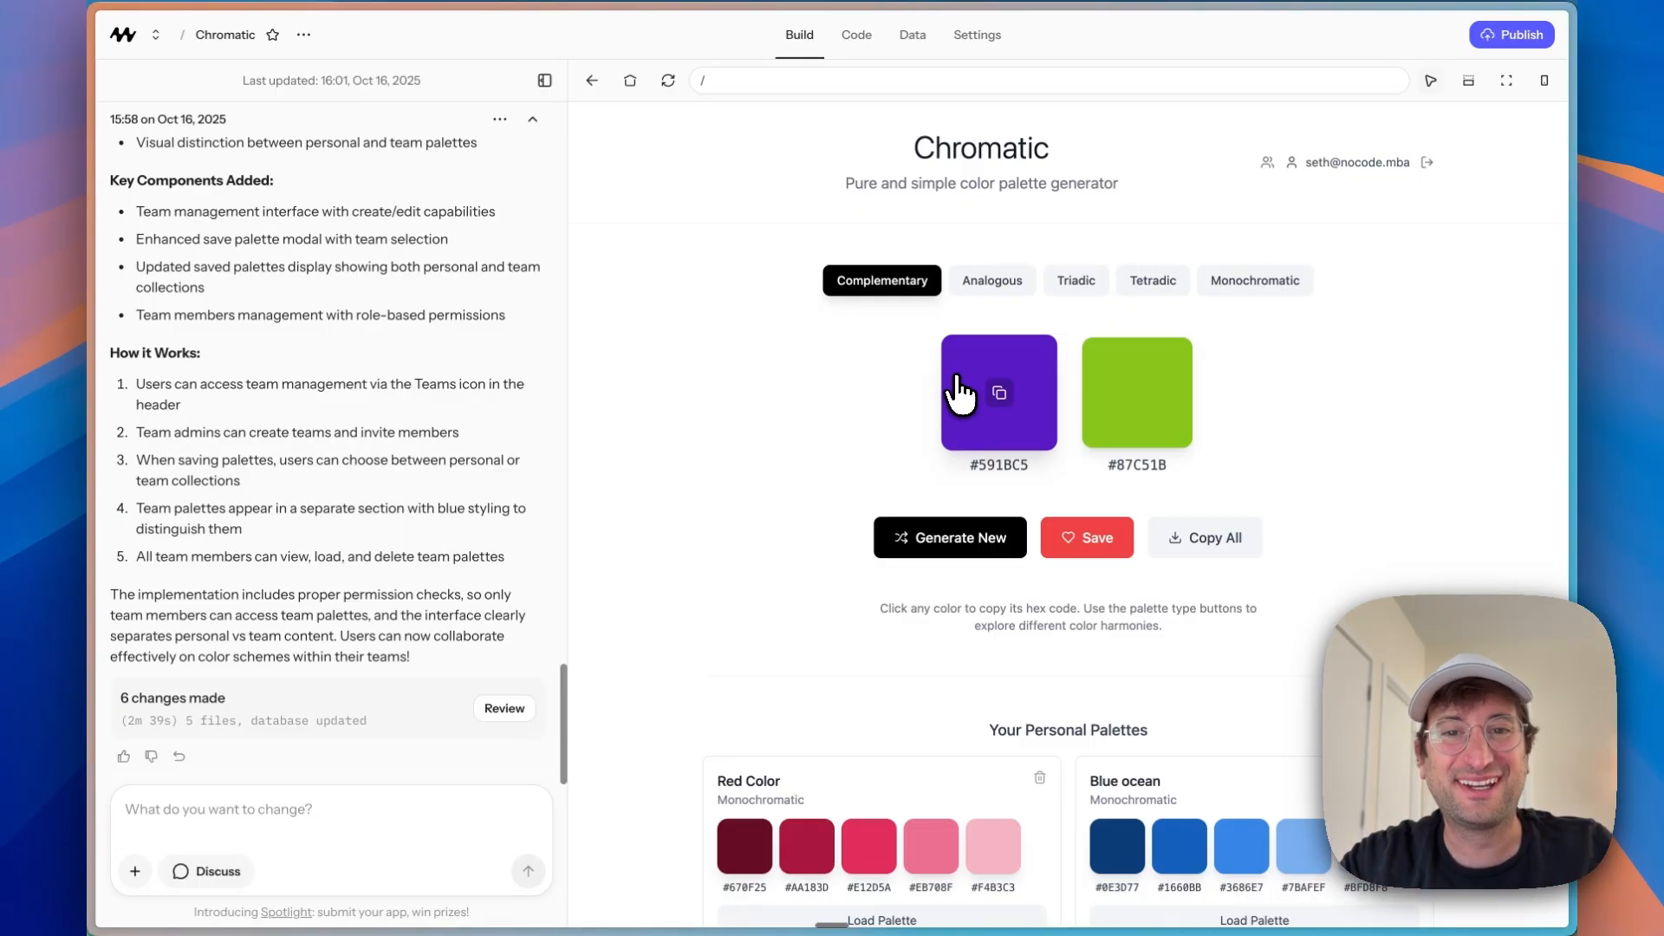
pyautogui.click(1265, 161)
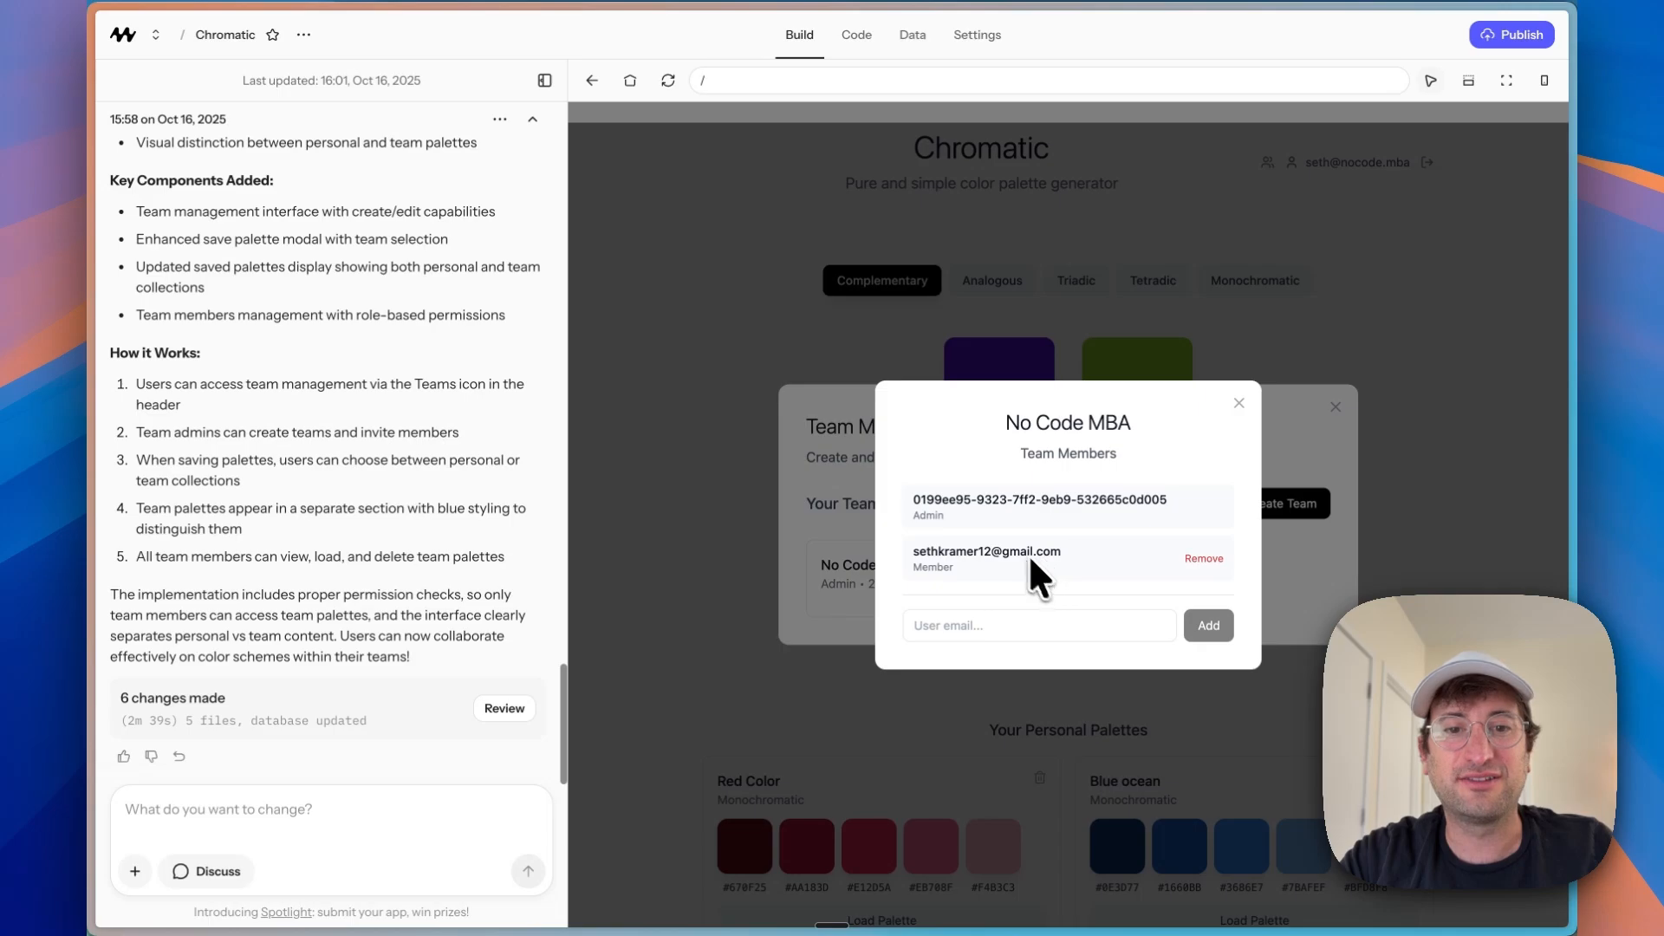
pyautogui.moveTo(960, 585)
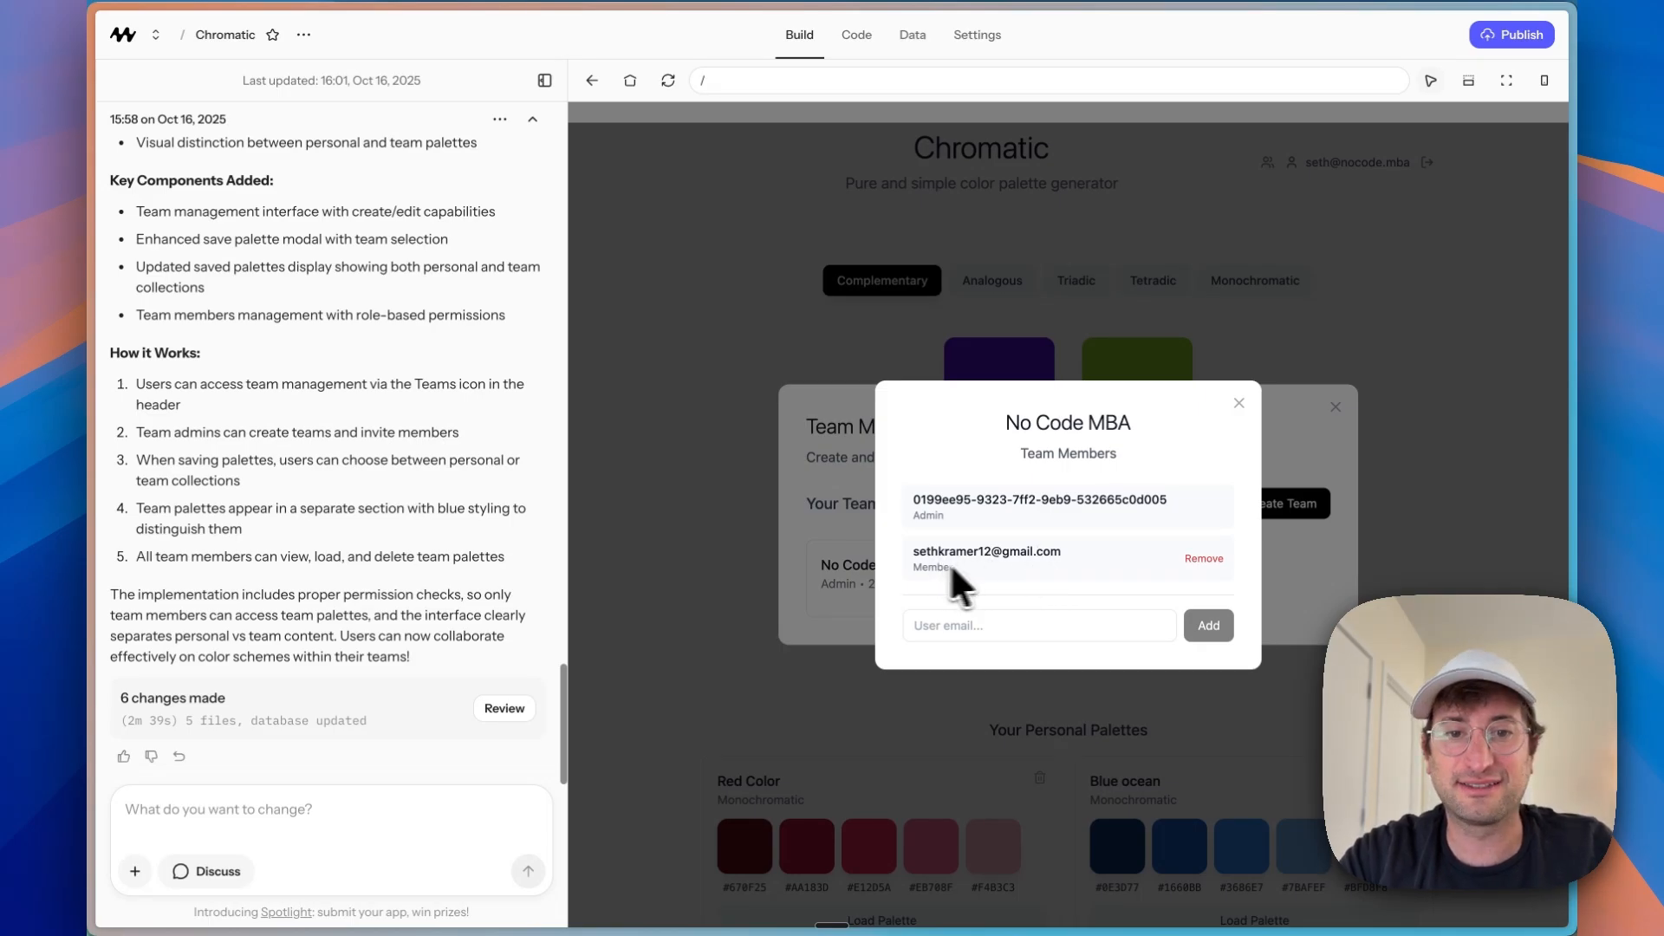
pyautogui.moveTo(1241, 413)
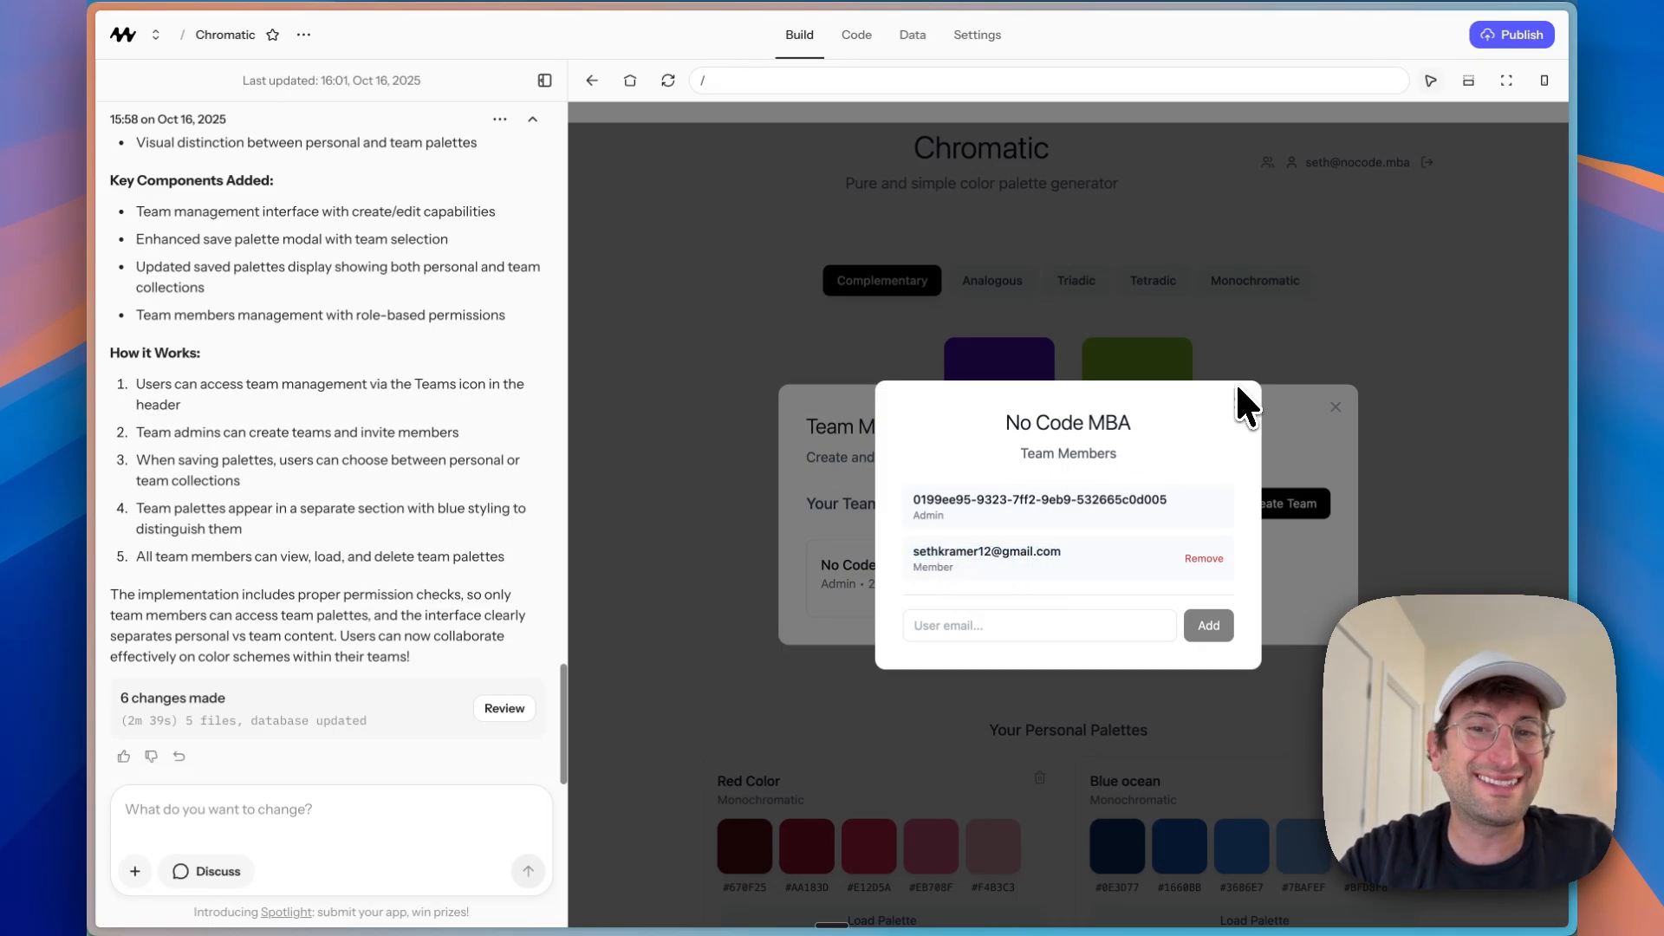
pyautogui.click(1334, 405)
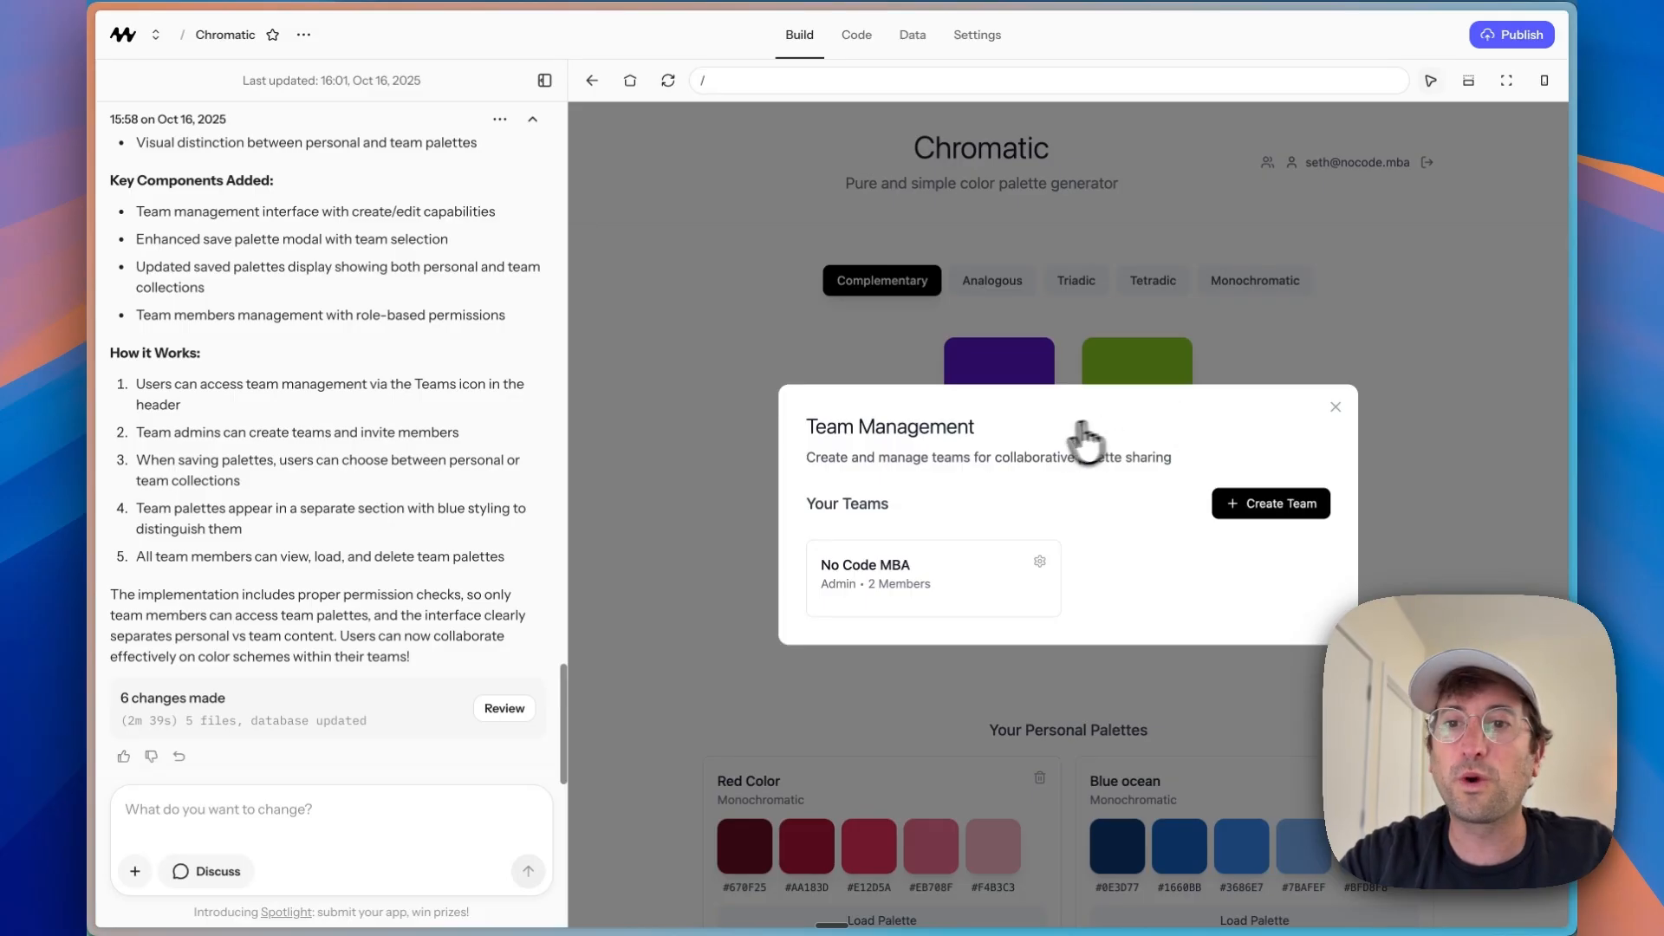
pyautogui.moveTo(1046, 442)
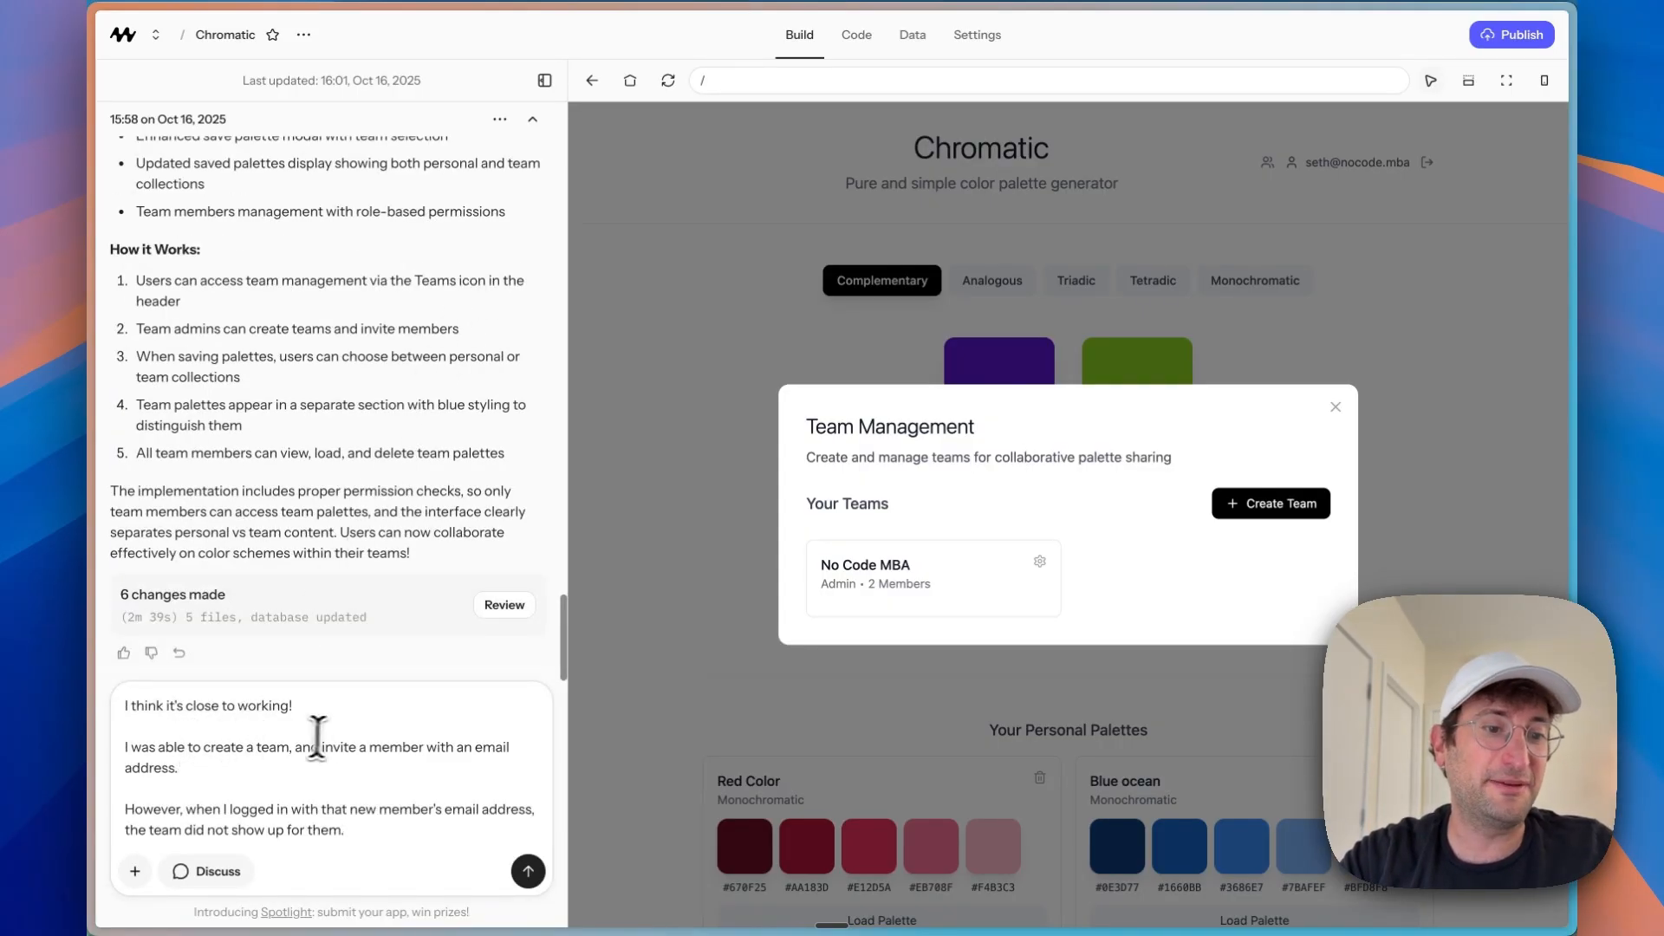
pyautogui.moveTo(385, 740)
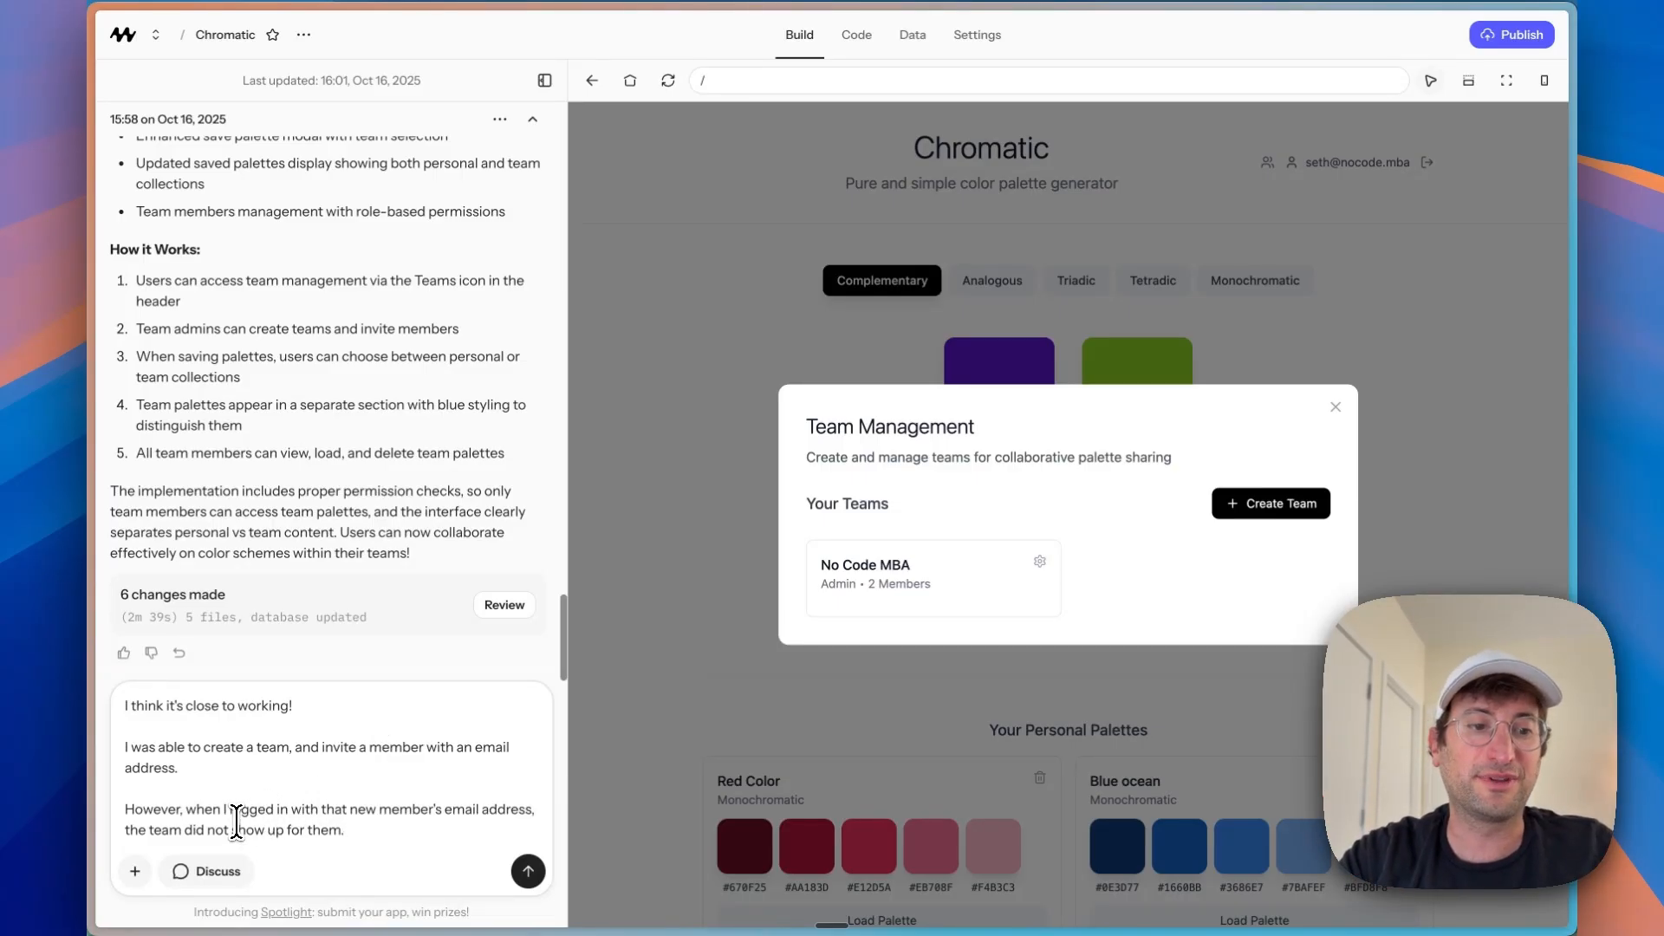
pyautogui.moveTo(369, 833)
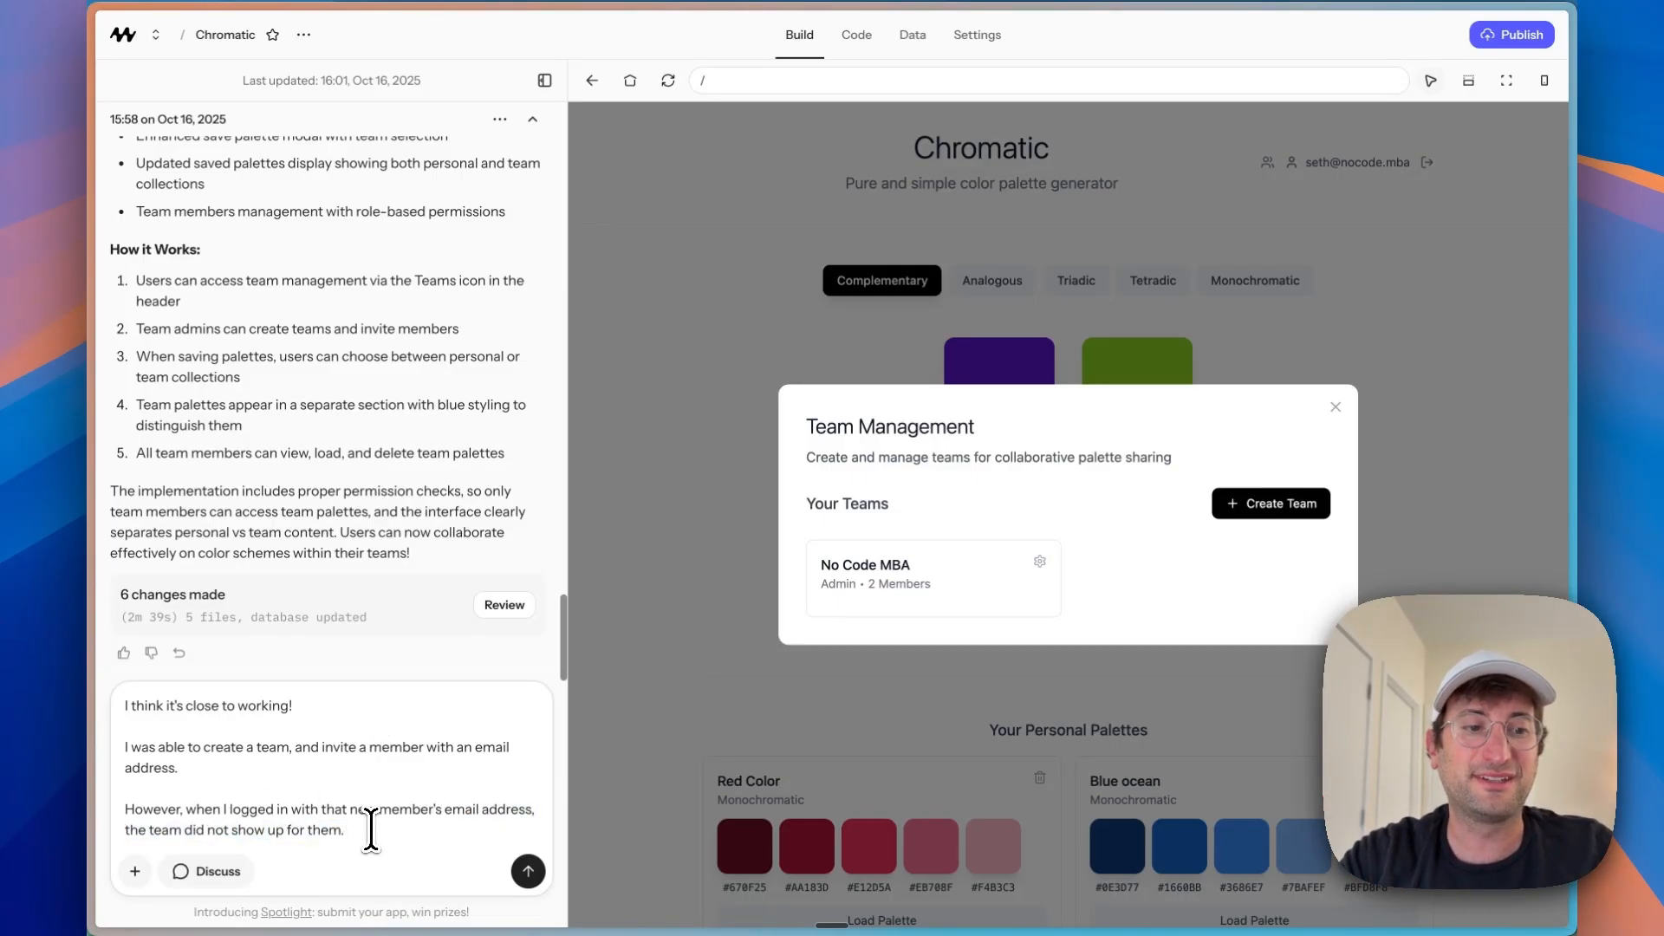
# Step: Send the bug report that the invited member couldn't see the team after logging in
pyautogui.write('in the team s')
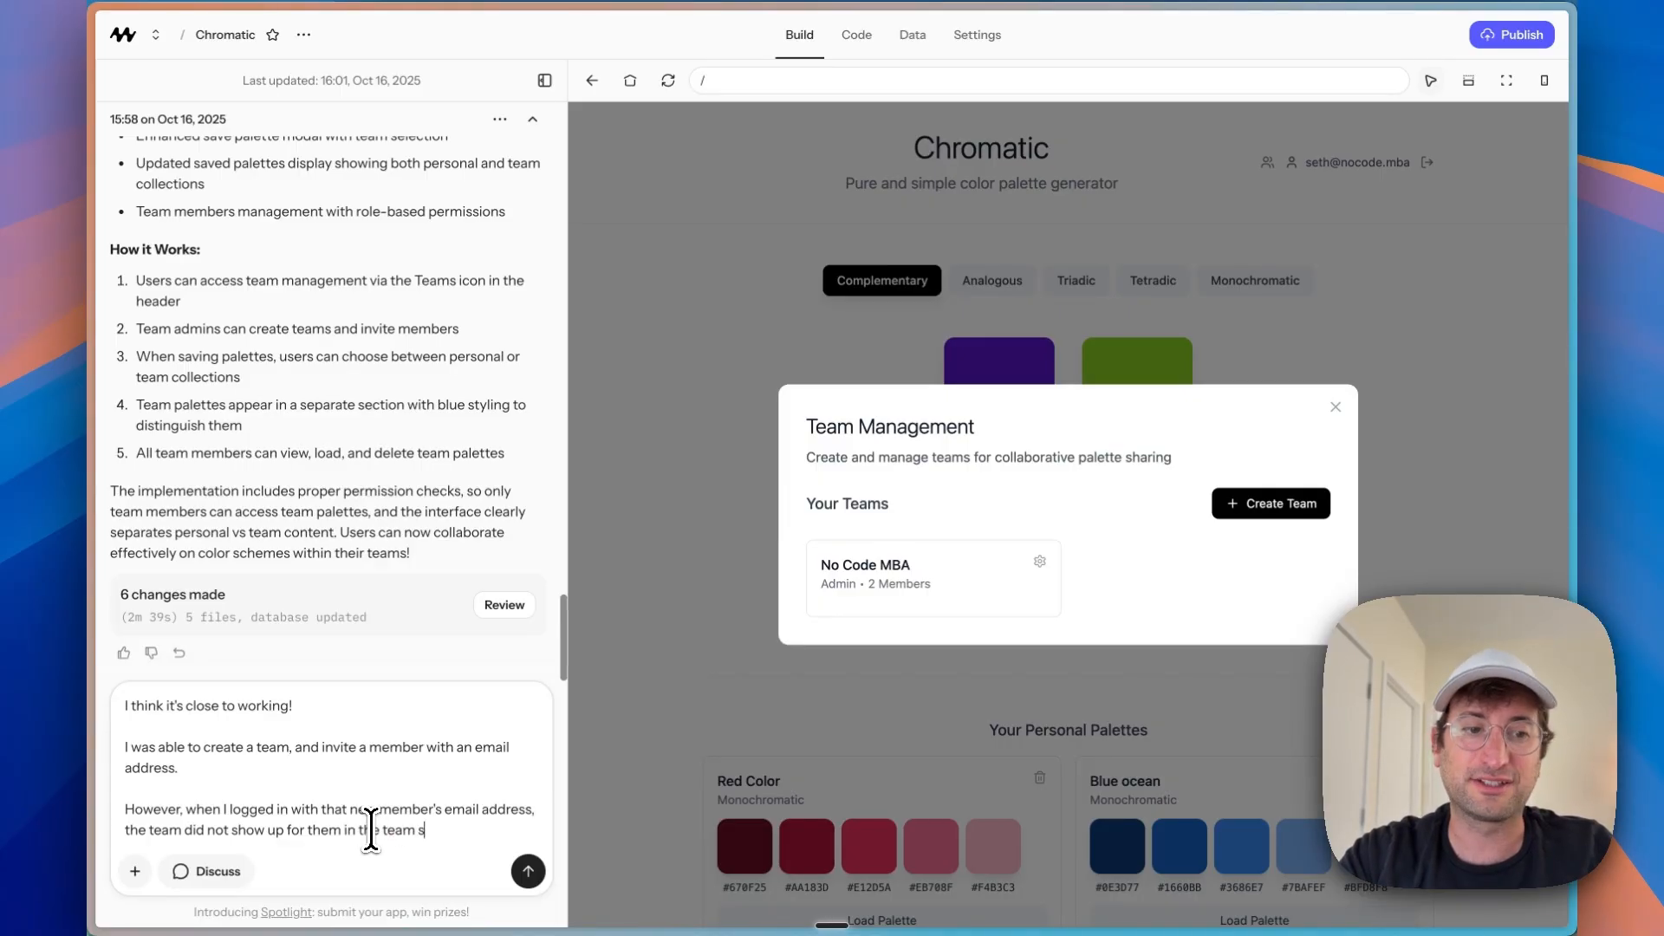
pyautogui.click(527, 870)
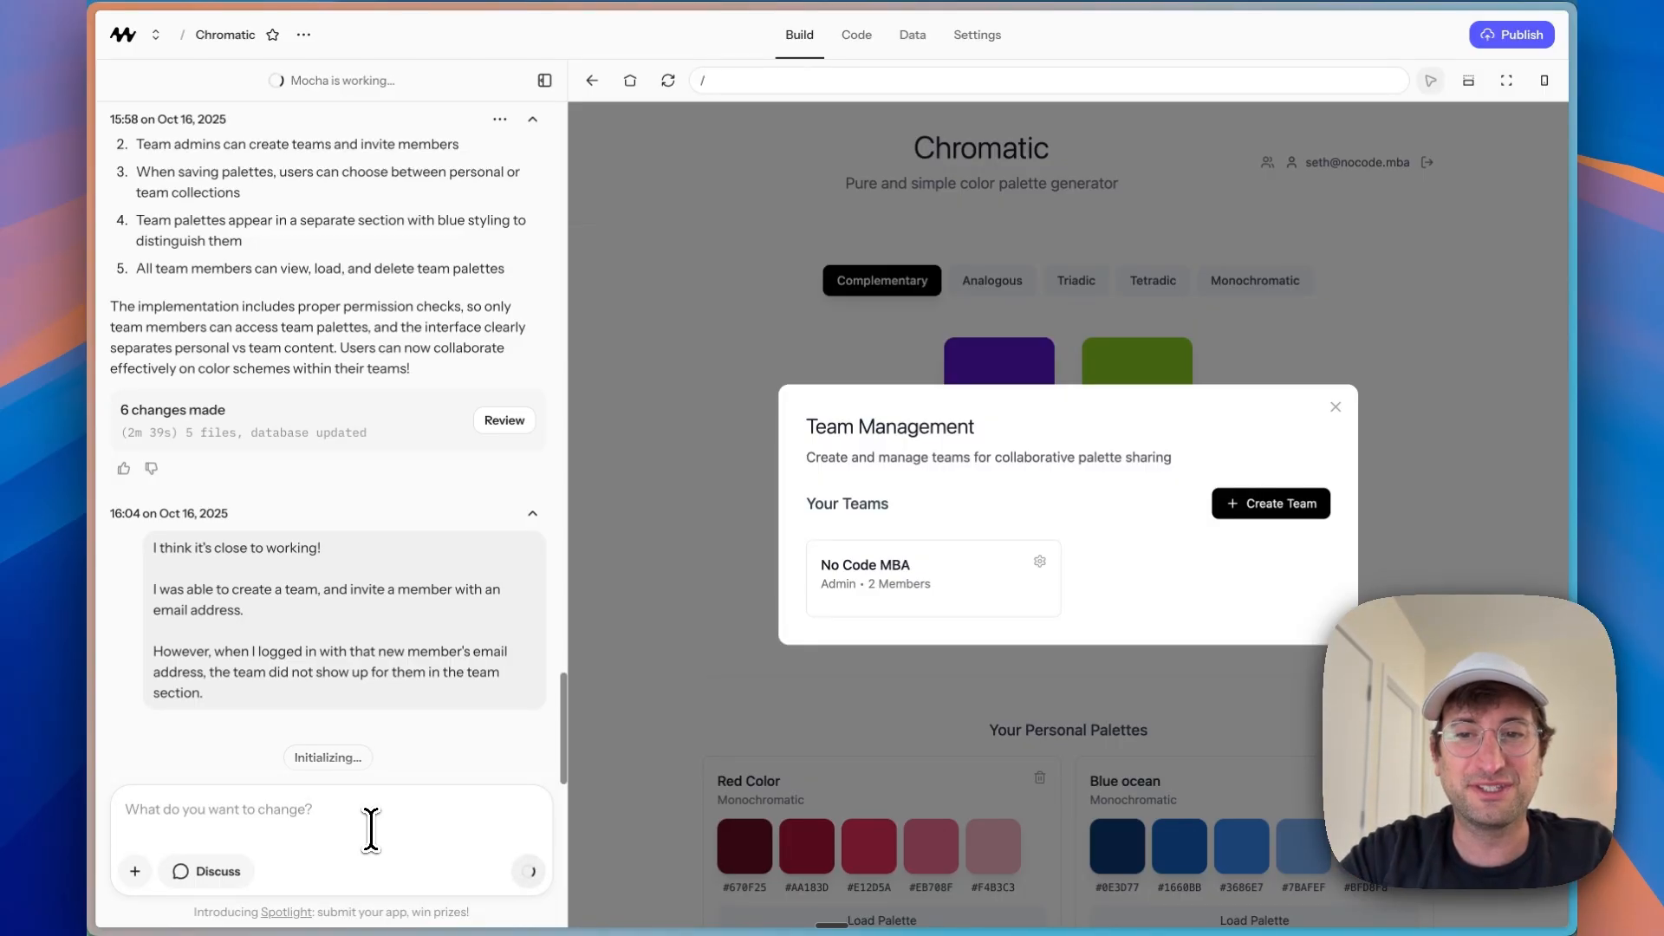
# Step: Recheck the team in Team Management, then view the empty team_invitations table in Data
pyautogui.click(1334, 406)
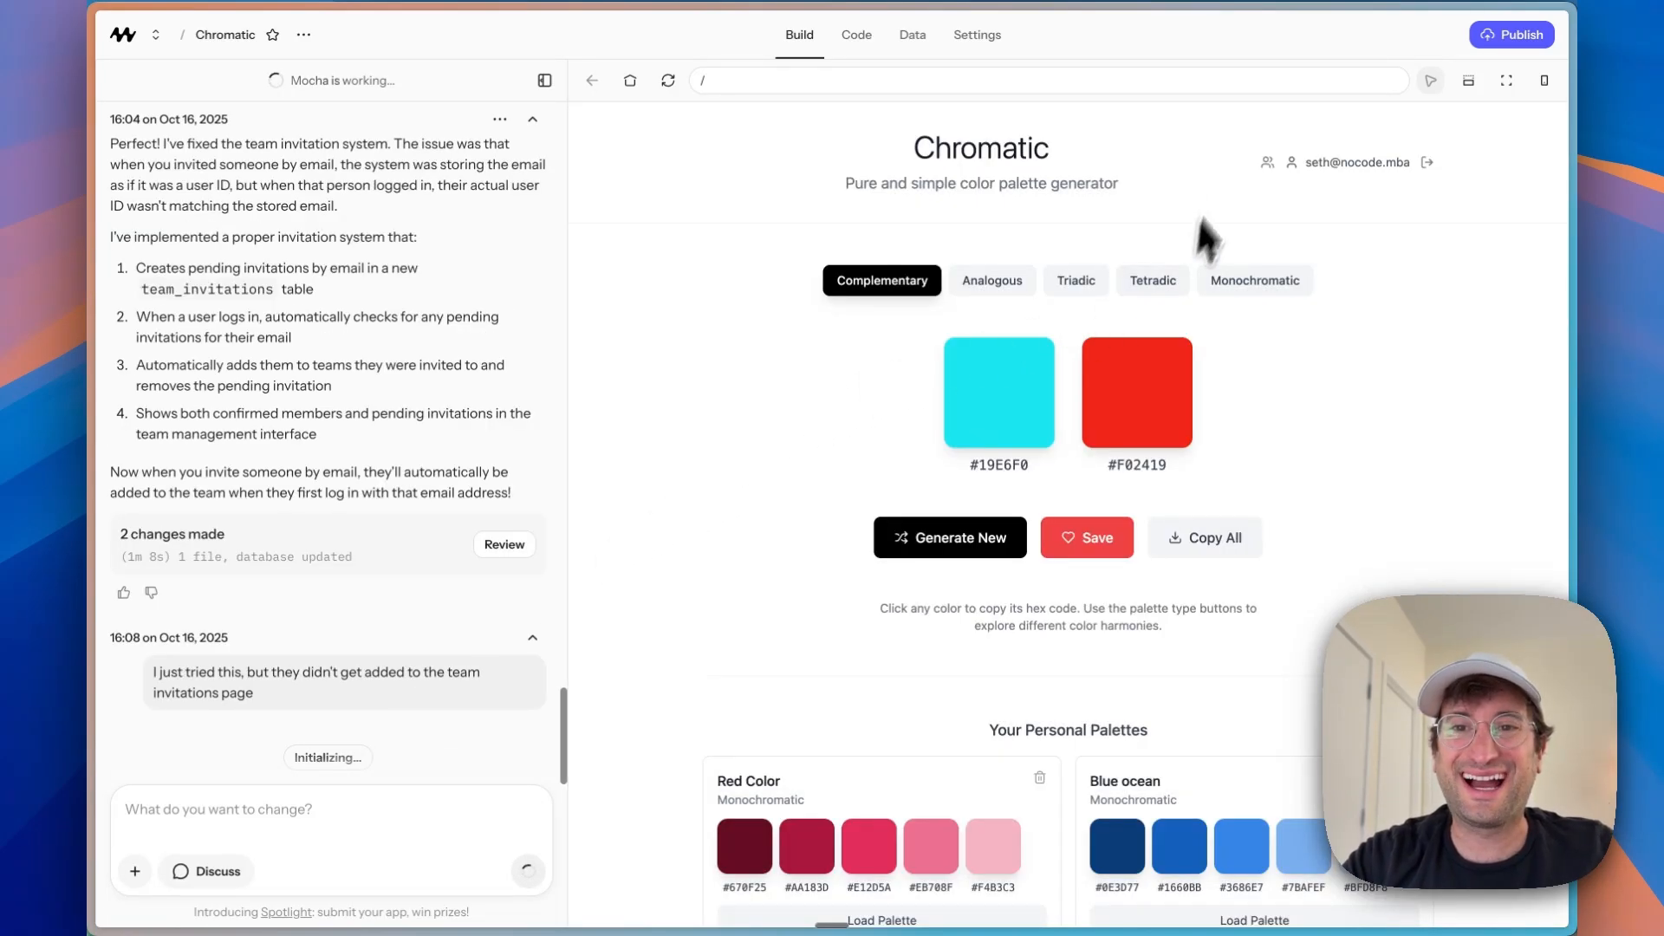
pyautogui.click(1265, 163)
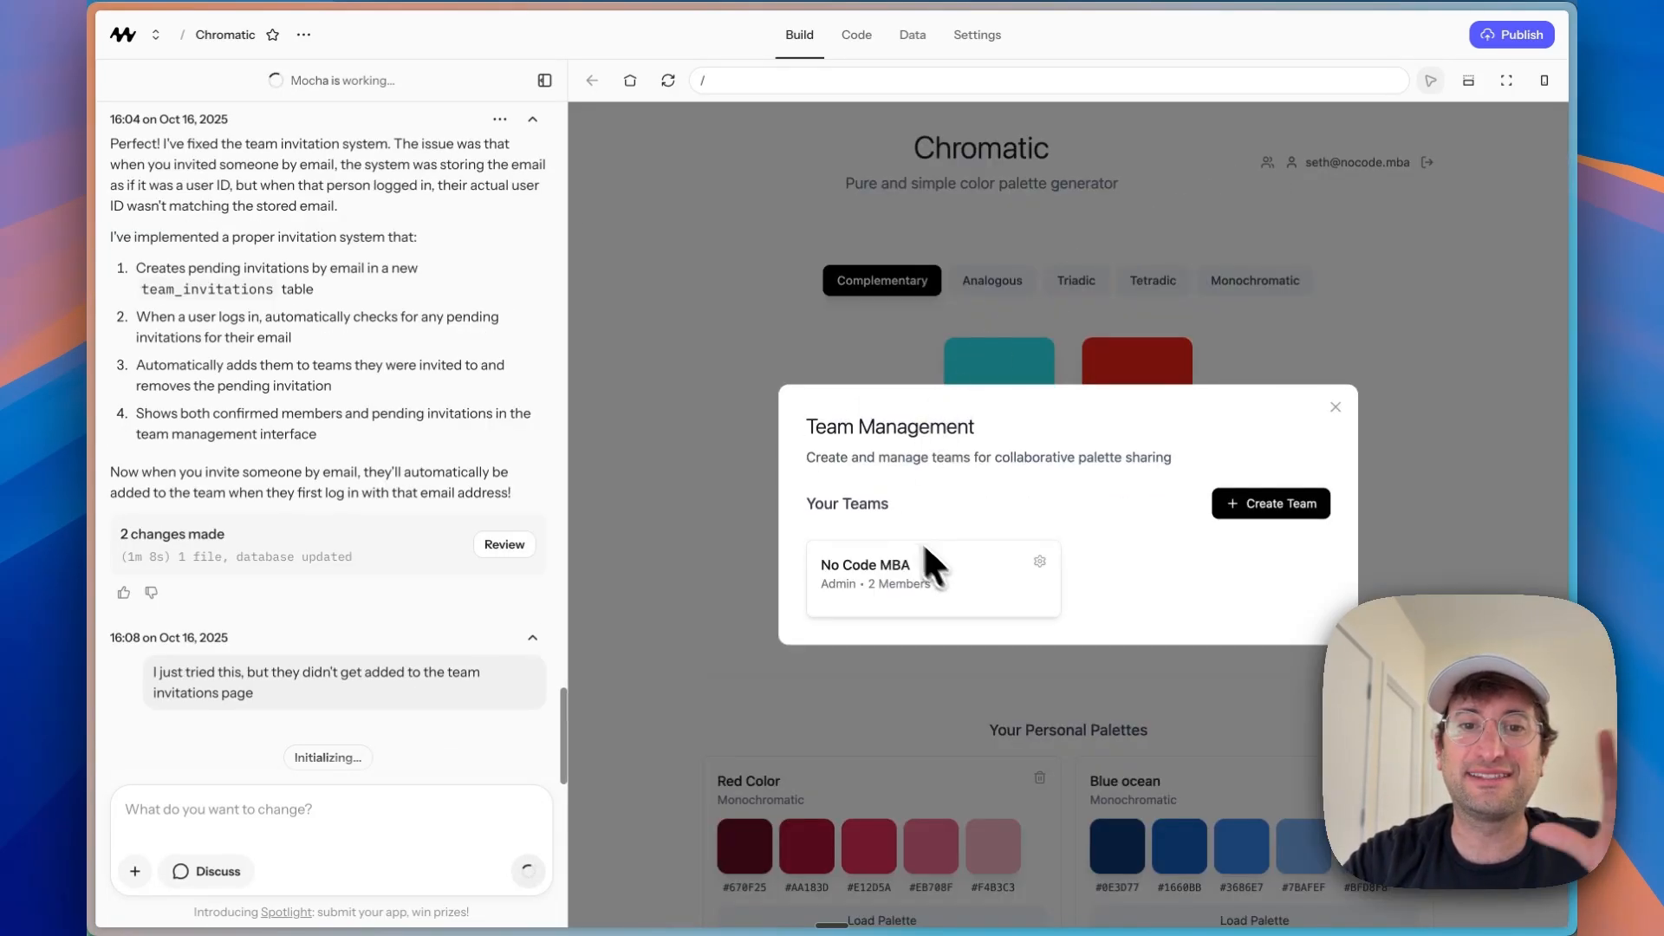
pyautogui.moveTo(1220, 302)
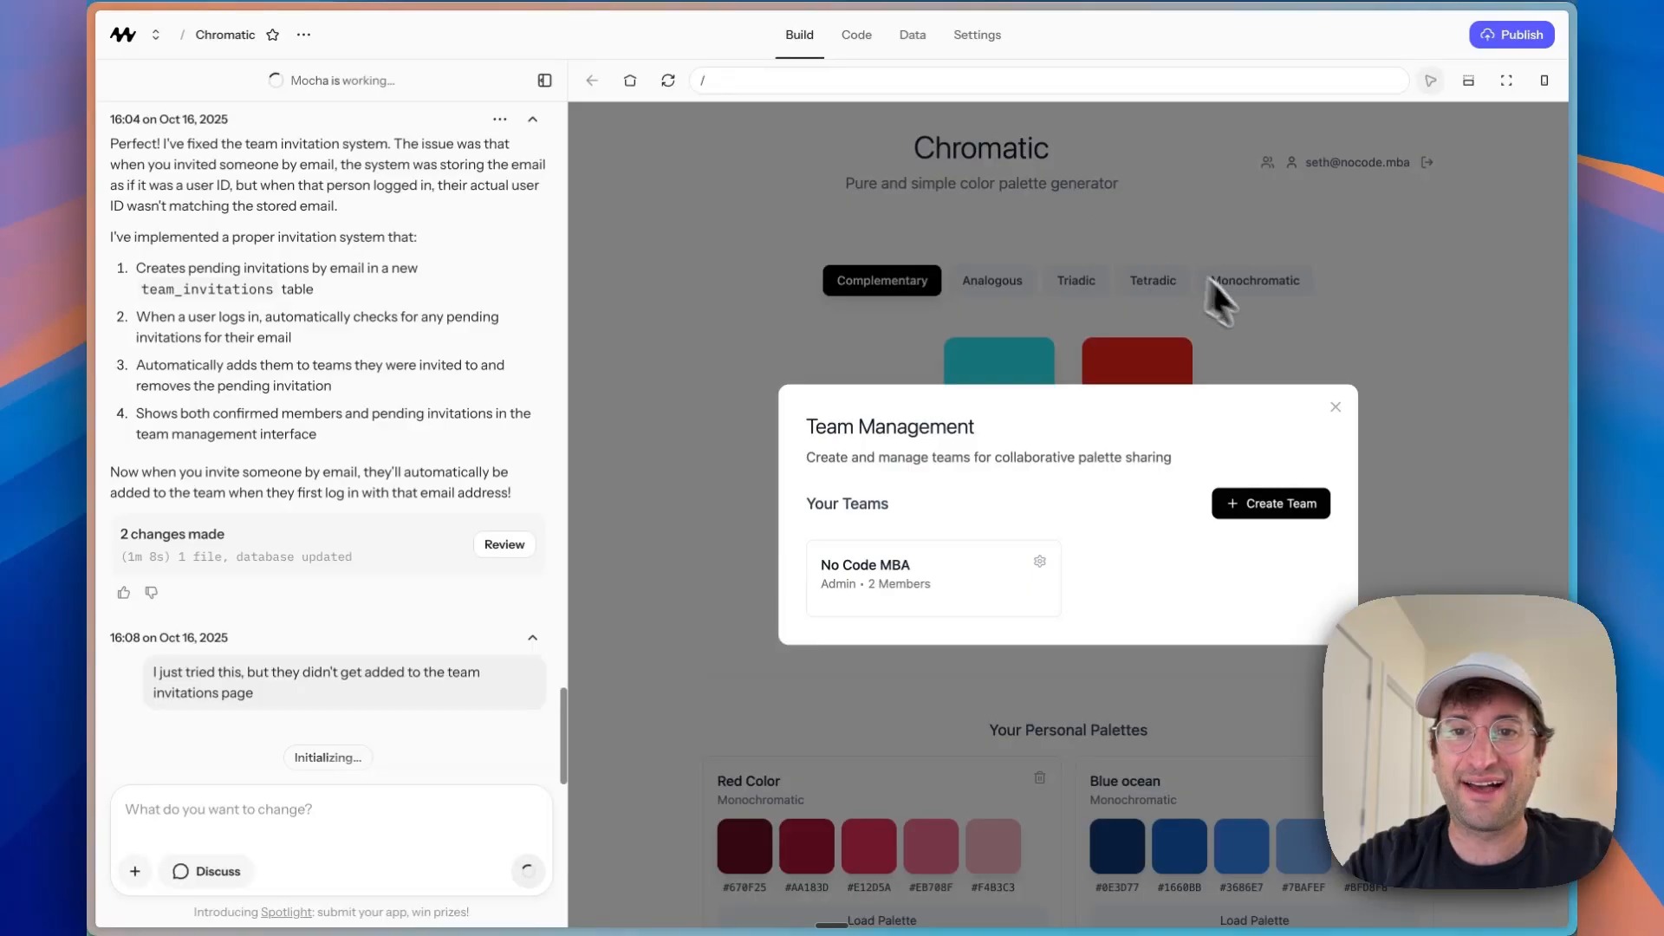
pyautogui.click(911, 35)
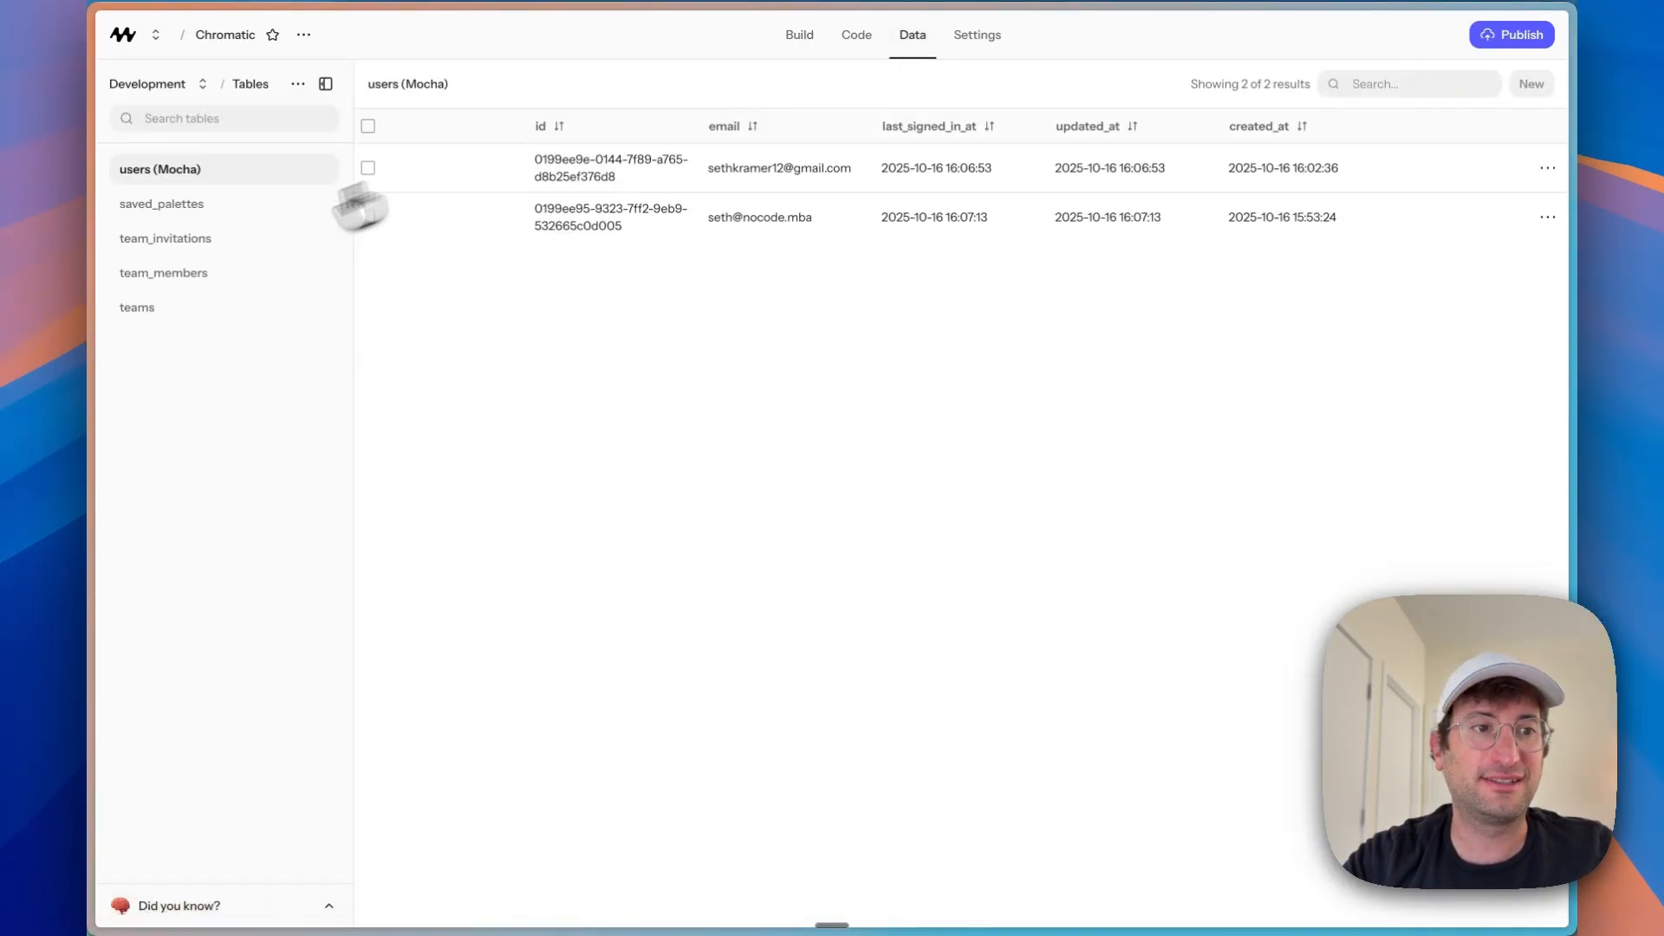
pyautogui.click(166, 238)
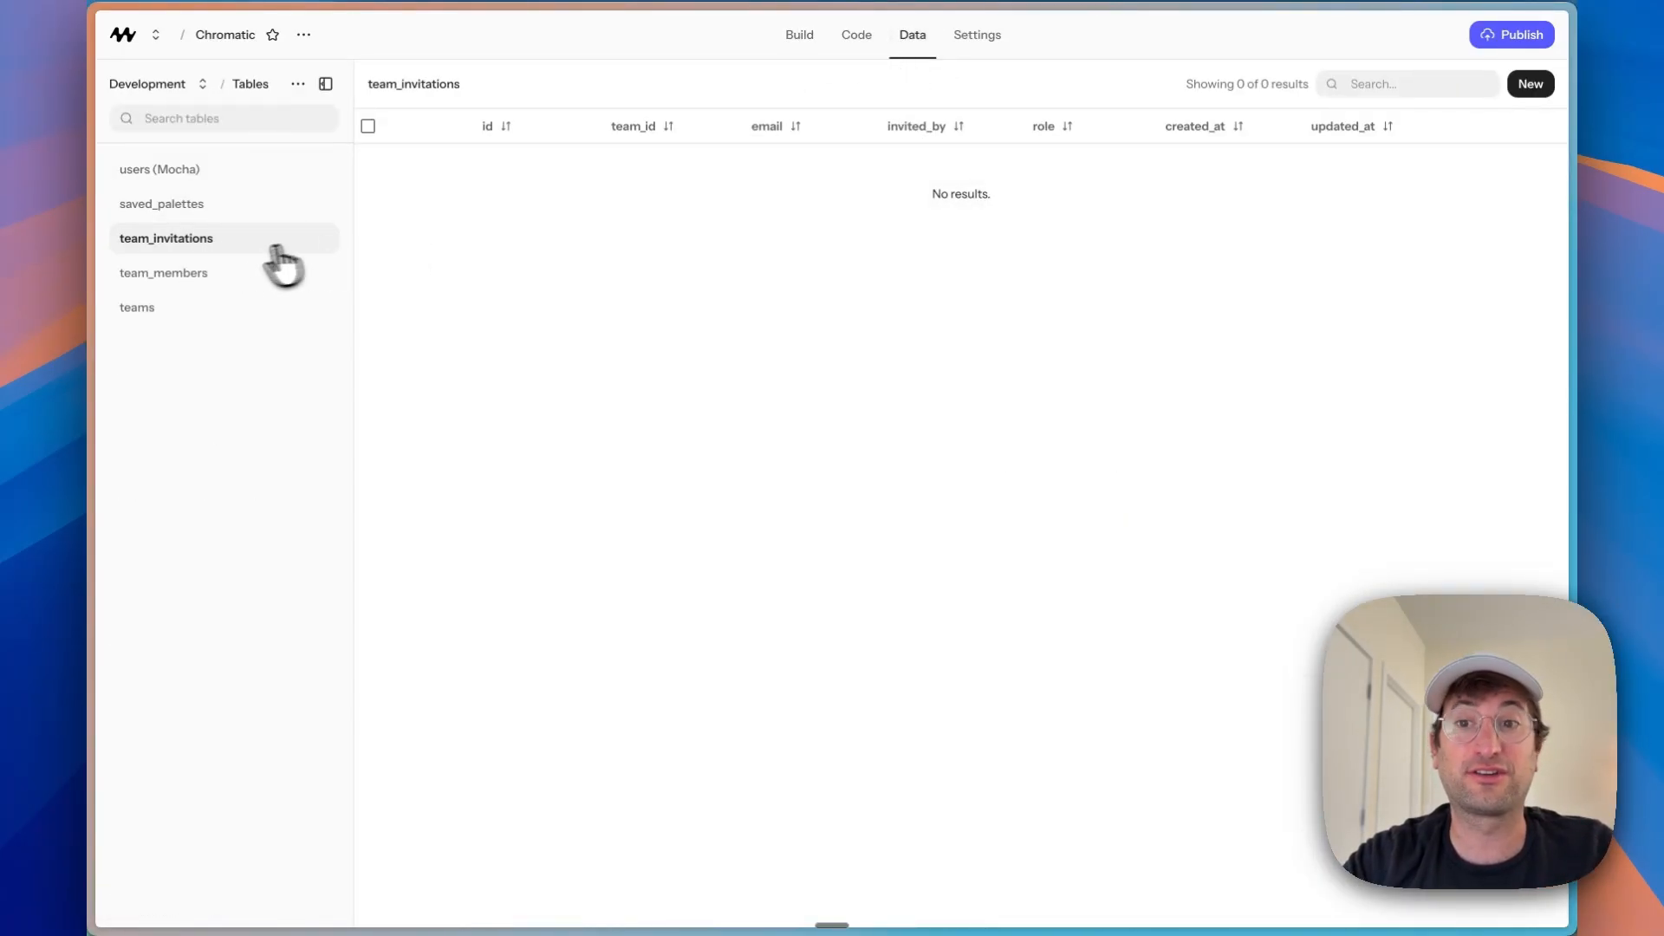
pyautogui.moveTo(523, 197)
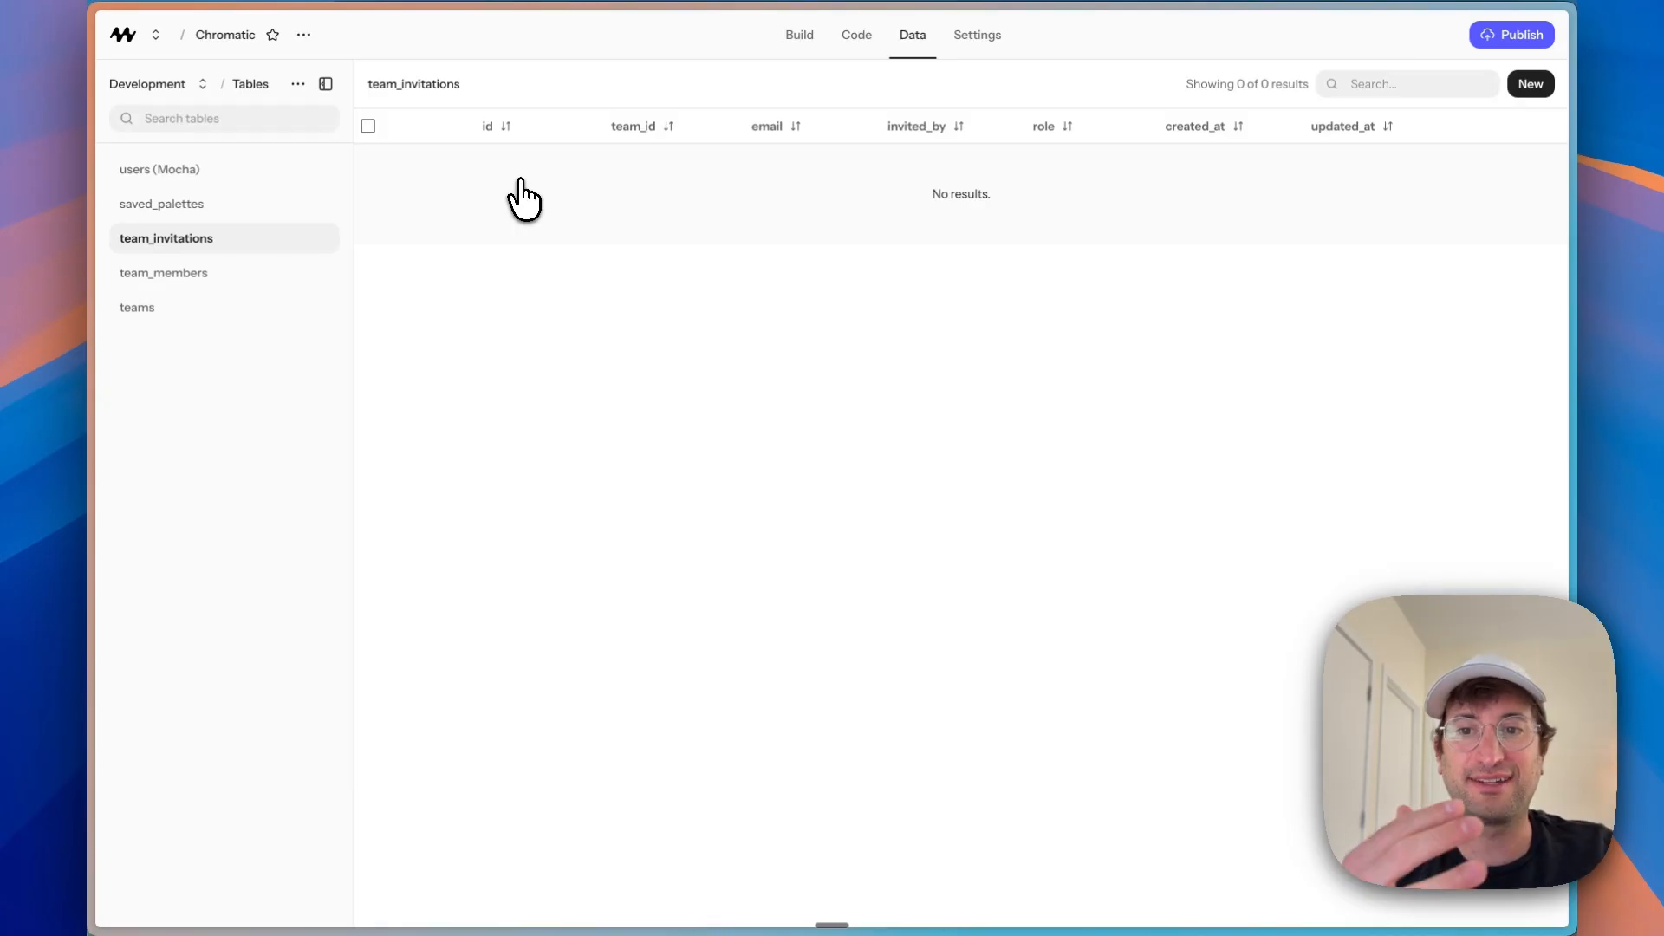
pyautogui.moveTo(795, 35)
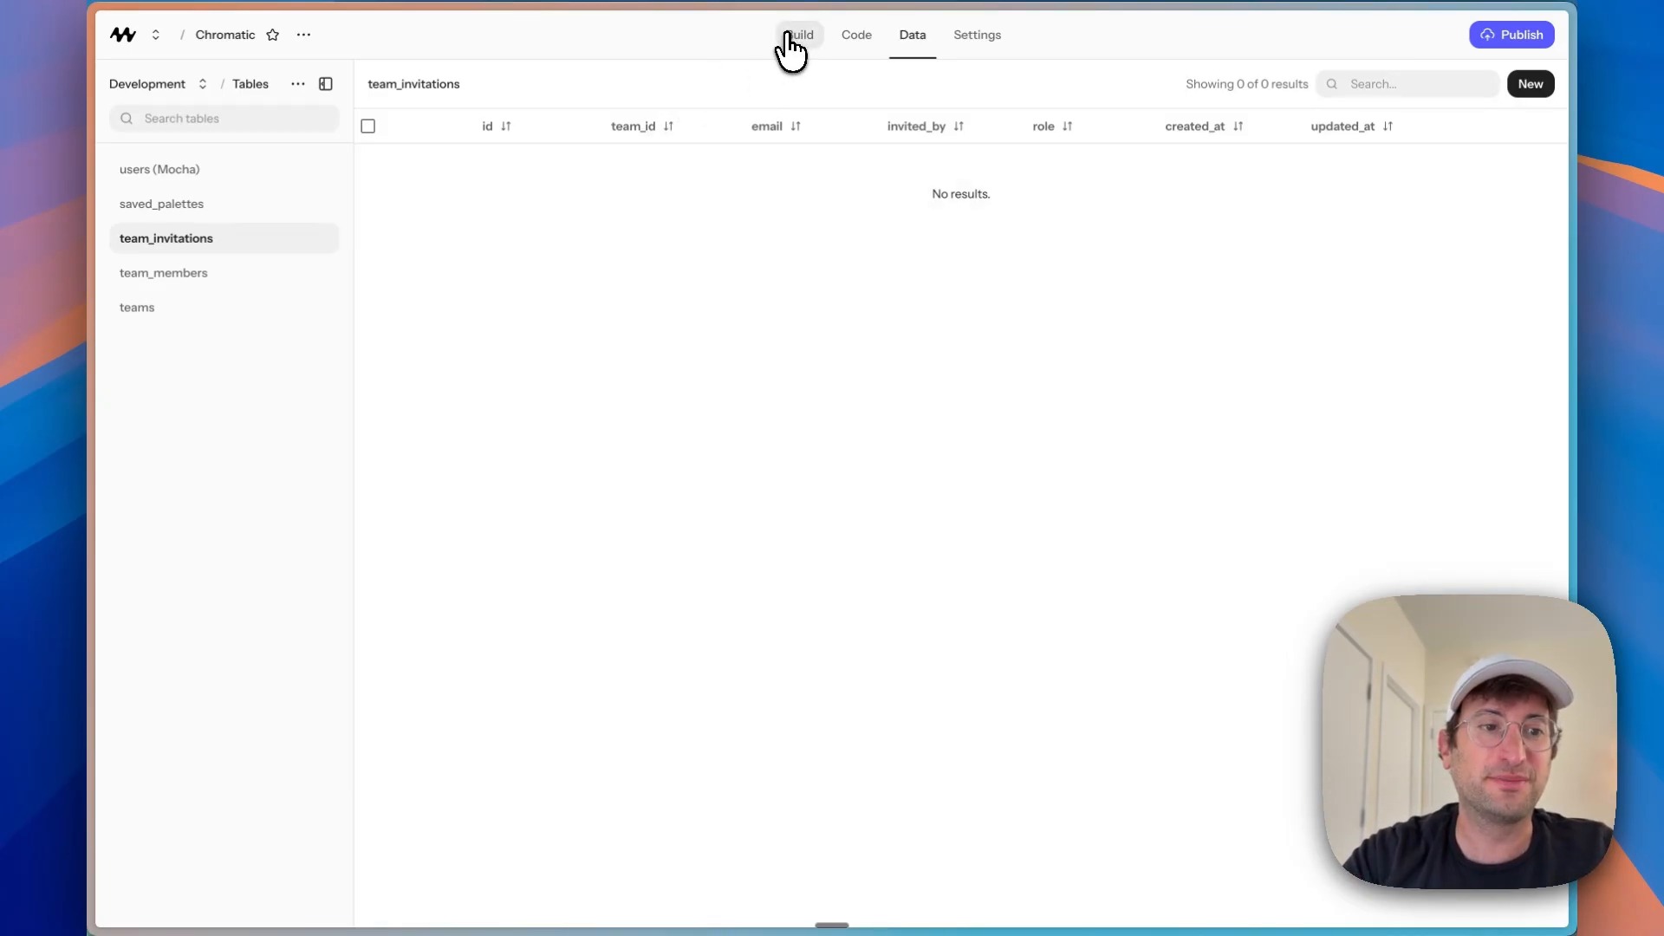
# Step: Switch between Build and Data to see the one pending invitation in team_invitations
pyautogui.click(798, 35)
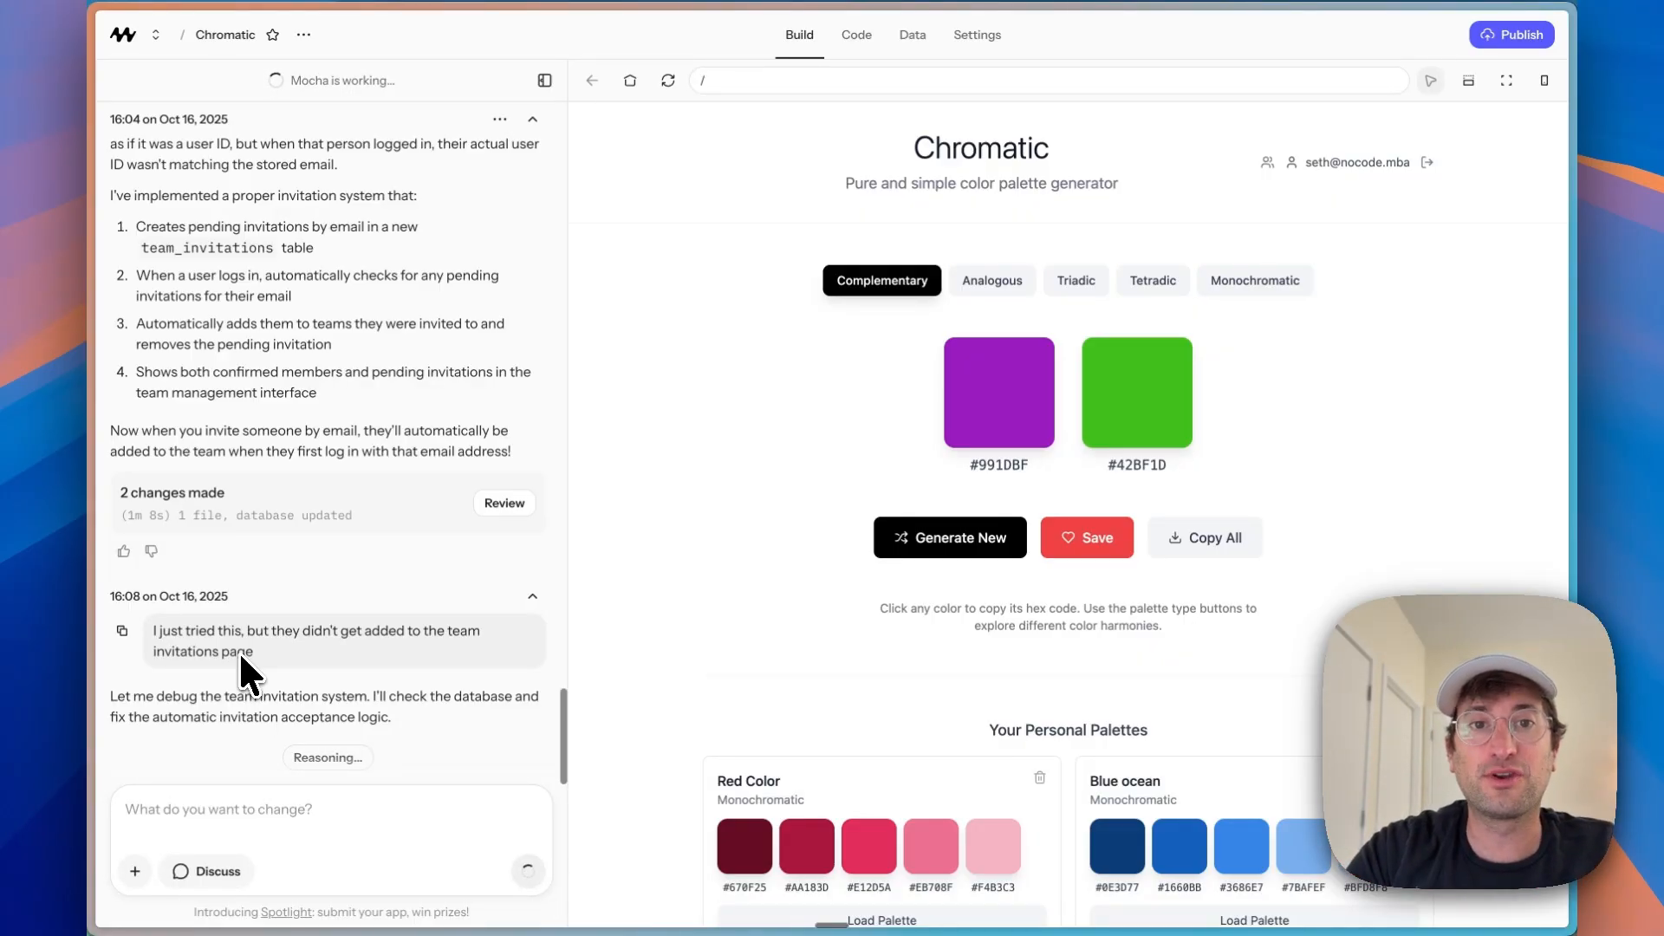
pyautogui.click(910, 35)
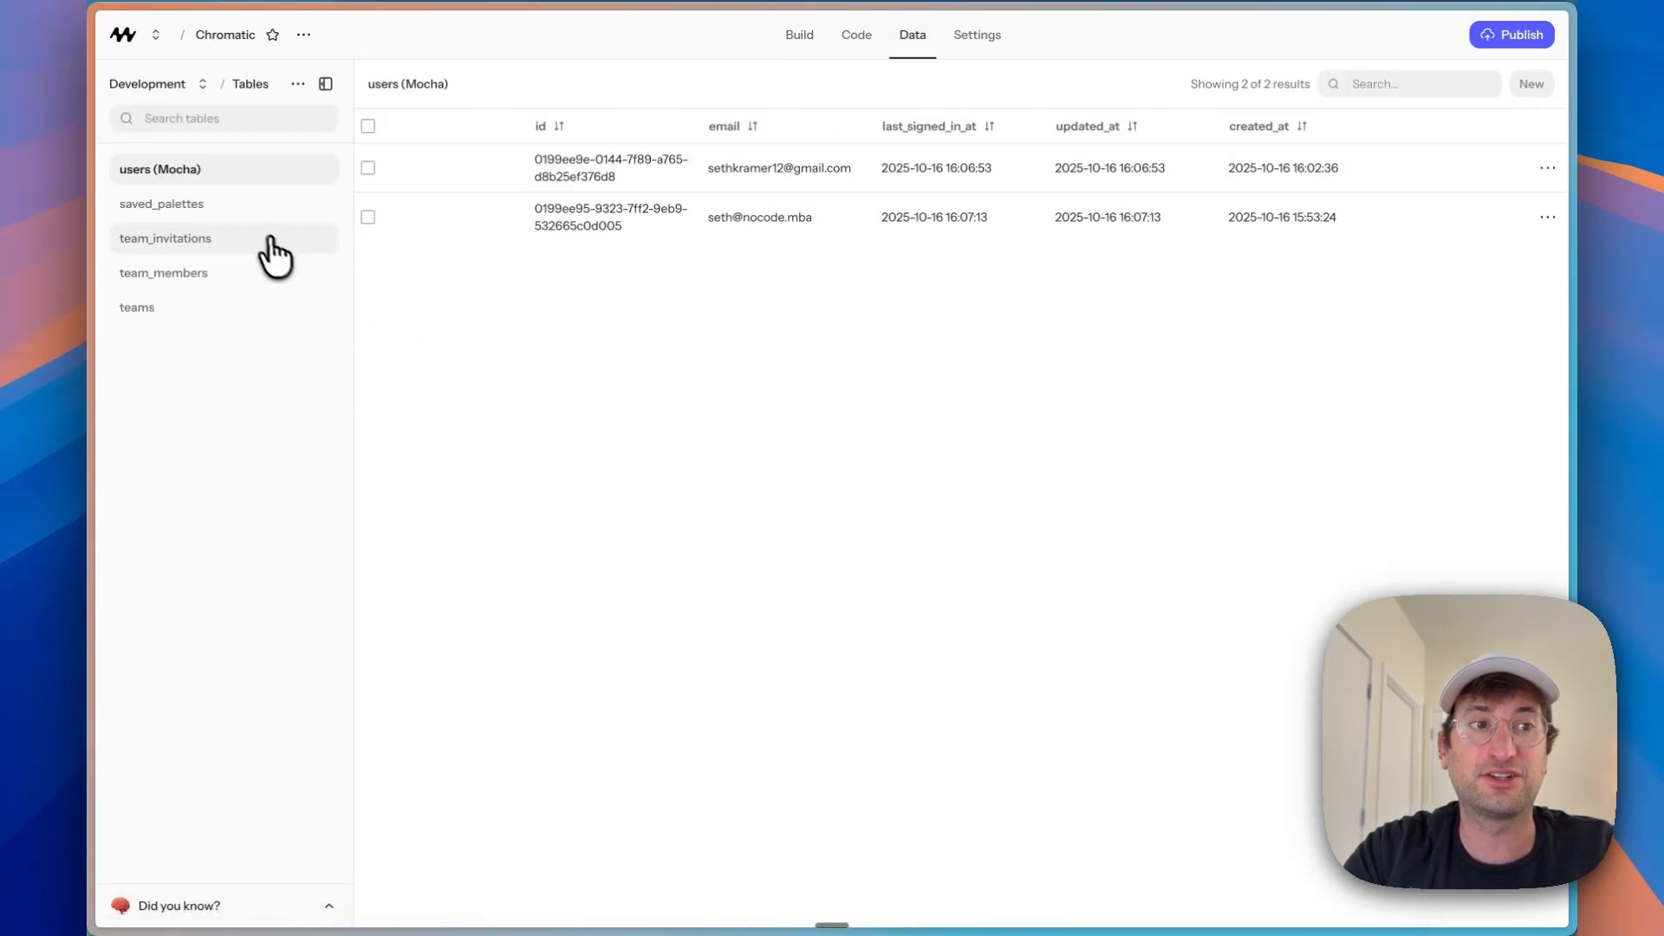
pyautogui.click(797, 35)
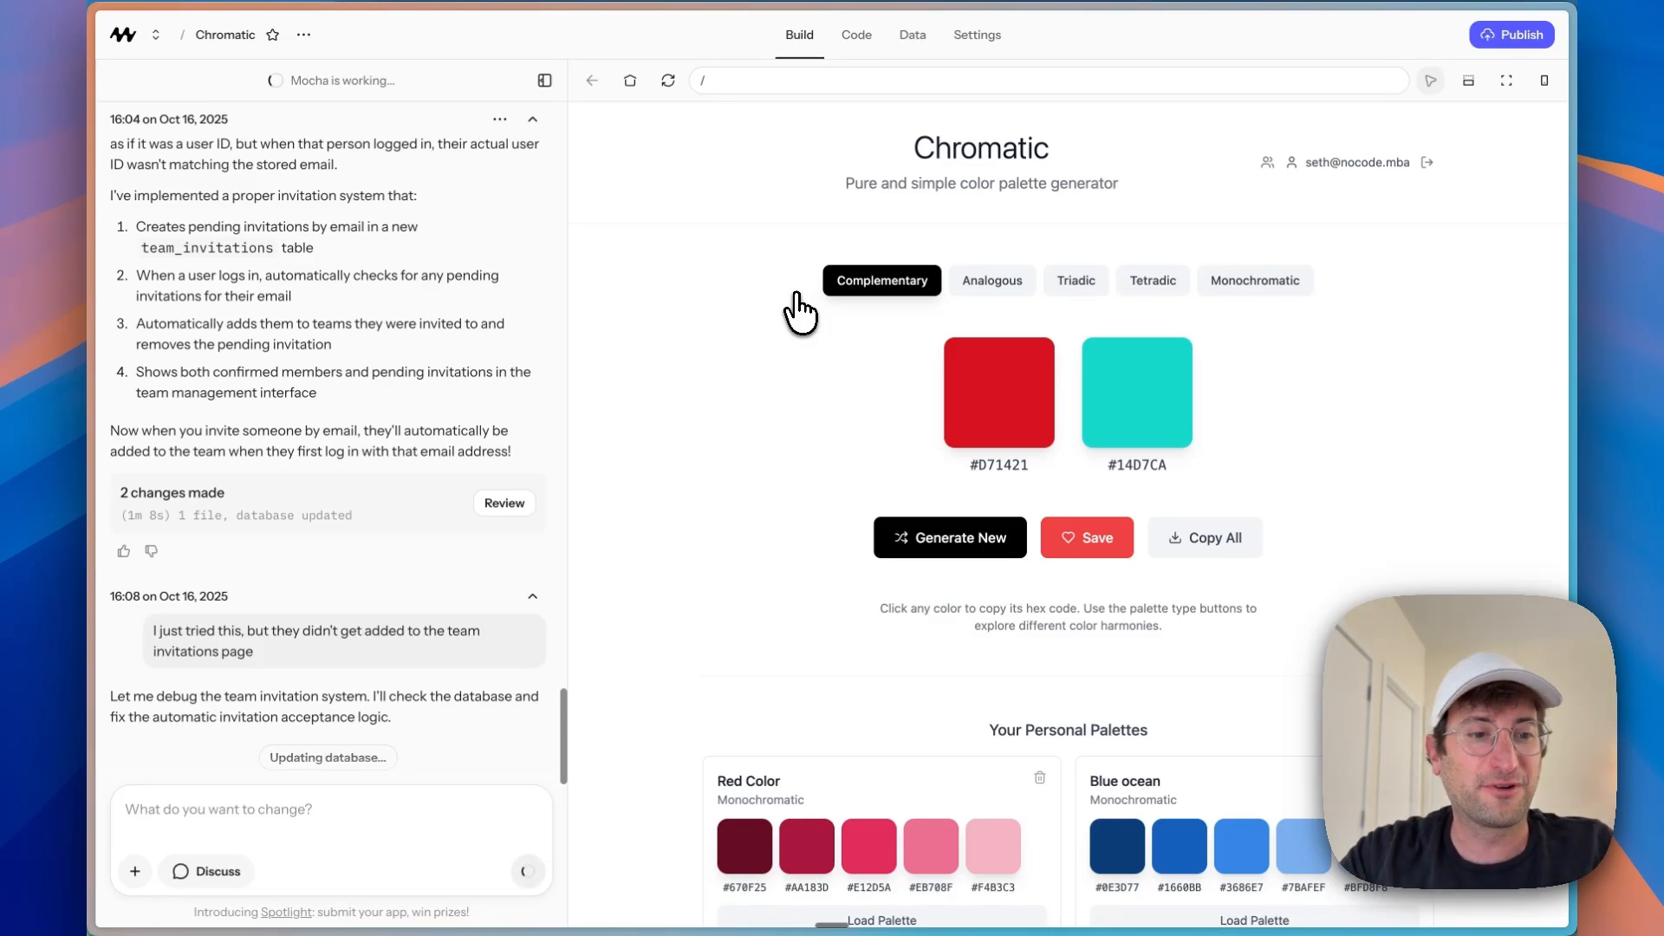
pyautogui.click(910, 34)
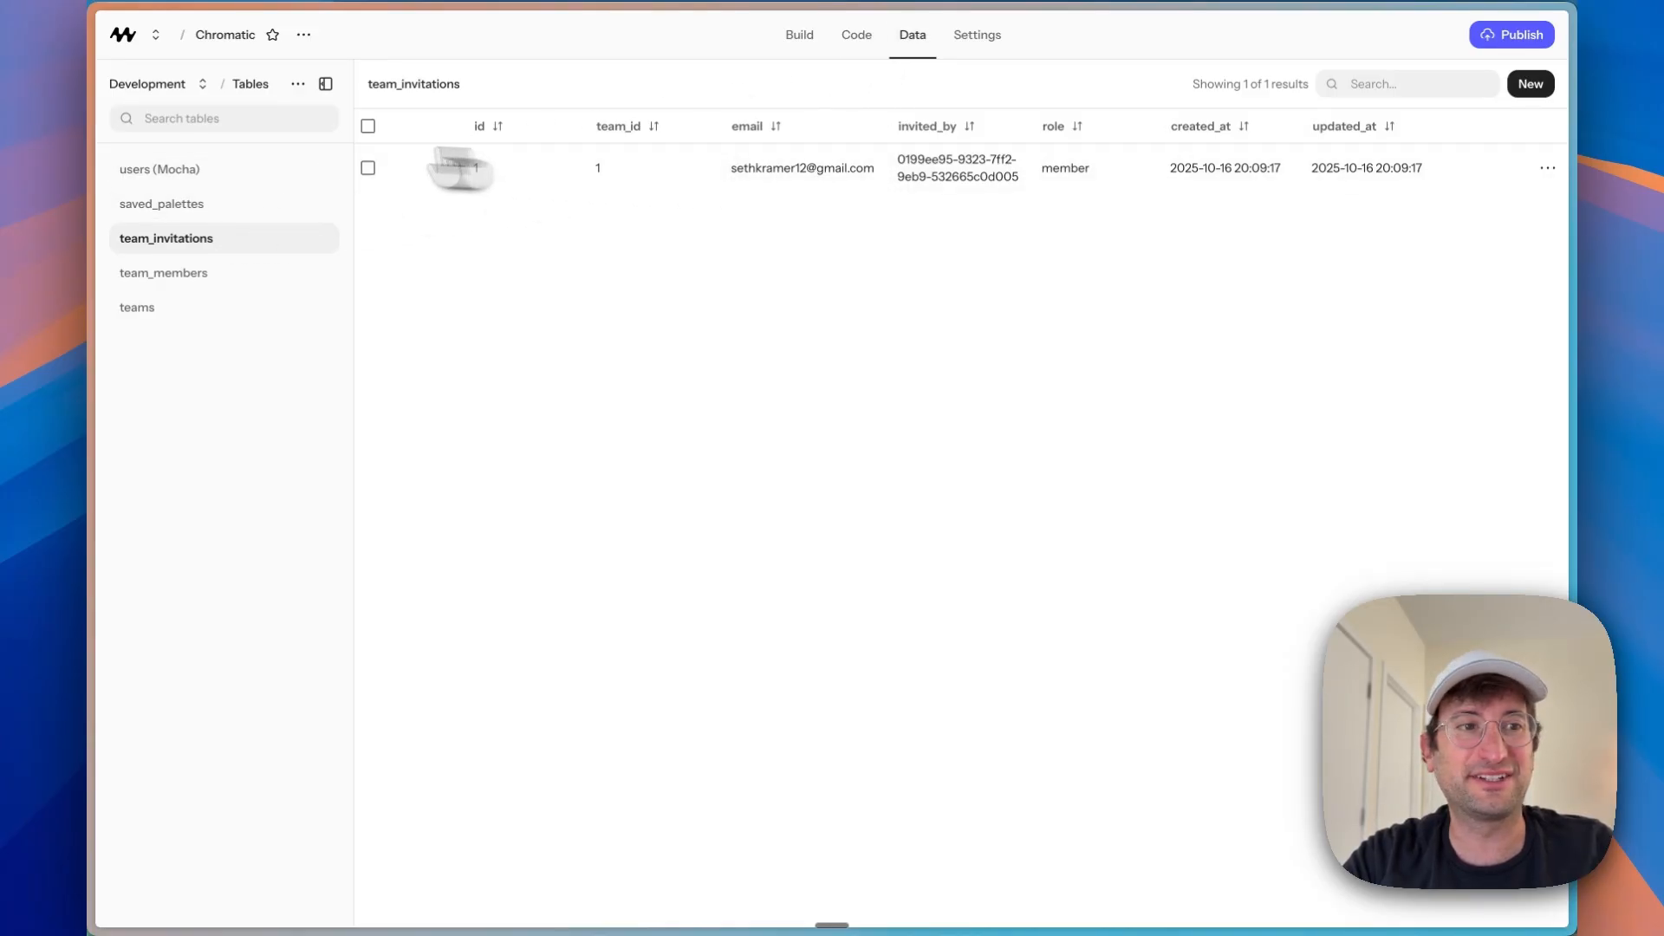
# Step: Confirm the invited user belongs to the two-member No Code MBA team, then close Team Management
pyautogui.click(798, 34)
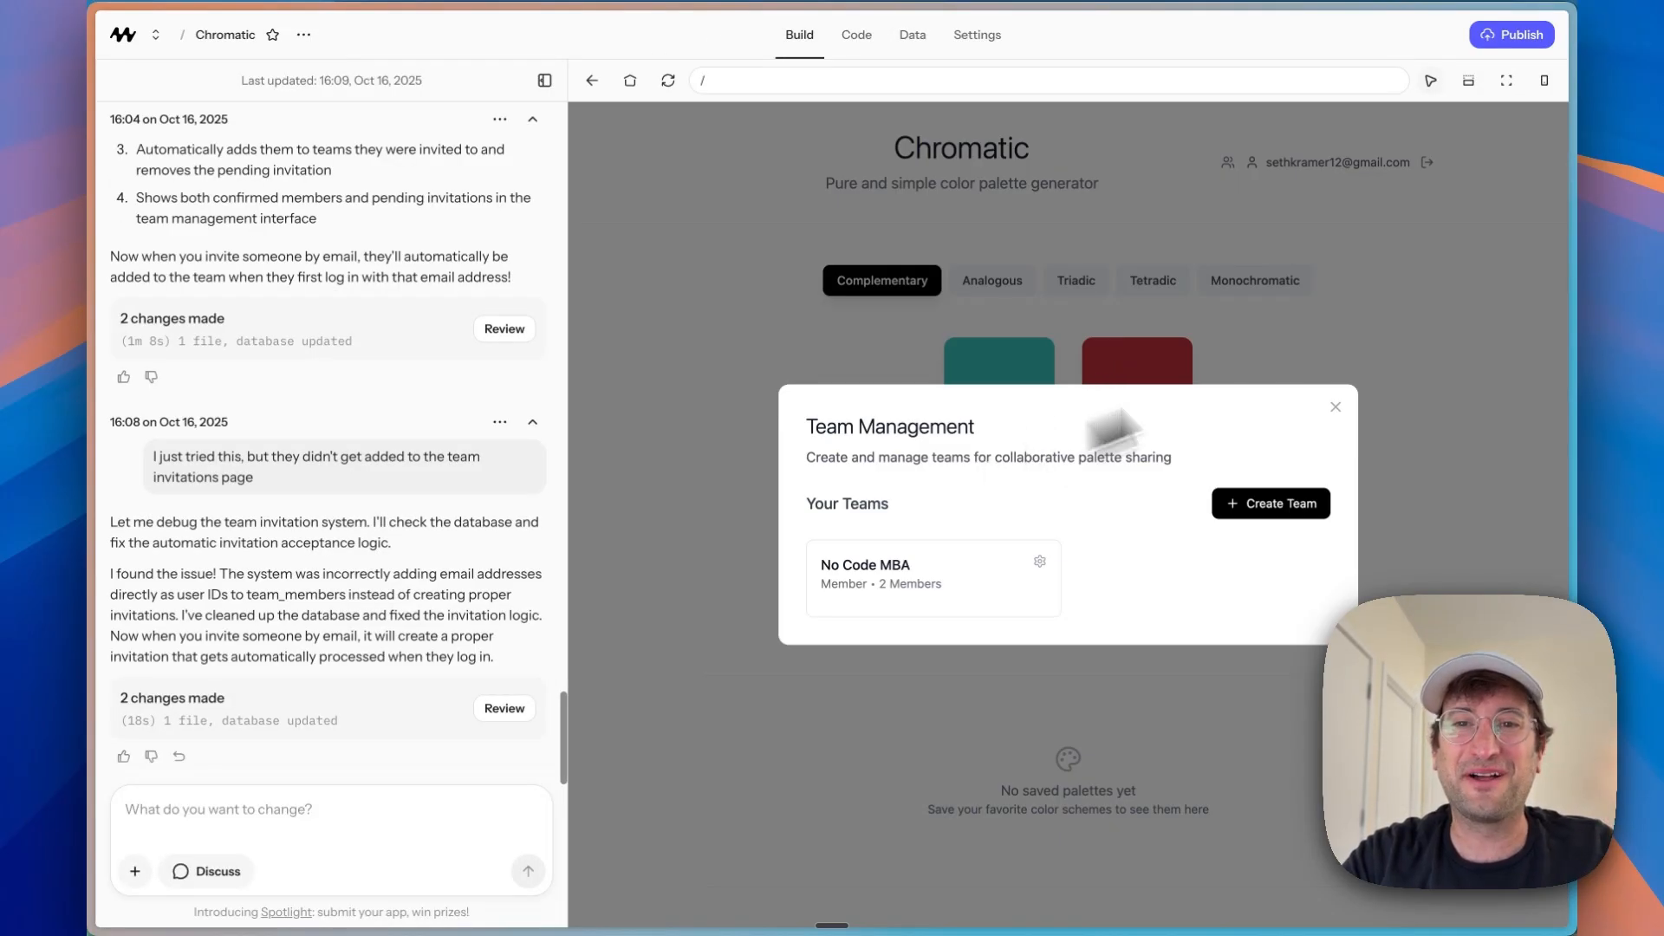
pyautogui.moveTo(854, 589)
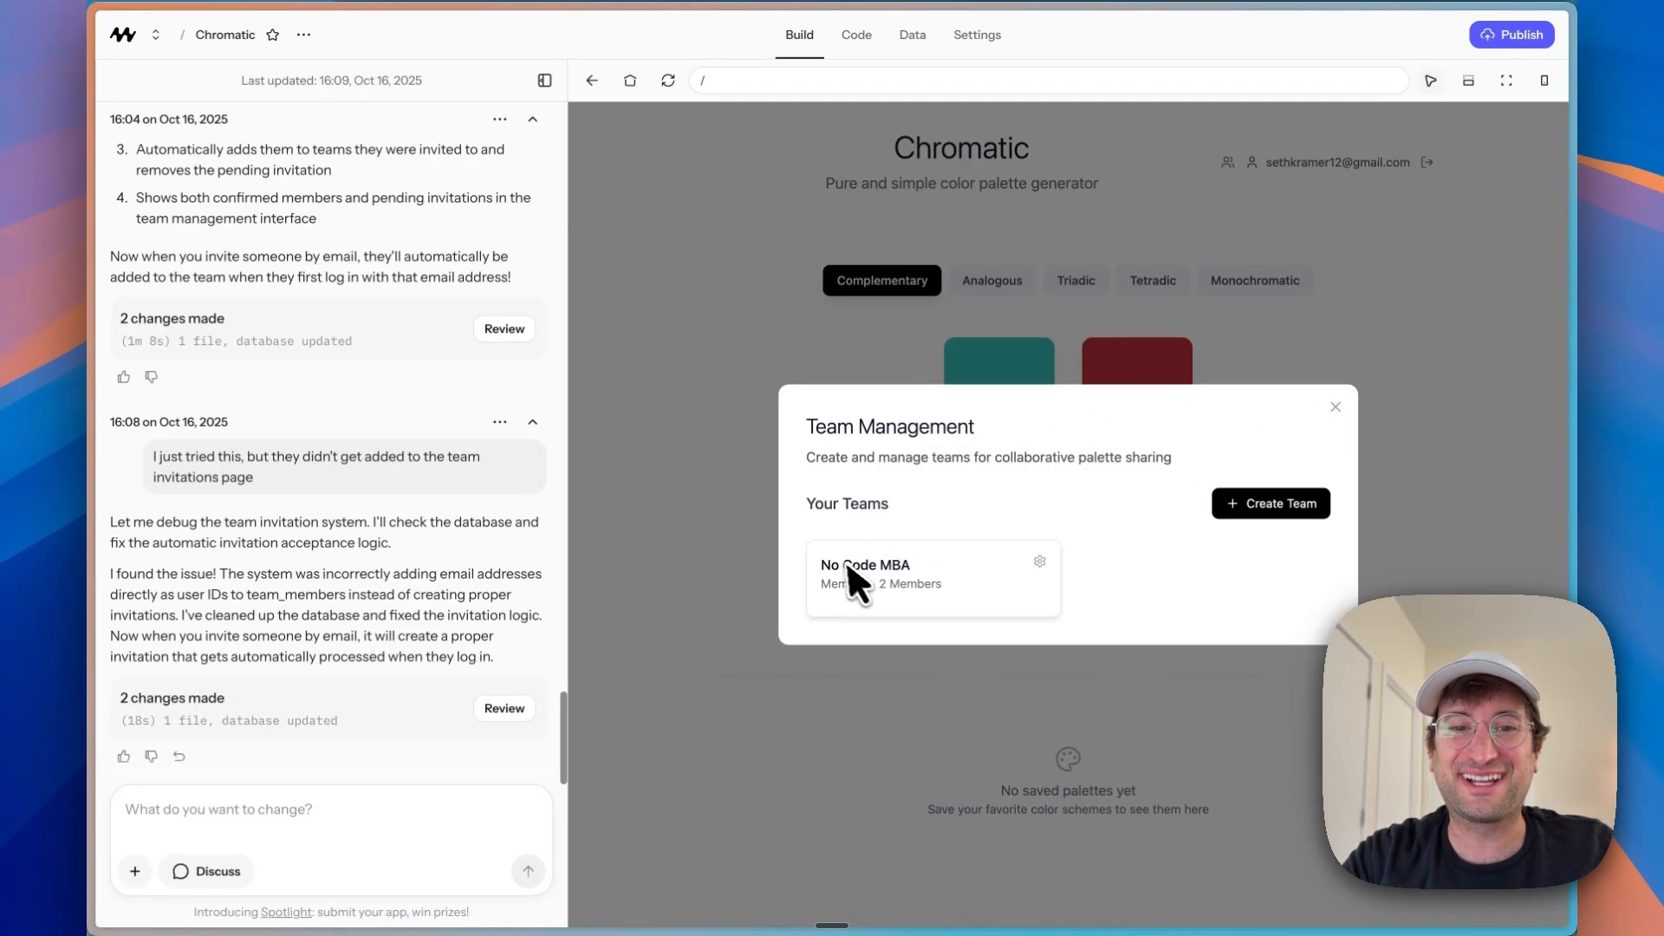
pyautogui.moveTo(950, 595)
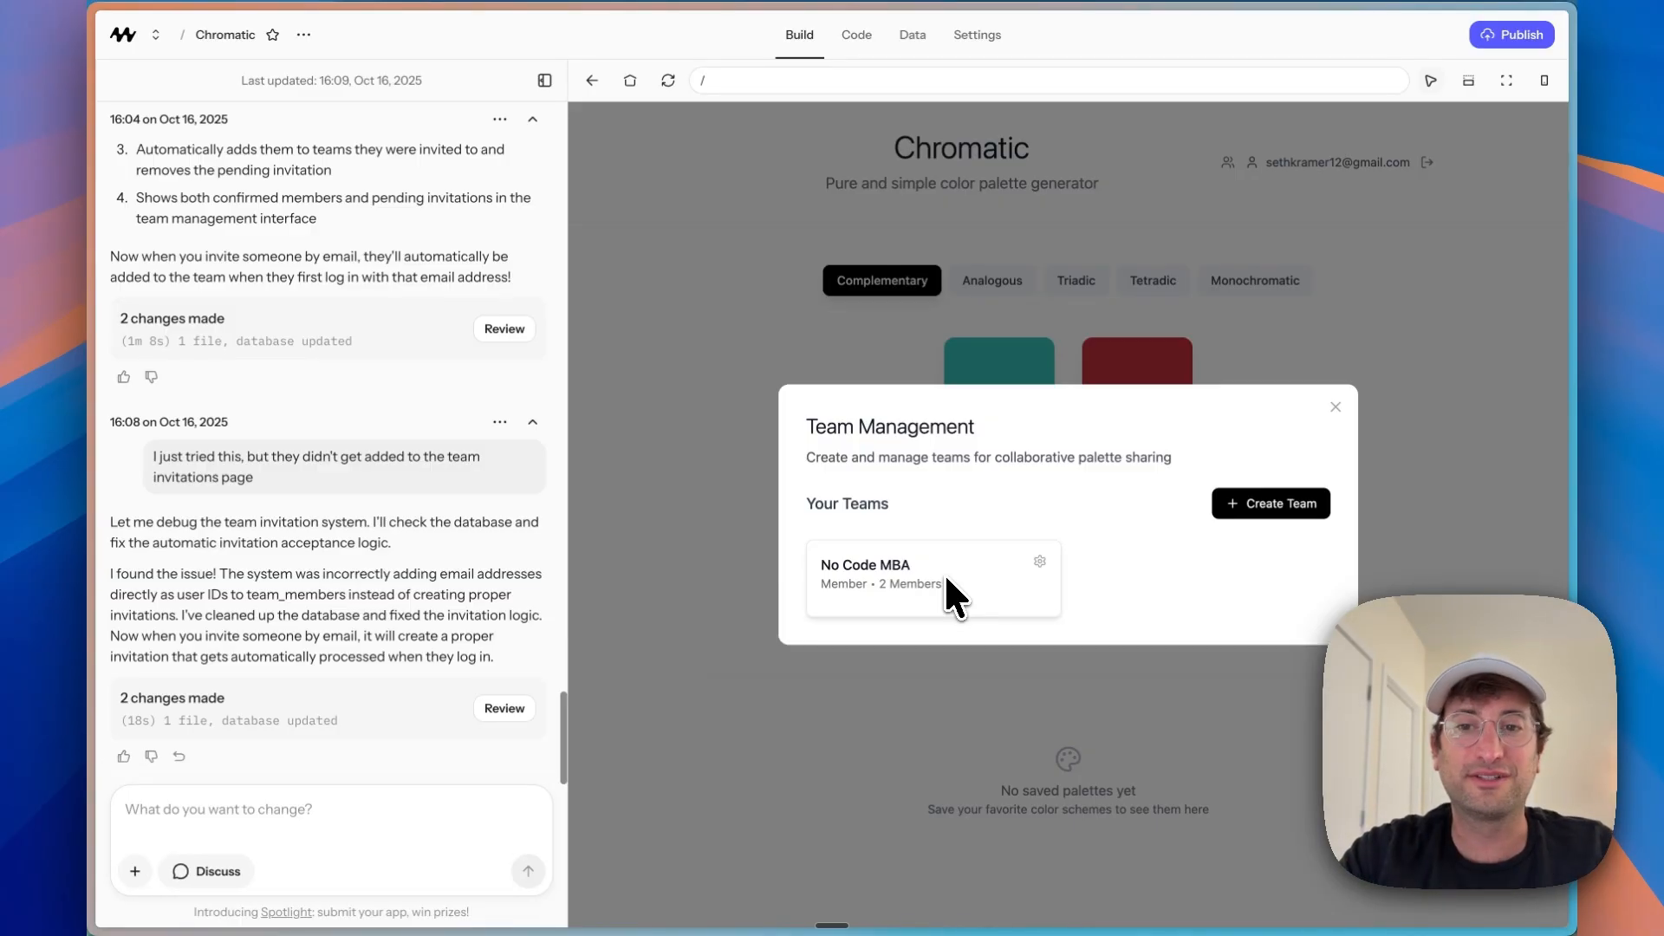
pyautogui.click(1335, 405)
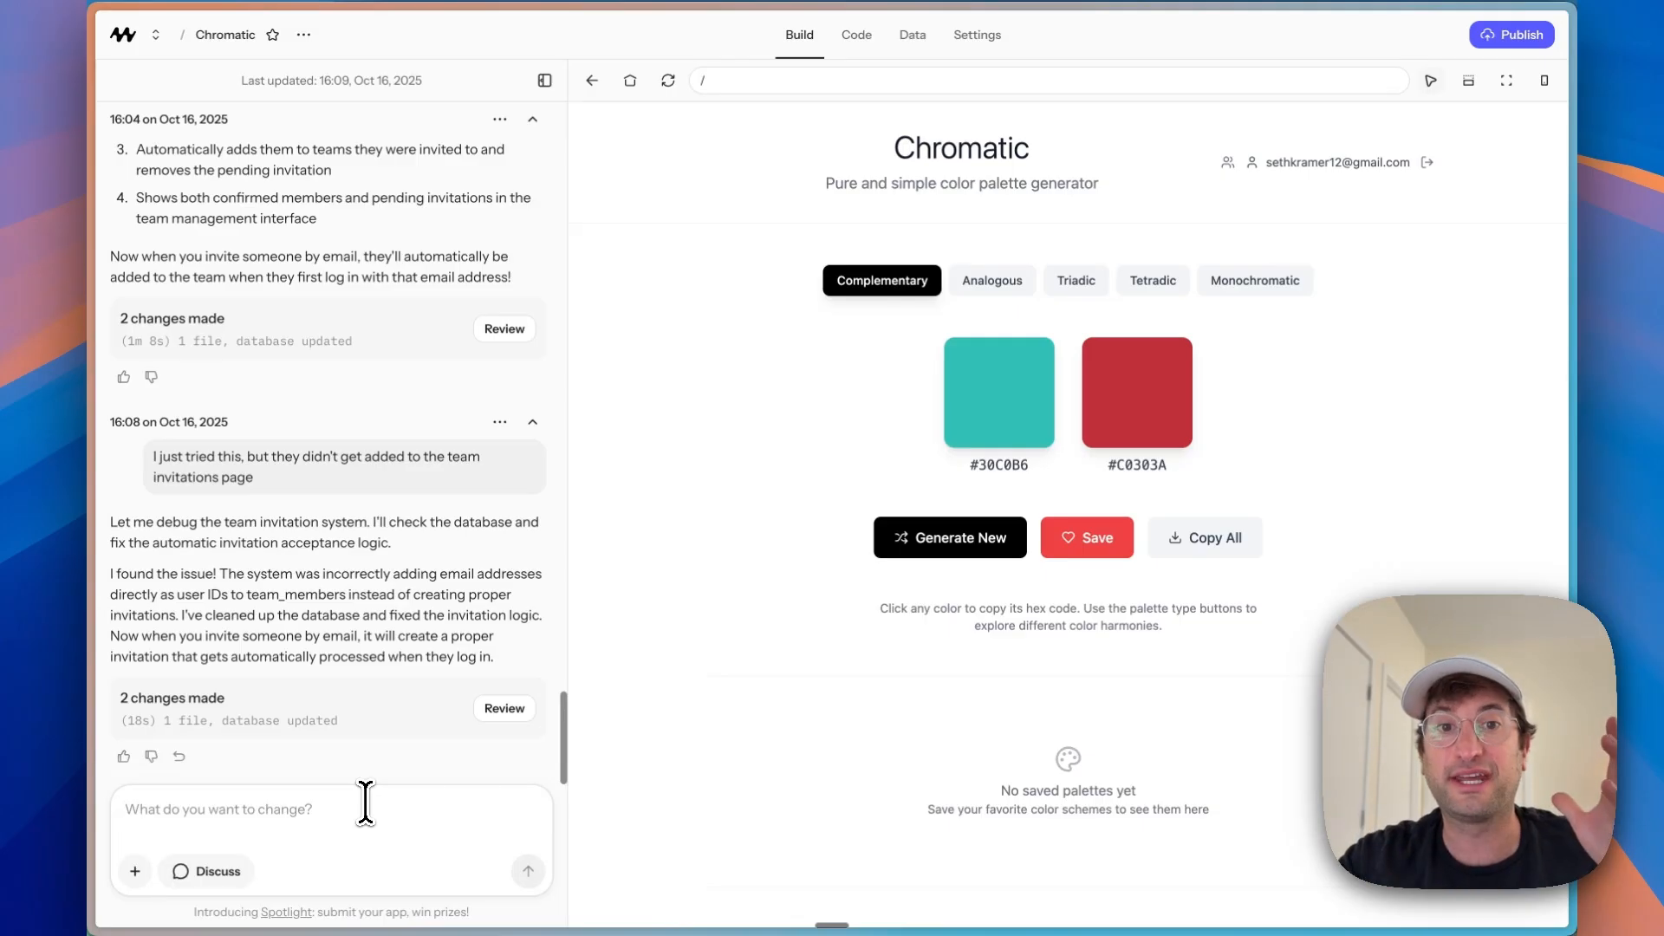
pyautogui.moveTo(712, 515)
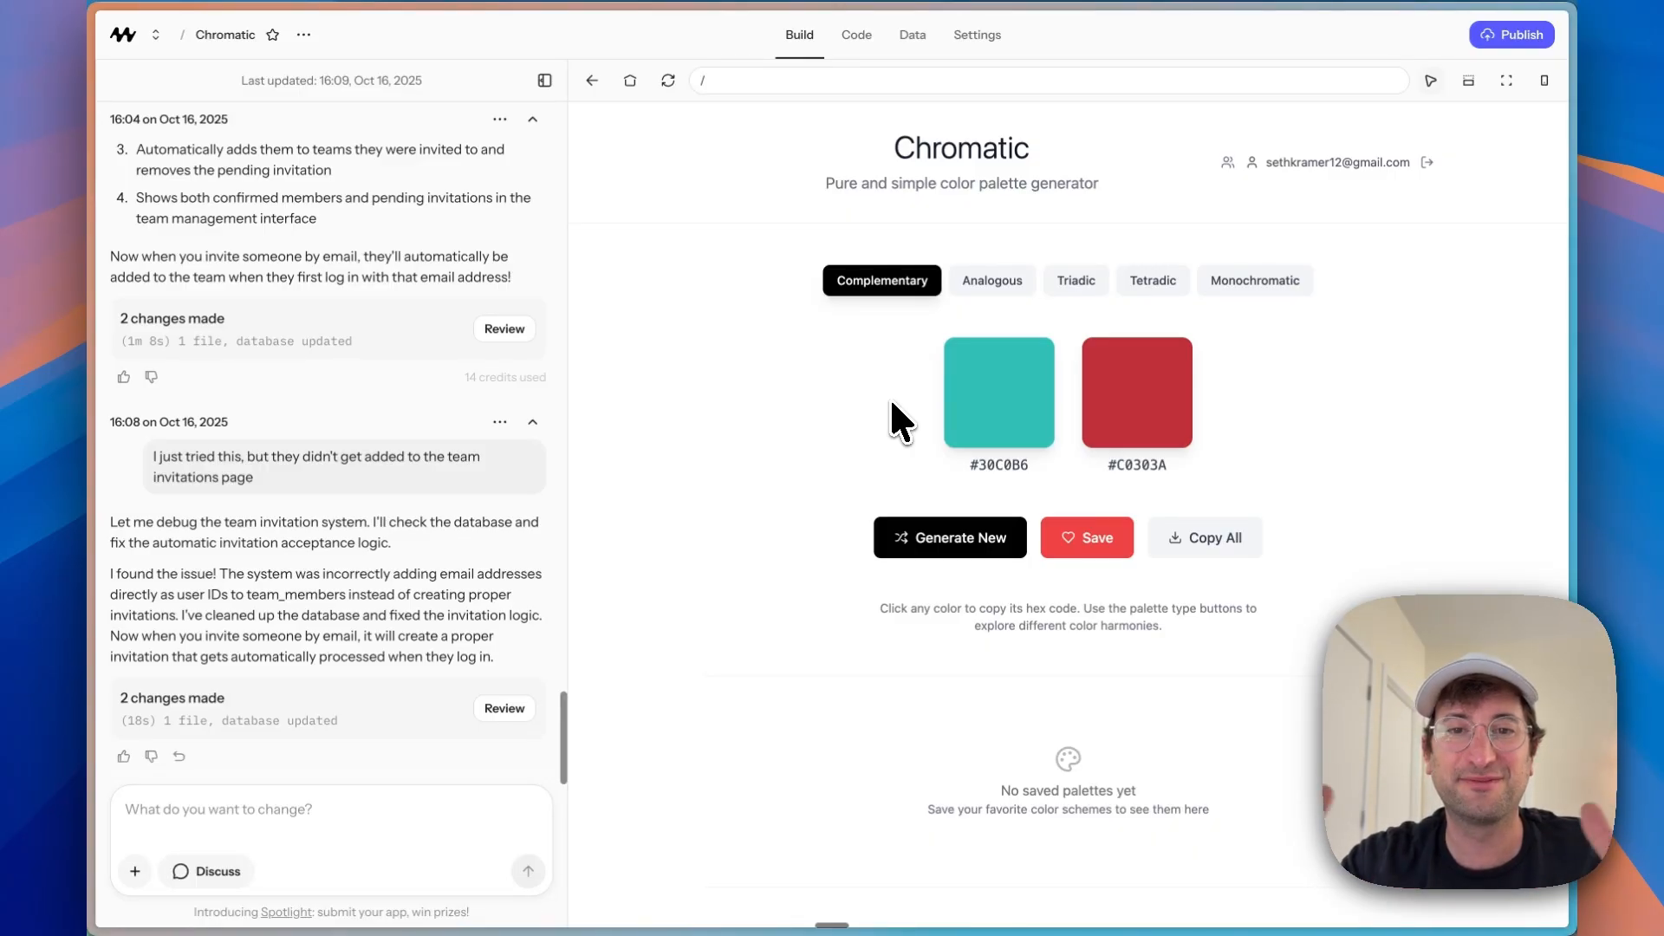
pyautogui.moveTo(721, 361)
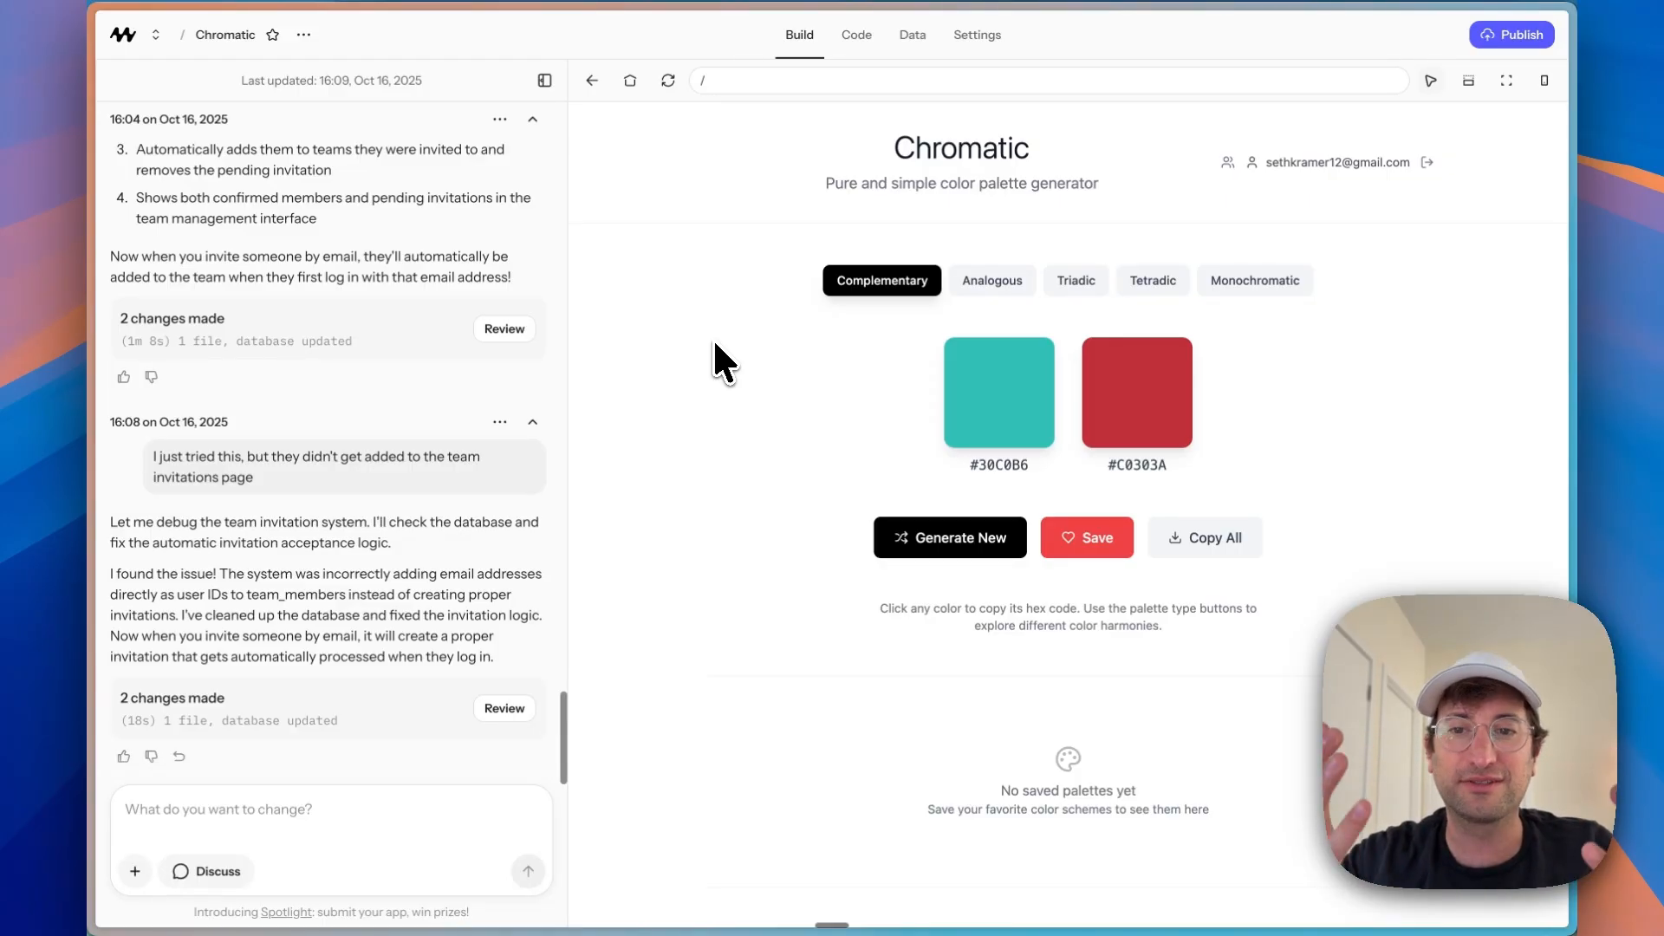
# Step: Send the request for an OpenAI-powered button that generates a name for the current palette
pyautogui.write("Now I want to add OpenAI functionality. I'd like to have a button to generate a name for the color pallet. no need to actually save it. but let's use OpenAI to do this.  I can provide an API key.")
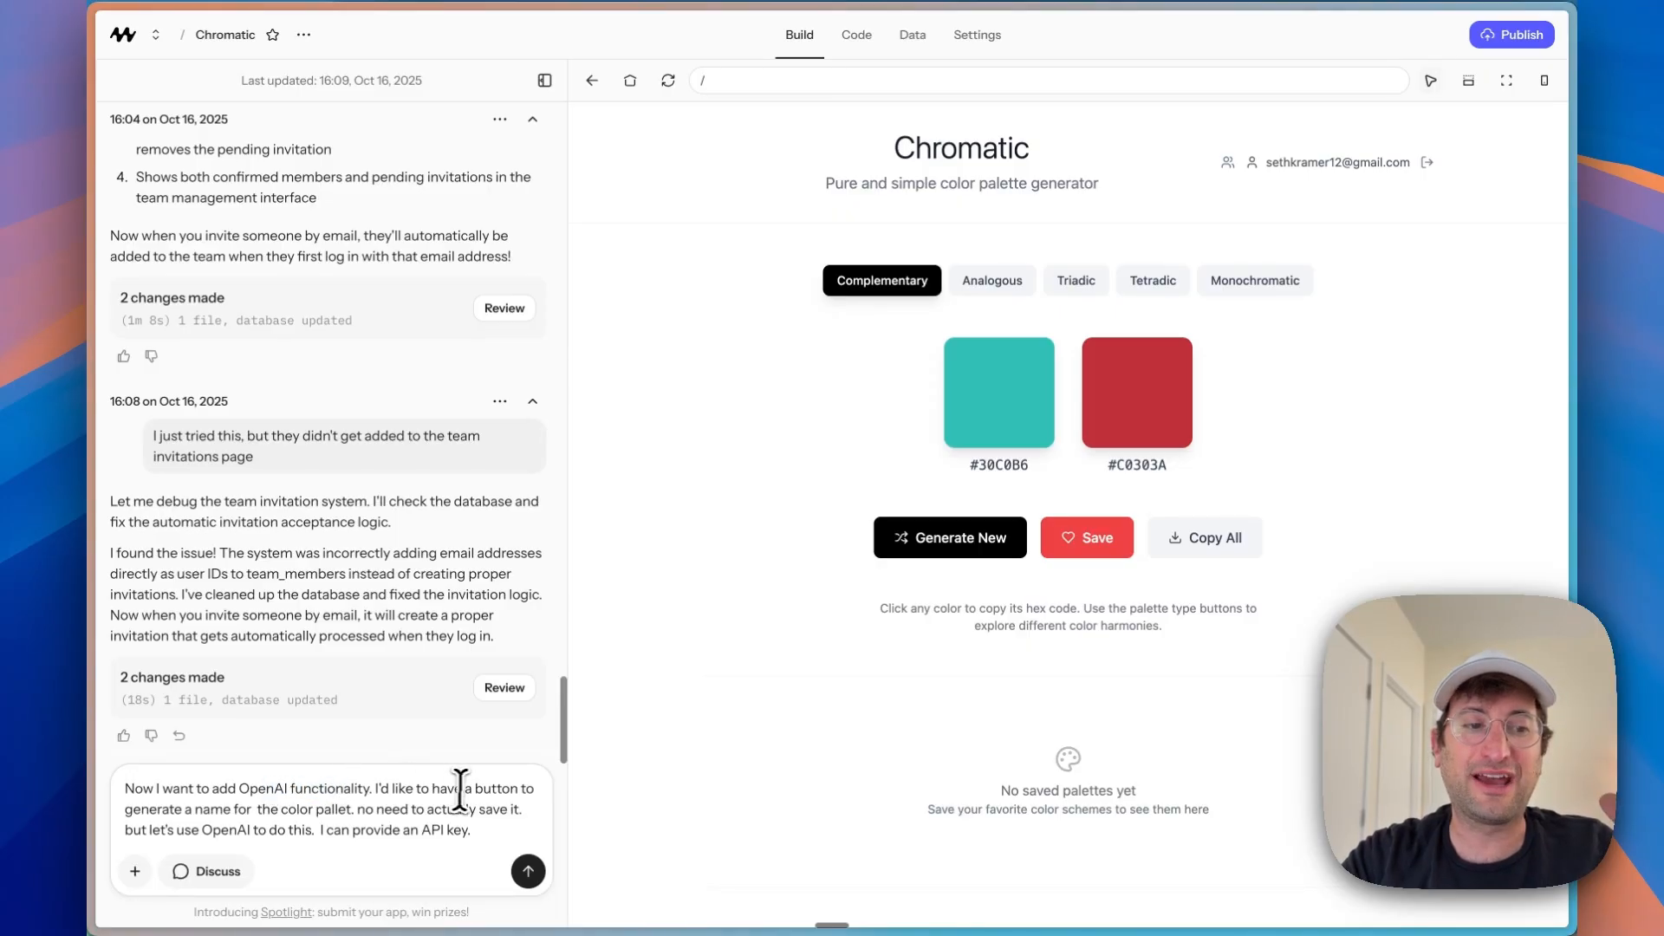
pyautogui.moveTo(872, 371)
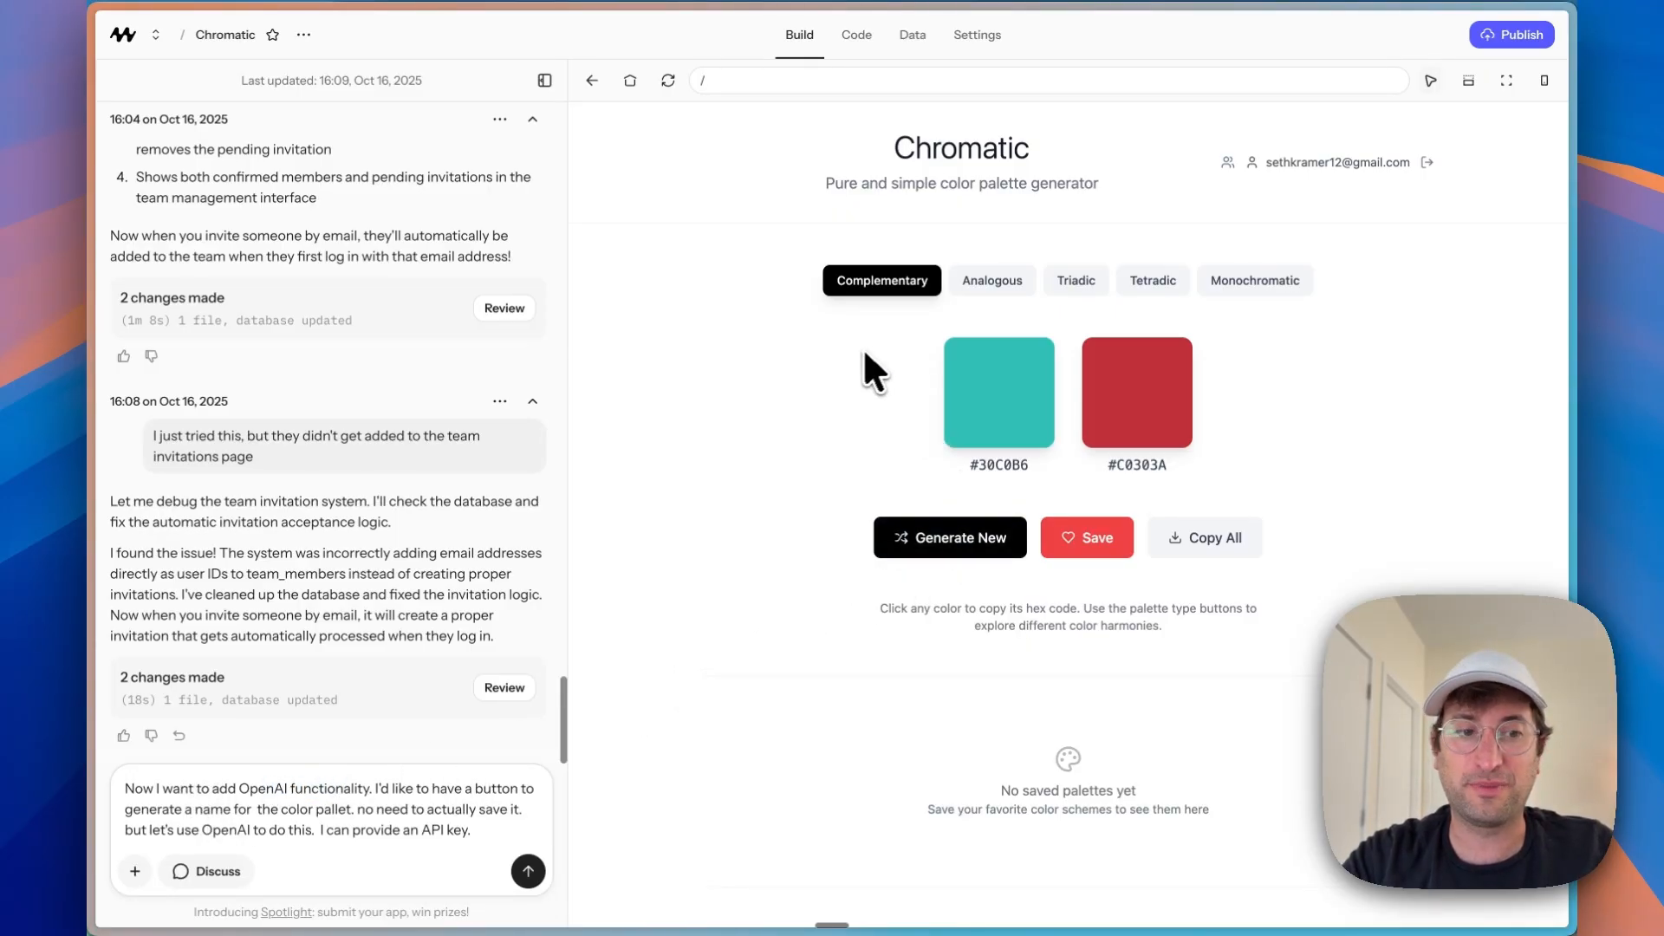
pyautogui.moveTo(400, 810)
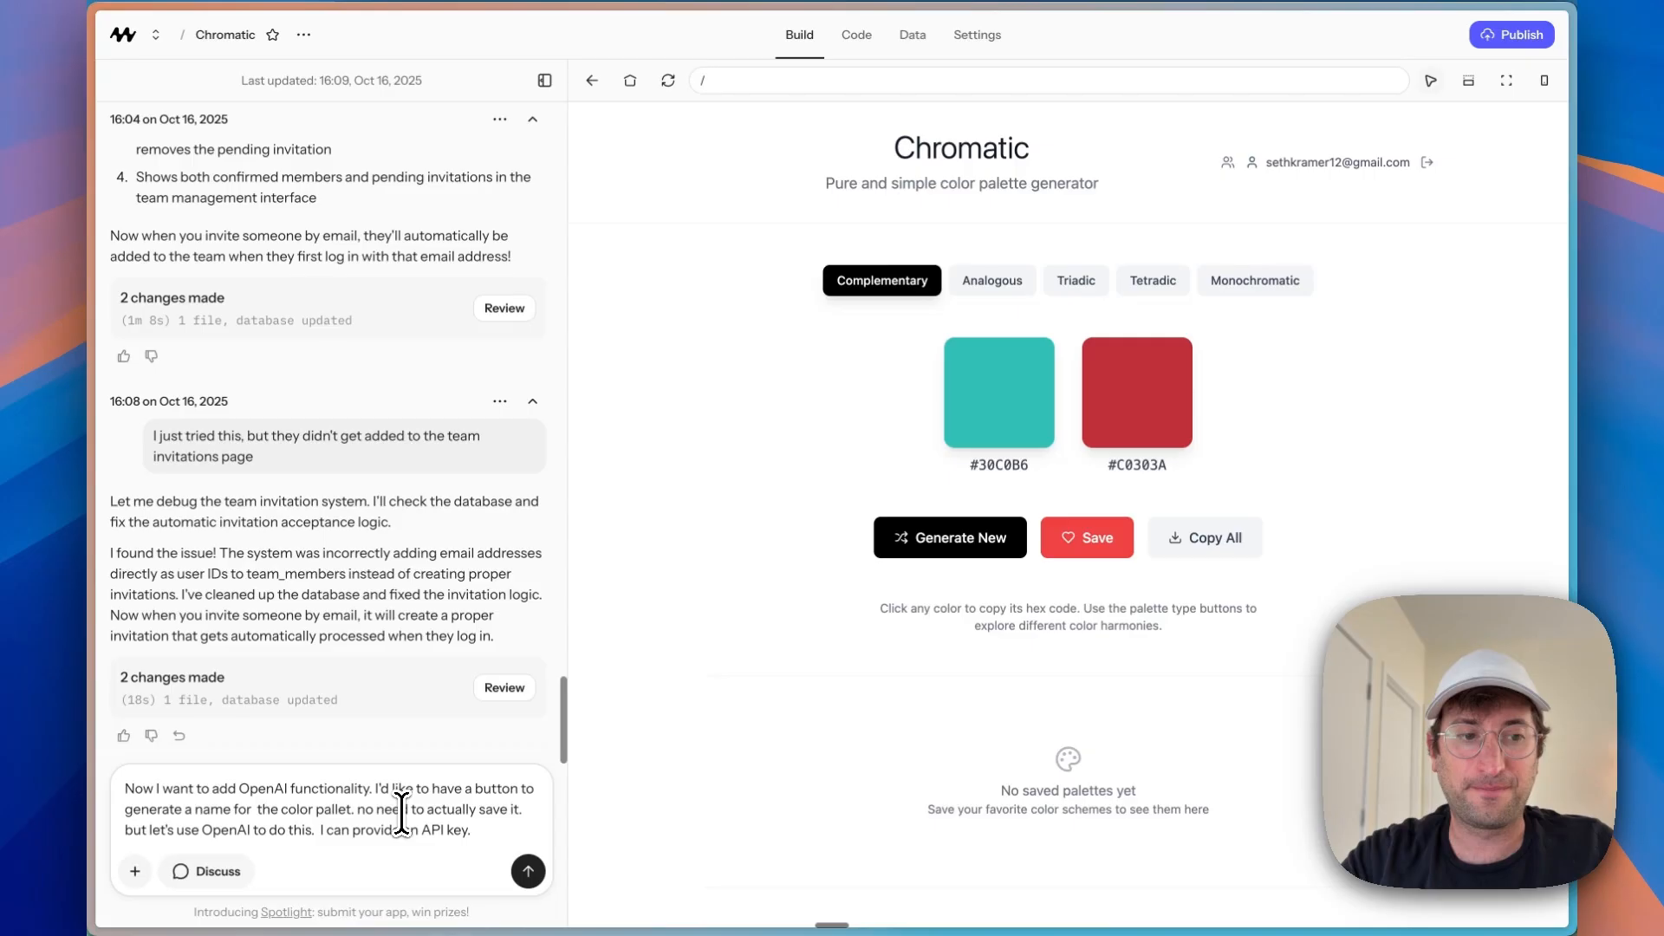
pyautogui.click(527, 870)
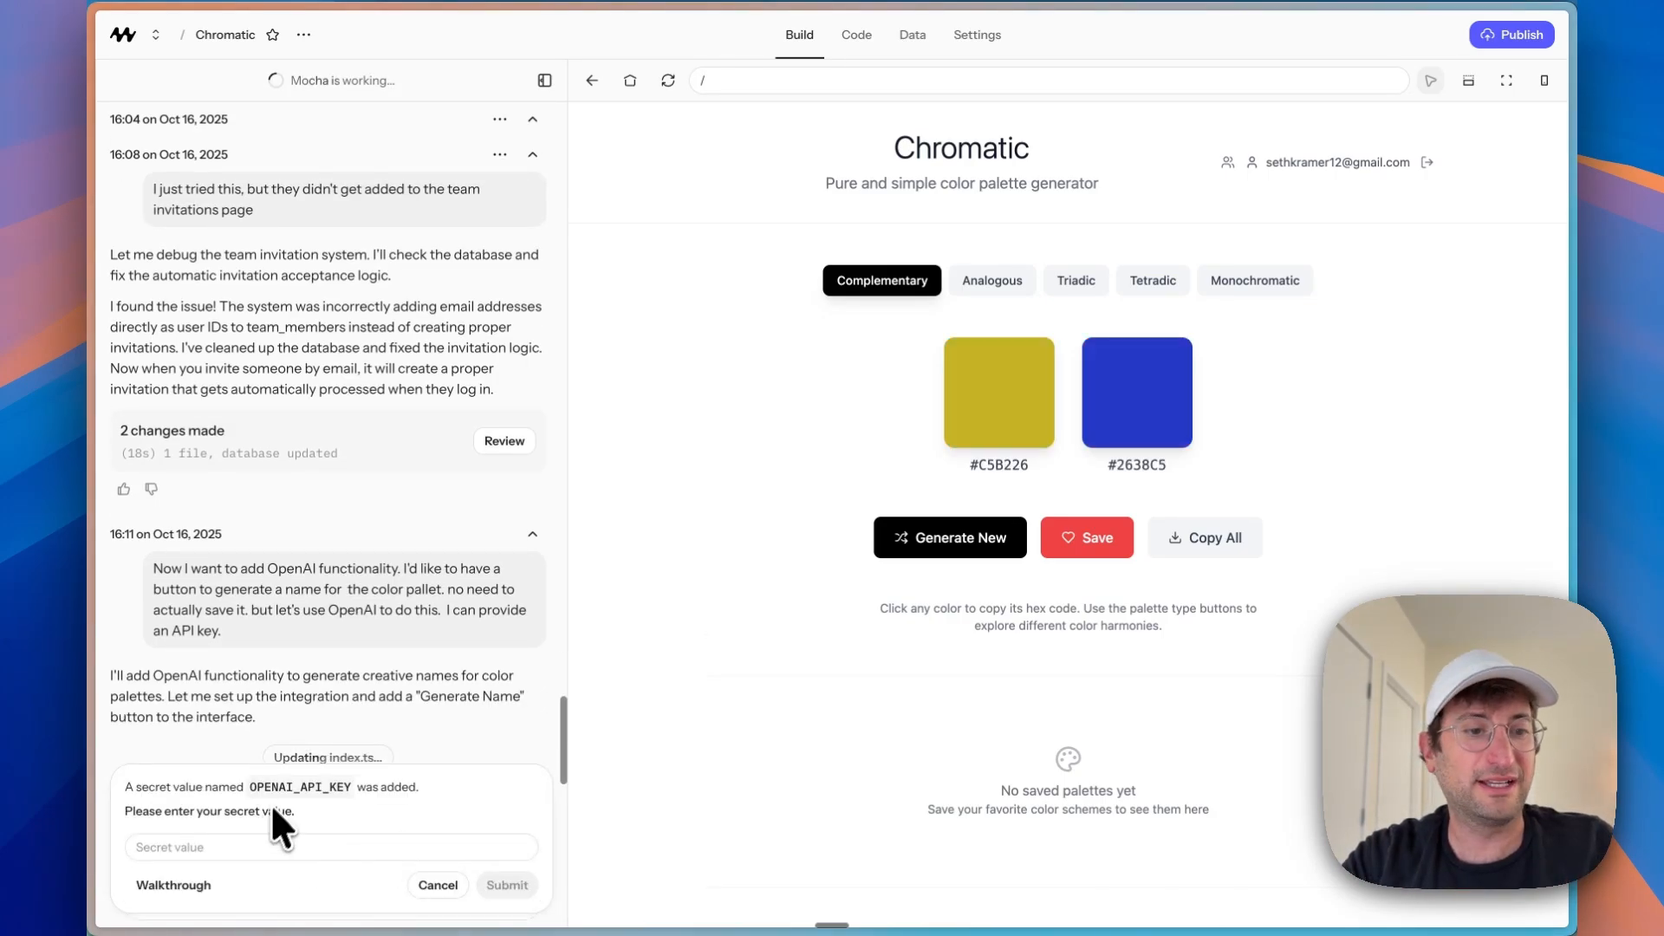
pyautogui.moveTo(236, 870)
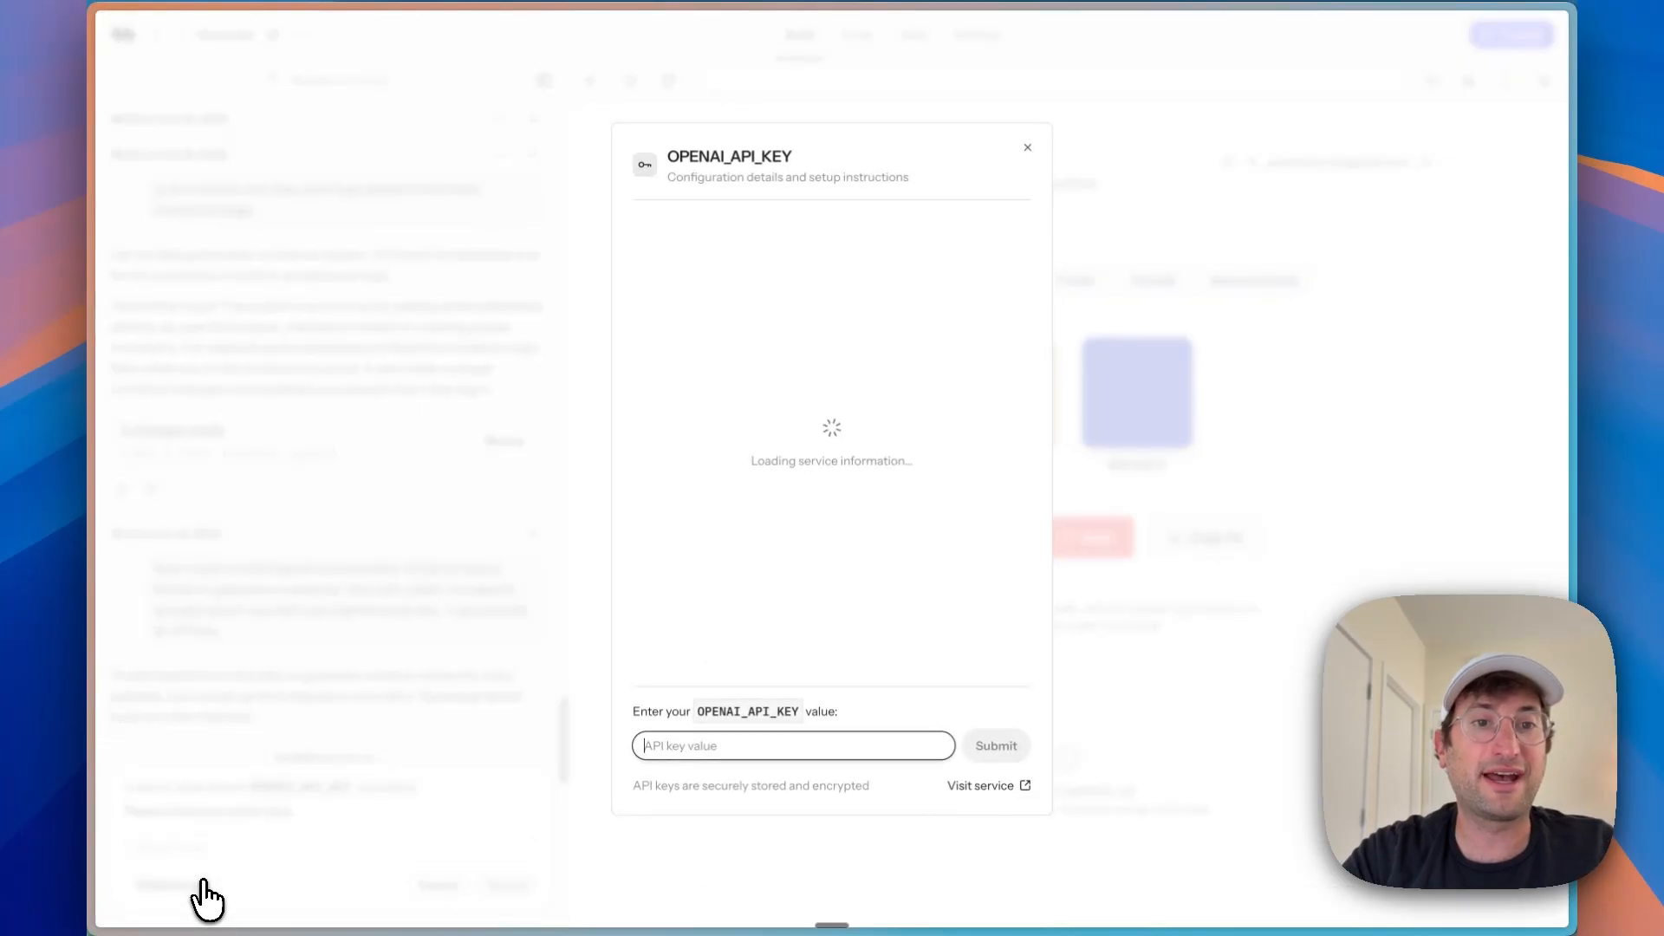
pyautogui.moveTo(832, 423)
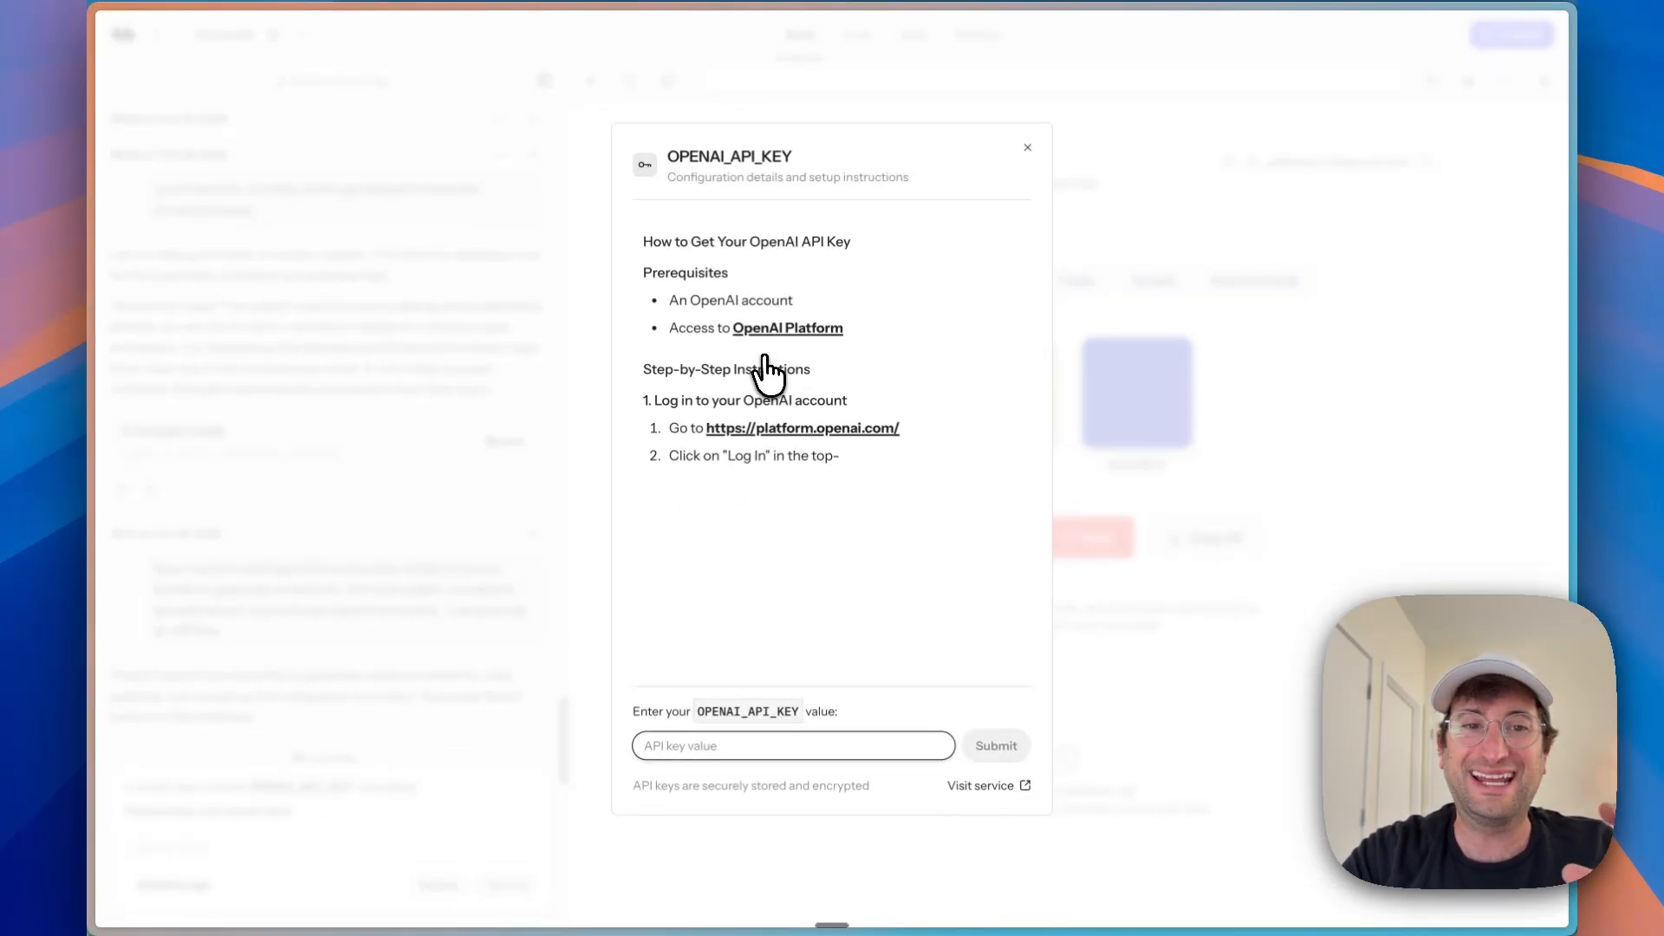
# Step: Submit the OPENAI_API_KEY value and verify it is listed under Settings > Secrets
pyautogui.scroll(-3)
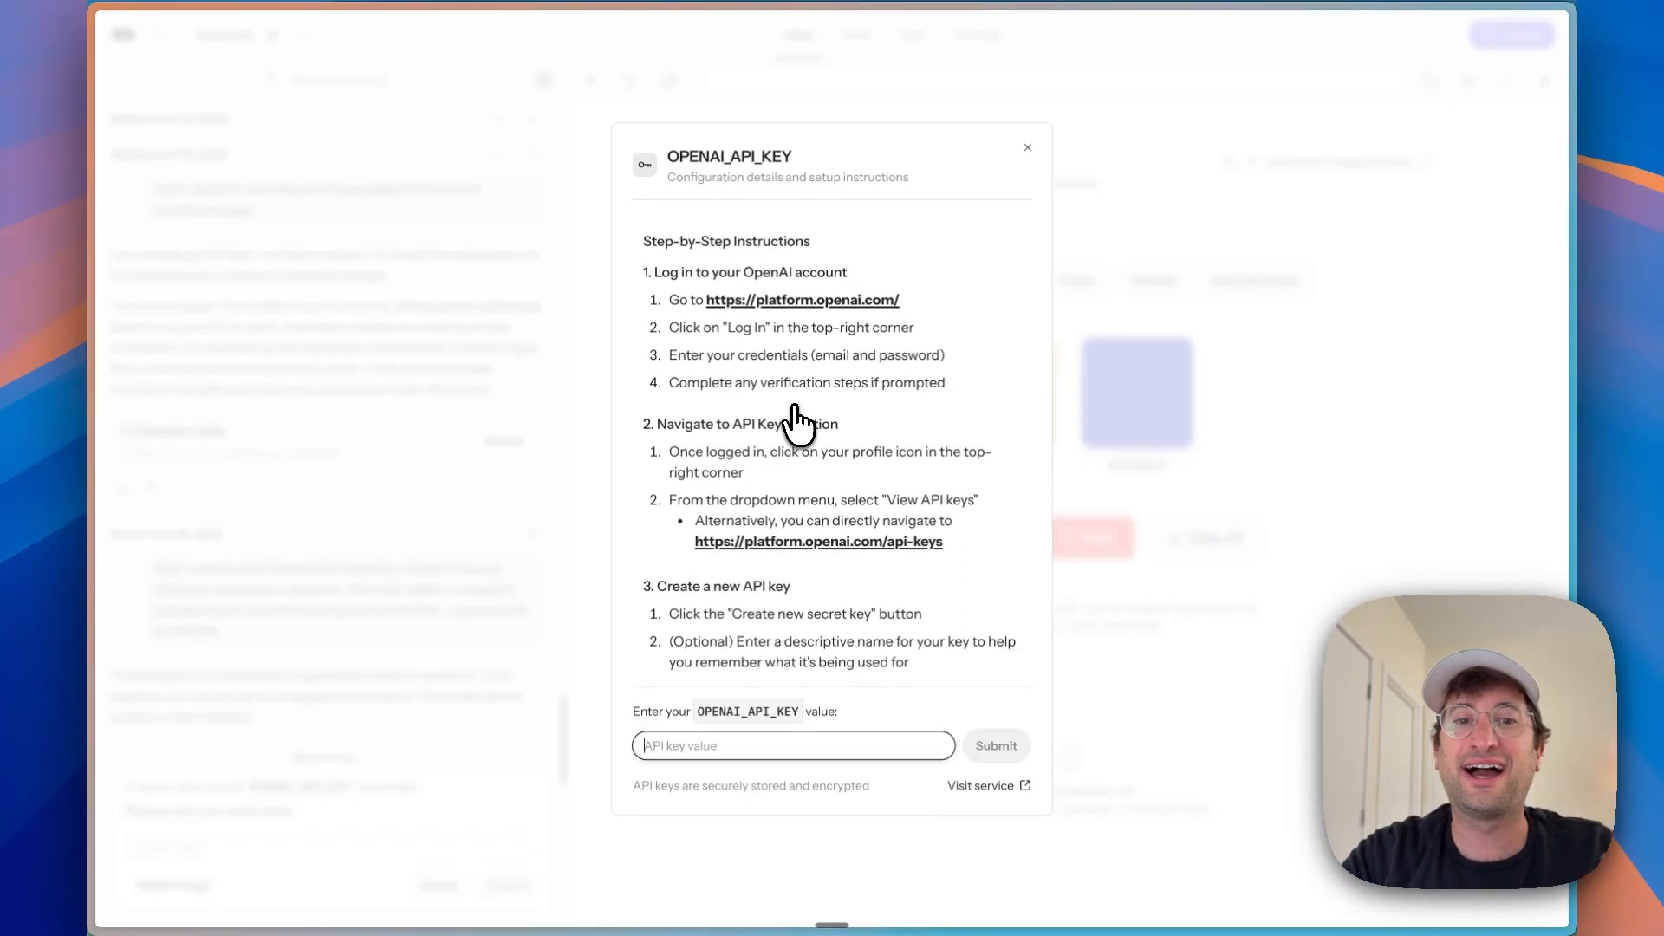
pyautogui.scroll(3)
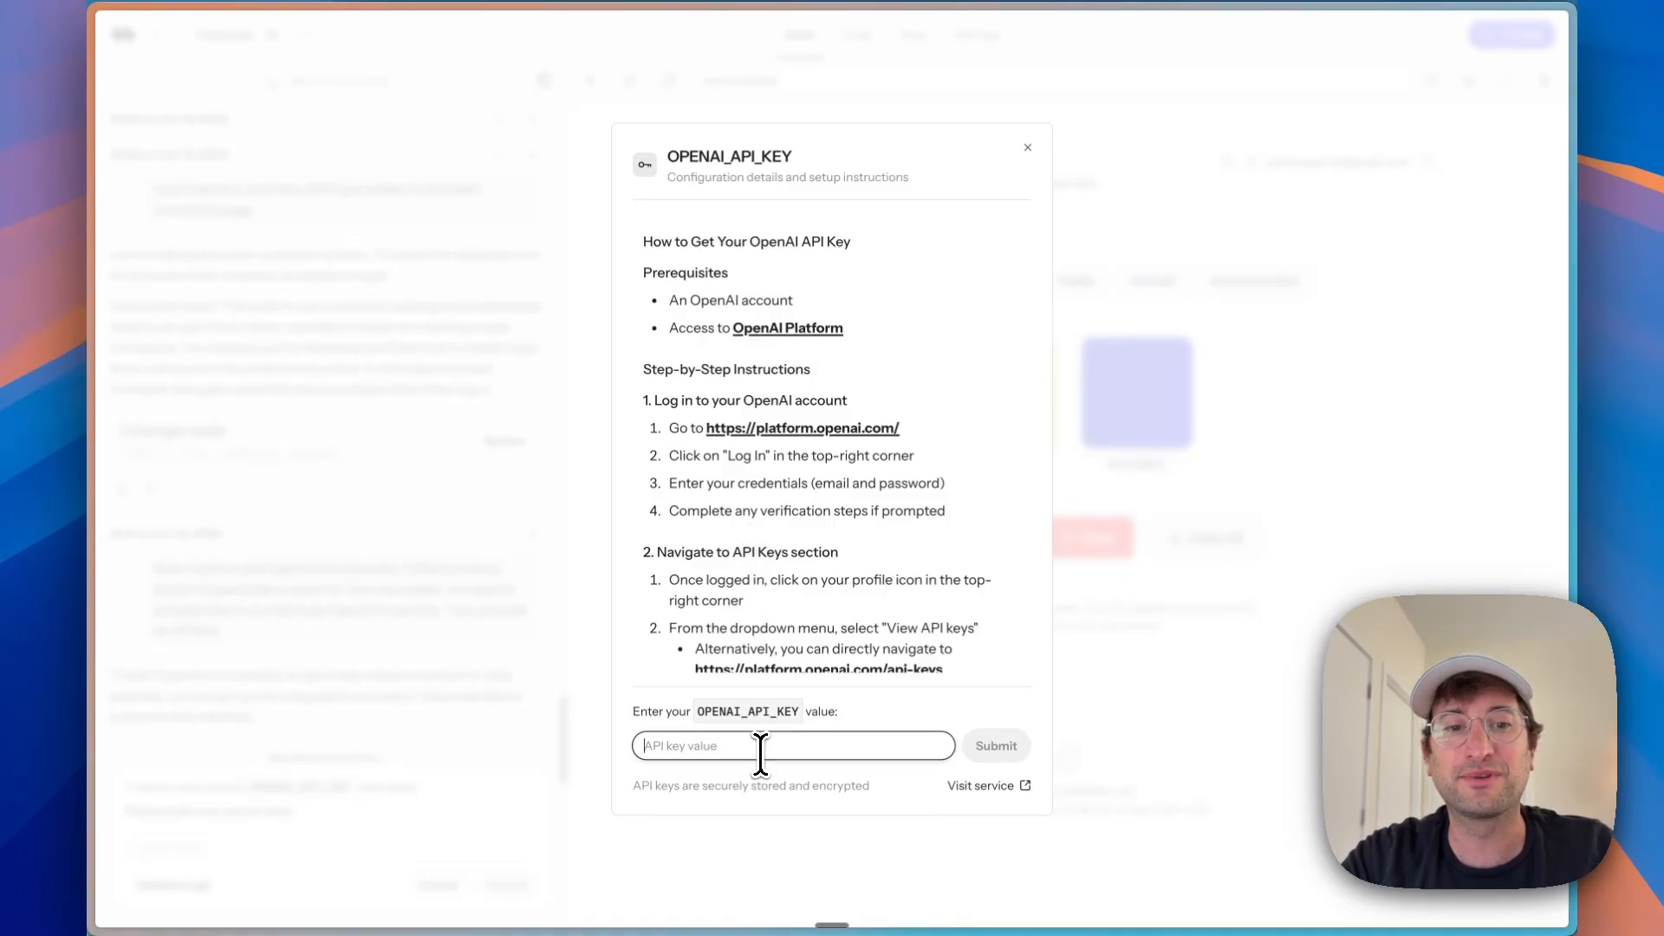
pyautogui.click(994, 745)
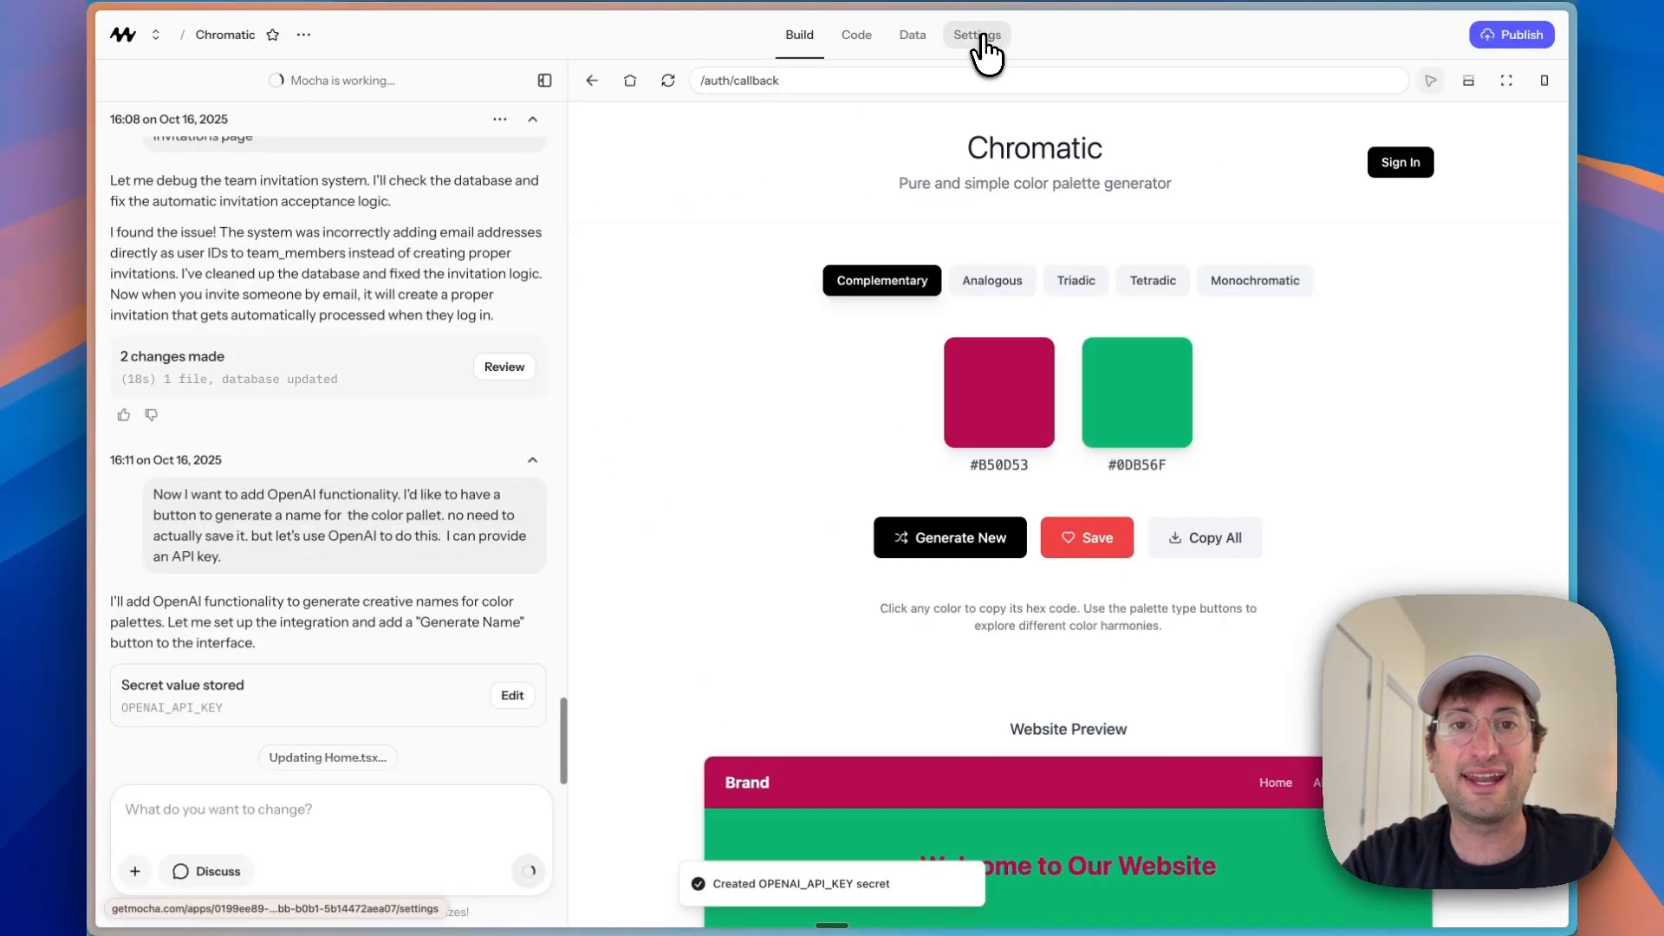
pyautogui.click(976, 35)
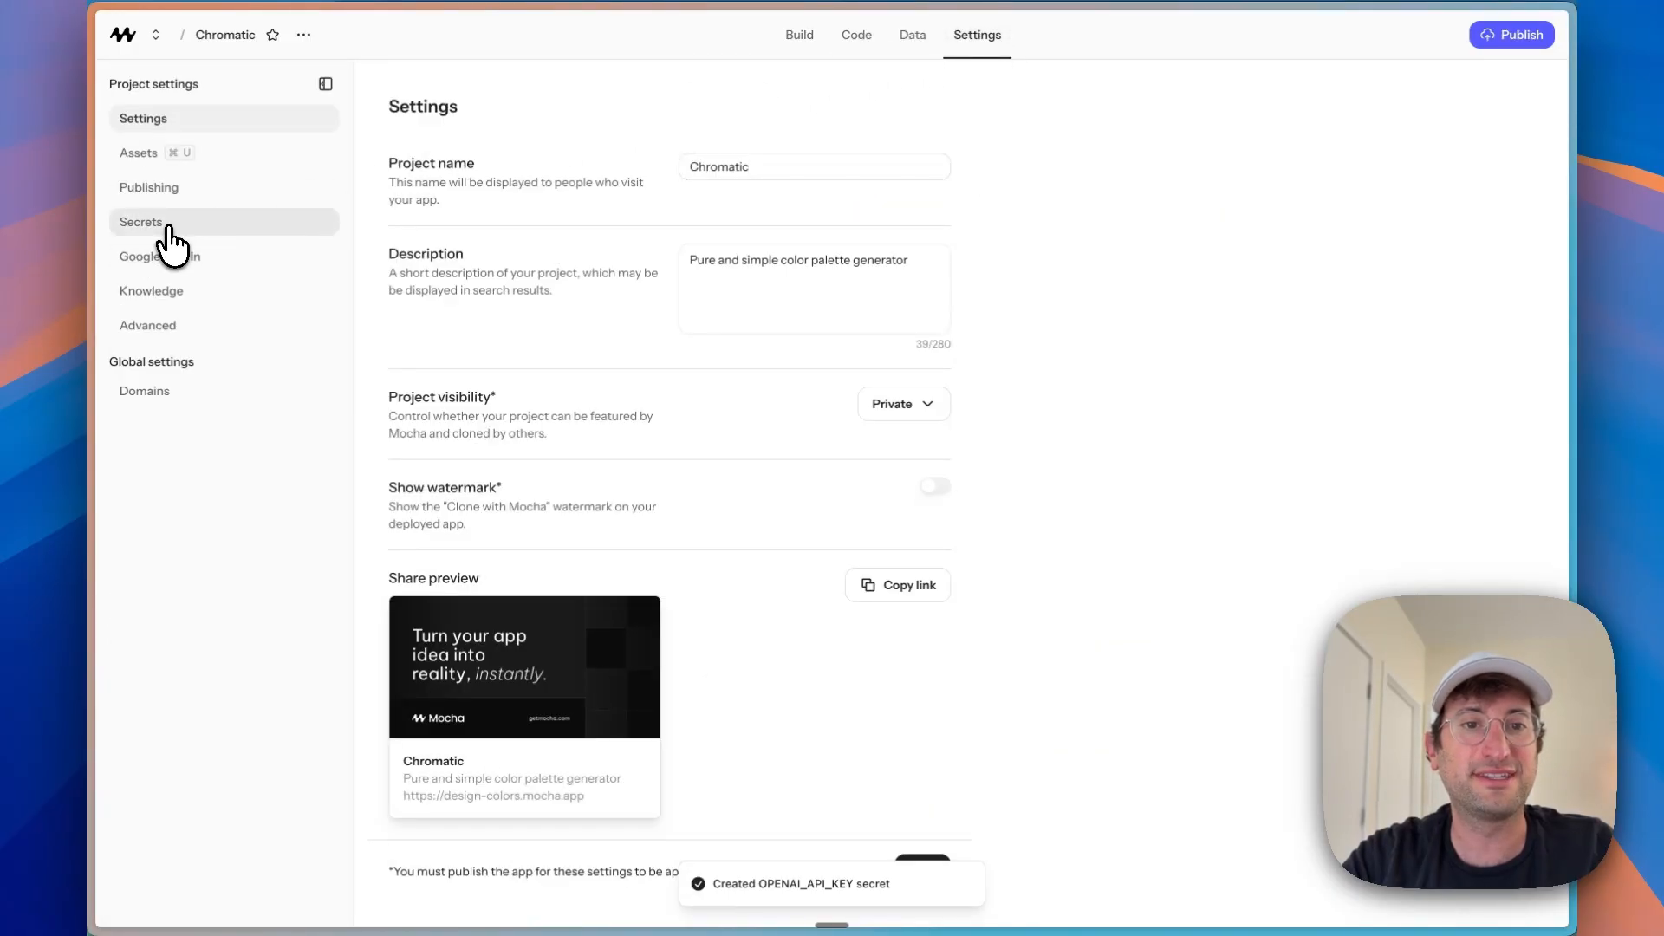
pyautogui.click(141, 222)
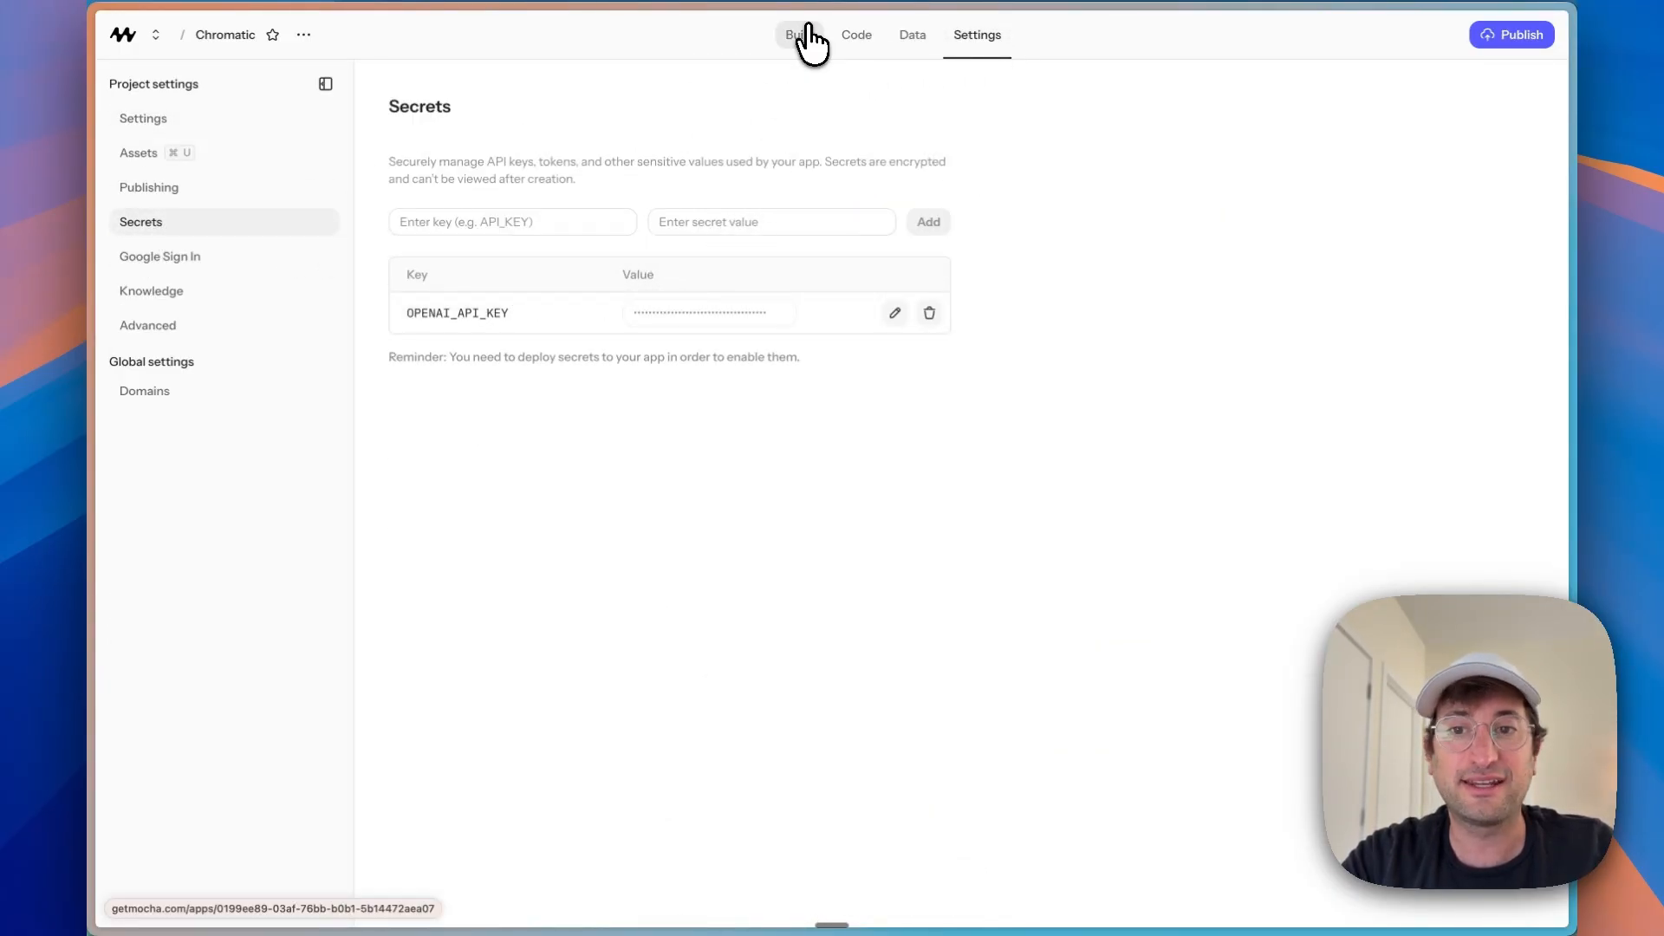
pyautogui.click(799, 35)
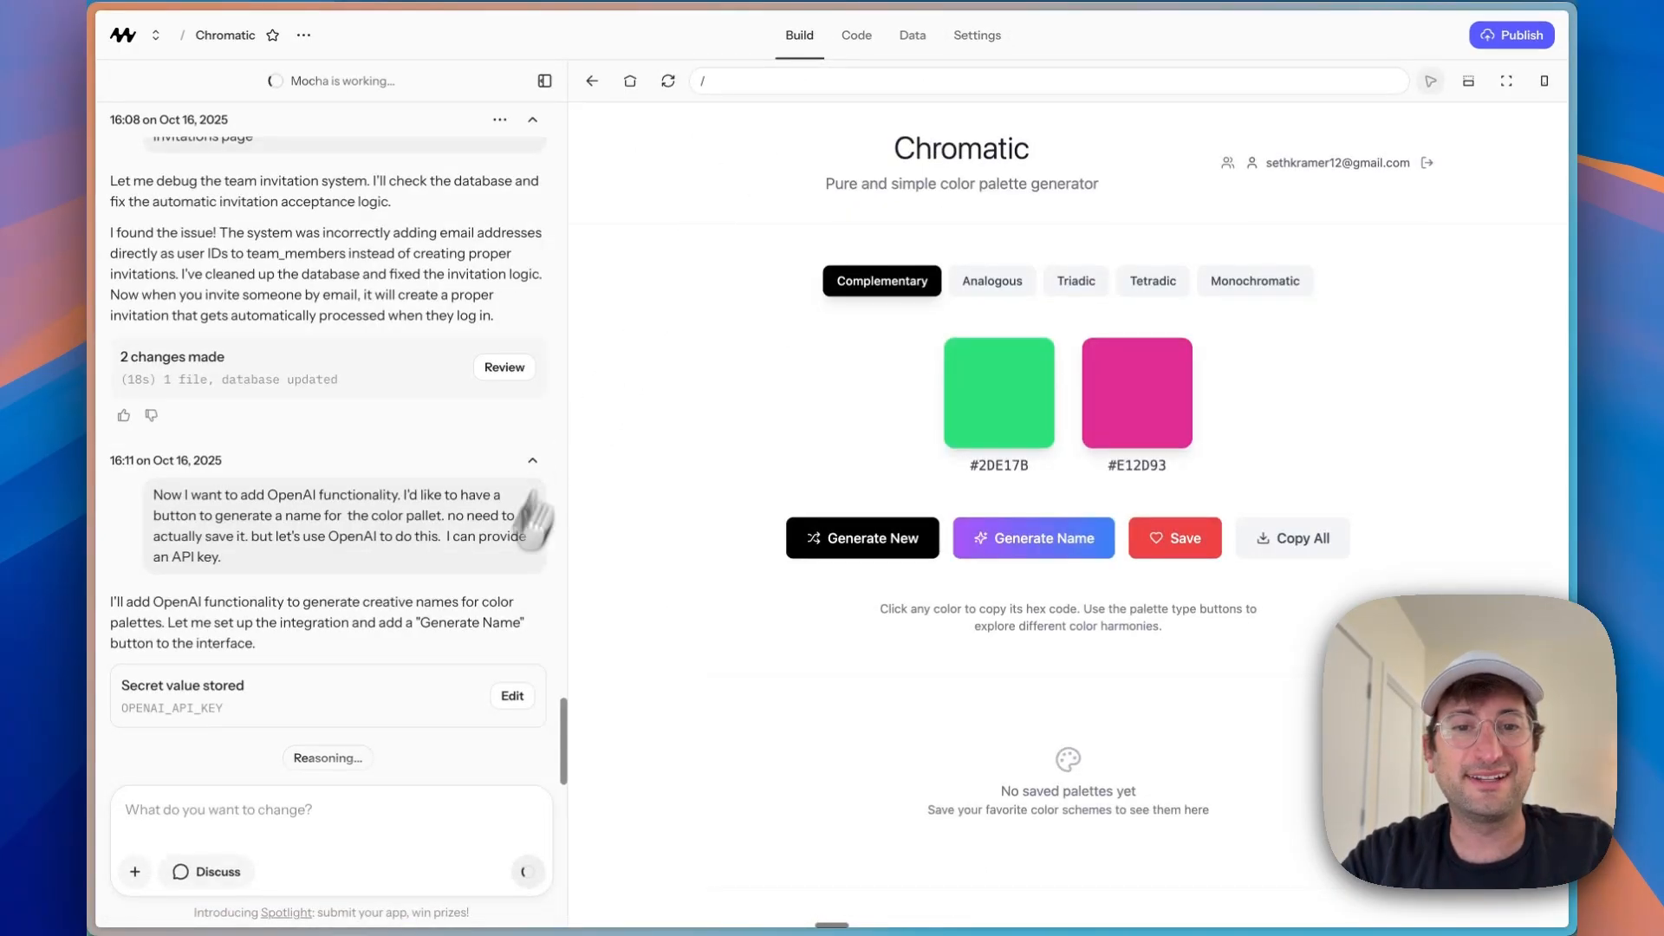
pyautogui.moveTo(574, 350)
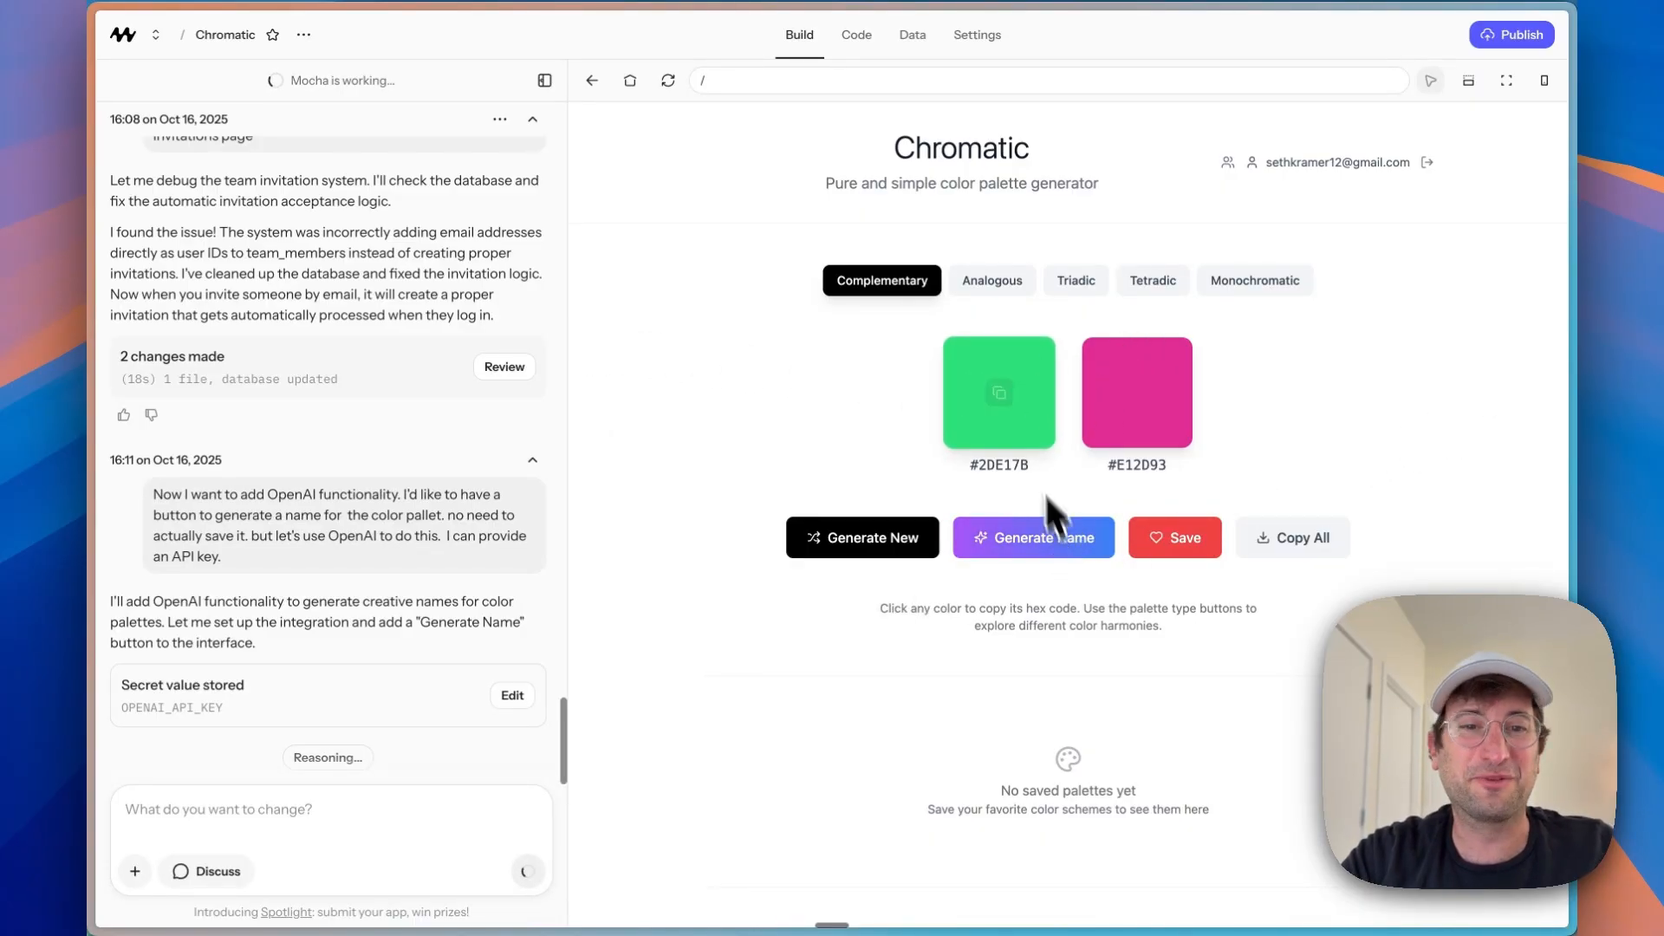
# Step: Get the AI name 'Oceanic Serenity' for a blue monochromatic palette, then generate several new palettes
pyautogui.click(1031, 537)
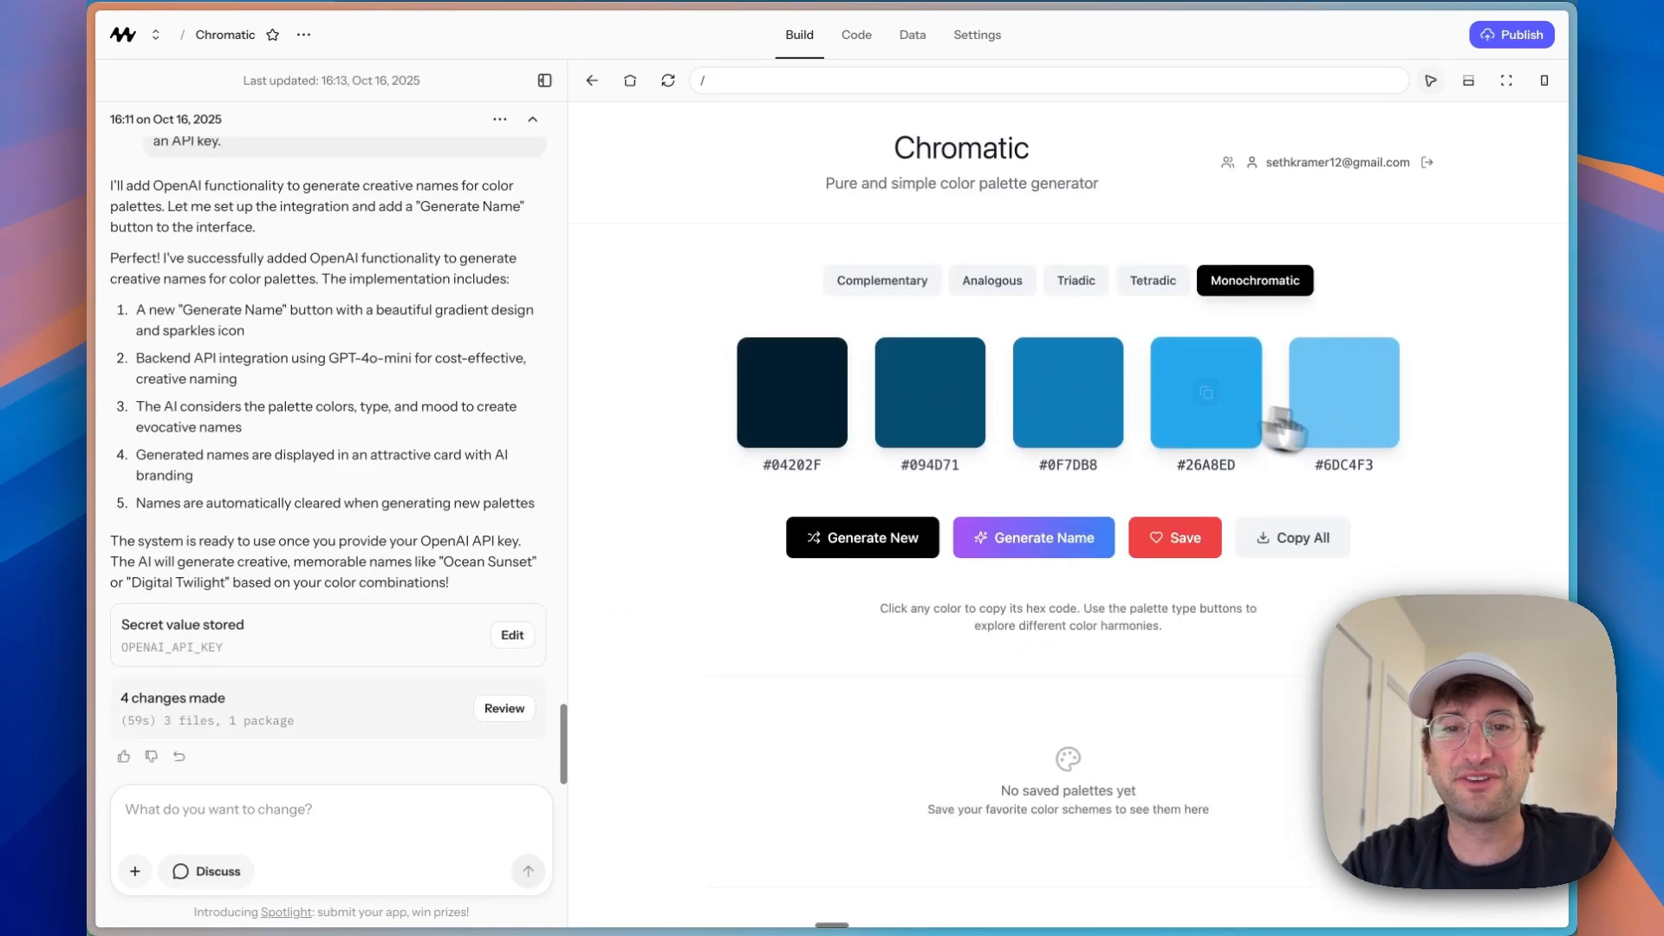
pyautogui.click(1033, 537)
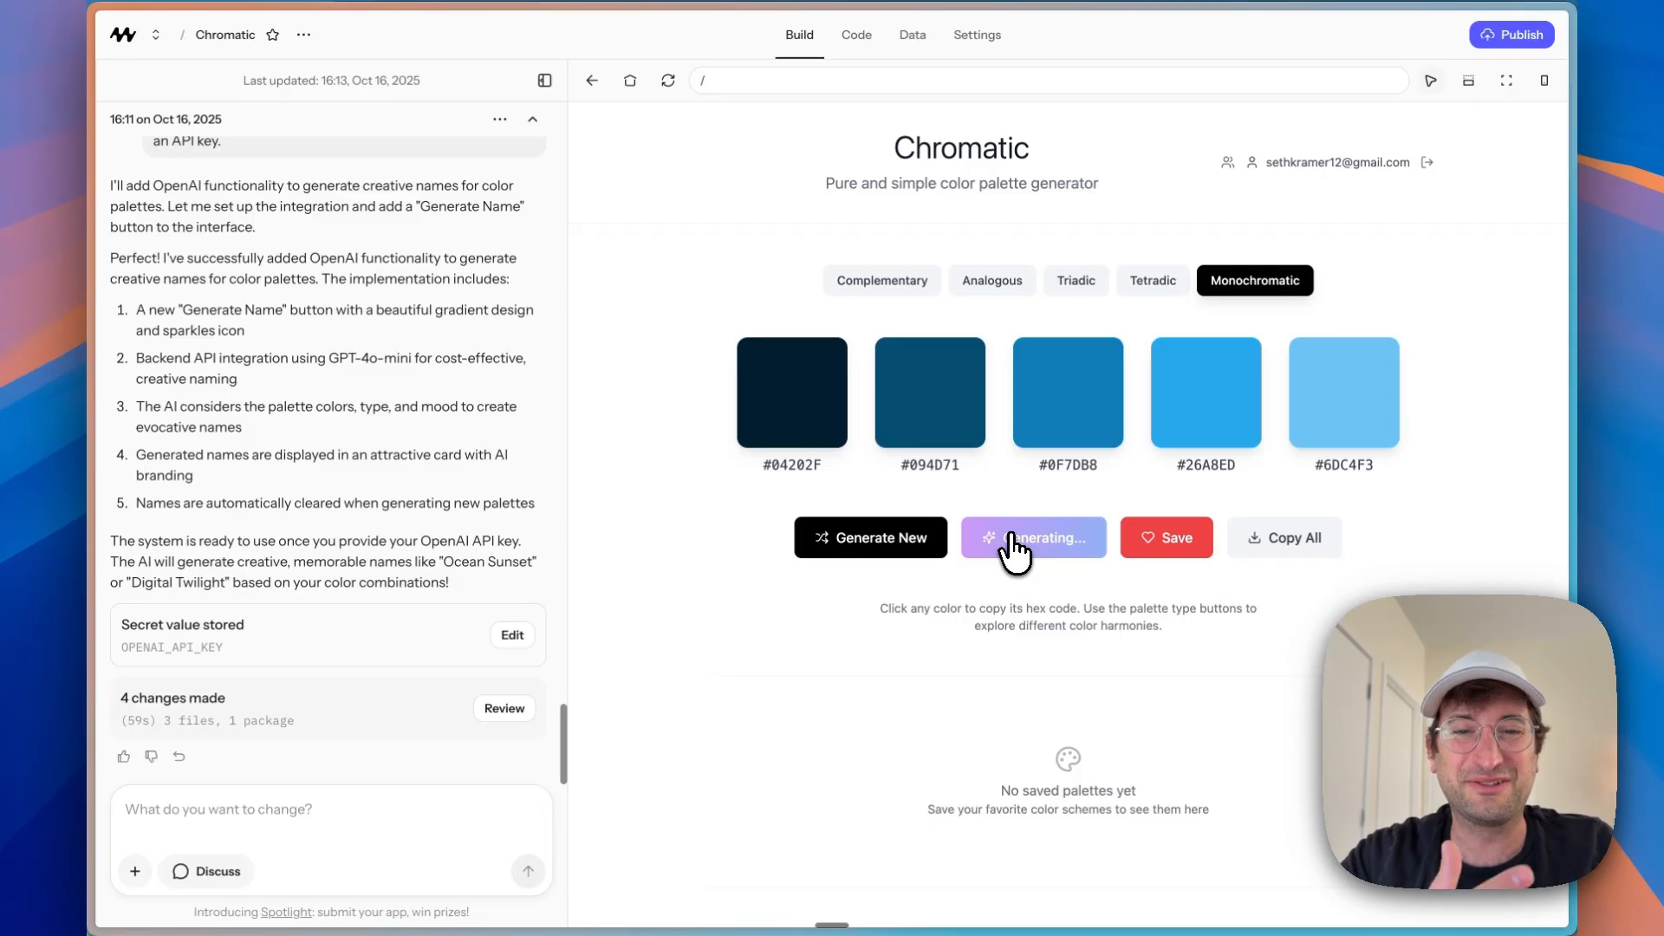
pyautogui.click(1033, 538)
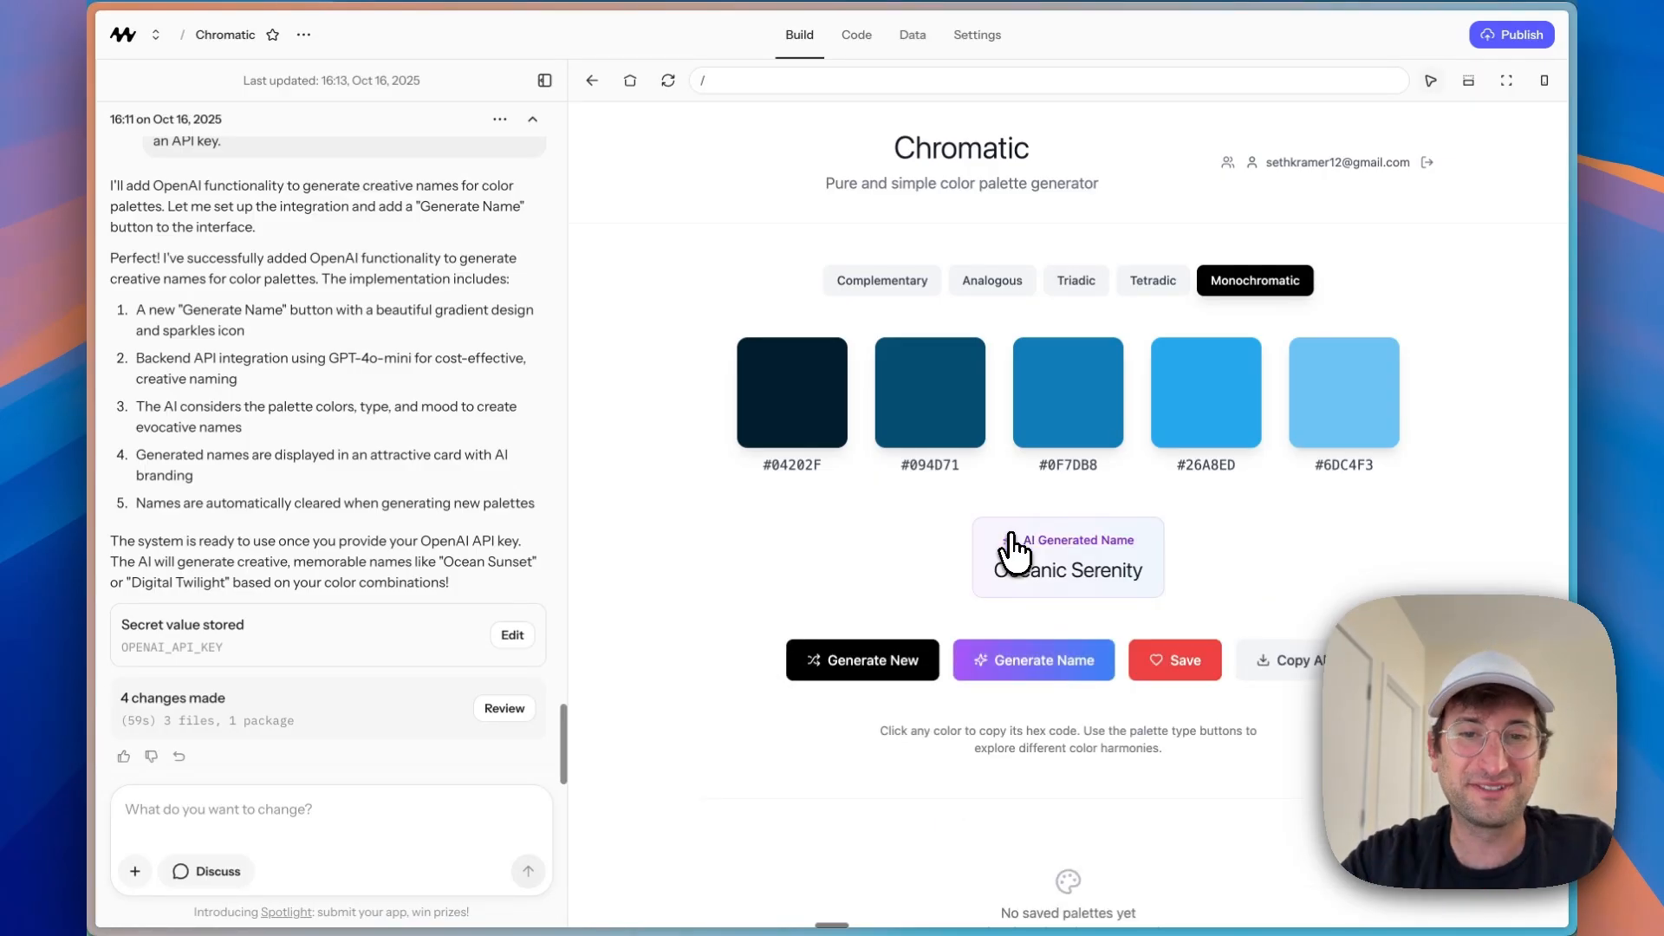
pyautogui.click(861, 659)
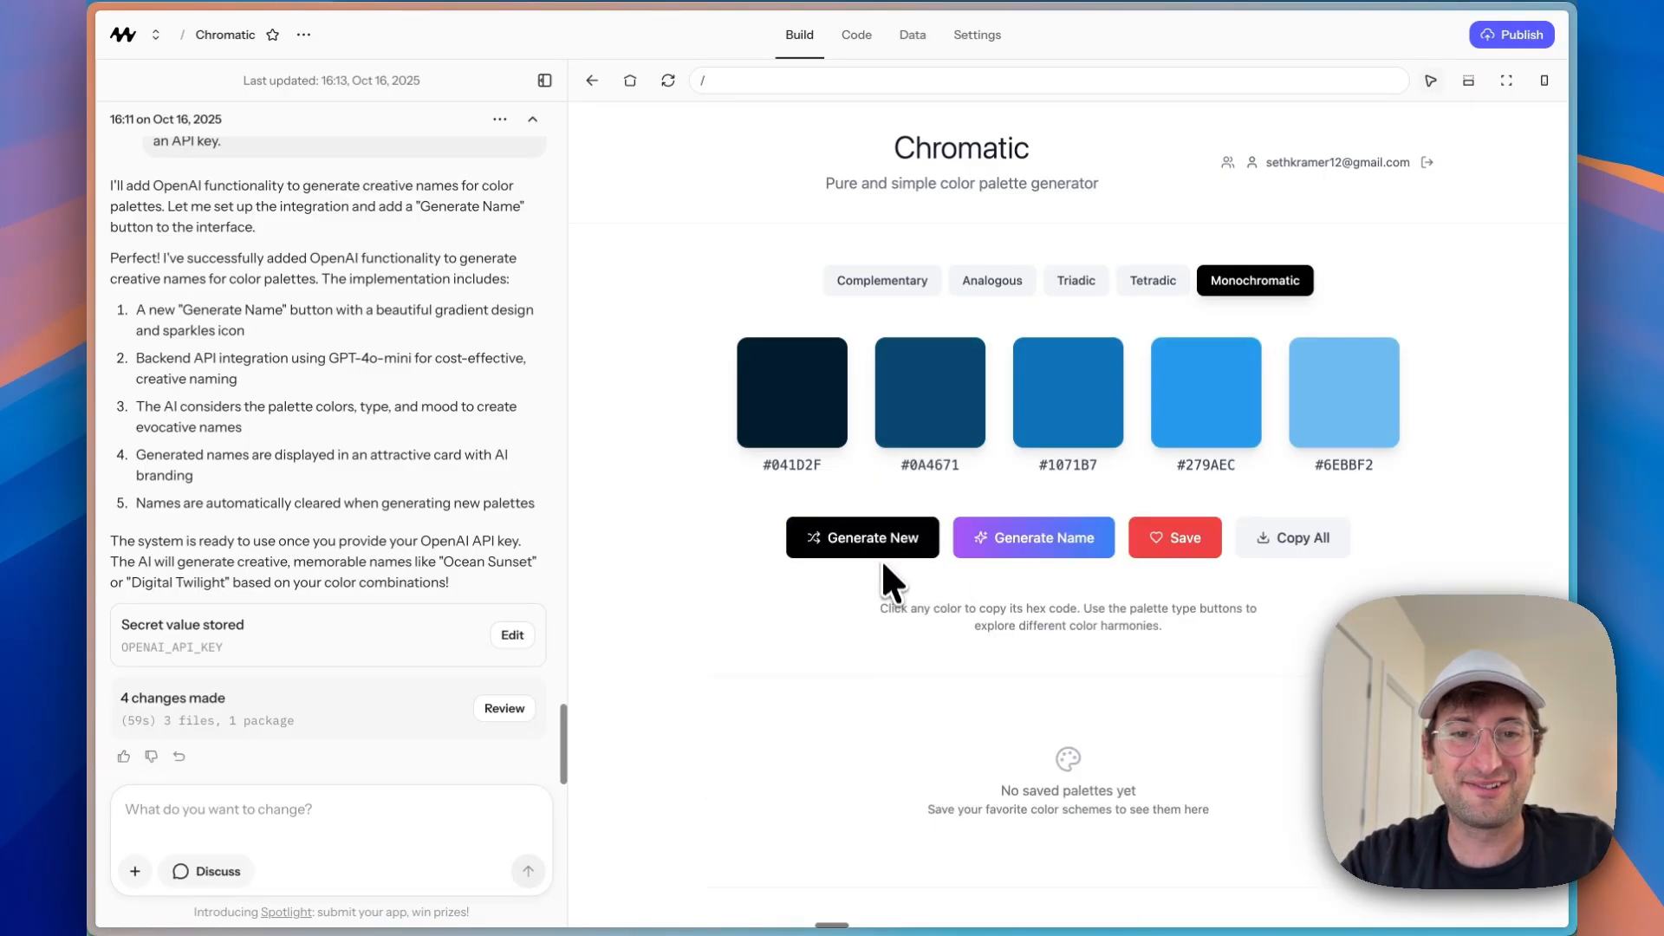
pyautogui.click(861, 538)
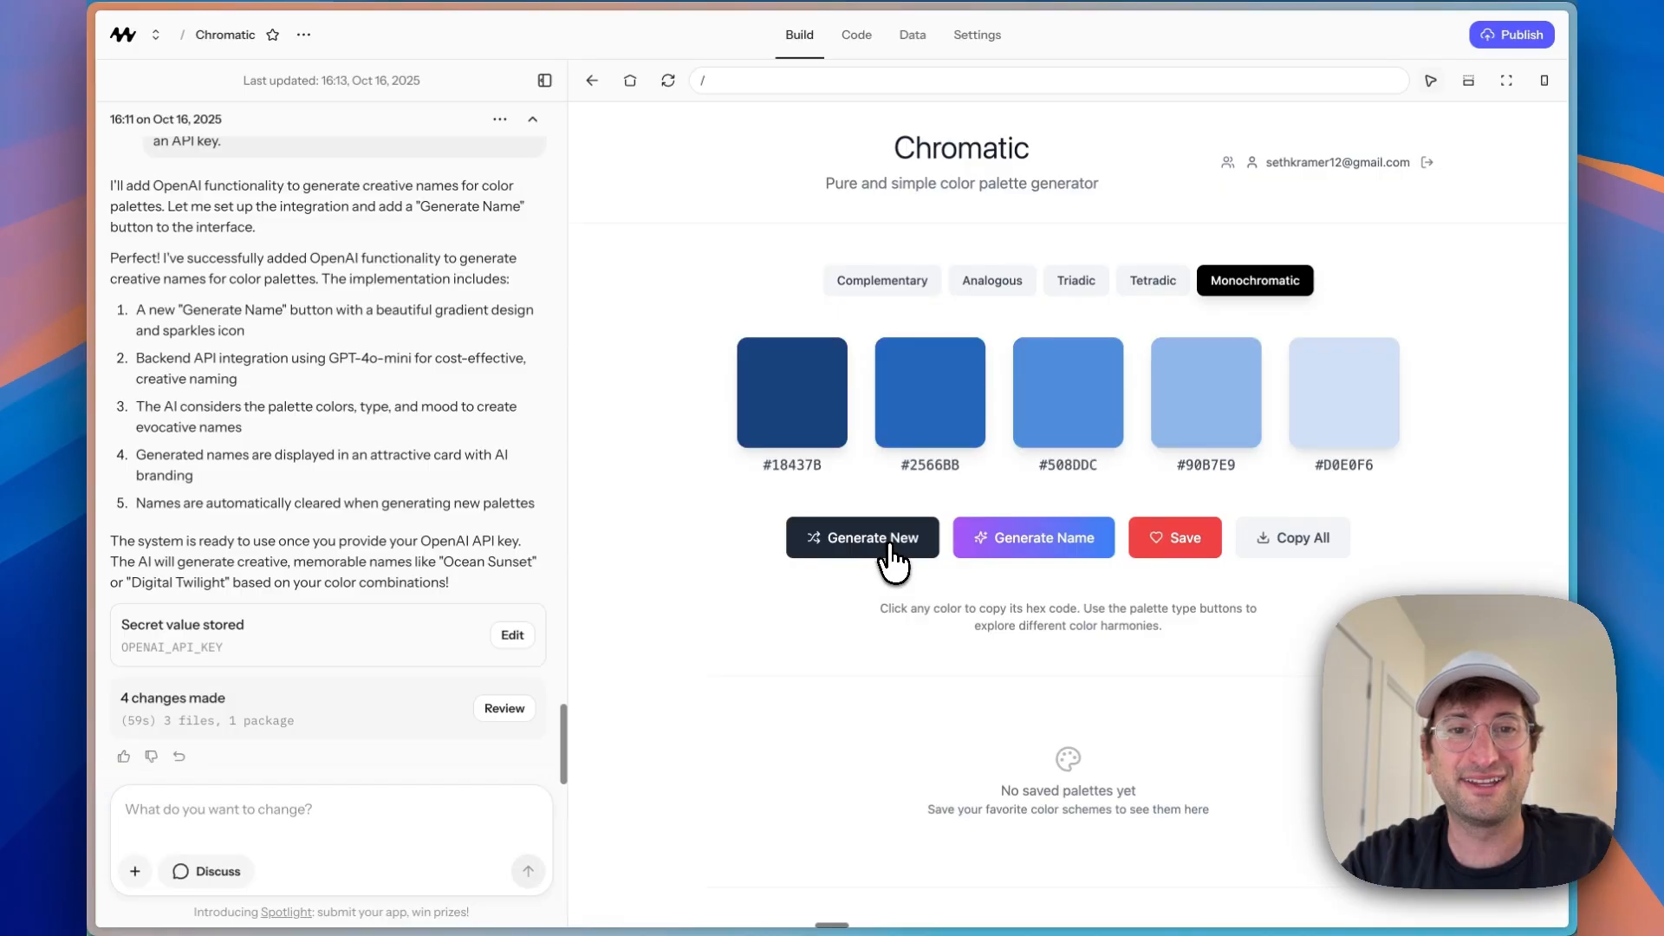
pyautogui.click(862, 538)
pyautogui.write("I'd like to improve the design and Ui/UX of the app. Please think step by step about how we can improve this.")
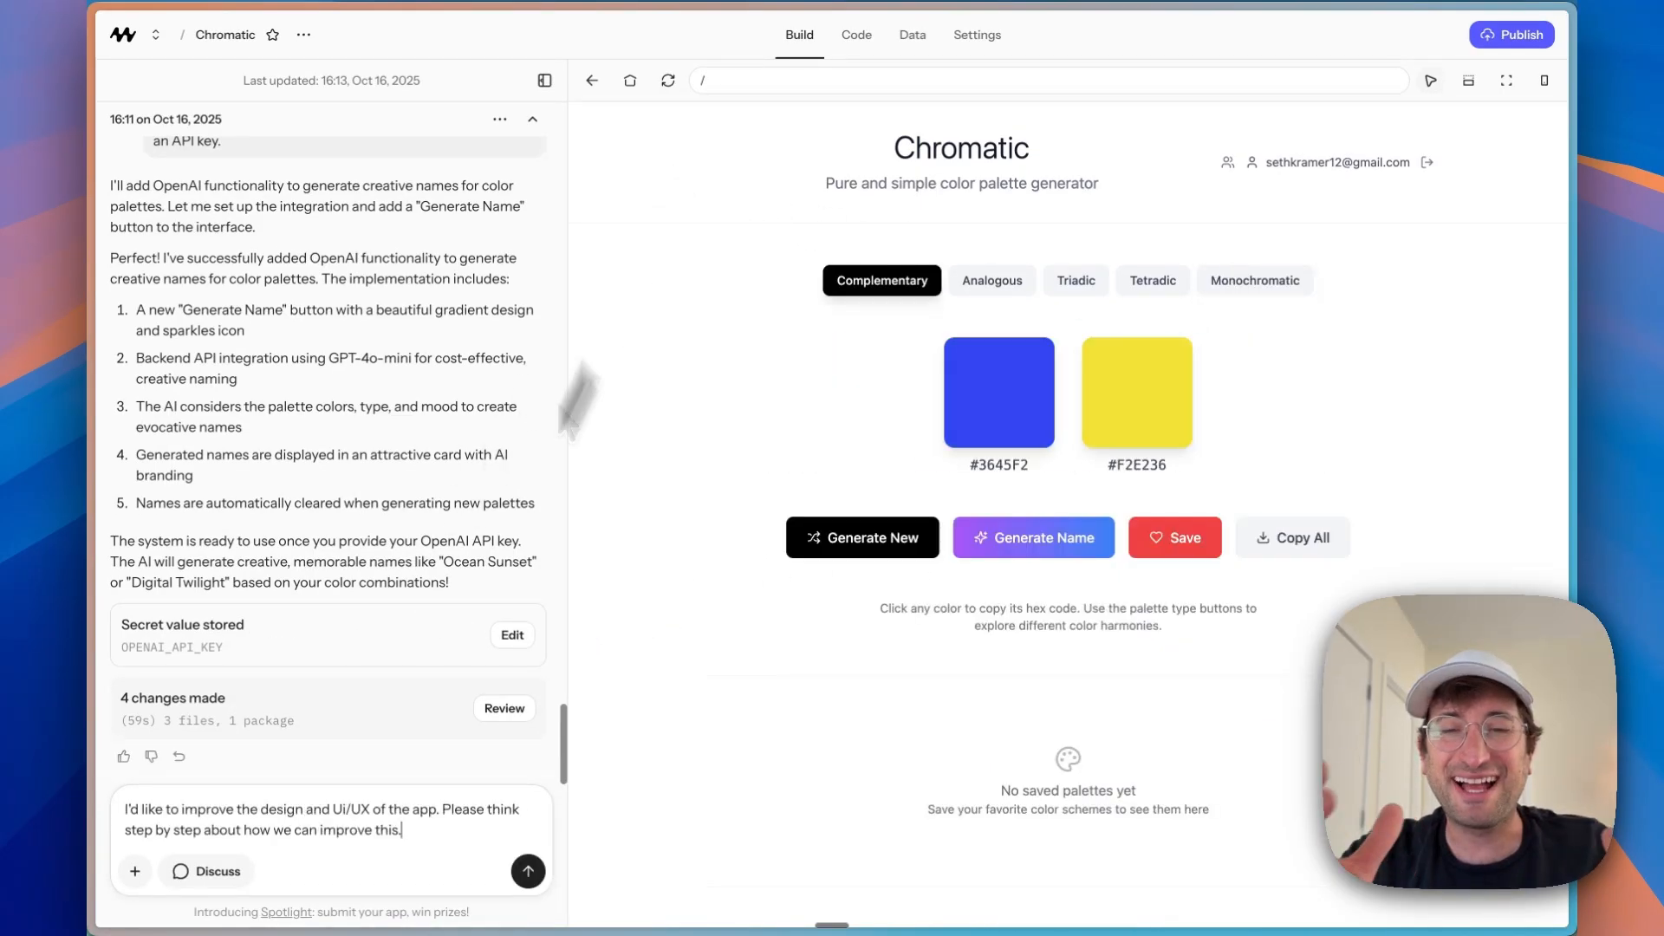
pyautogui.moveTo(369, 834)
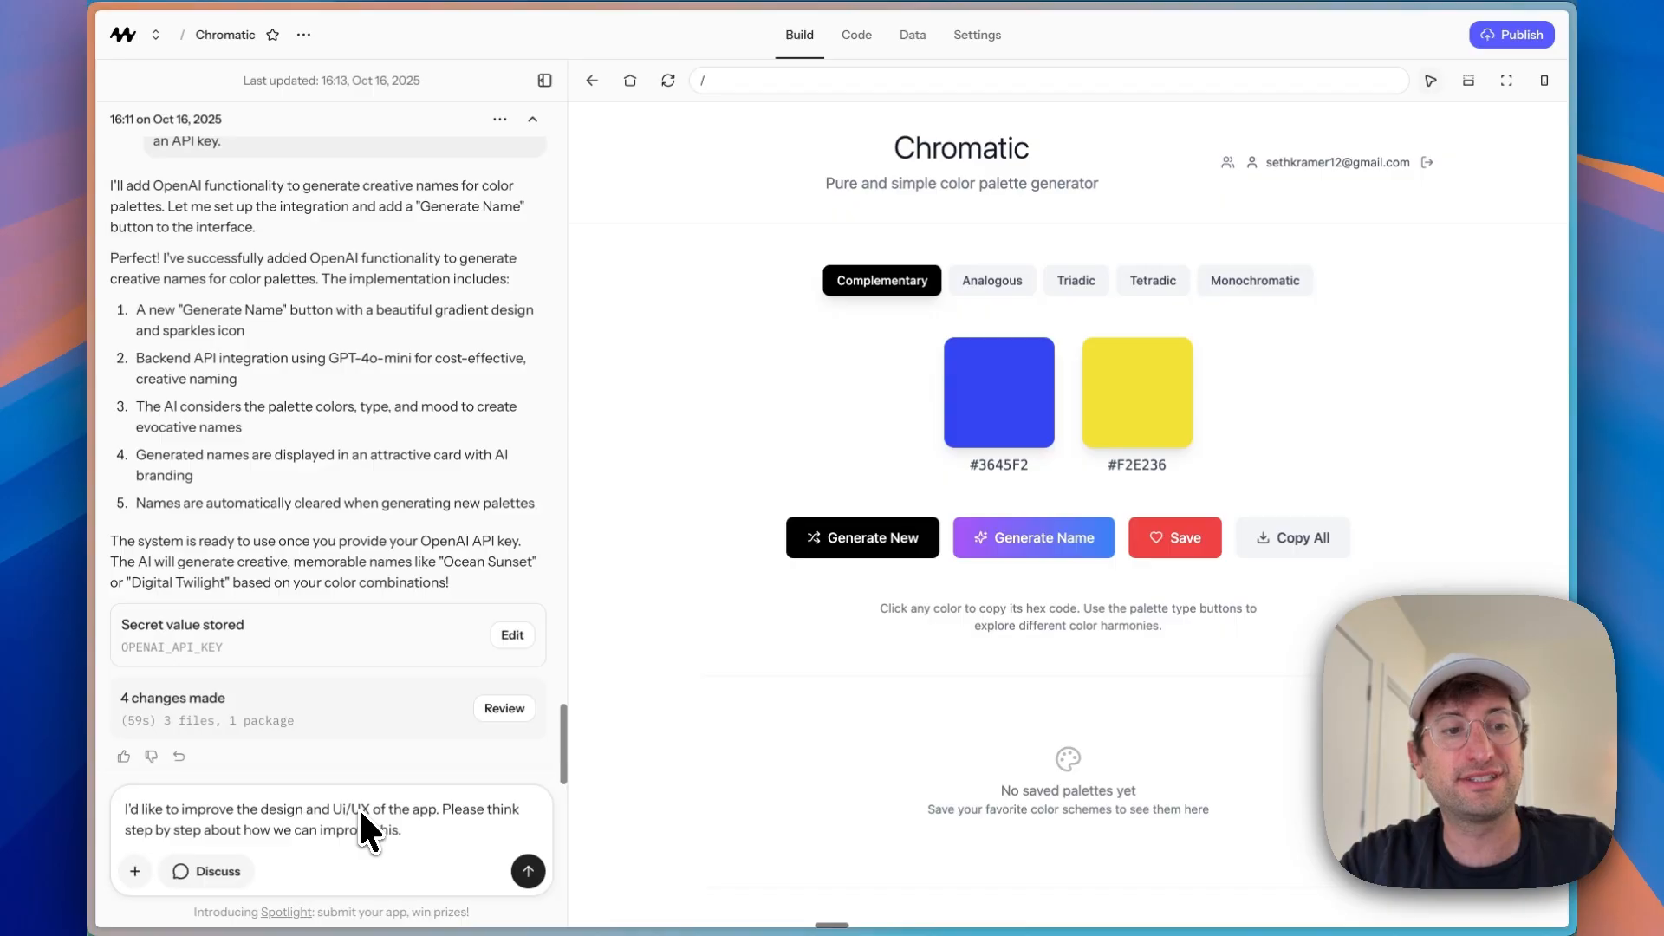
pyautogui.moveTo(367, 825)
pyautogui.write(' and make it really modern and s')
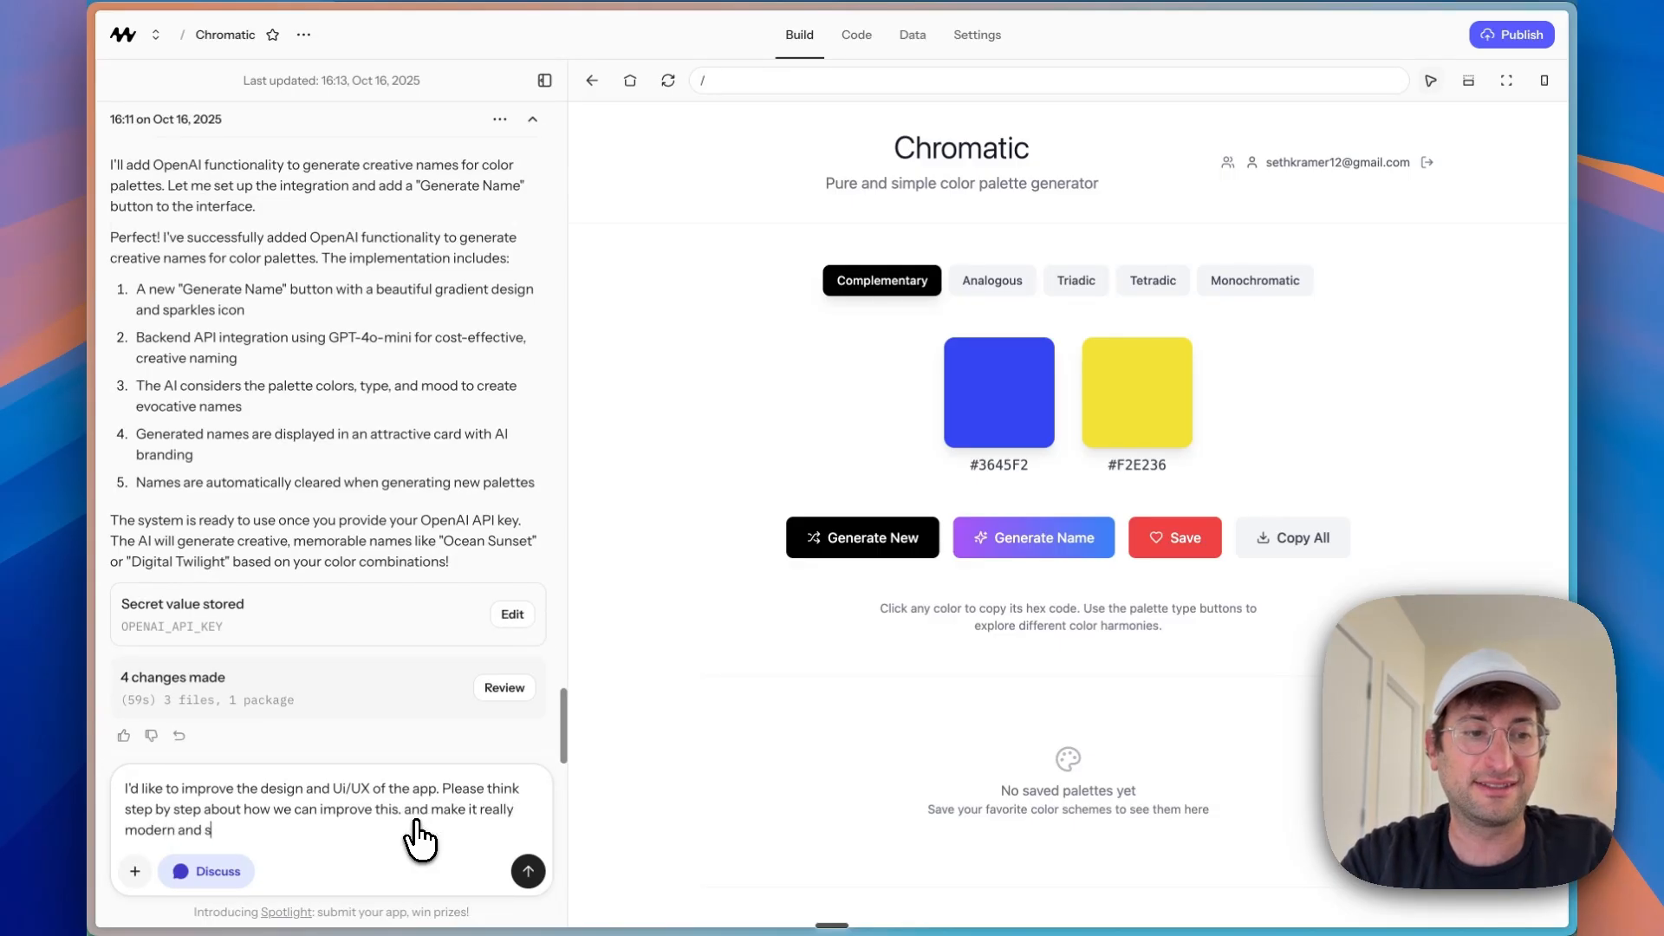
# Step: Send the modern, sleek design and UX request and review the assistant's improvement plan
pyautogui.click(527, 872)
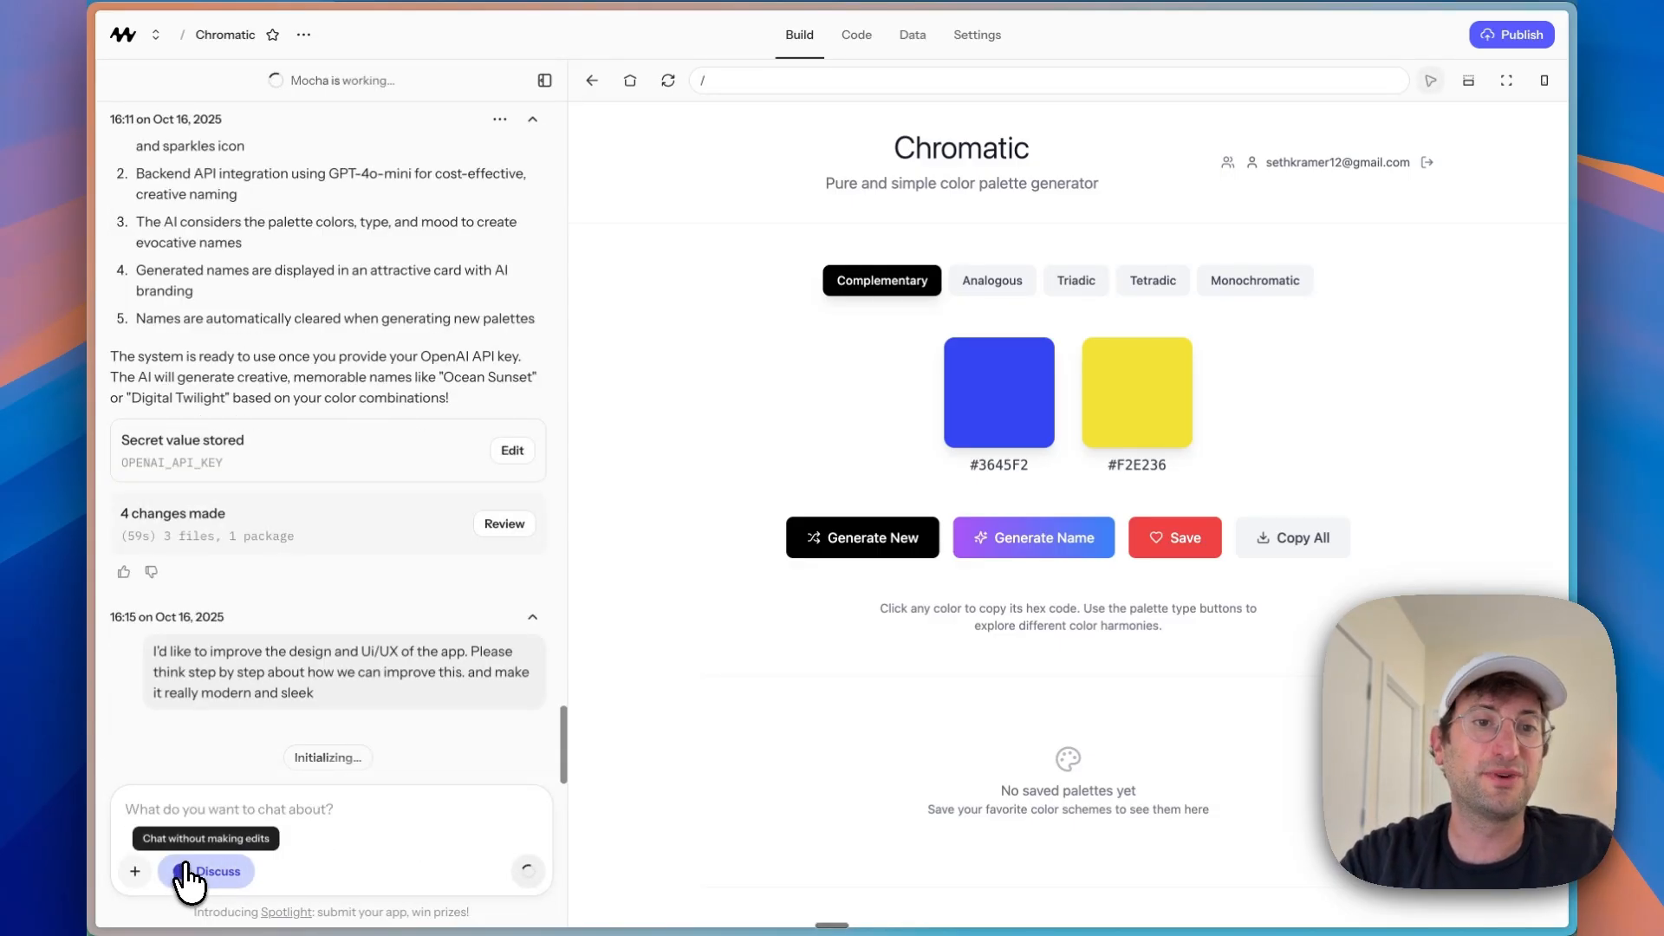
pyautogui.moveTo(211, 850)
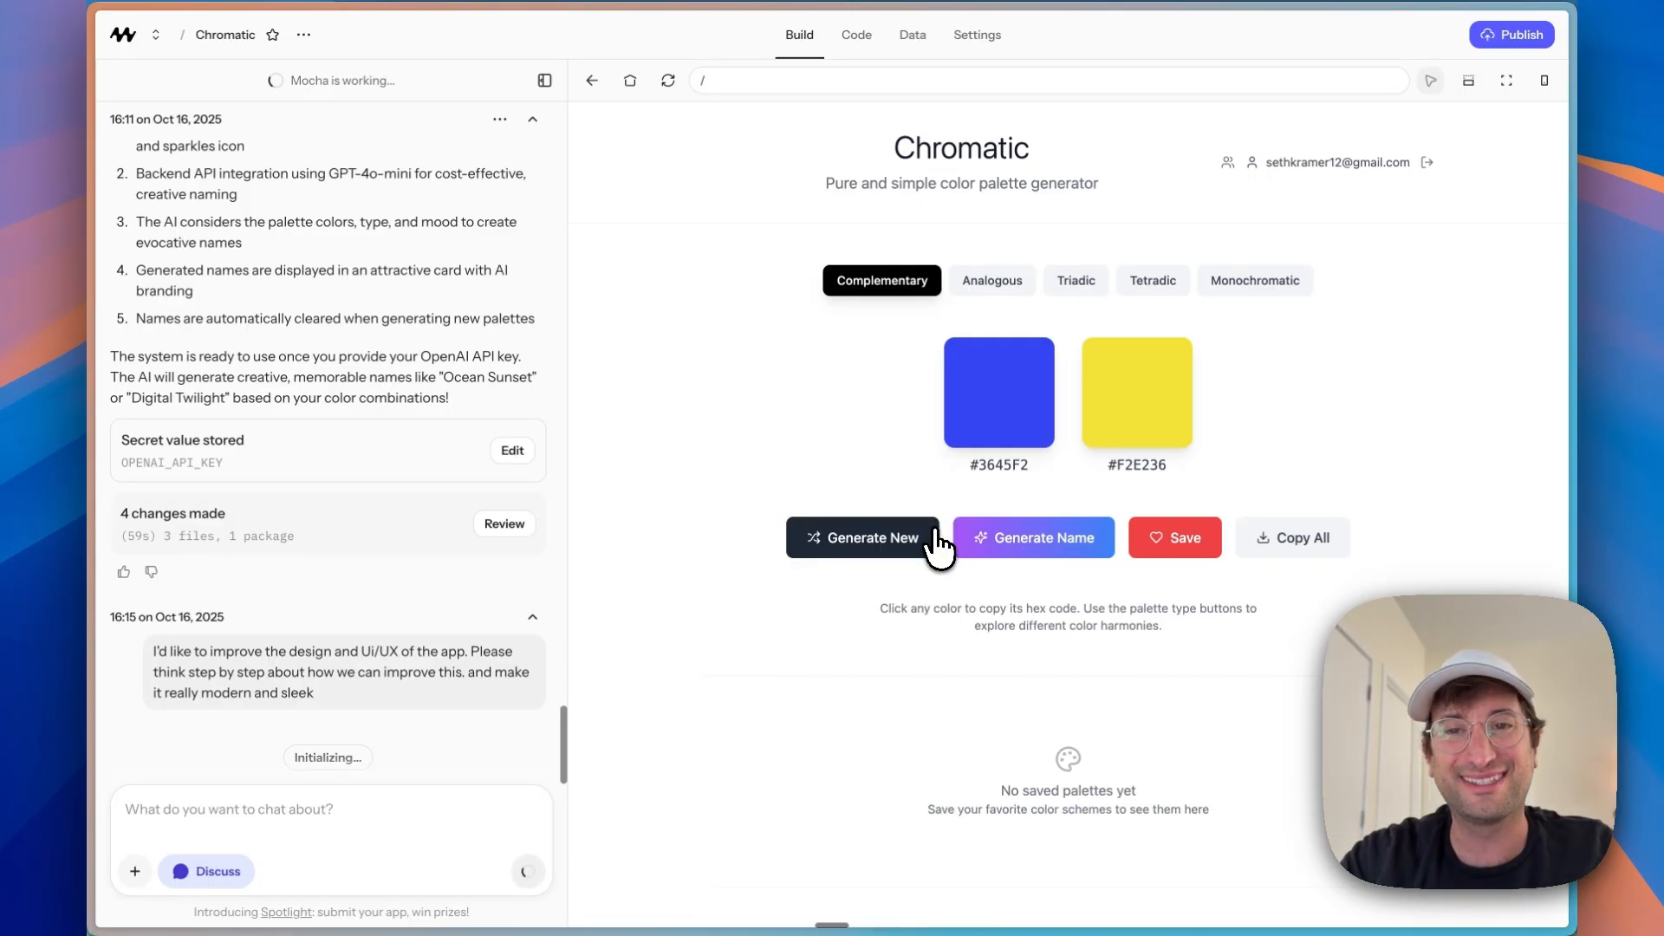
pyautogui.moveTo(1213, 356)
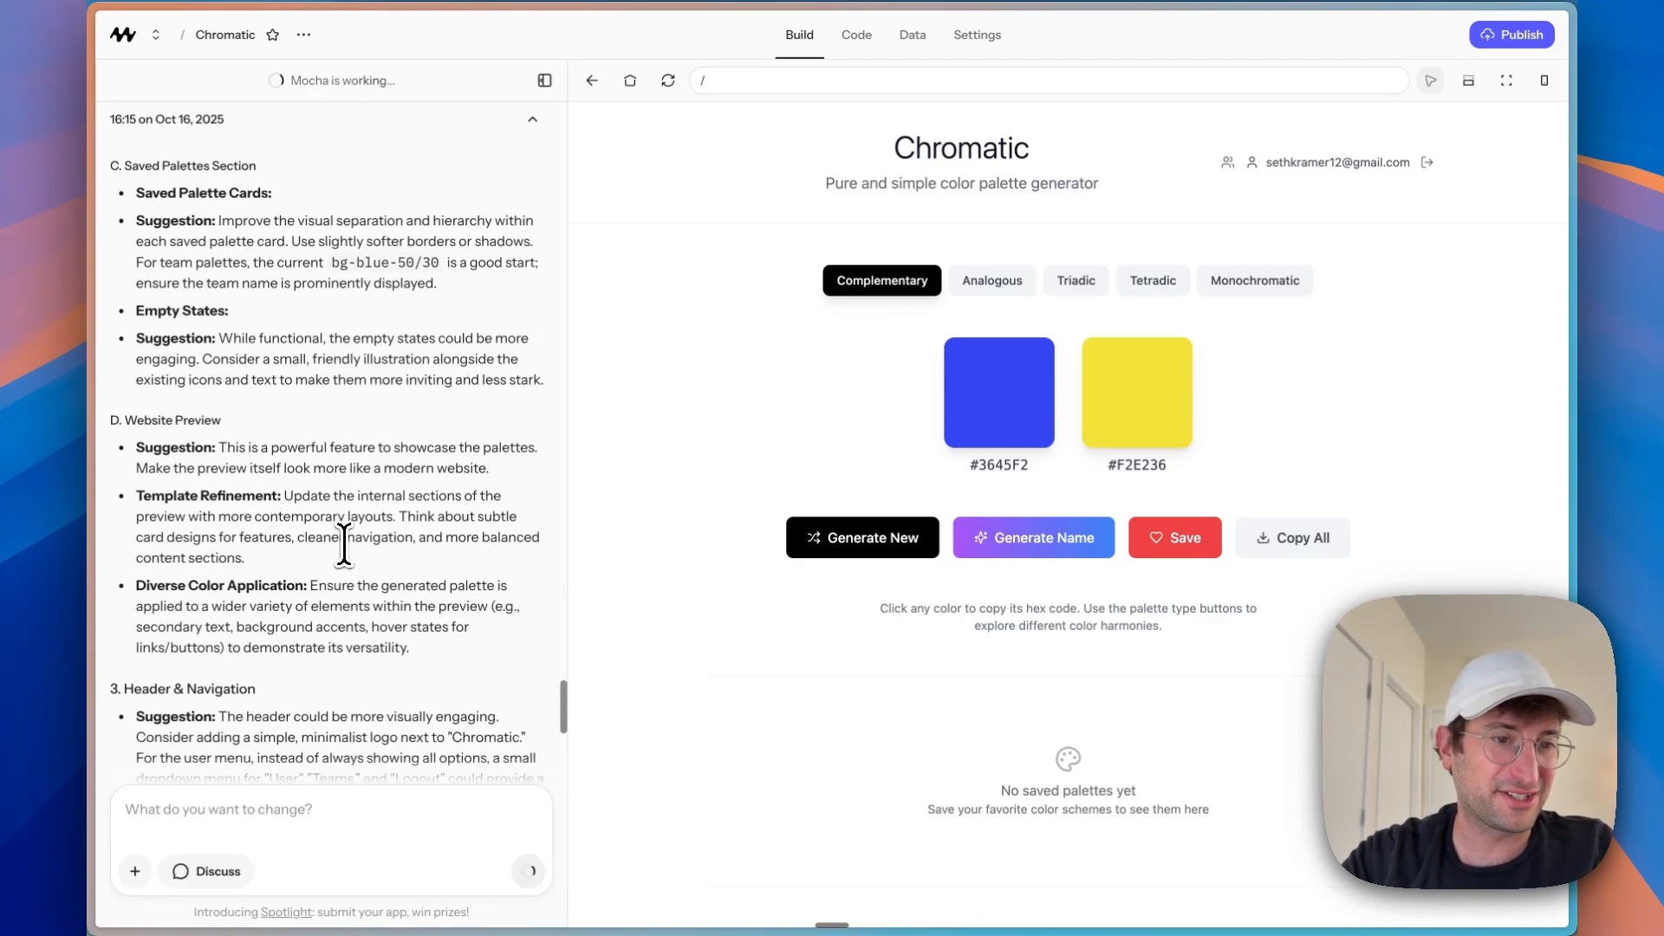
pyautogui.scroll(3)
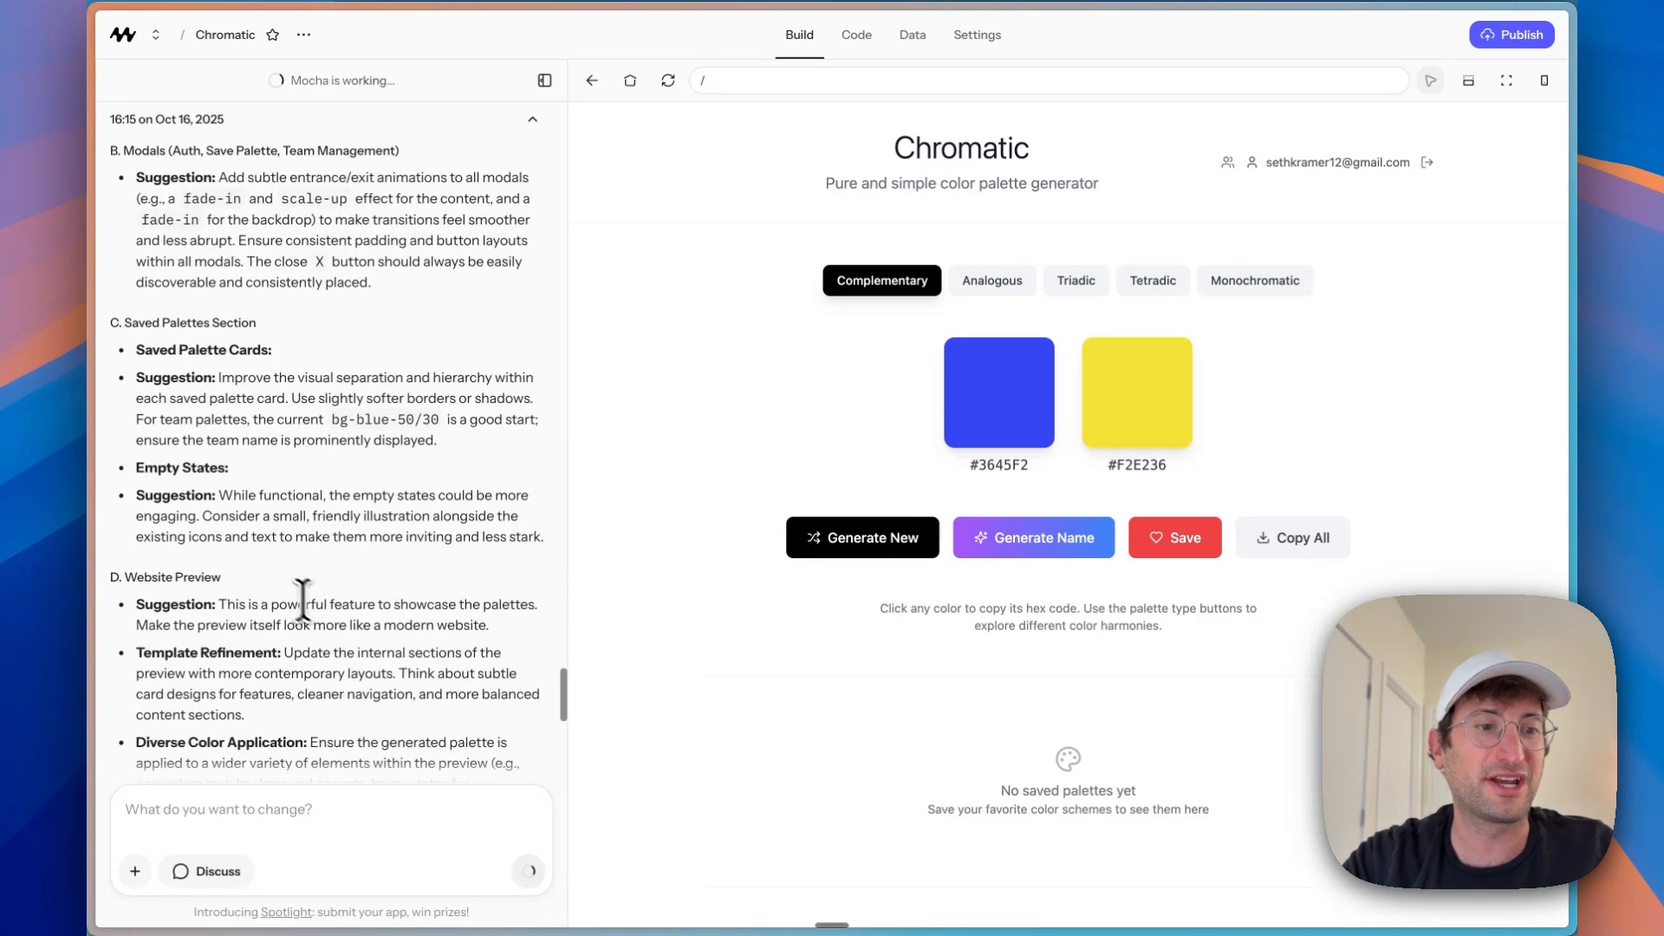
pyautogui.scroll(3)
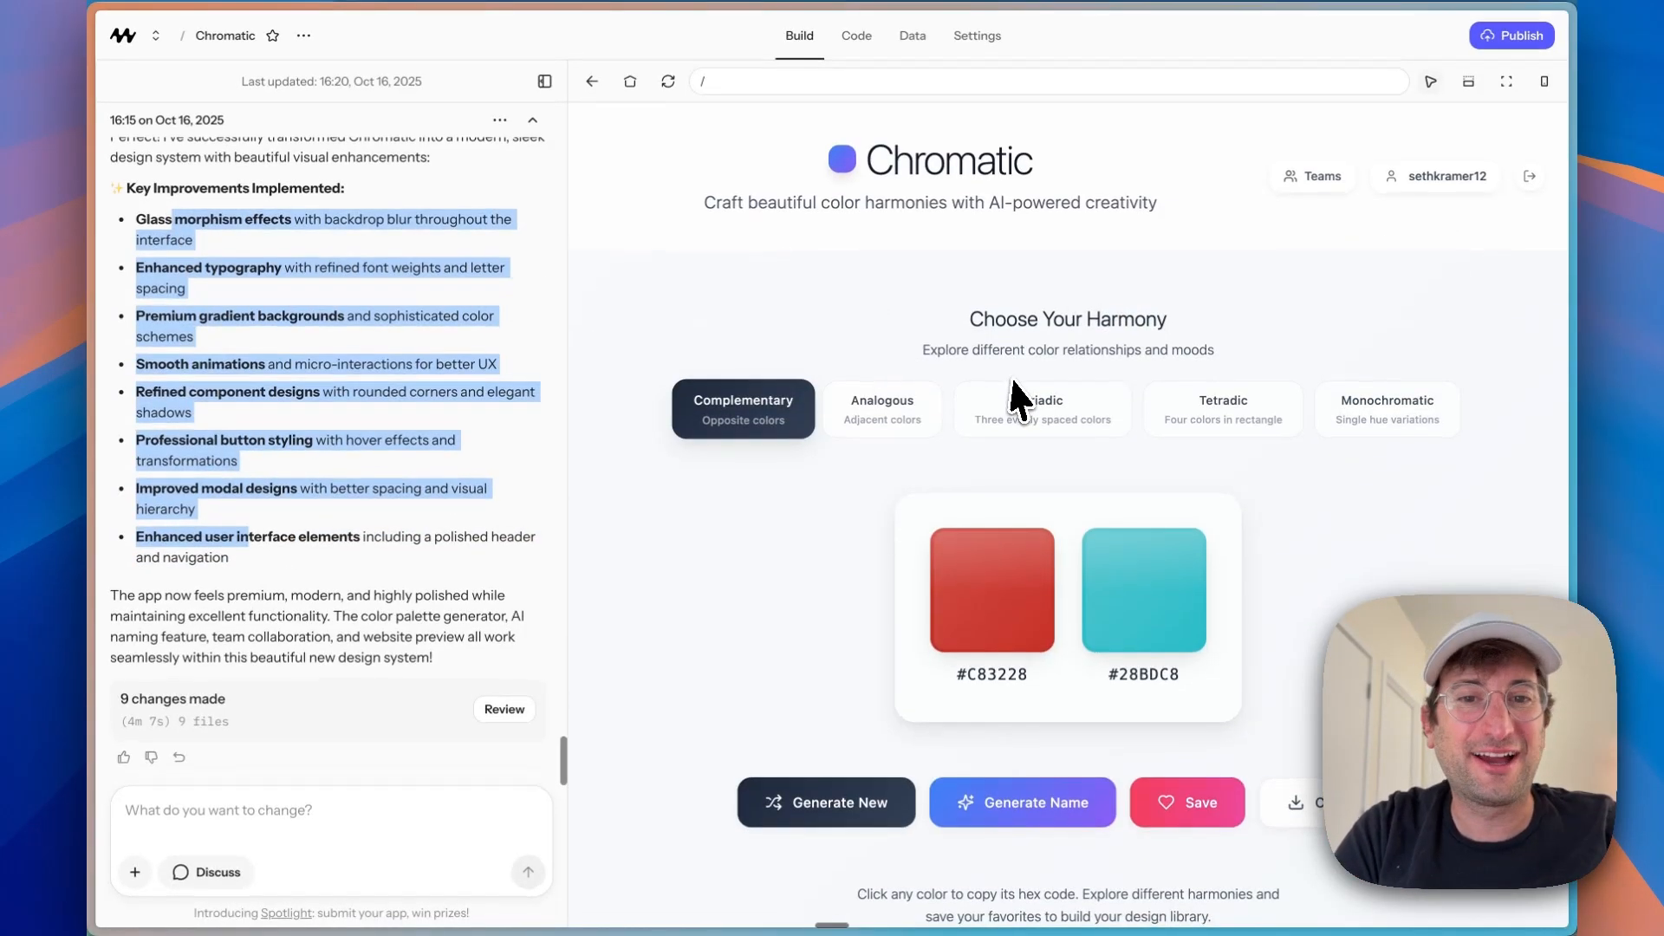
pyautogui.moveTo(915, 197)
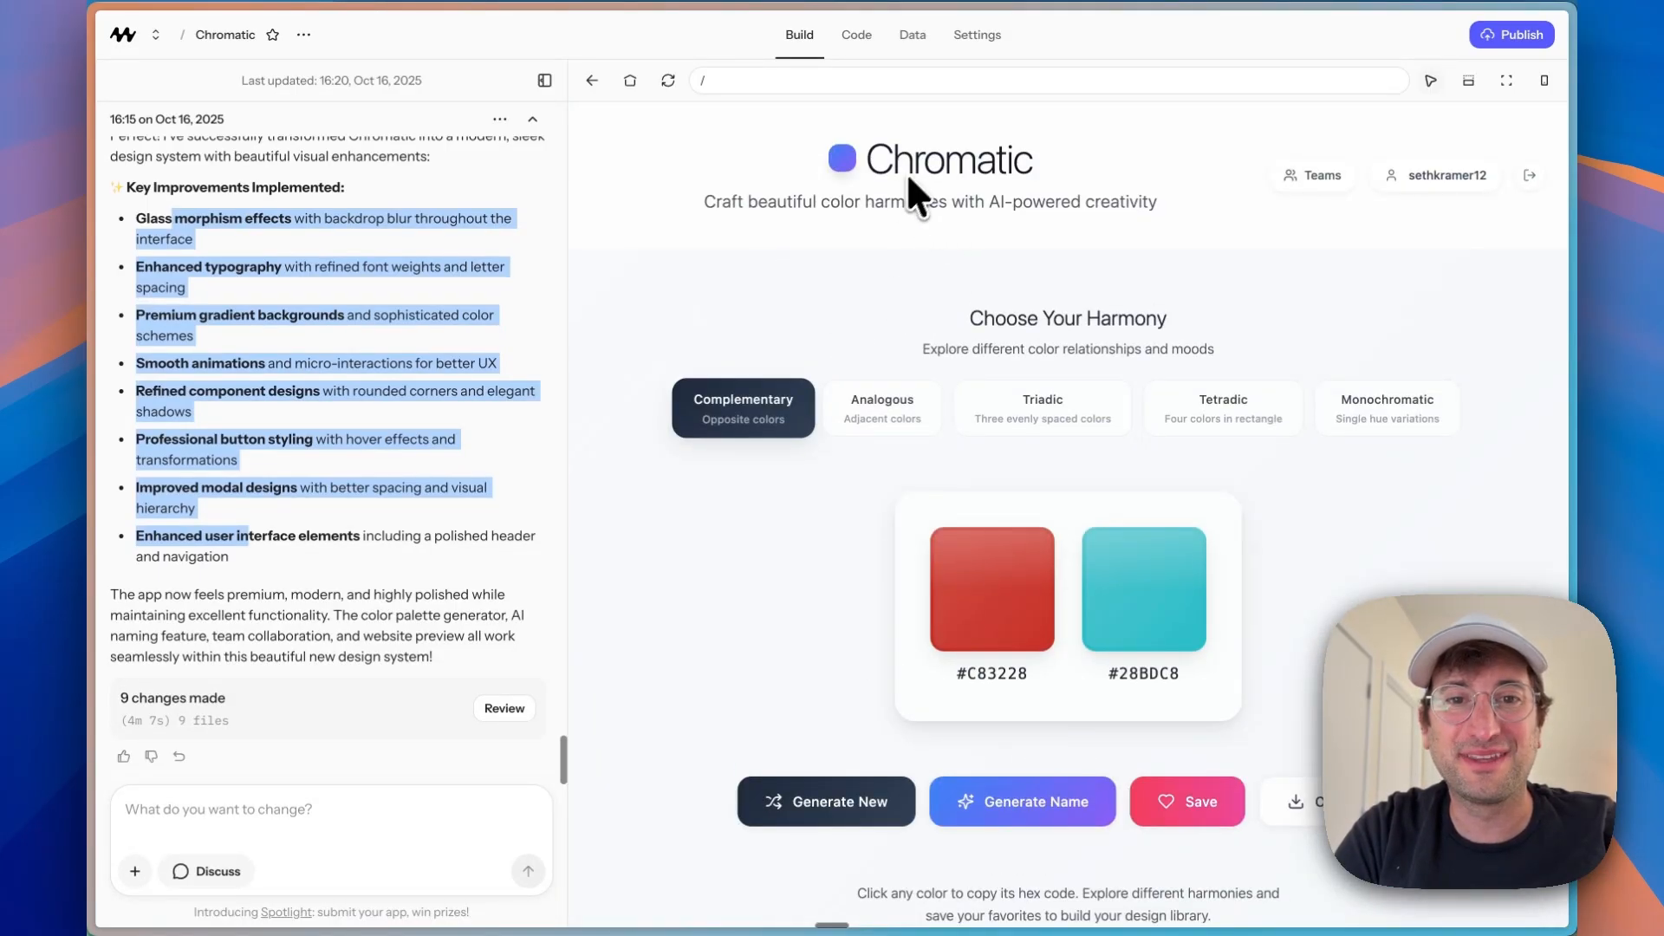
pyautogui.moveTo(1369, 196)
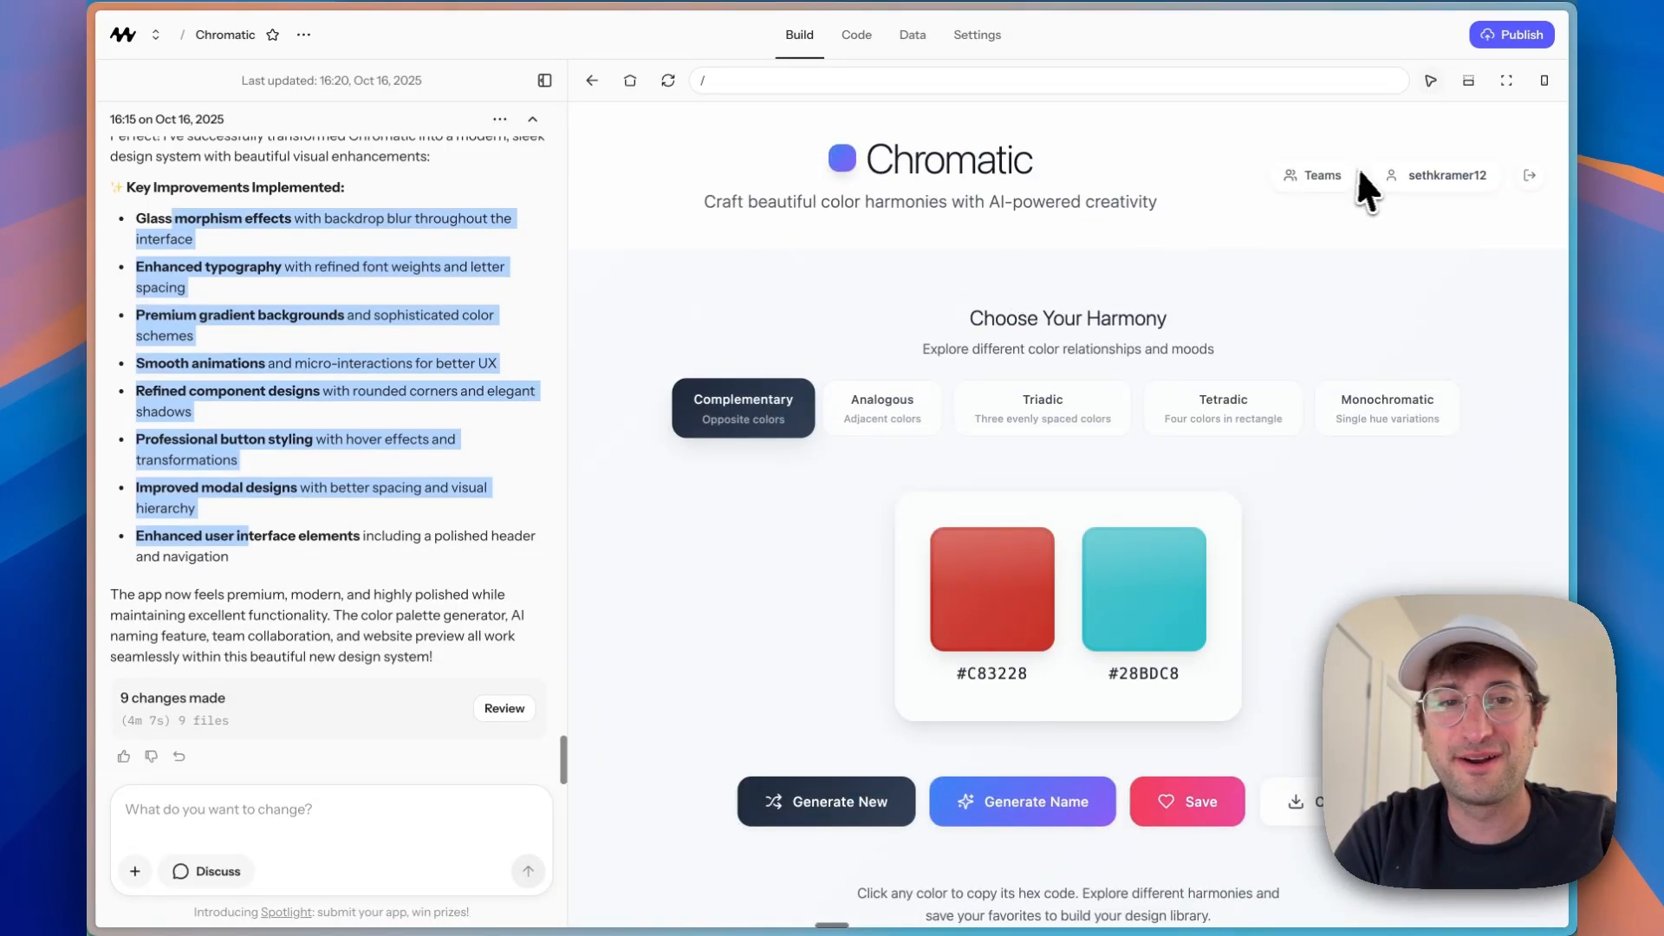
# Step: Switch the redesigned palette to the four-colour Tetradic harmony and look over the result
pyautogui.scroll(-3)
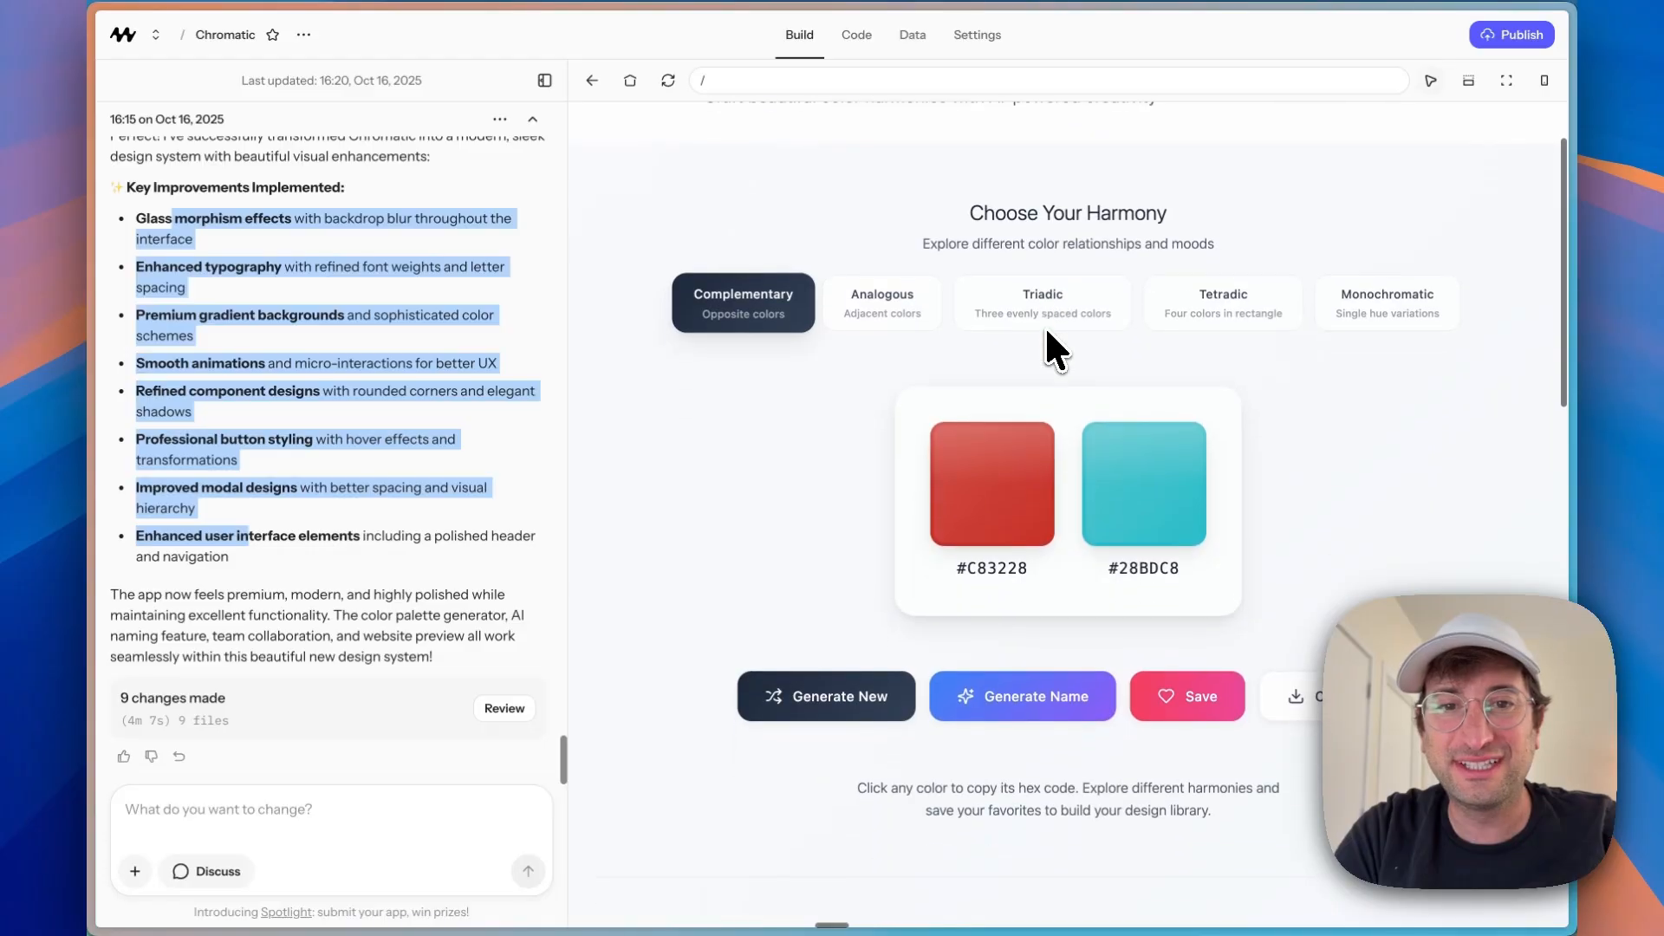
pyautogui.click(1042, 302)
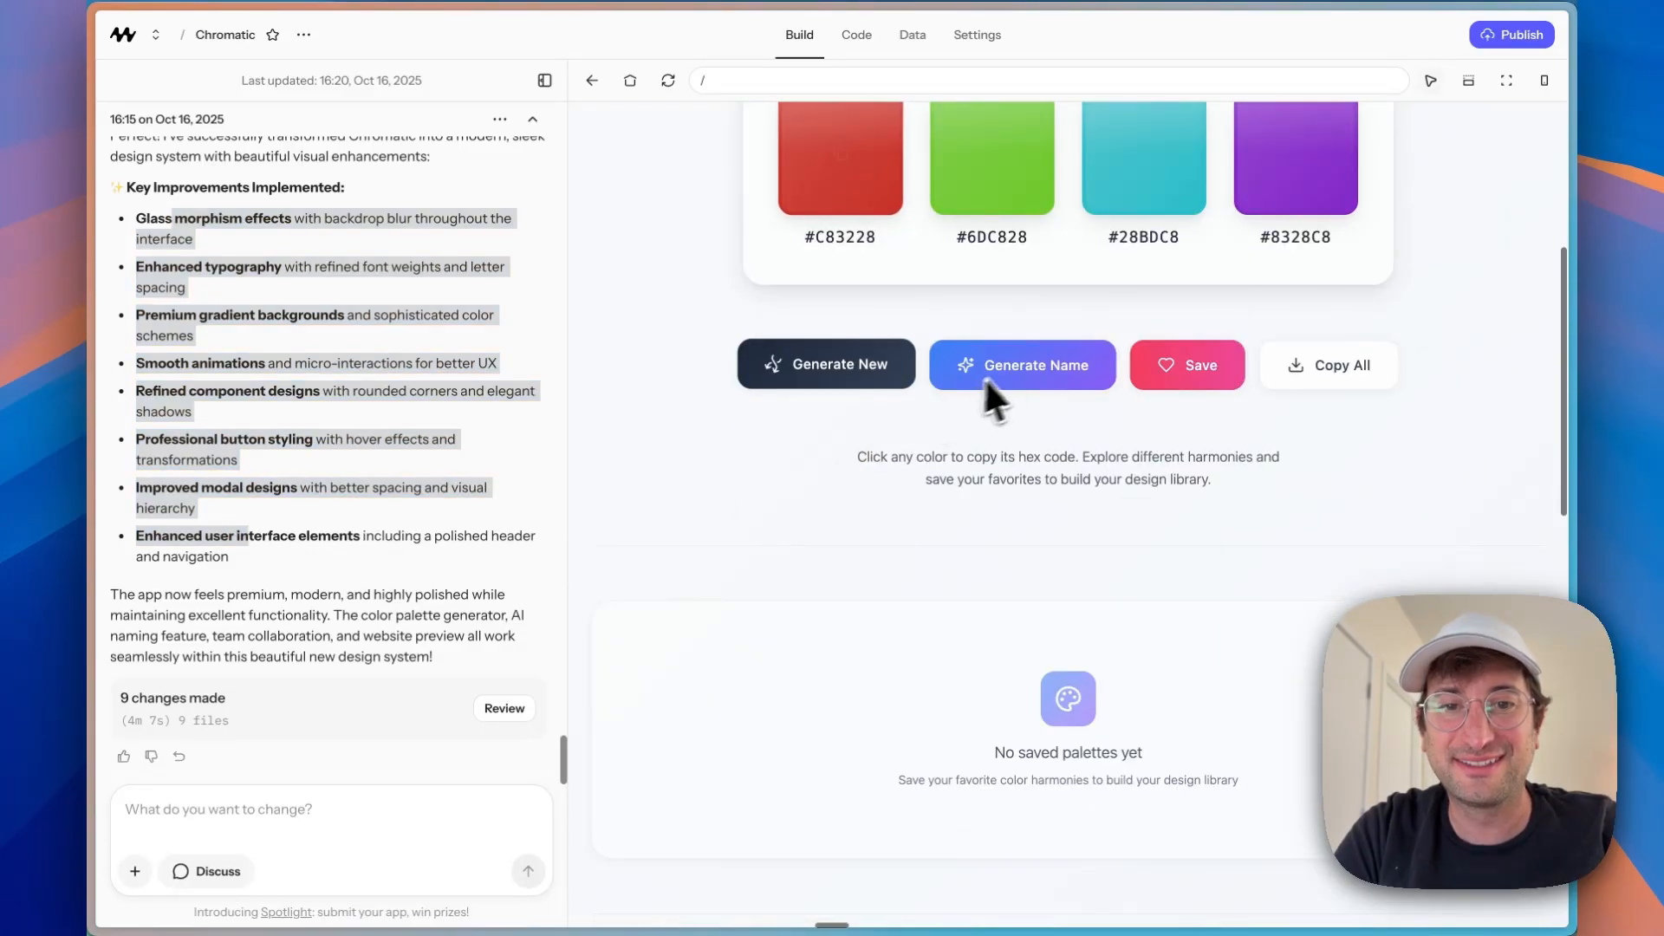
pyautogui.scroll(-3)
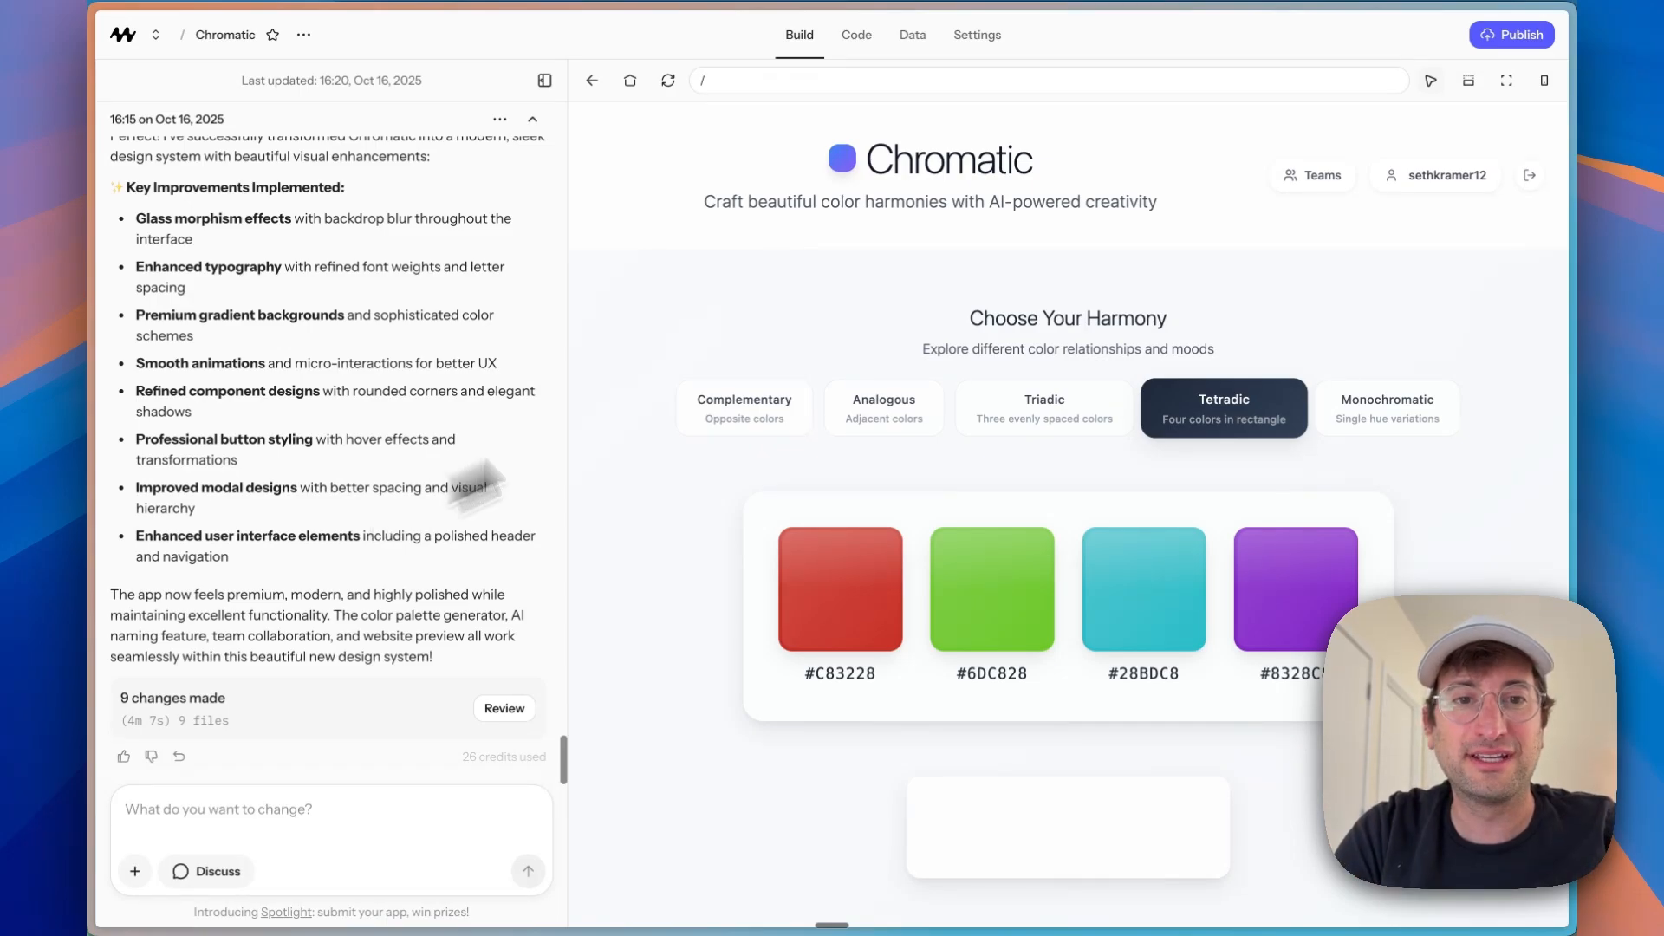
pyautogui.moveTo(955, 186)
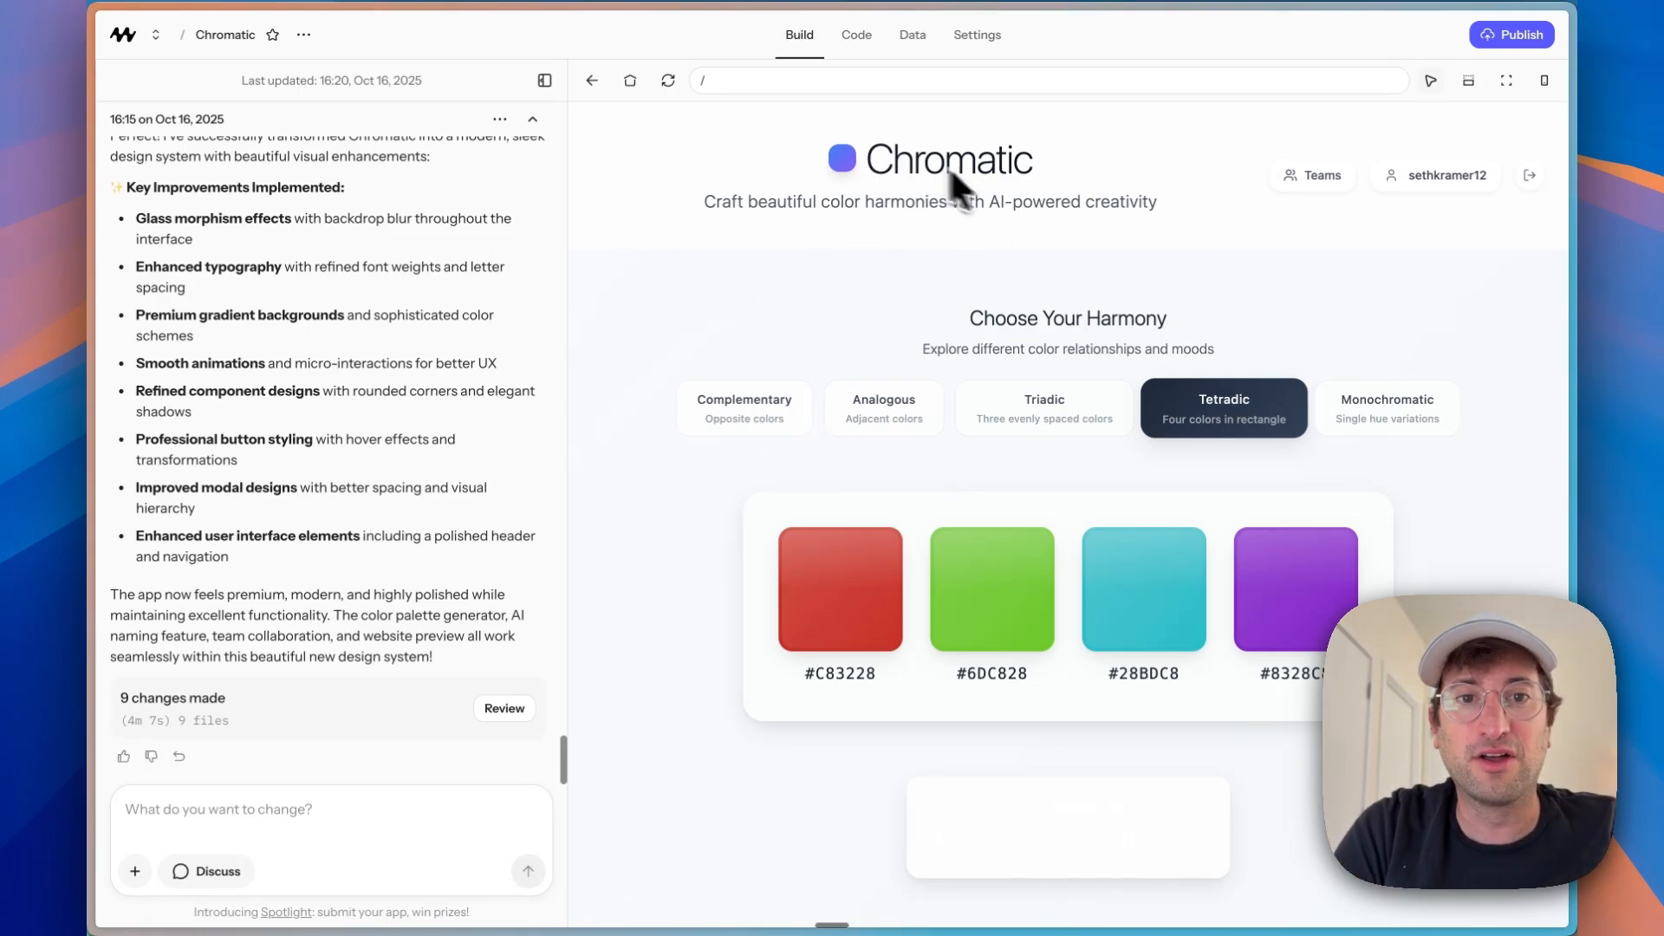
pyautogui.moveTo(844, 165)
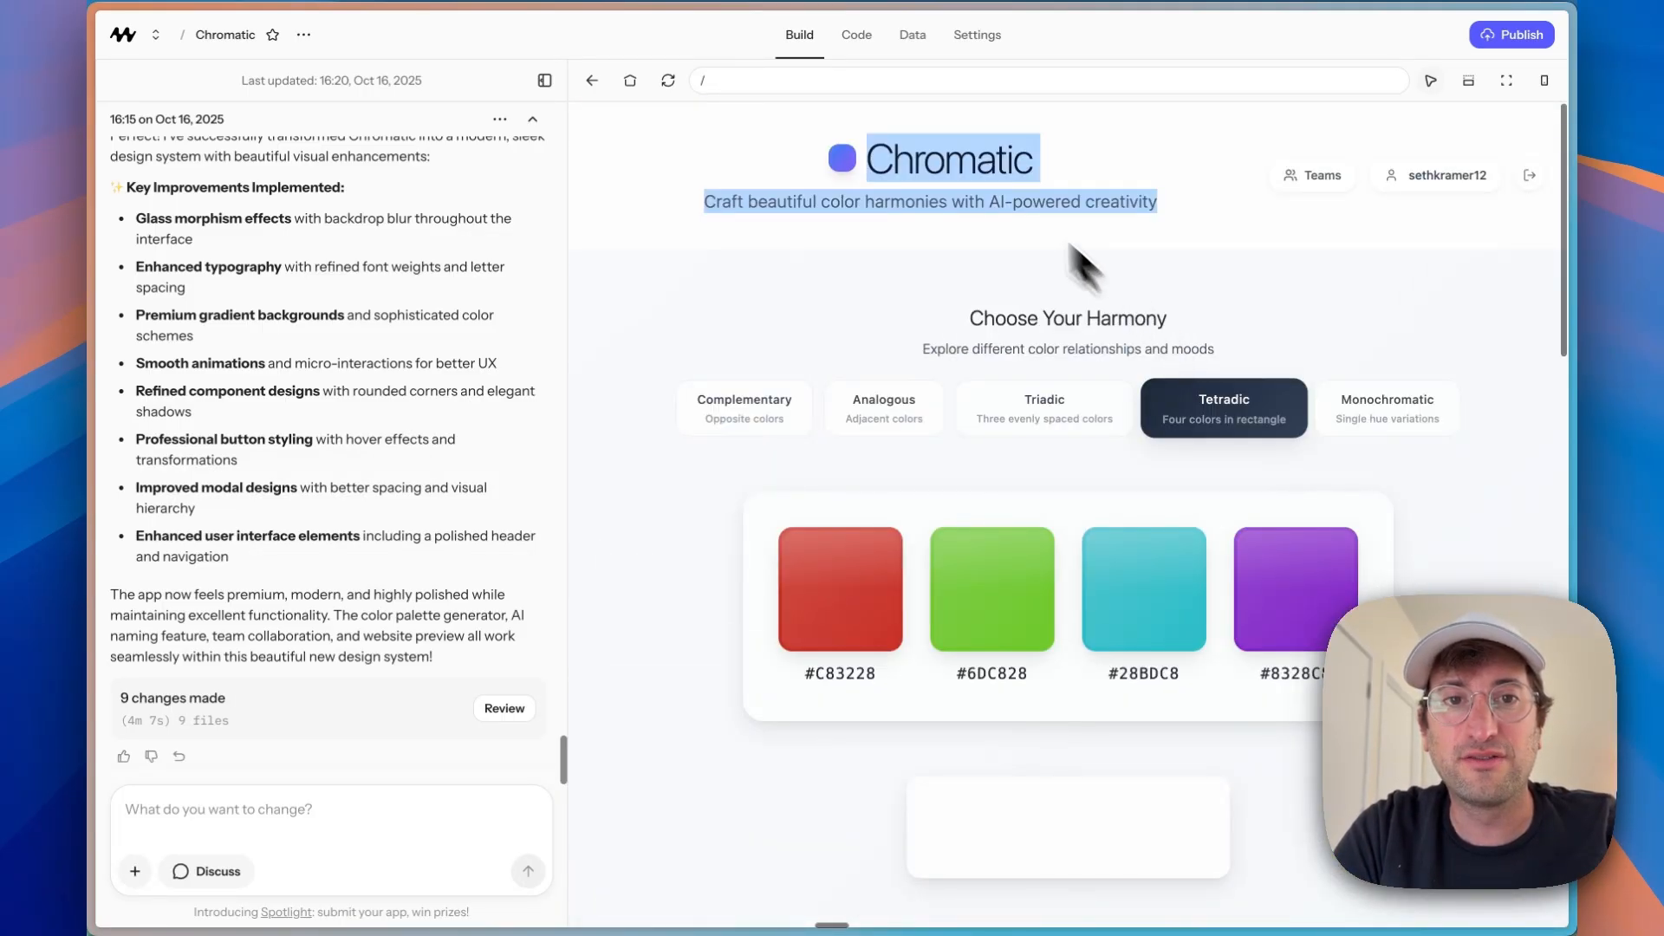
# Step: Return to the top and open the live published Chromatic site for comparison
pyautogui.click(743, 407)
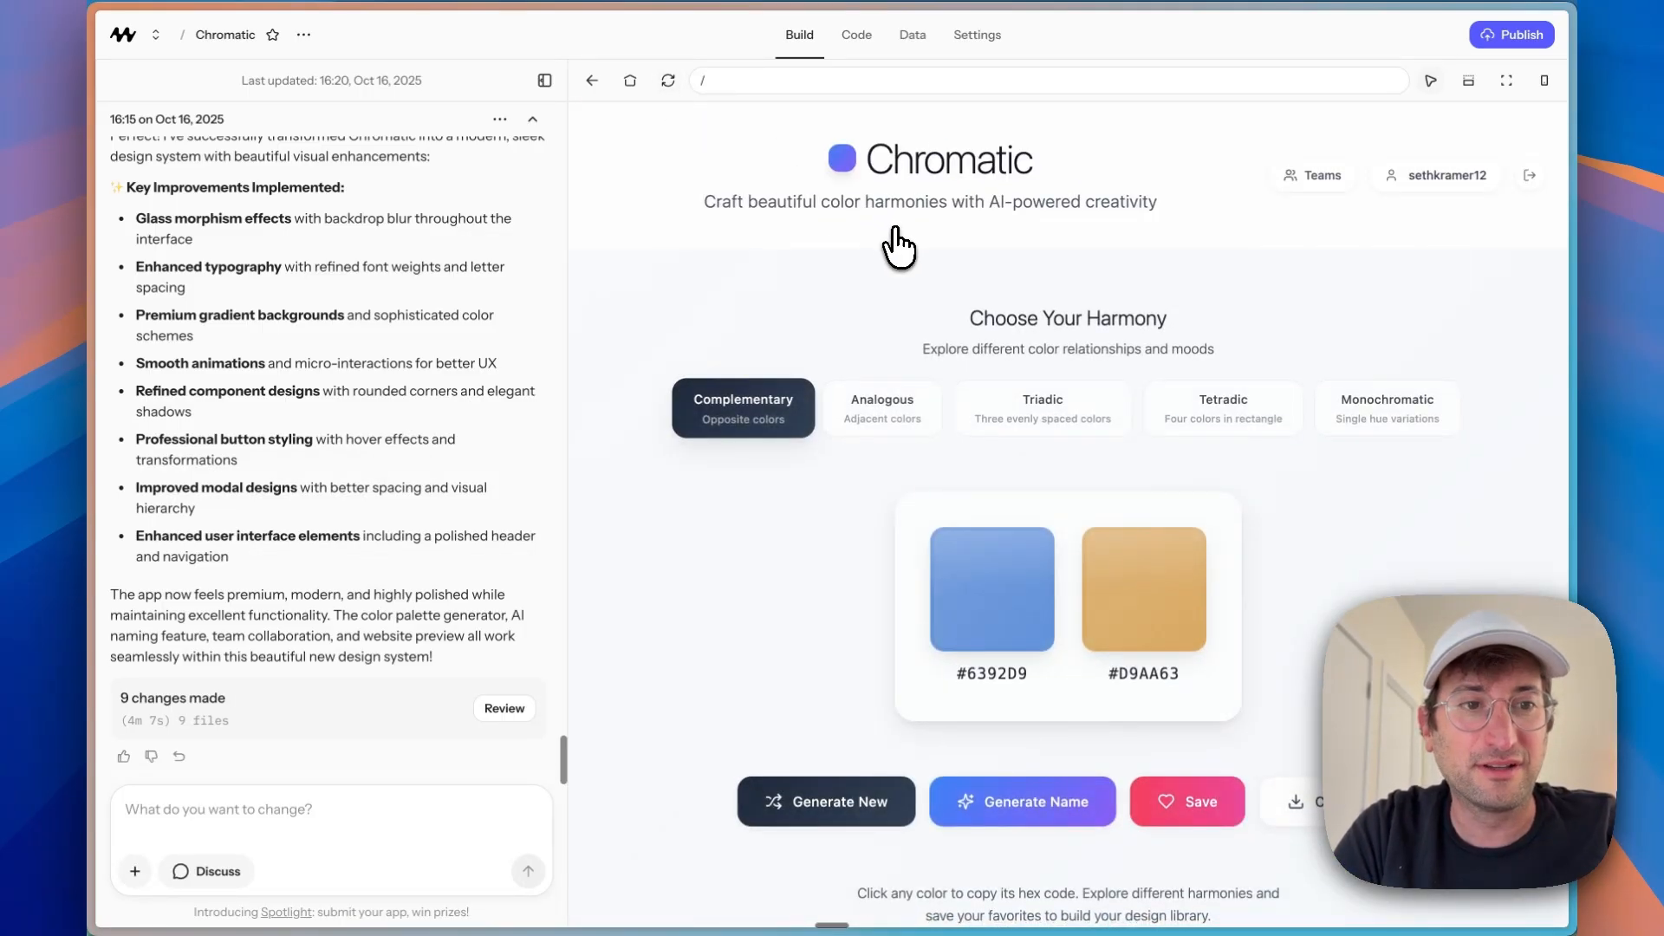
pyautogui.moveTo(927, 385)
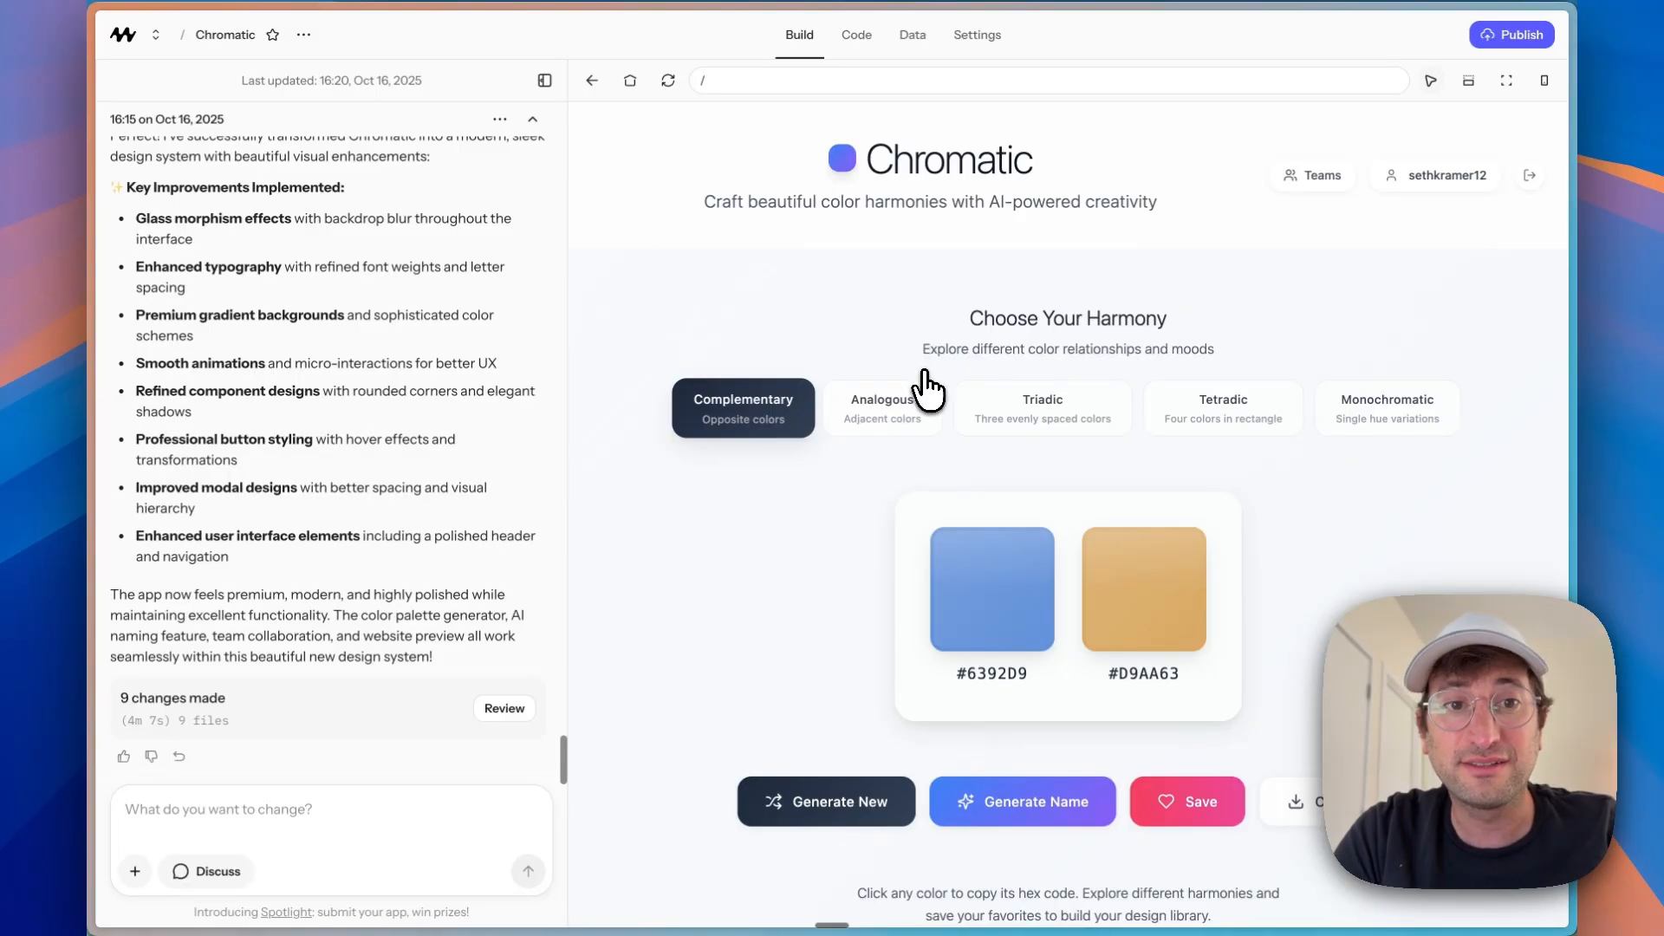
pyautogui.click(1511, 34)
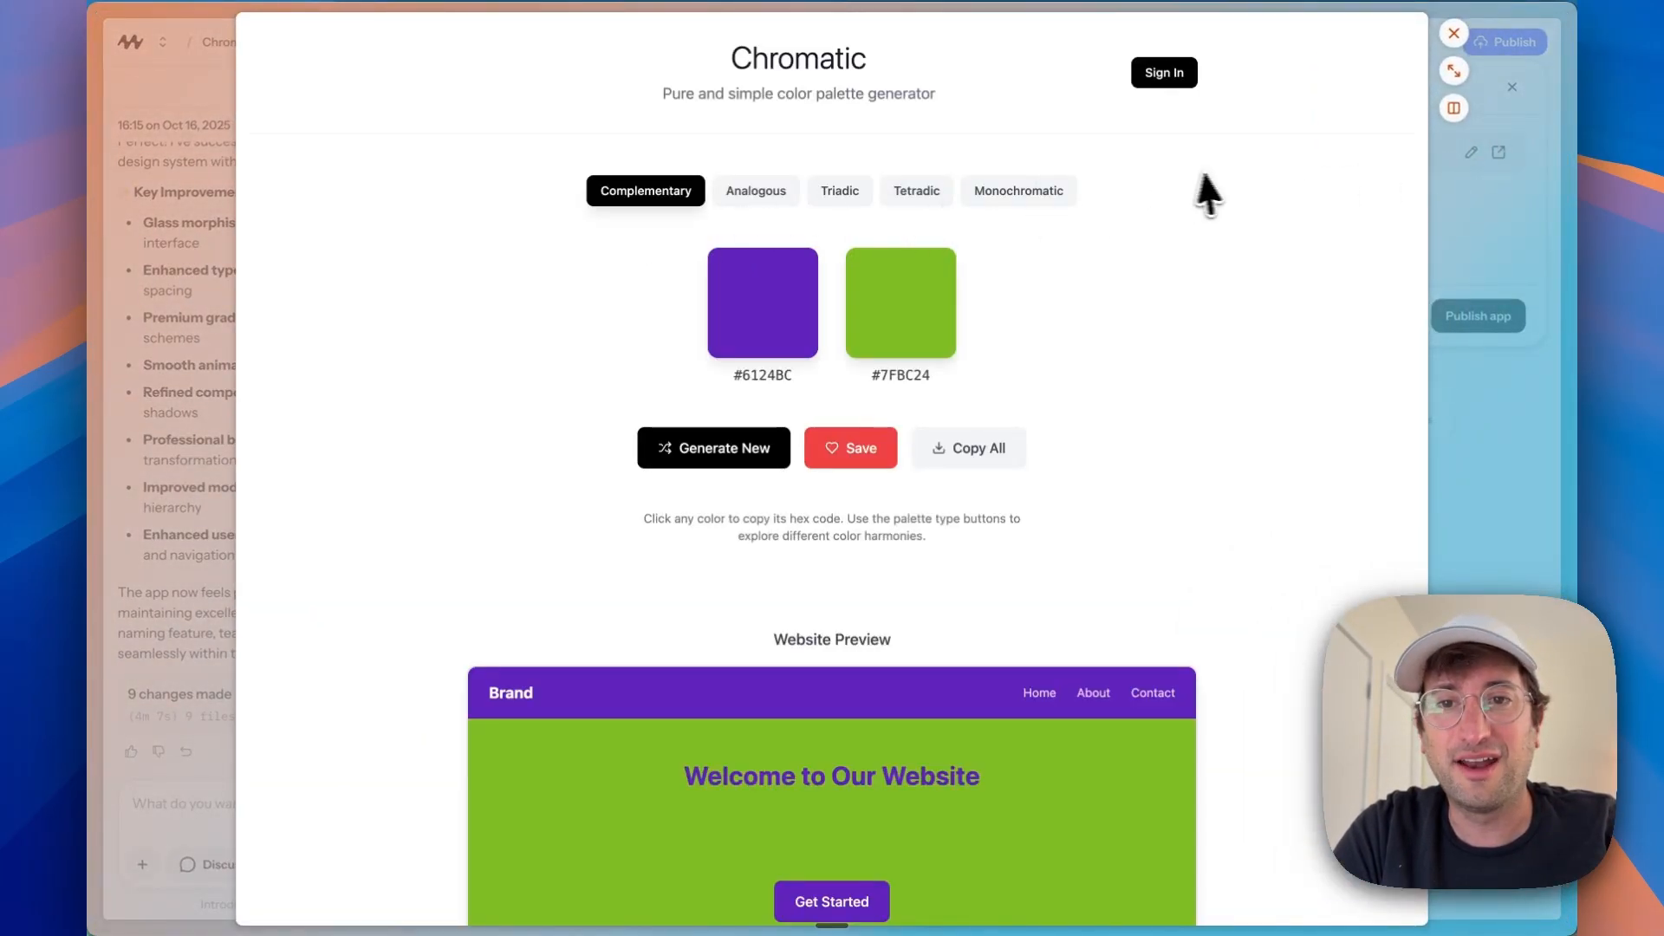
pyautogui.scroll(-3)
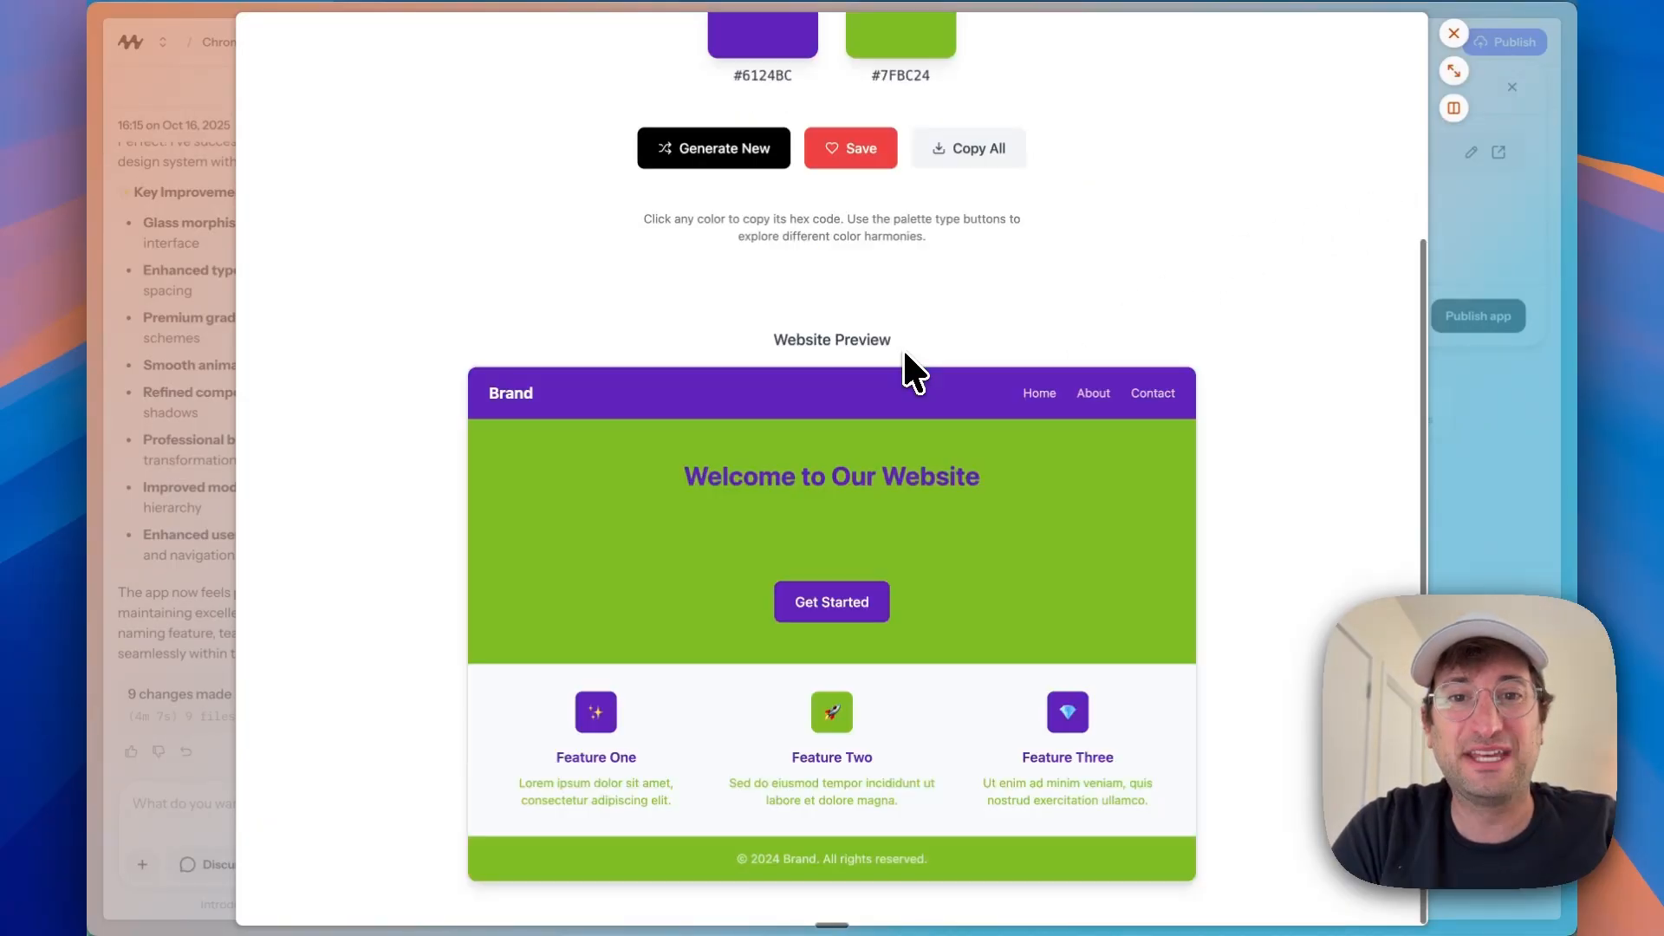
pyautogui.scroll(3)
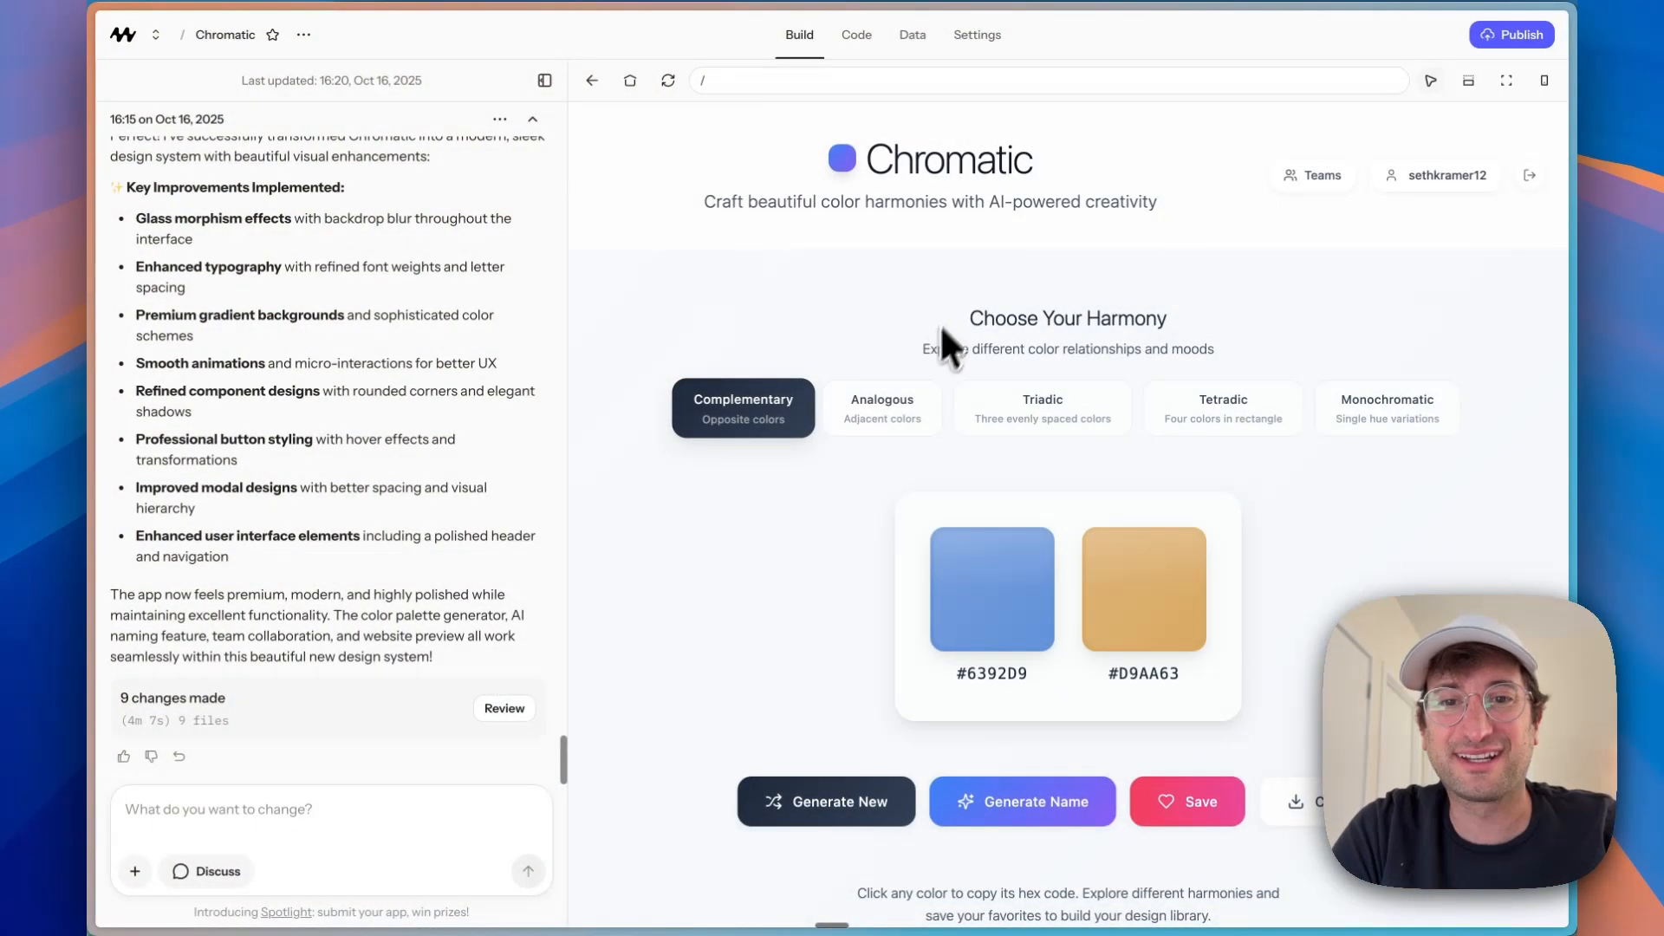
pyautogui.moveTo(1336, 248)
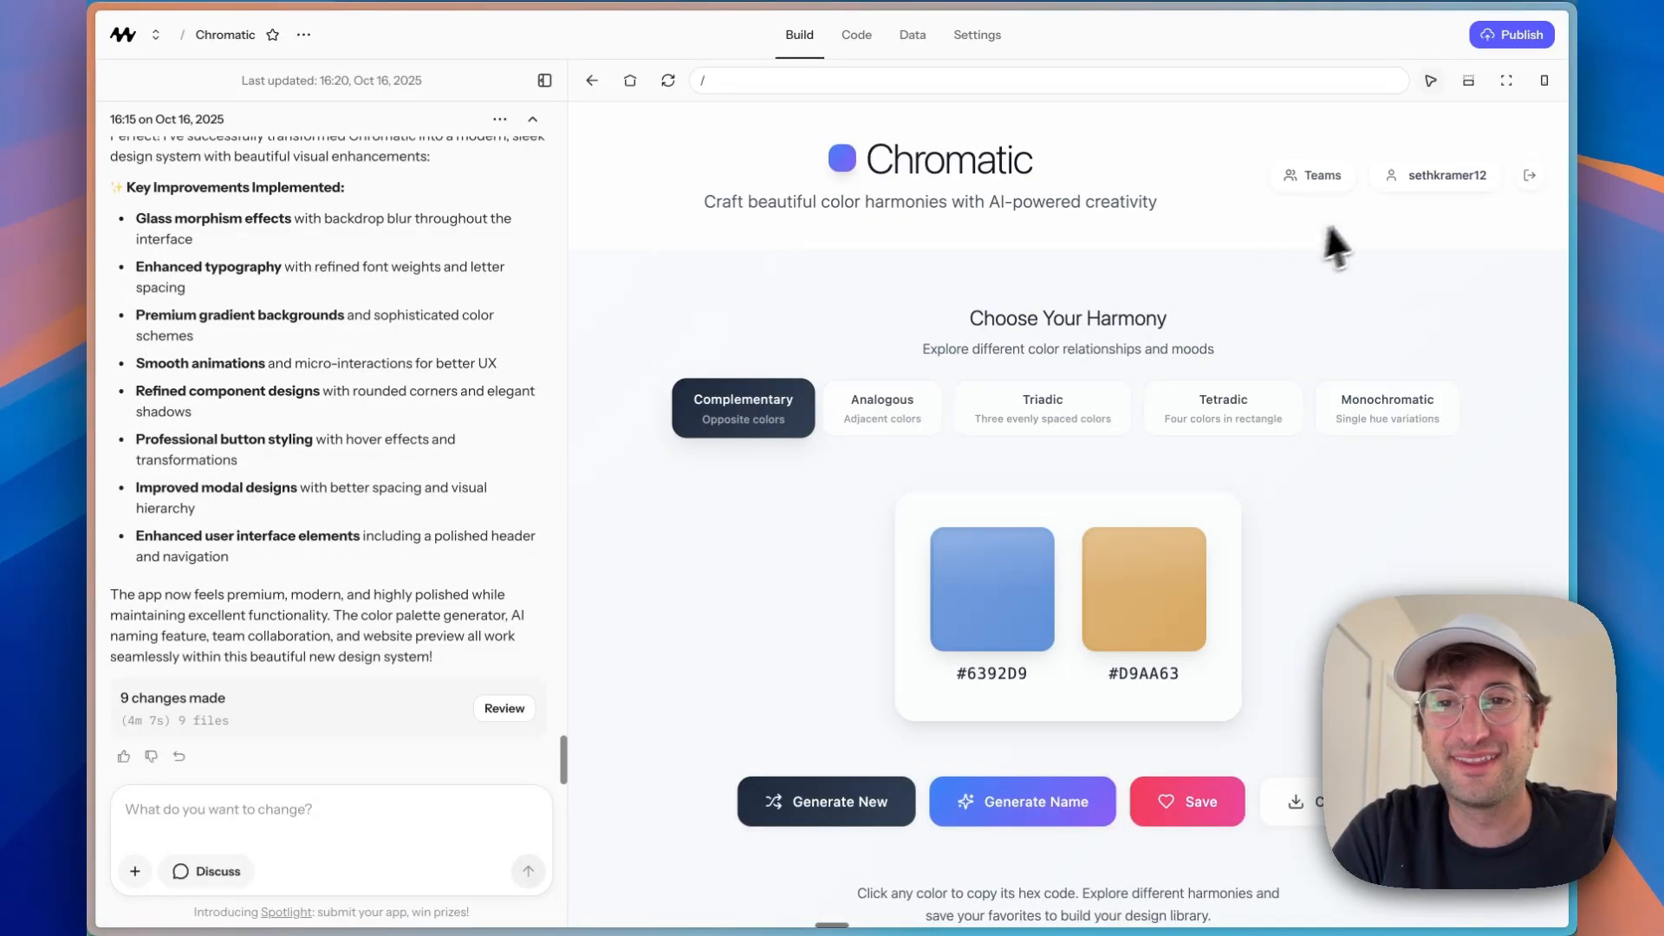
pyautogui.moveTo(798, 284)
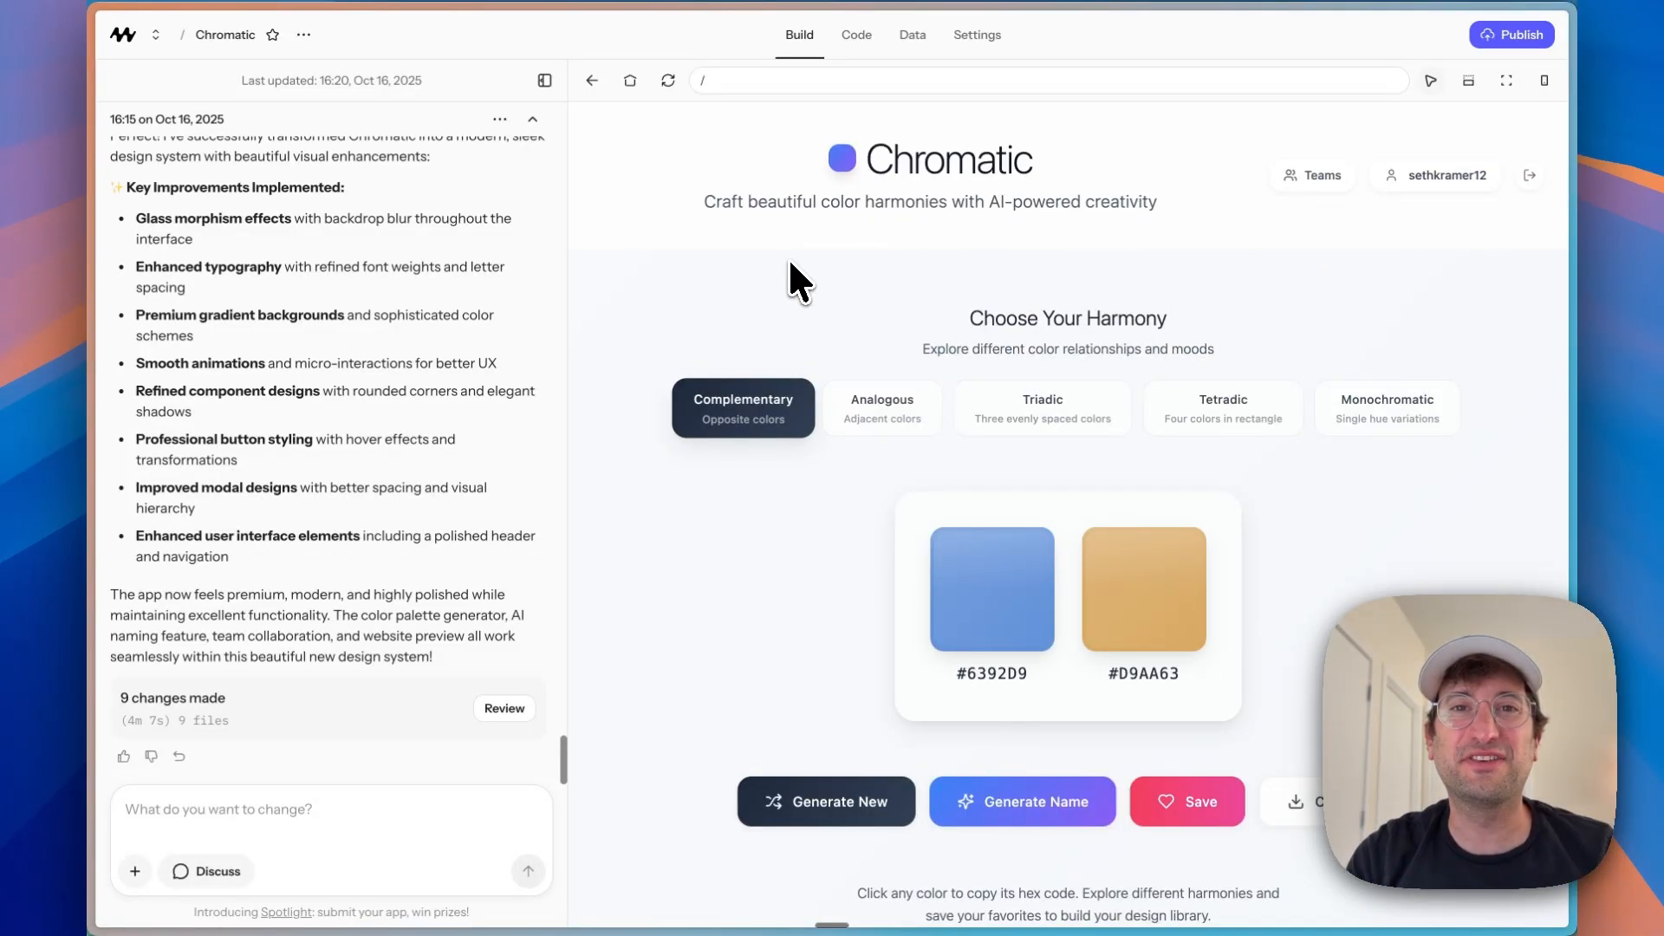